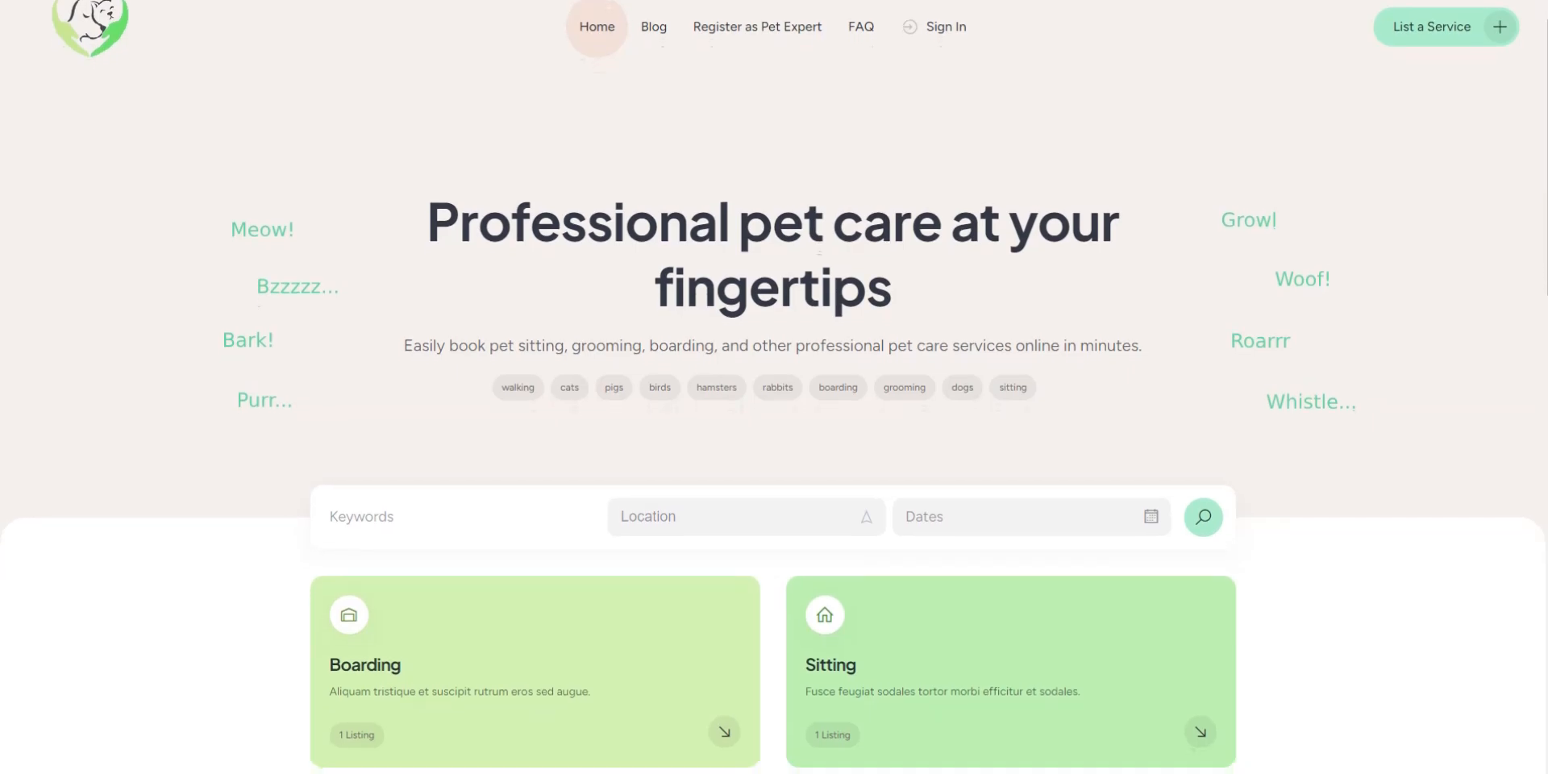
- Scroll down the homepage past the category cards and popular services listings
scroll("down", 3)
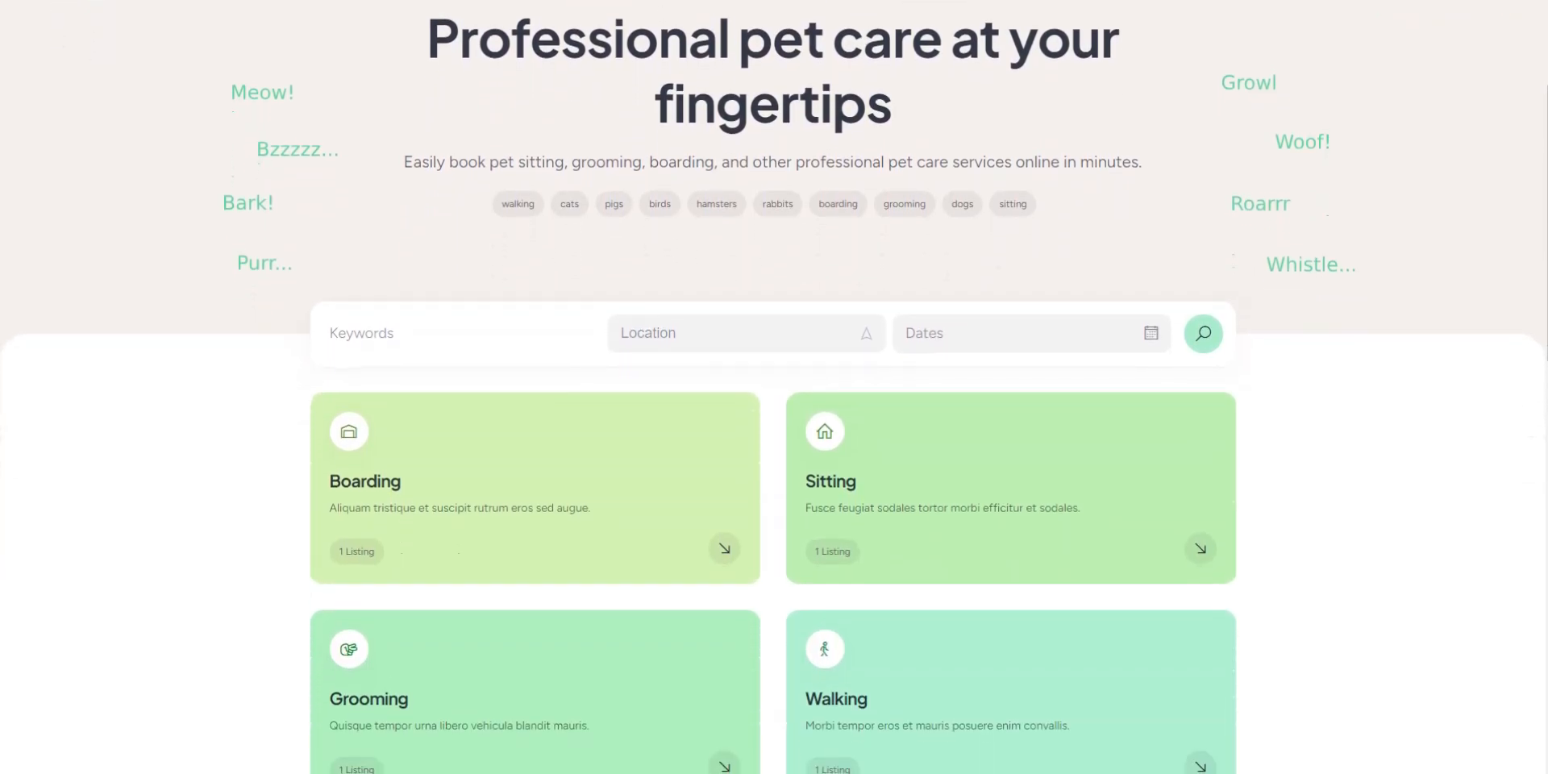
scroll("down", 3)
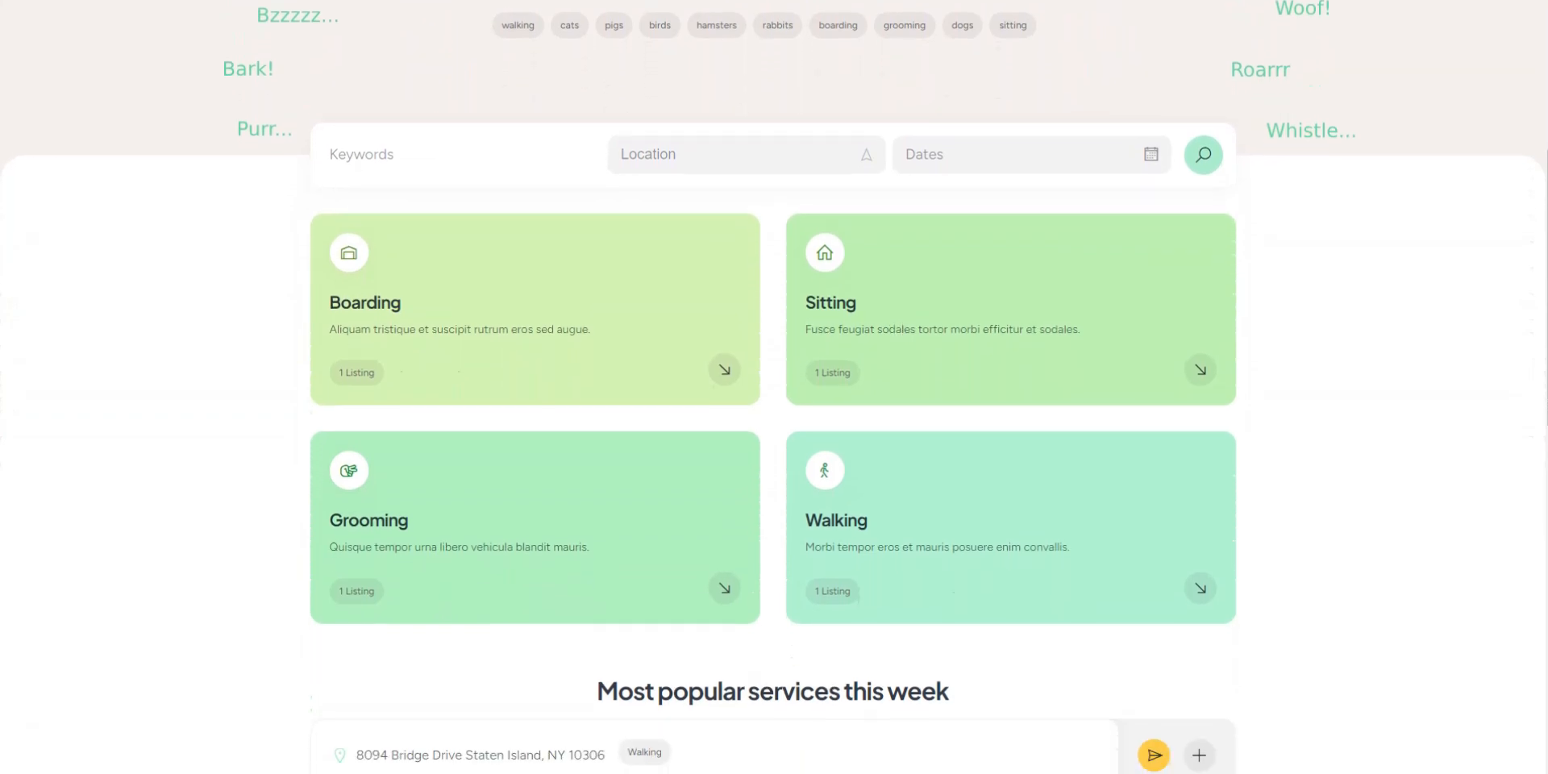
scroll("down", 3)
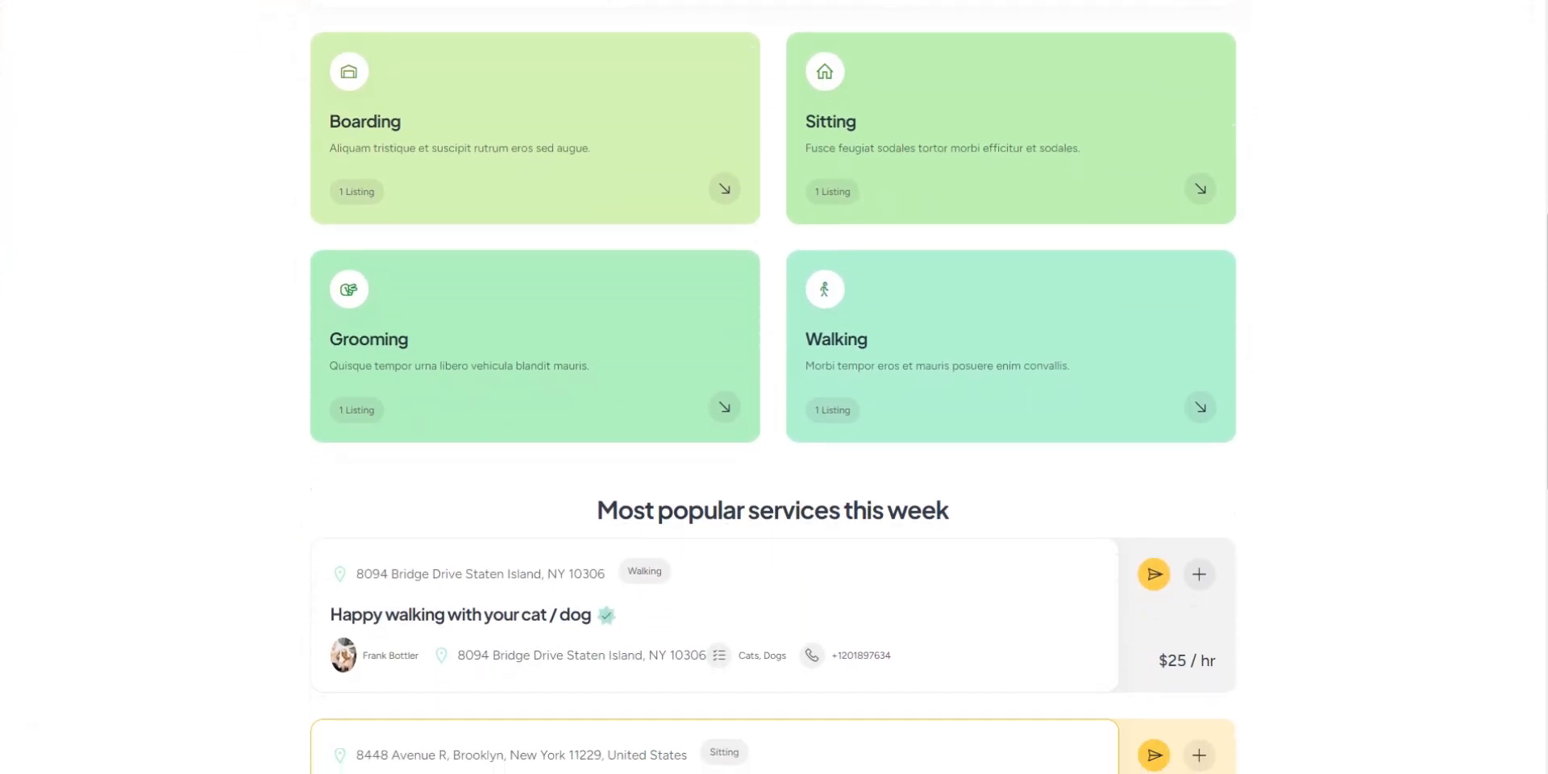
scroll("down", 3)
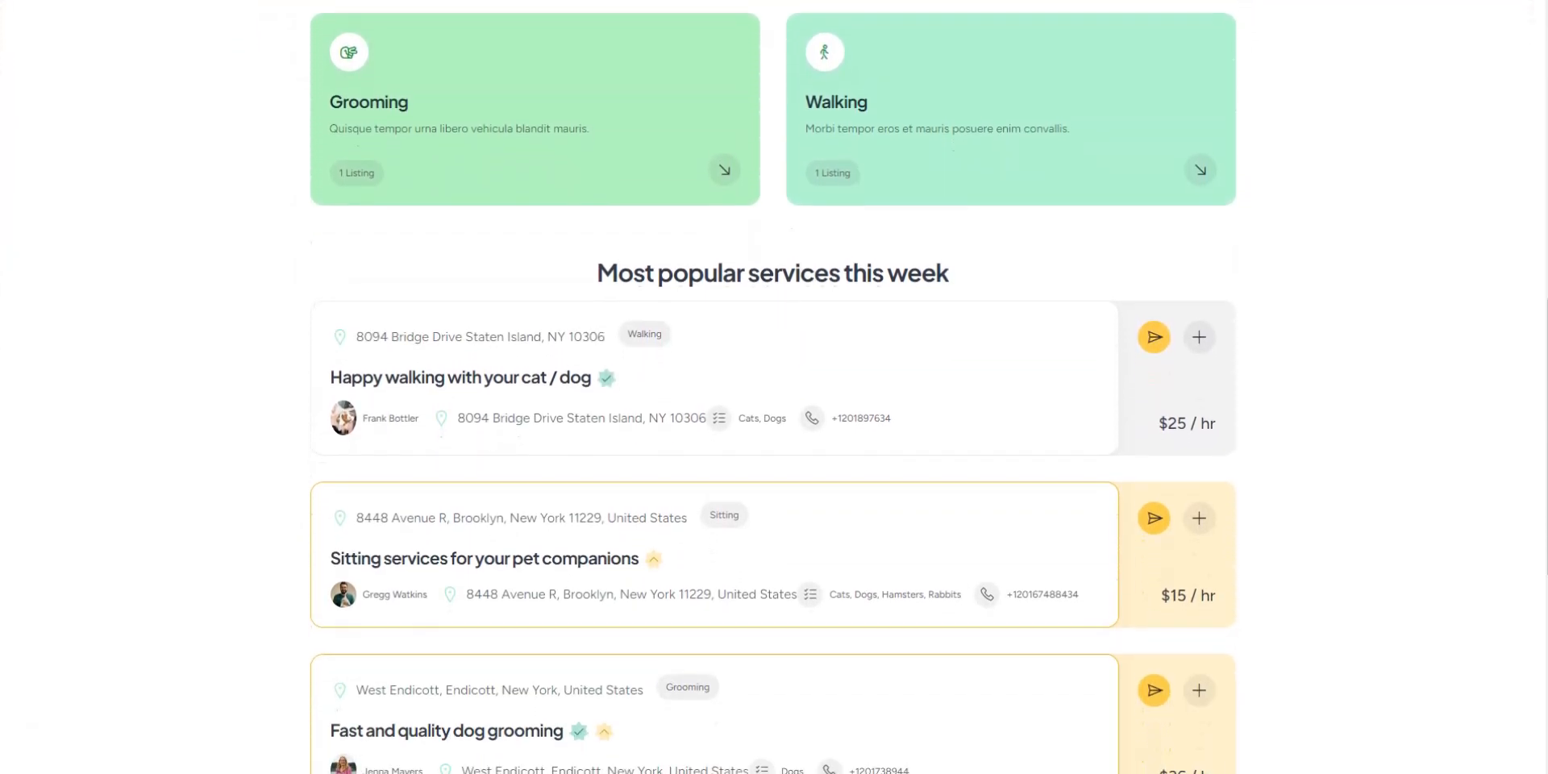
scroll("down", 3)
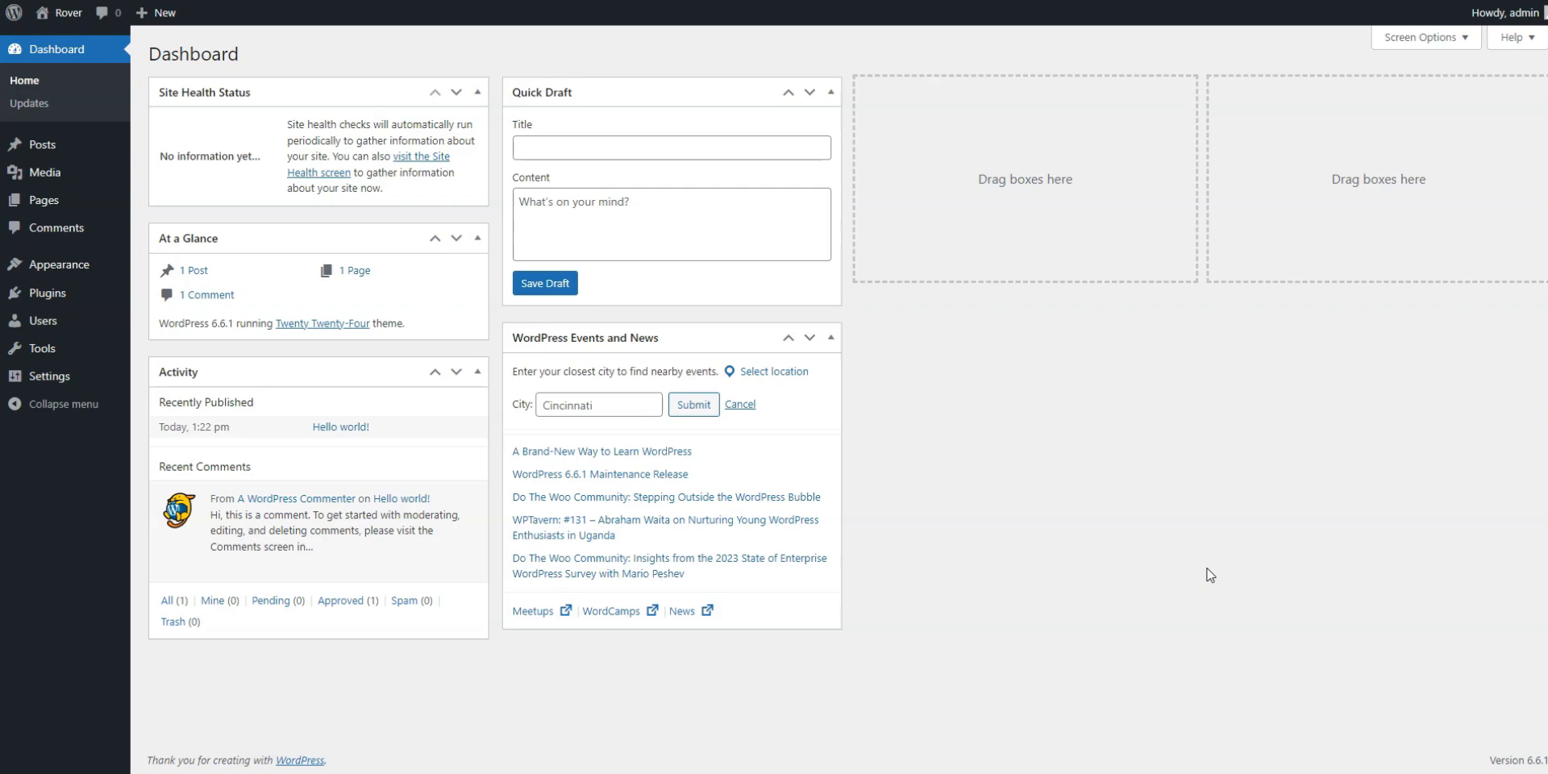
mouse_move(674, 474)
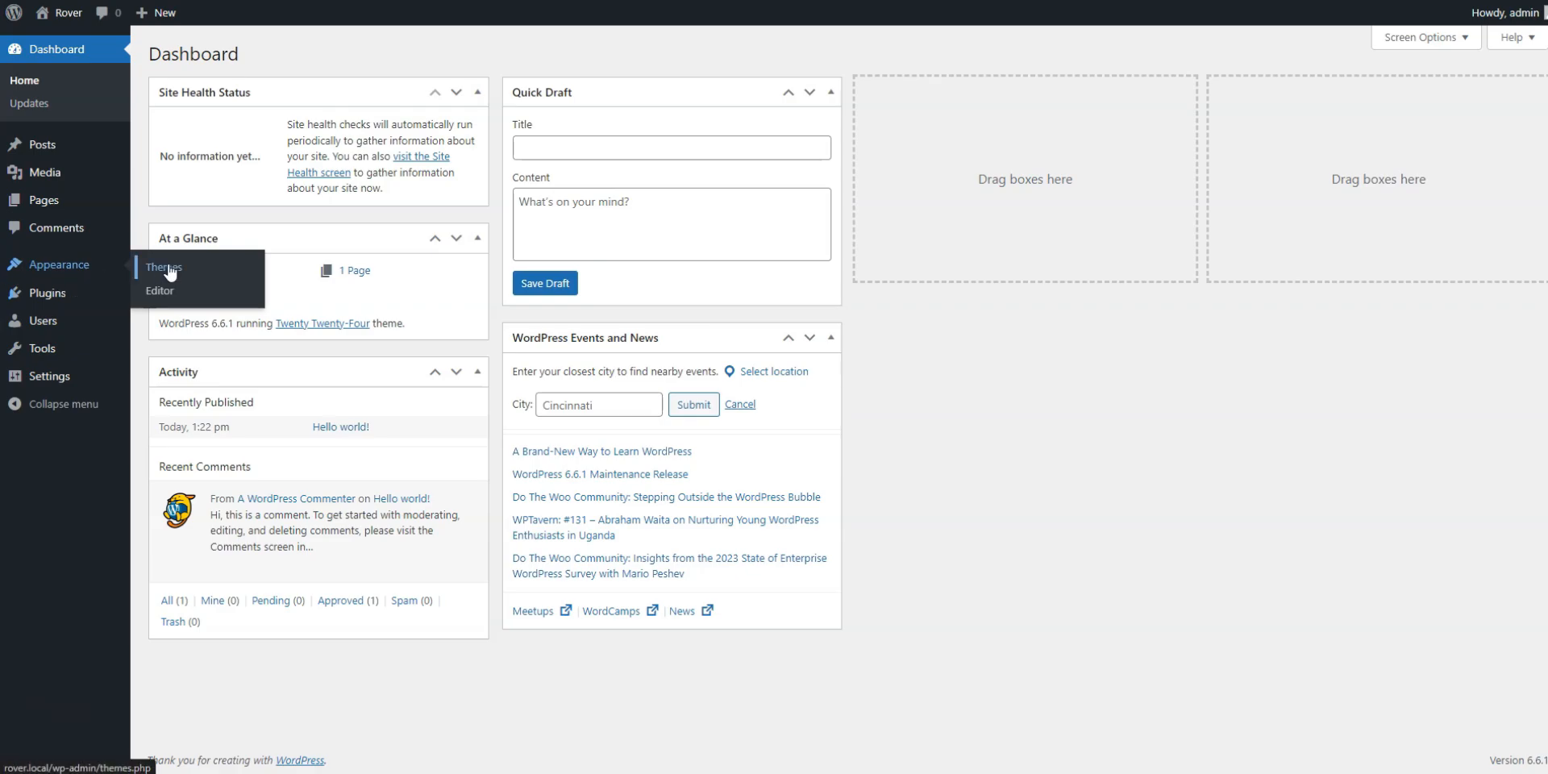
- Upload meetinghive.zip under Themes, install MeetingHive and activate it
left_click(164, 266)
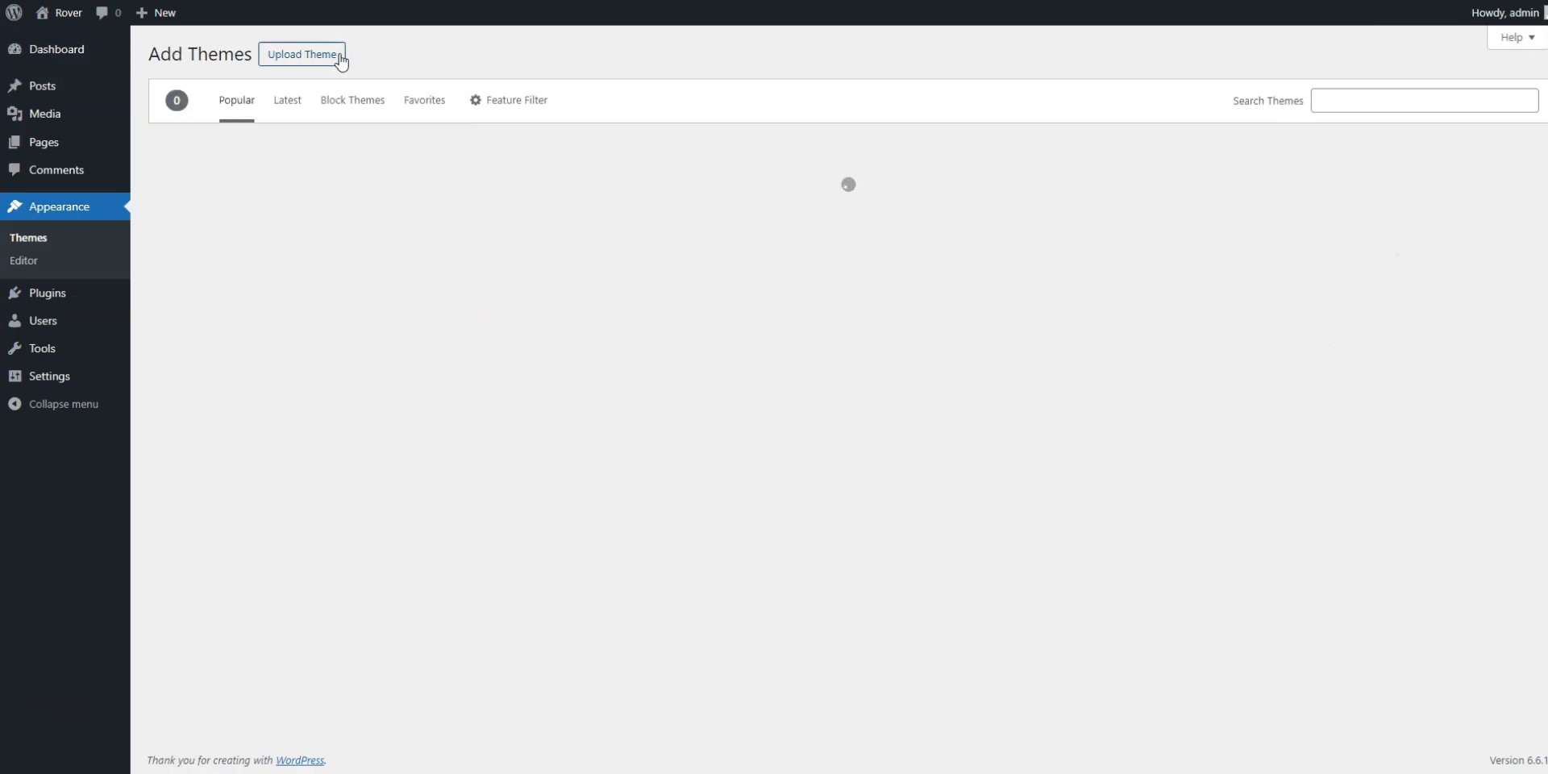
left_click(302, 55)
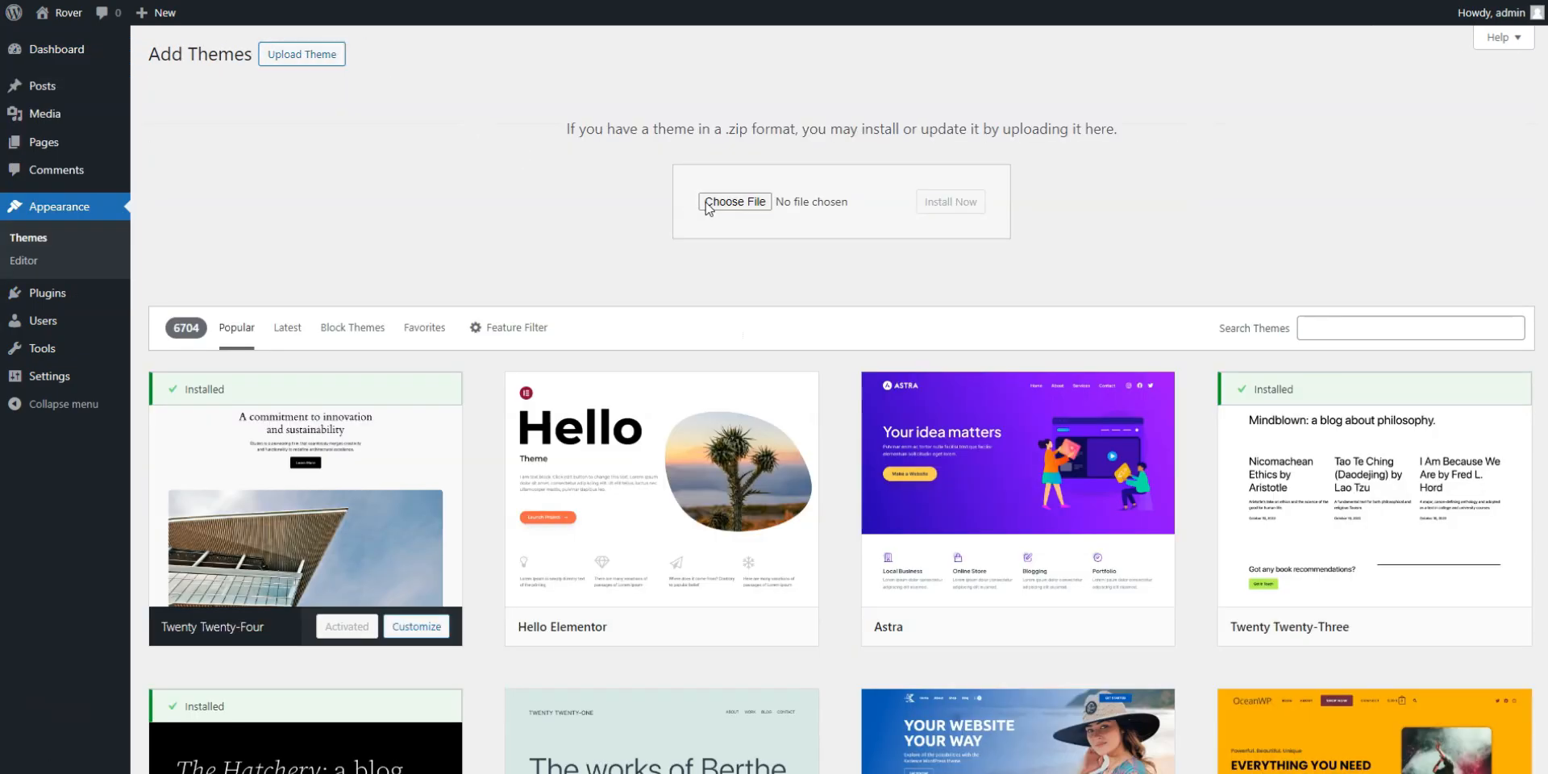
left_click(735, 201)
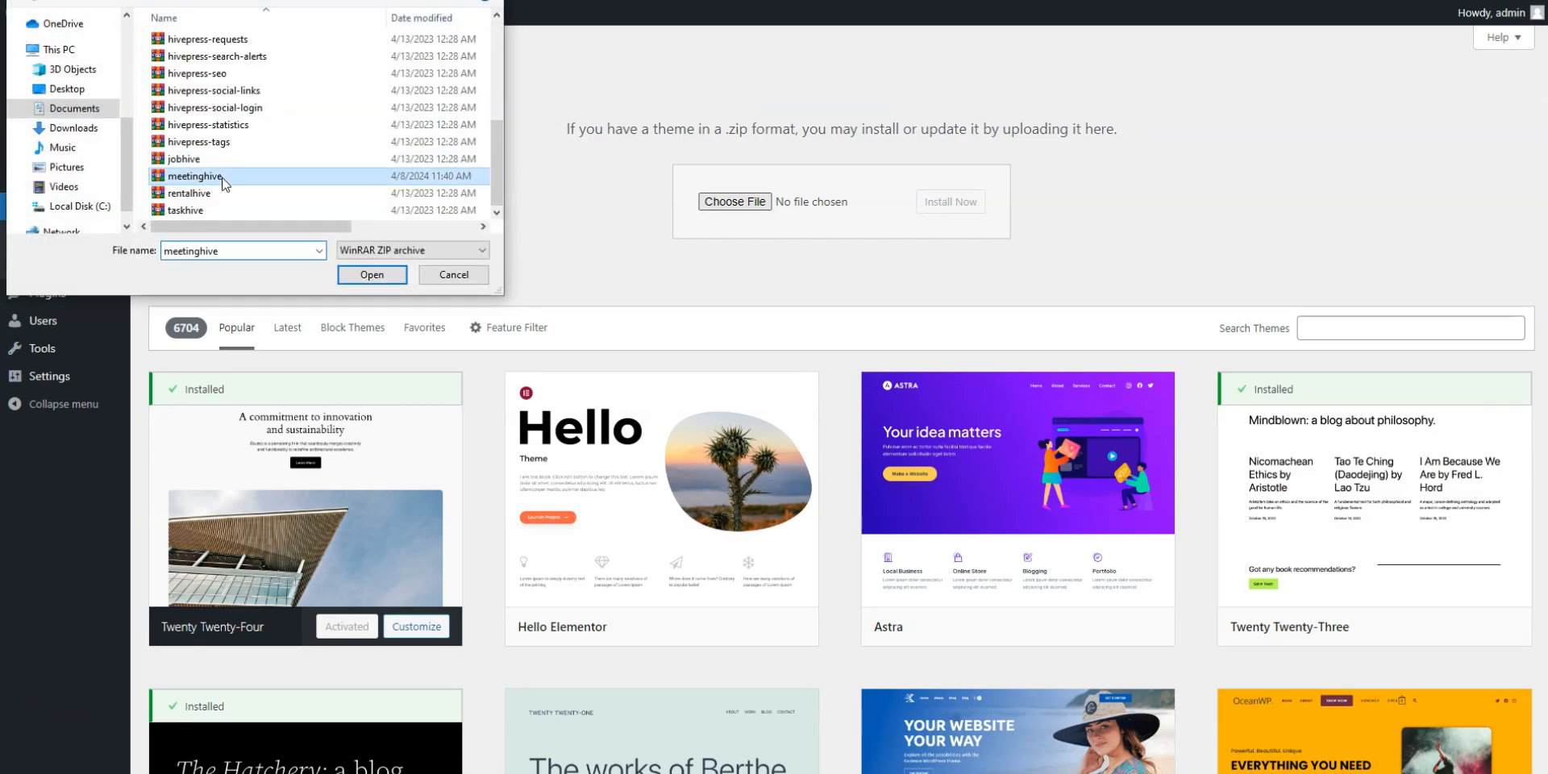
left_click(373, 274)
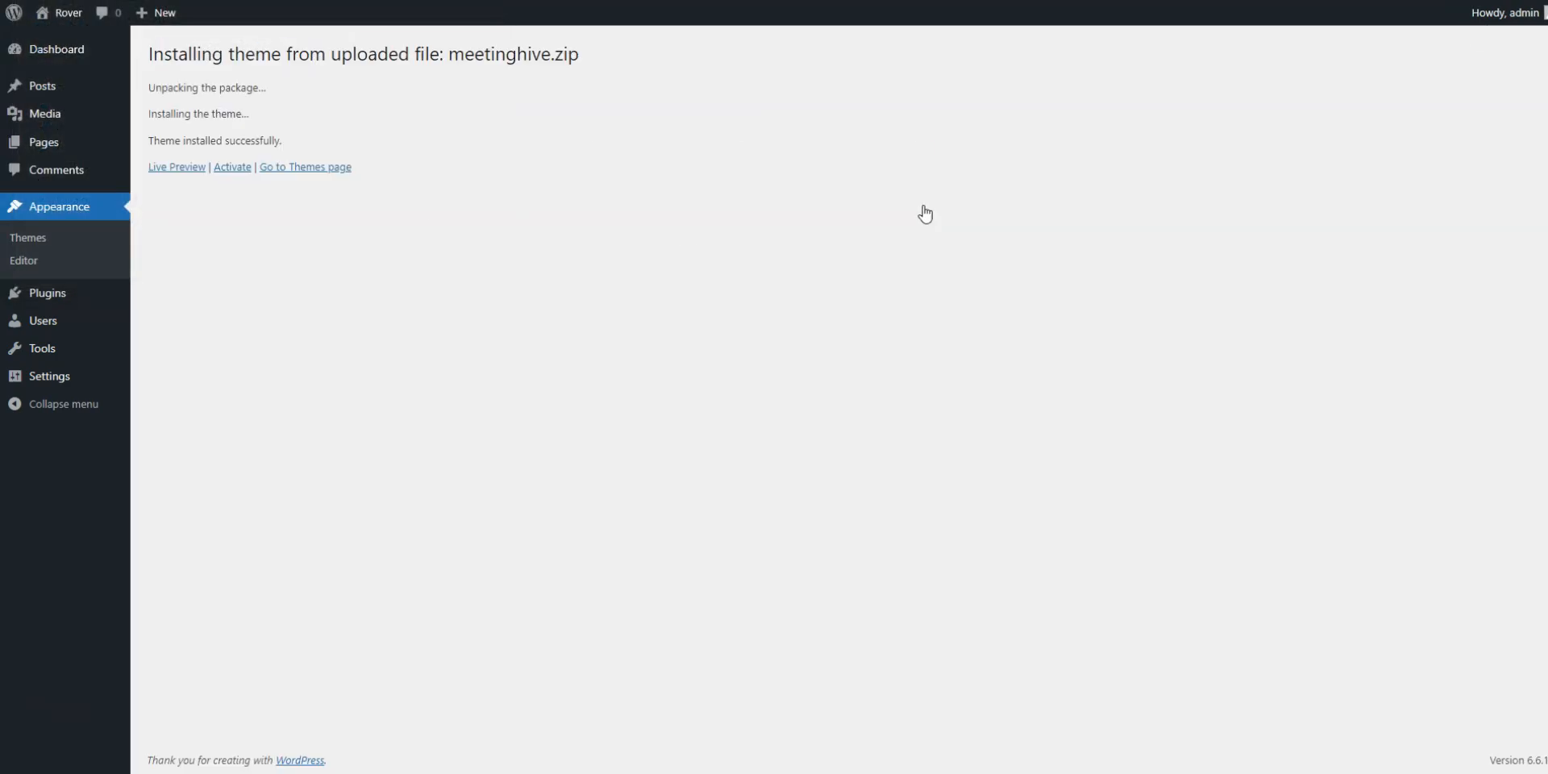
left_click(231, 166)
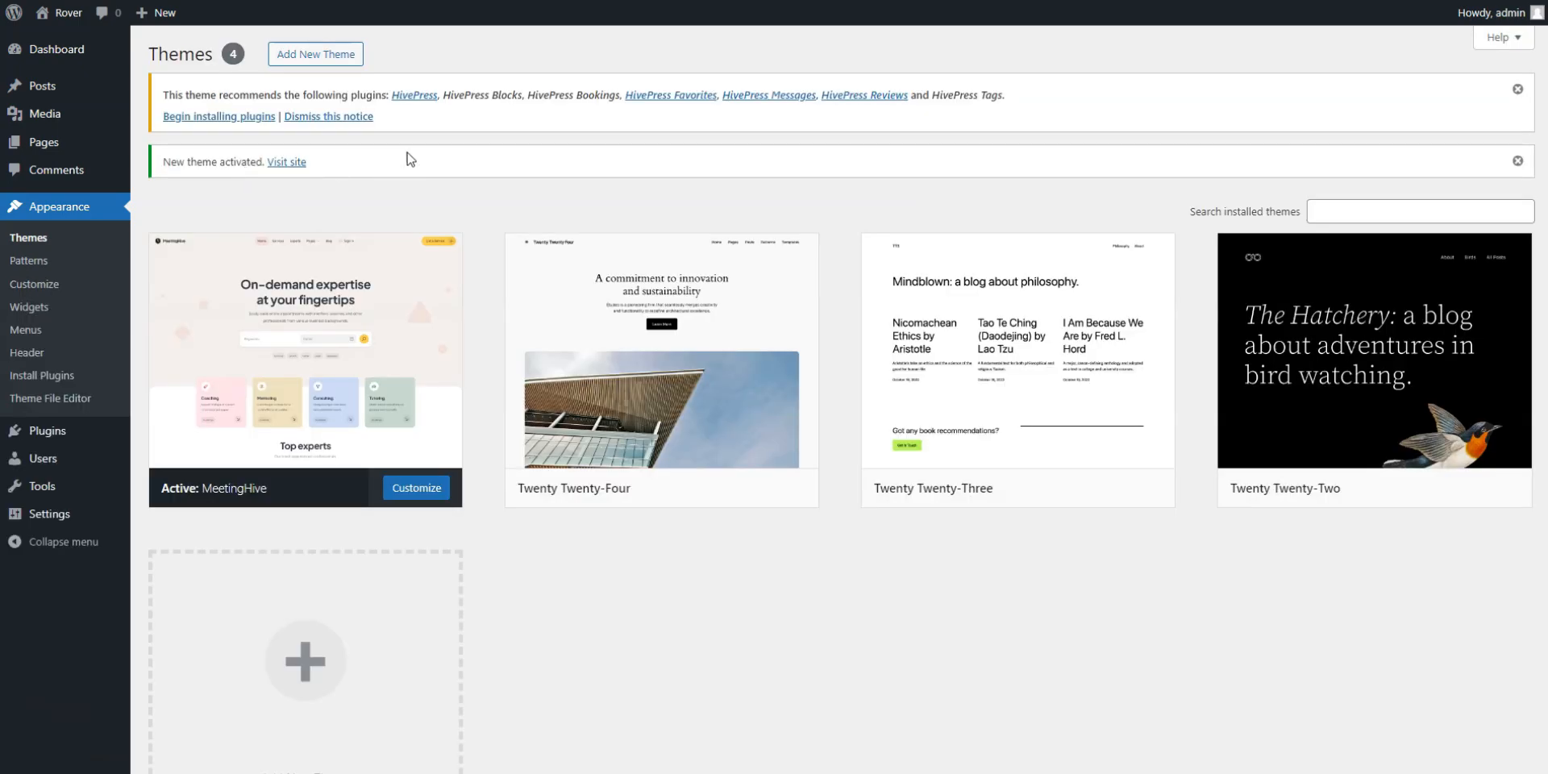
mouse_move(494, 132)
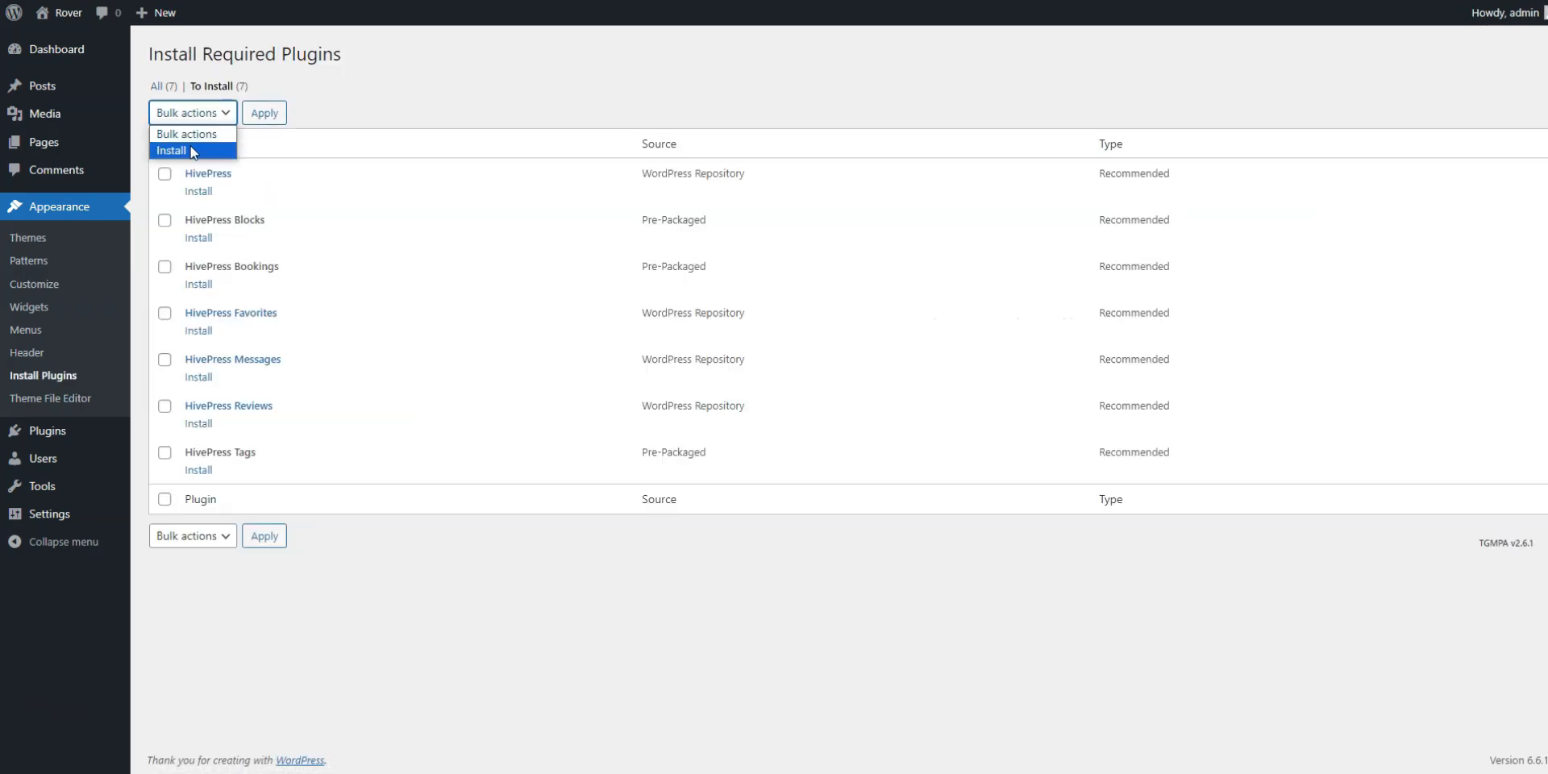
- Bulk-install all seven recommended HivePress plugins, then bulk-activate them
left_click(172, 150)
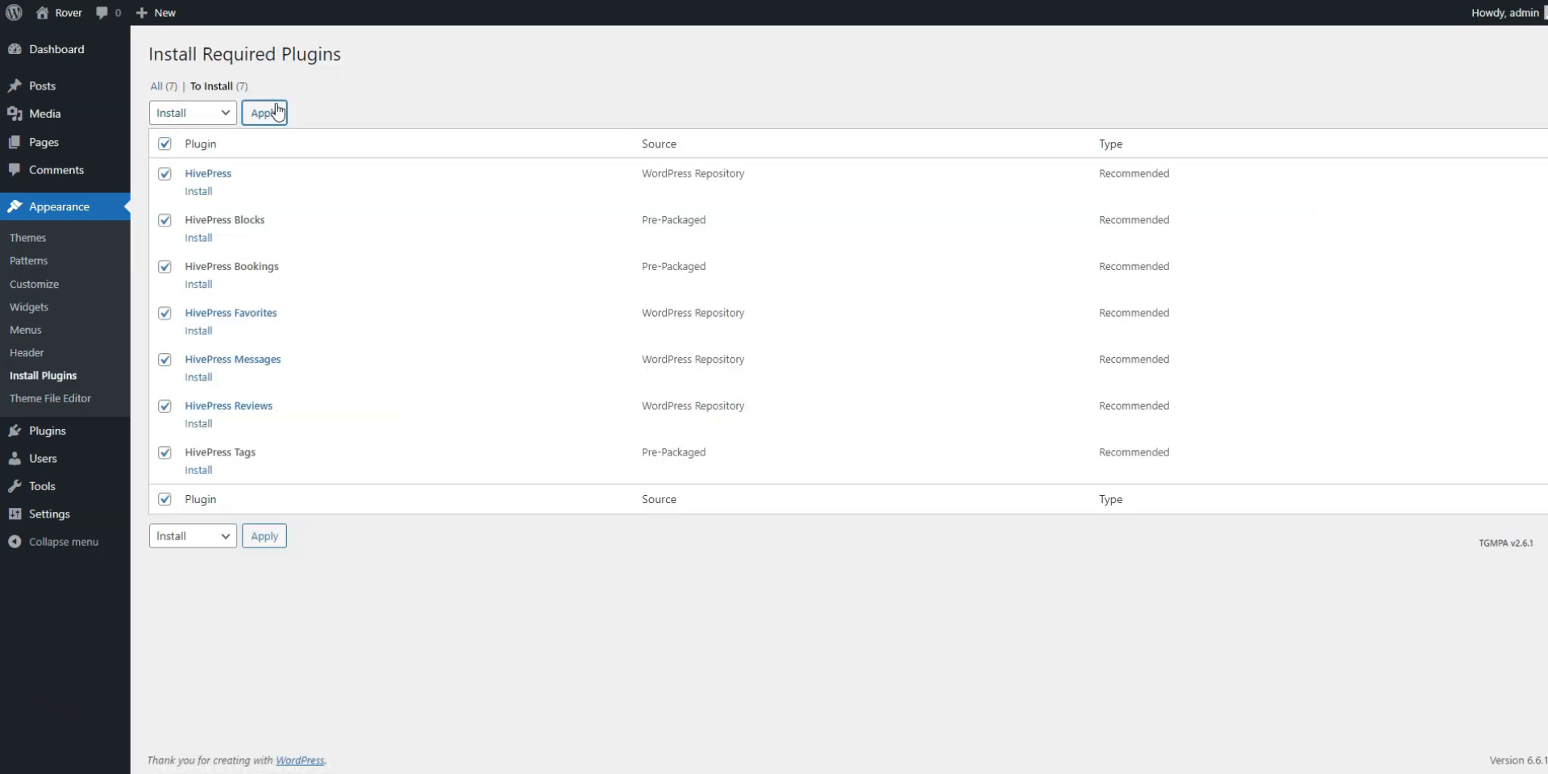
left_click(263, 111)
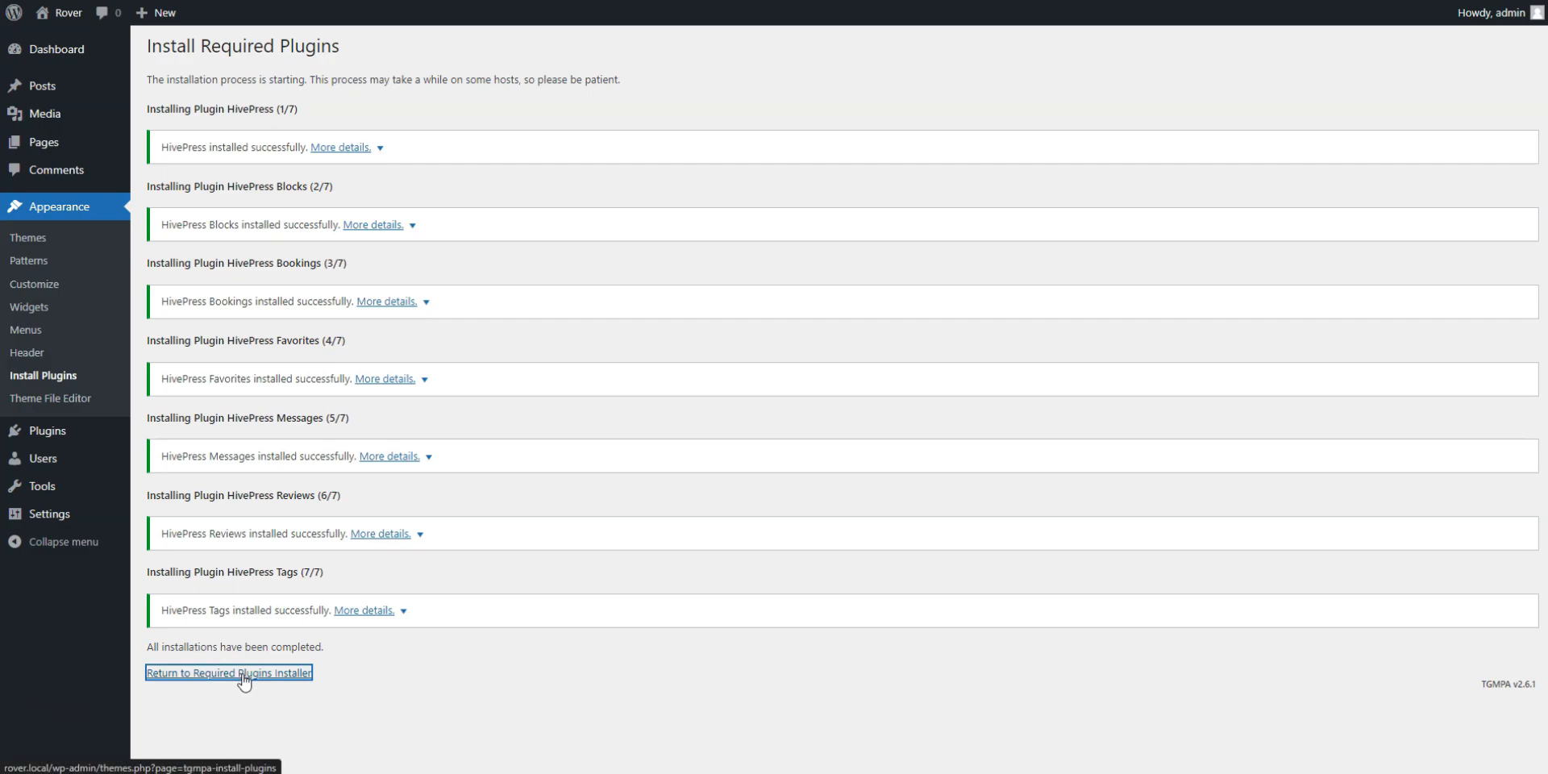
left_click(227, 672)
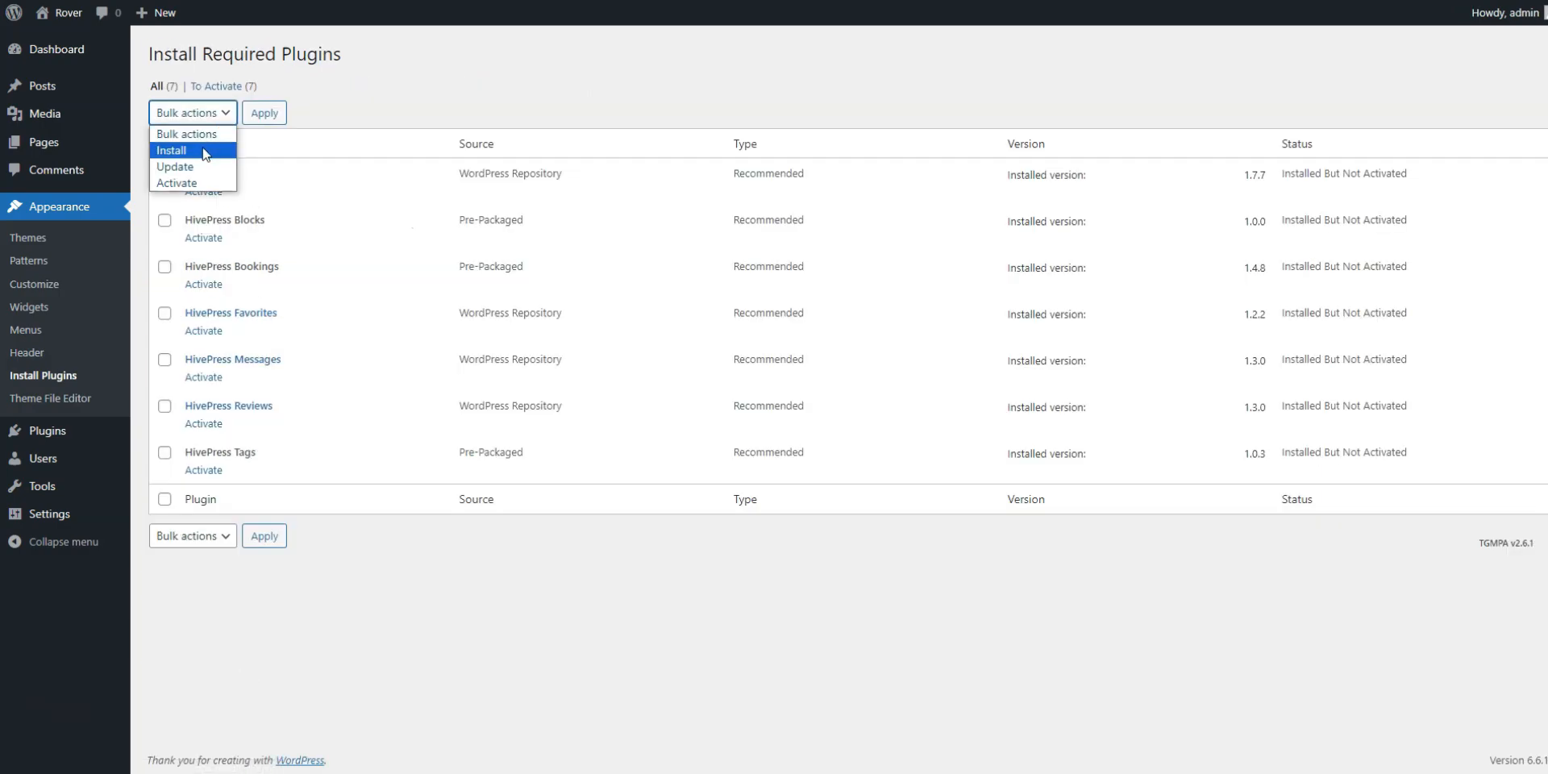
left_click(177, 183)
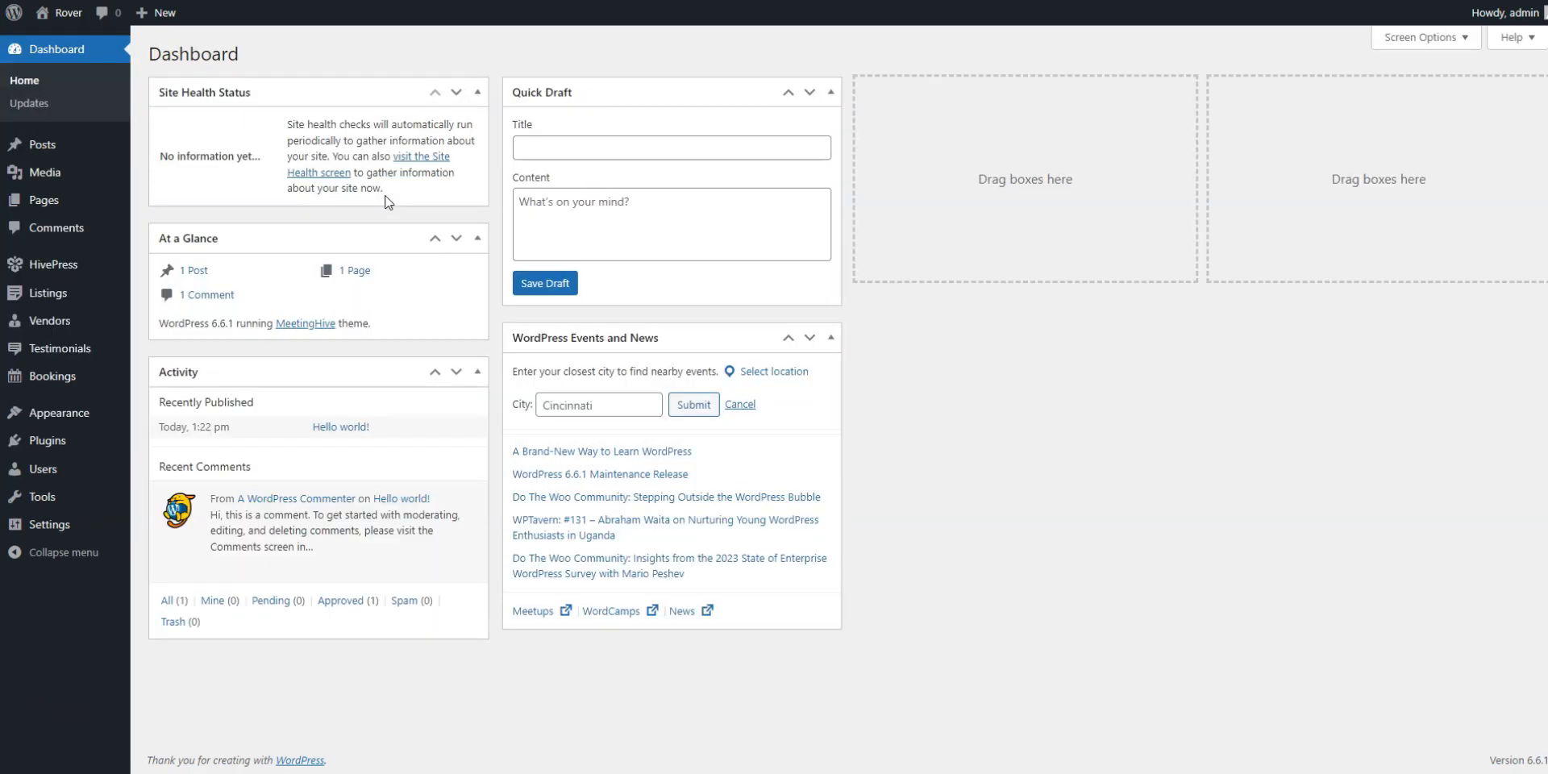
mouse_move(928, 511)
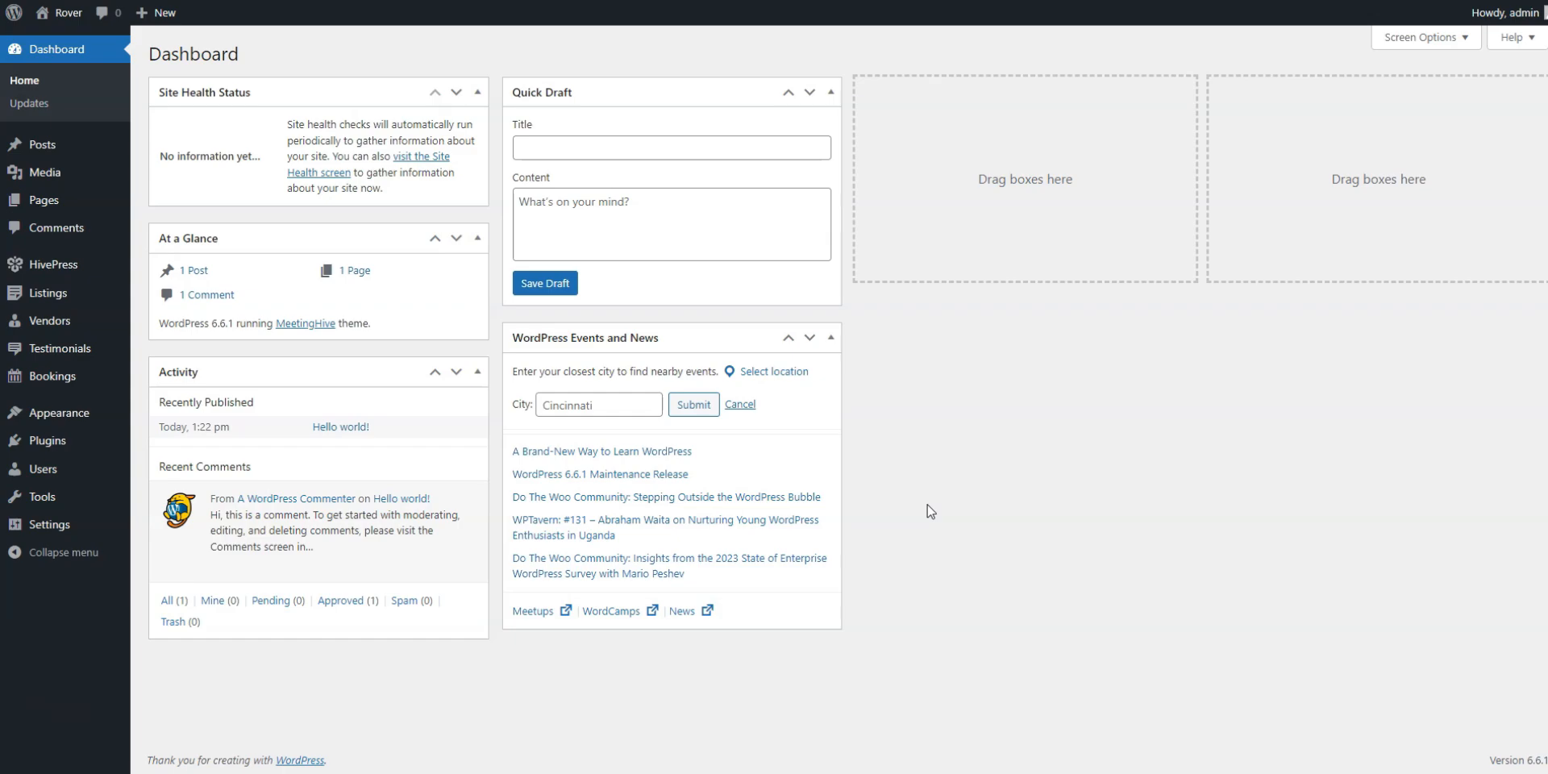
mouse_move(195, 297)
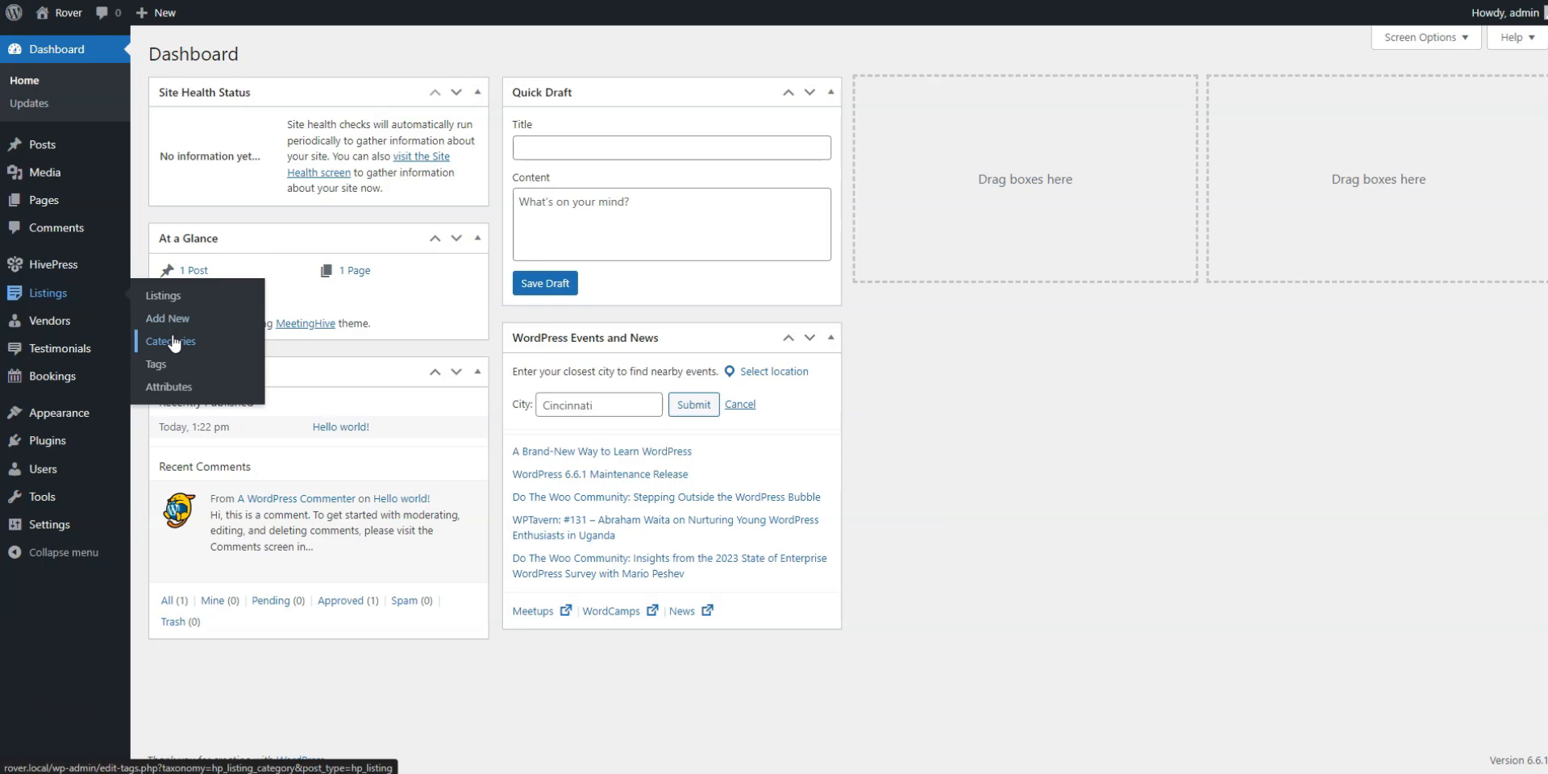
- Add the Boarding category with its description, warehouse icon, colour #d4f9b3 and display order
left_click(169, 341)
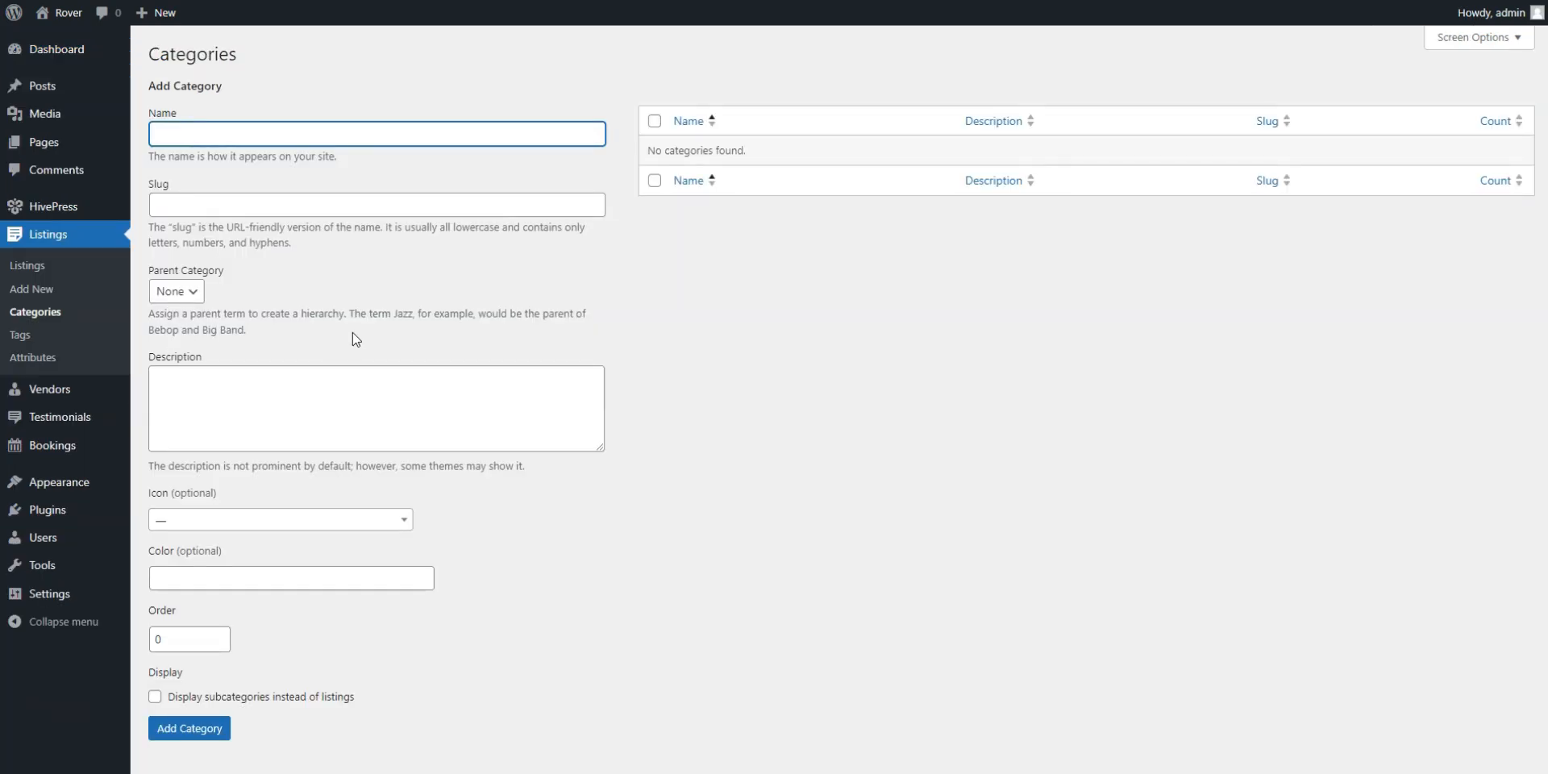
mouse_move(373, 340)
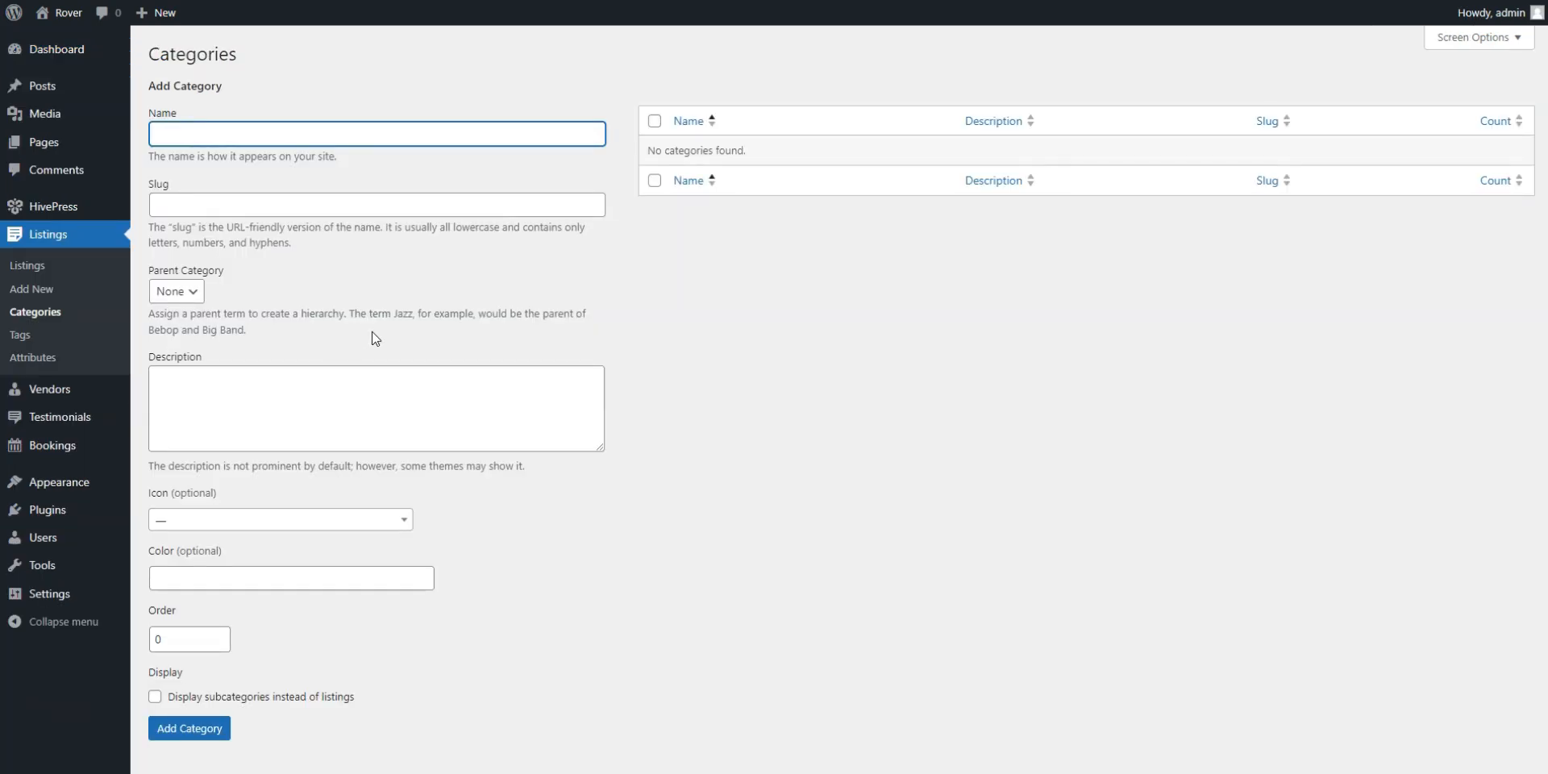
type("Boarding")
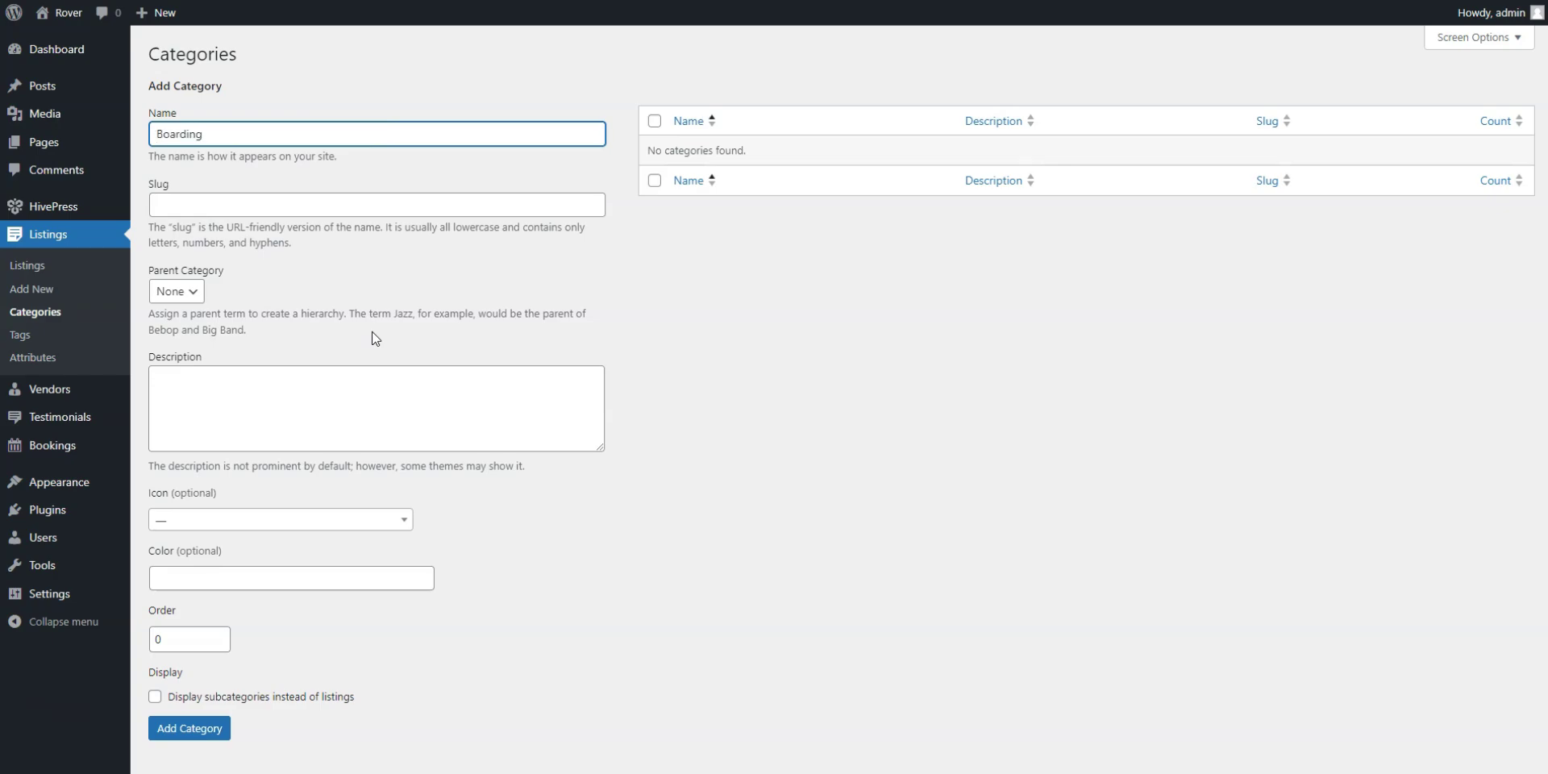
type("Aliquam tristique et suscipit rutrum eros sed augue.")
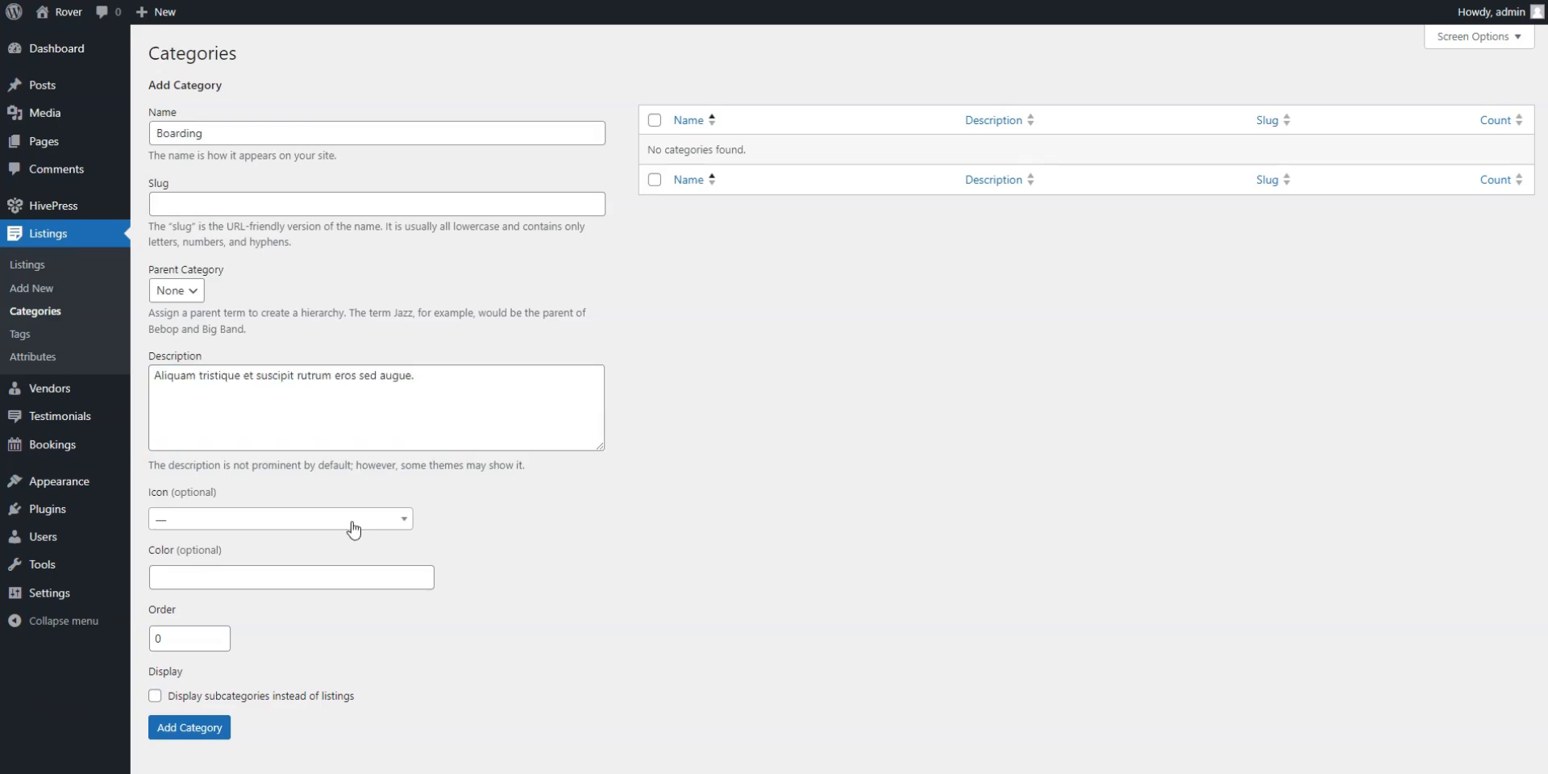
left_click(279, 518)
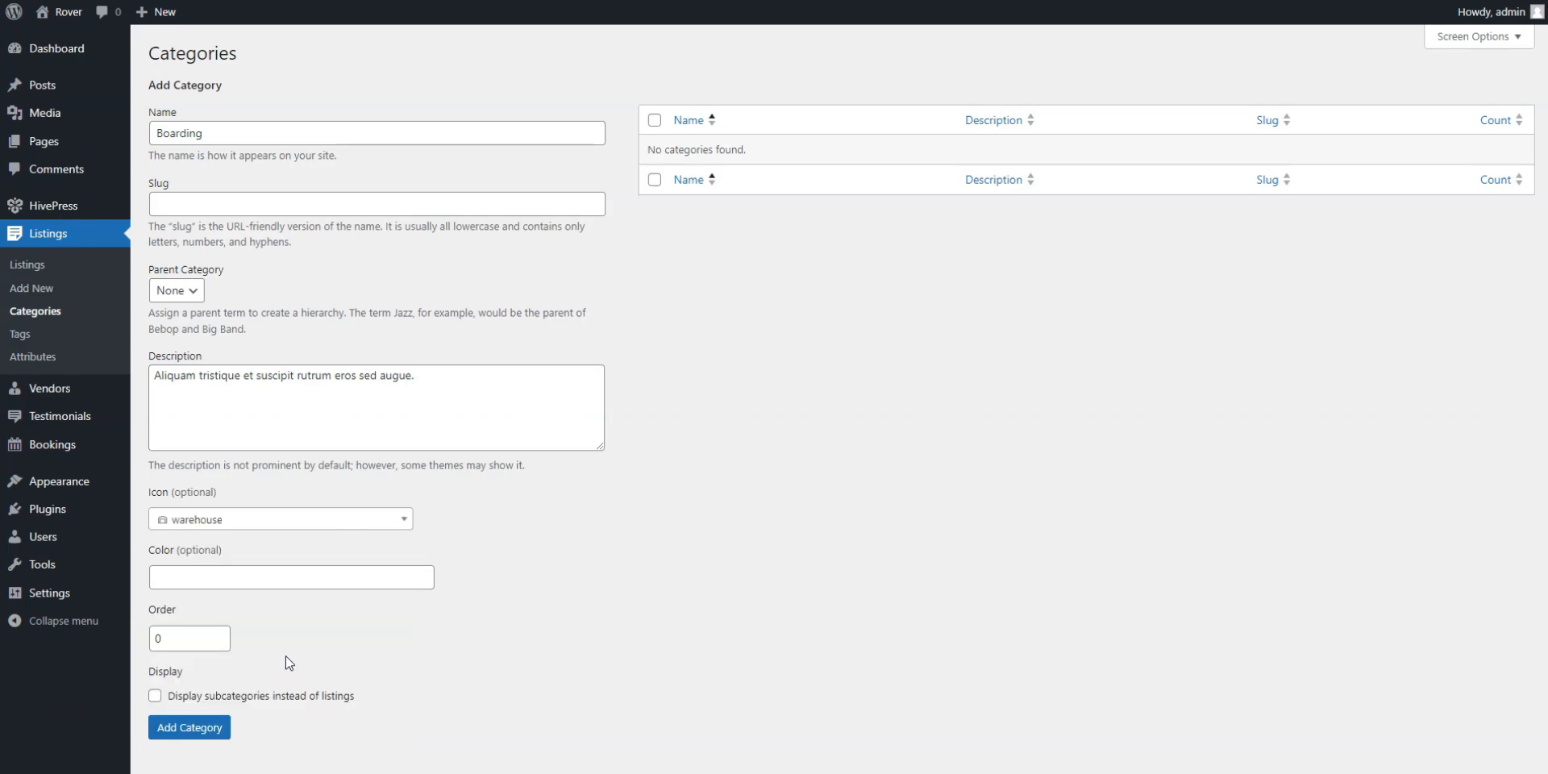
type("#d4f9b3")
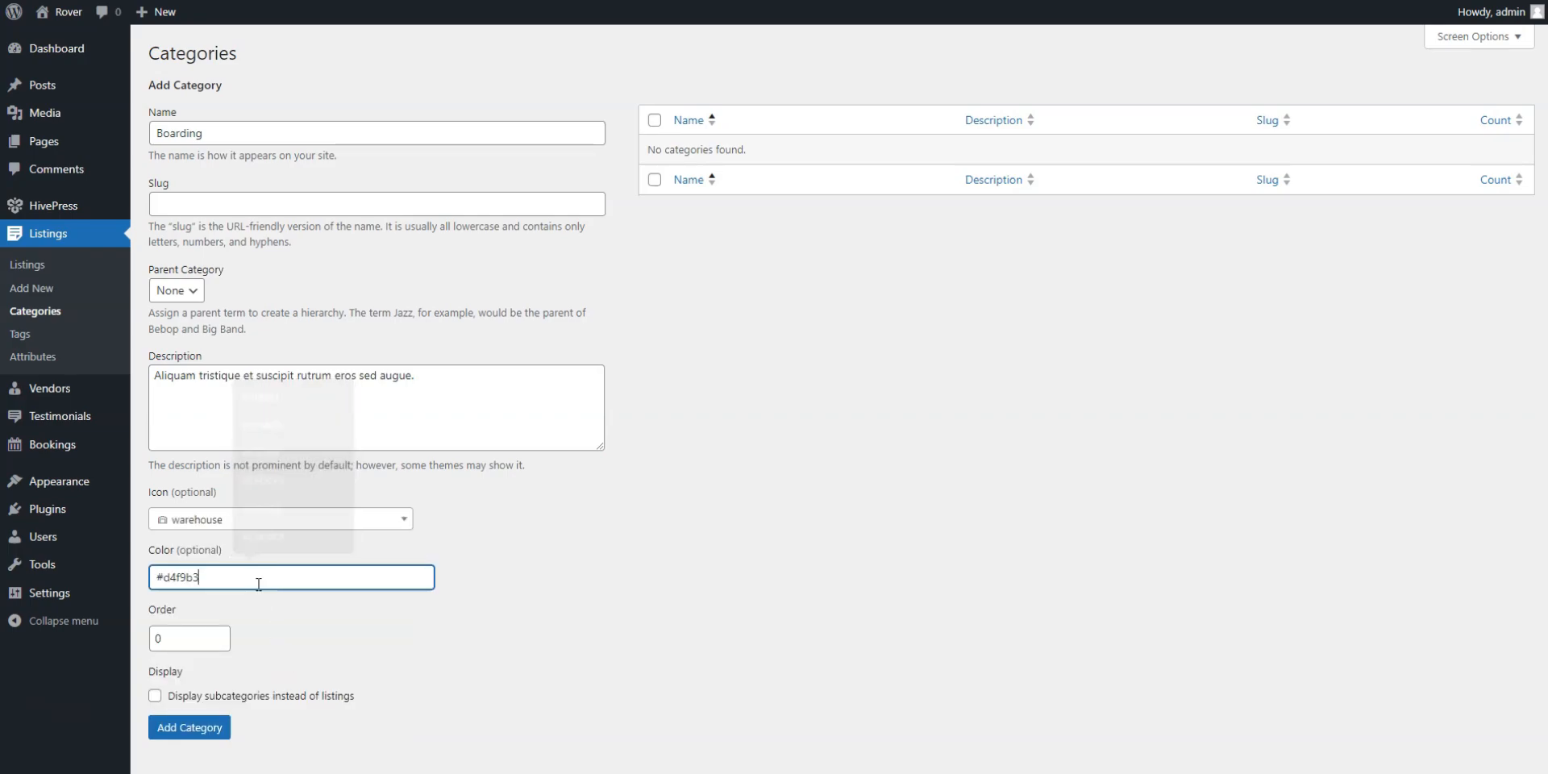
left_click(187, 638)
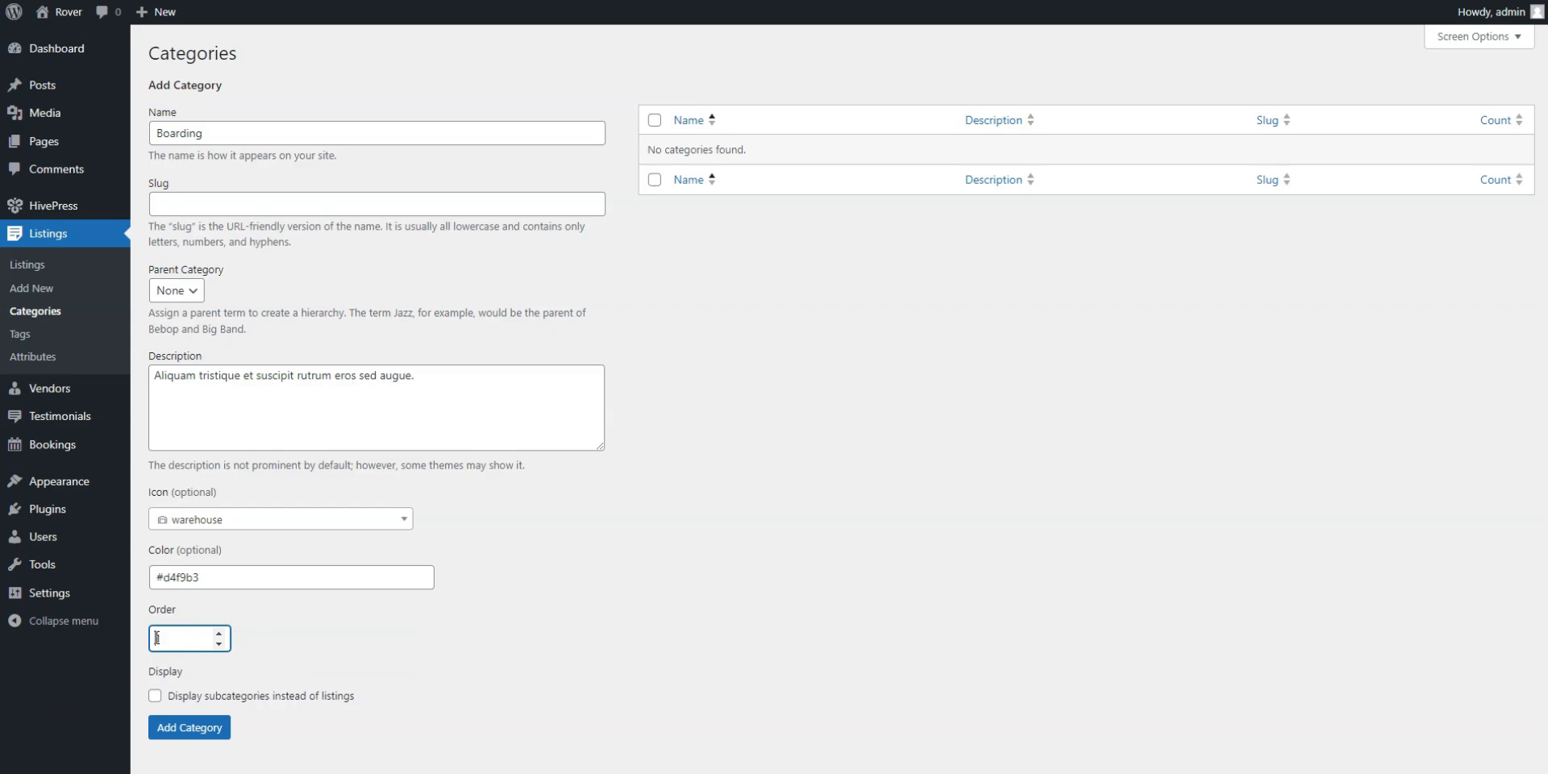
left_click(189, 727)
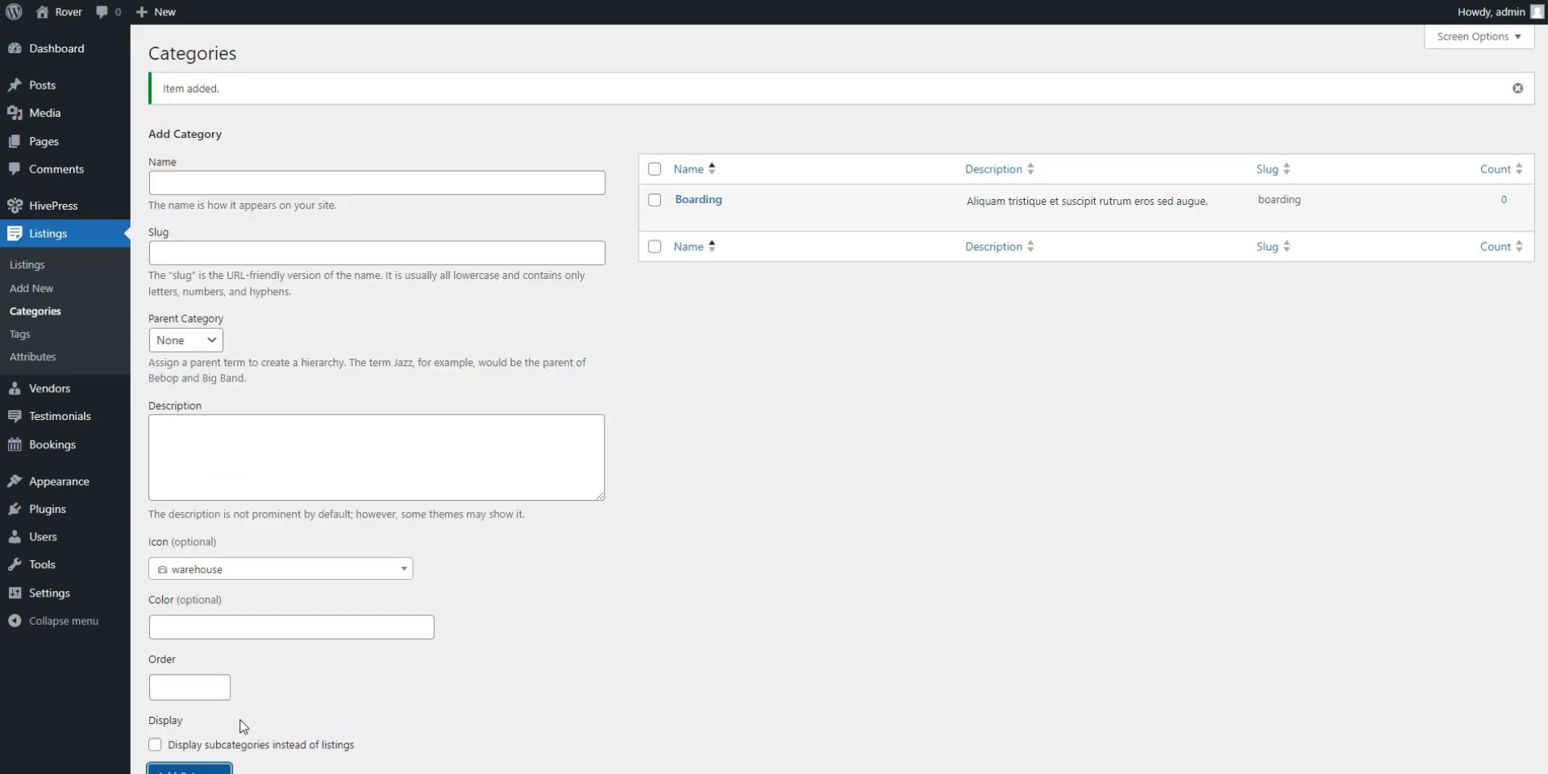
left_click(1517, 87)
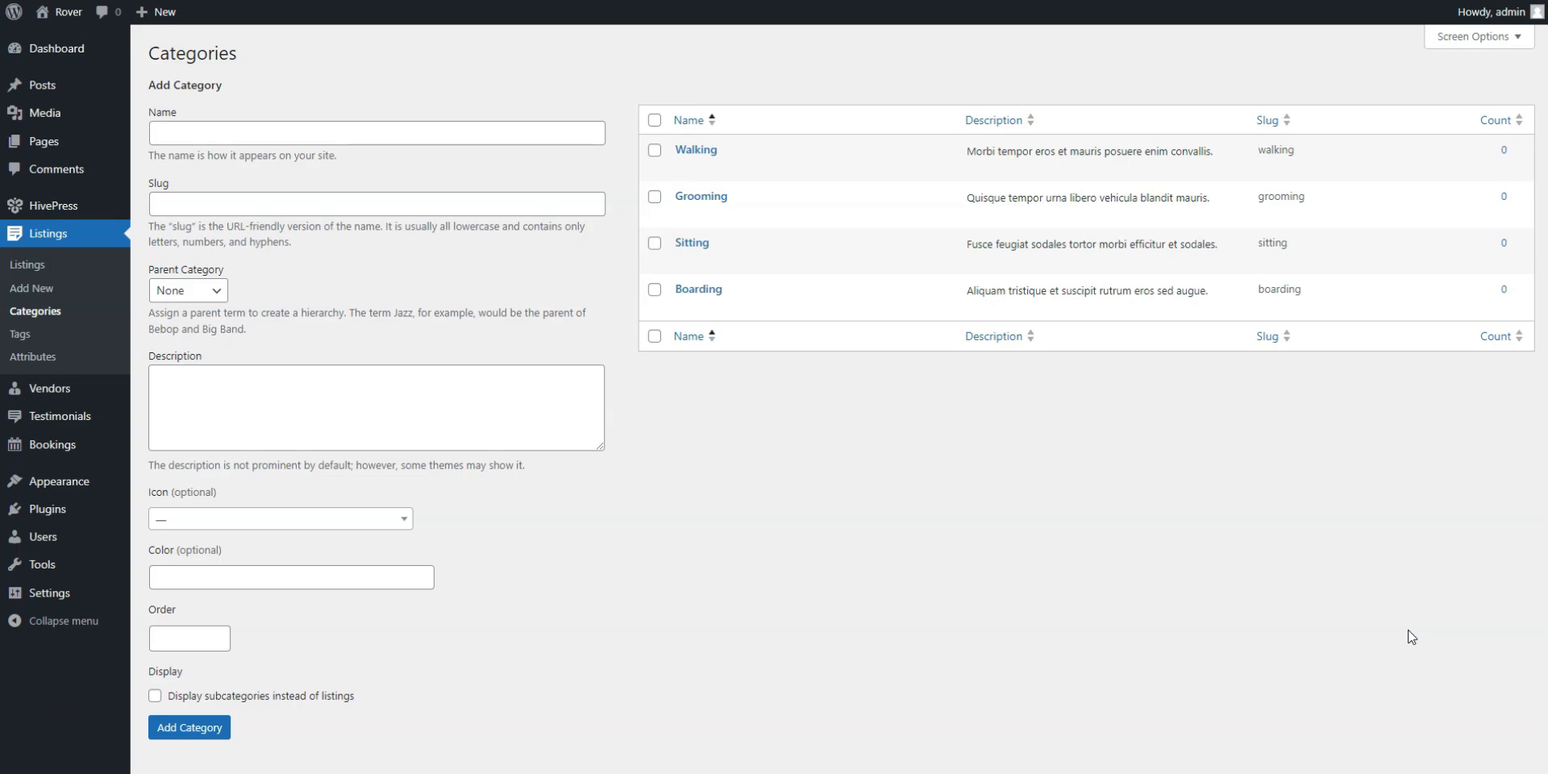
mouse_move(1422, 632)
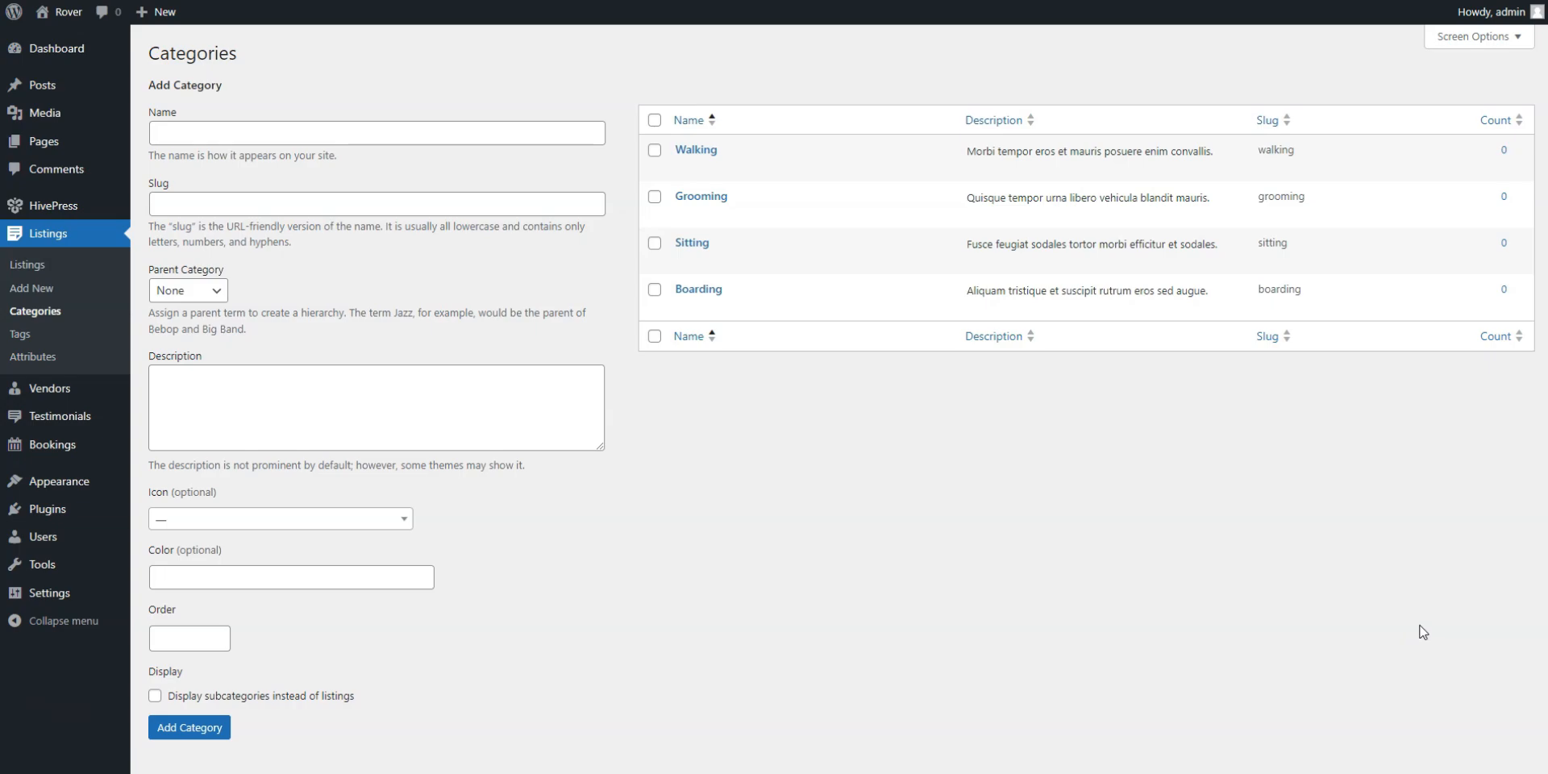
mouse_move(32, 356)
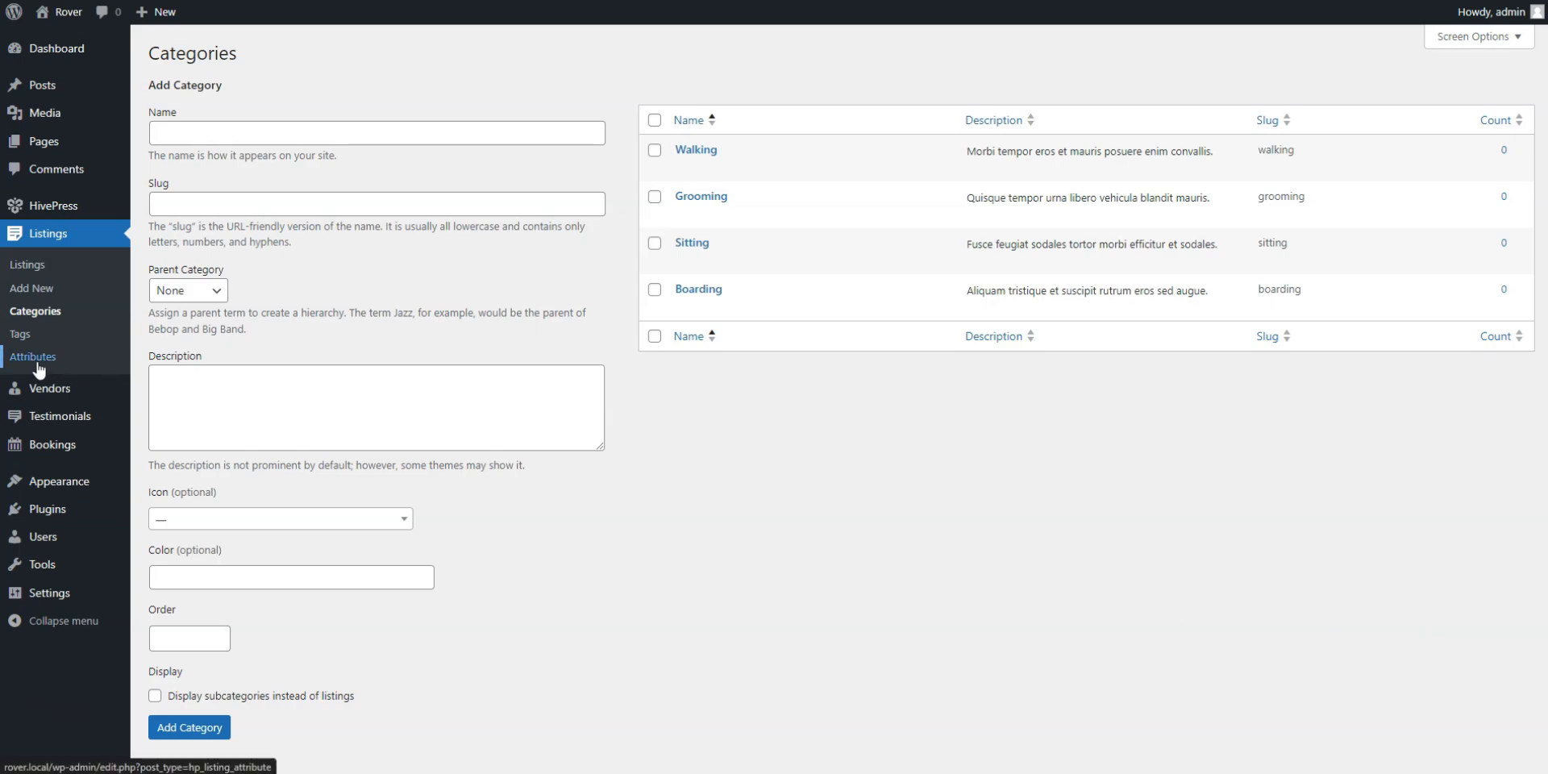
- Start a listing attribute titled Pet Type, editable by vendors, with Checkboxes as field type
left_click(32, 356)
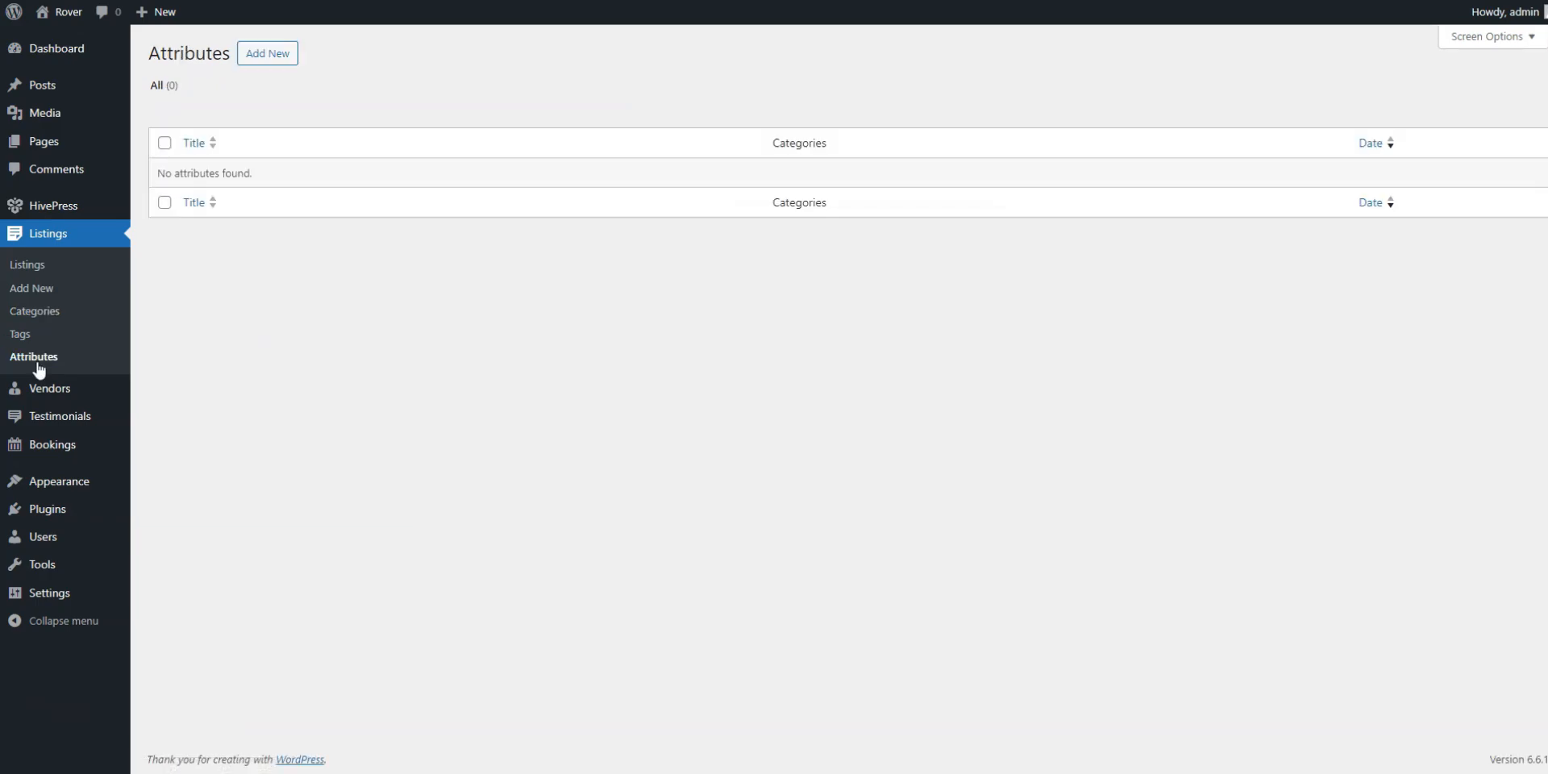
left_click(266, 53)
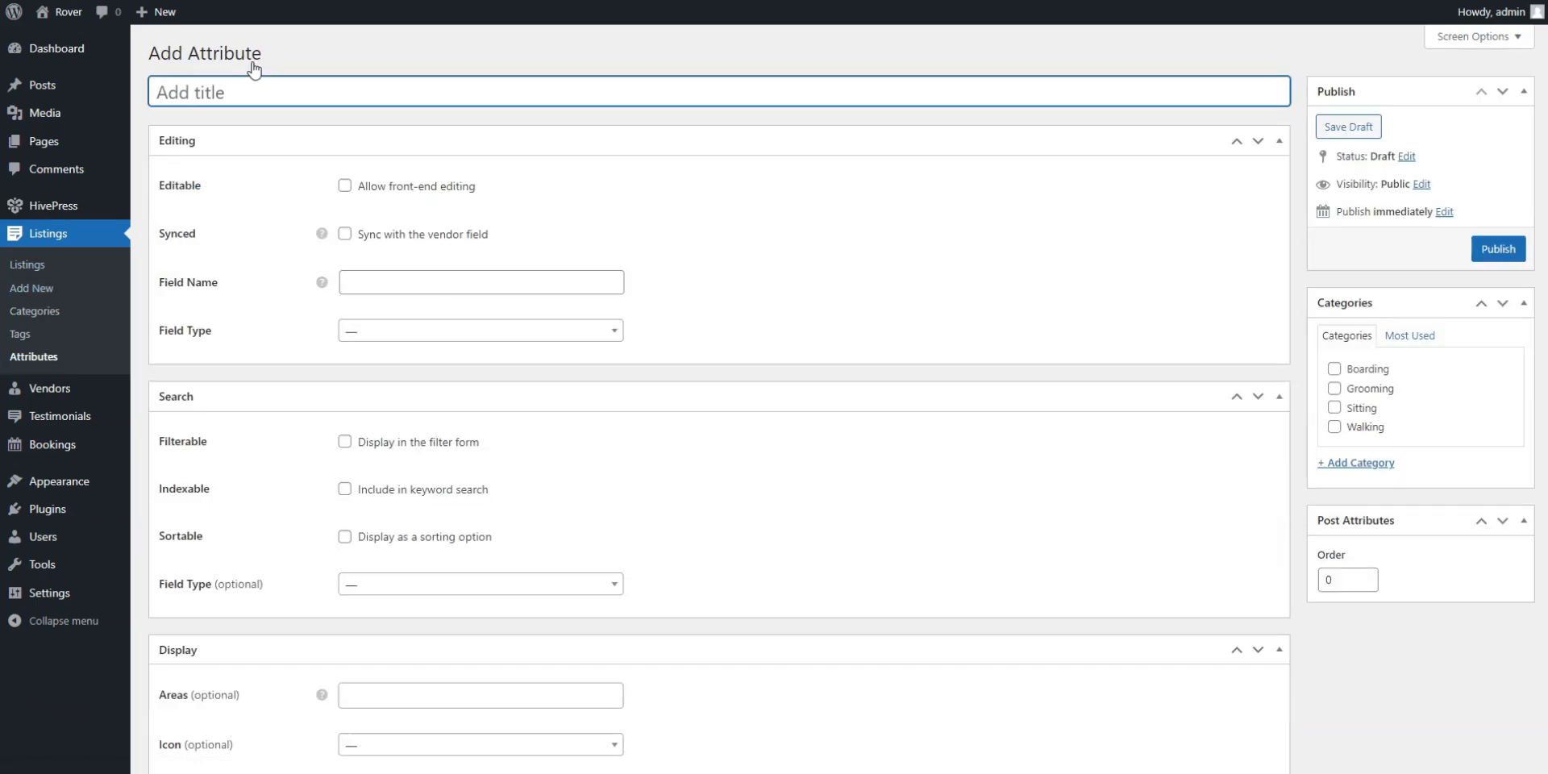
type("Pet Type")
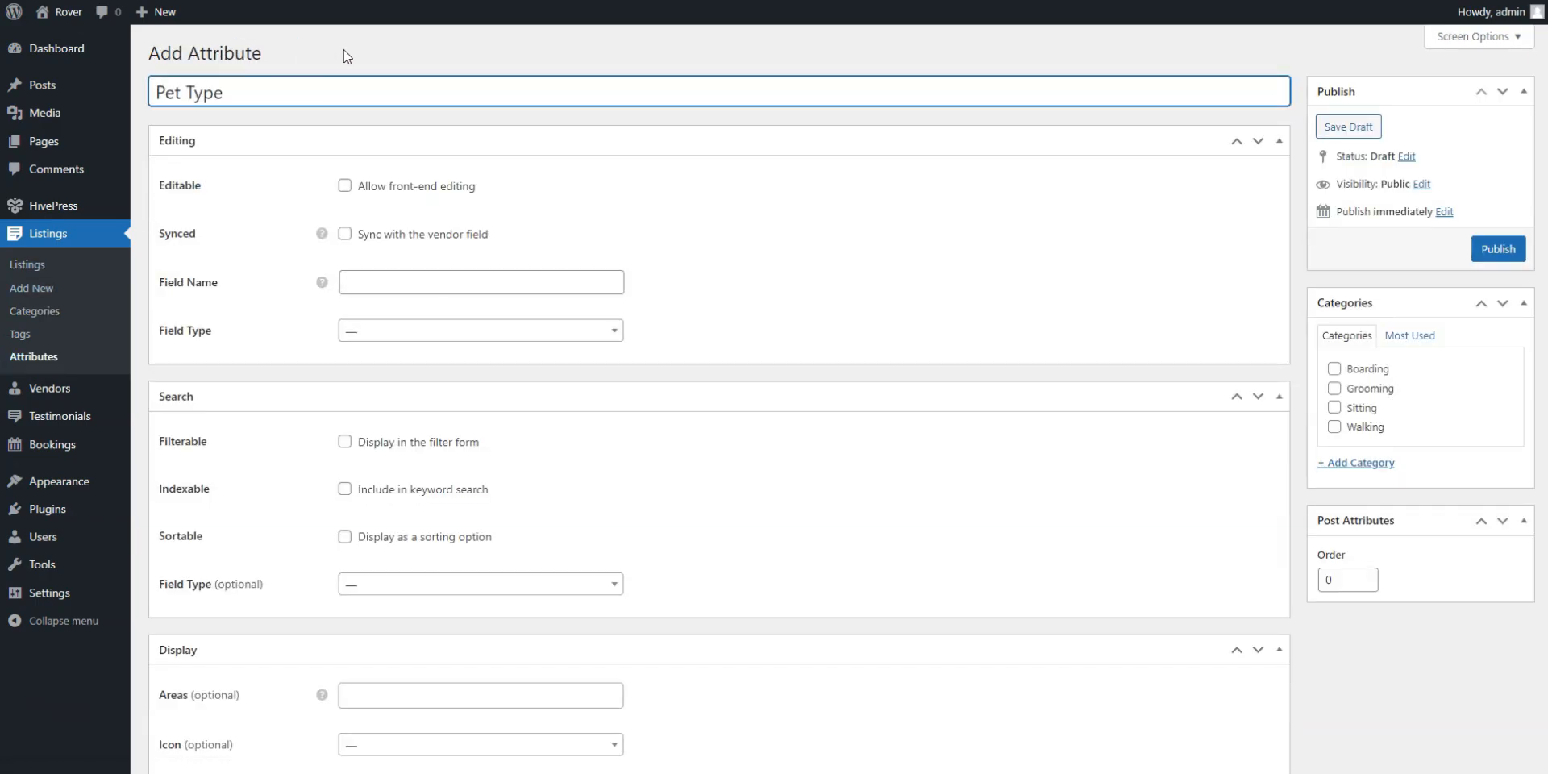
mouse_move(345, 187)
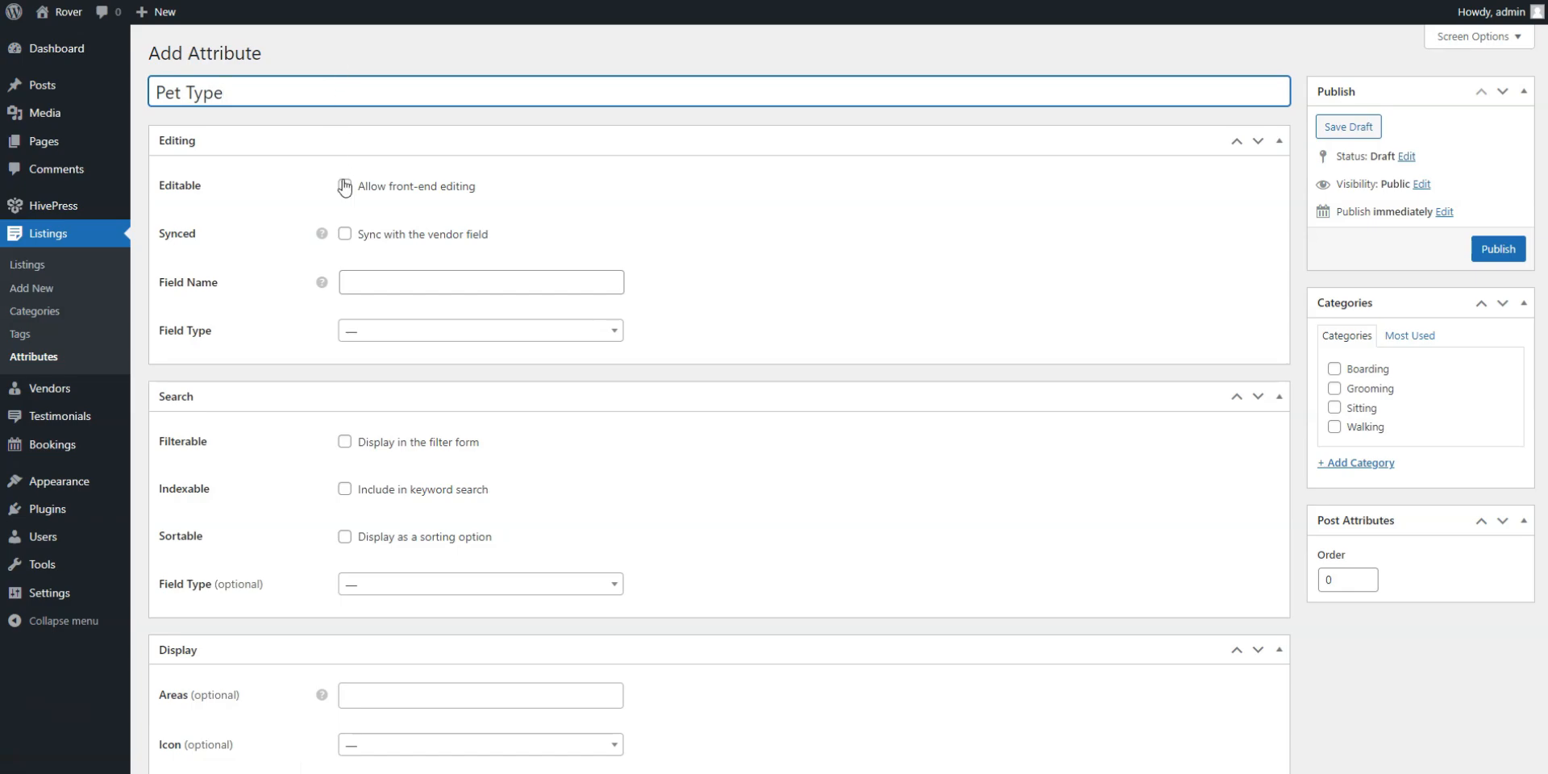
left_click(345, 187)
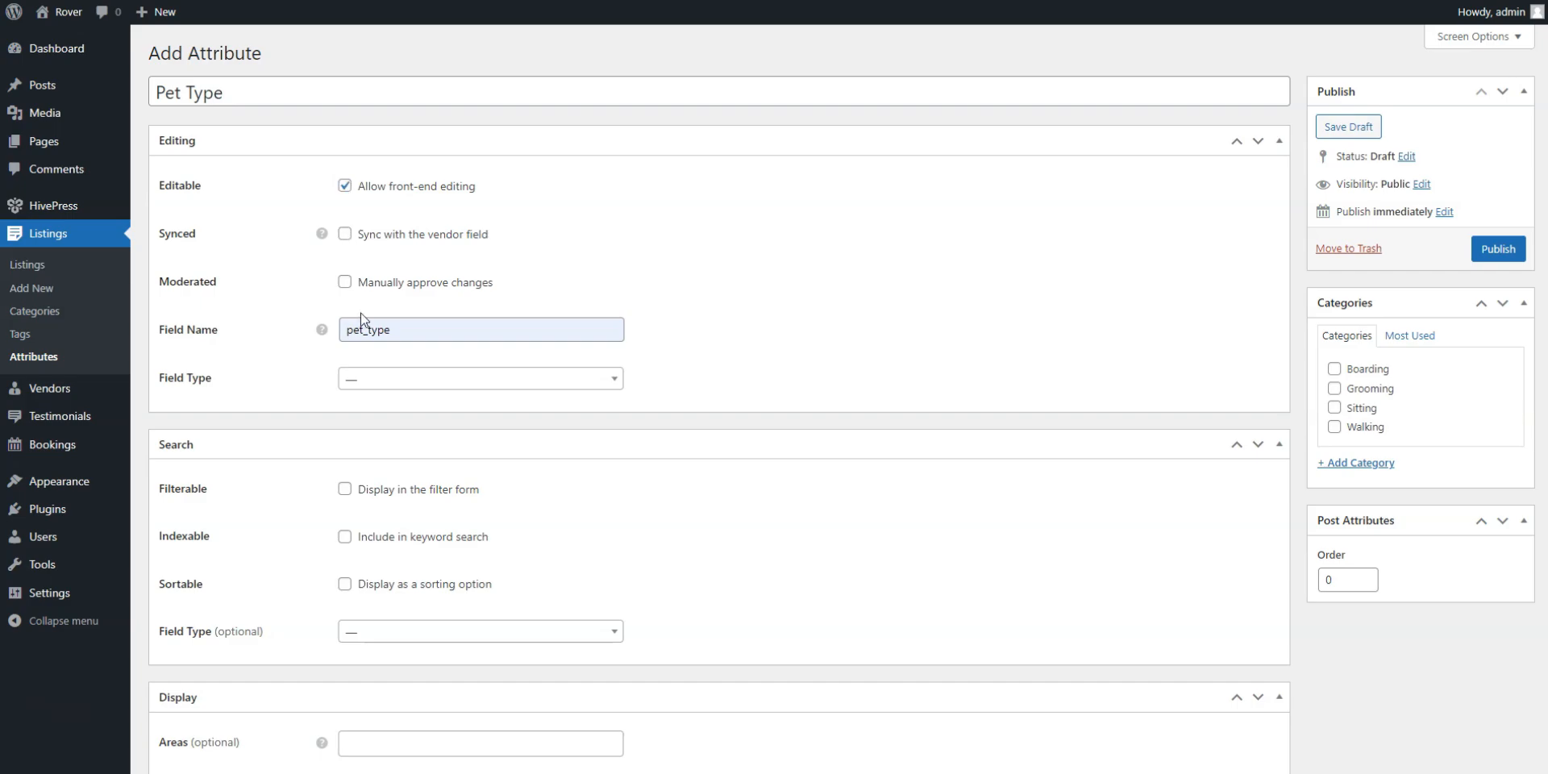
left_click(478, 377)
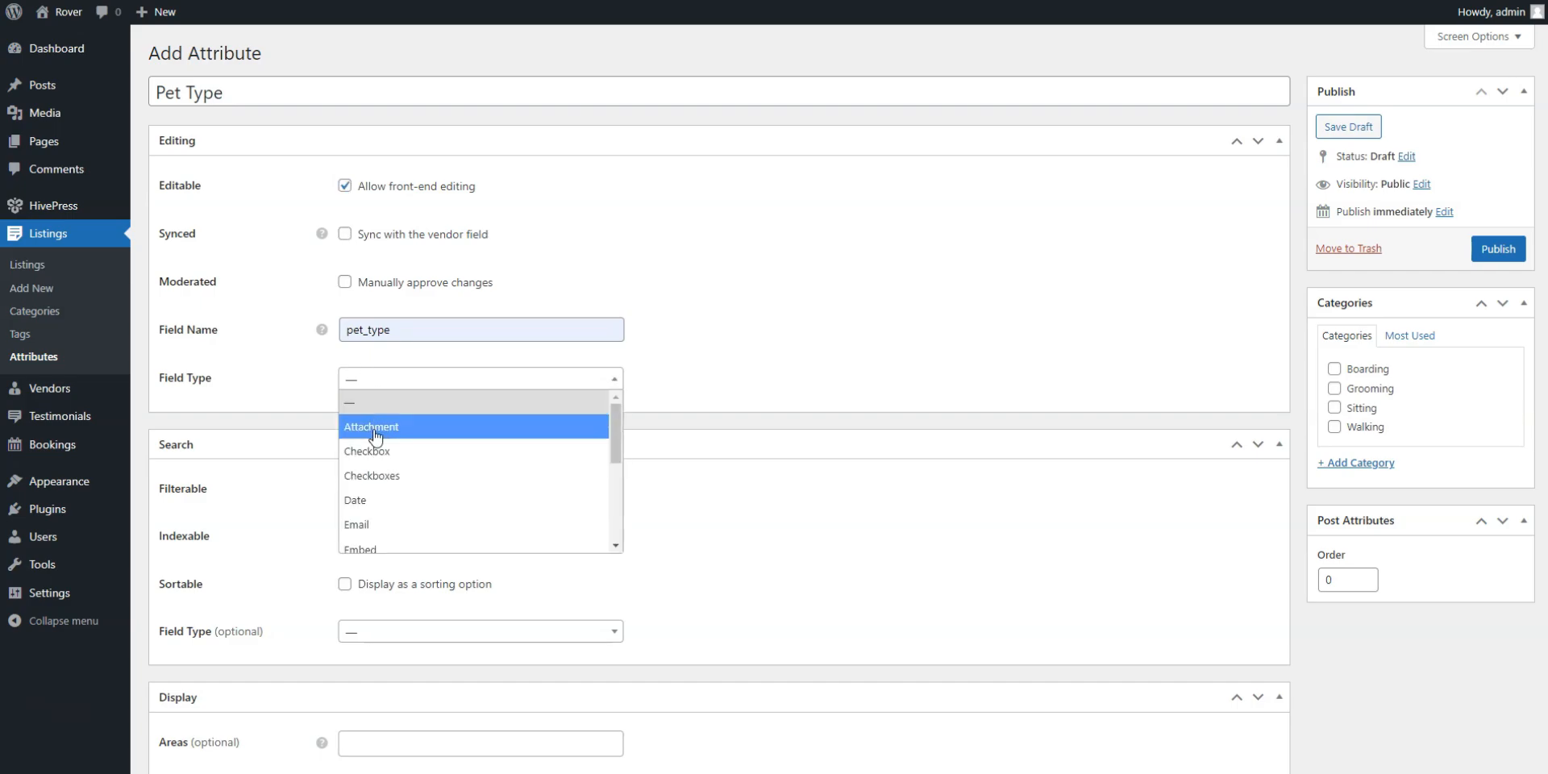
left_click(372, 474)
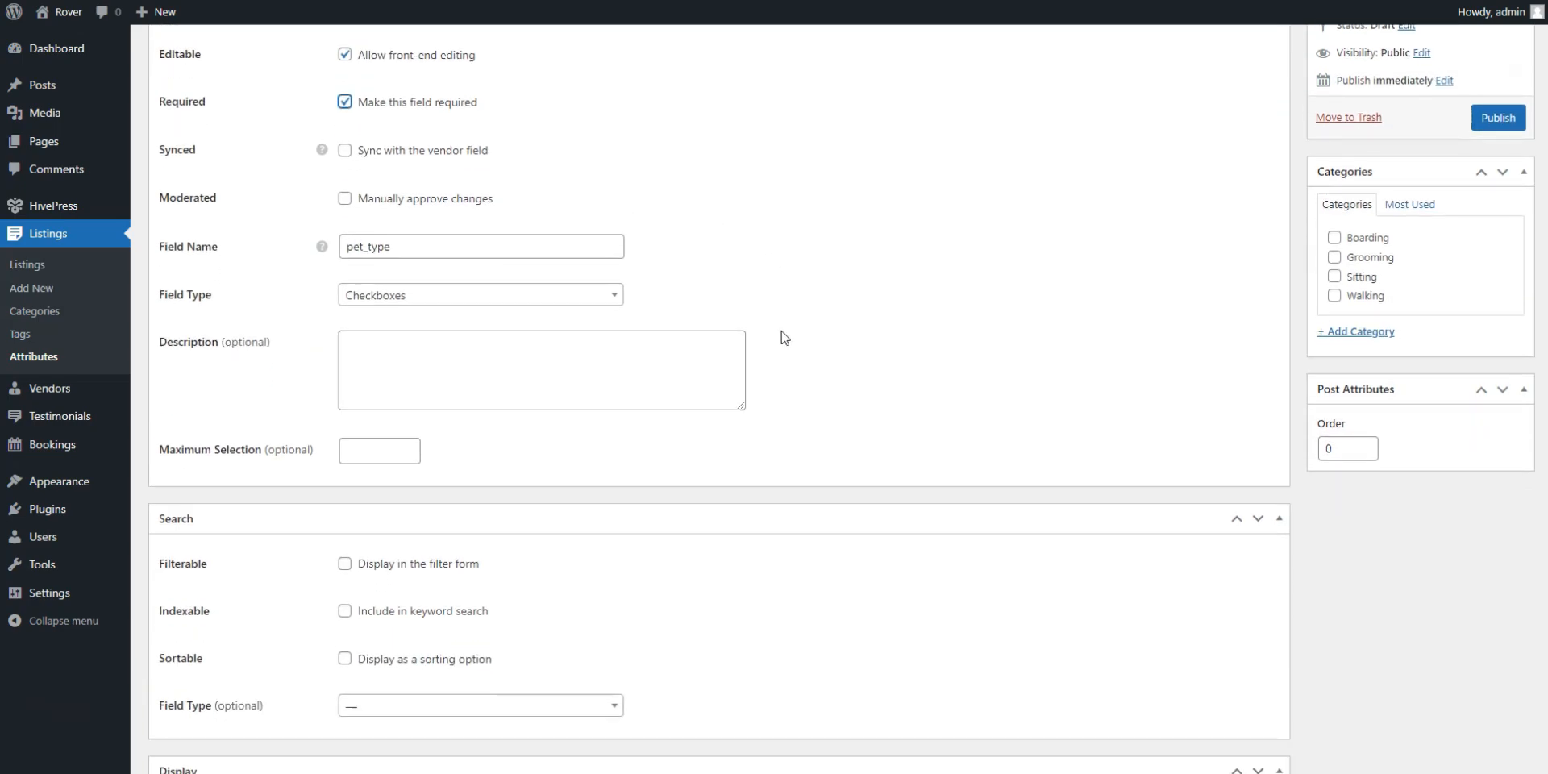
- Make Pet Type filterable in the search form, also as Checkboxes
scroll("down", 3)
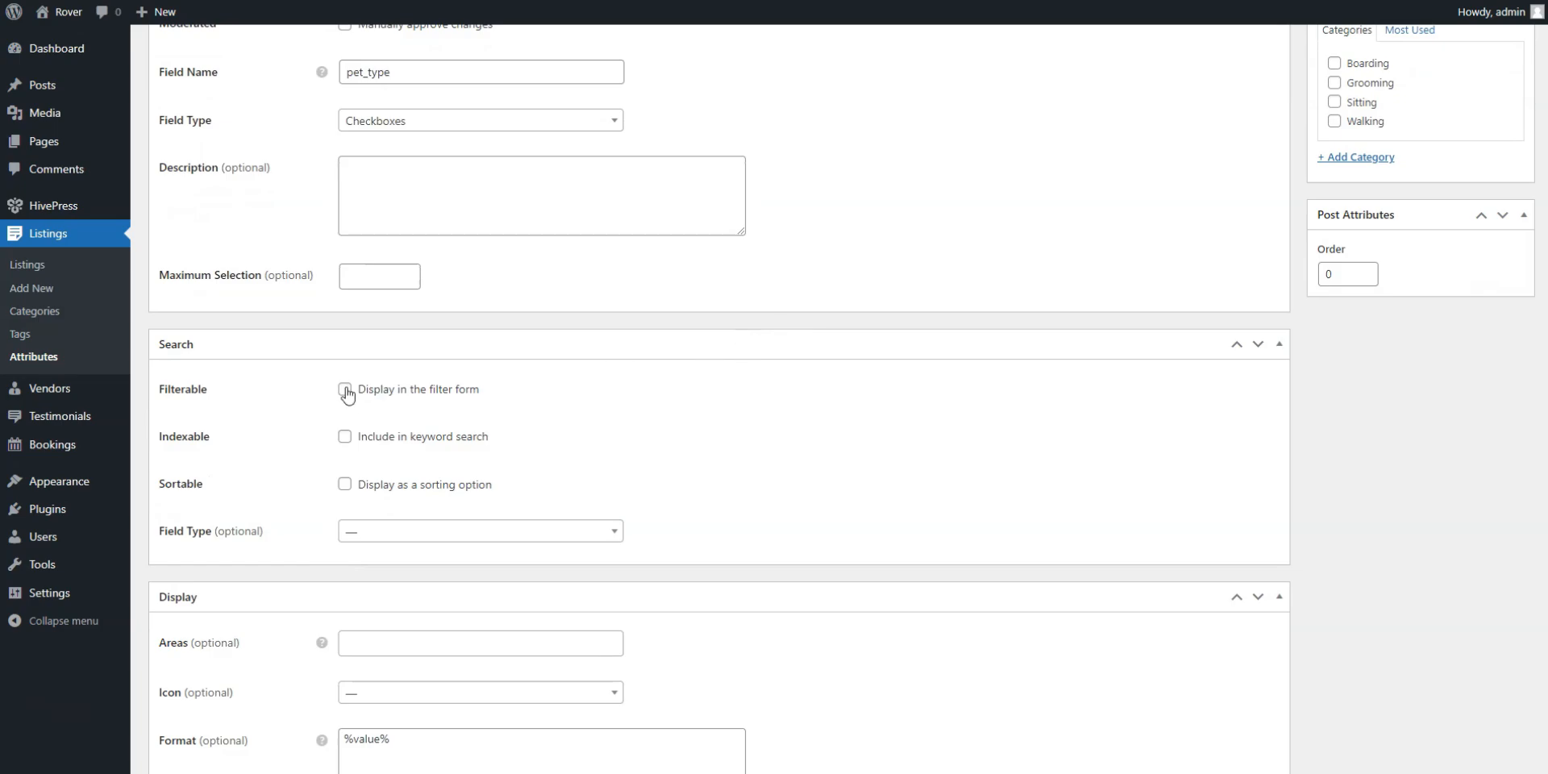
left_click(345, 389)
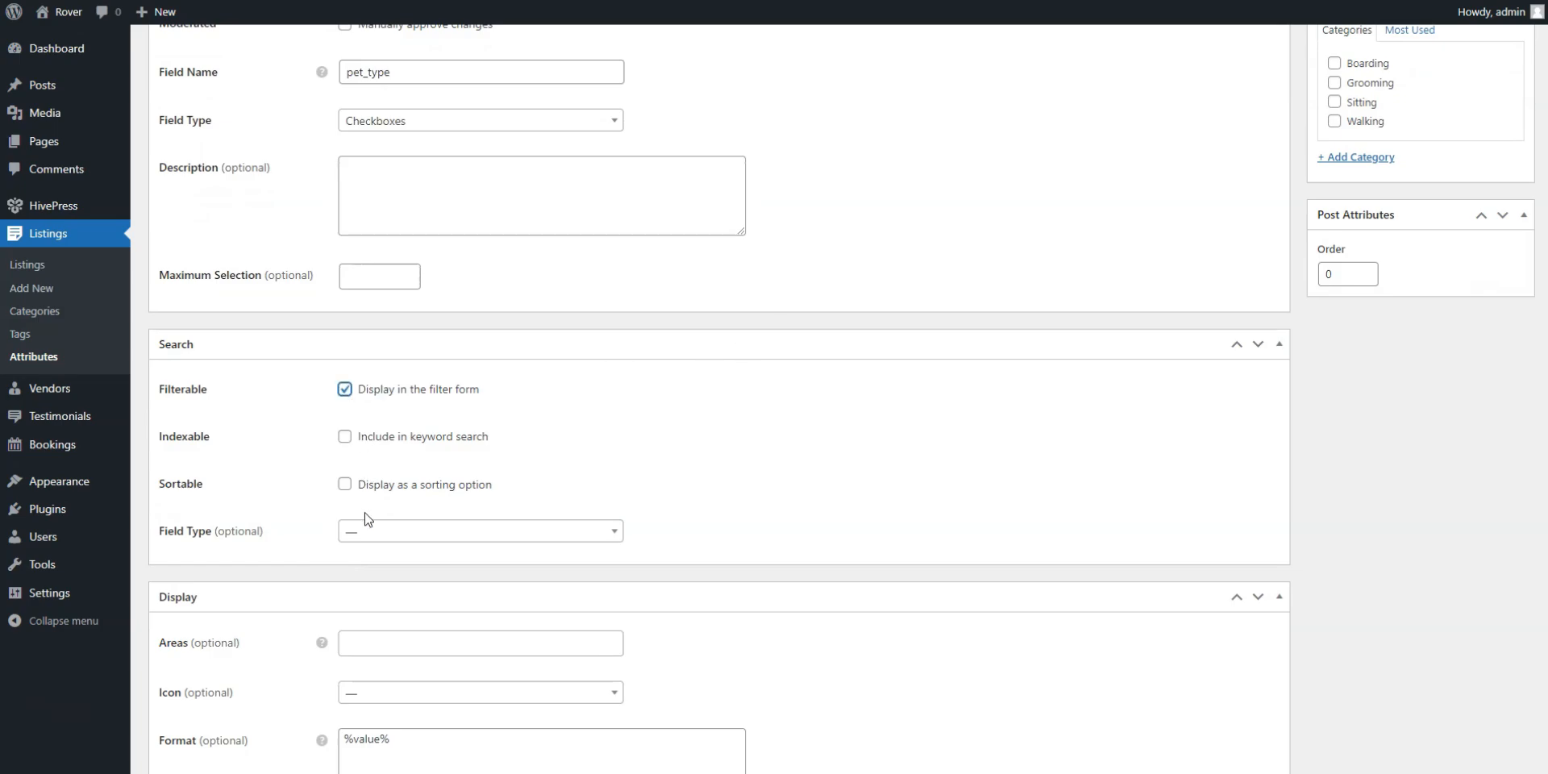
left_click(478, 531)
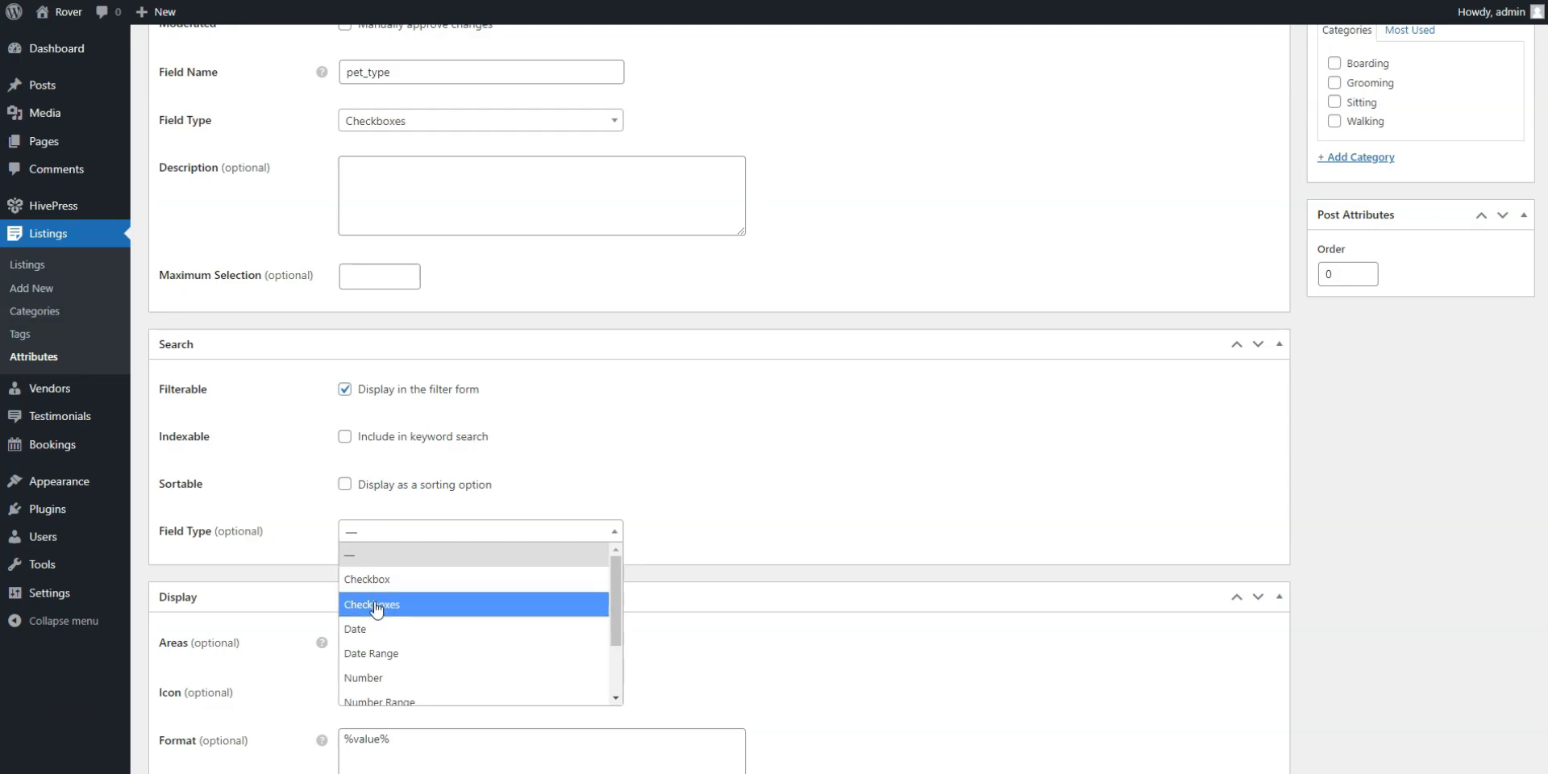
left_click(372, 605)
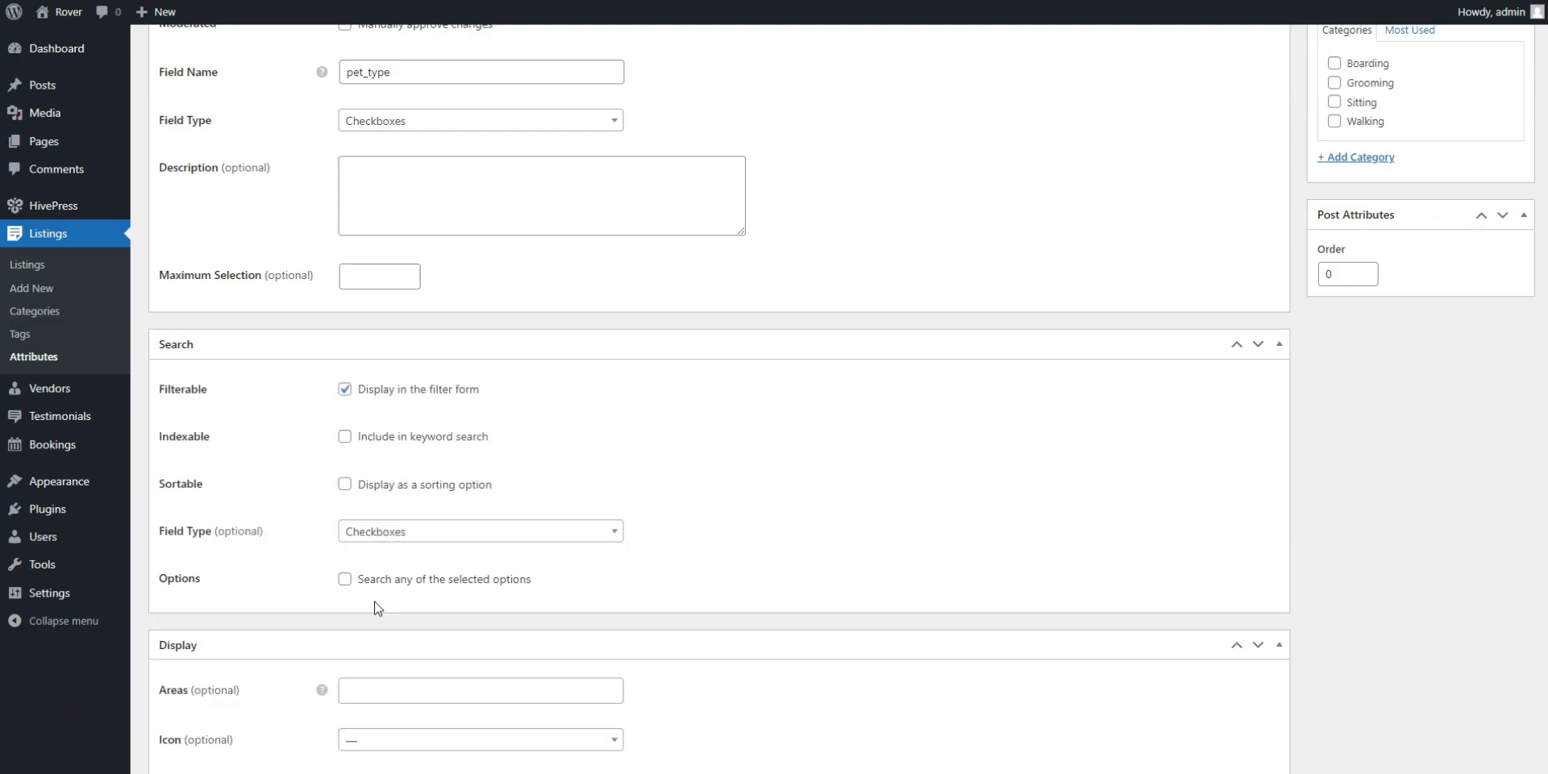
scroll("down", 3)
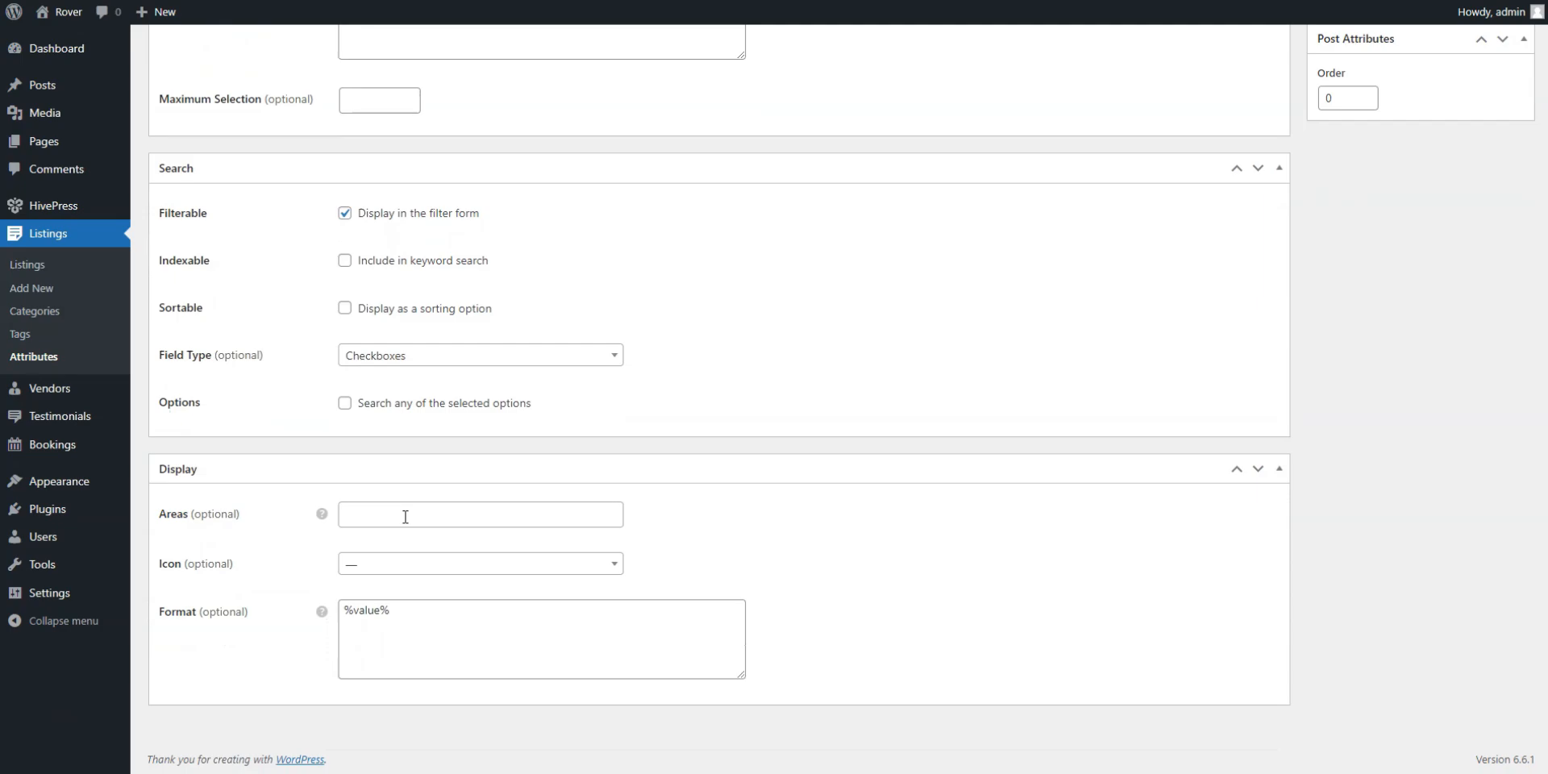
mouse_move(322, 512)
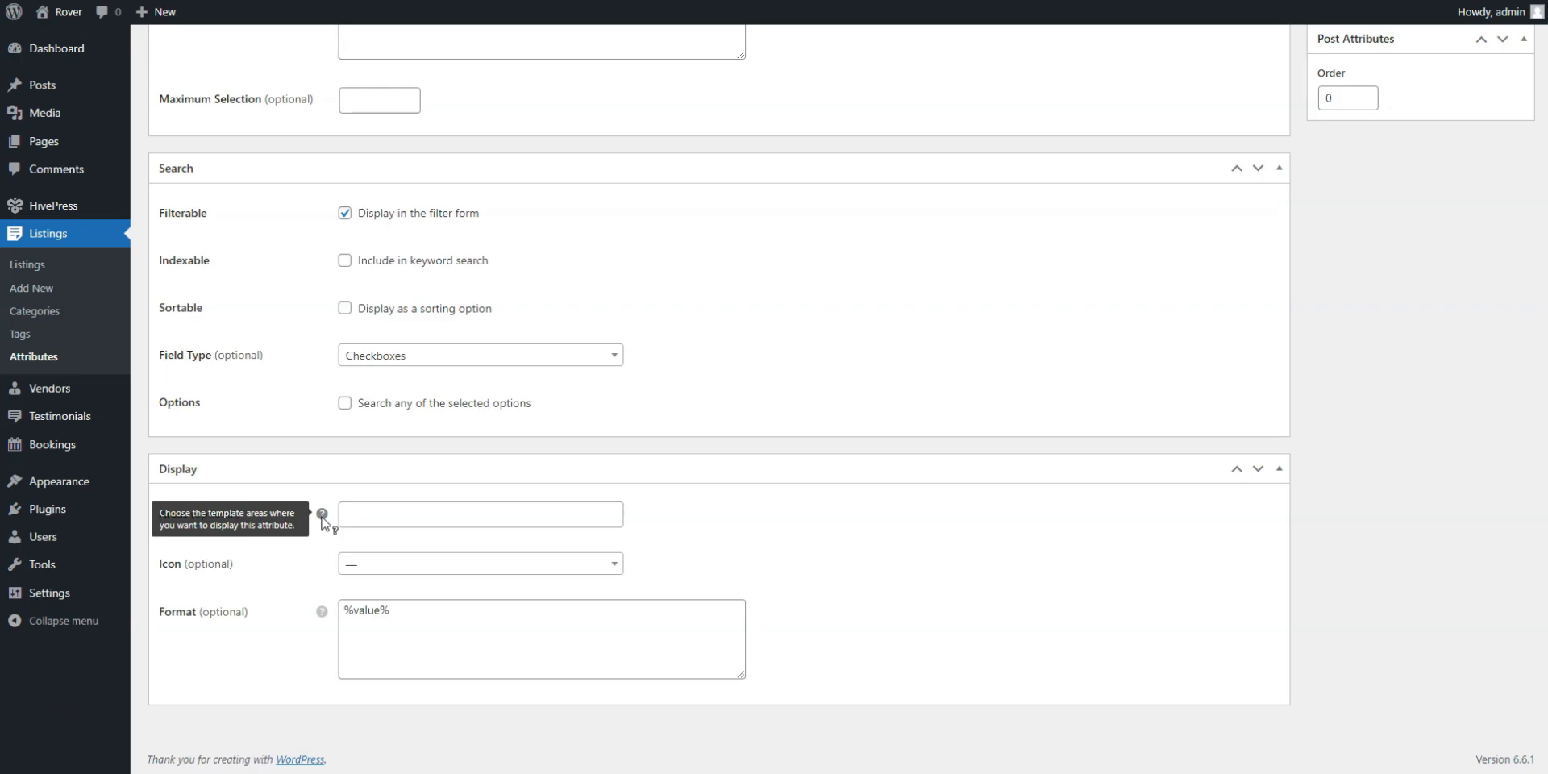
- Display Pet Type in the secondary block and page areas with the list-alt icon
left_click(479, 512)
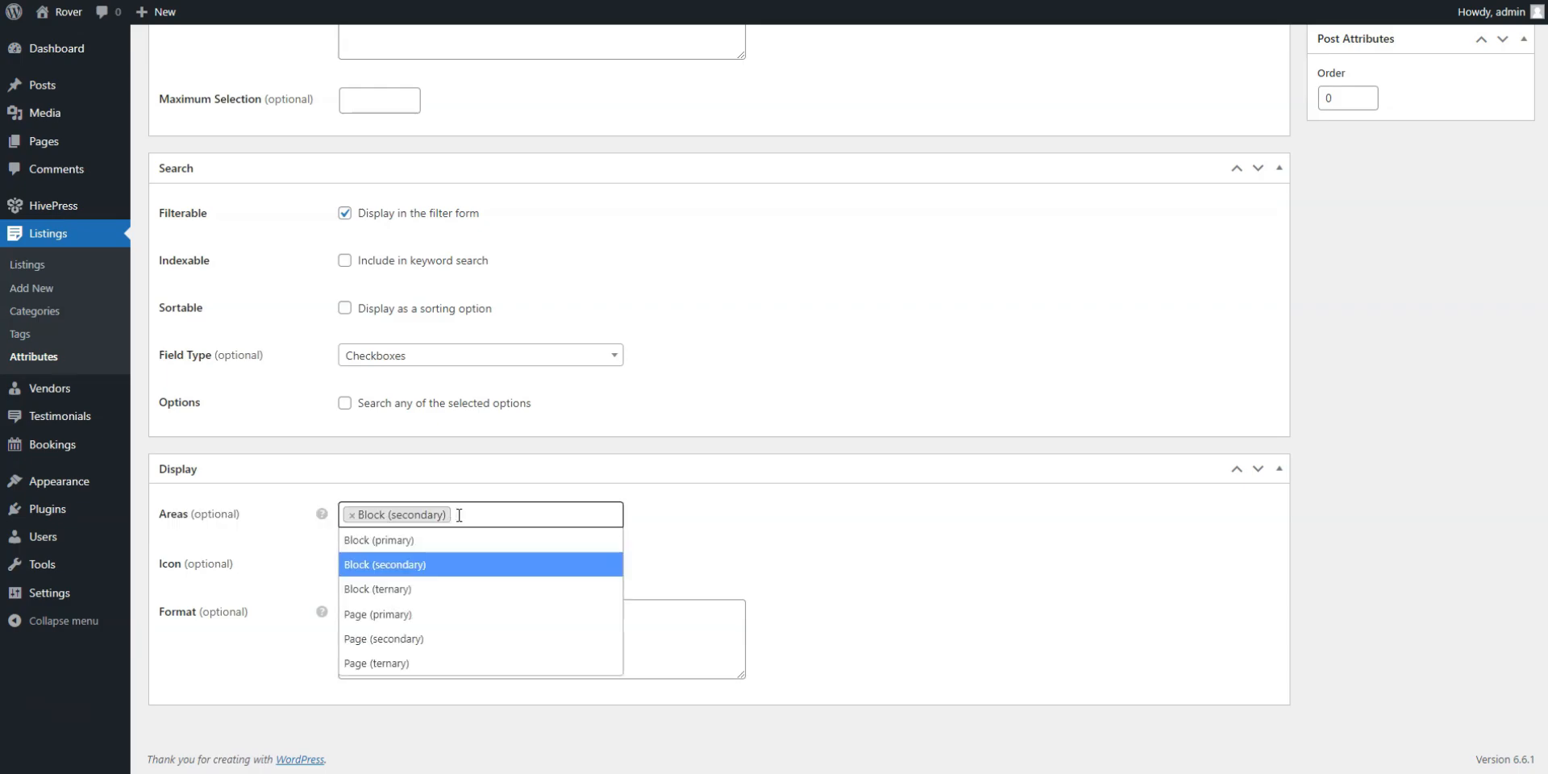
left_click(384, 639)
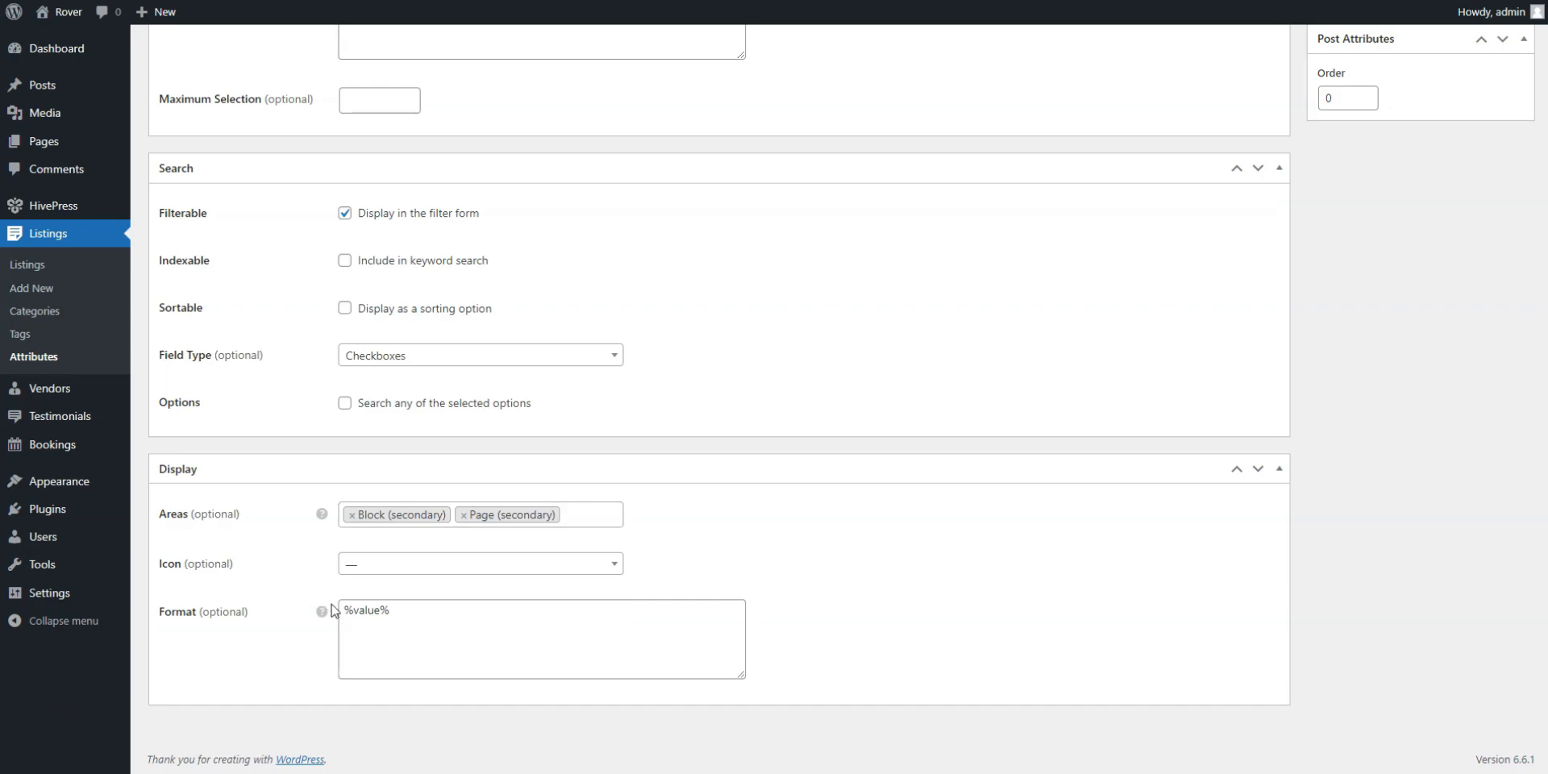
left_click(479, 564)
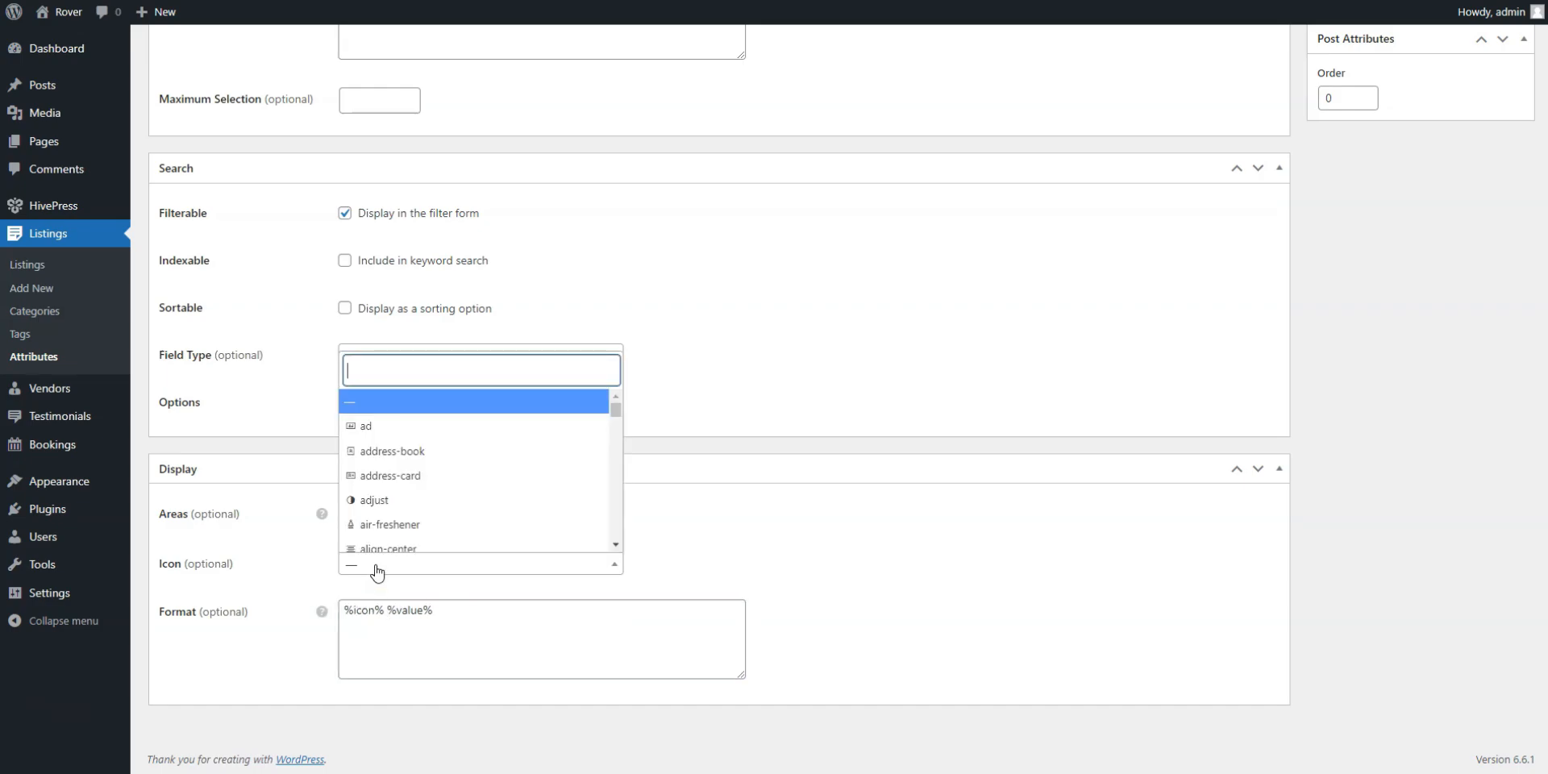
type("list")
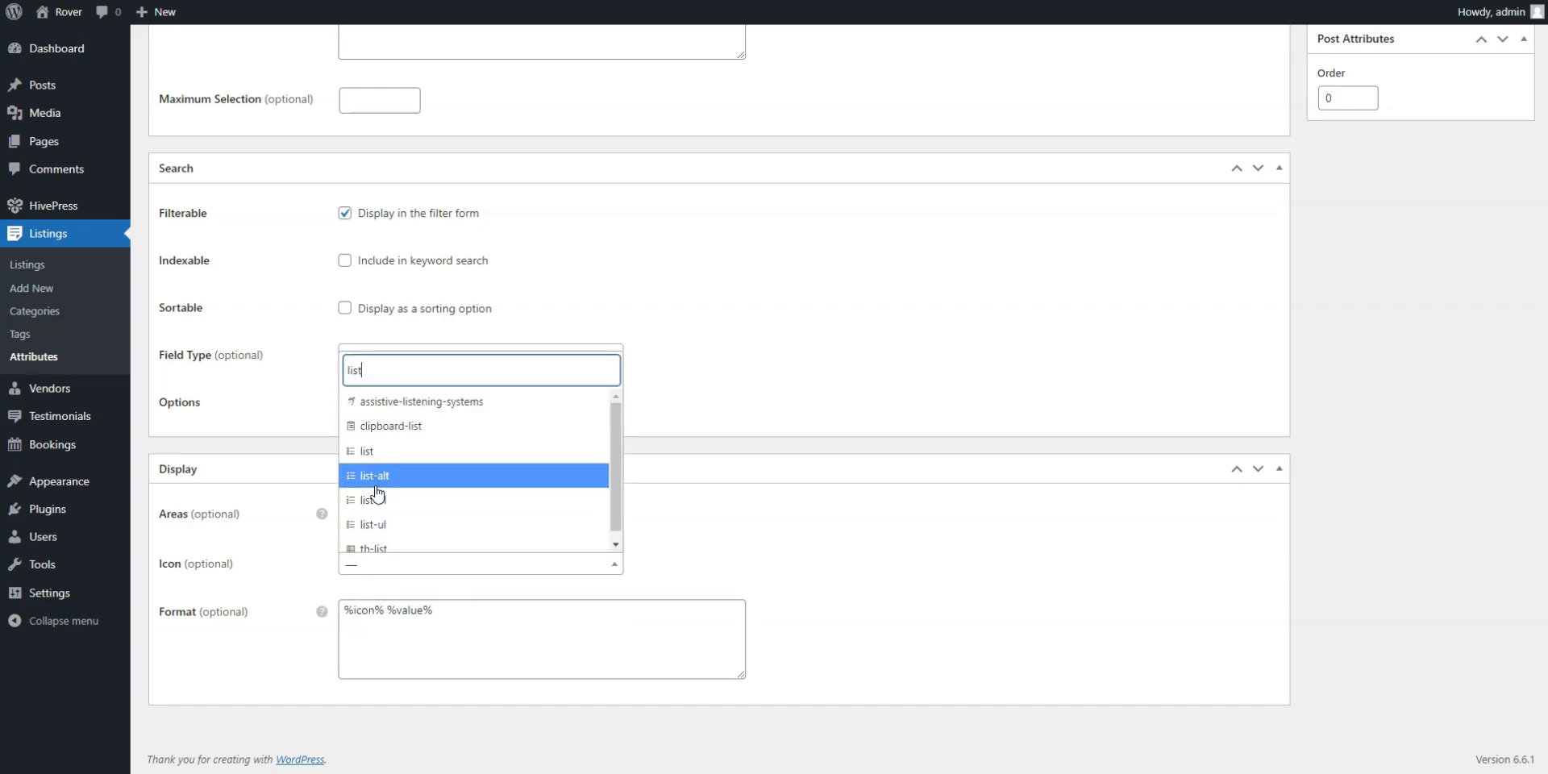
left_click(374, 474)
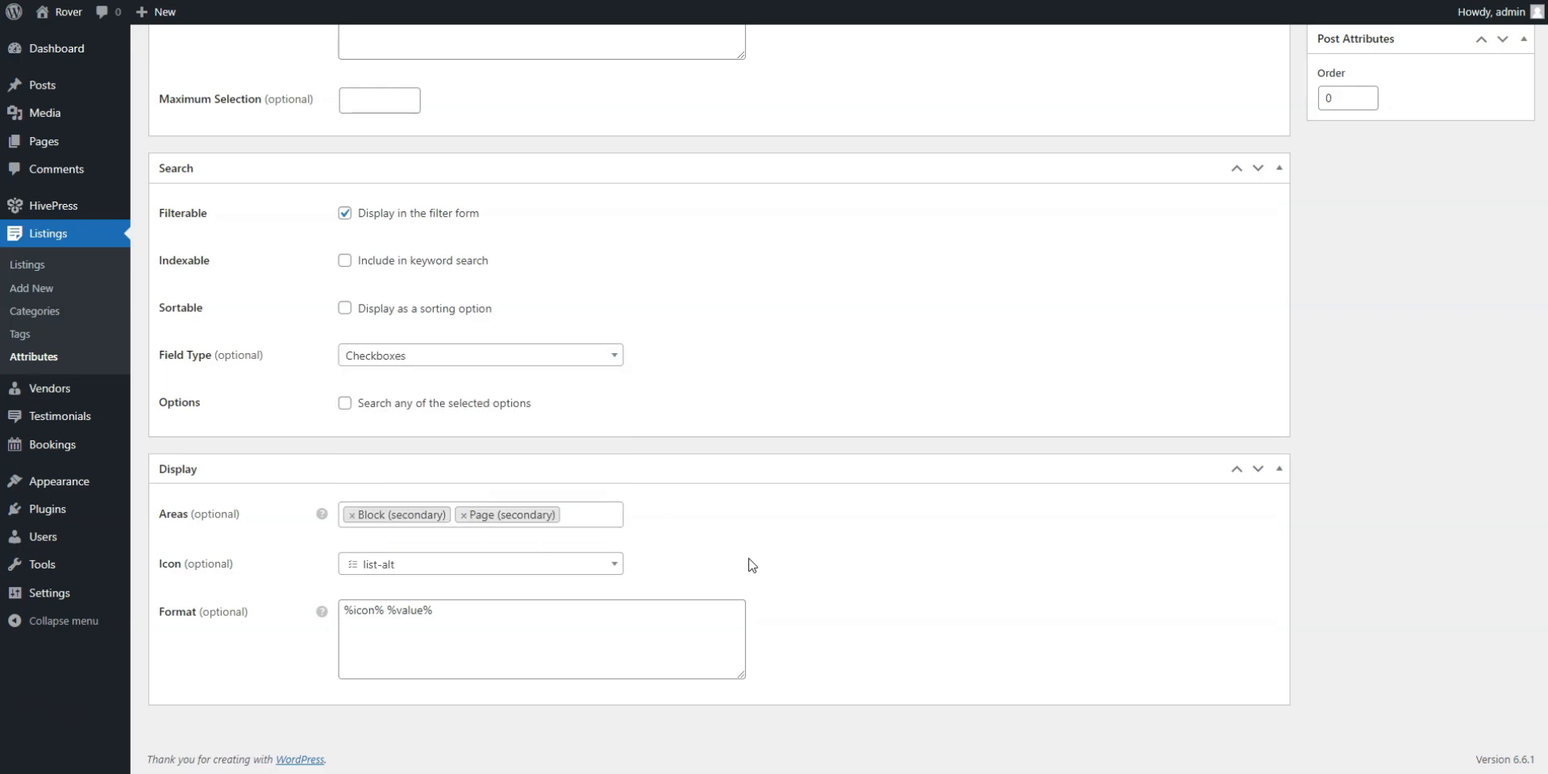
scroll("up", 3)
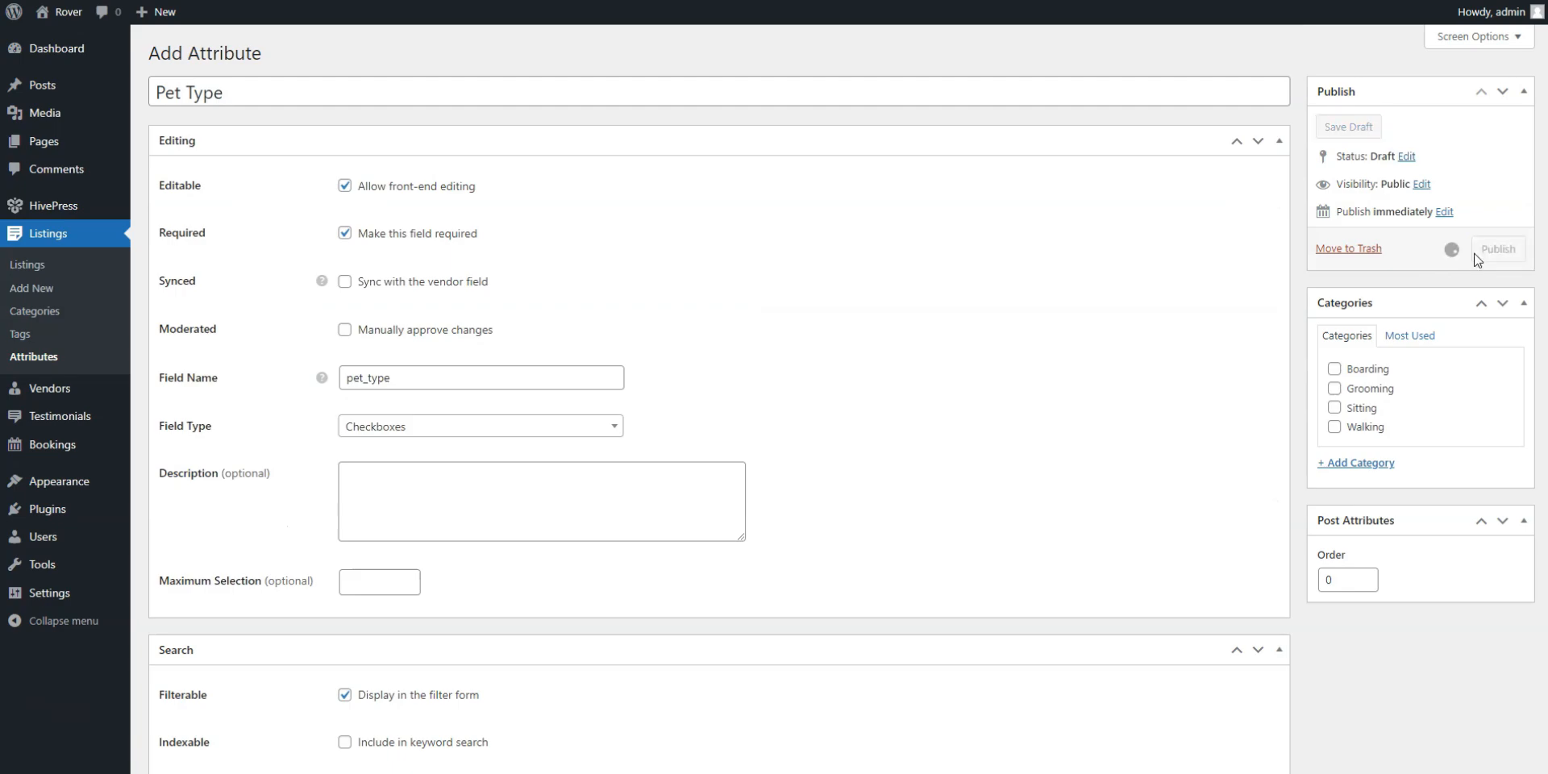
- Publish Pet Type, add options starting with Dogs, and return to the attributes list
left_click(1496, 248)
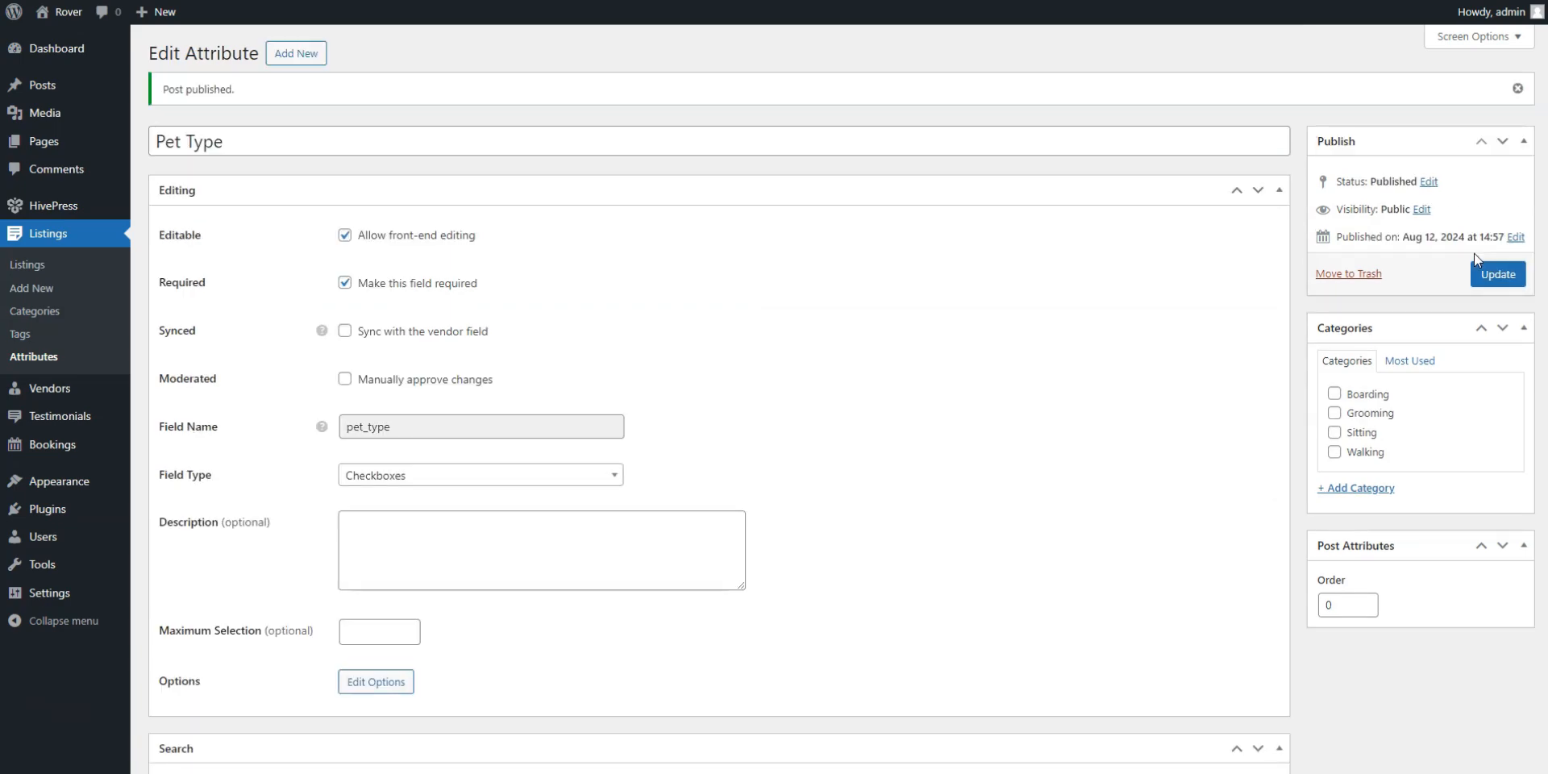
mouse_move(1371, 367)
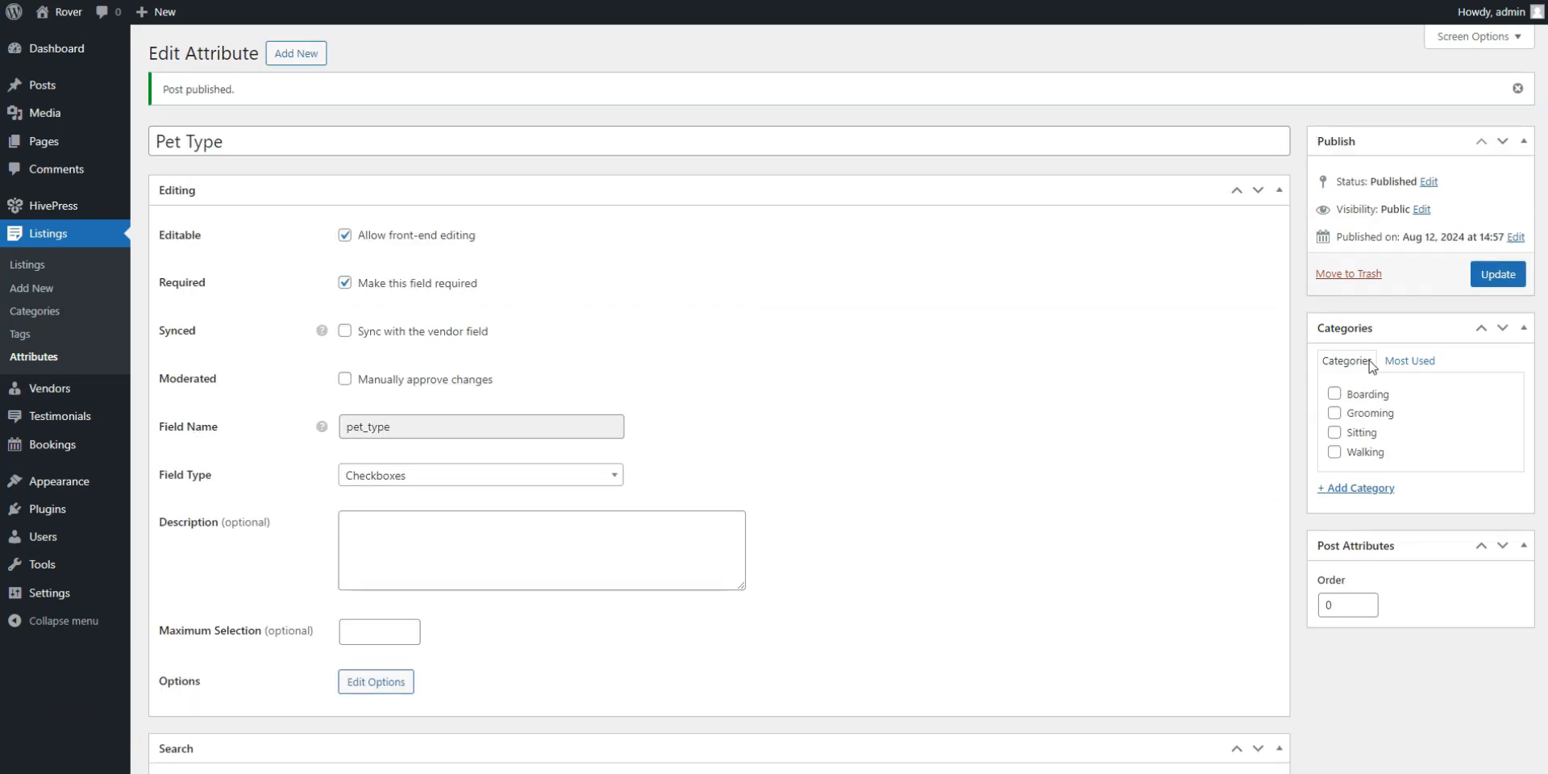
left_click(376, 681)
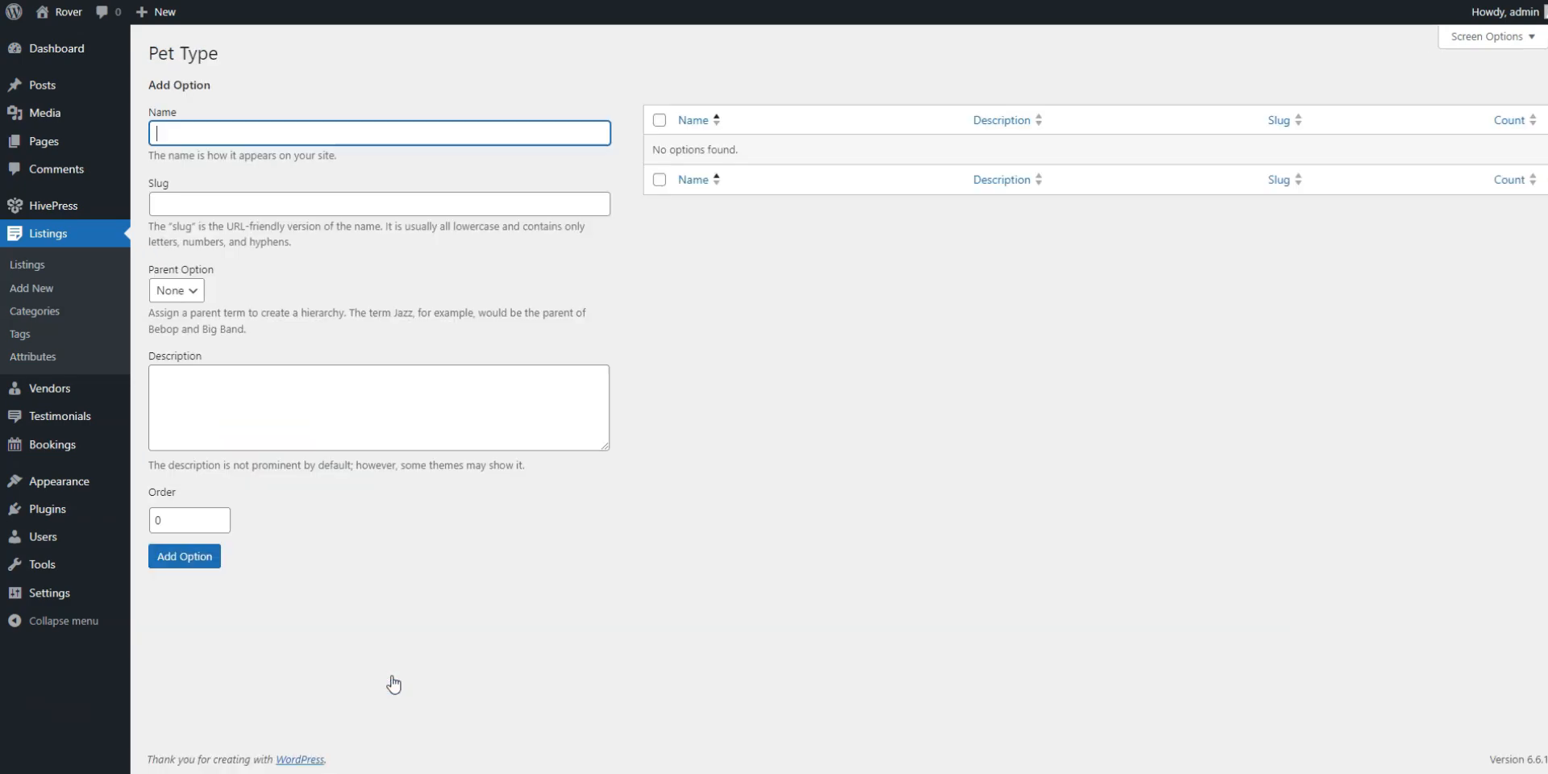
type("Dogs")
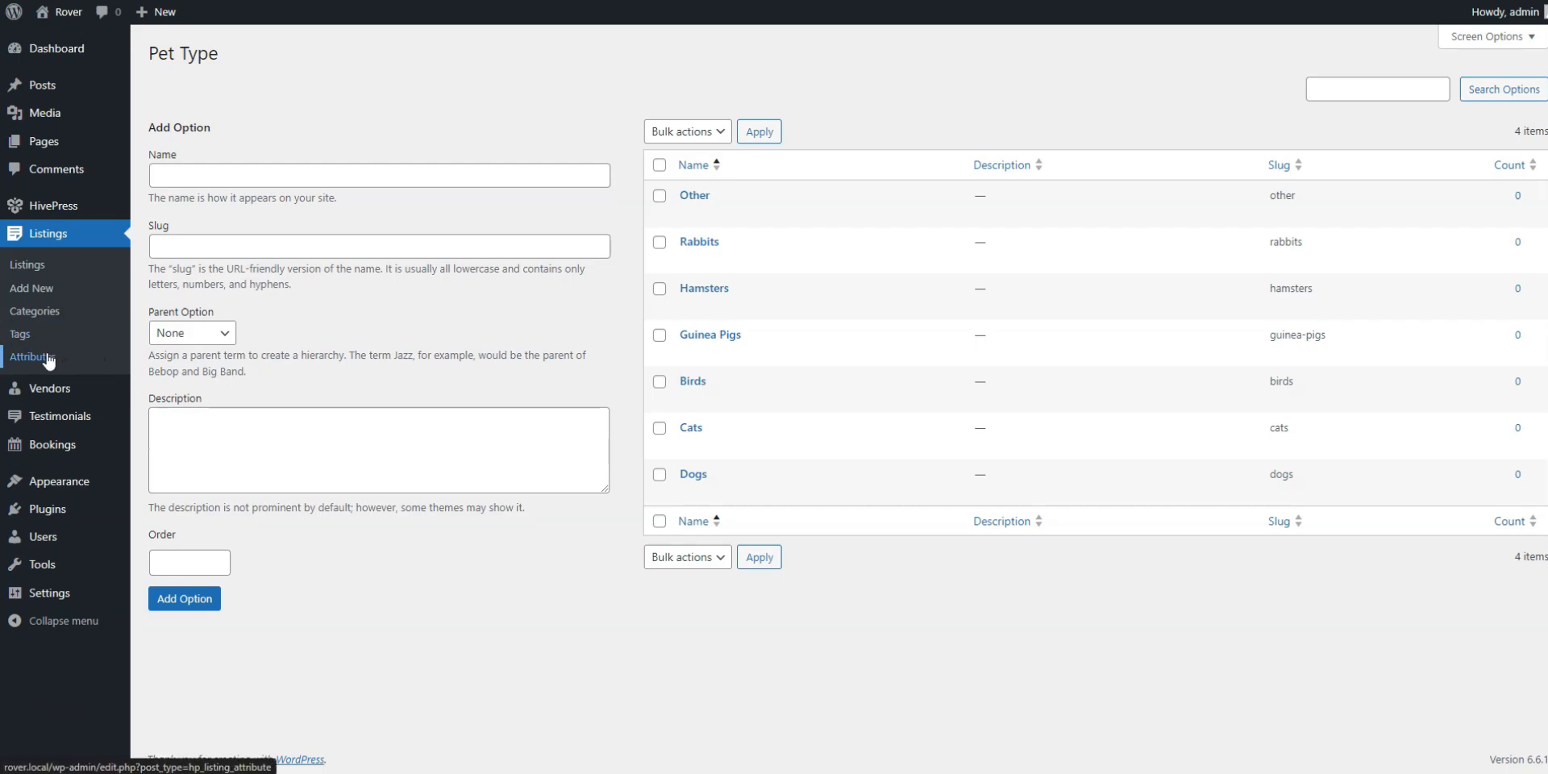
left_click(34, 357)
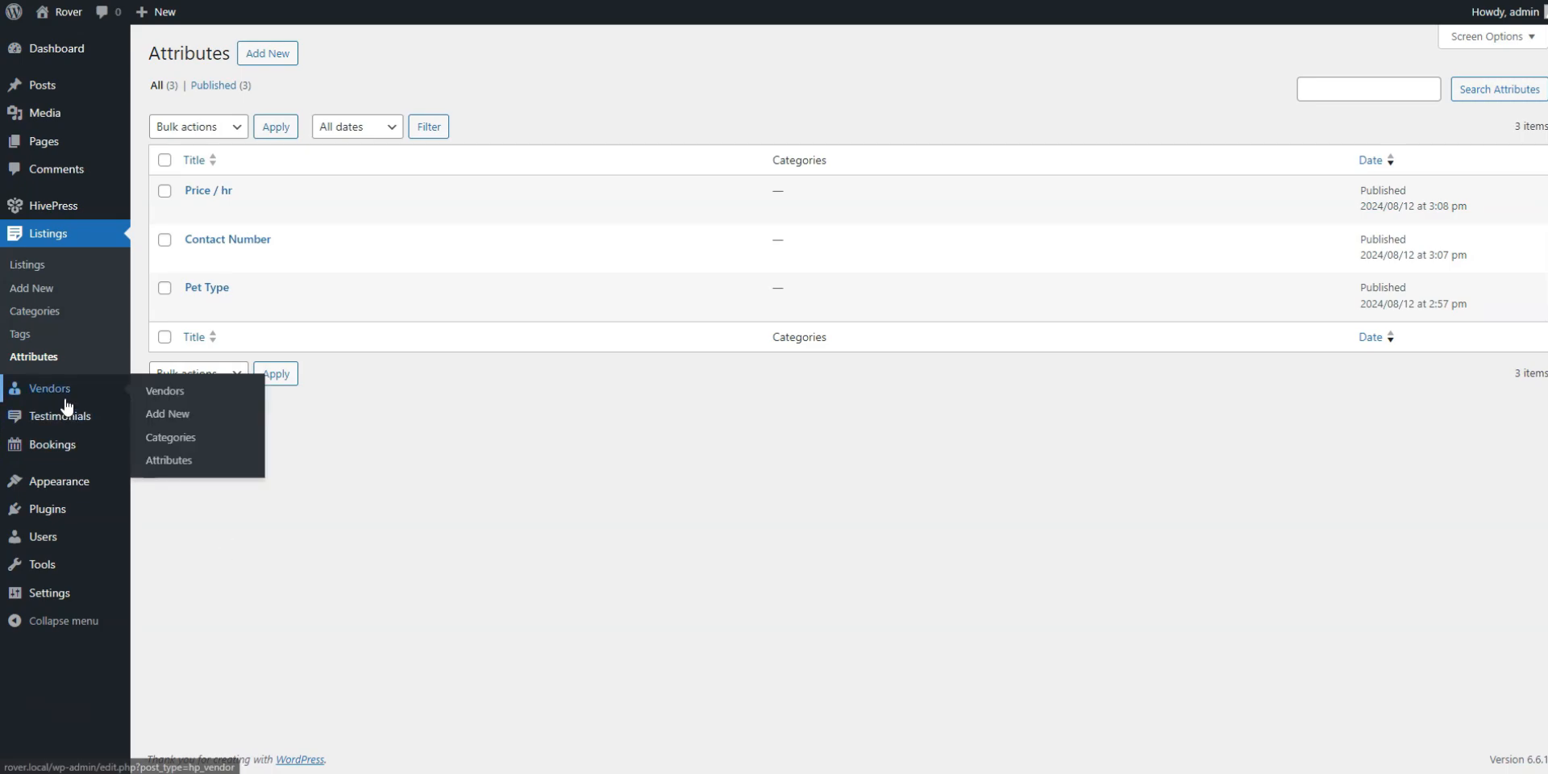
mouse_move(167, 460)
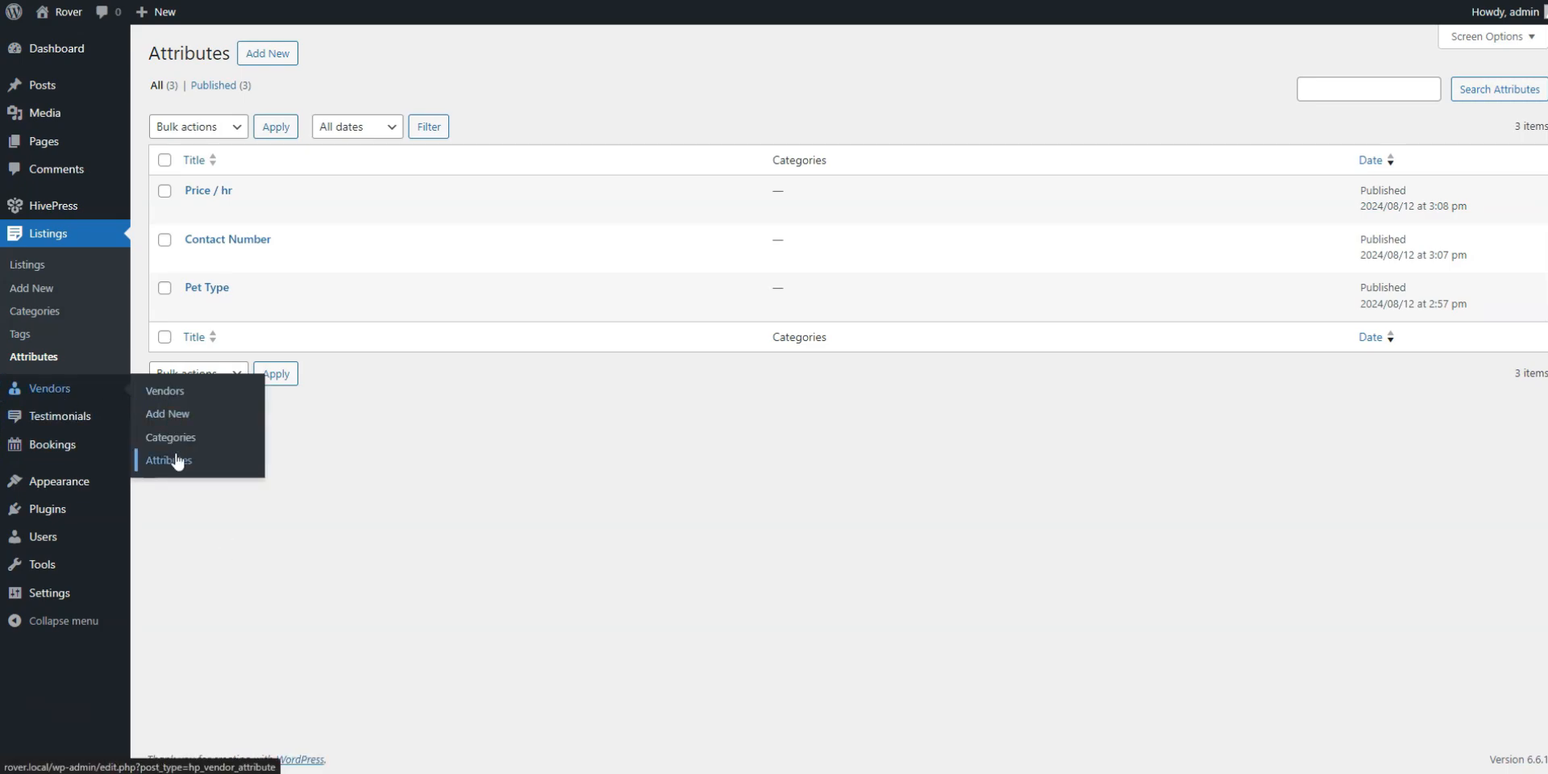
- Add a required, filterable Experience select attribute for vendors and edit its year-range options
left_click(167, 459)
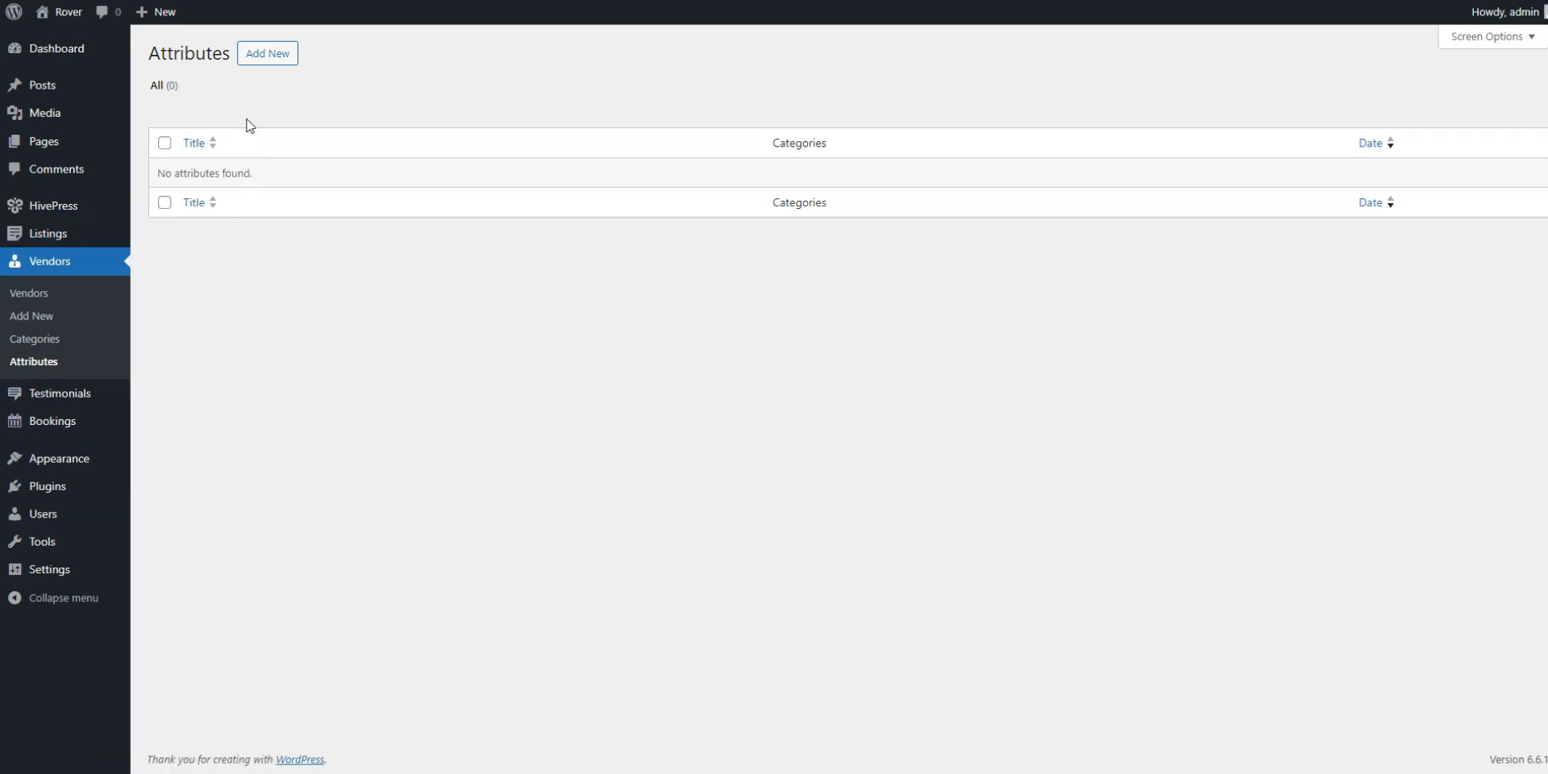
left_click(266, 54)
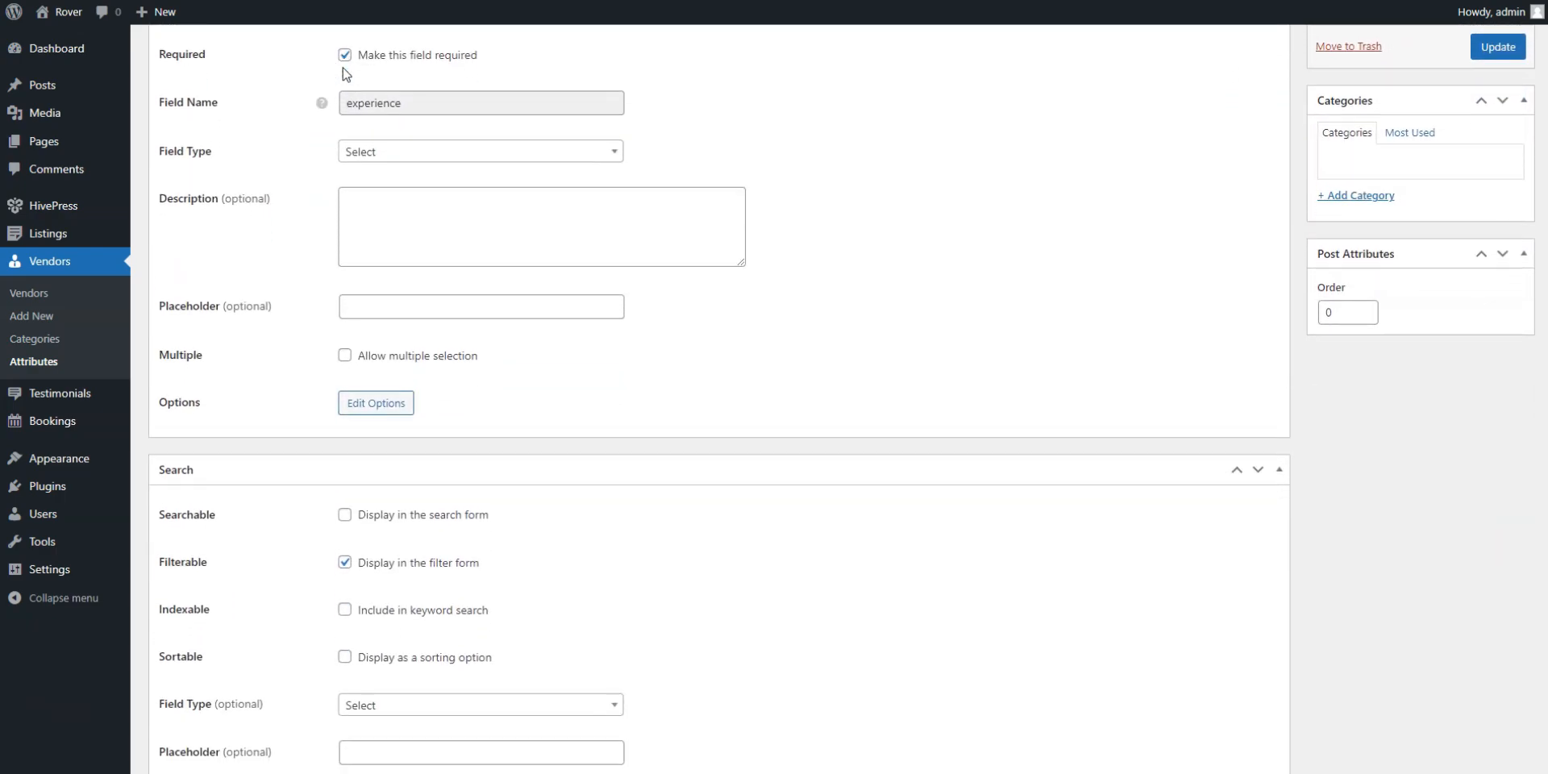
scroll("down", 3)
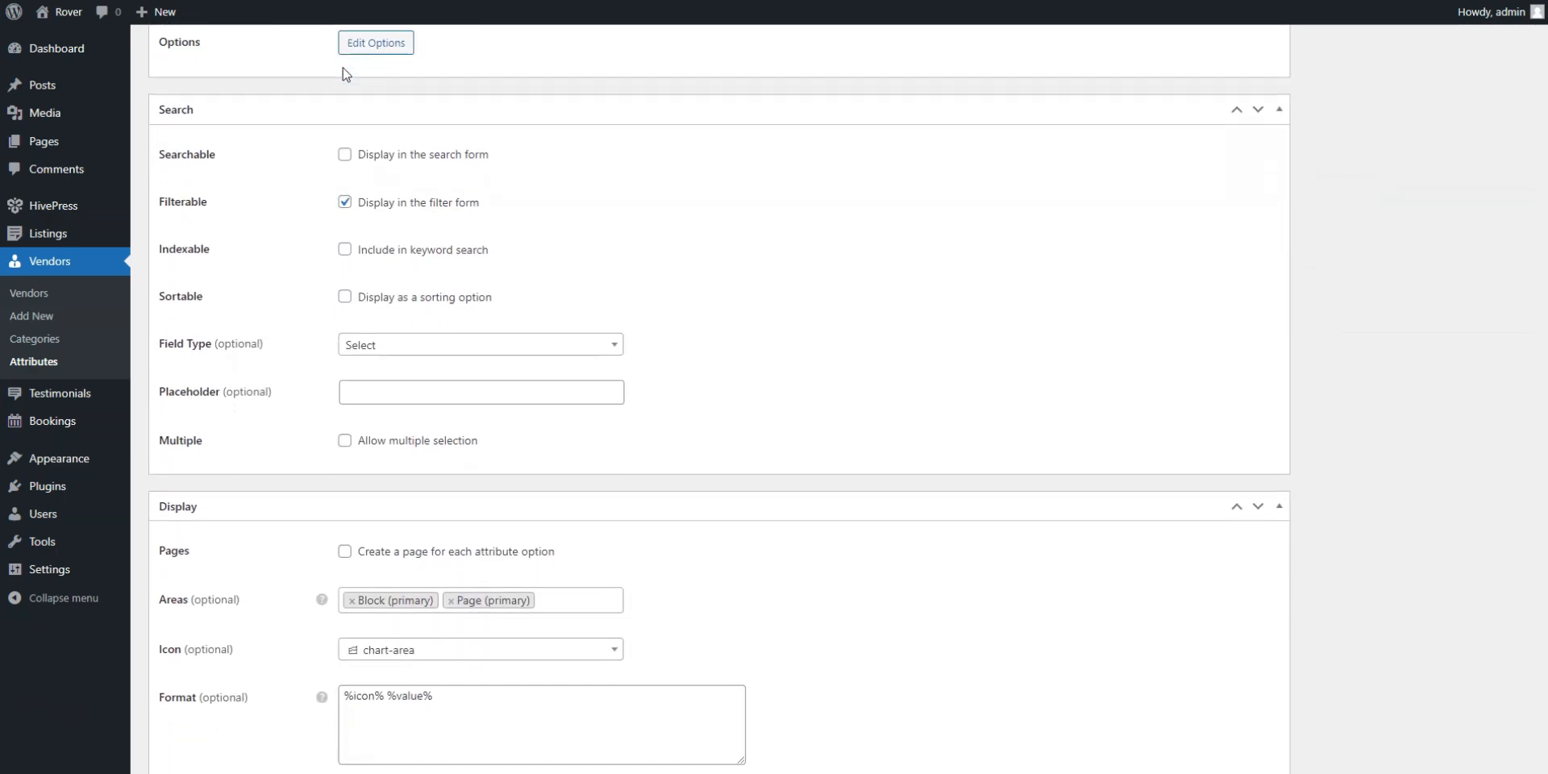
scroll("up", 3)
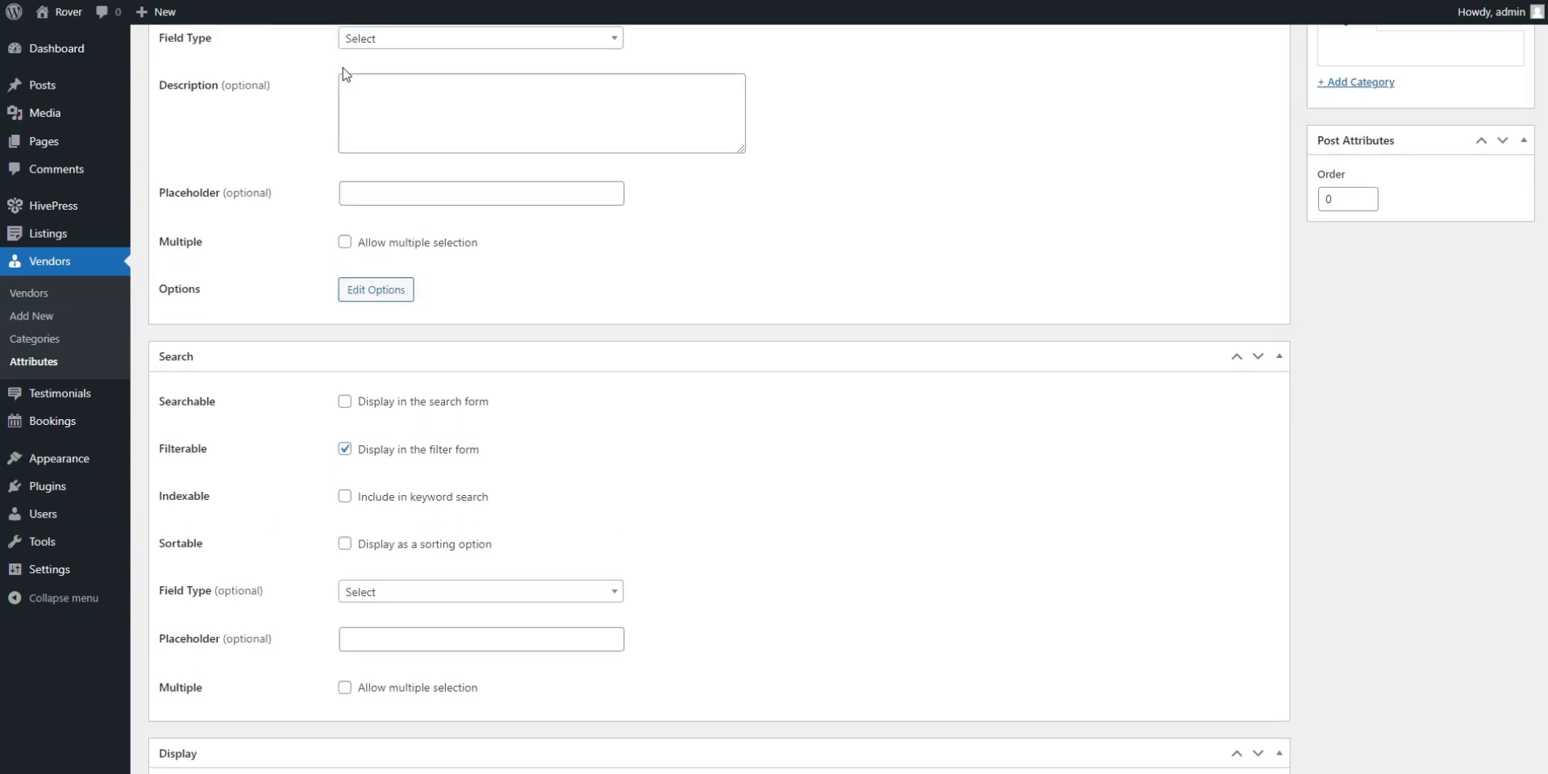
scroll("up", 3)
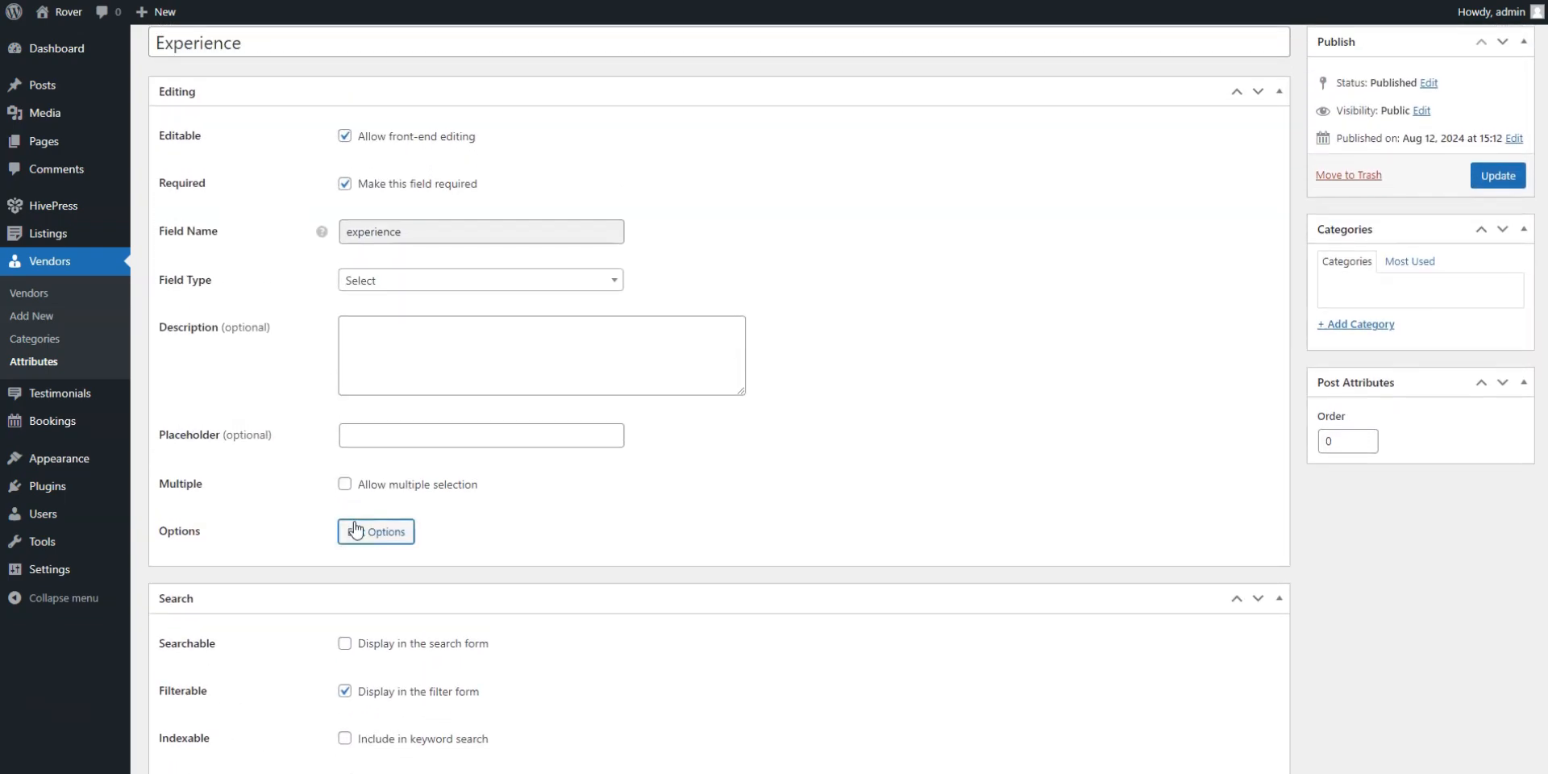
left_click(375, 531)
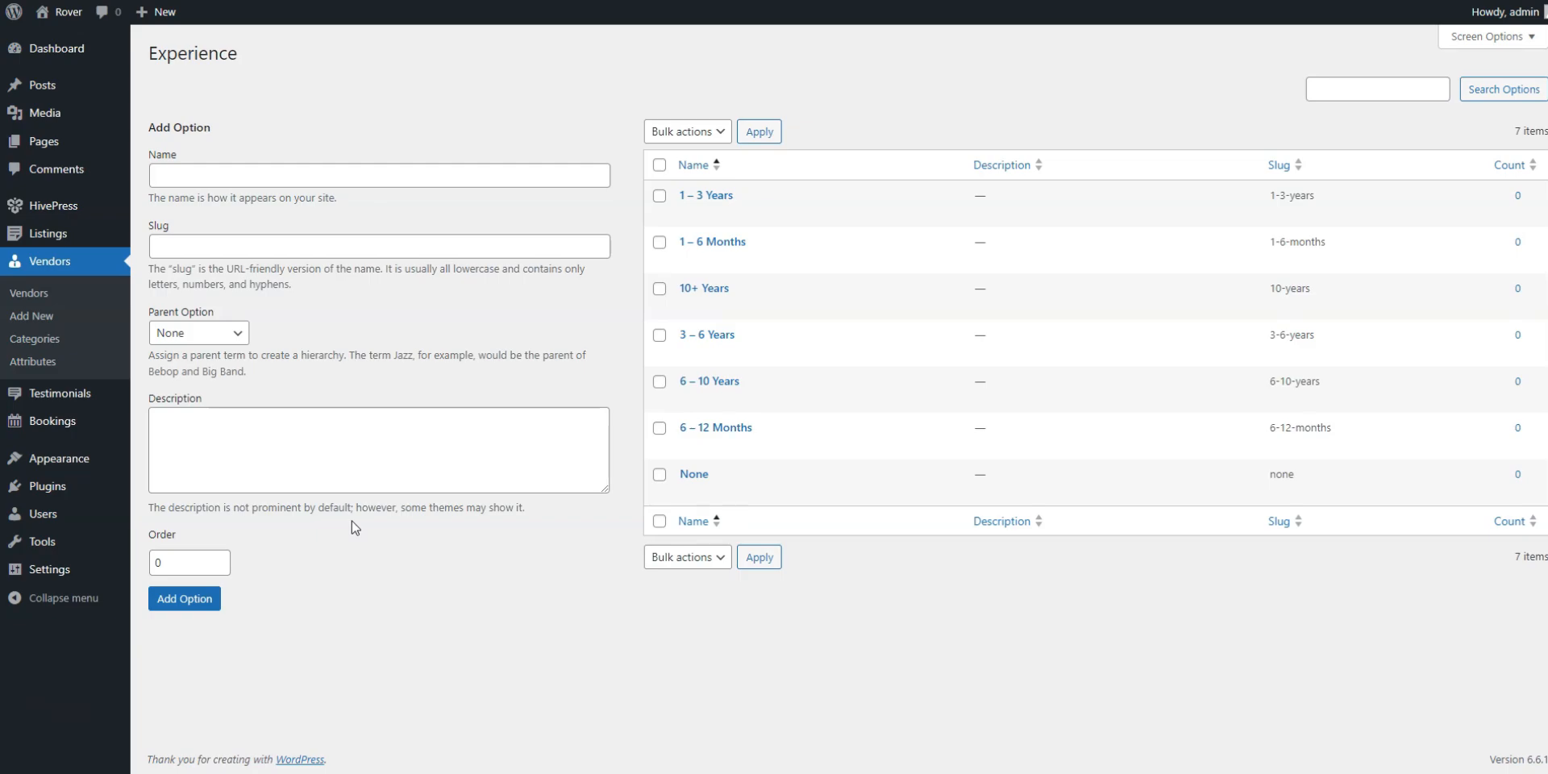
mouse_move(209, 377)
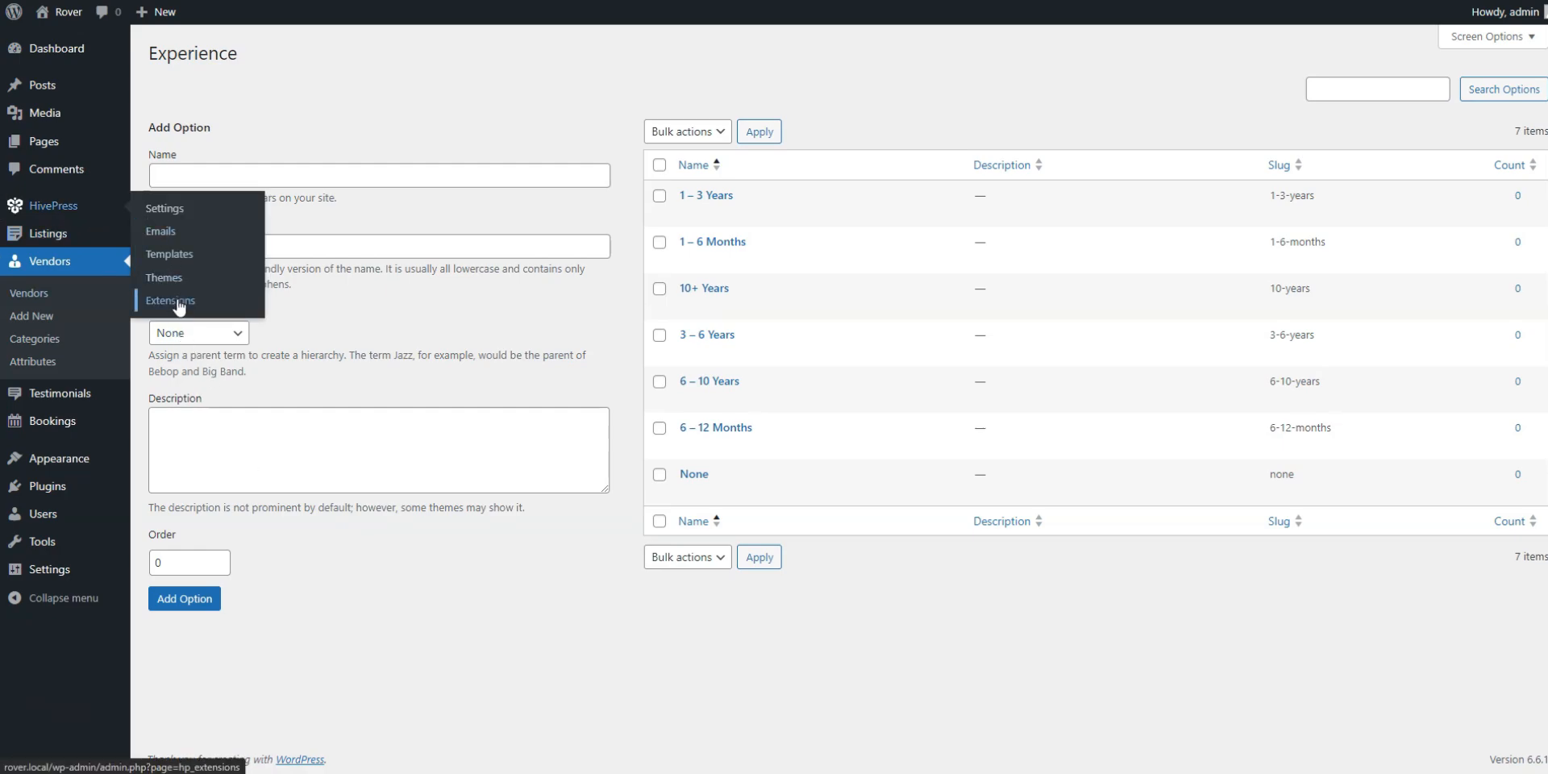
- Install the free Geolocation extension from the Extensions page and activate it
left_click(171, 301)
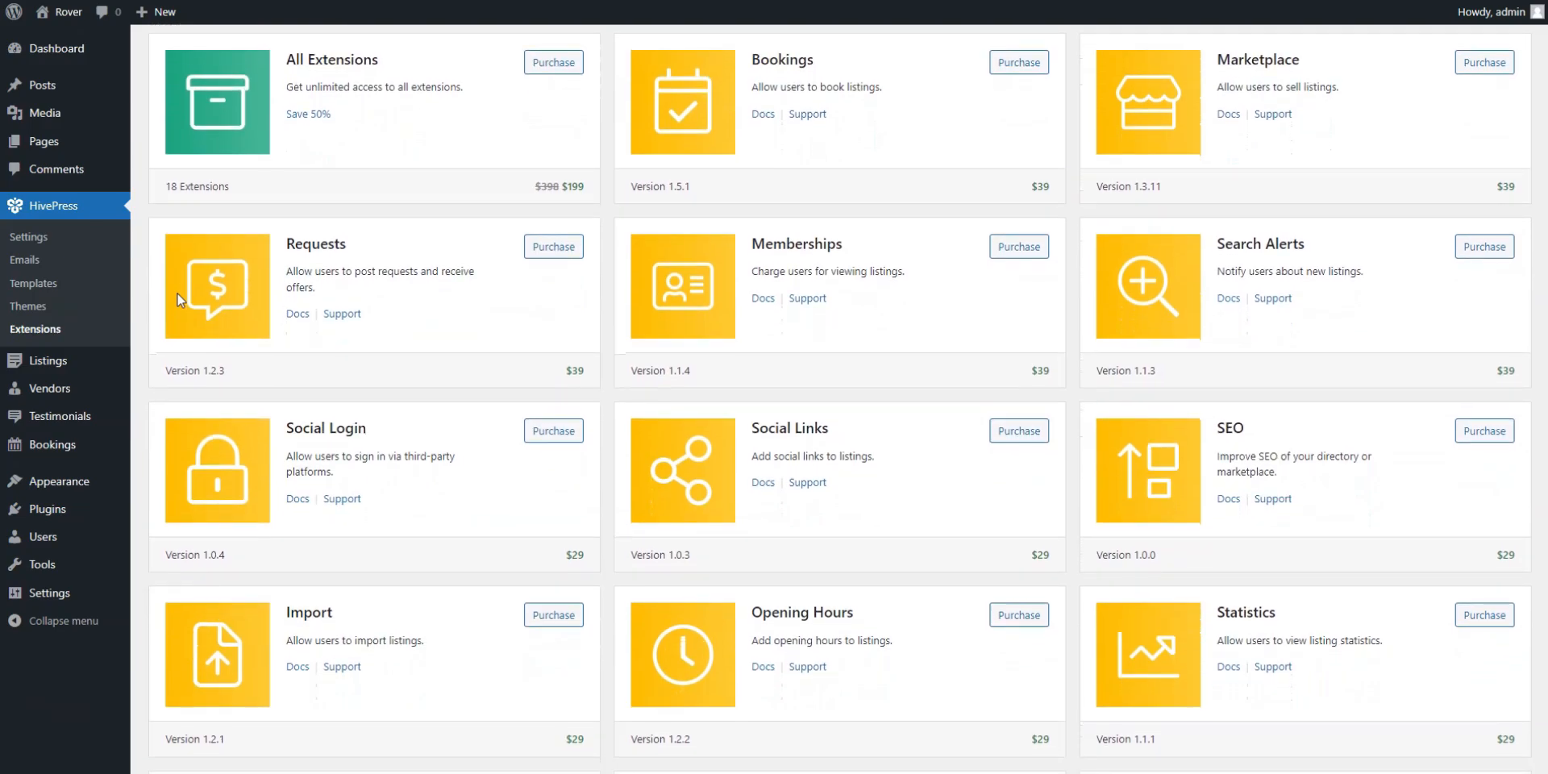
scroll("down", 3)
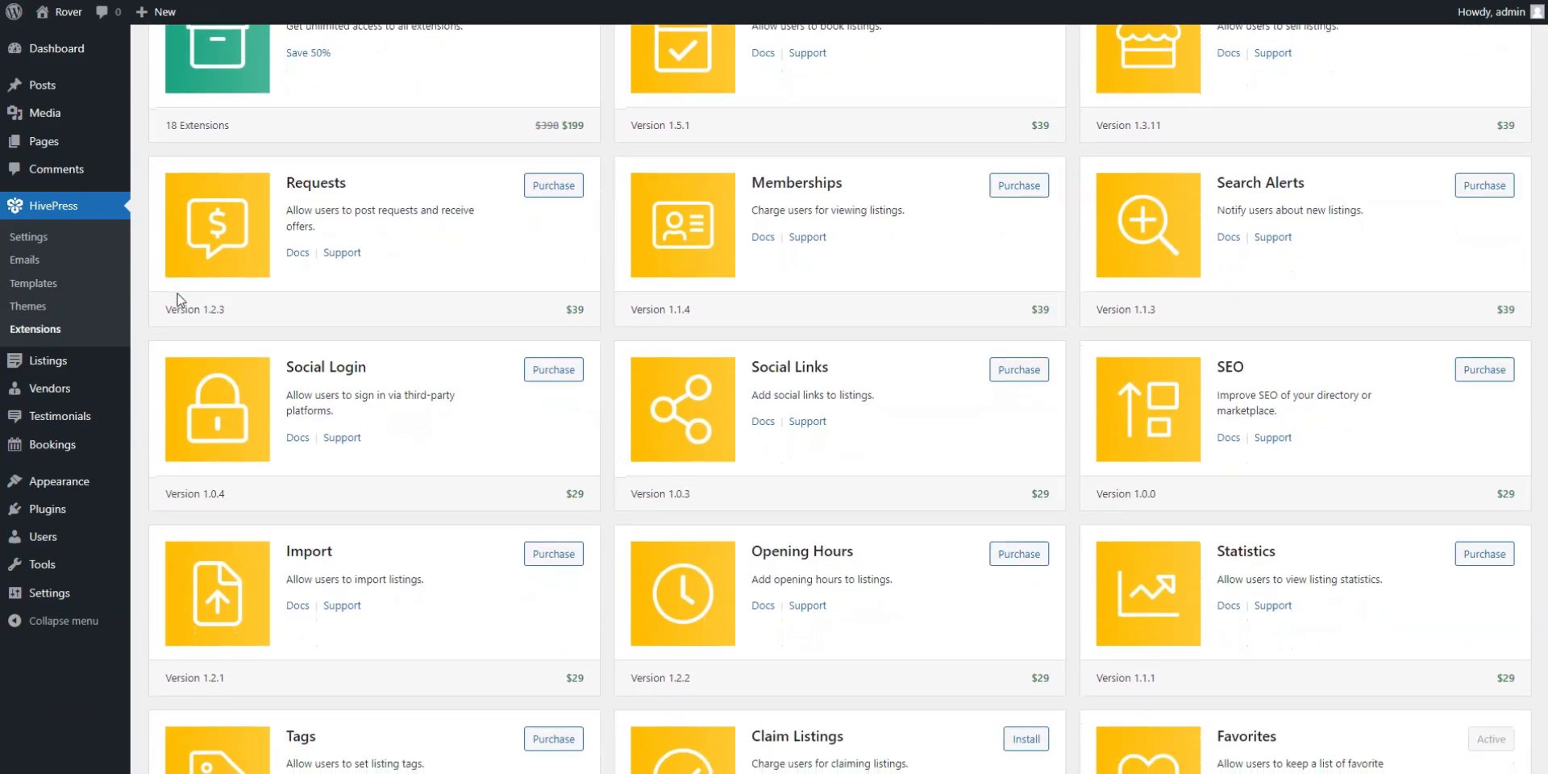
scroll("down", 3)
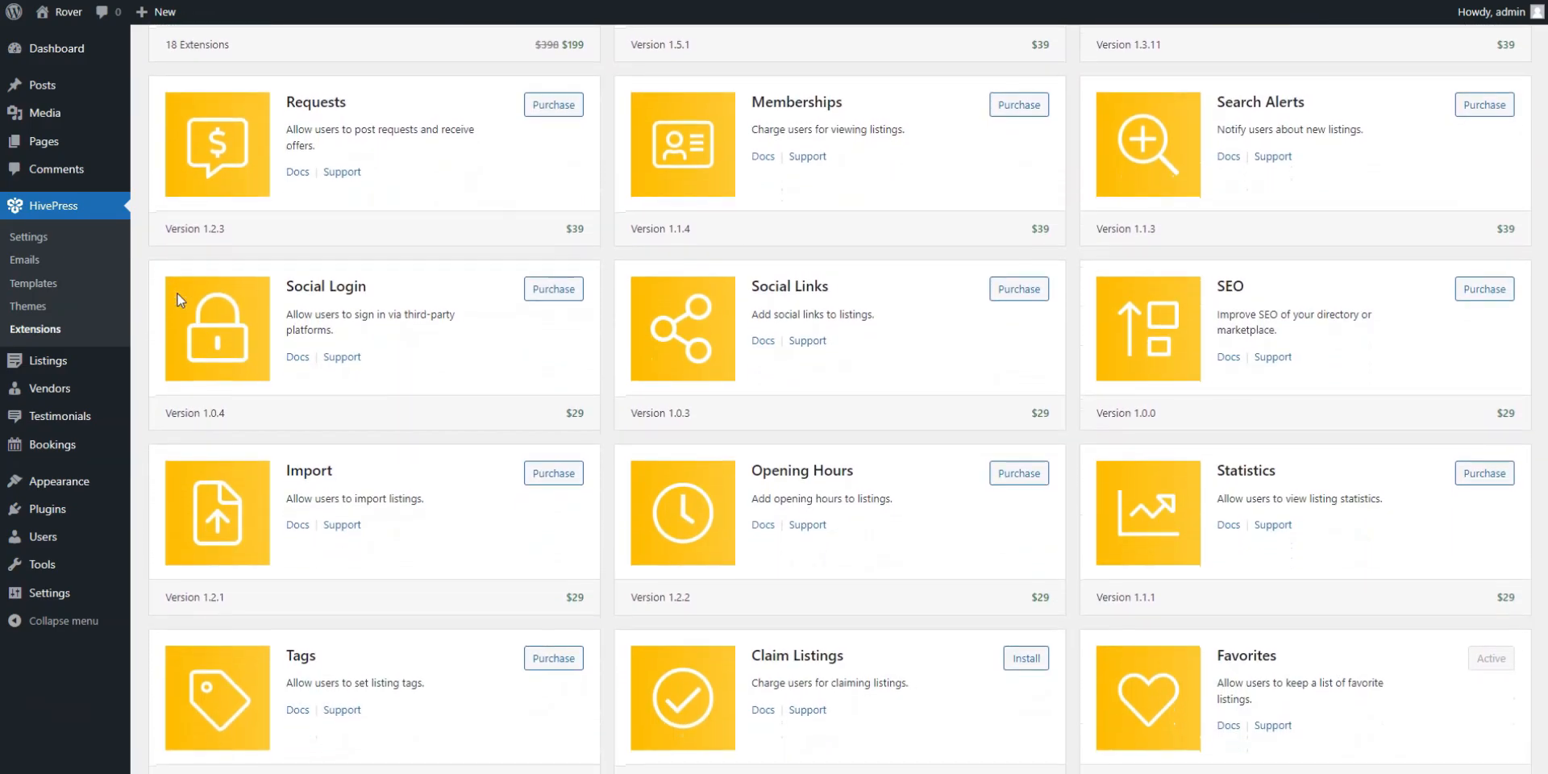
scroll("down", 3)
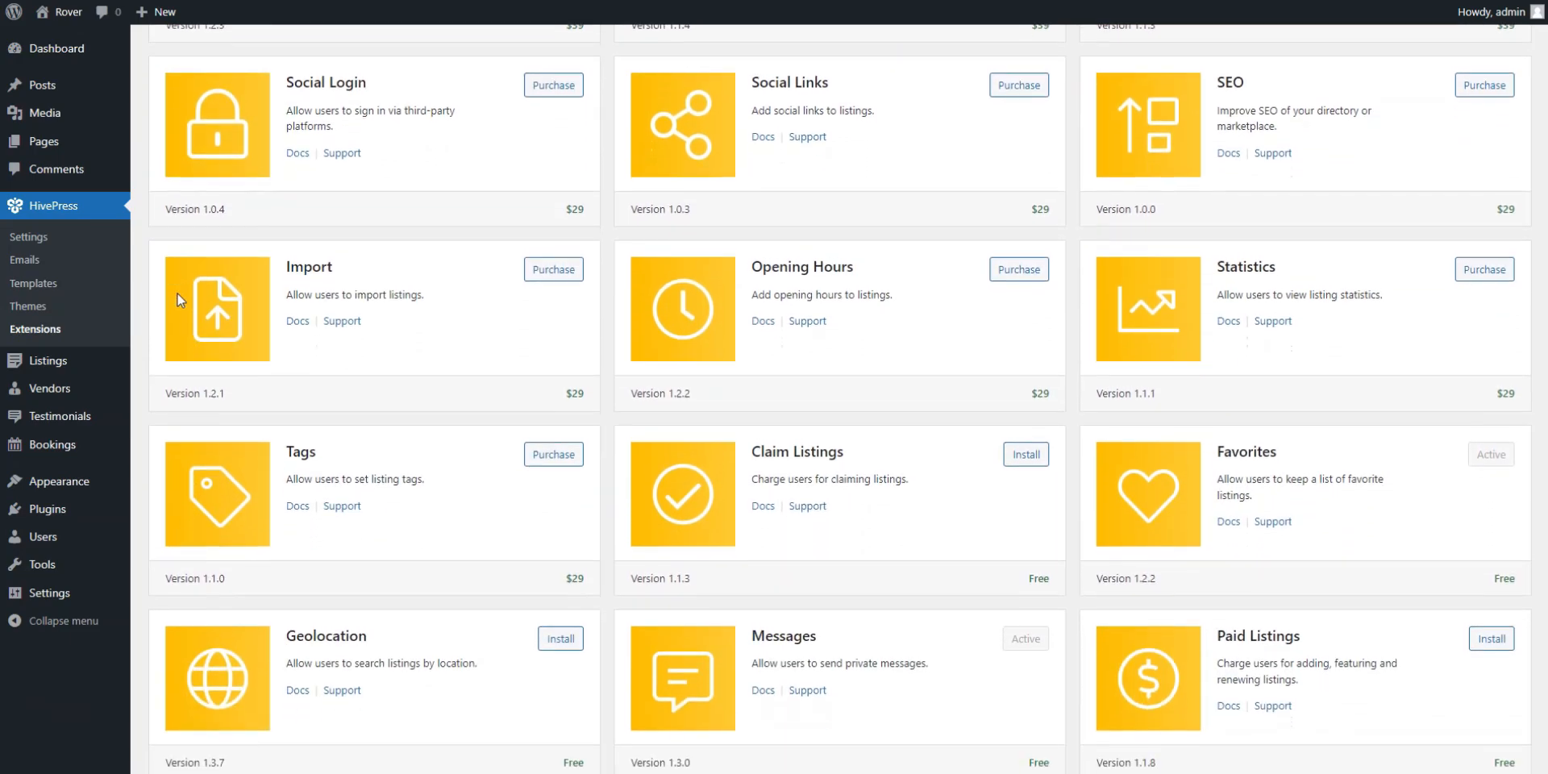
scroll("down", 3)
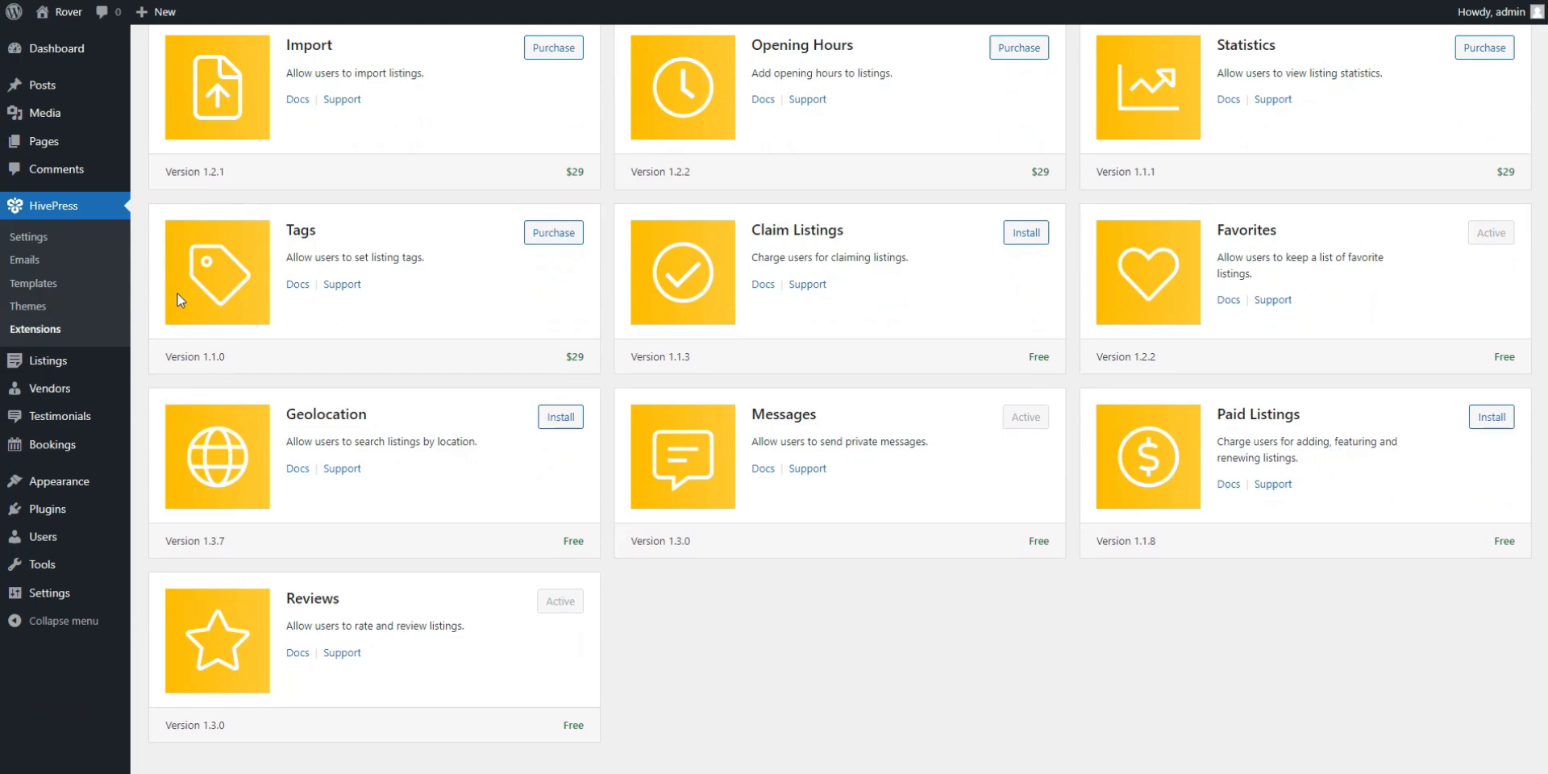
mouse_move(559, 416)
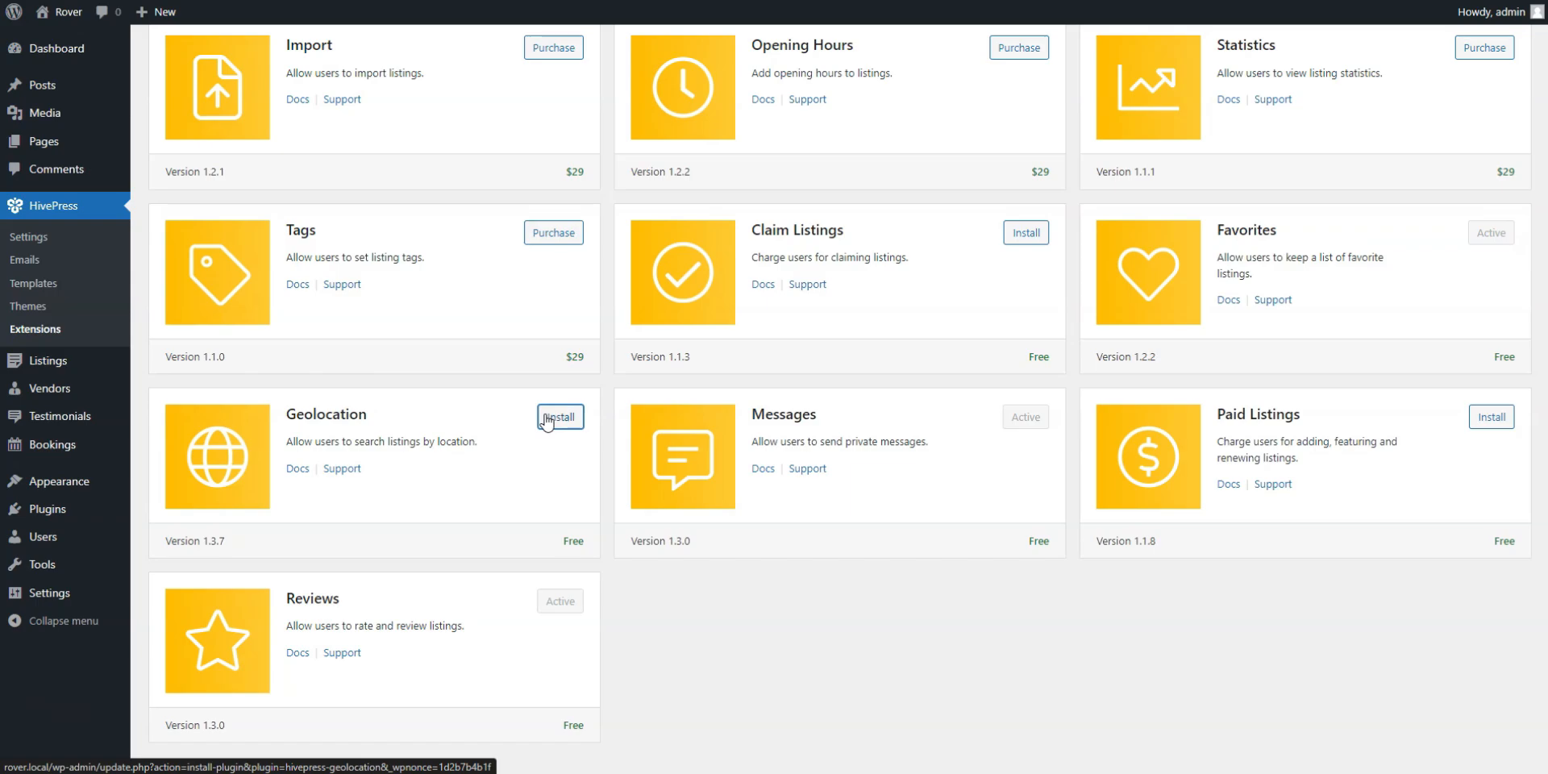
left_click(559, 416)
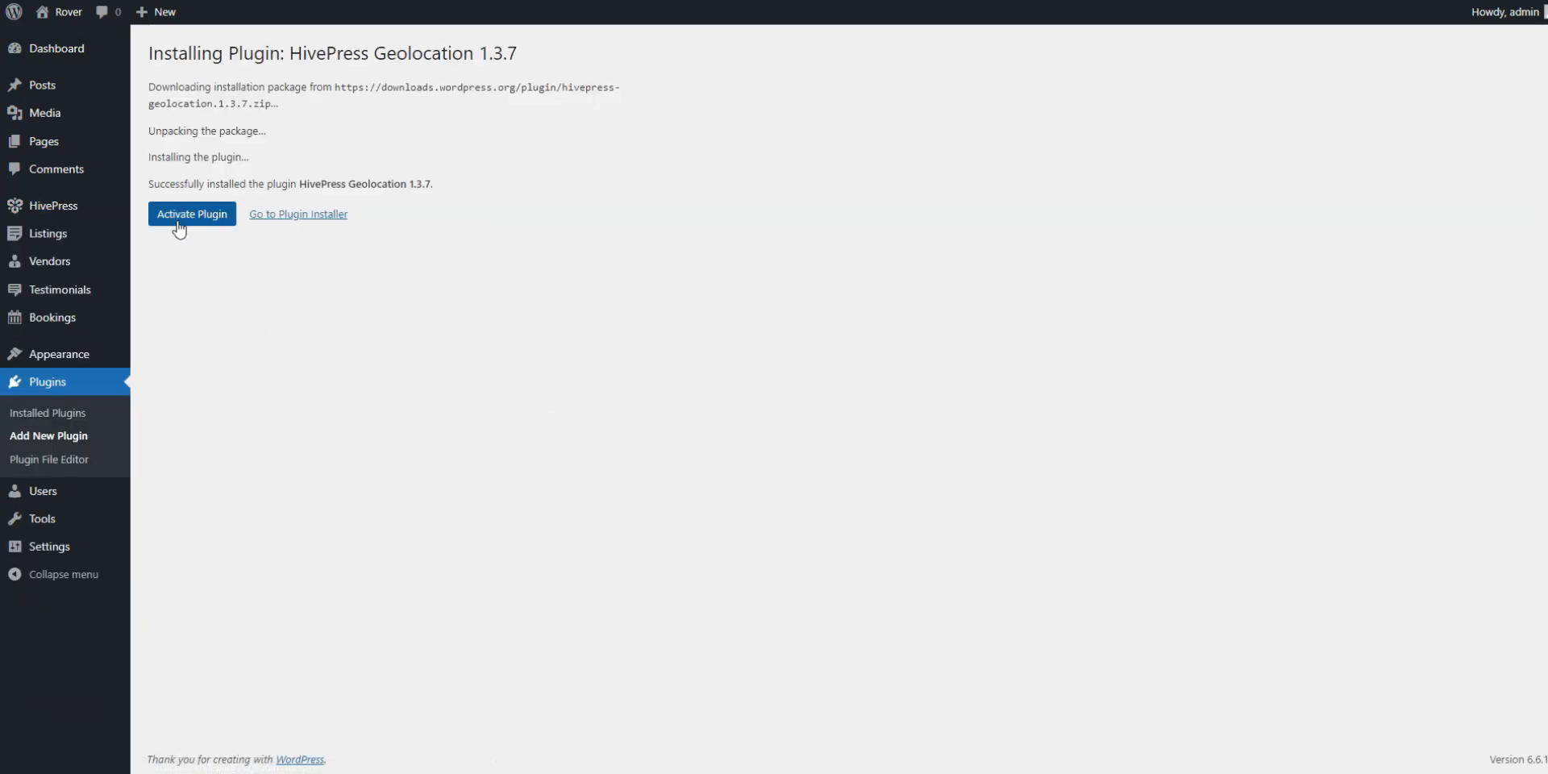
left_click(192, 213)
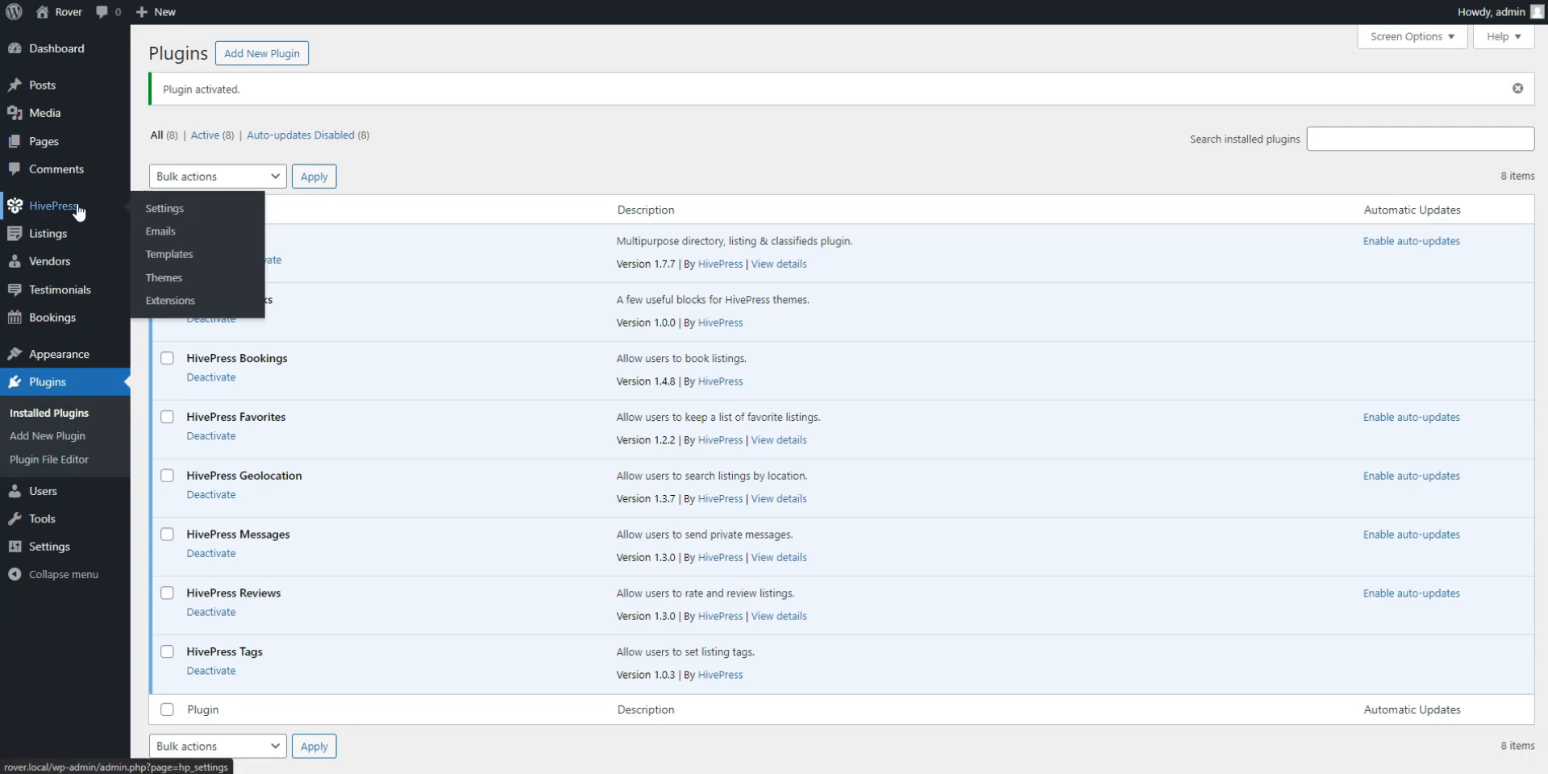
mouse_move(165, 208)
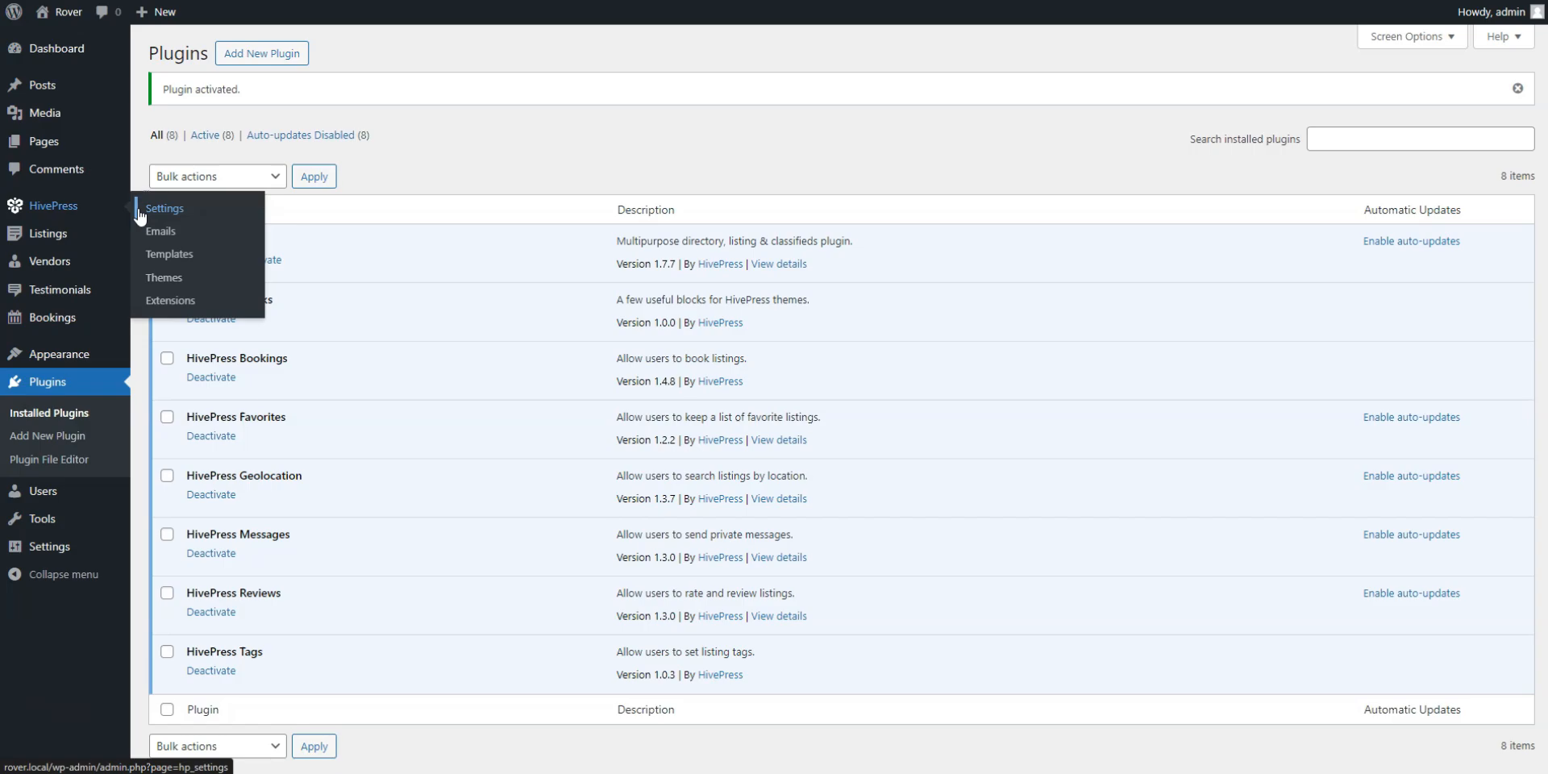
- Add Dates alongside Keywords as default listing search fields and save the settings
left_click(165, 208)
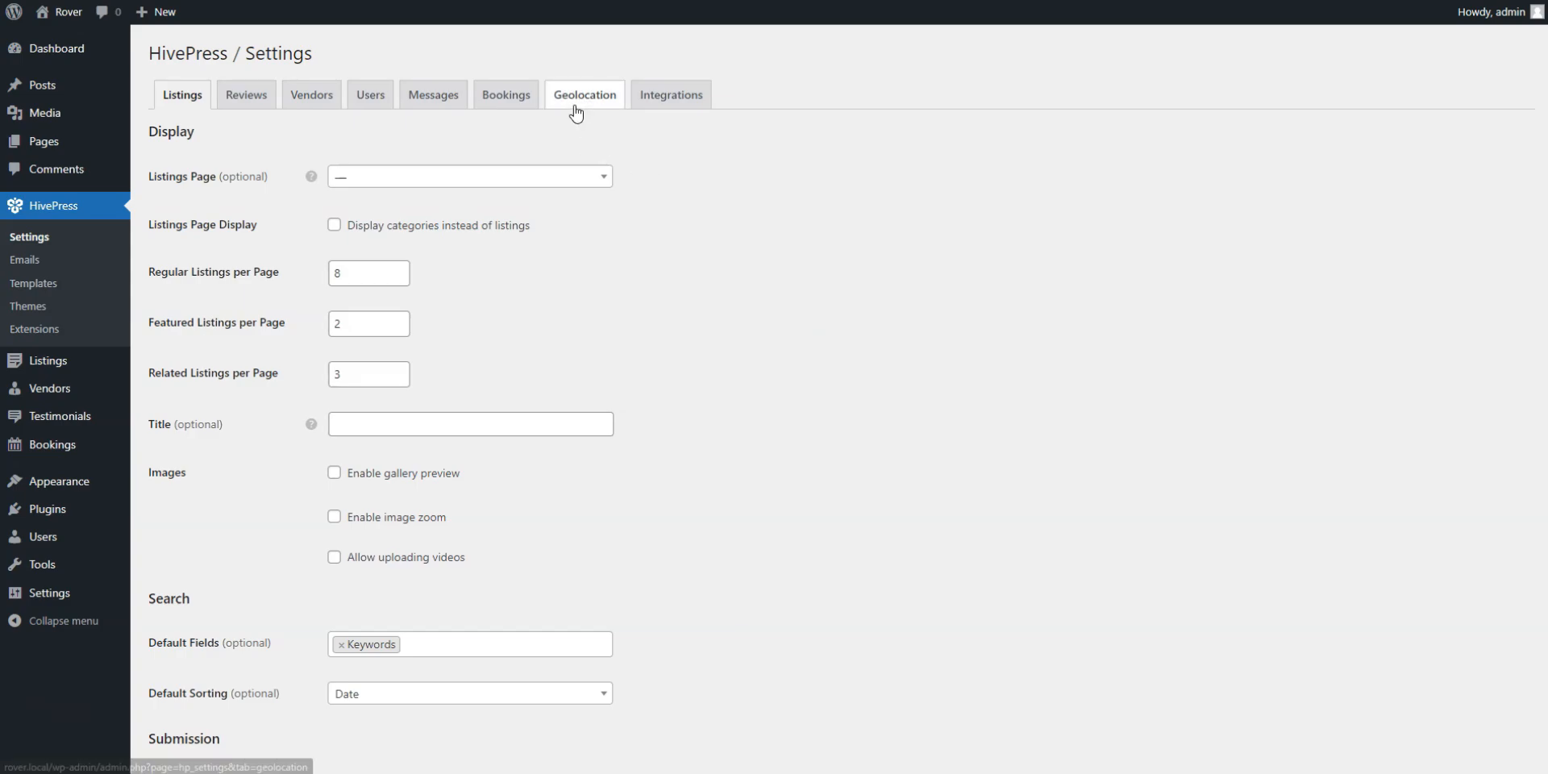
mouse_move(648, 227)
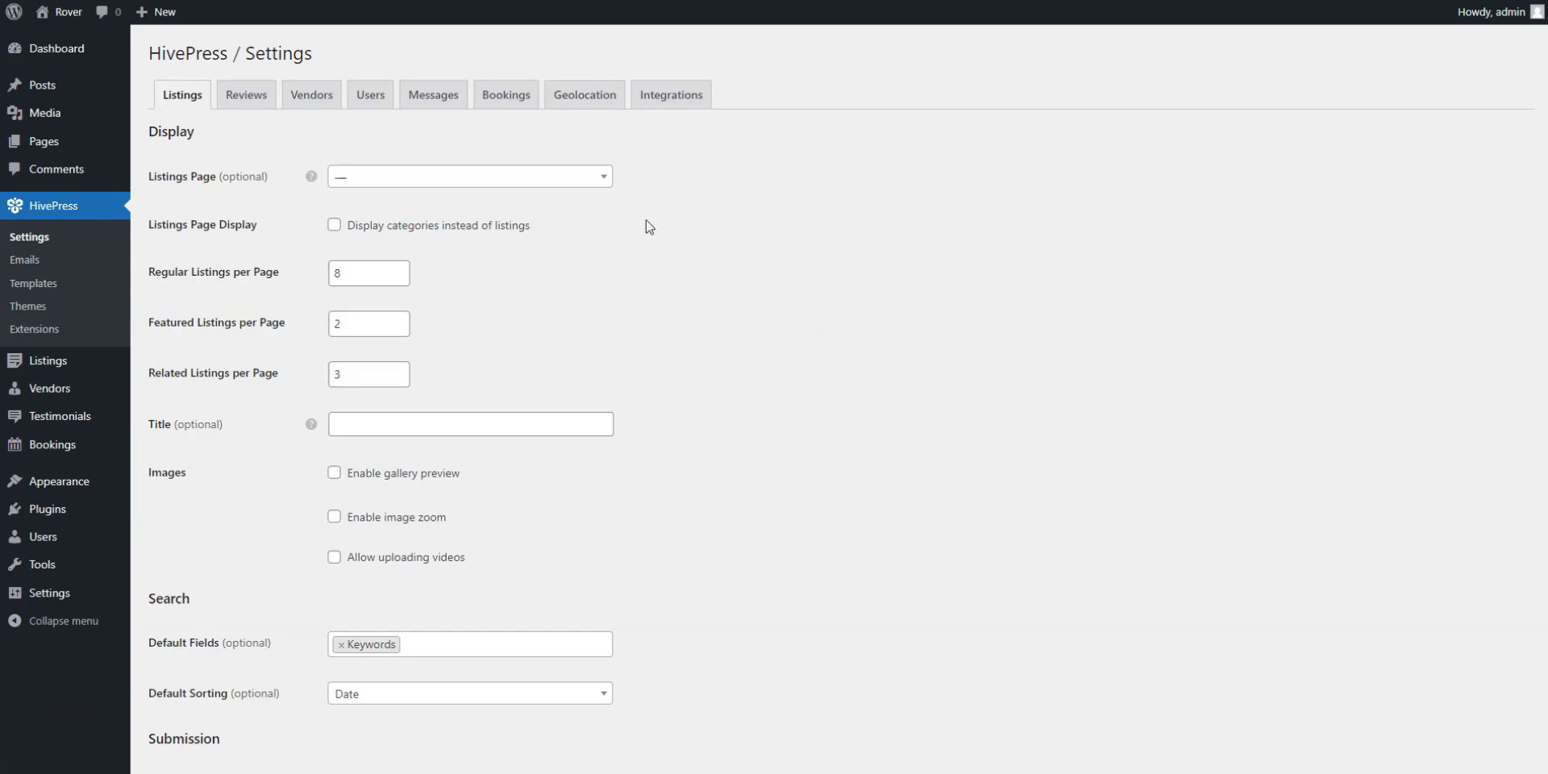
scroll("down", 3)
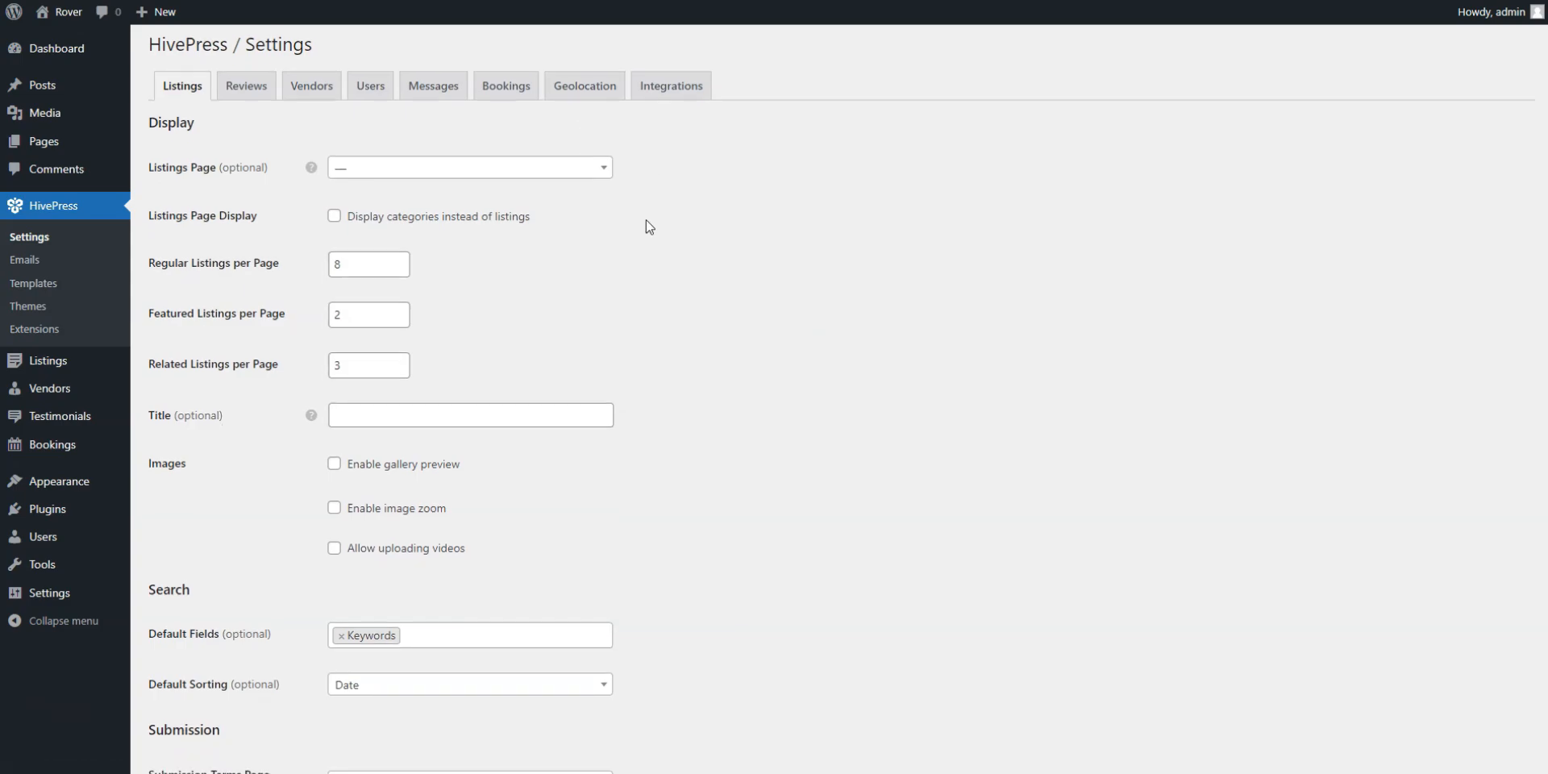
scroll("down", 3)
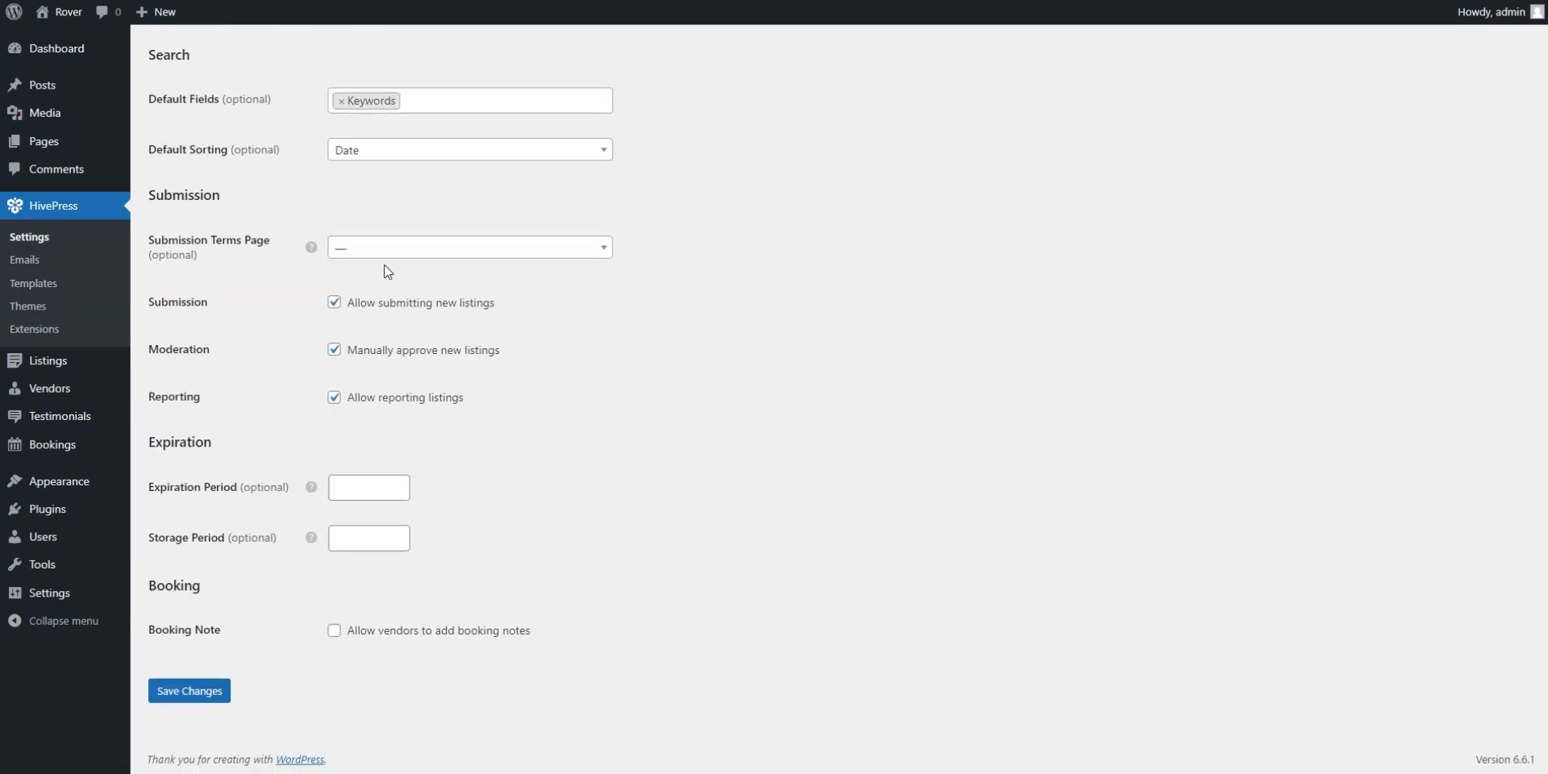
left_click(469, 99)
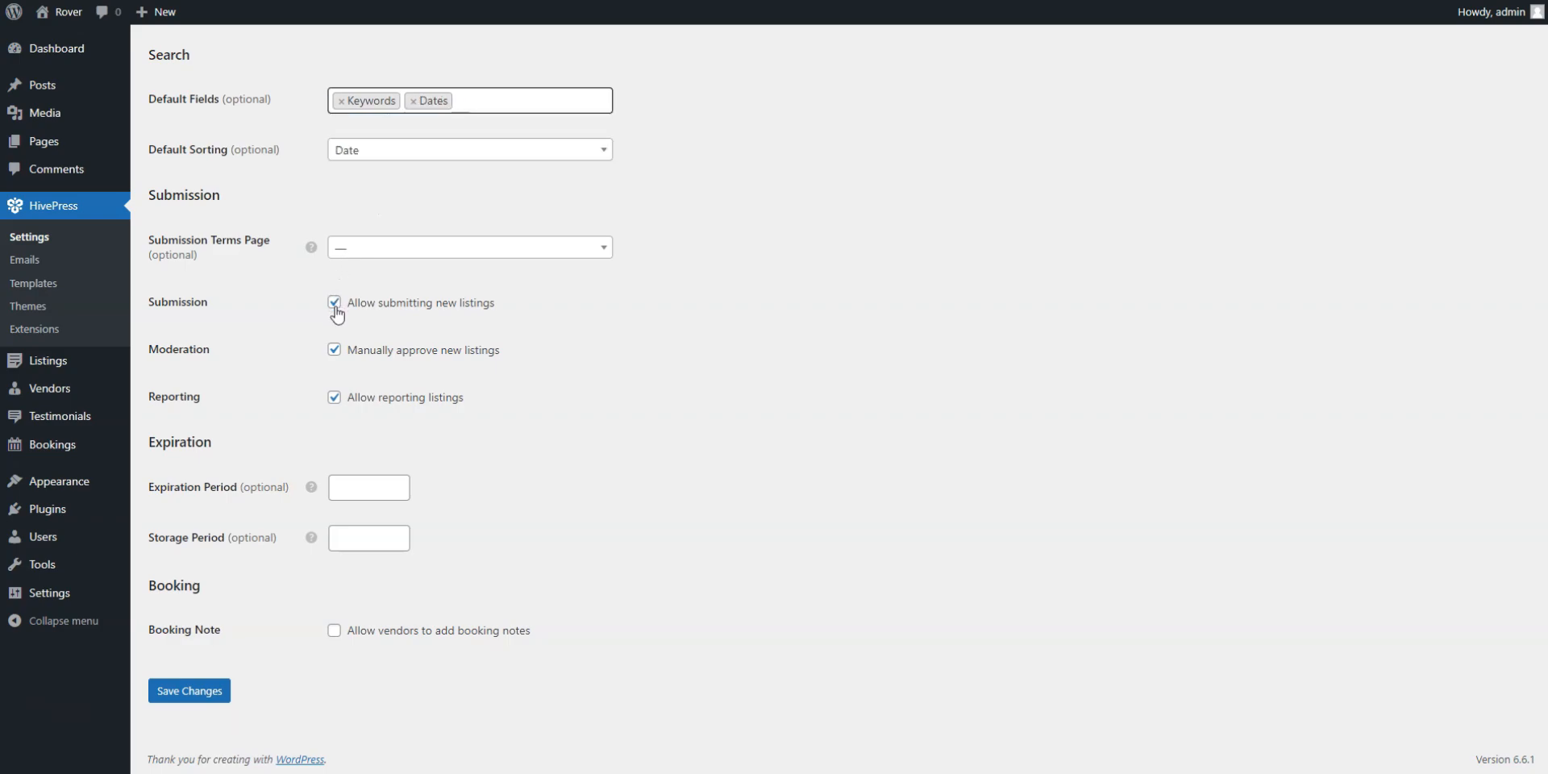
left_click(534, 100)
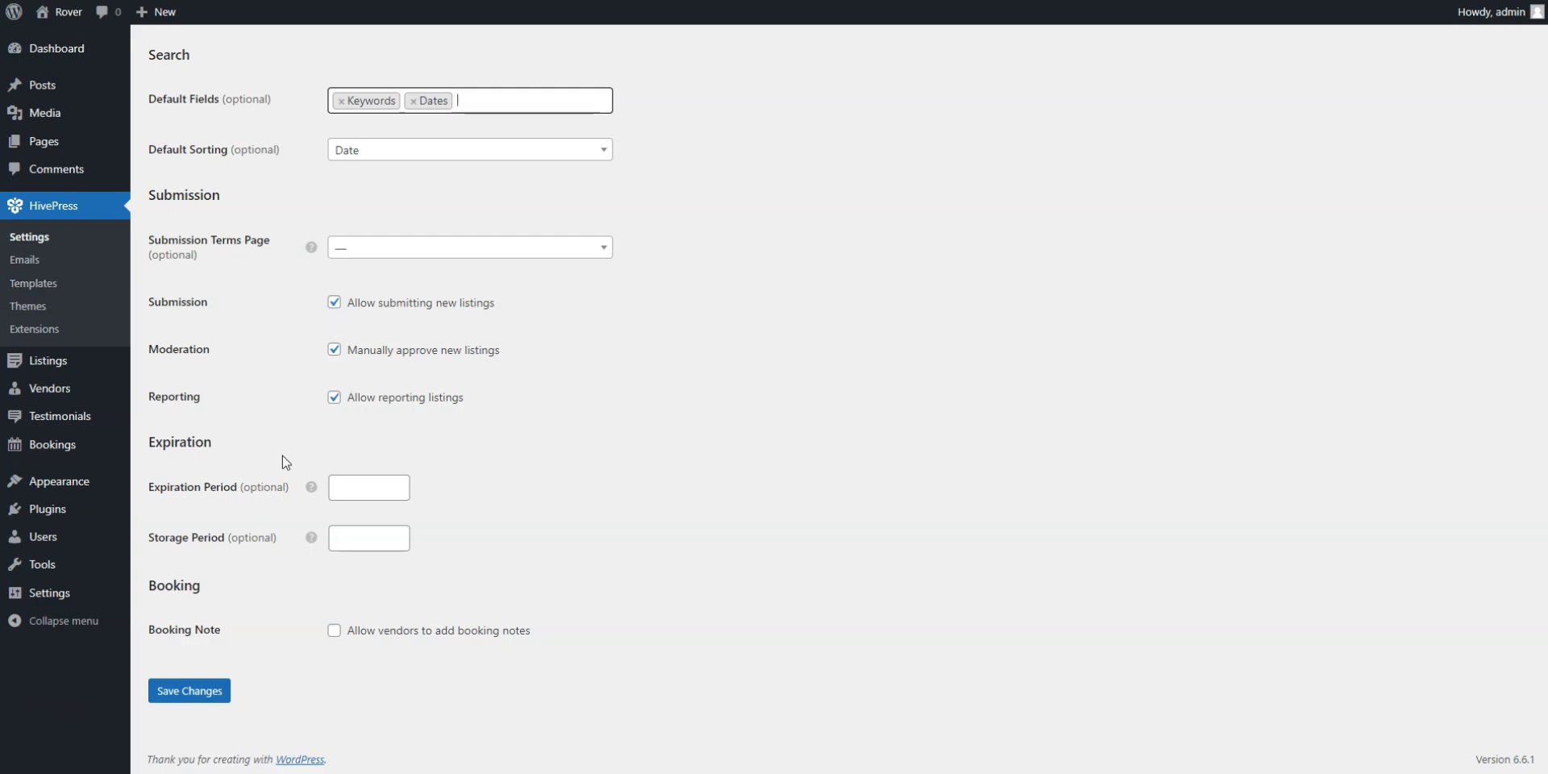
left_click(189, 690)
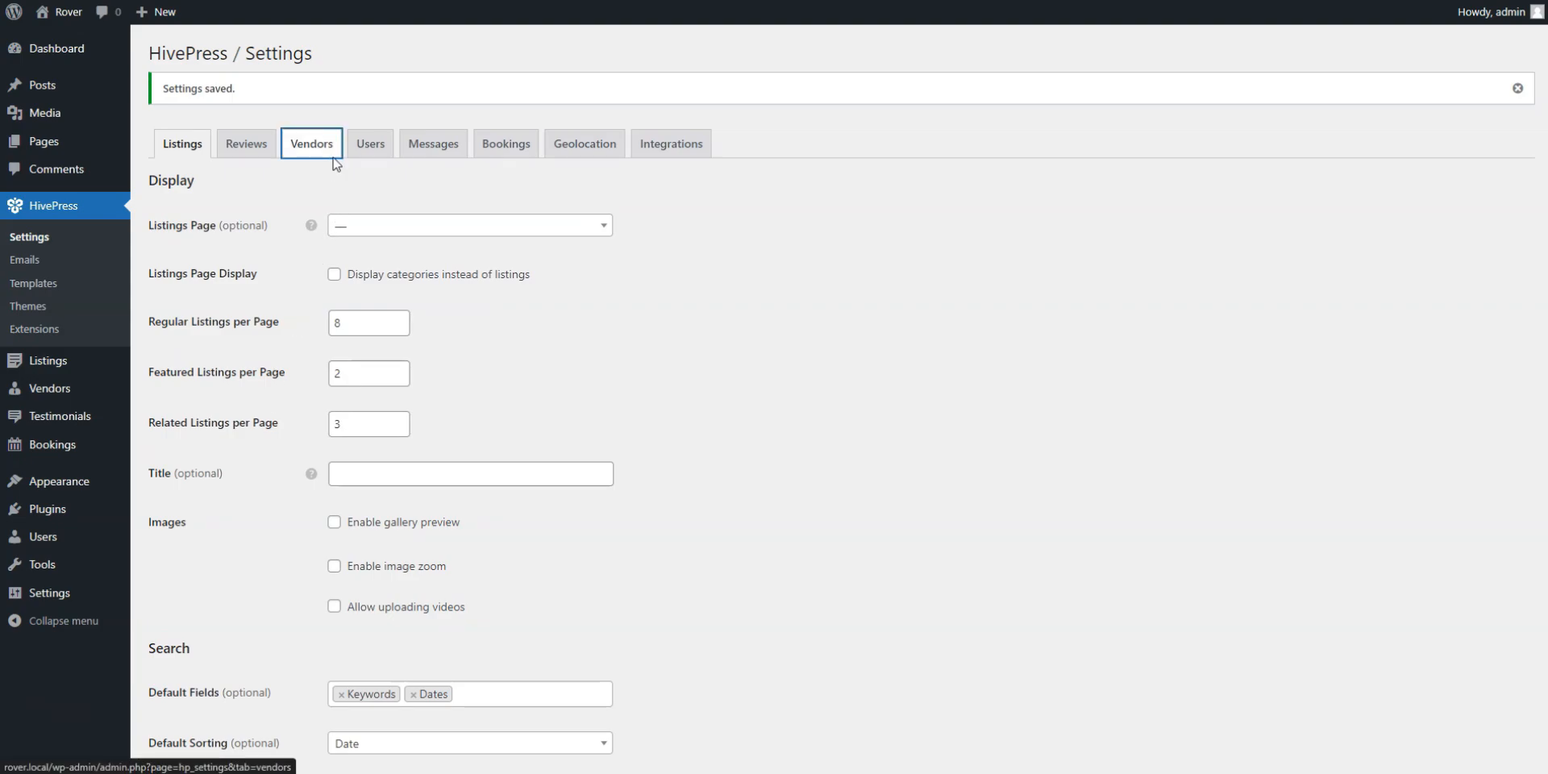
- Allow direct vendor registration in the Vendors settings and save
left_click(311, 143)
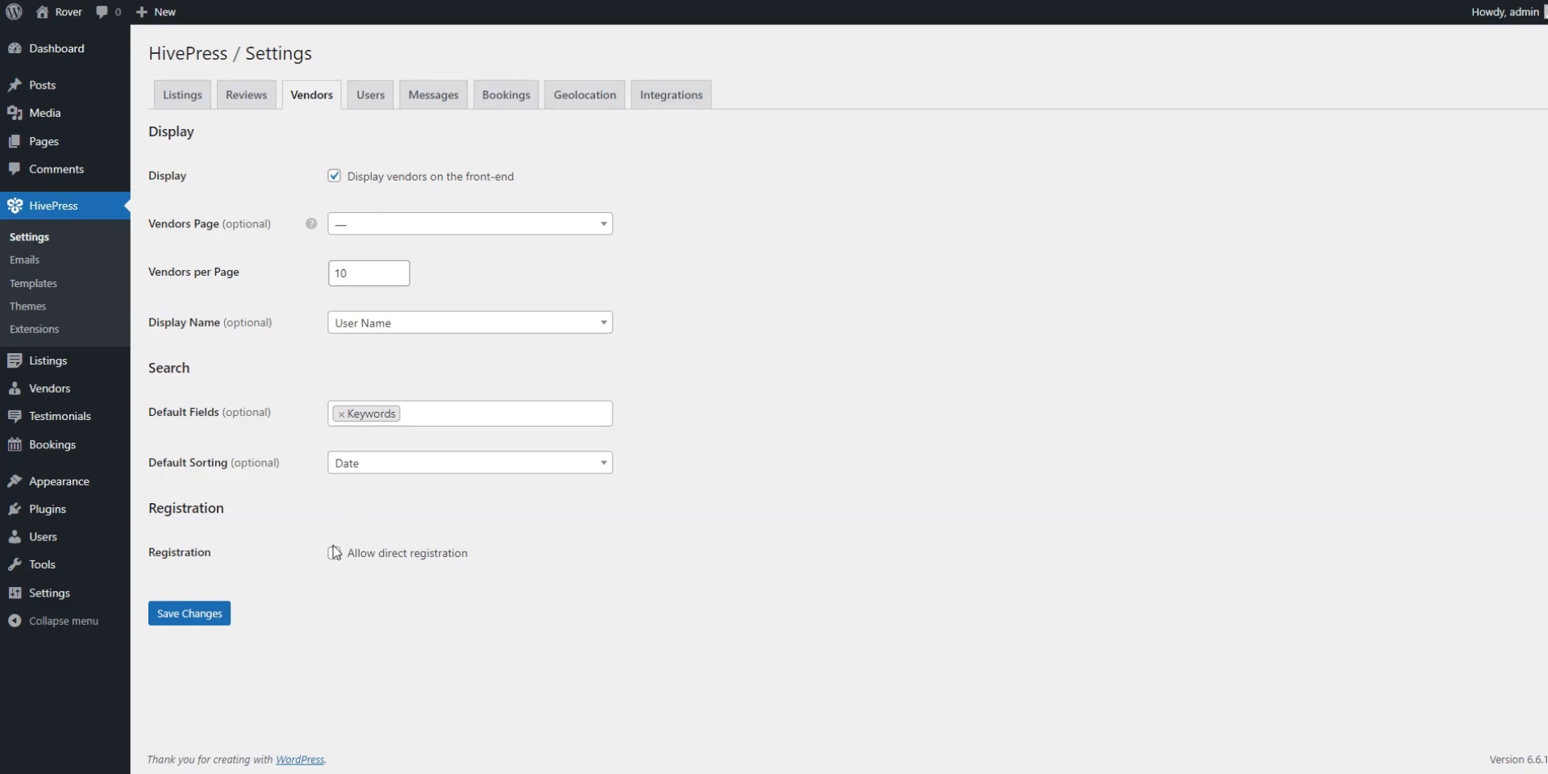
left_click(333, 551)
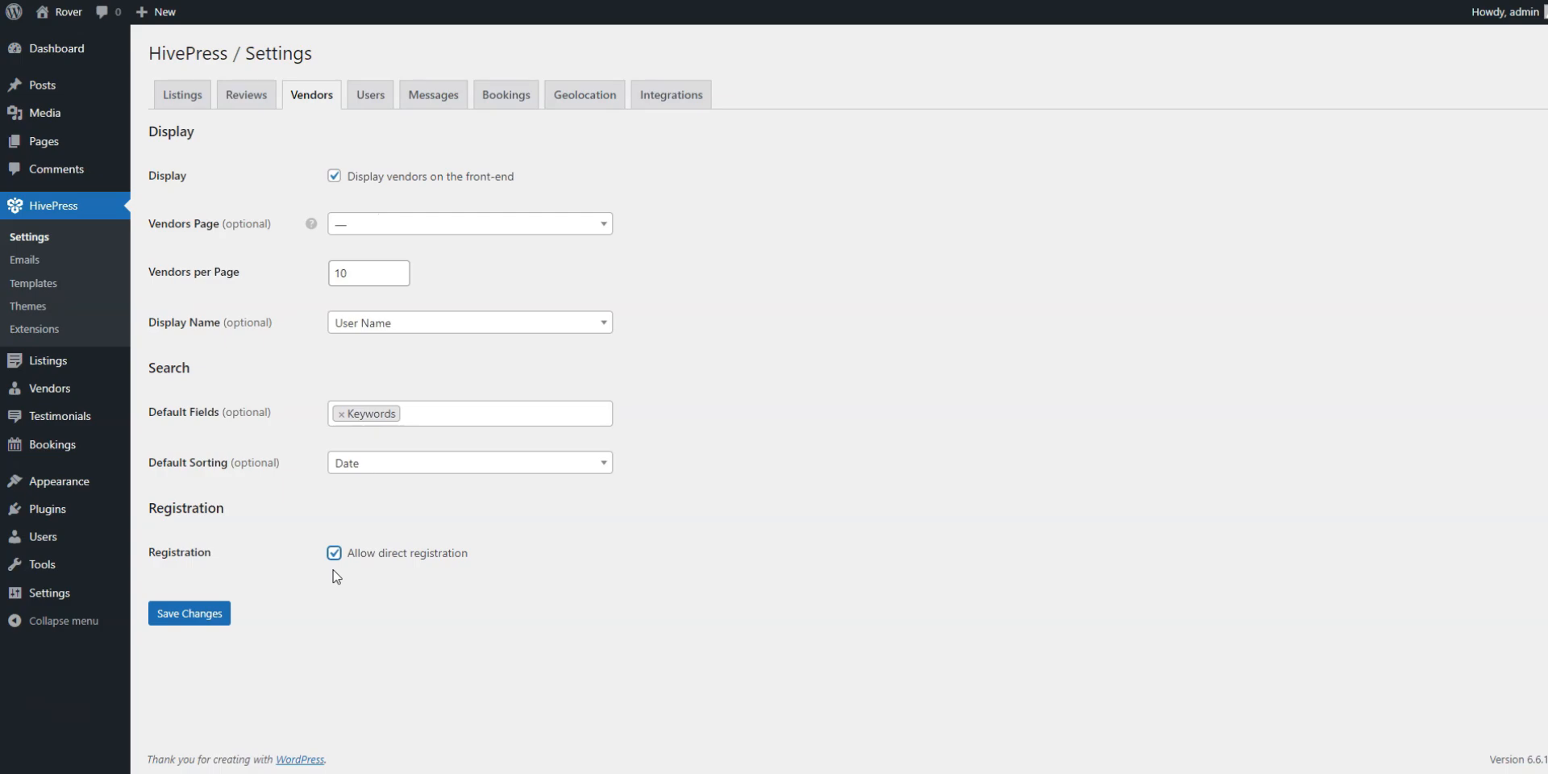
mouse_move(324, 583)
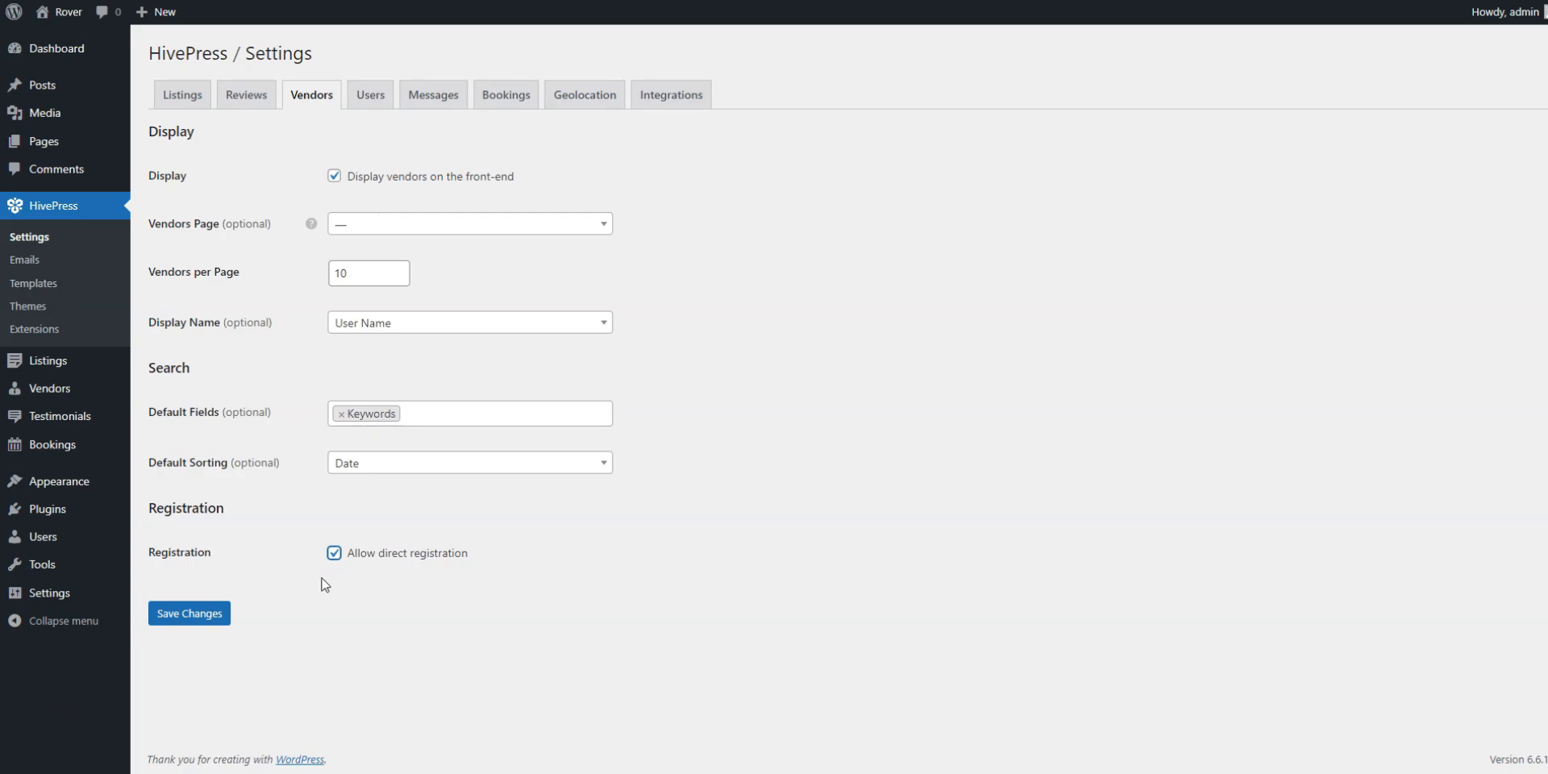
left_click(188, 613)
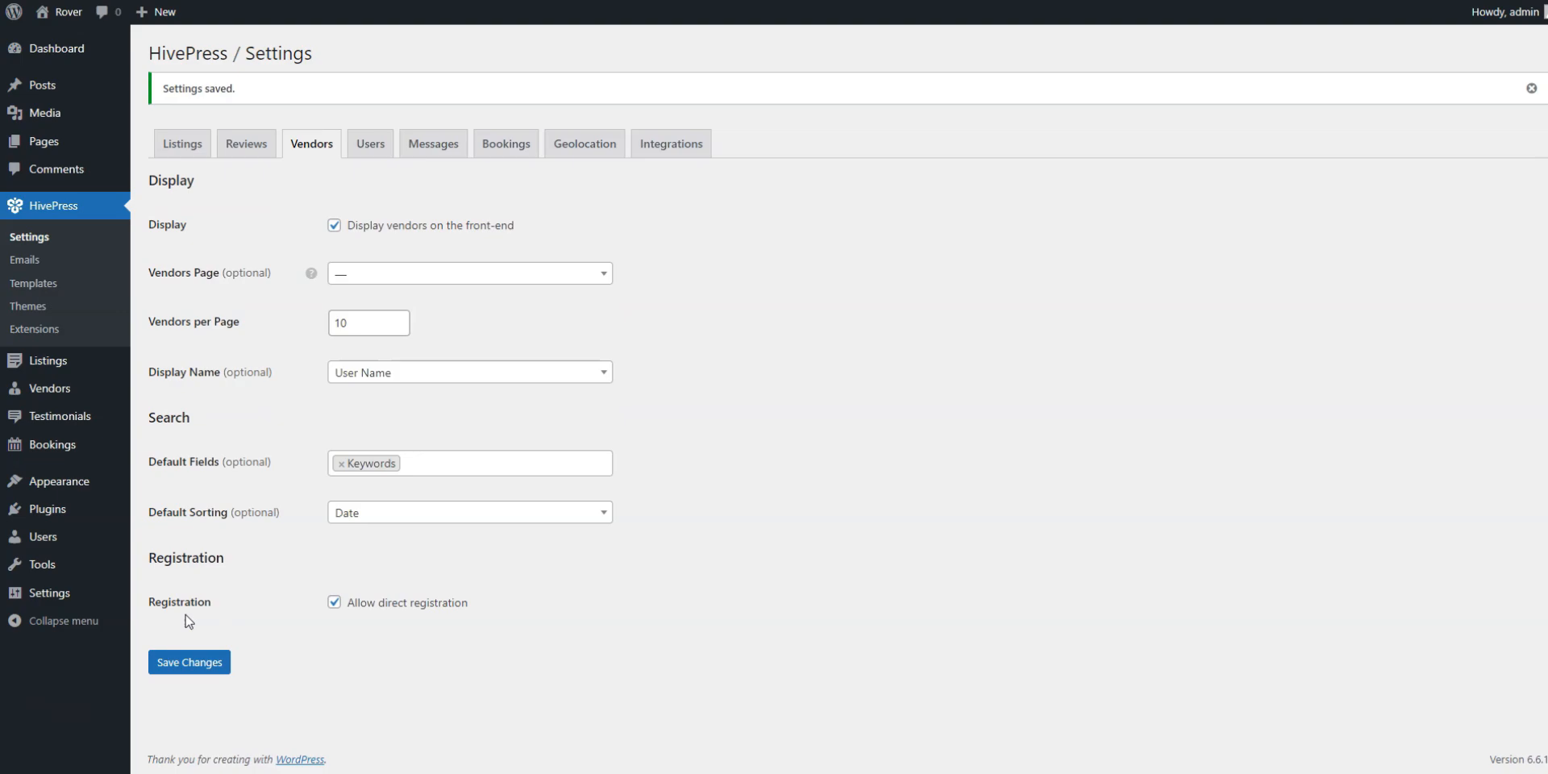
mouse_move(551, 198)
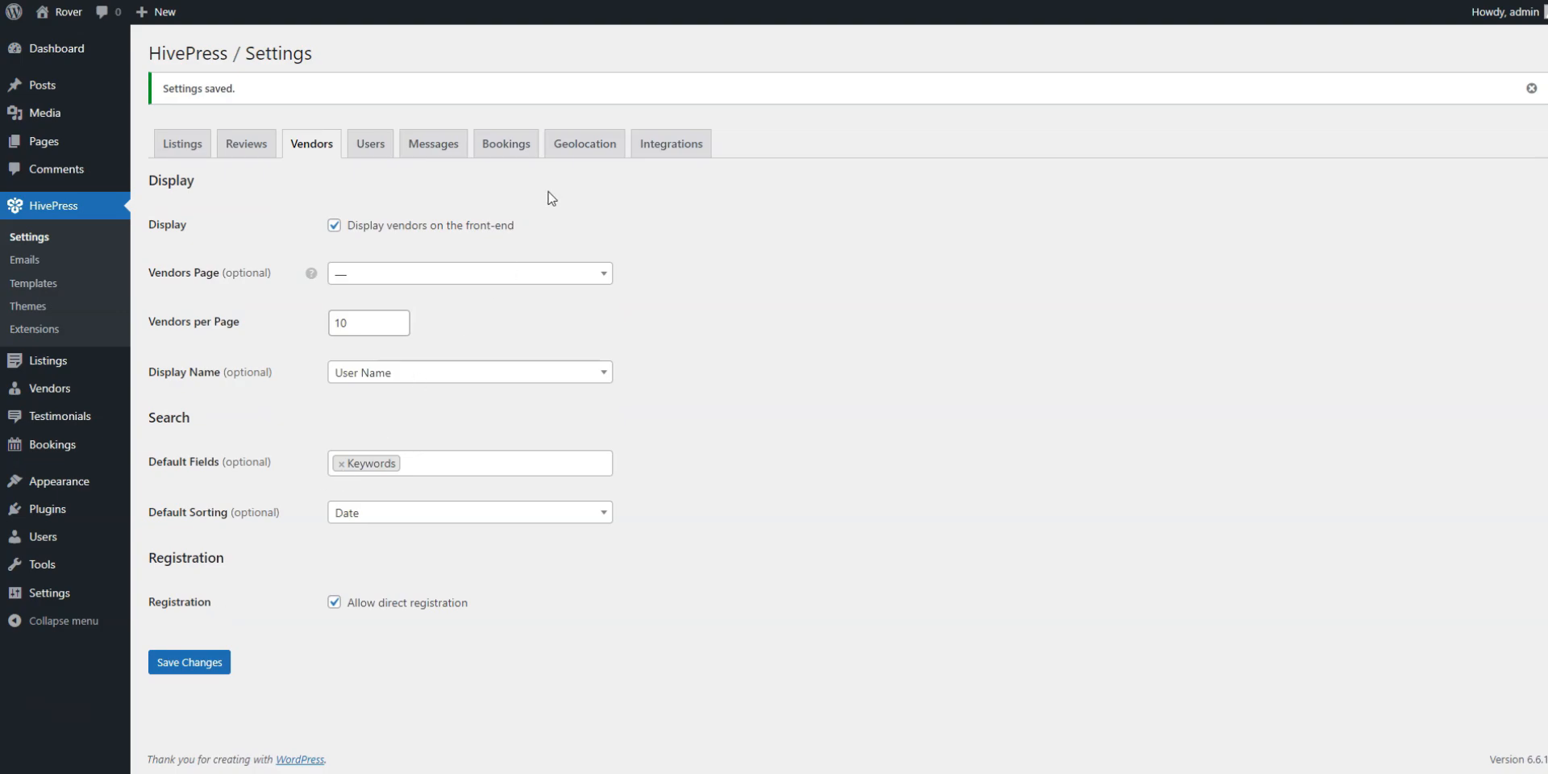
- Review the Bookings settings for availability, daily bookings and time slots without changes
left_click(505, 144)
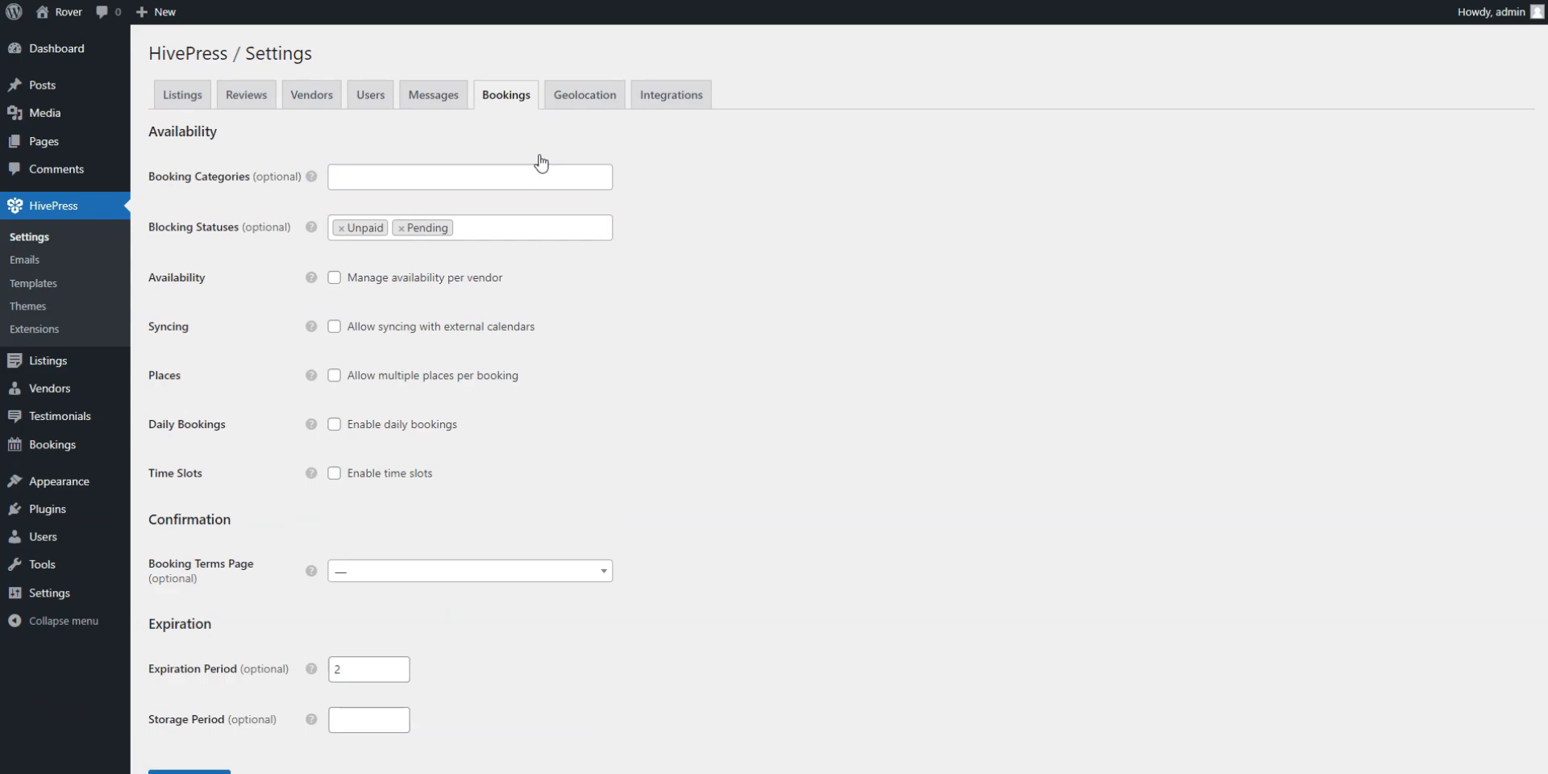
left_click(469, 175)
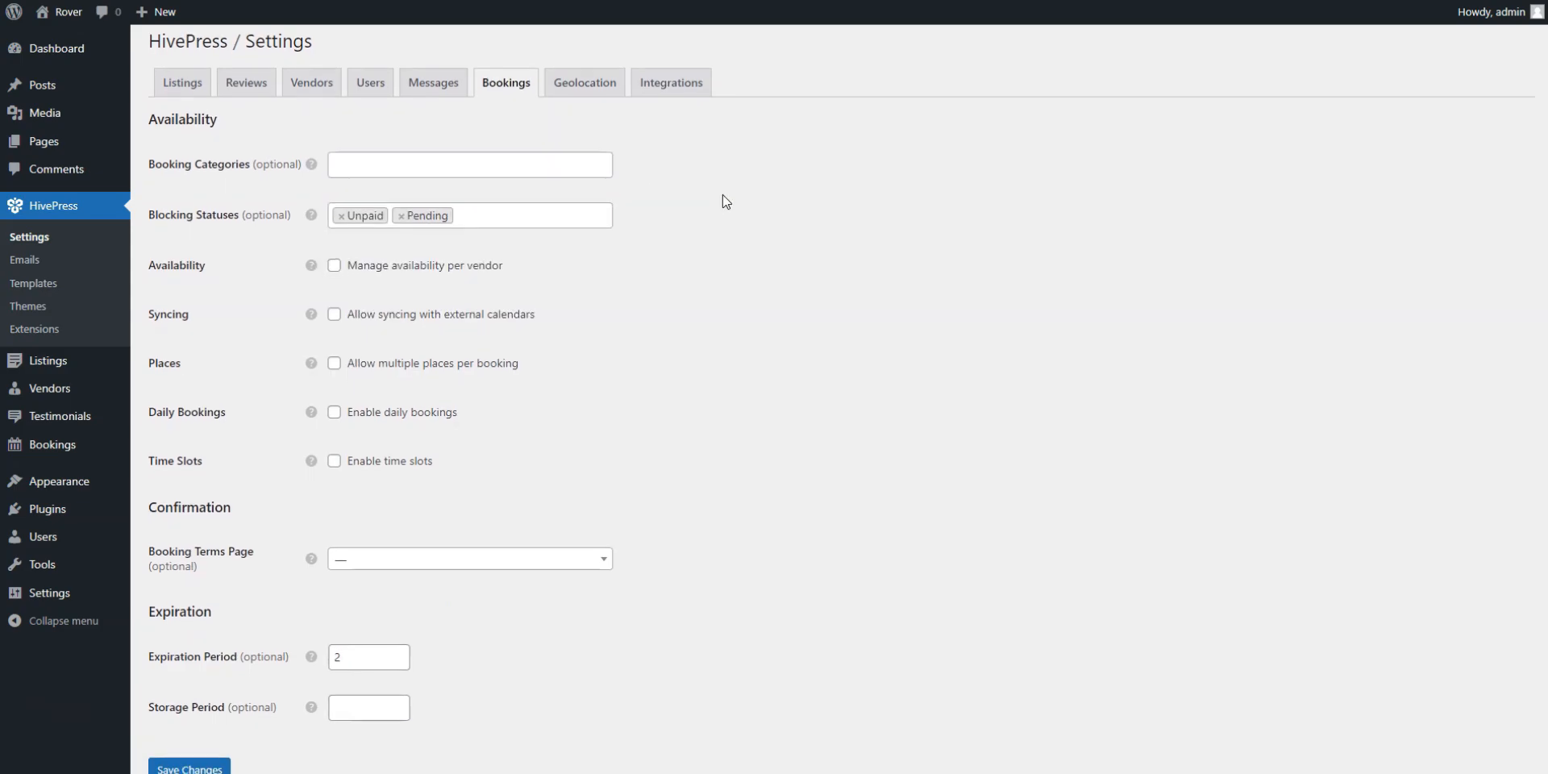
scroll("down", 3)
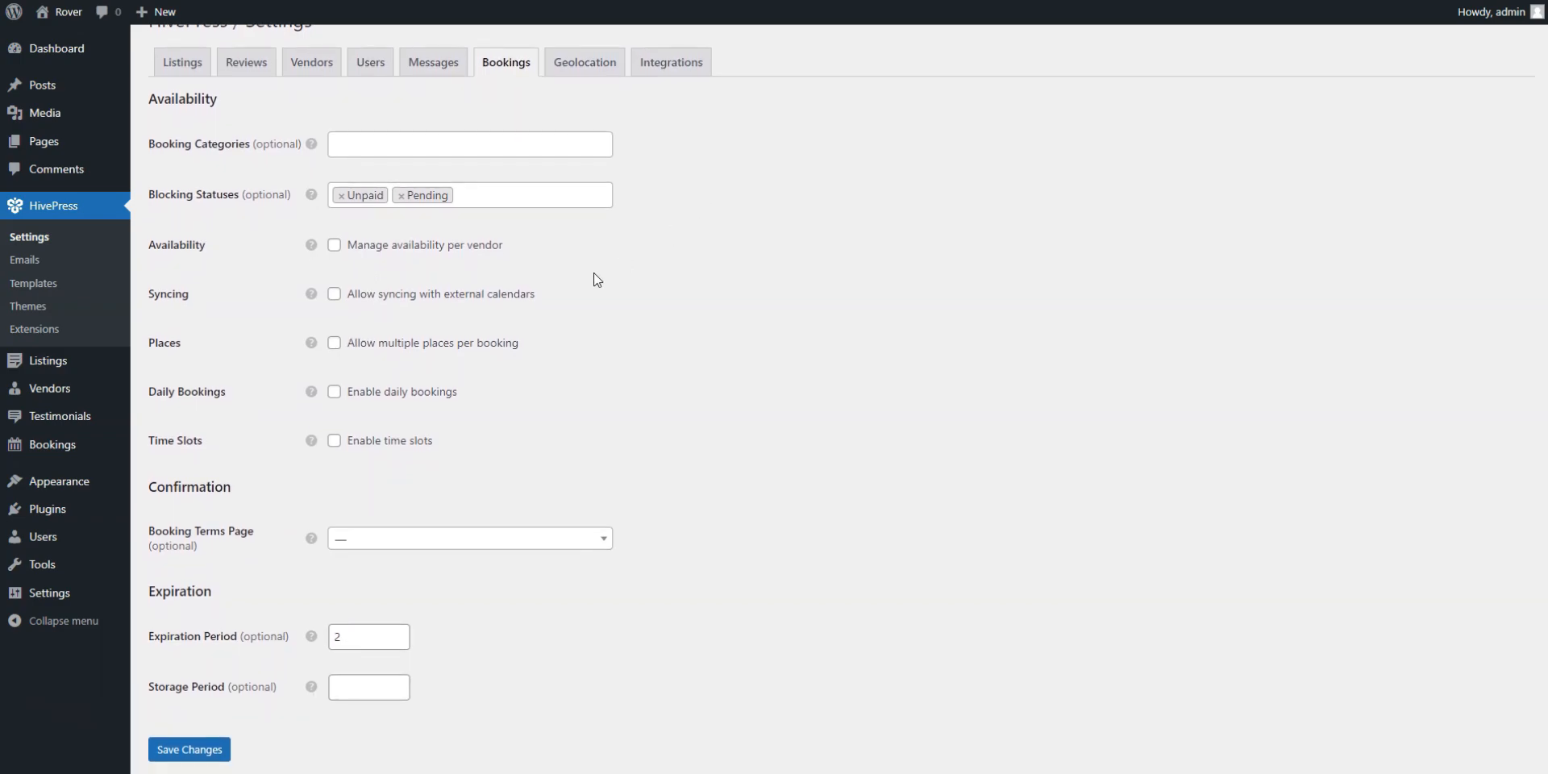
mouse_move(294, 274)
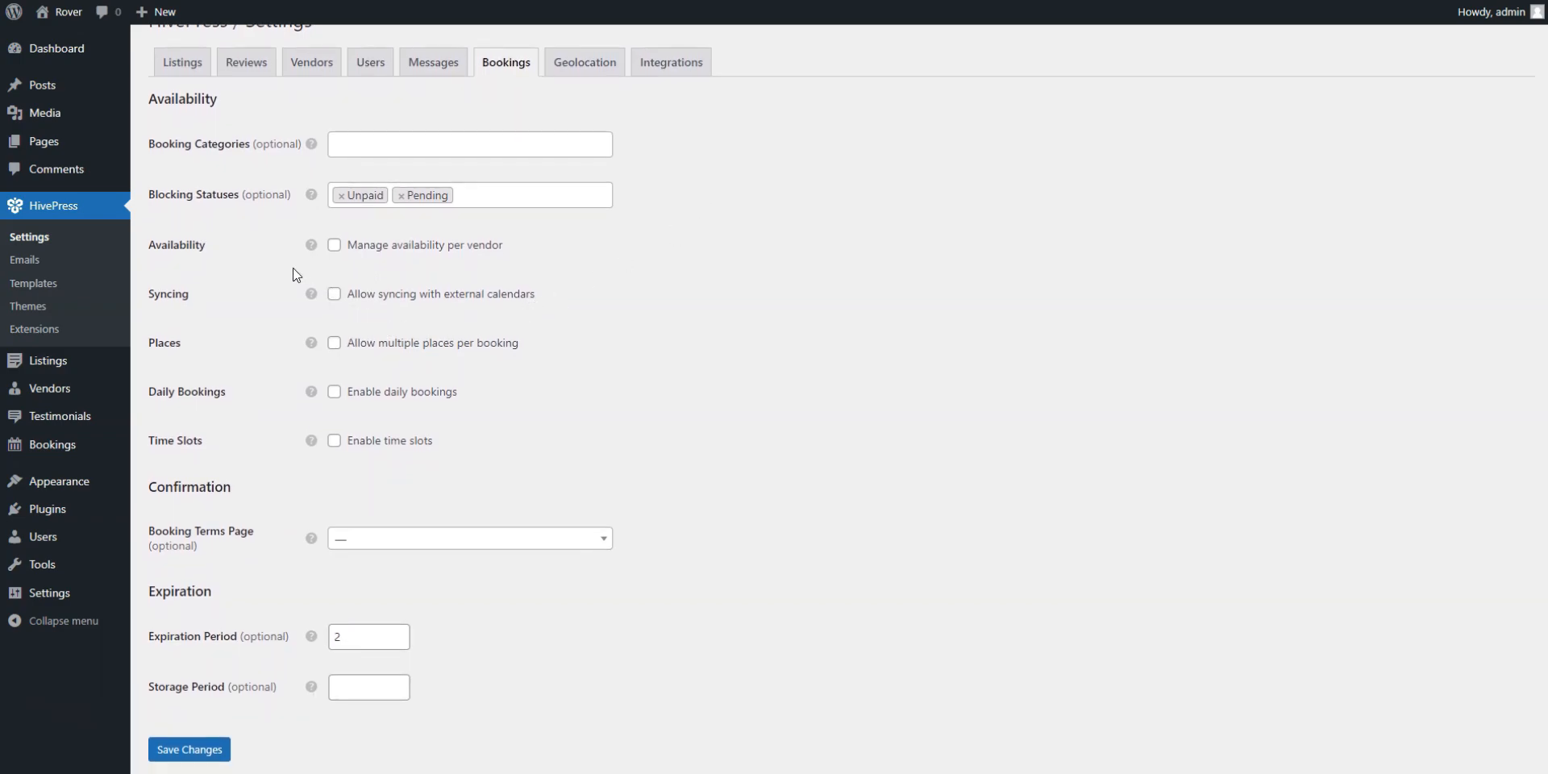
mouse_move(311, 390)
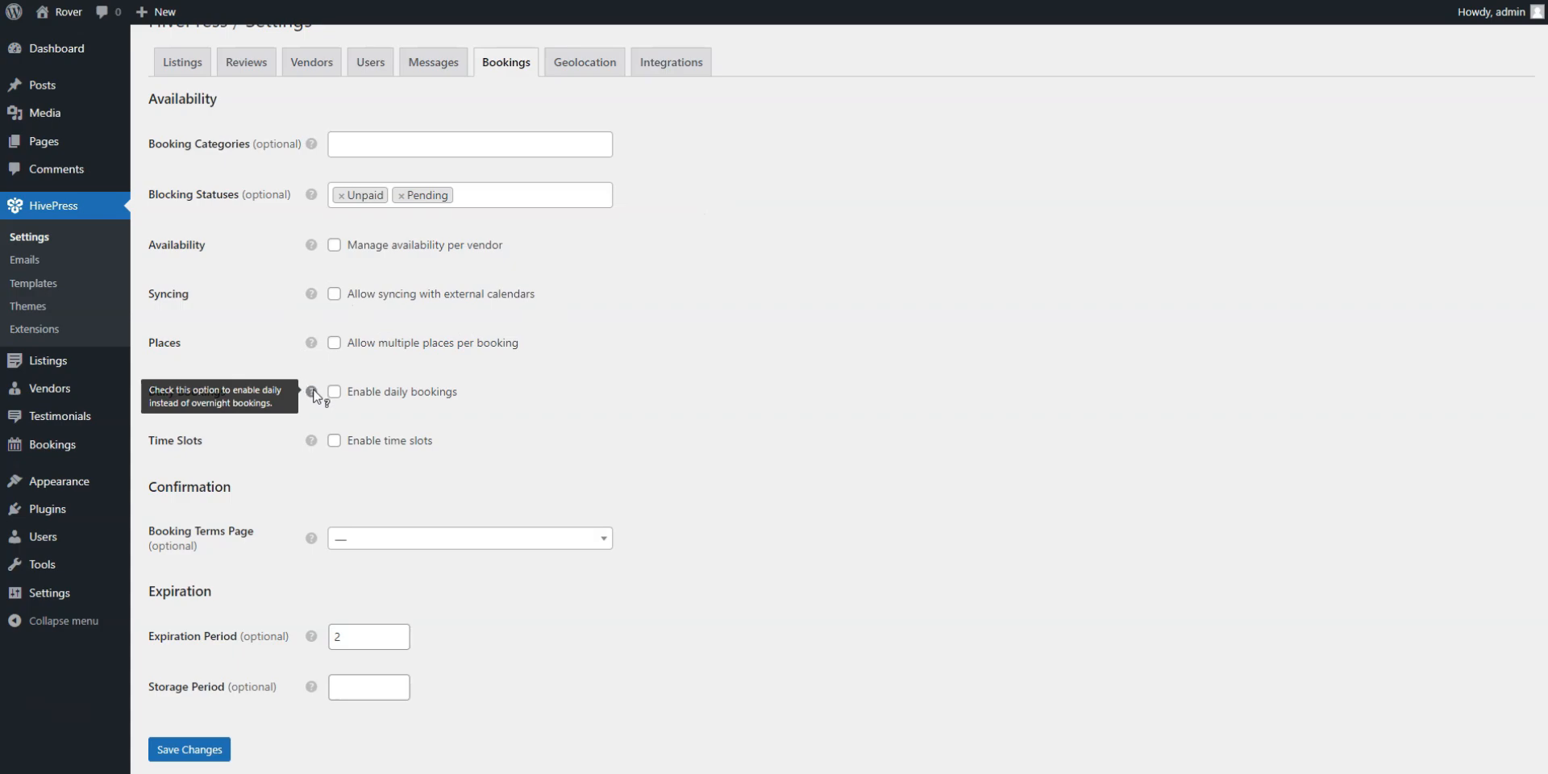
mouse_move(314, 424)
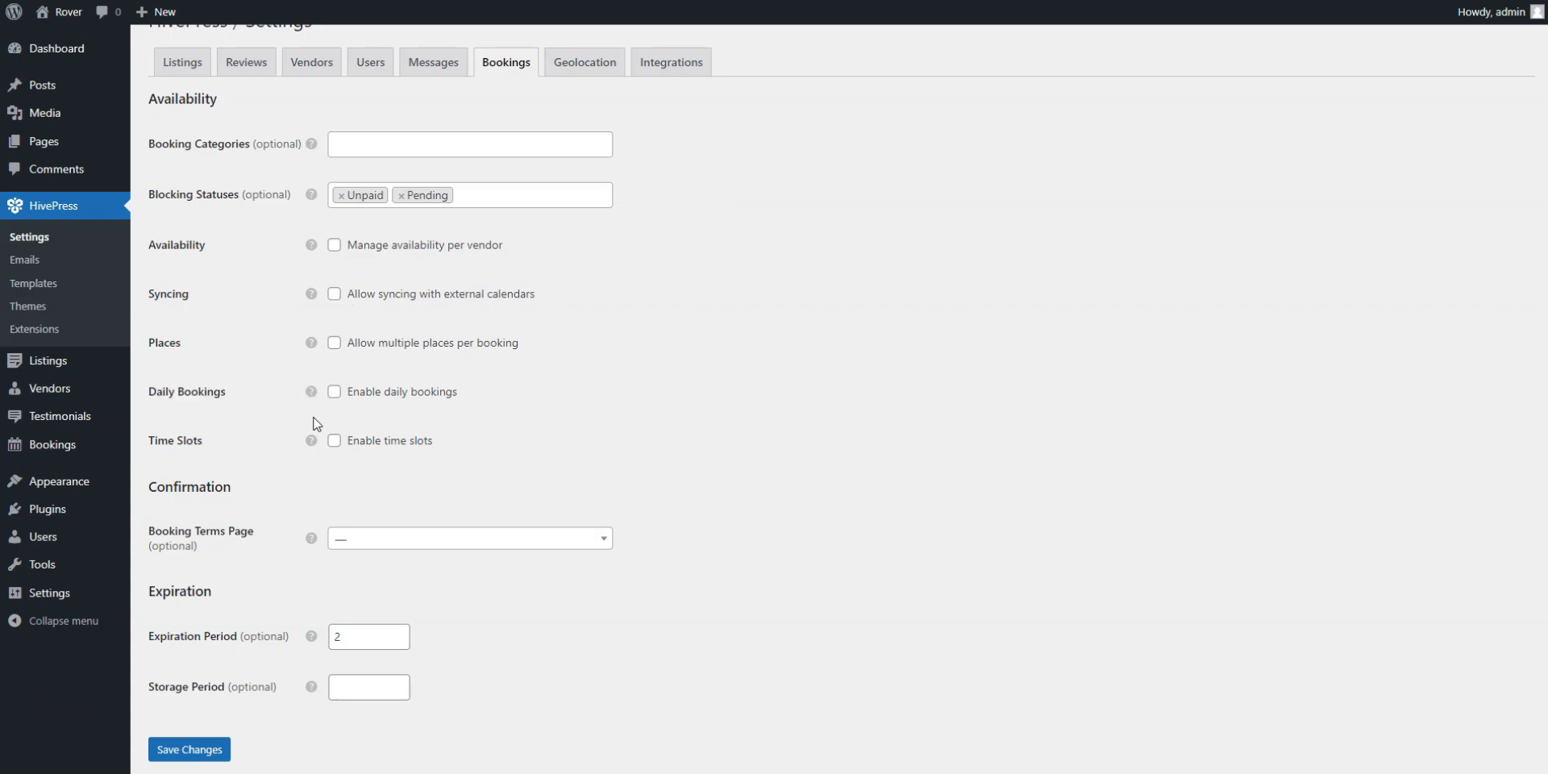
mouse_move(312, 440)
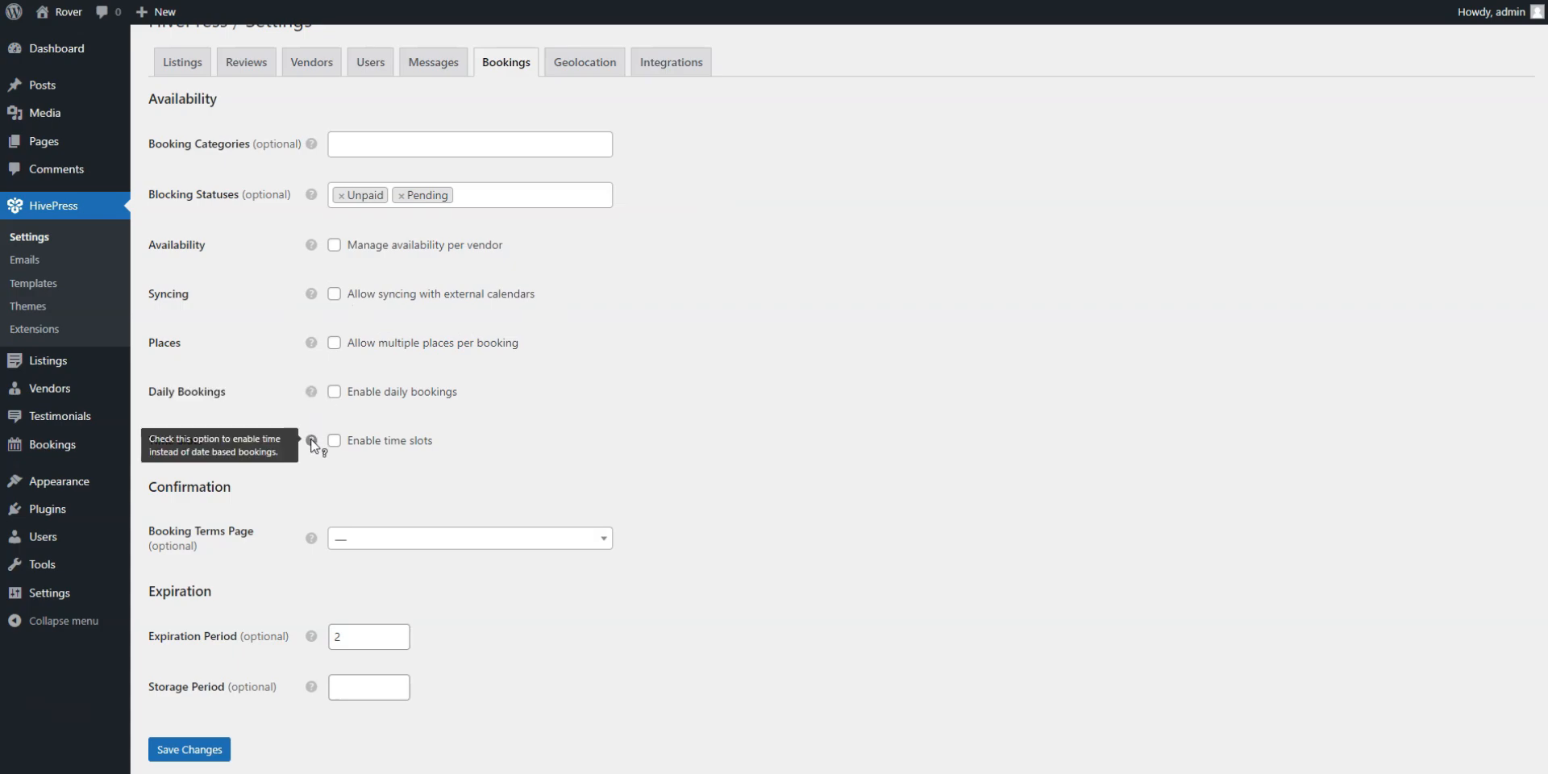
mouse_move(311, 294)
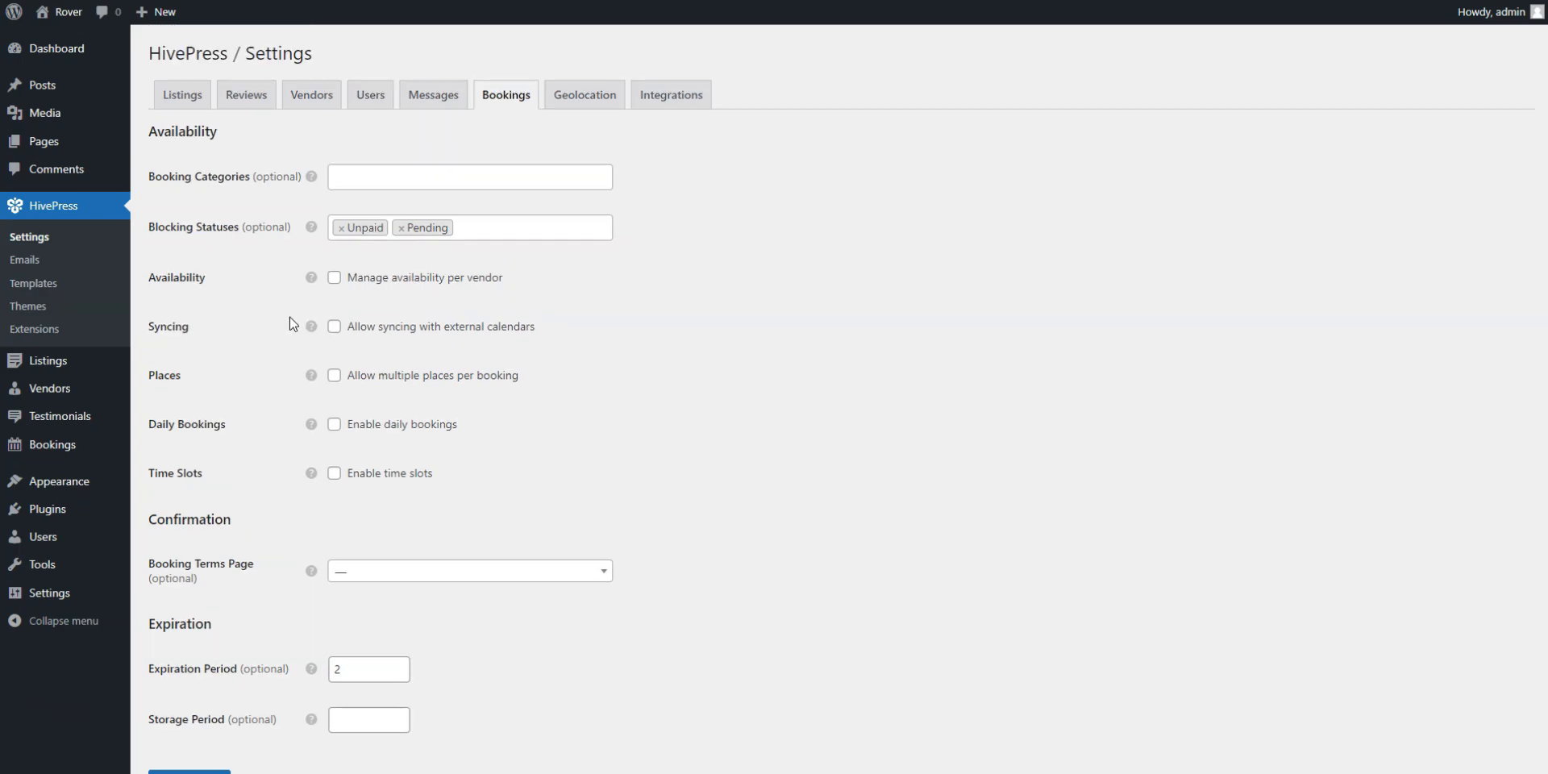
mouse_move(583, 93)
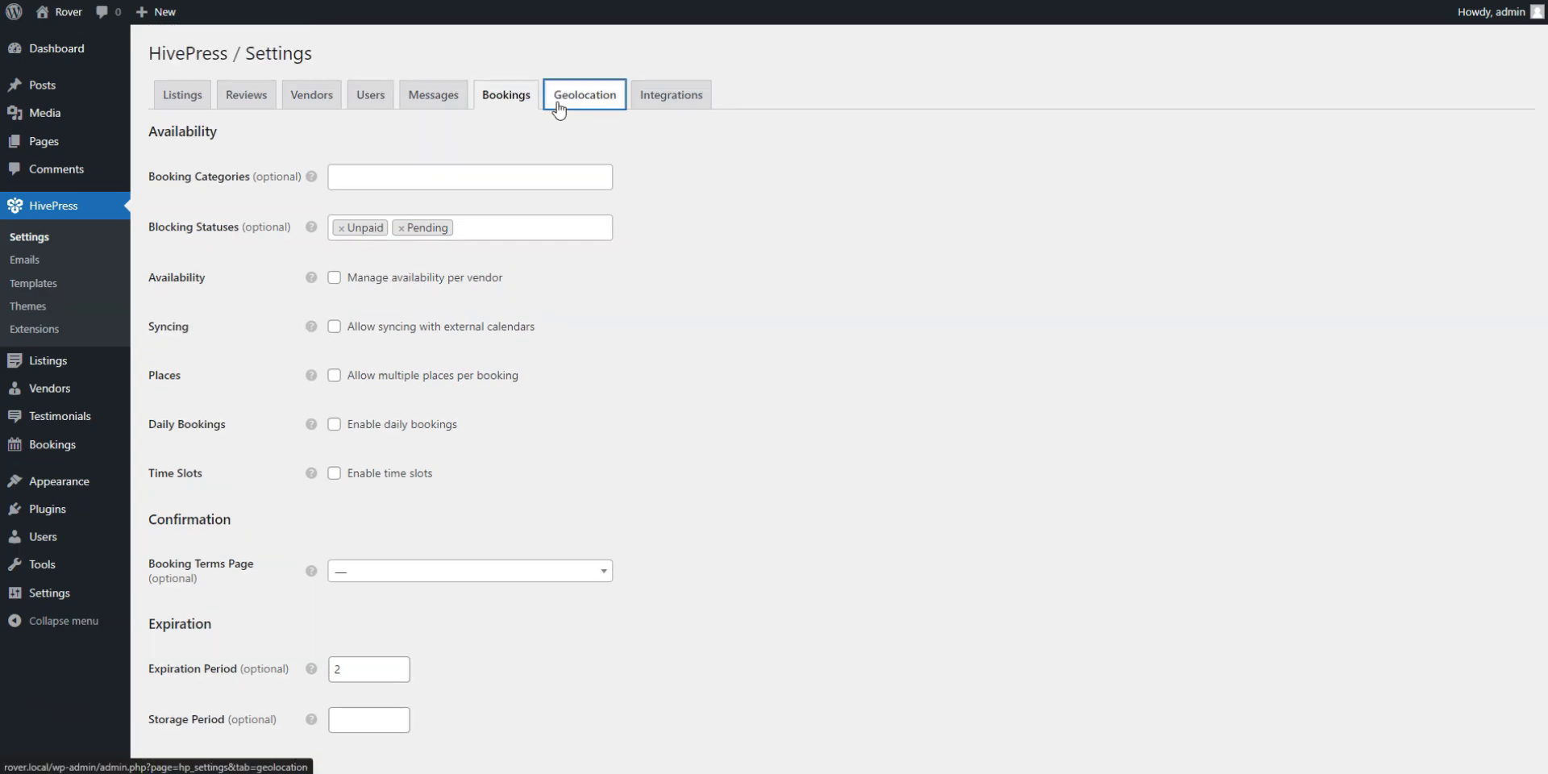
- Set the Geolocation map provider to Mapbox and save the settings
left_click(584, 94)
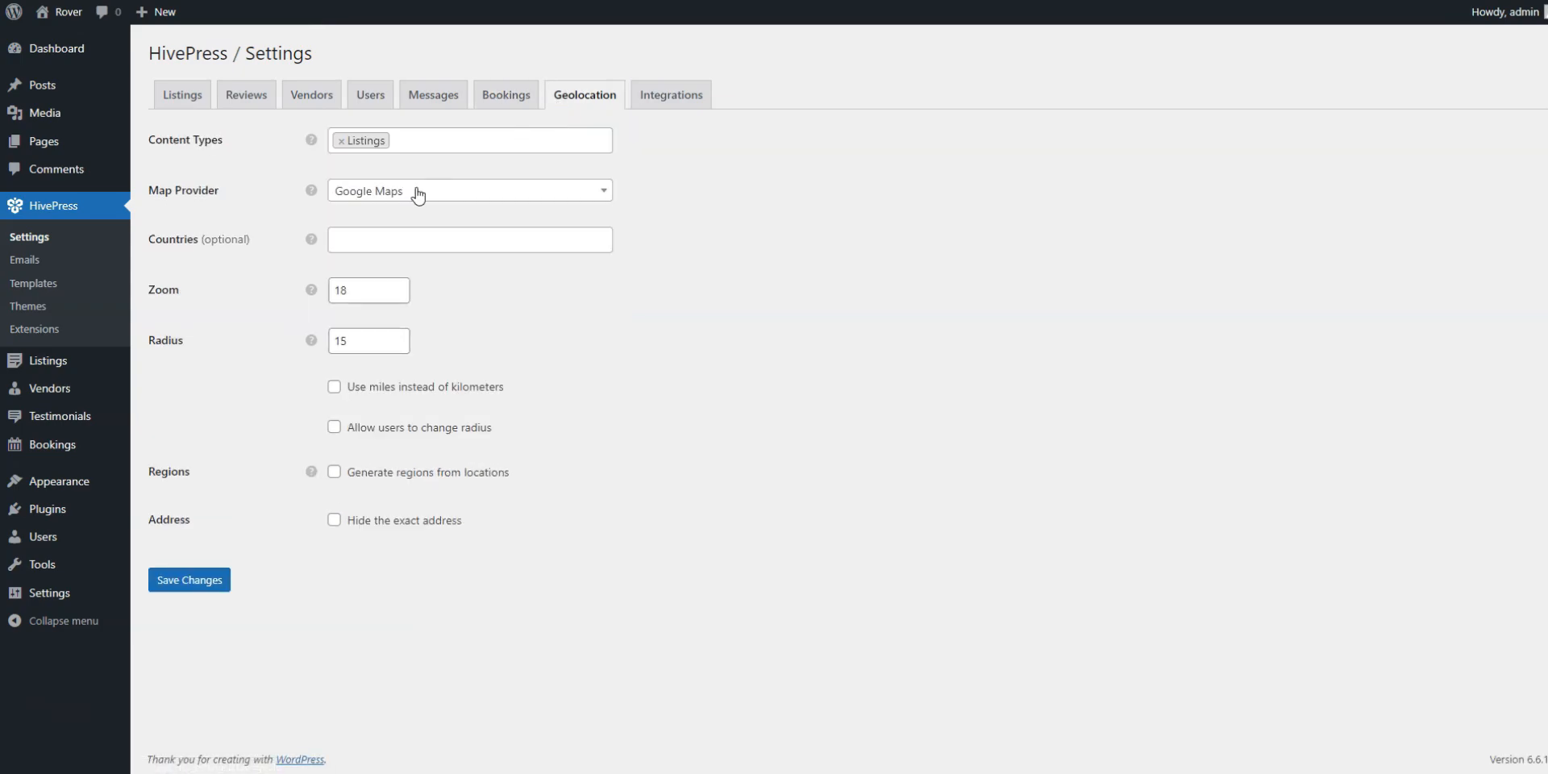
left_click(468, 190)
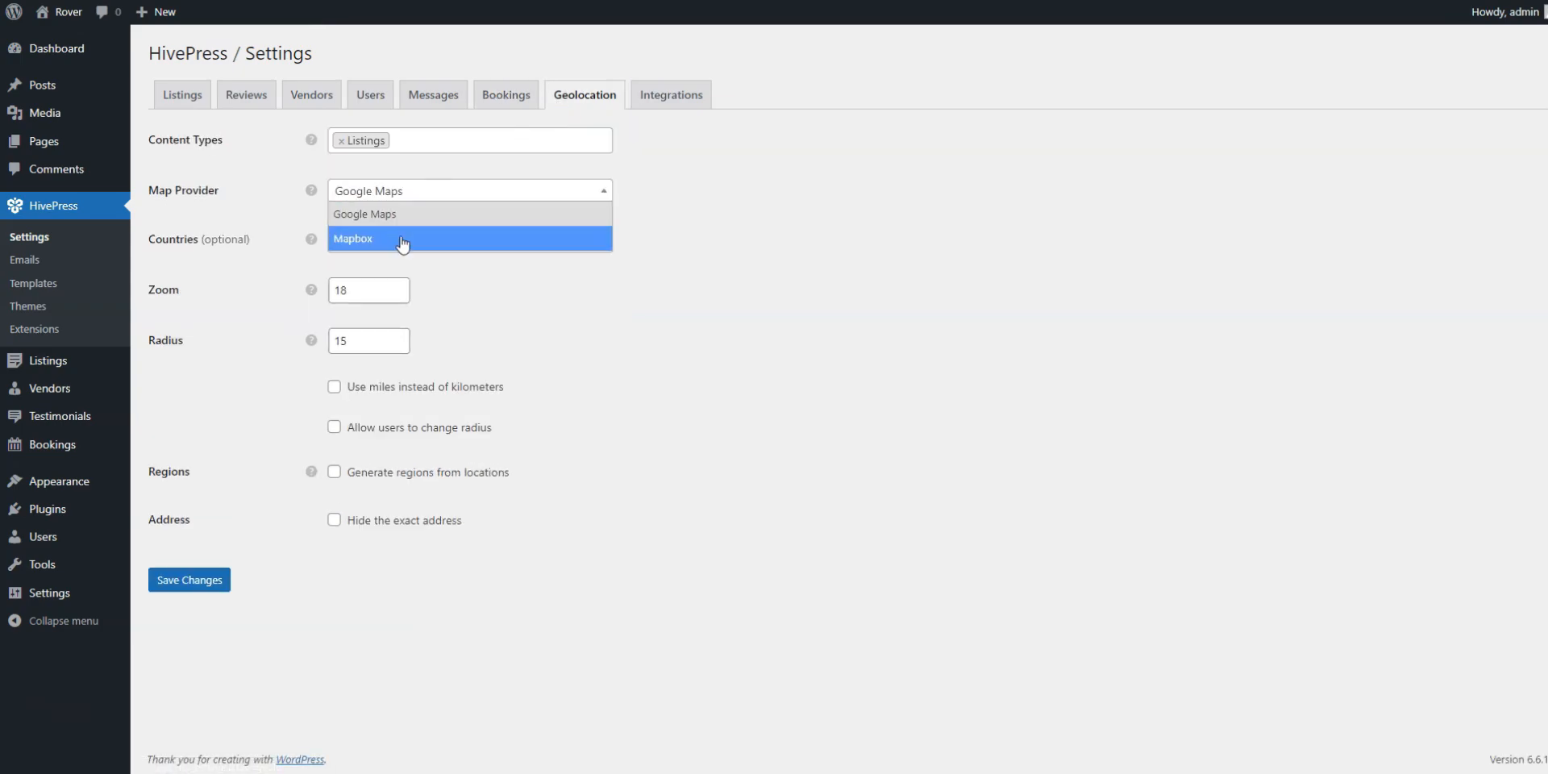
left_click(400, 238)
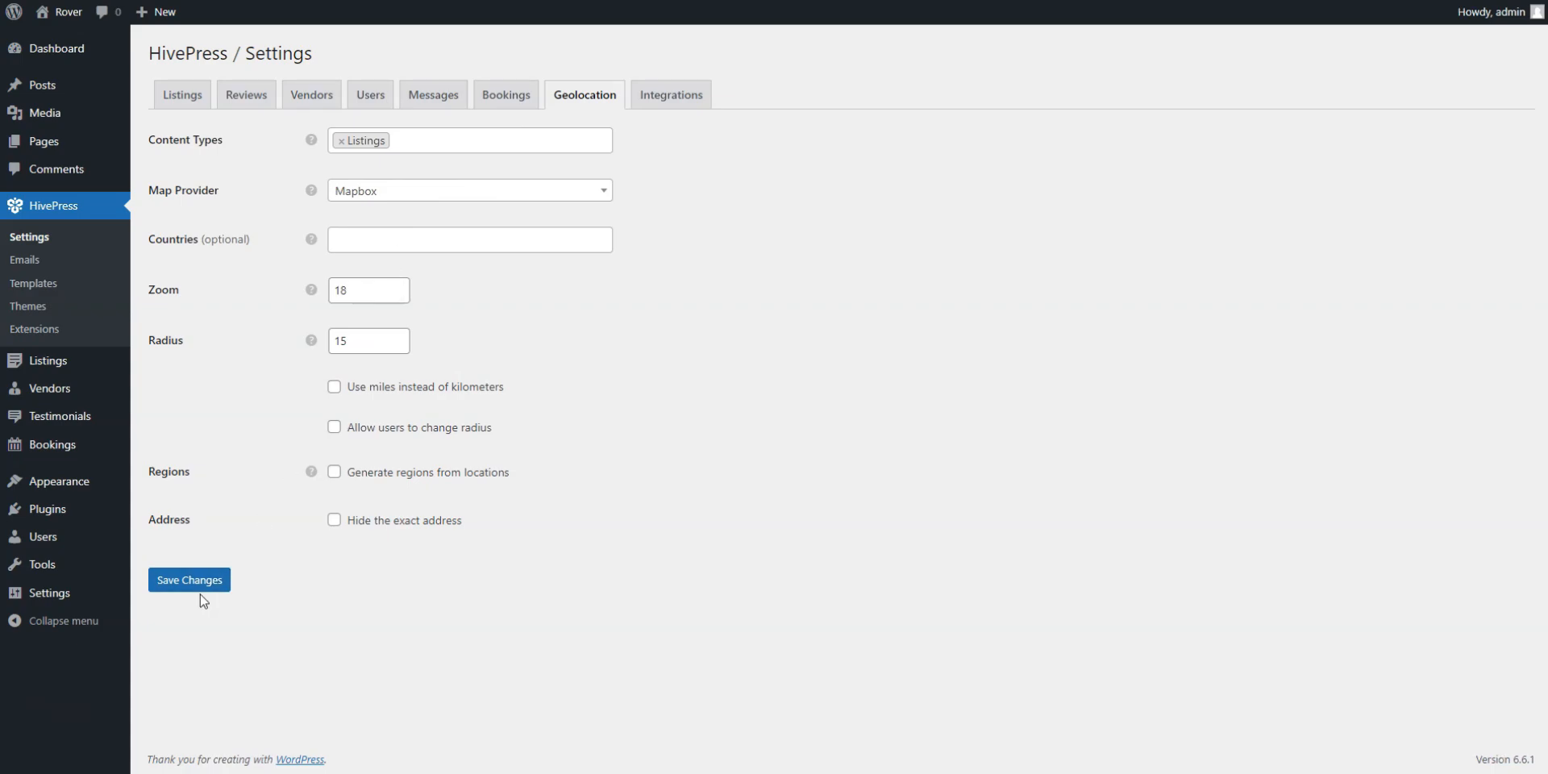
left_click(189, 579)
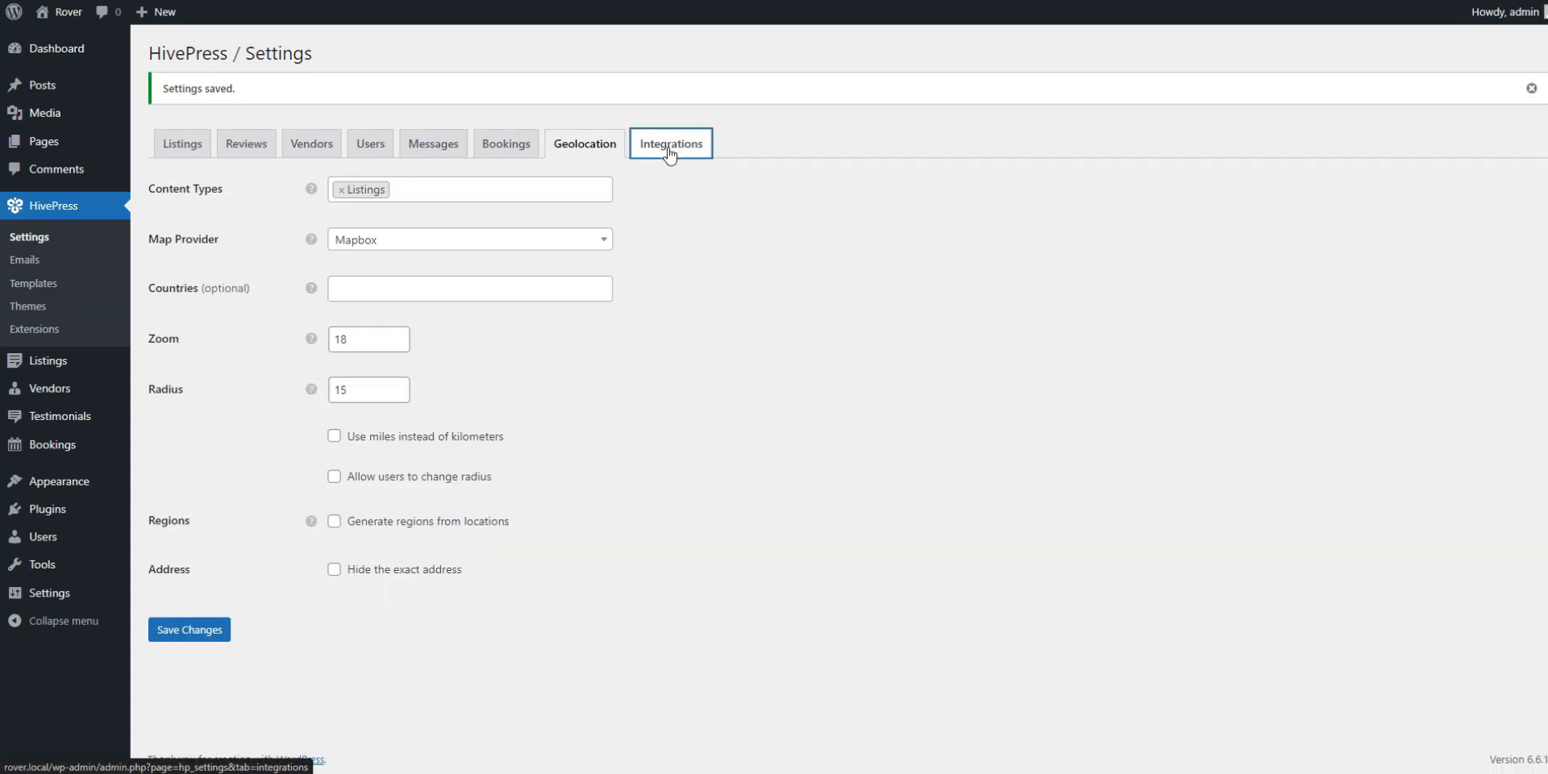
- Enter the Mapbox API key in the Integrations settings and save it
left_click(670, 143)
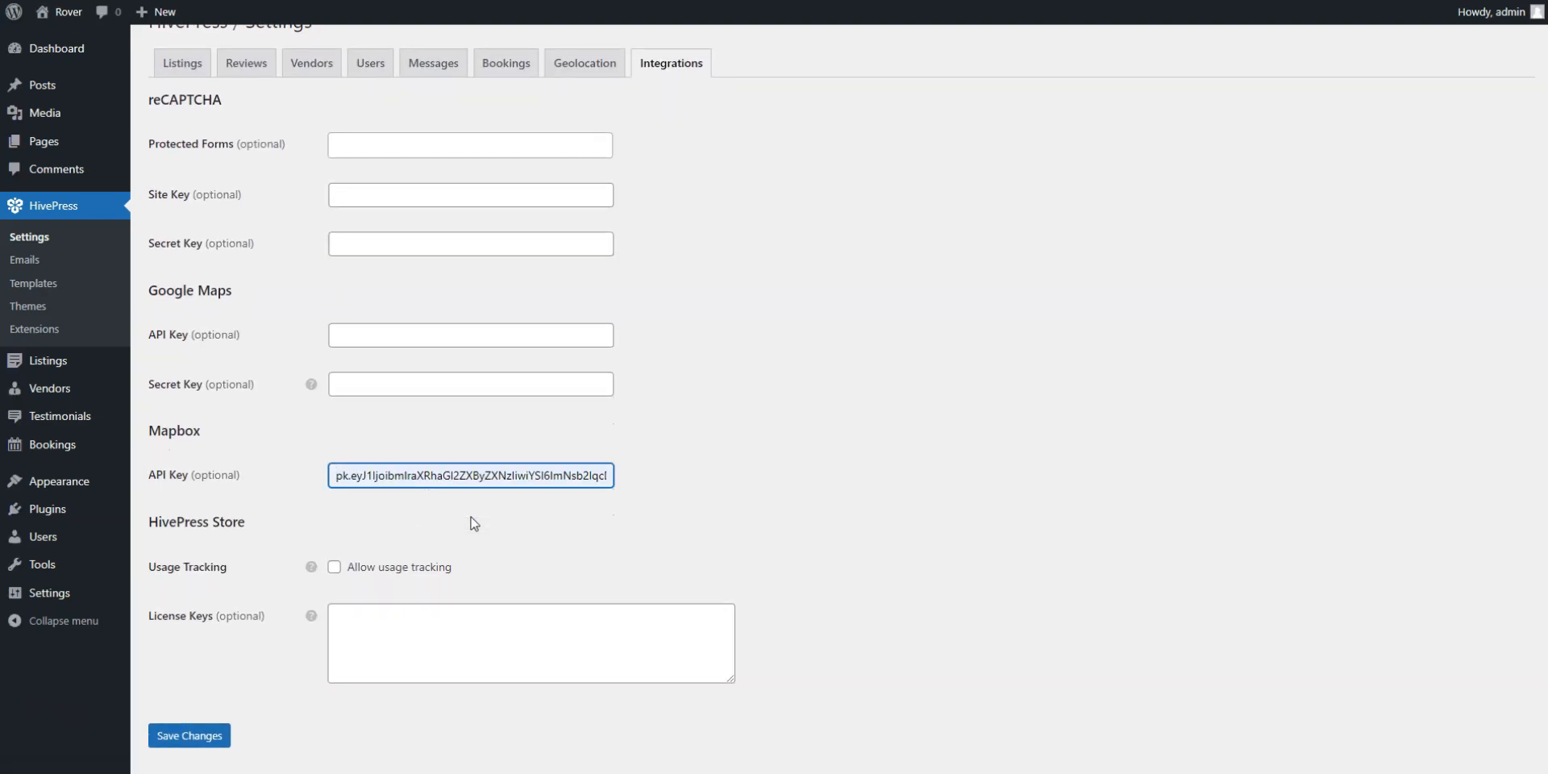
left_click(189, 735)
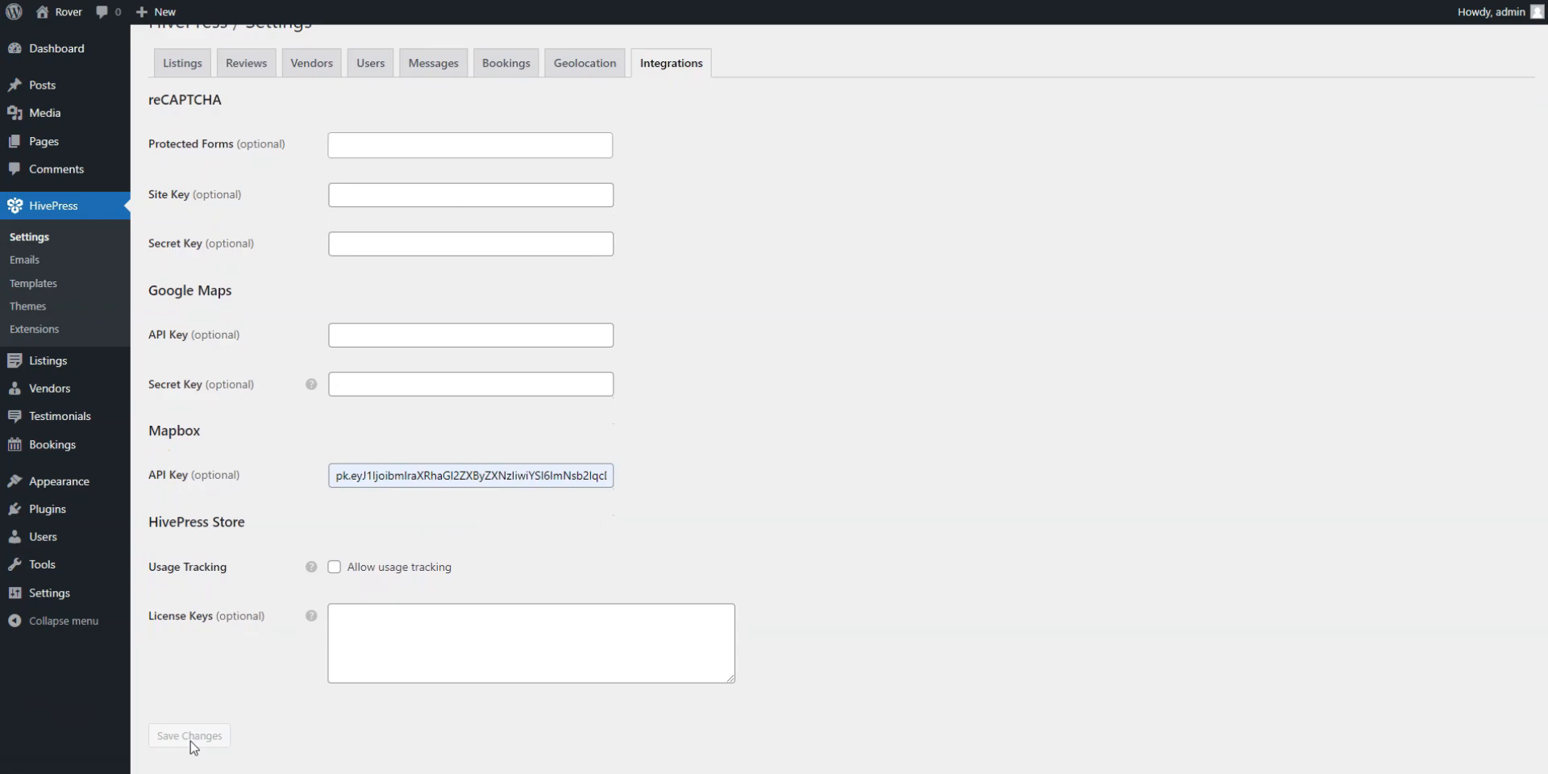
left_click(188, 735)
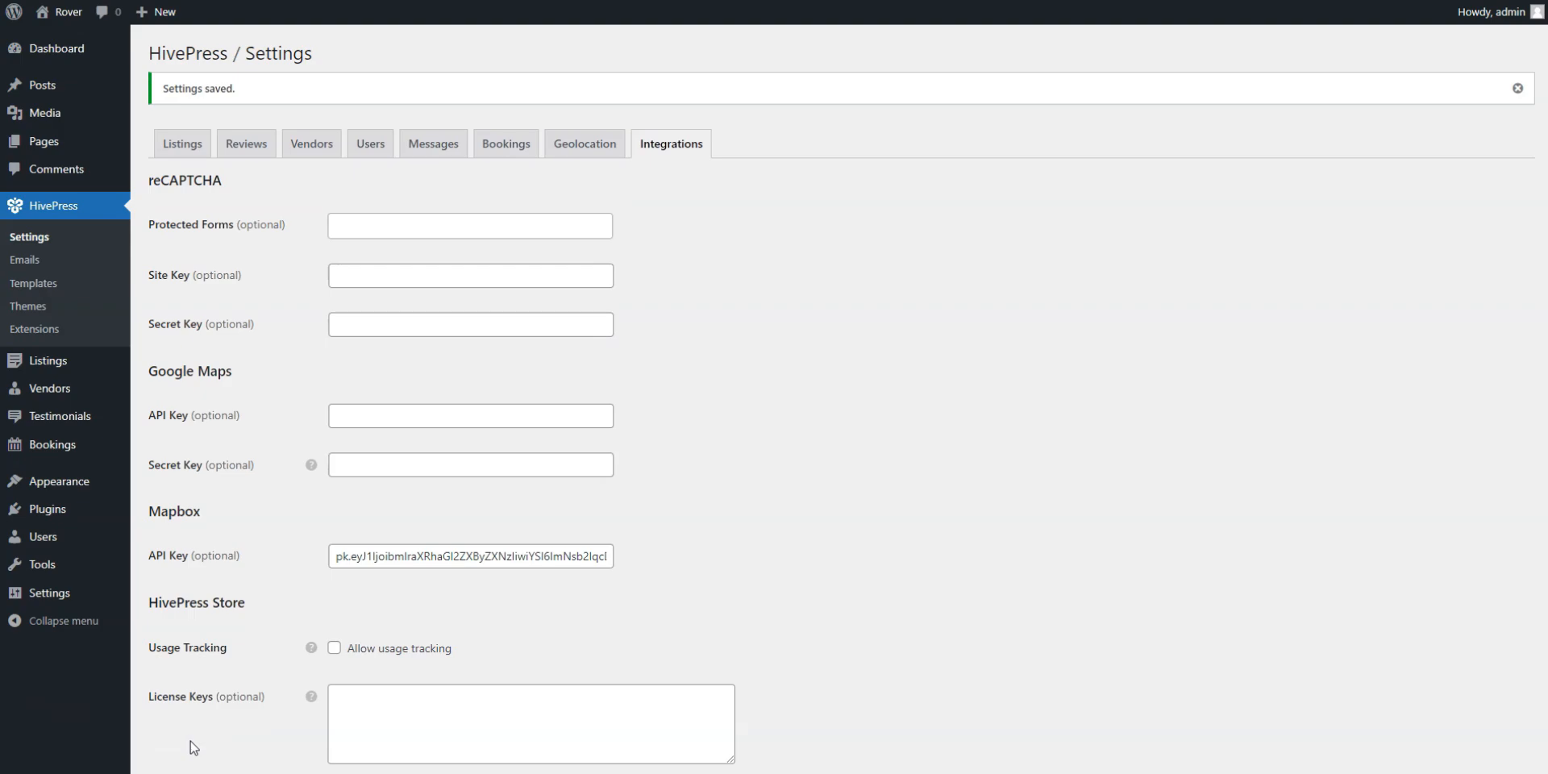
mouse_move(448, 131)
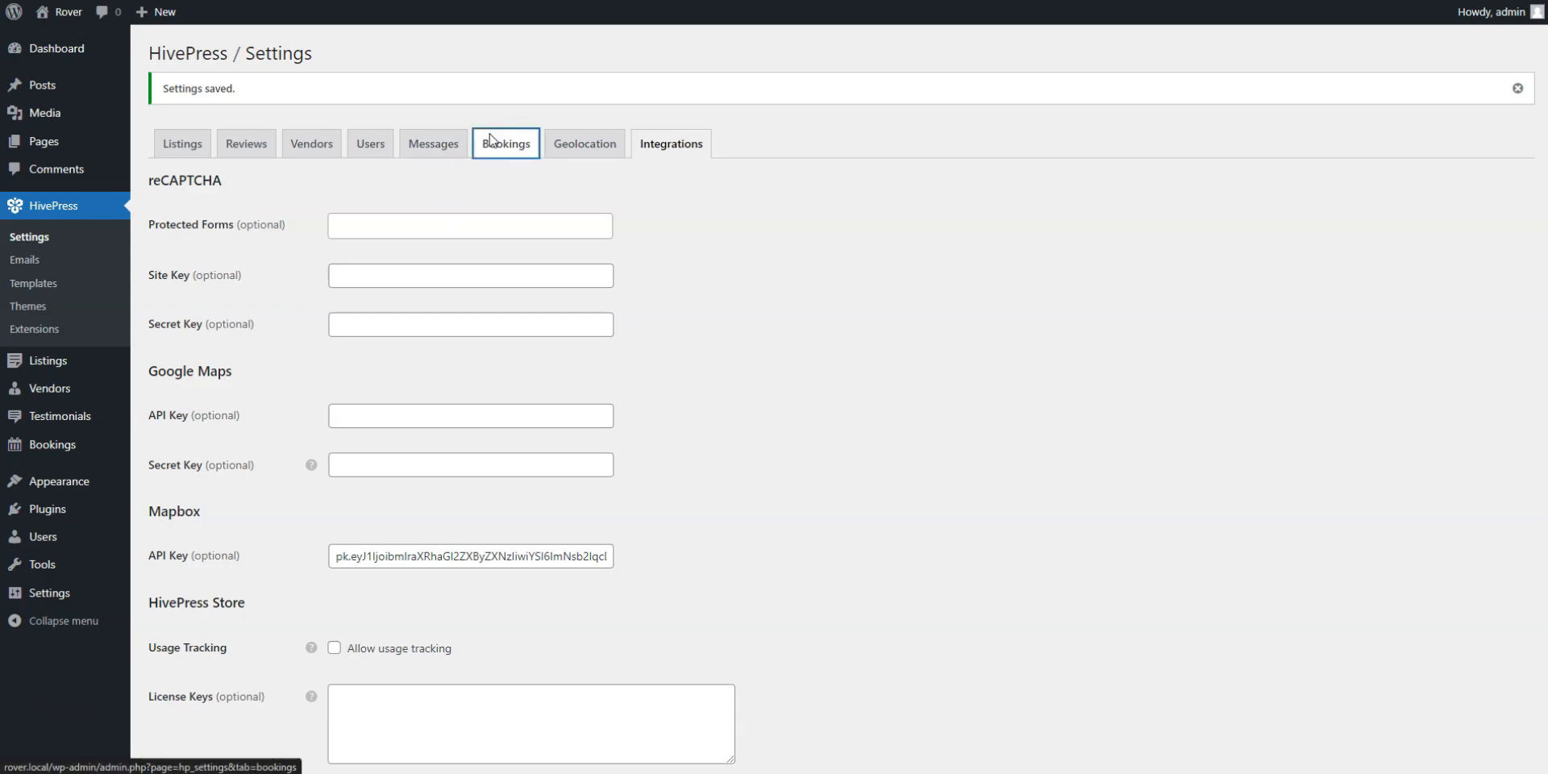
- Browse the user, review and listing settings sections
left_click(504, 144)
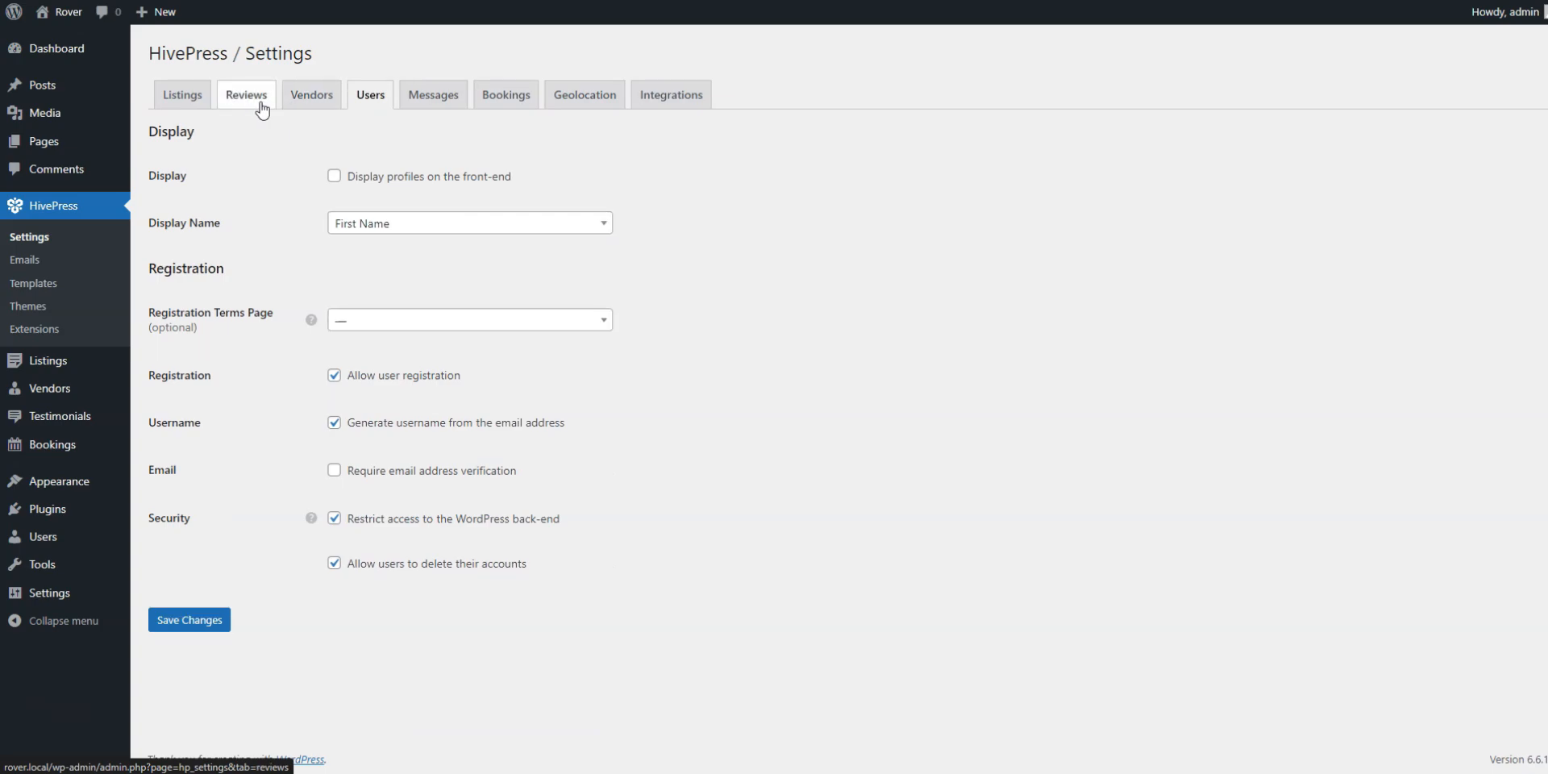
left_click(180, 94)
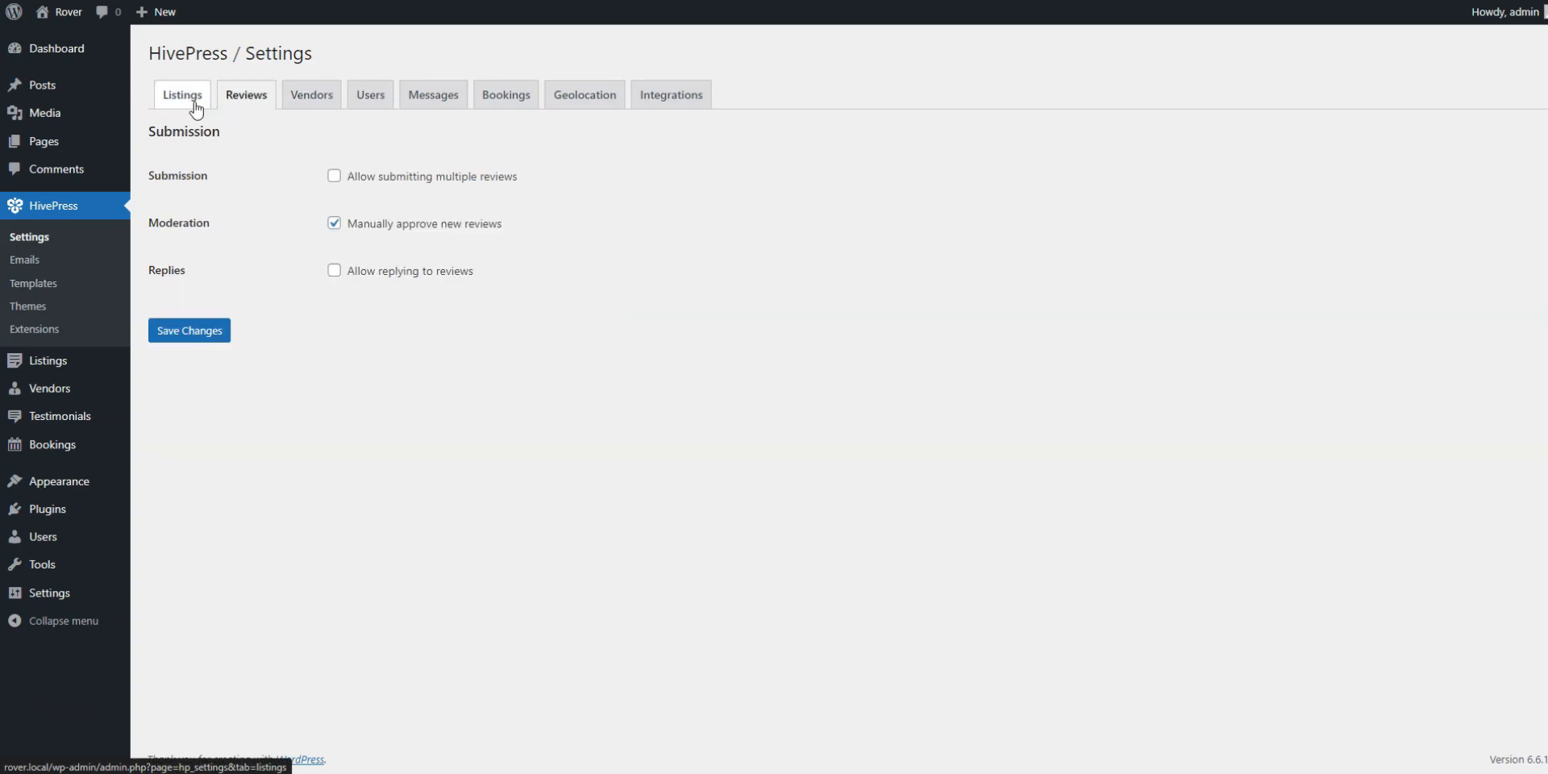
left_click(181, 93)
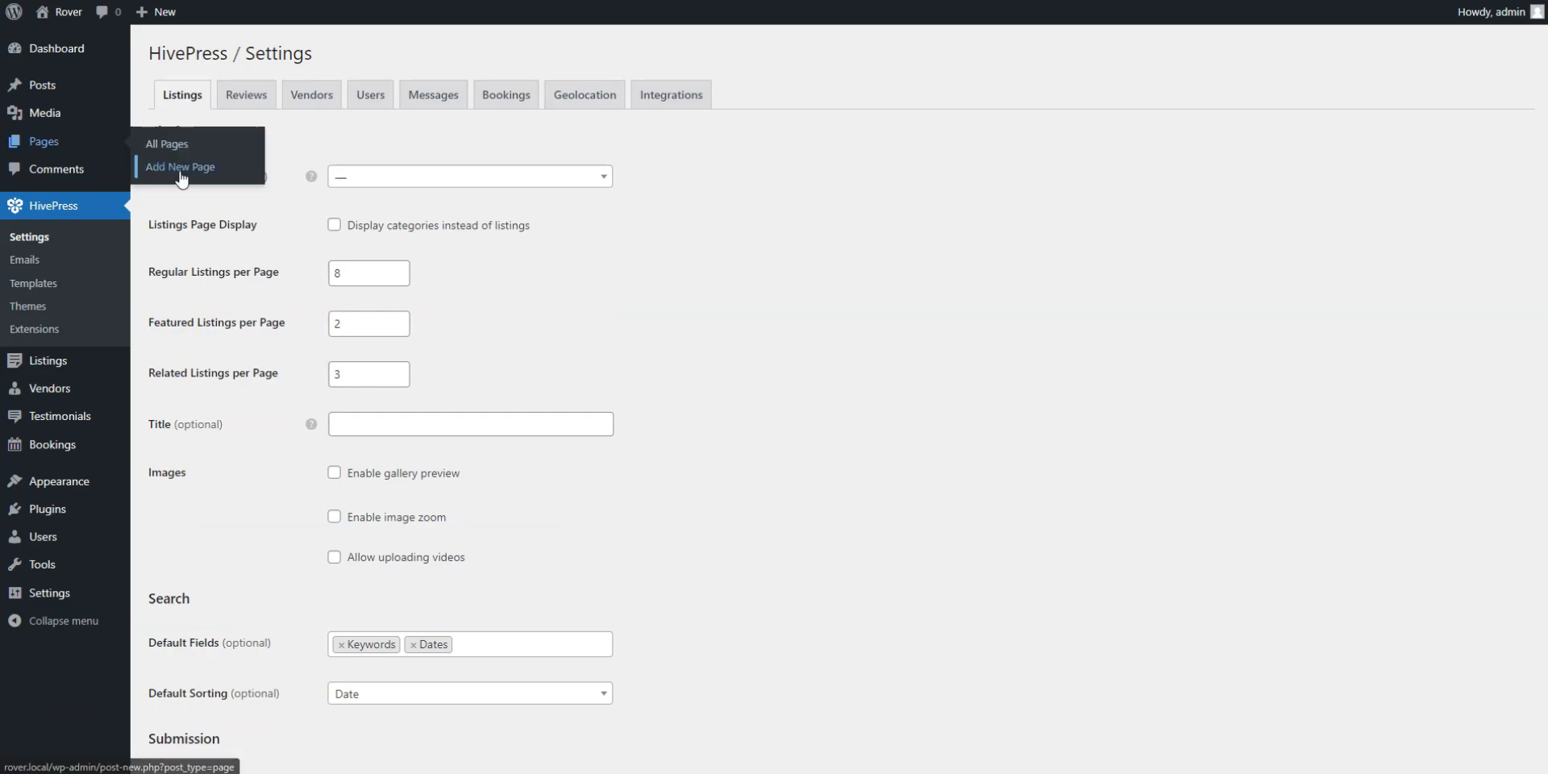
- Create a new page titled Home with a pet-care heading block
left_click(179, 166)
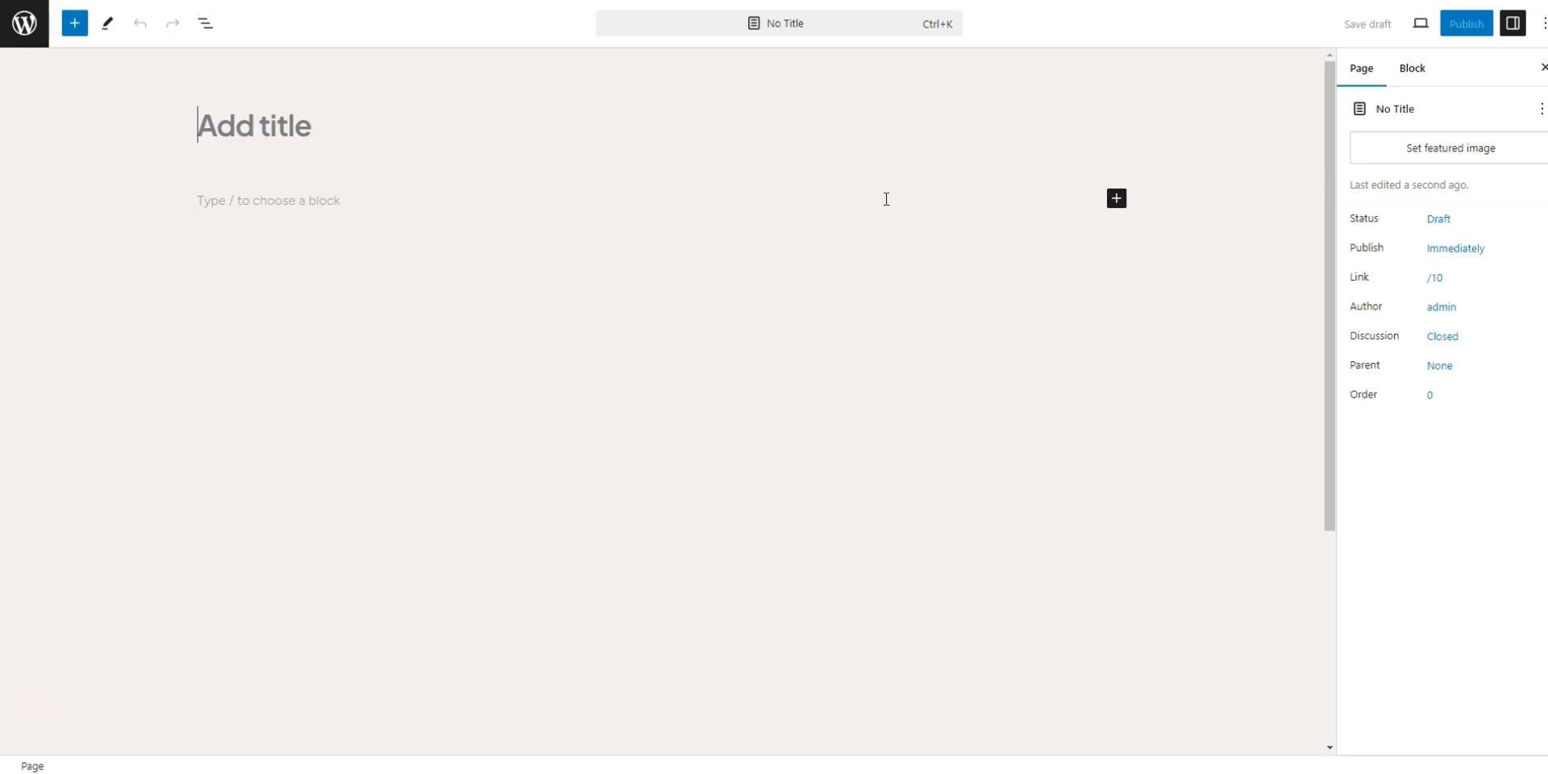
type("Home")
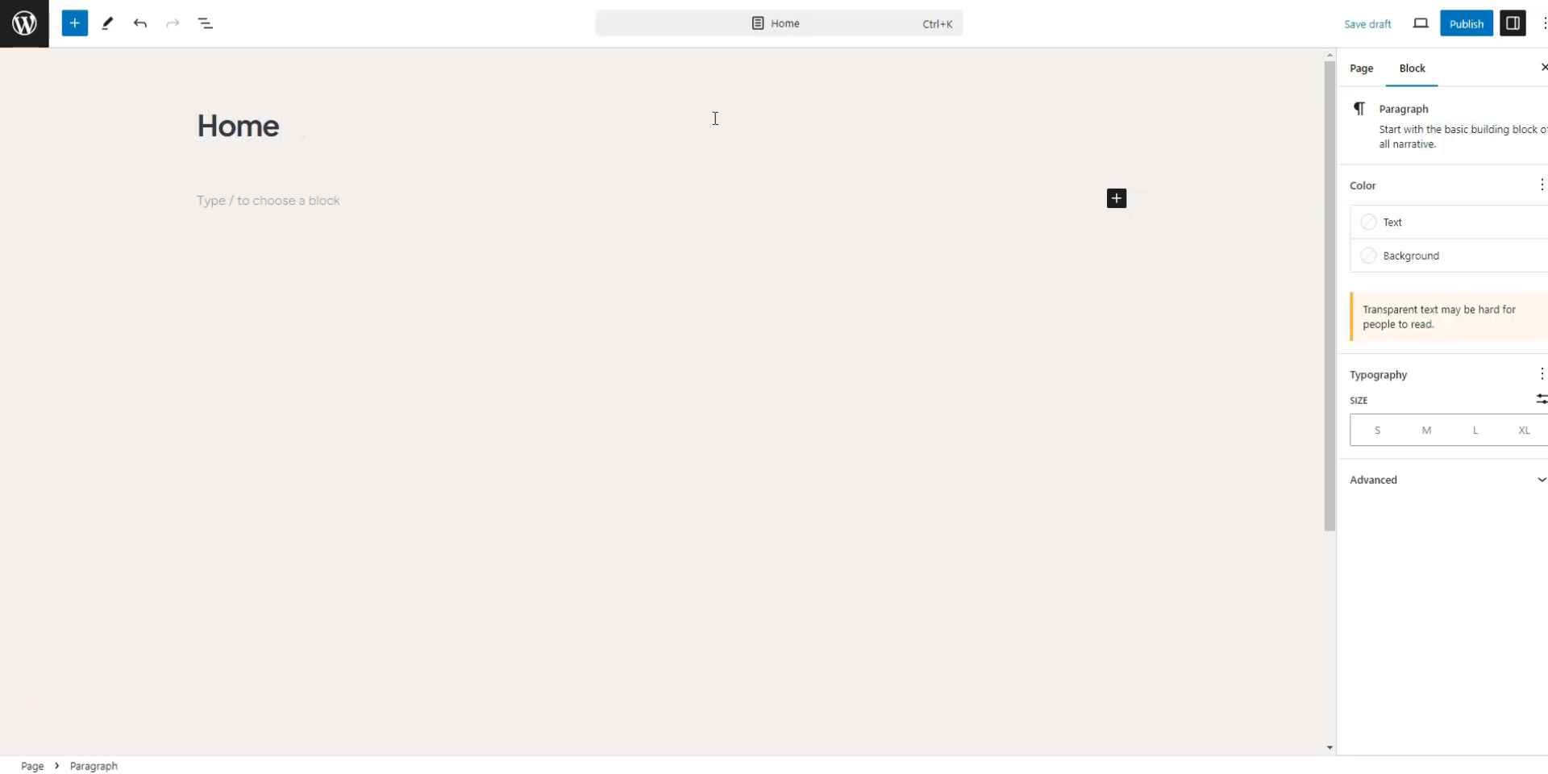
type("/head")
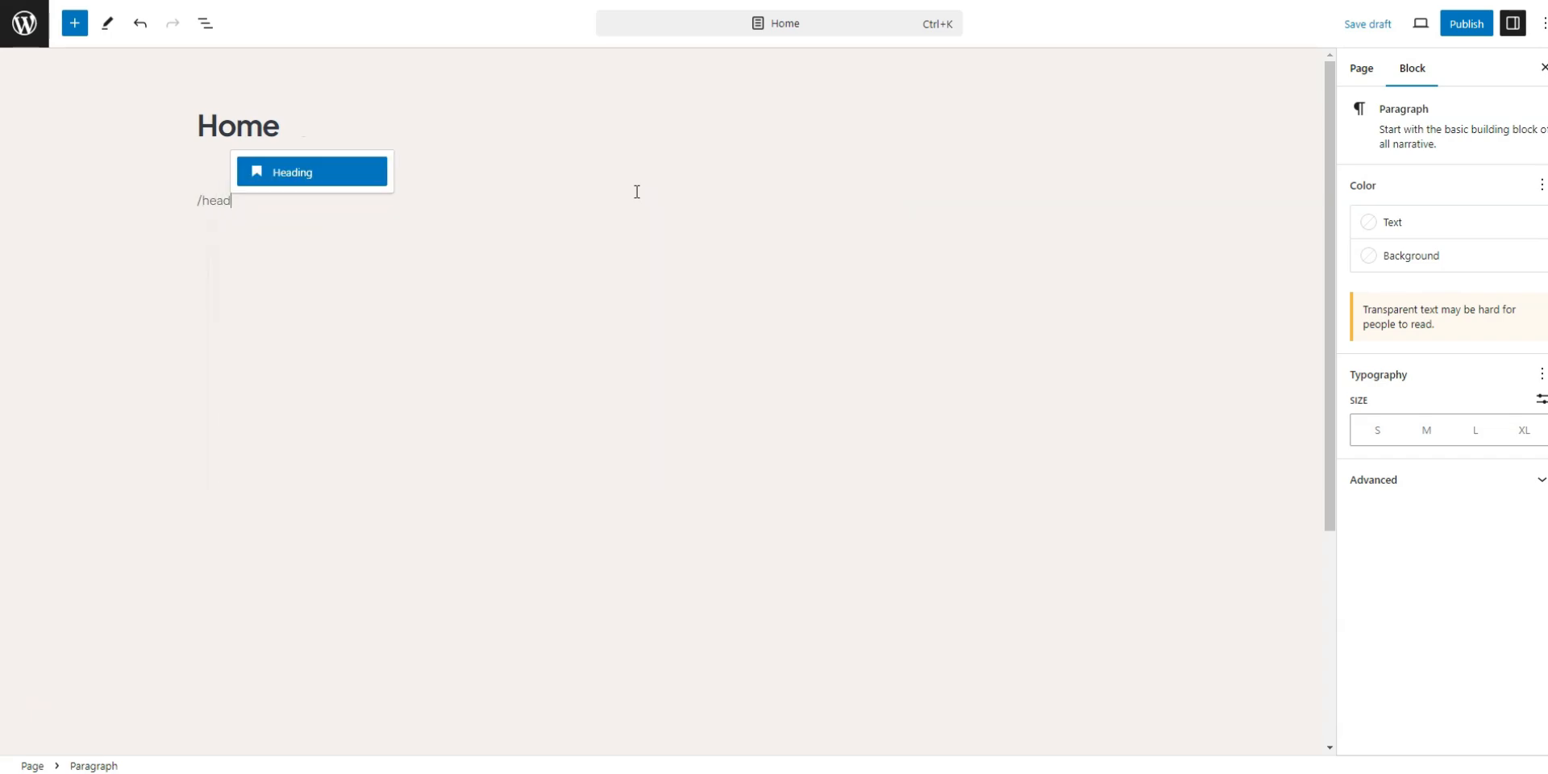
left_click(309, 173)
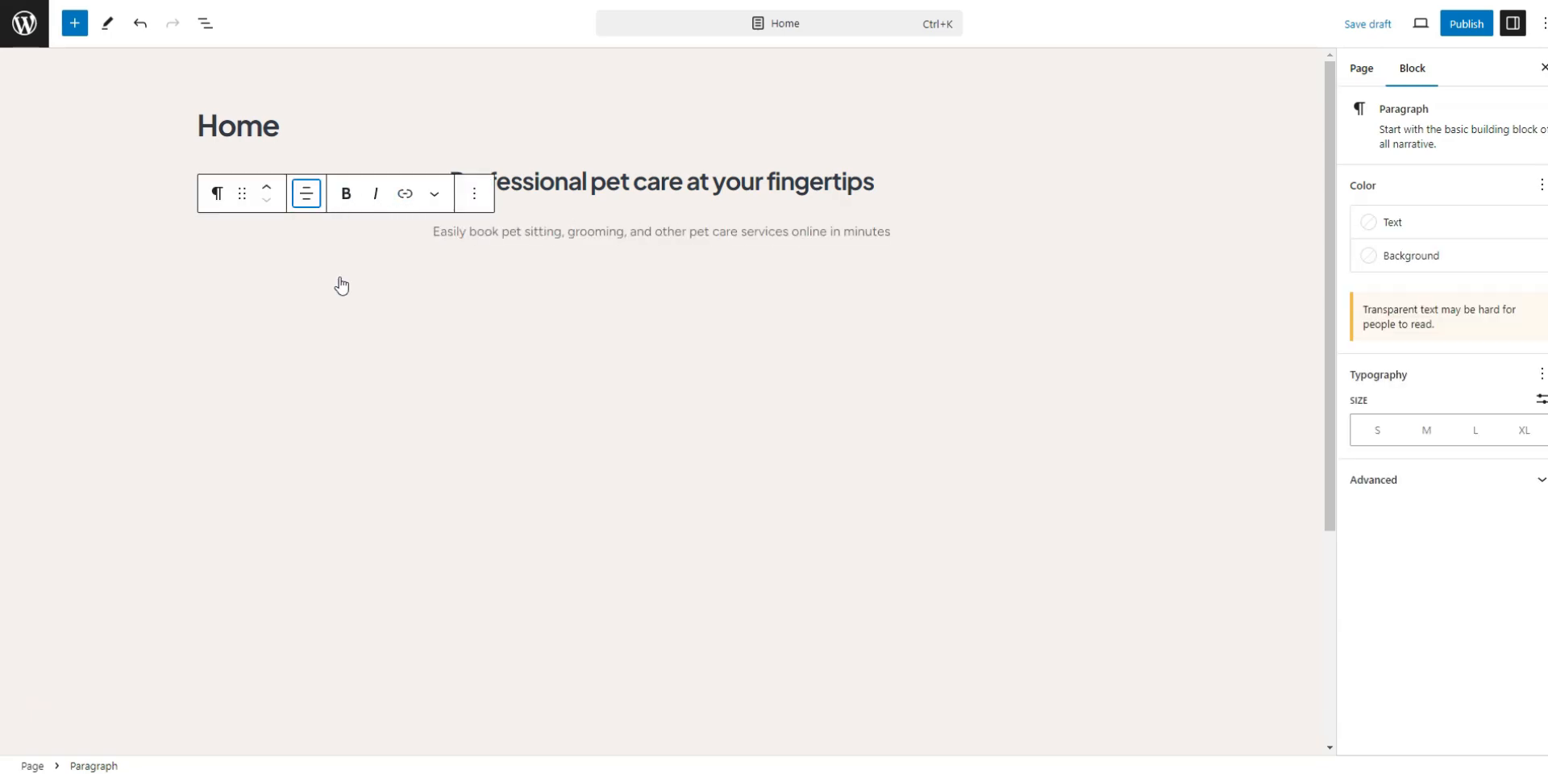
- Add a read-more break below the tagline paragraph
left_click(1019, 284)
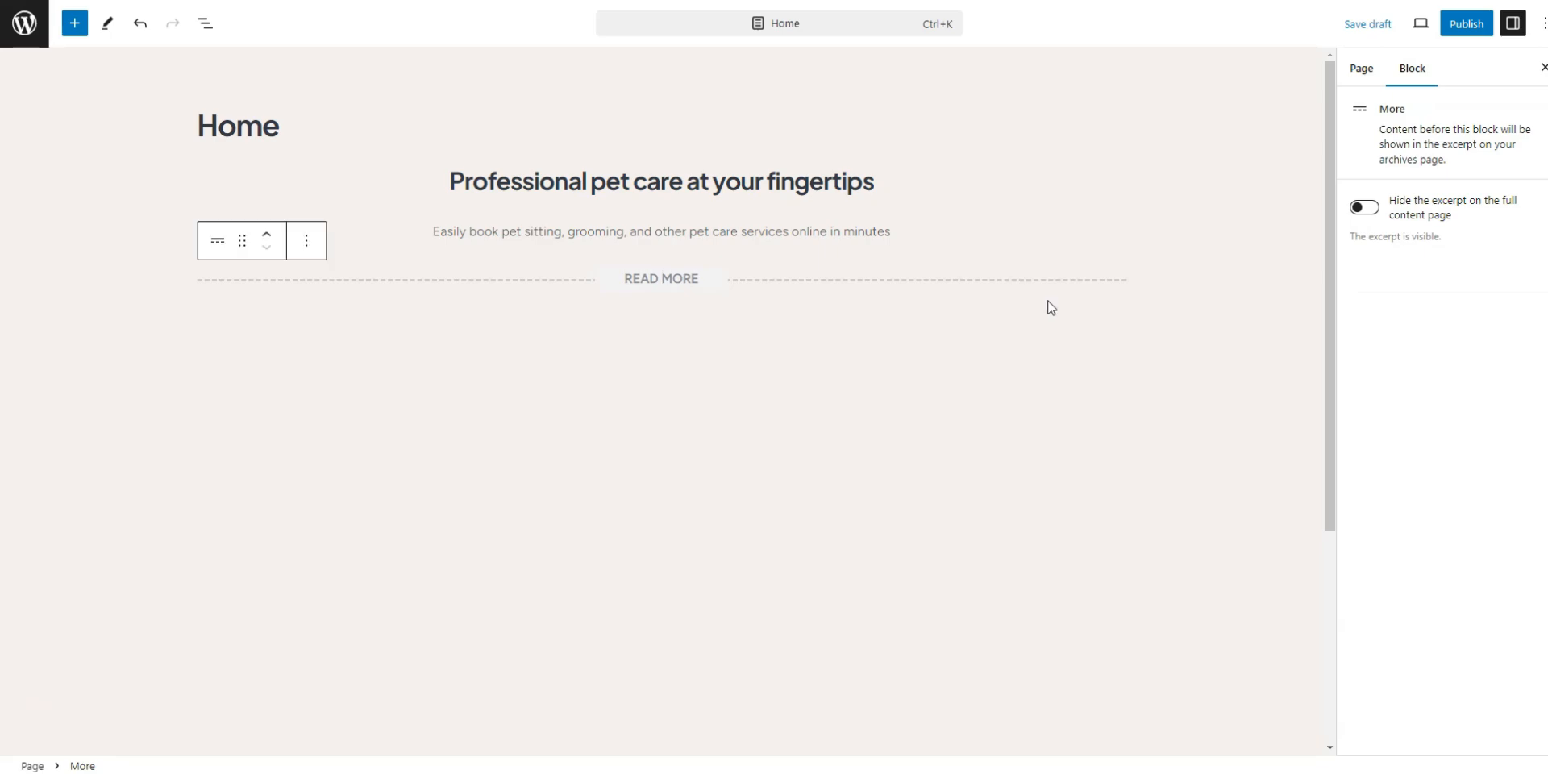
left_click(1115, 325)
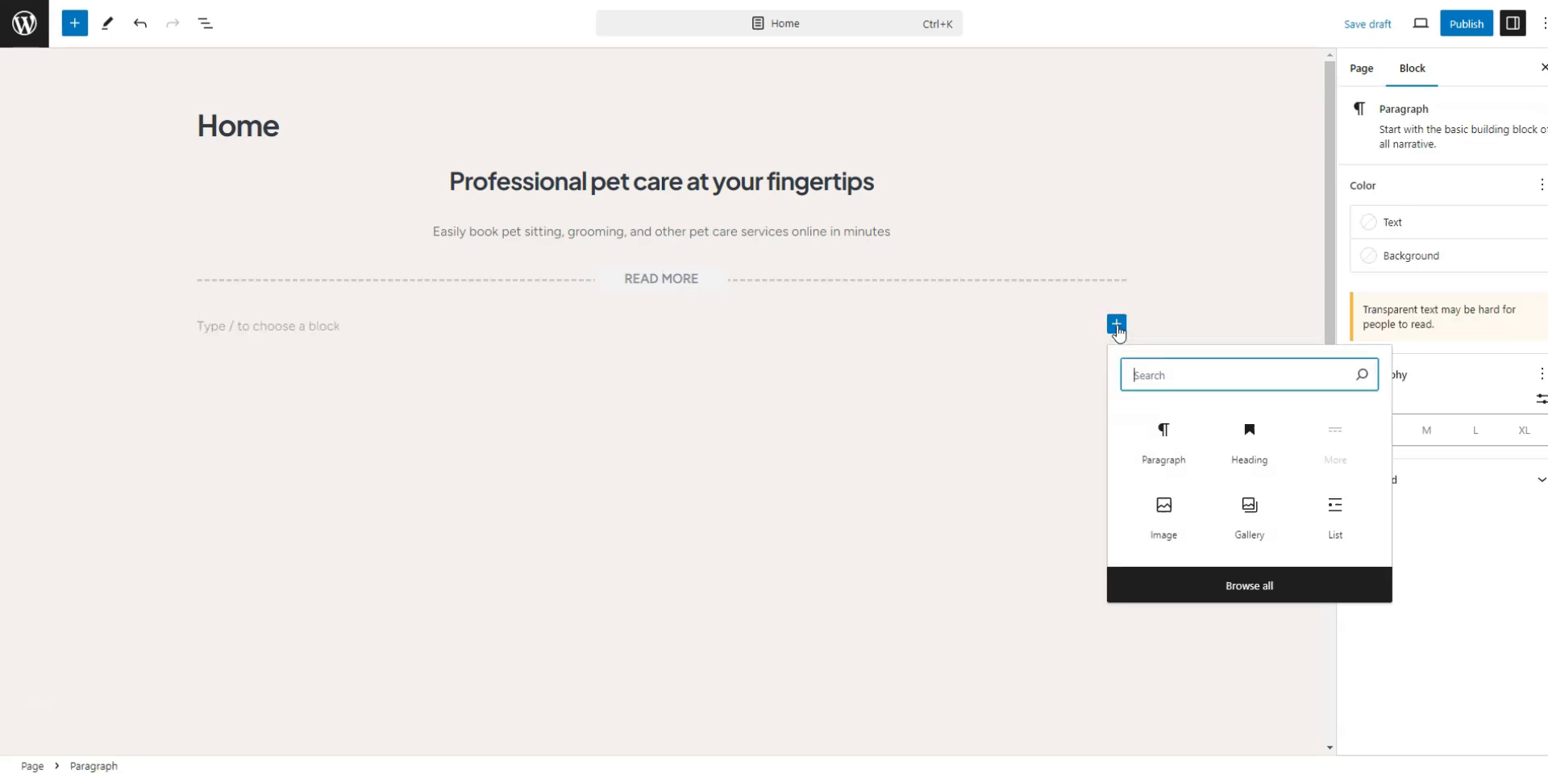
- Insert the HivePress Listing Search Form and a Listing Categories grid showing 4 categories
type("HivePress")
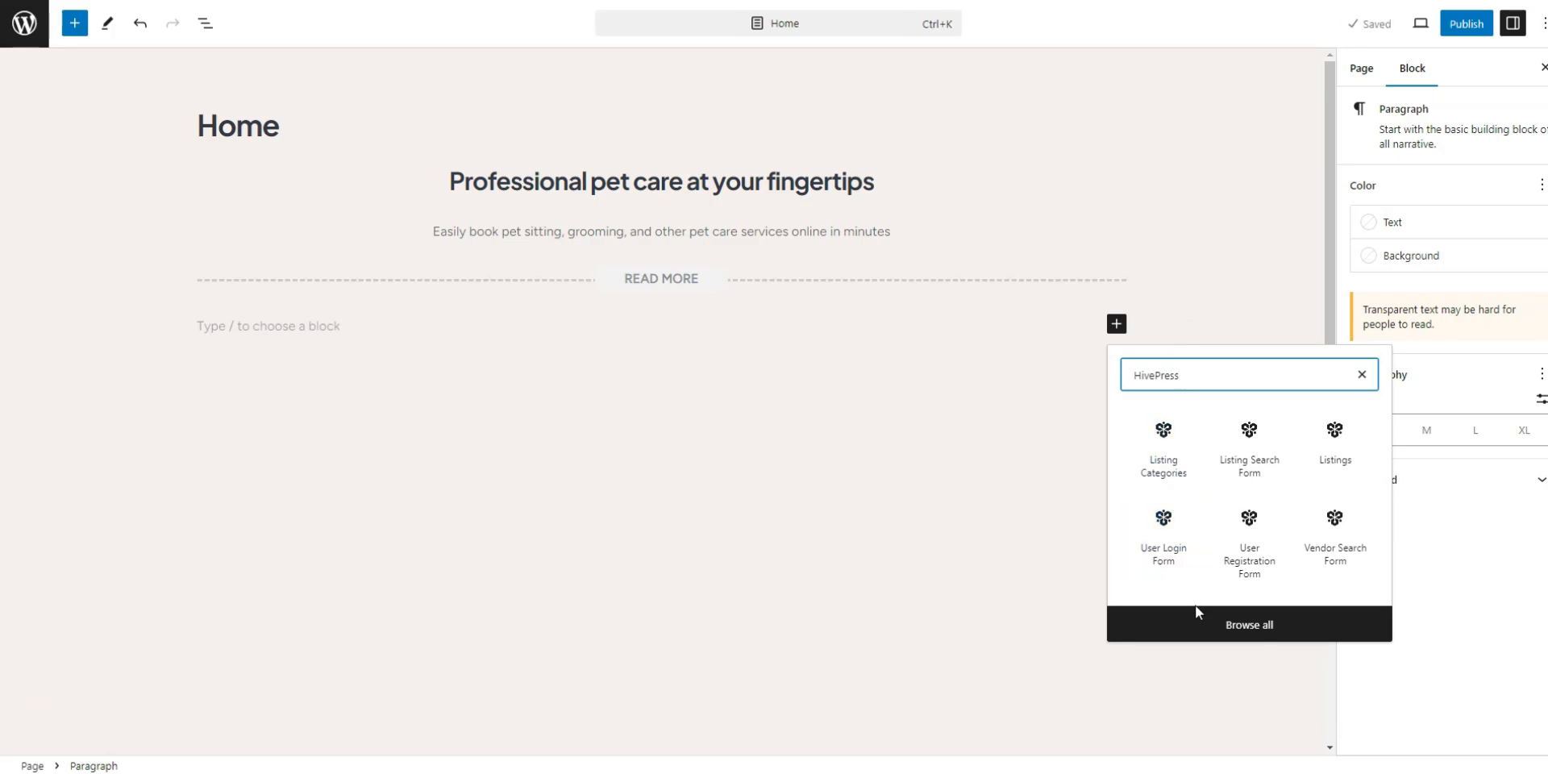
left_click(1248, 624)
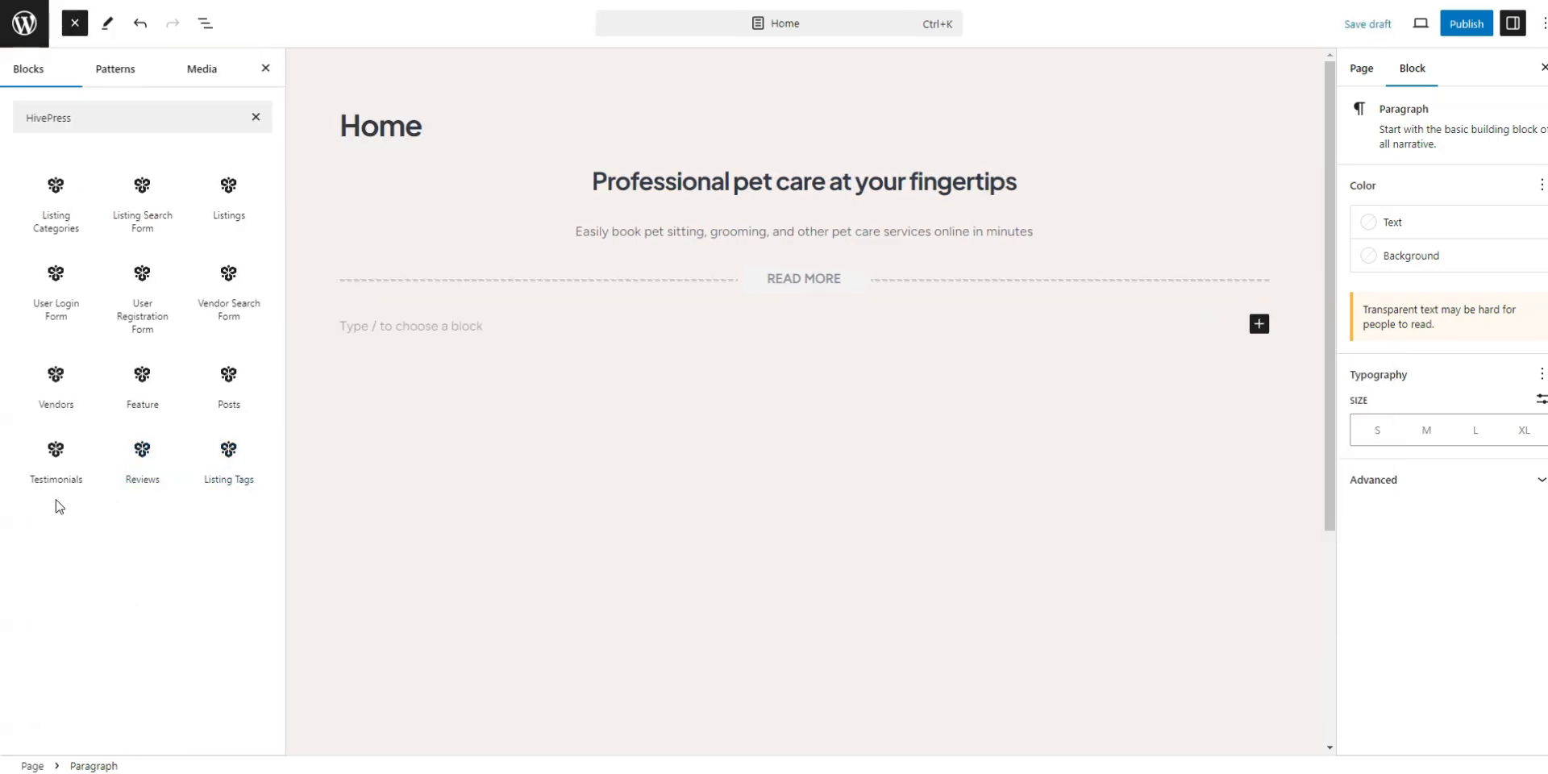
mouse_move(142, 203)
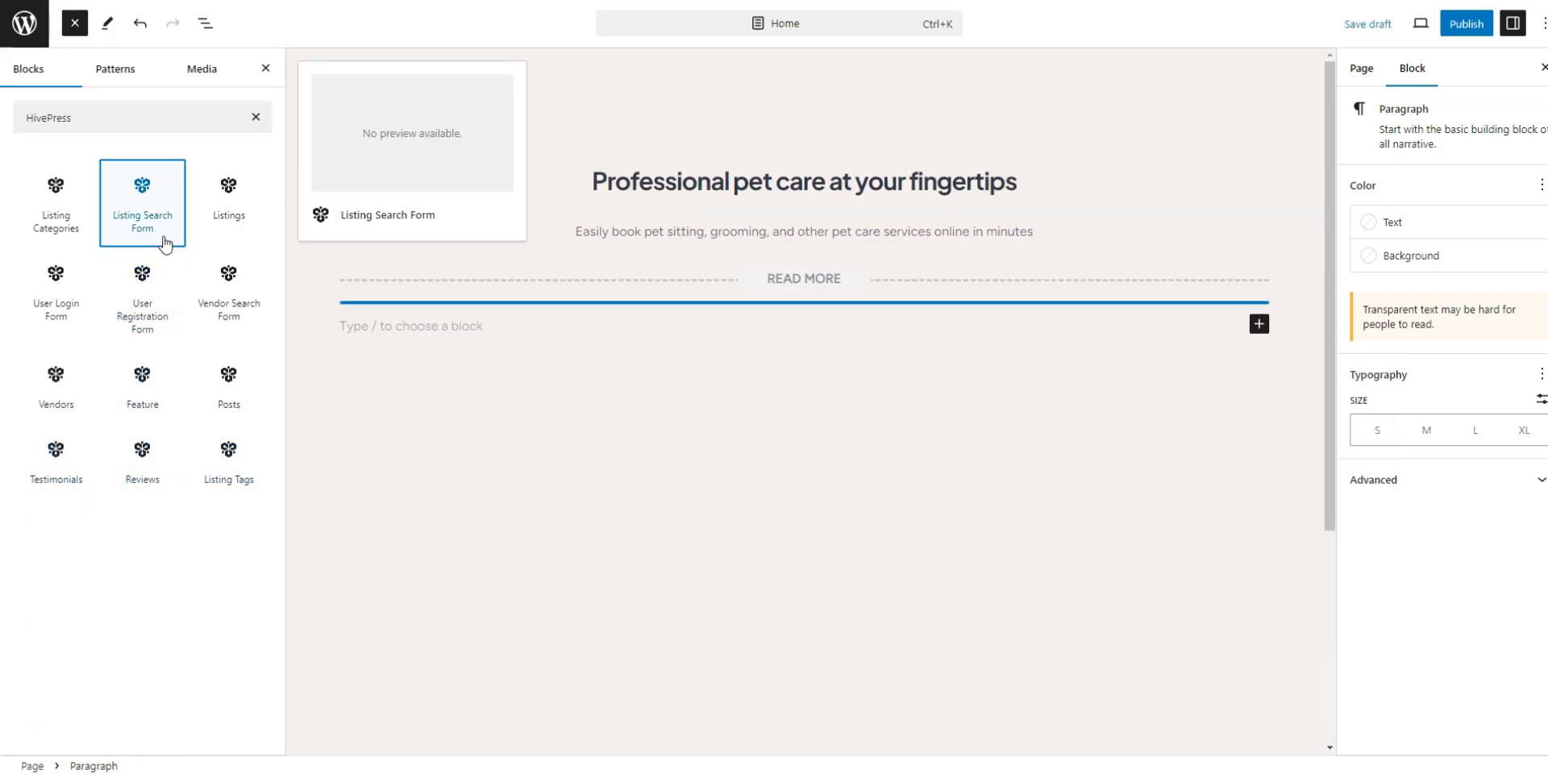
left_click(142, 203)
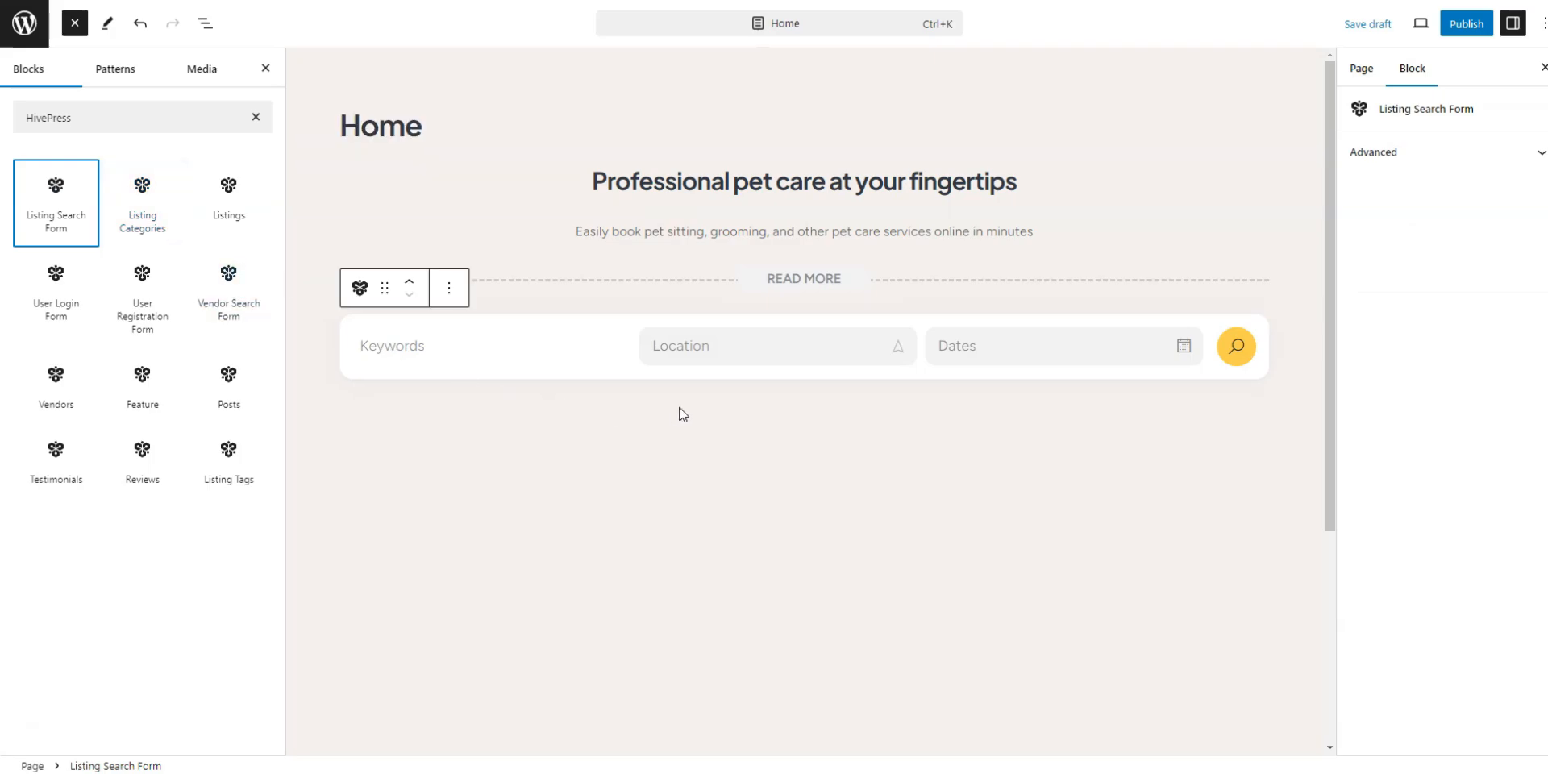
mouse_move(142, 203)
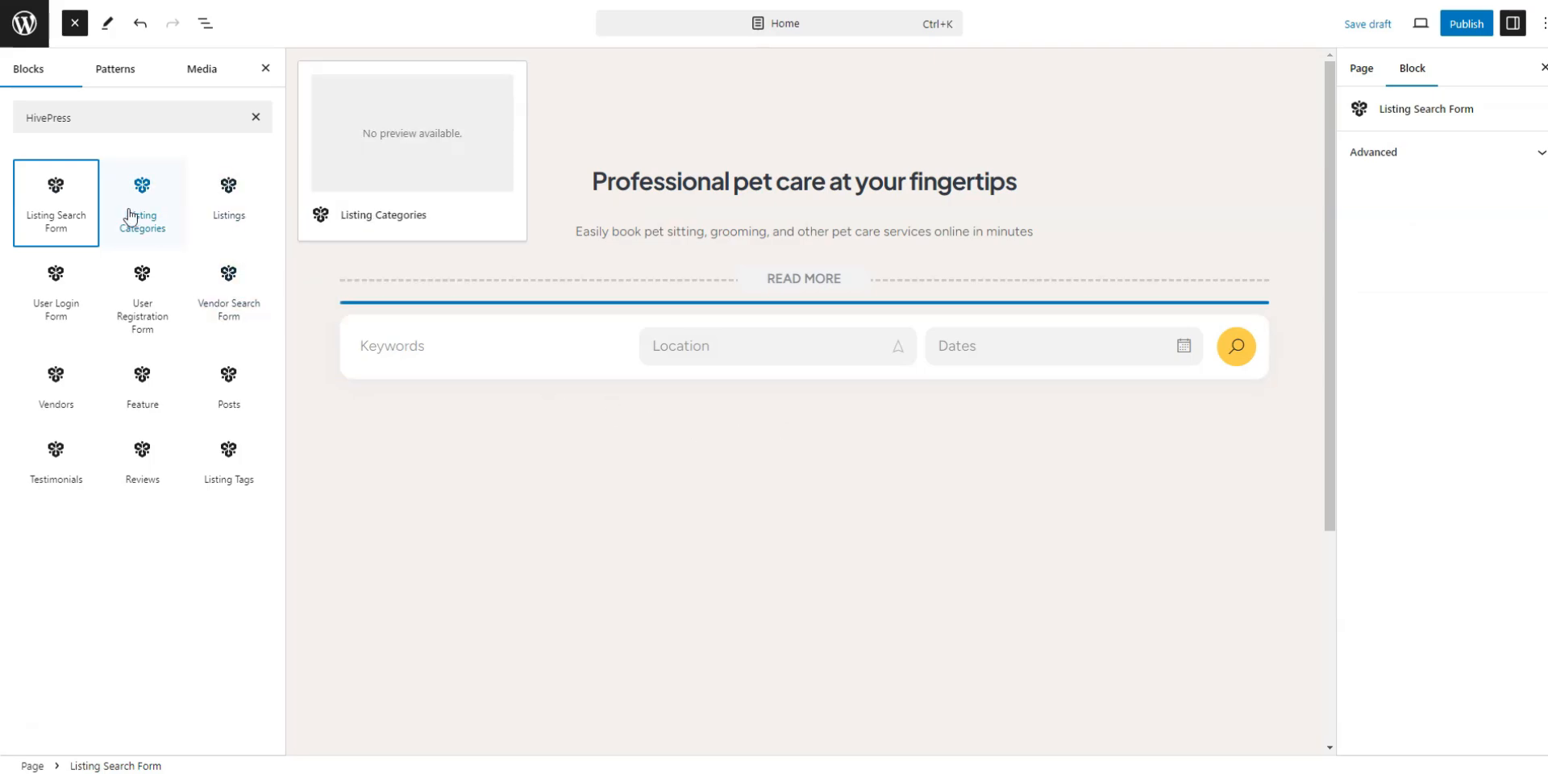
left_click(142, 203)
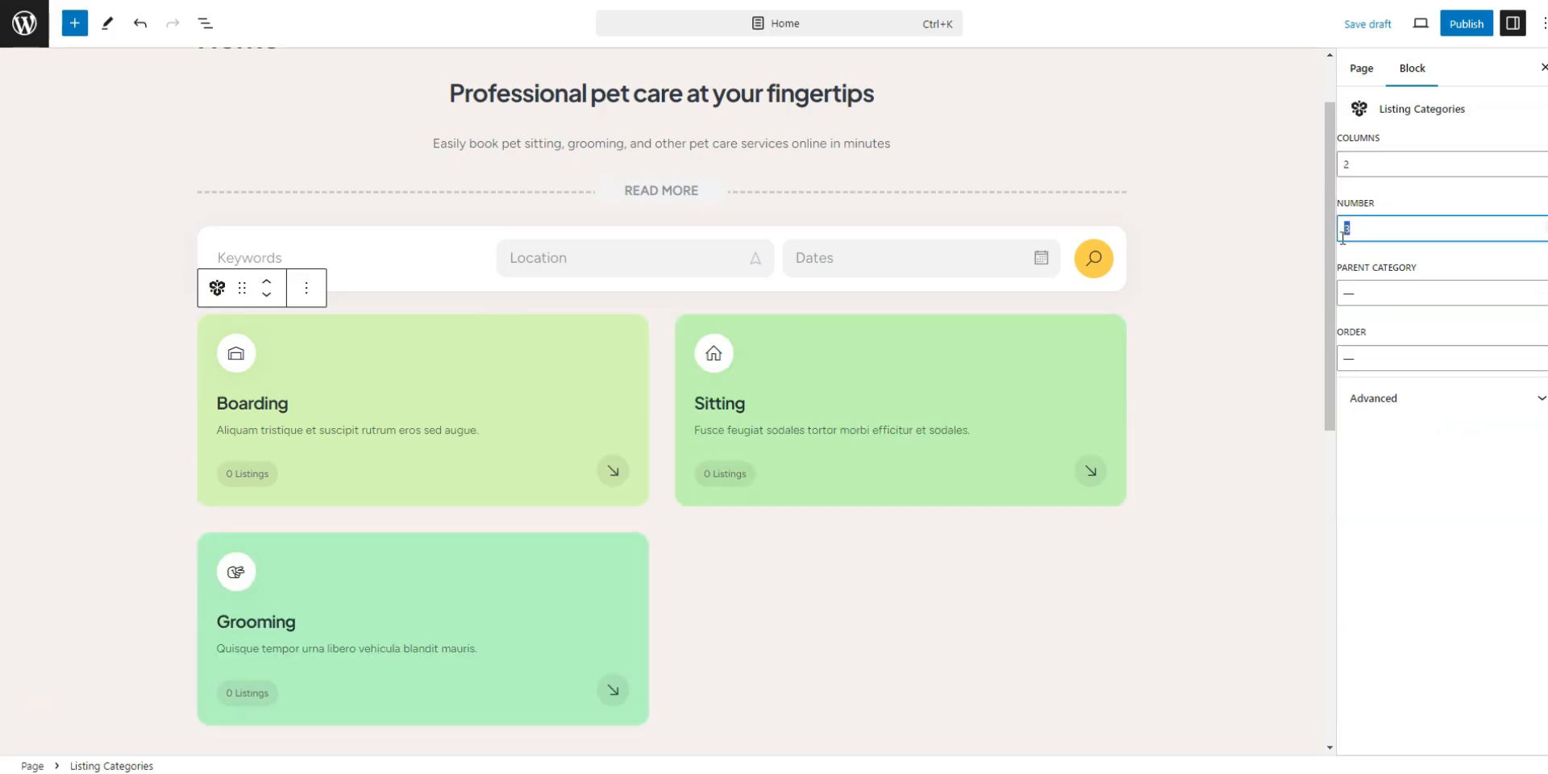
type("4")
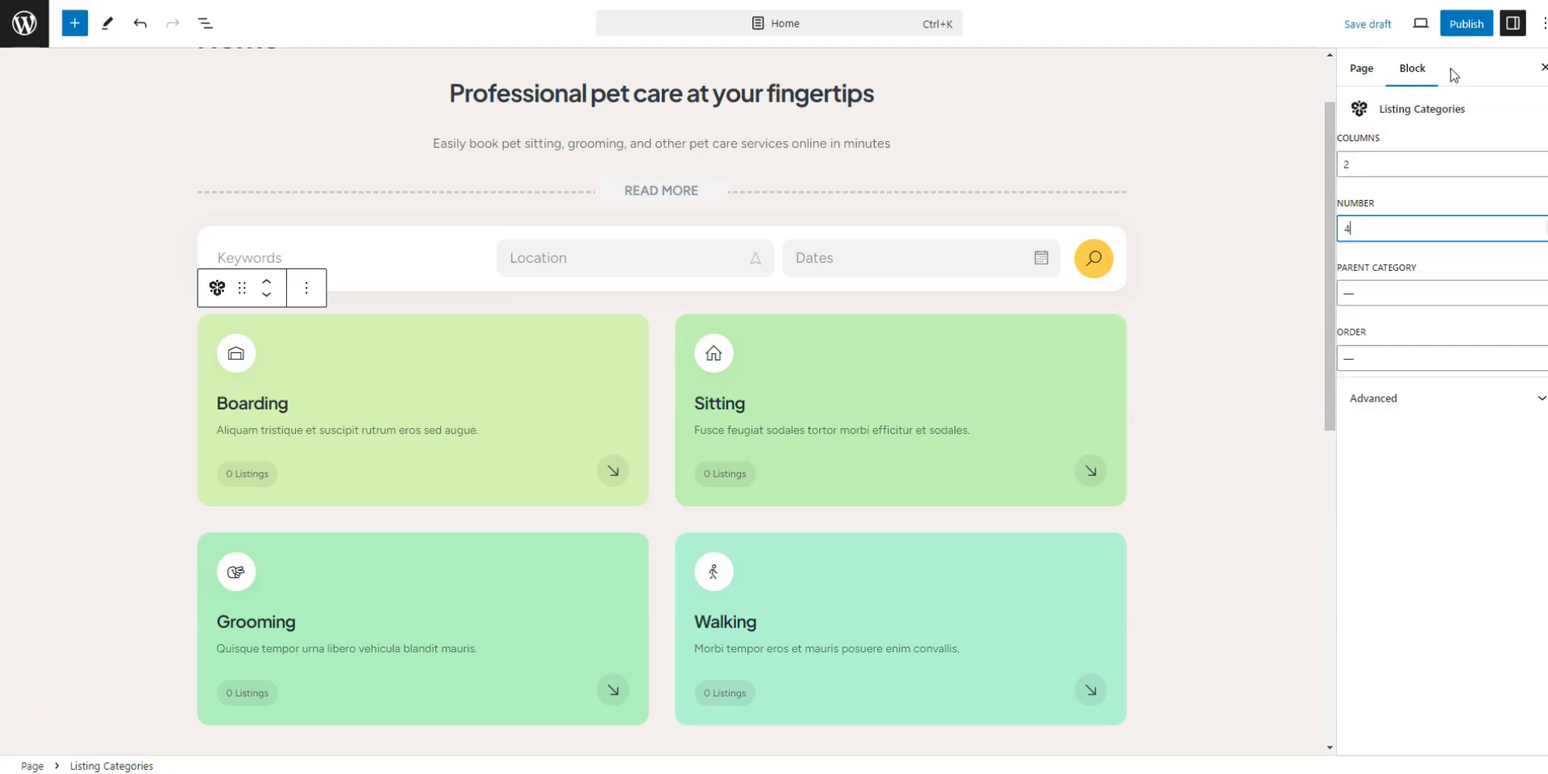
- Publish the Home page
left_click(1465, 22)
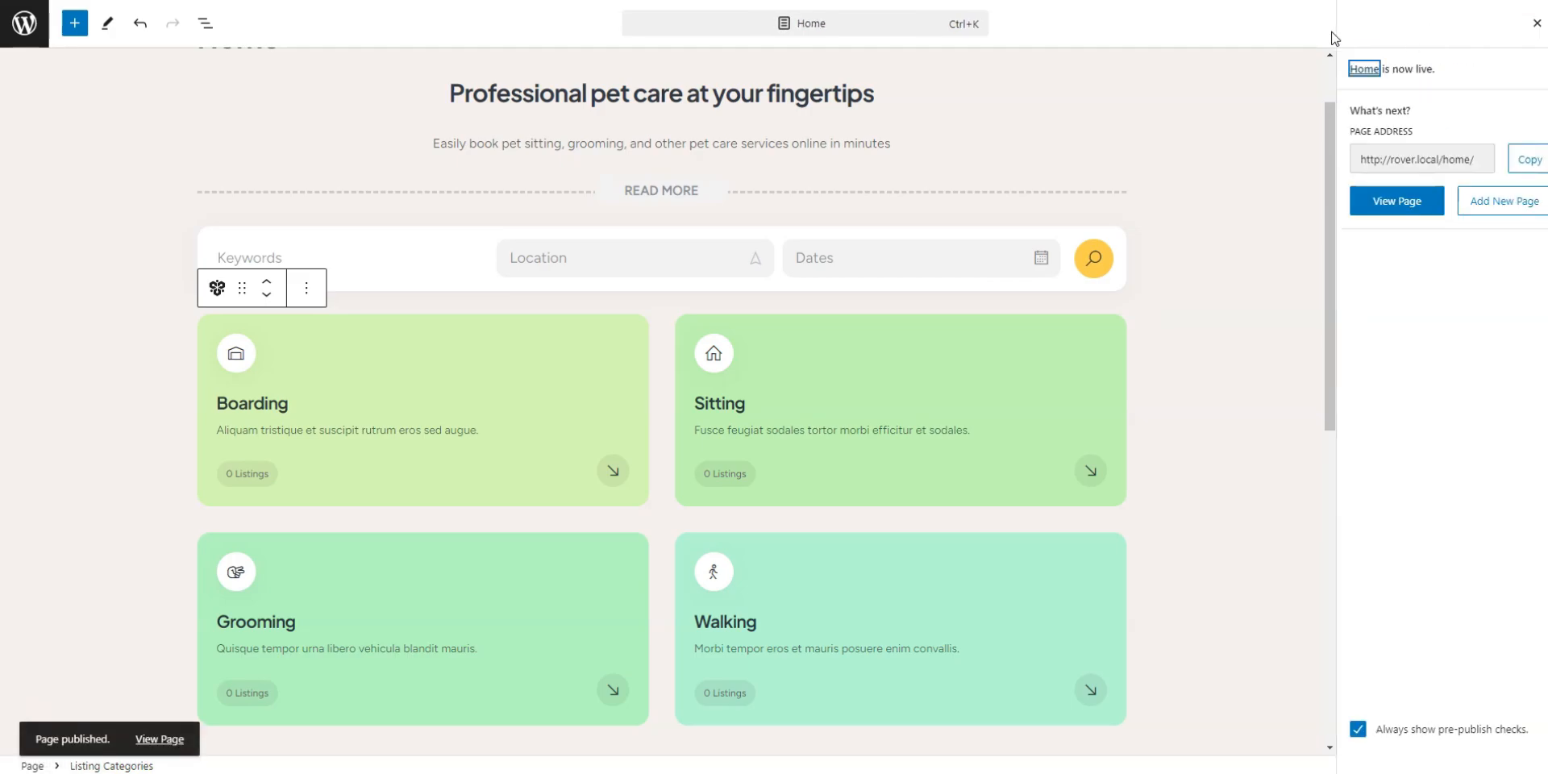
mouse_move(24, 22)
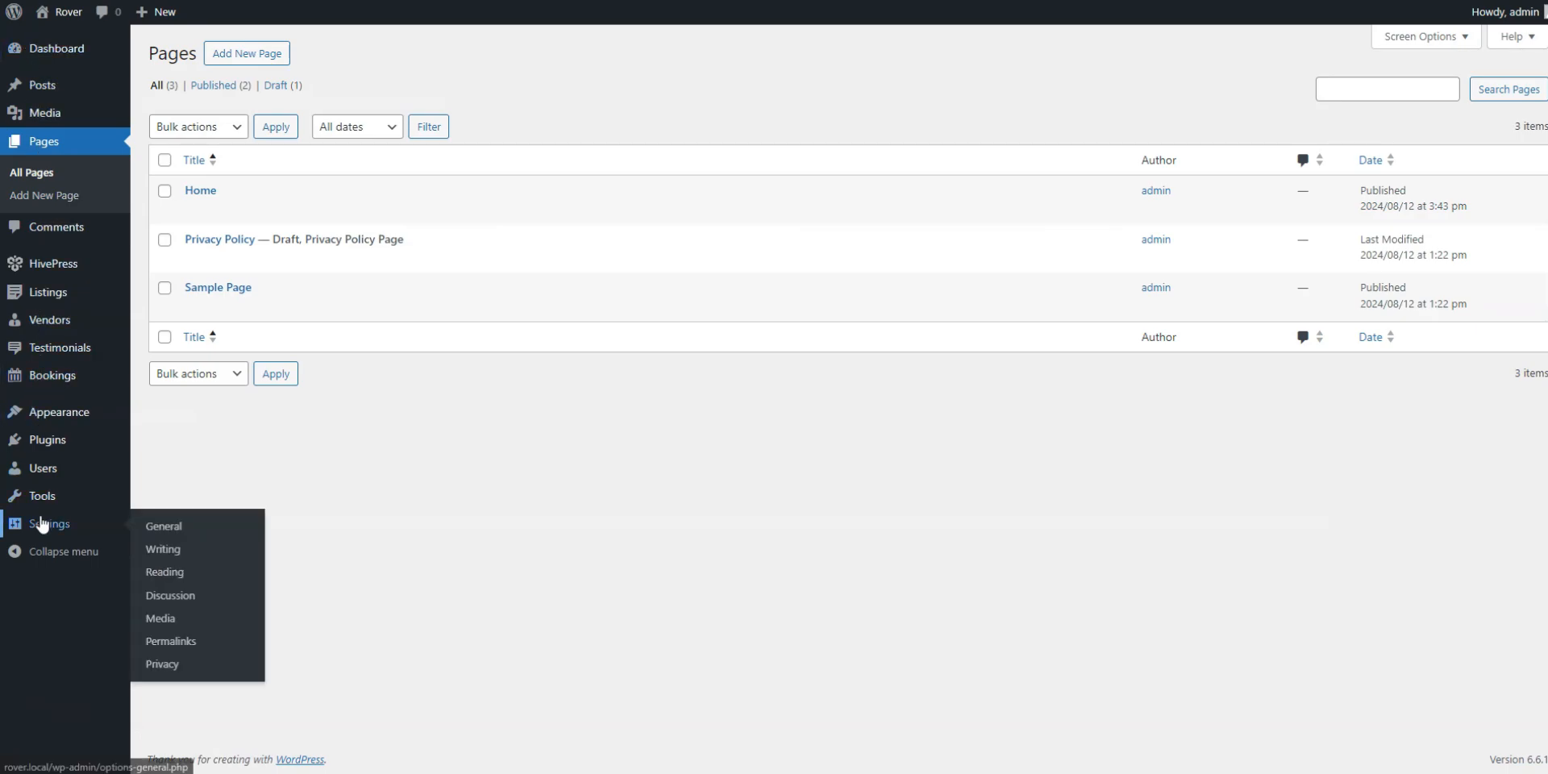
mouse_move(165, 570)
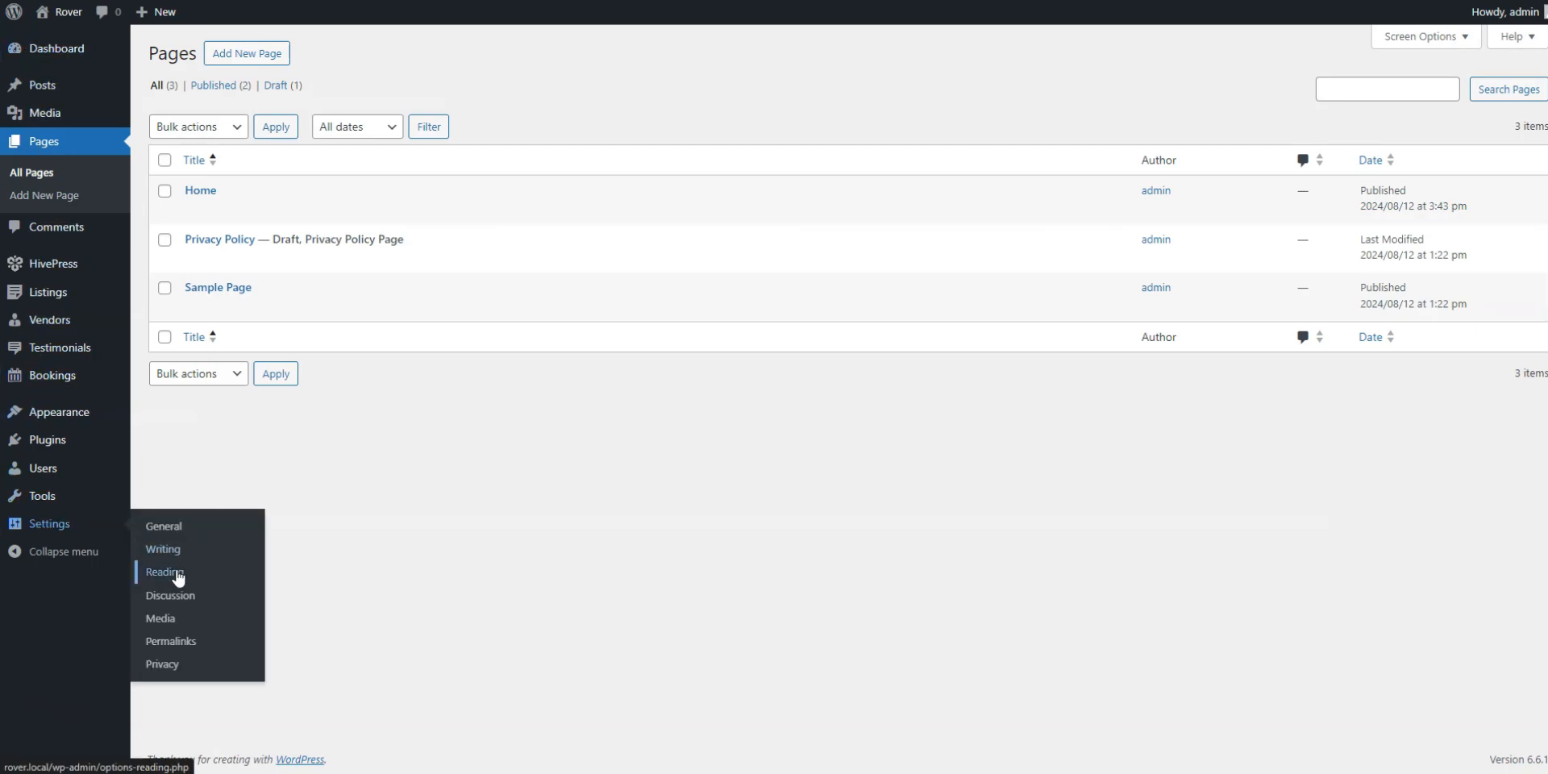
- In Reading settings set Home as the static homepage, save, and view the live site
left_click(164, 573)
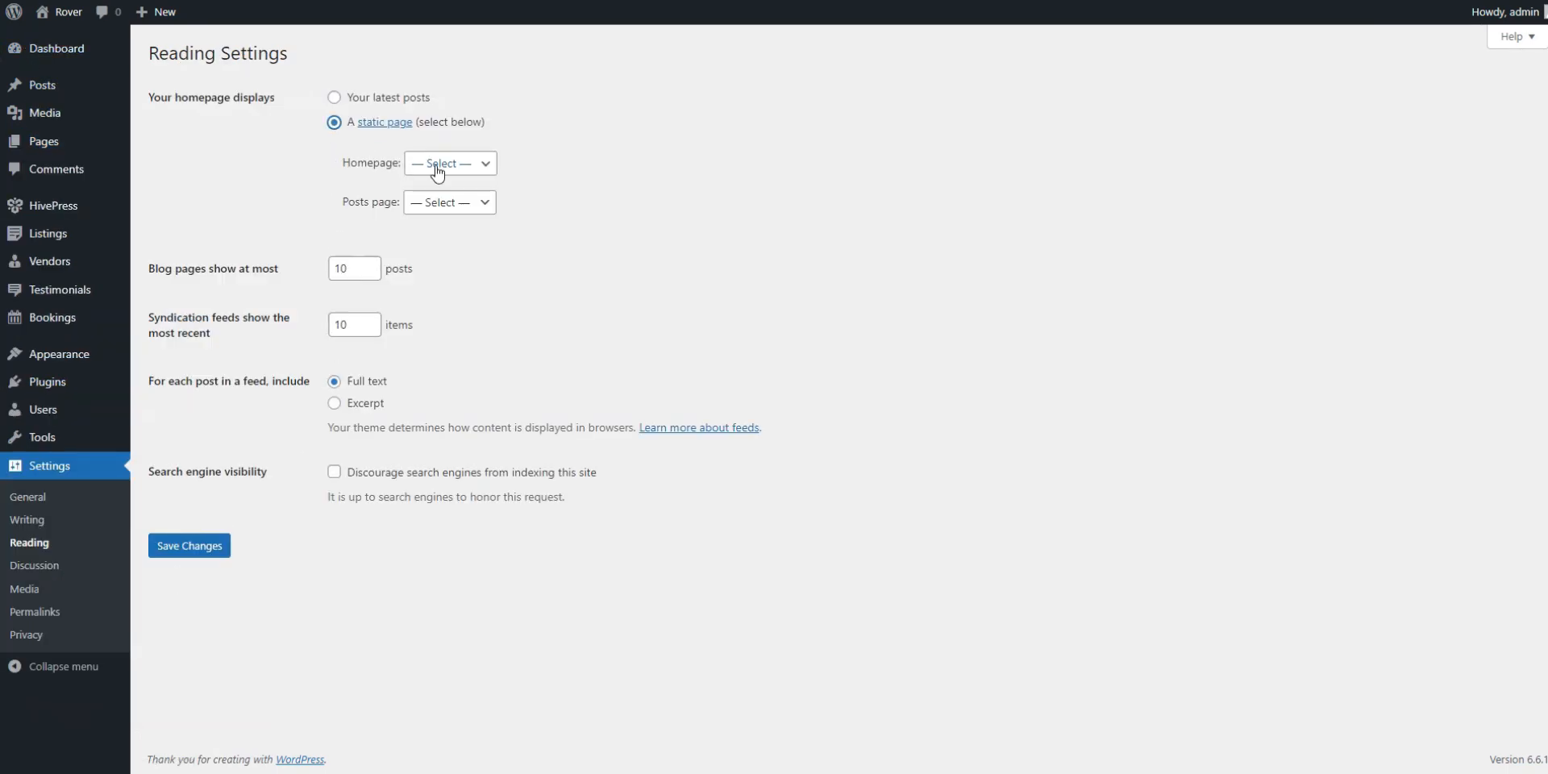
left_click(450, 162)
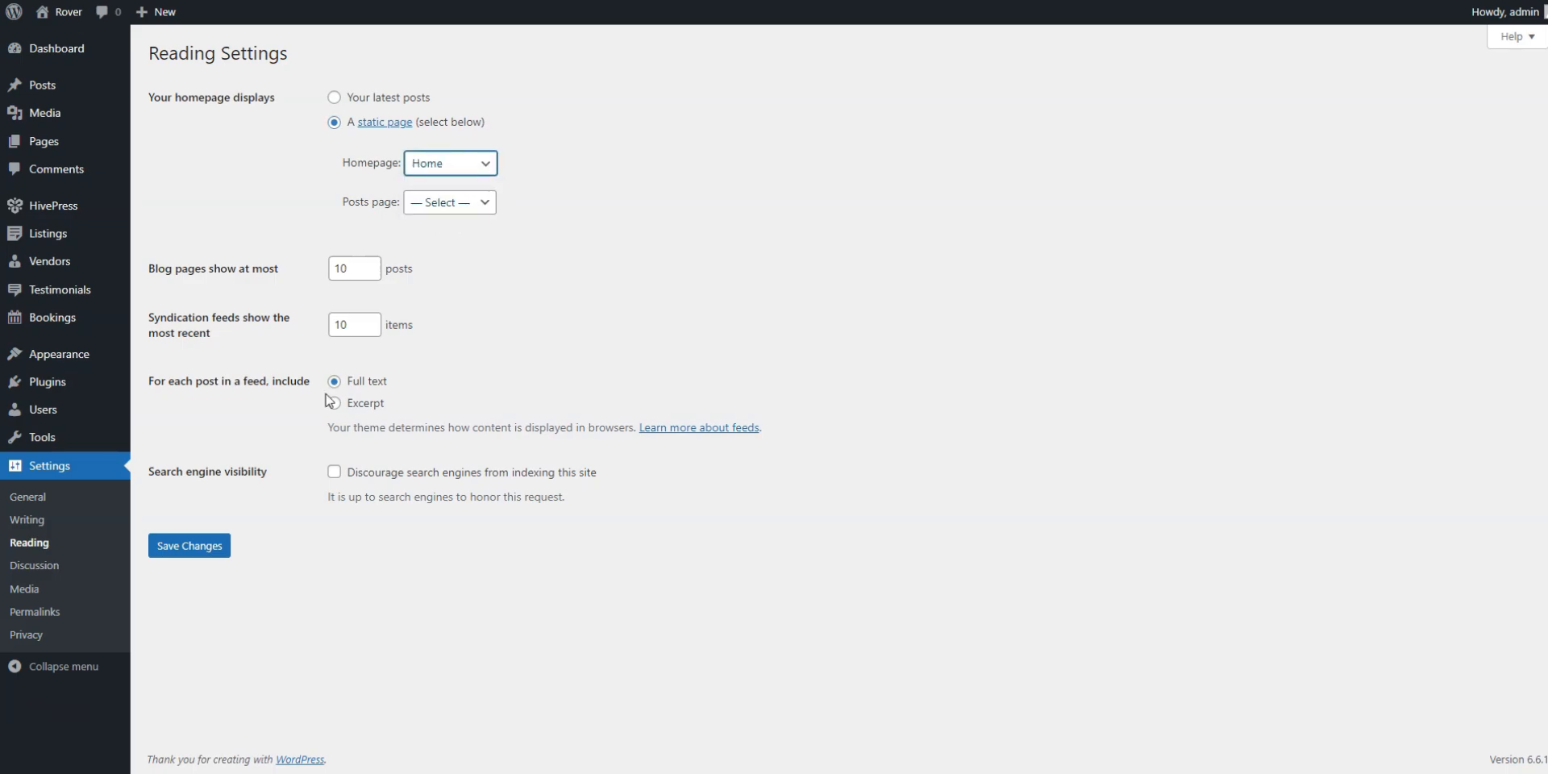
left_click(188, 545)
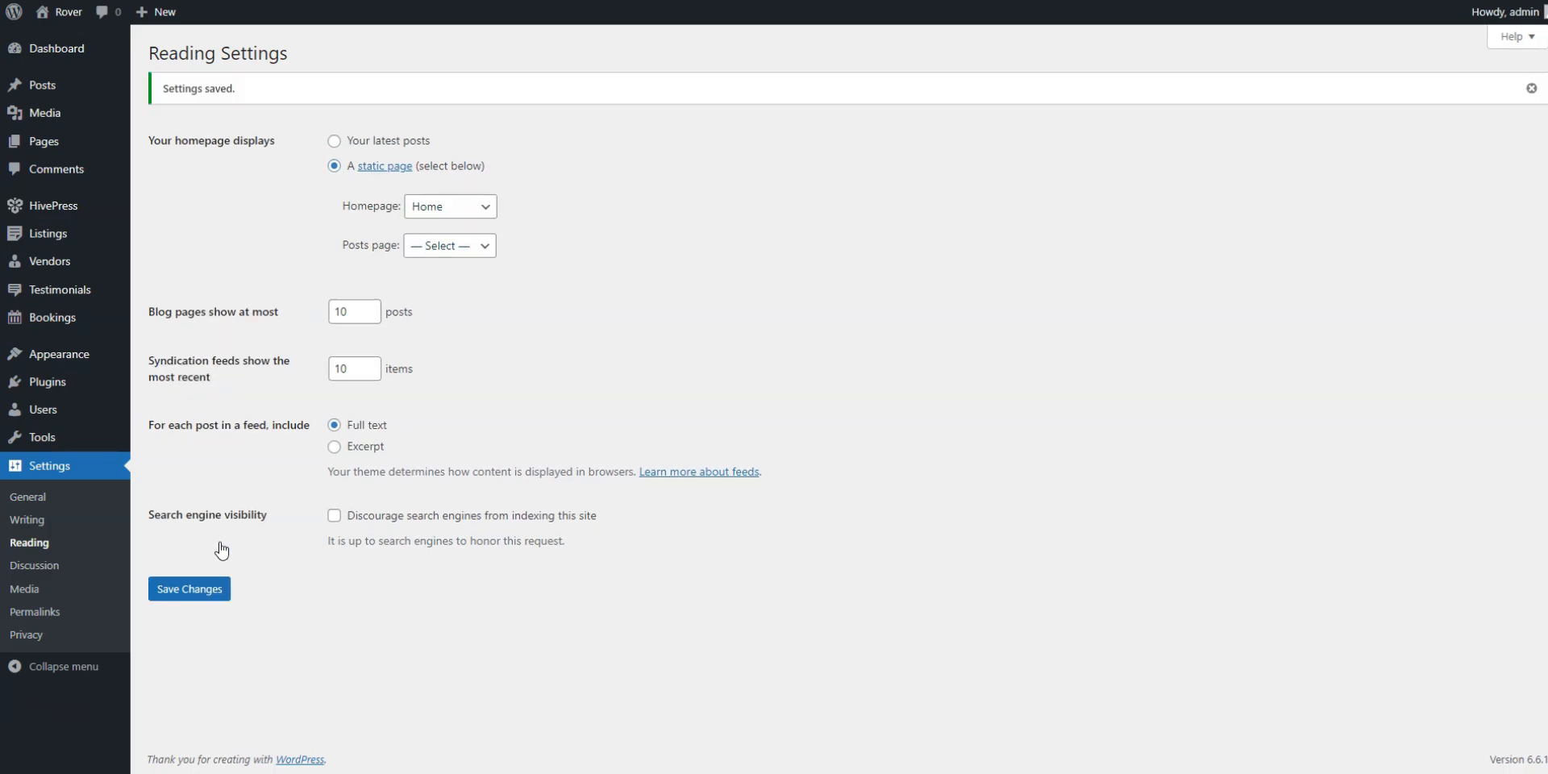
mouse_move(210, 329)
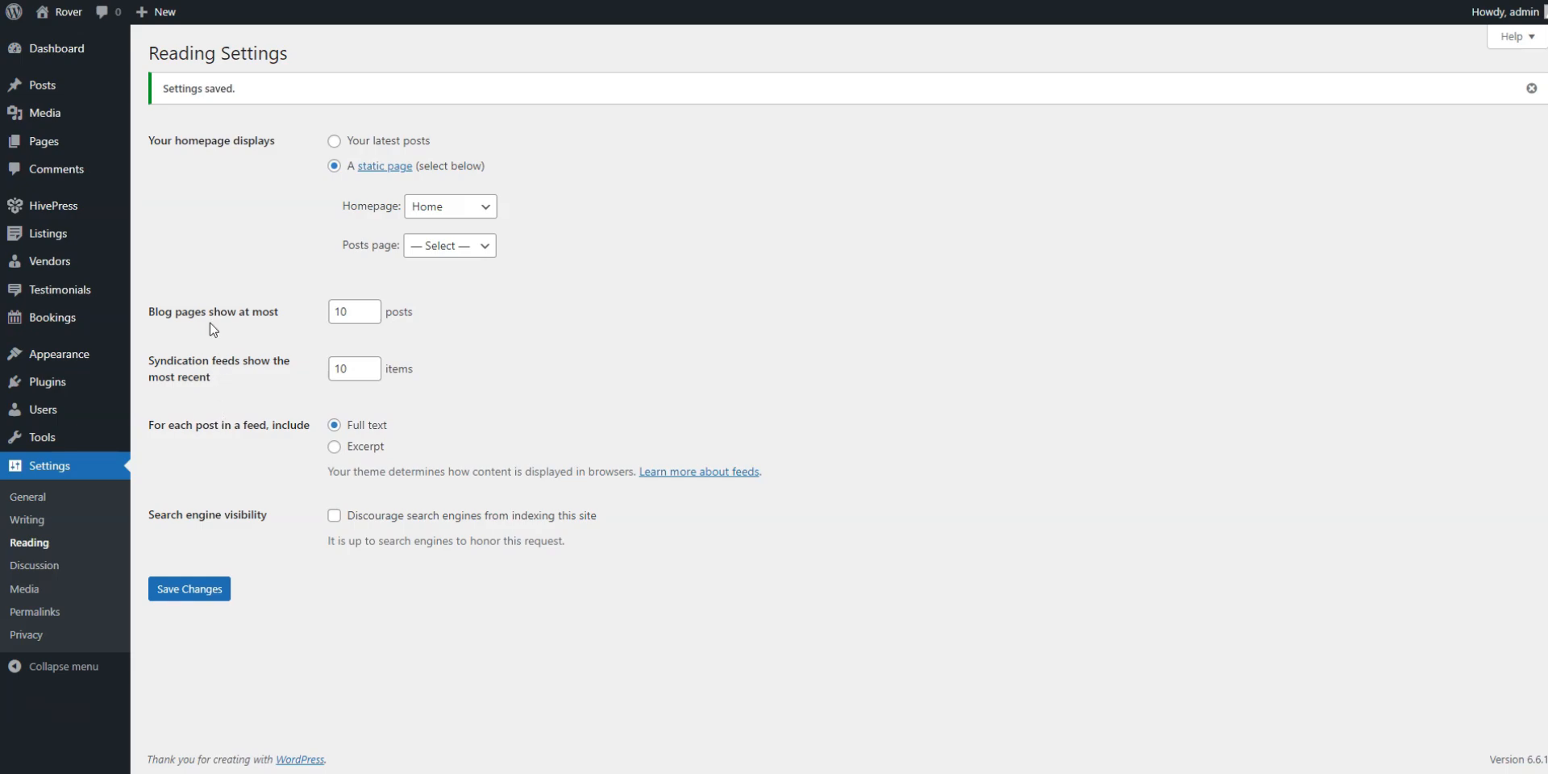
left_click(67, 11)
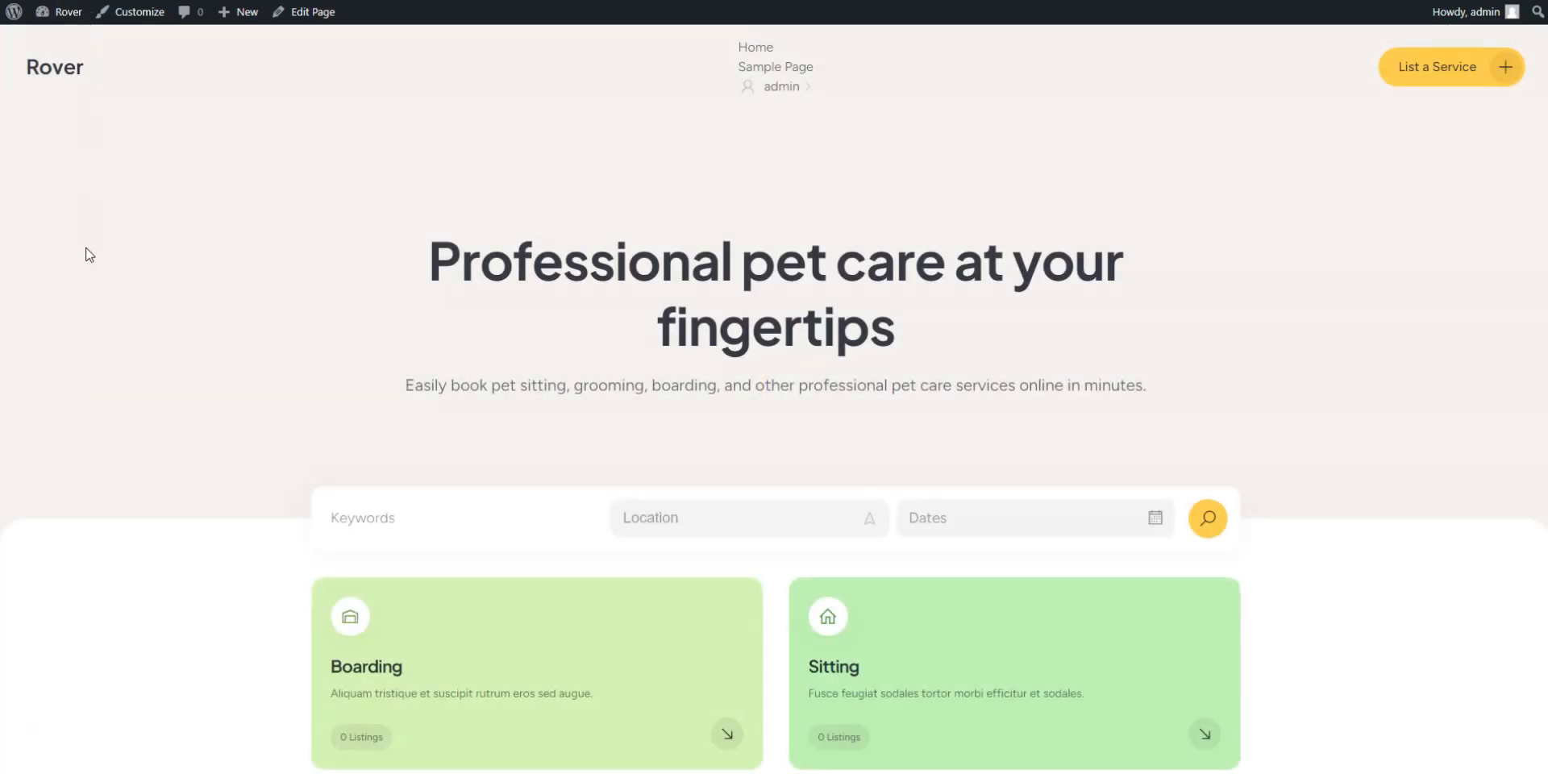
- Look over the front page and enter the site customizer
scroll("down", 3)
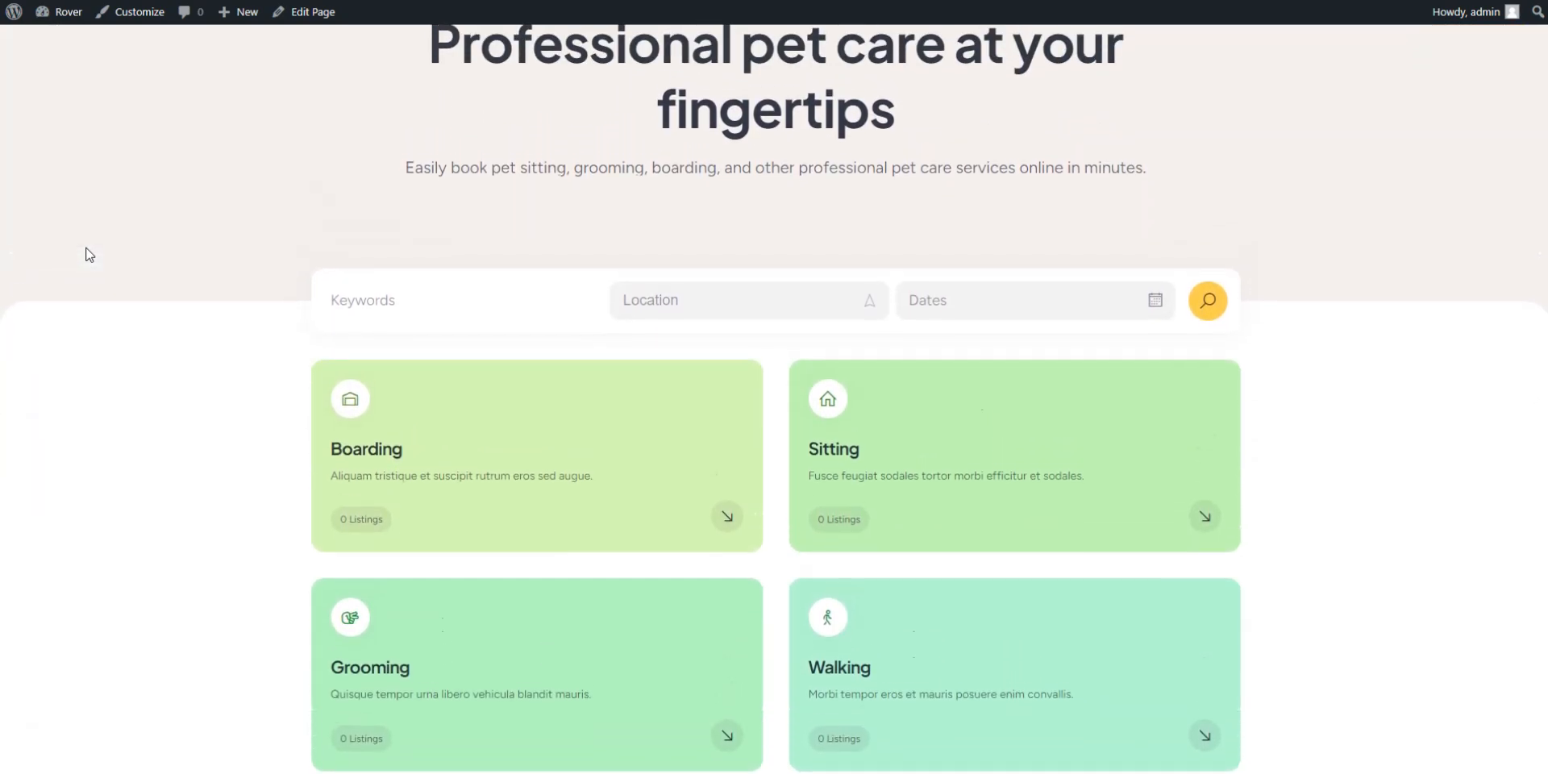
scroll("up", 3)
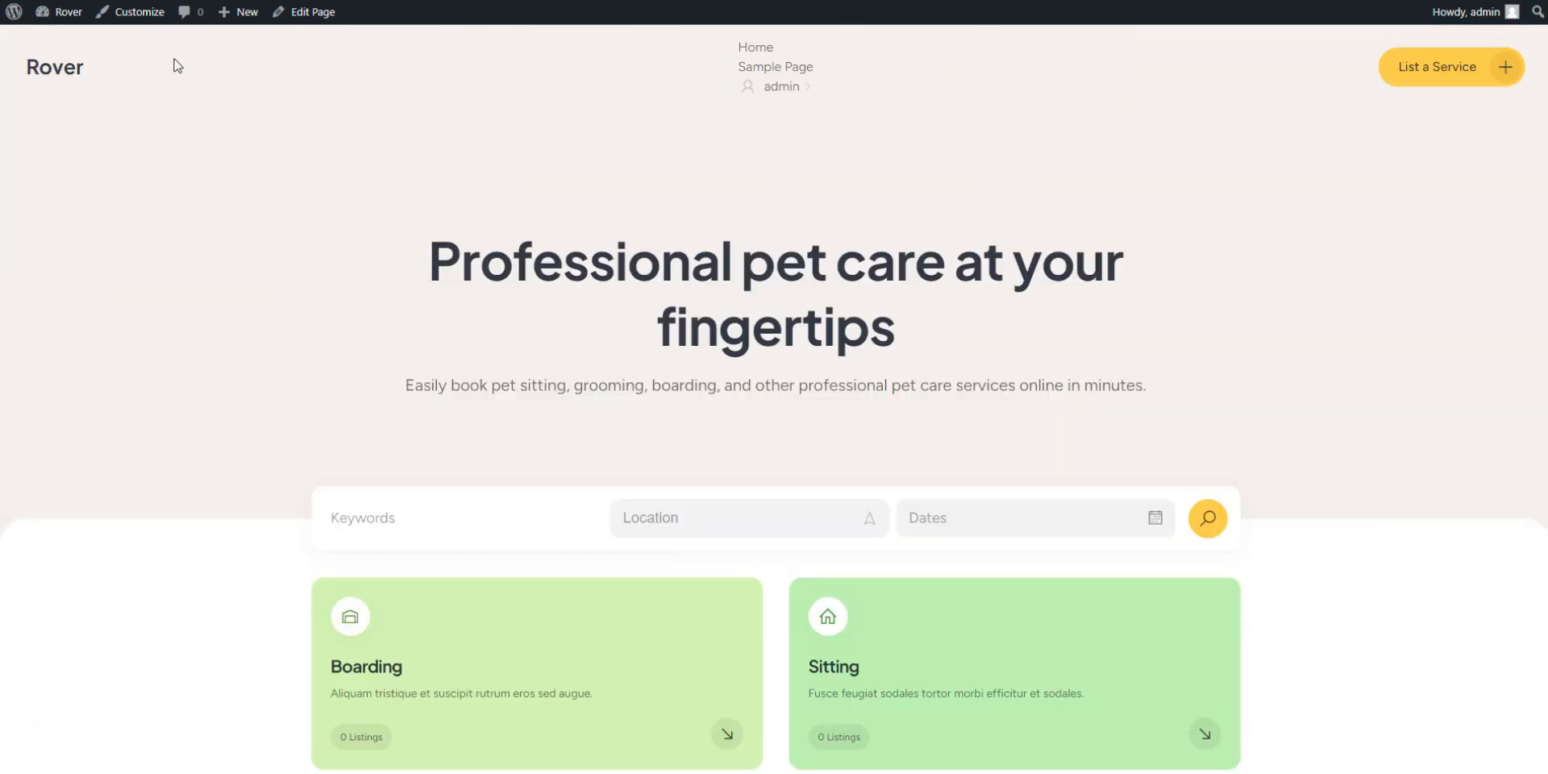
left_click(138, 11)
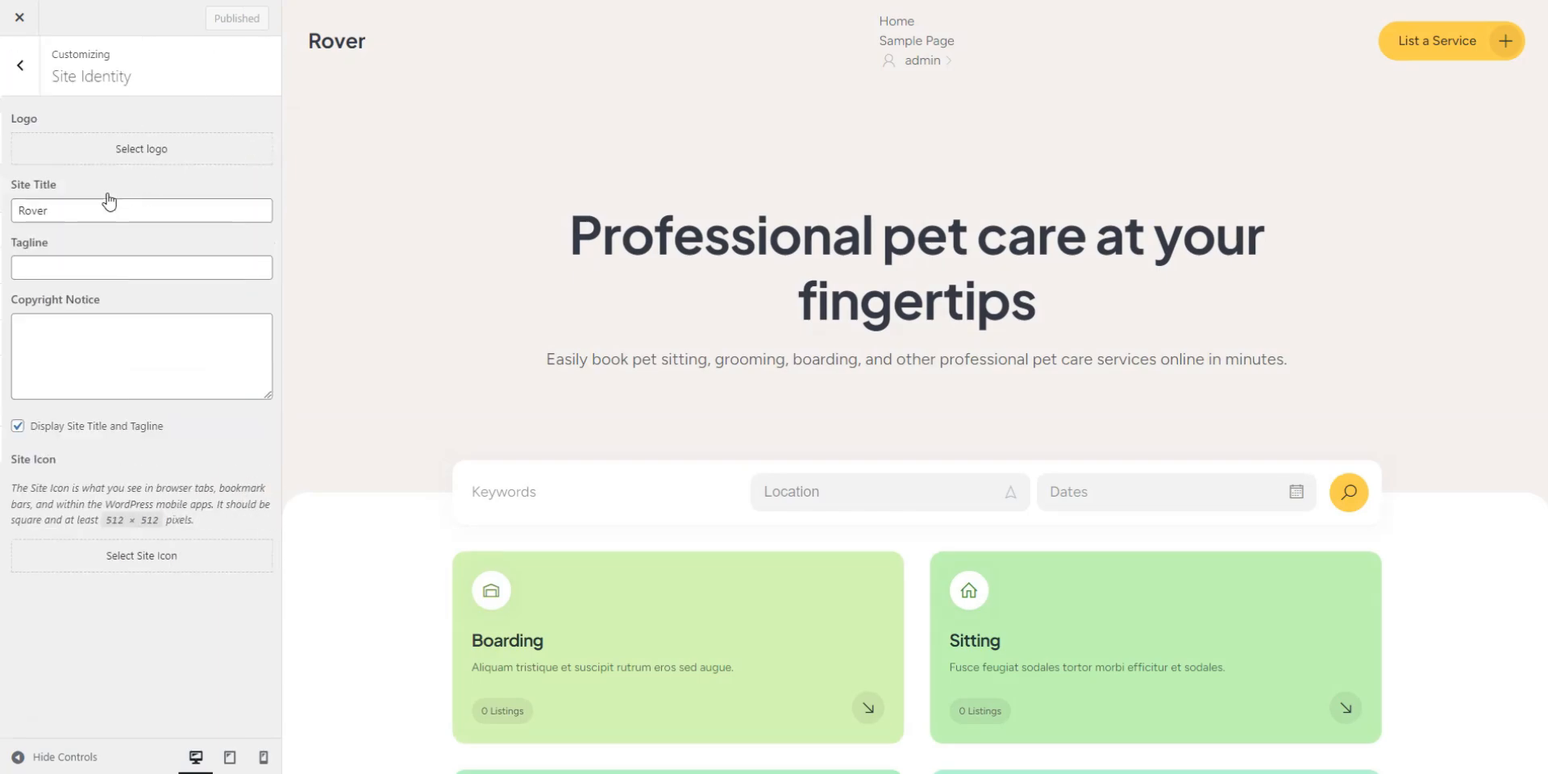
mouse_move(108, 200)
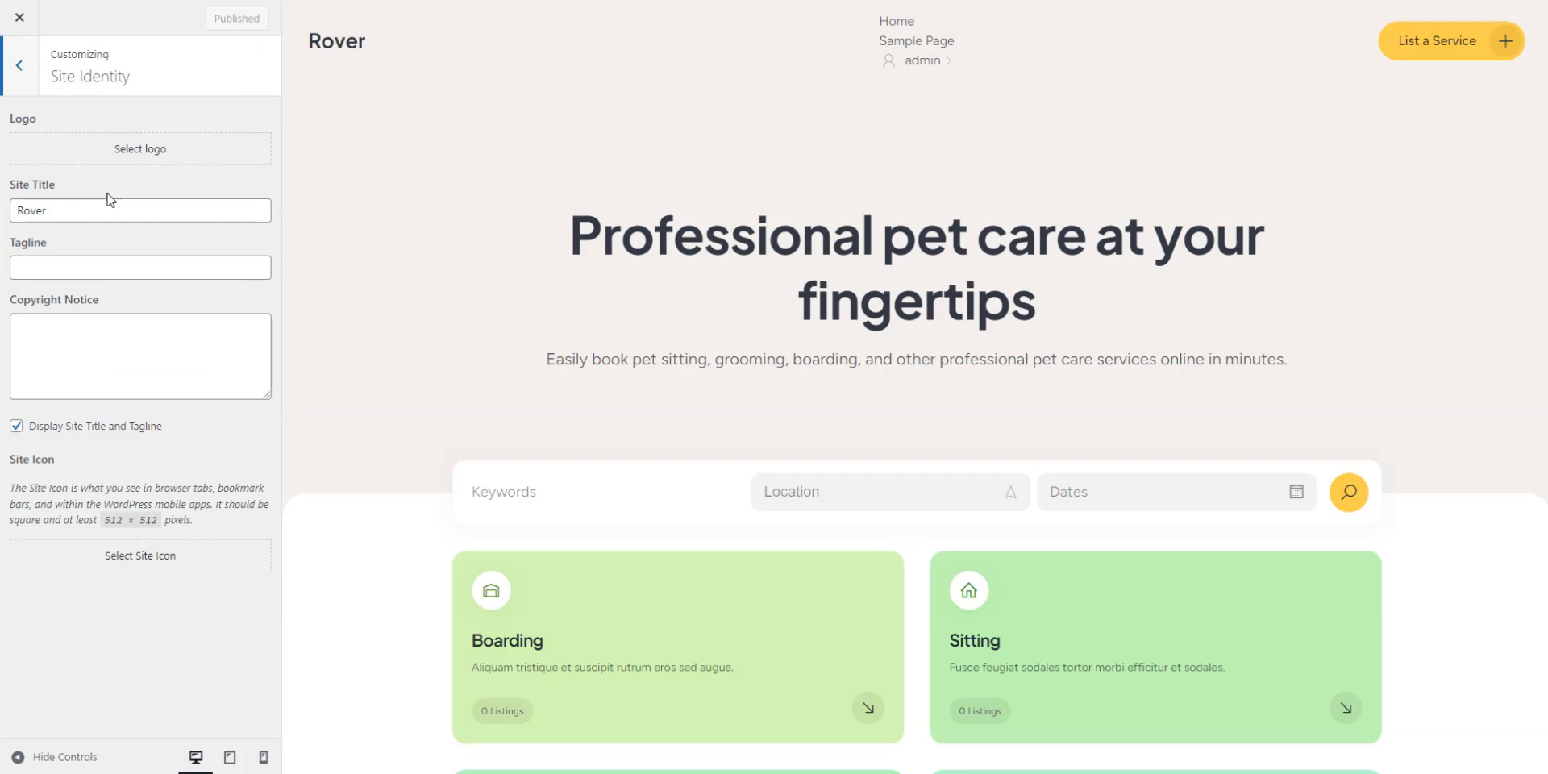
- Set logo-pet-care.png from the Media Library as the site logo in Site Identity
left_click(139, 148)
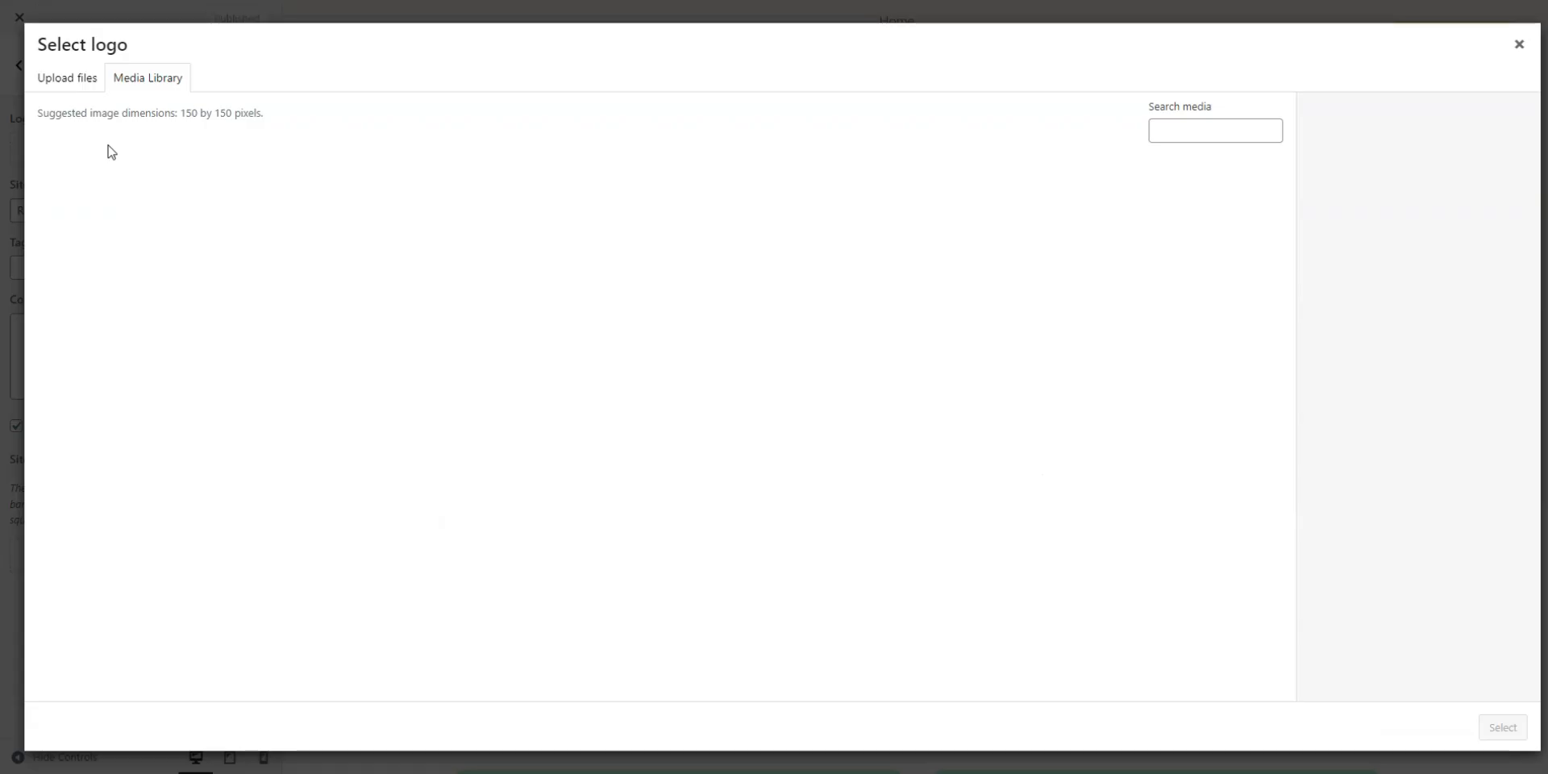
left_click(219, 214)
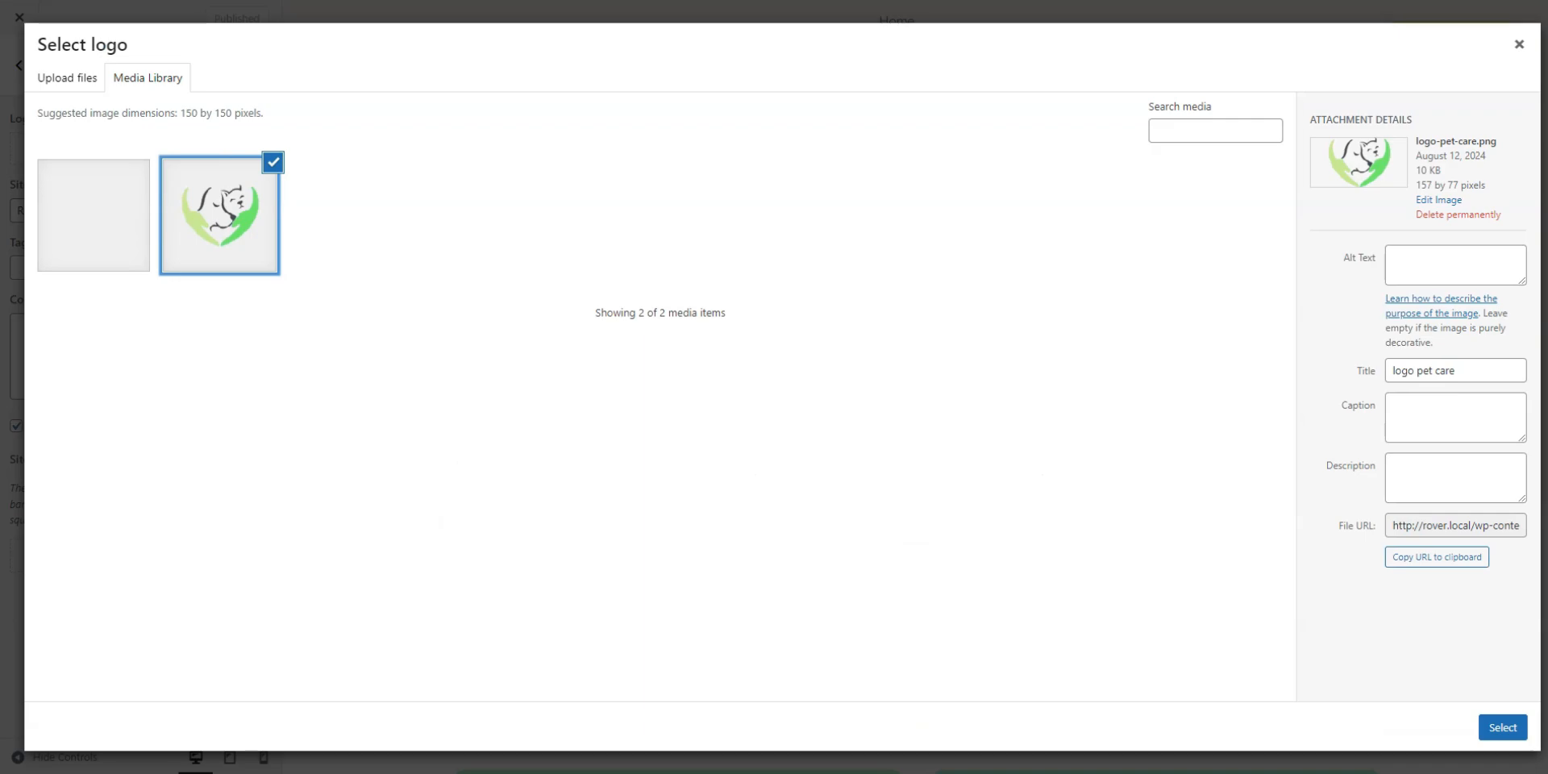
left_click(1501, 727)
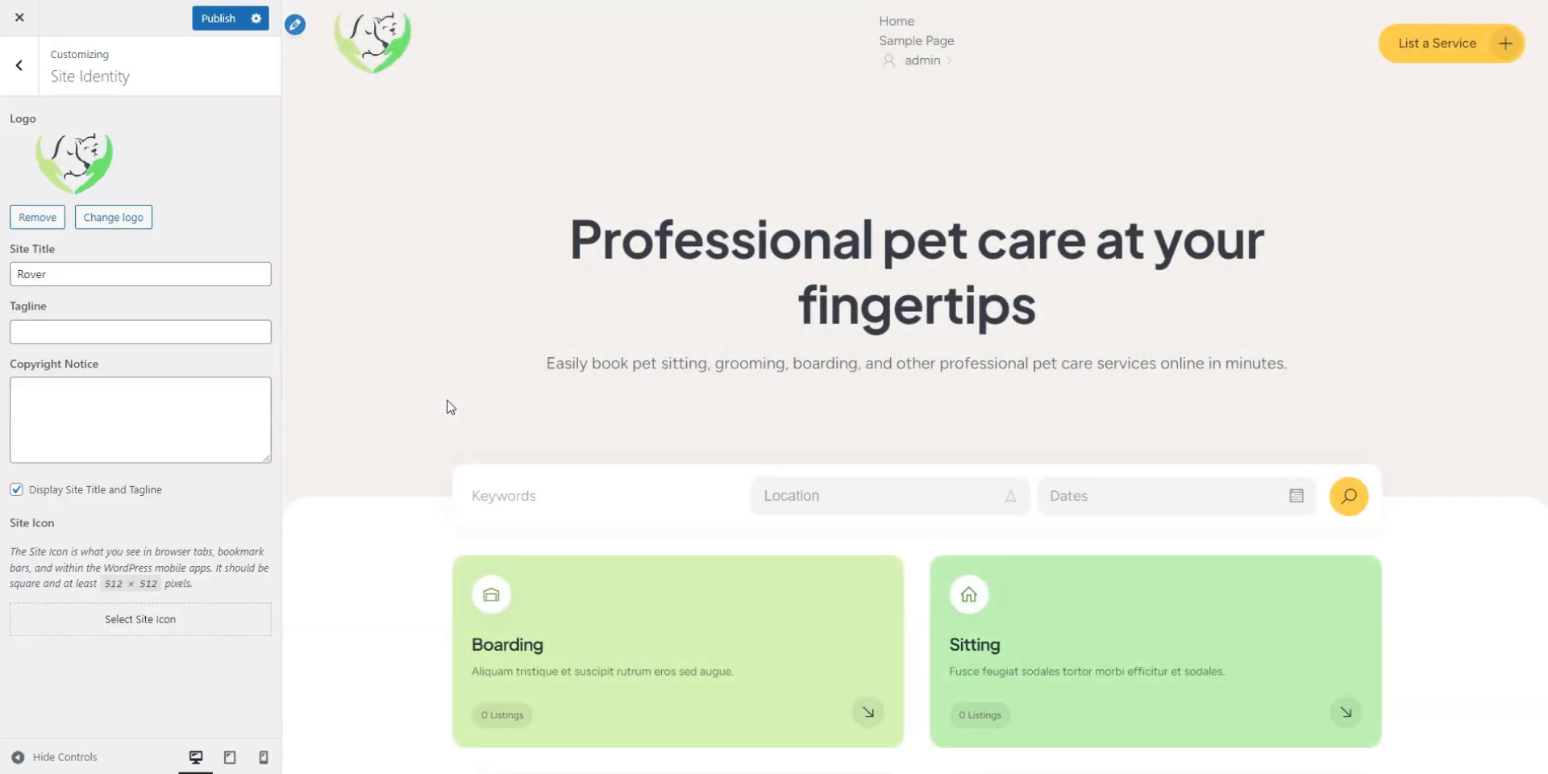
mouse_move(224, 50)
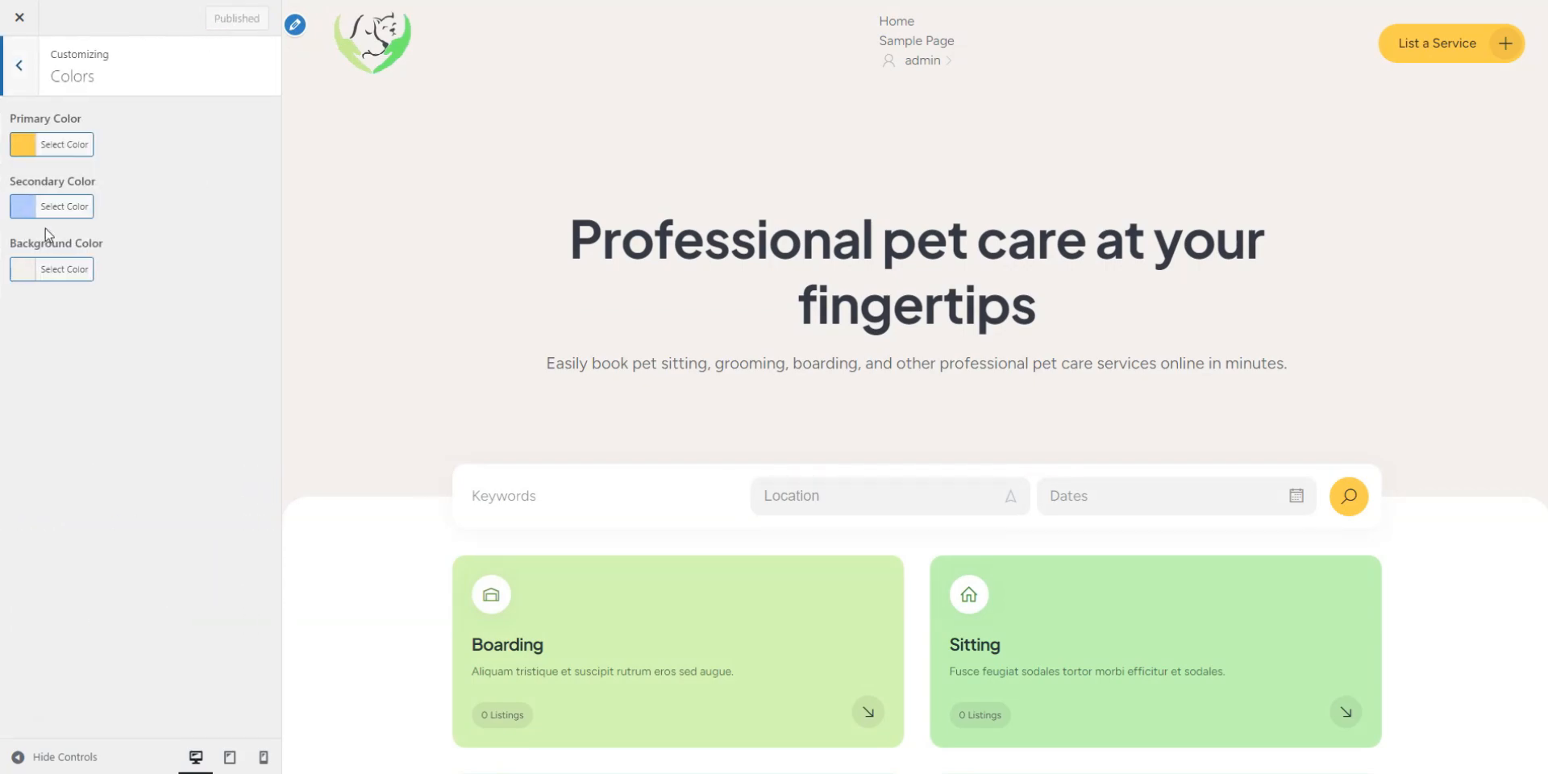
- Make the theme colours green, set header-pets.png as the header image, and publish
left_click(65, 207)
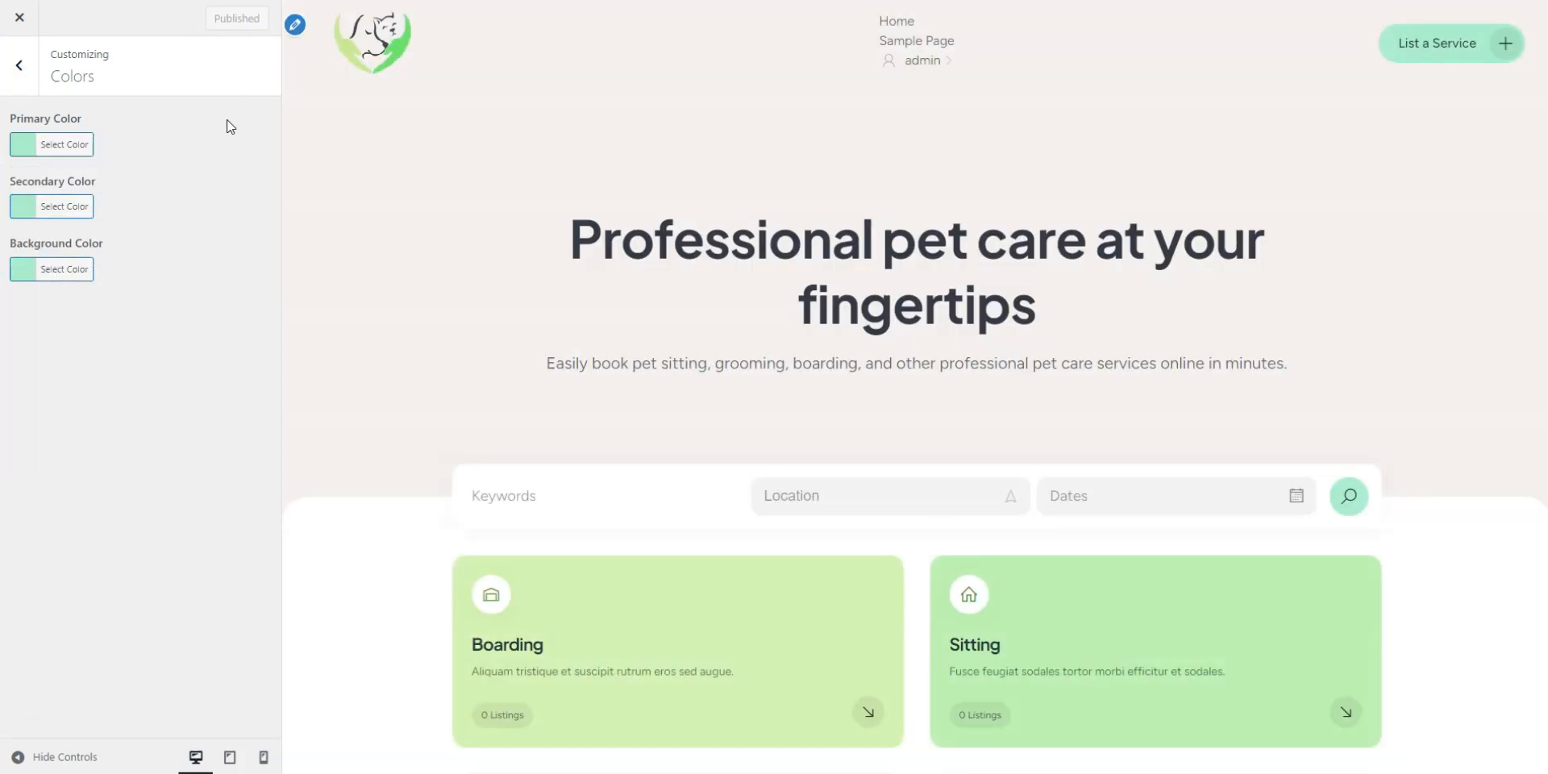
left_click(19, 64)
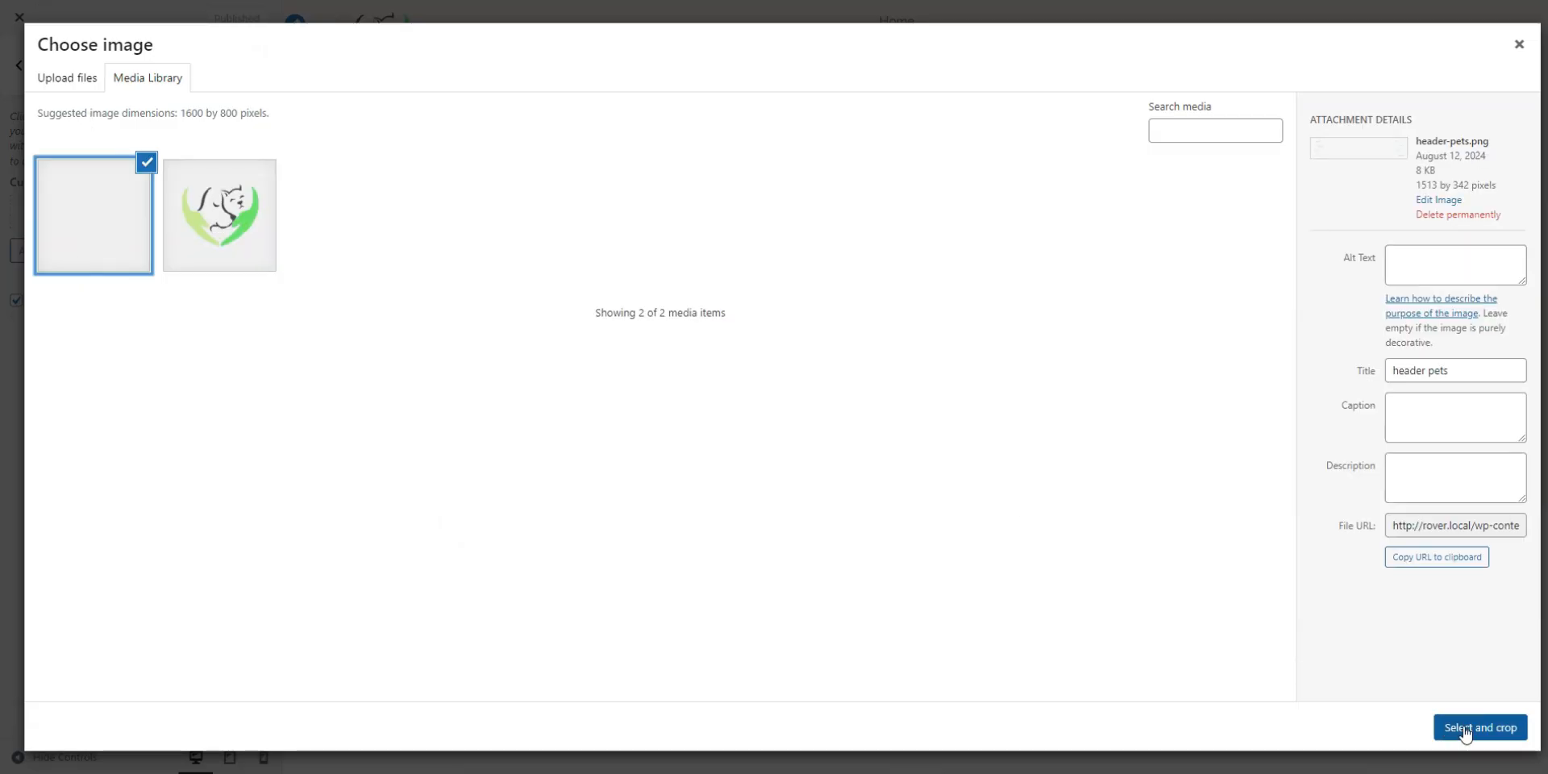
left_click(1480, 727)
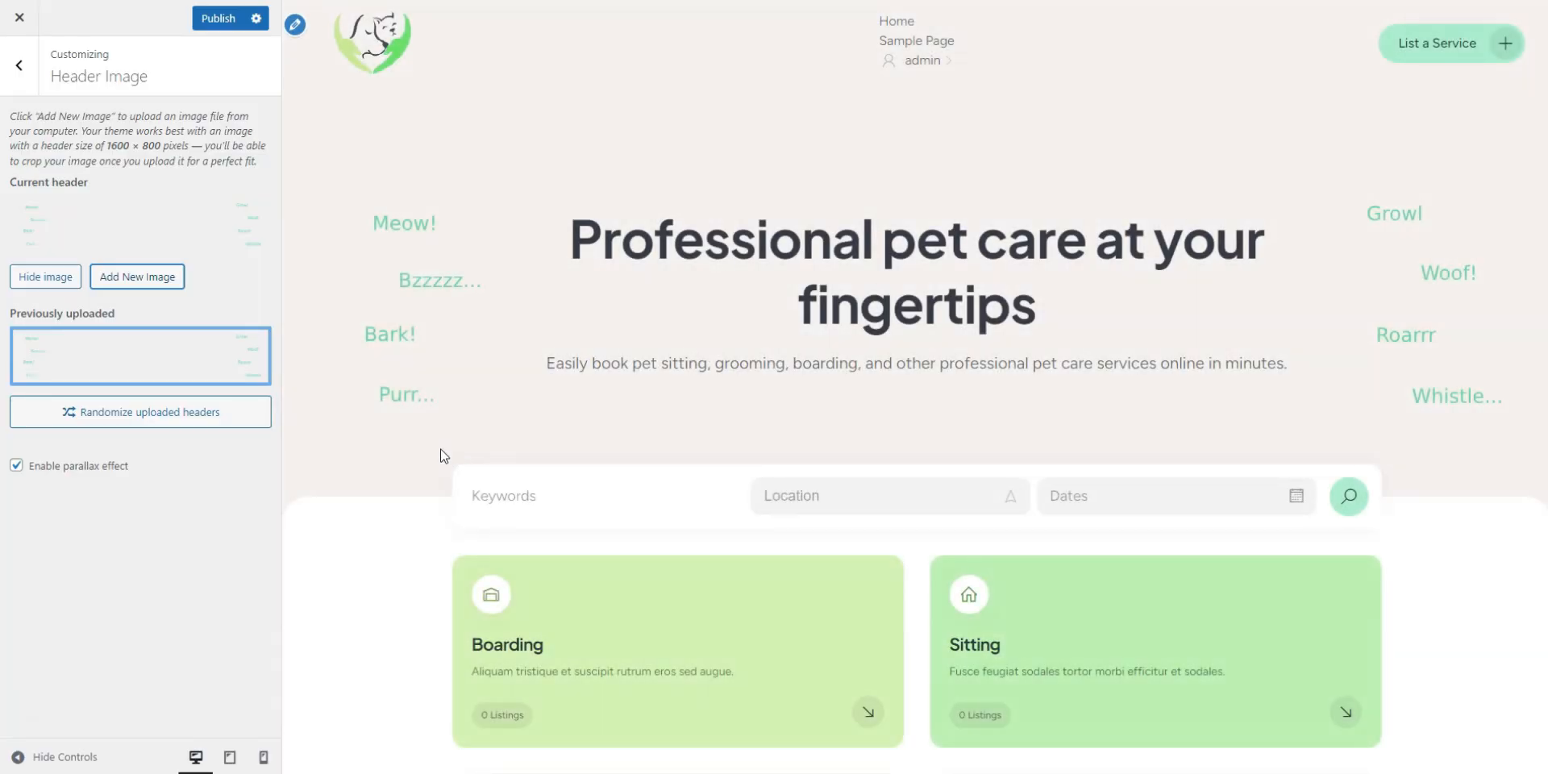
left_click(219, 18)
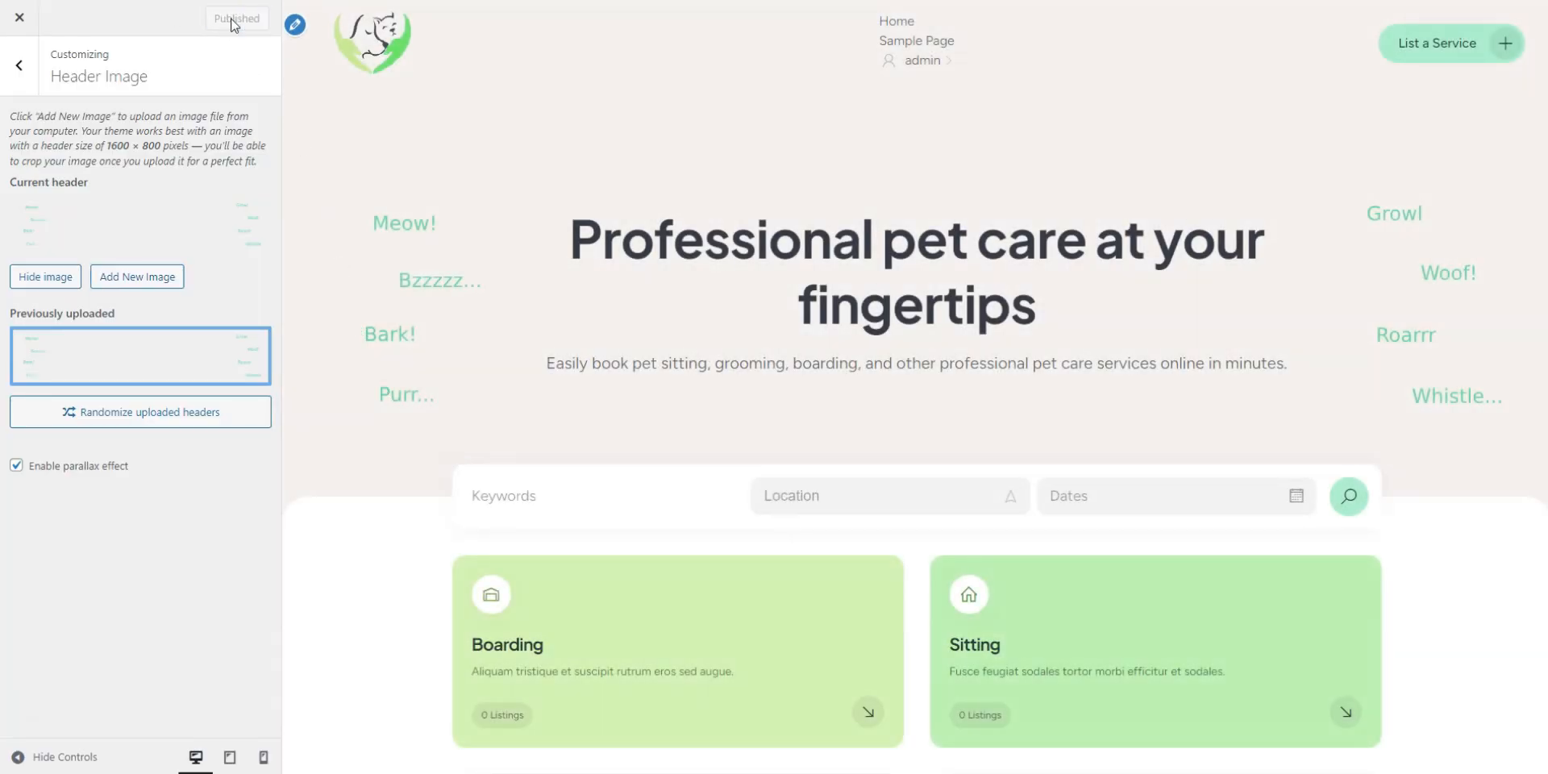
left_click(20, 64)
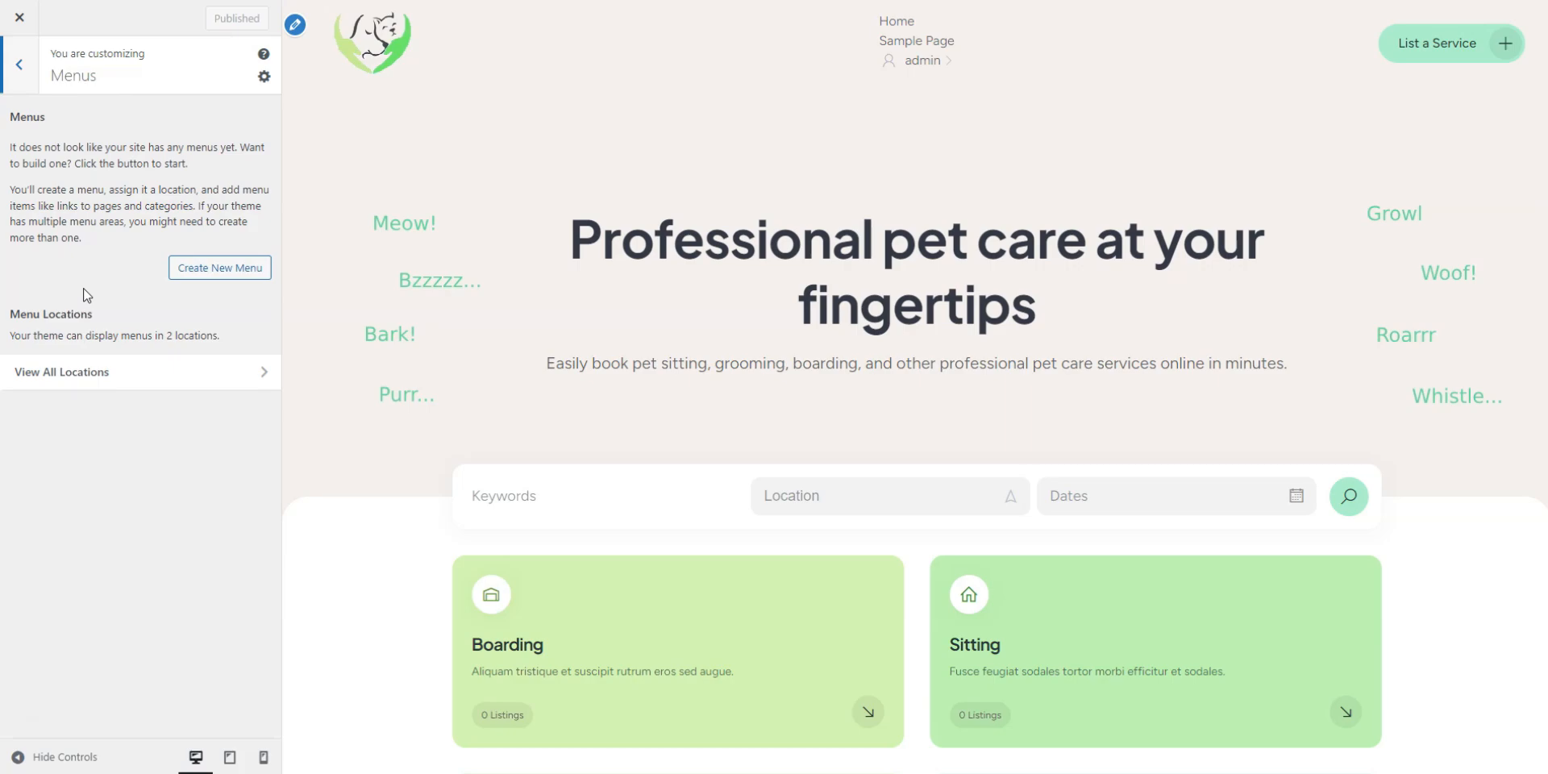
- Create a header menu named example and add the Home and Blog pages
left_click(219, 267)
type("example")
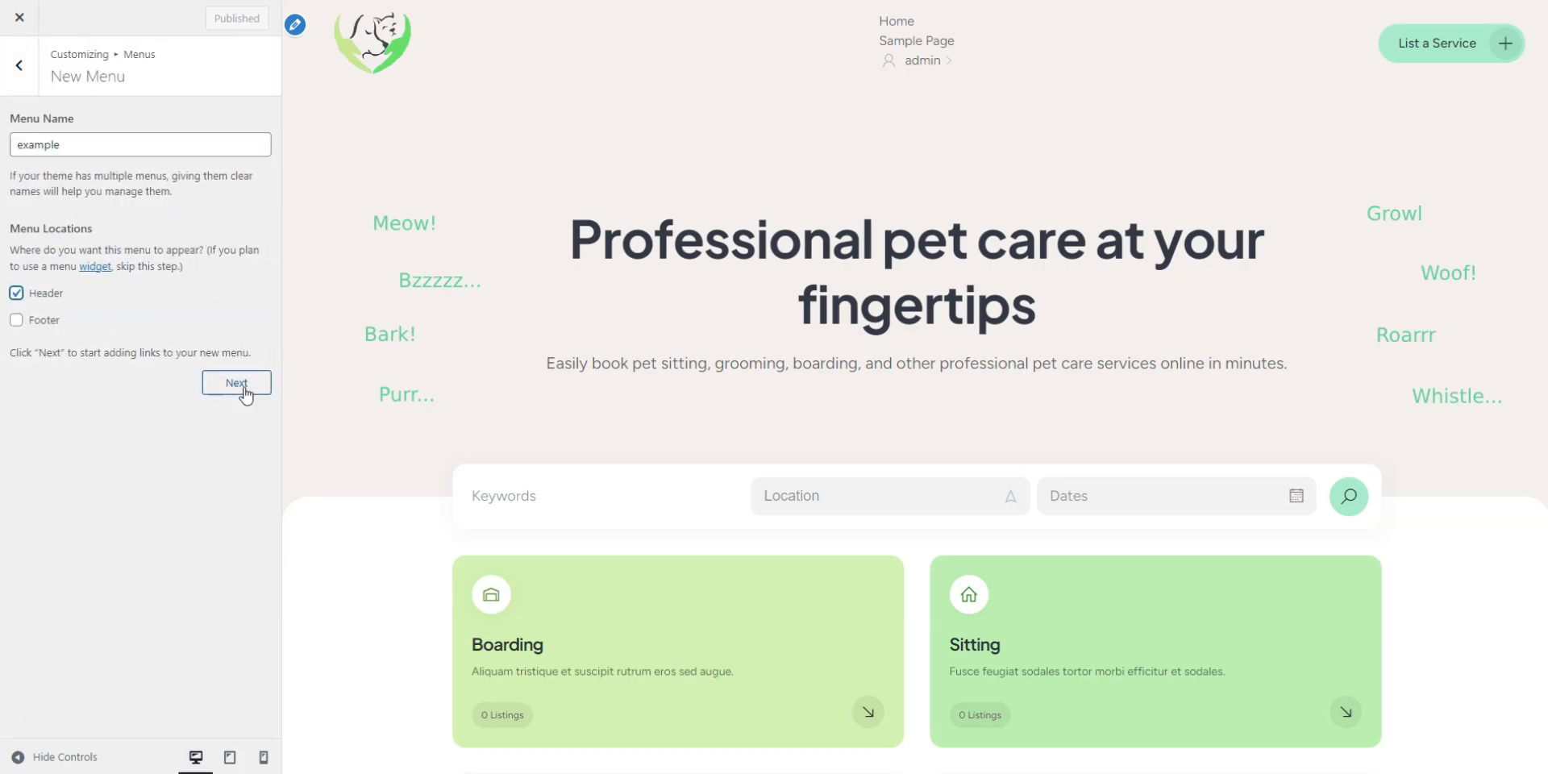
left_click(236, 384)
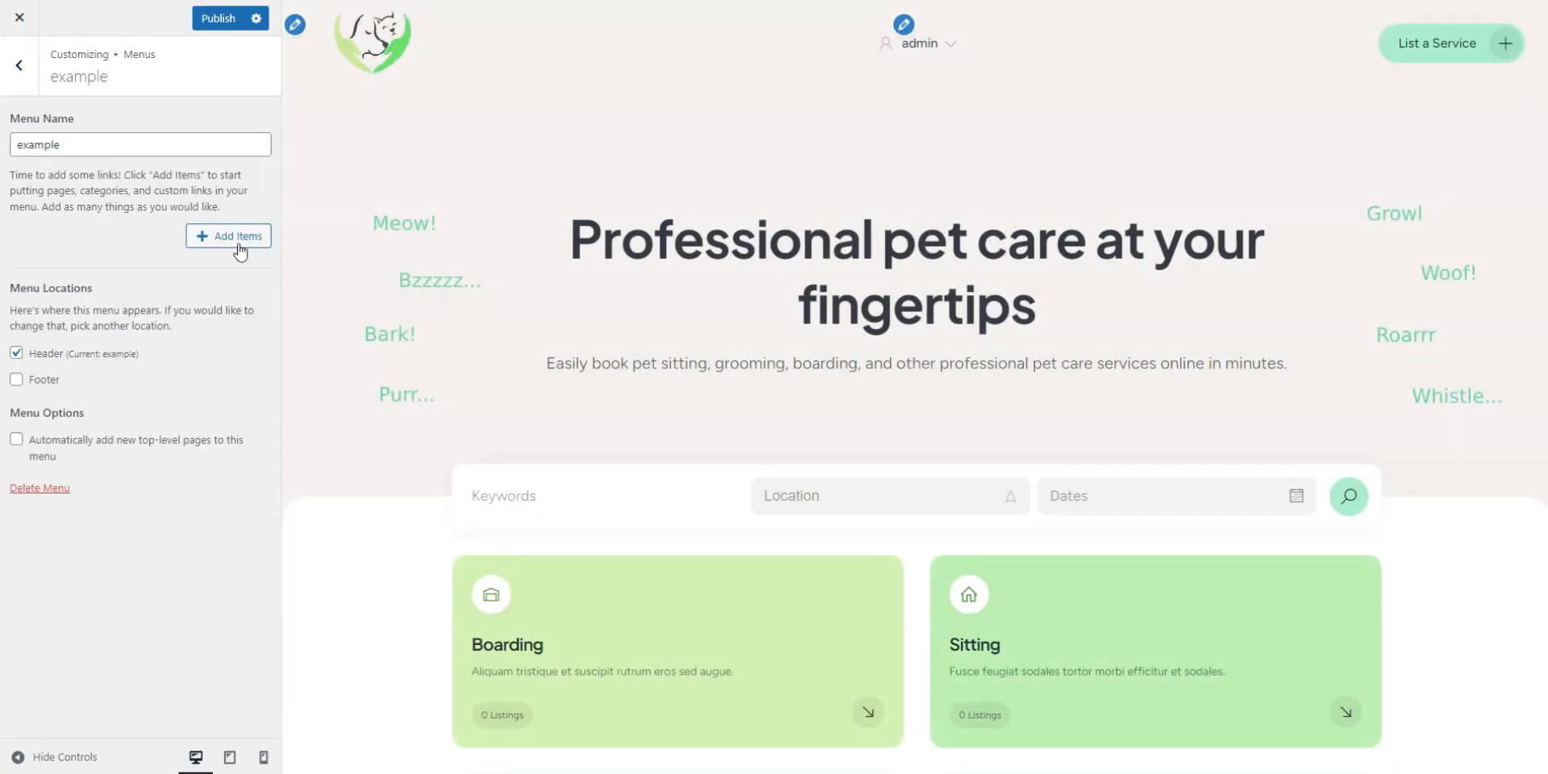
left_click(227, 236)
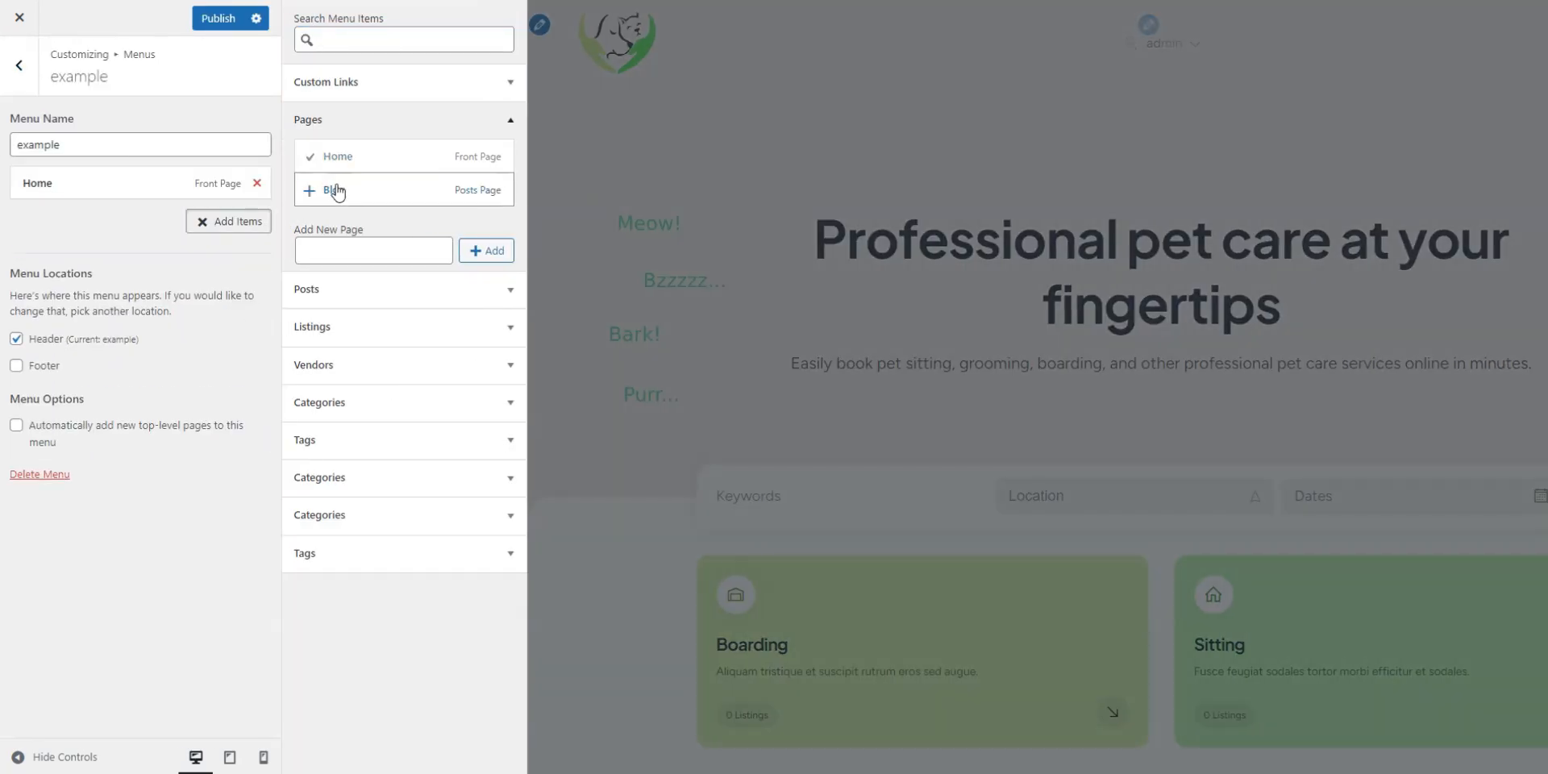
left_click(334, 190)
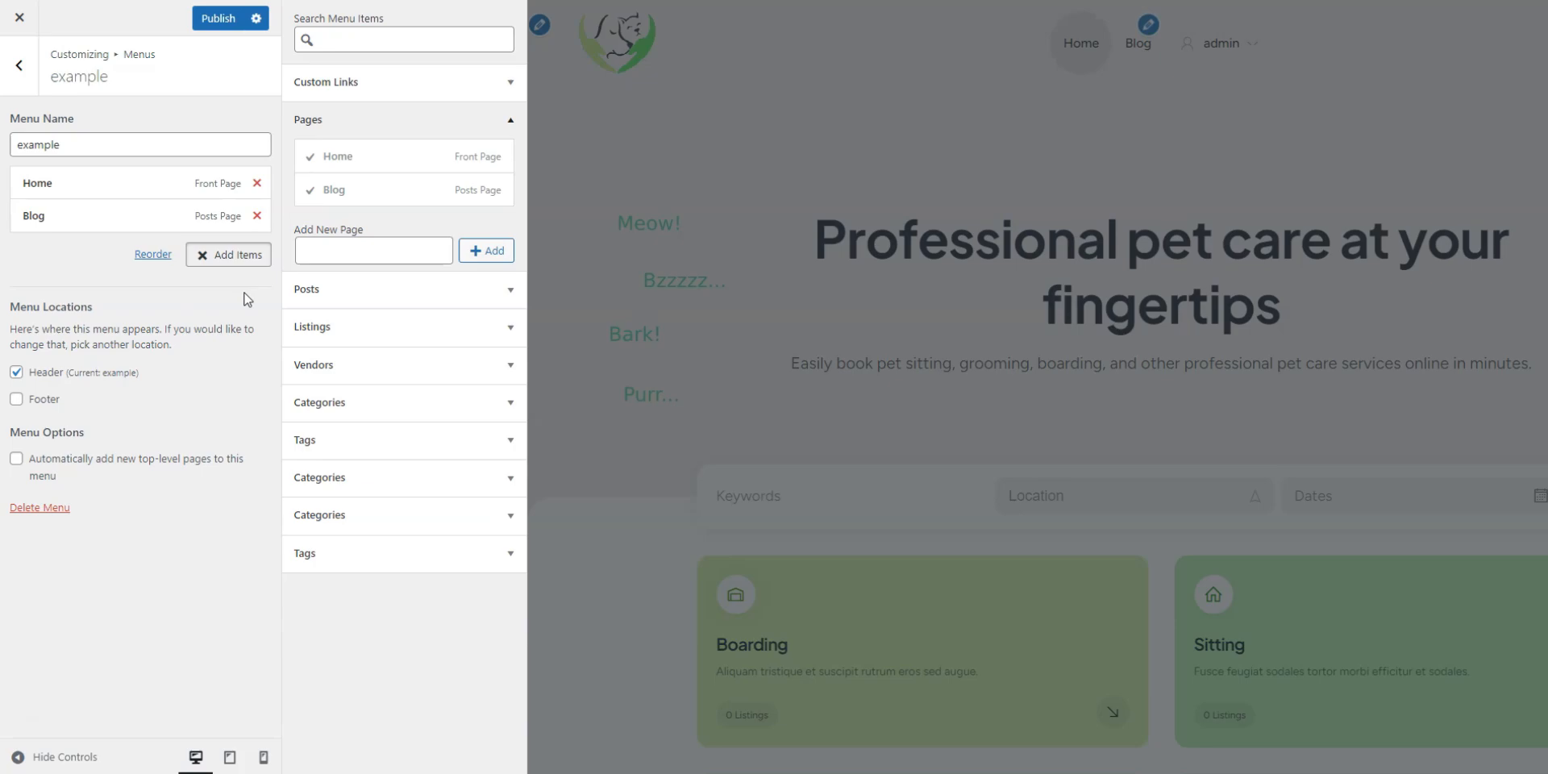
left_click(227, 253)
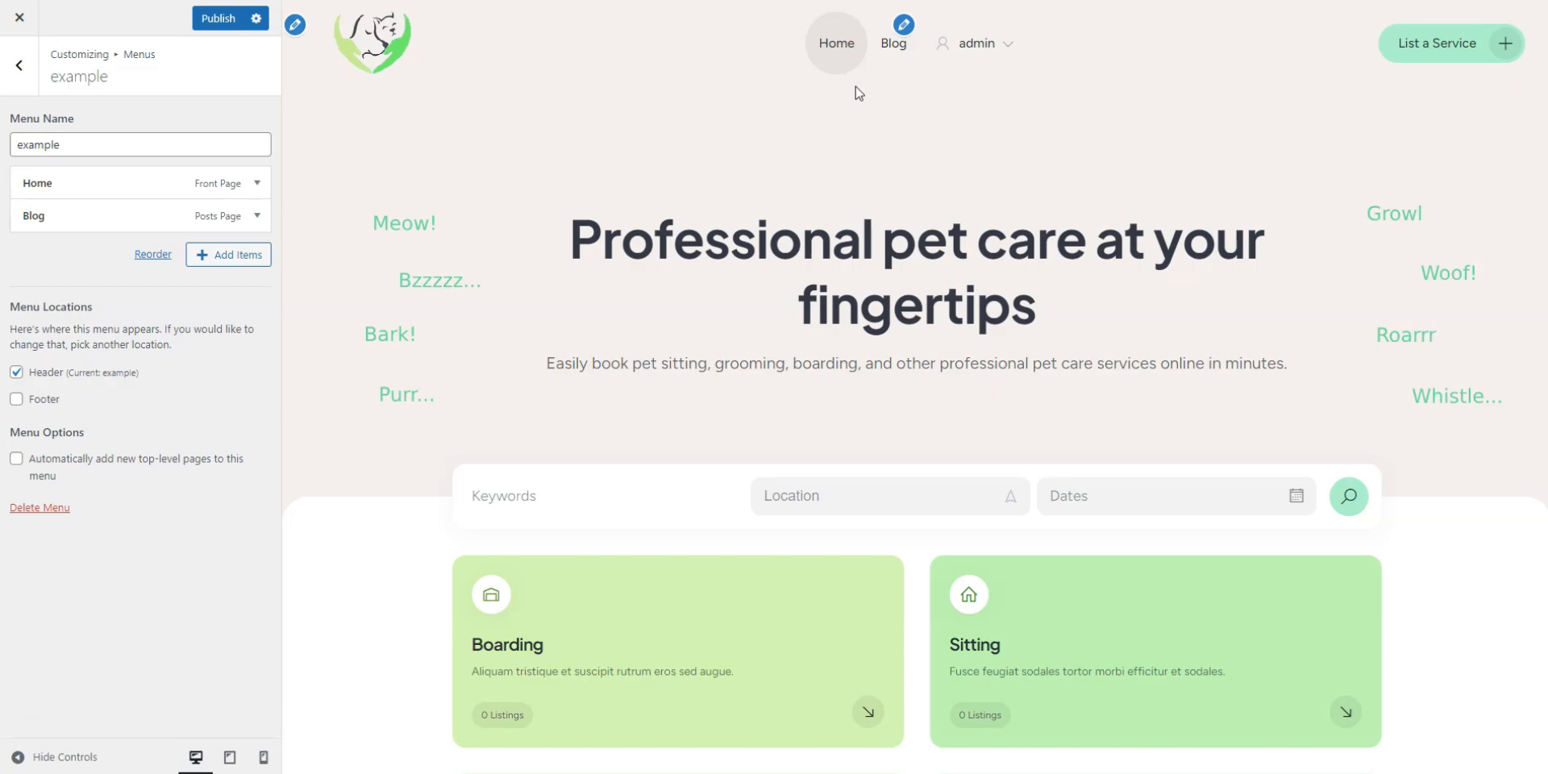
mouse_move(564, 187)
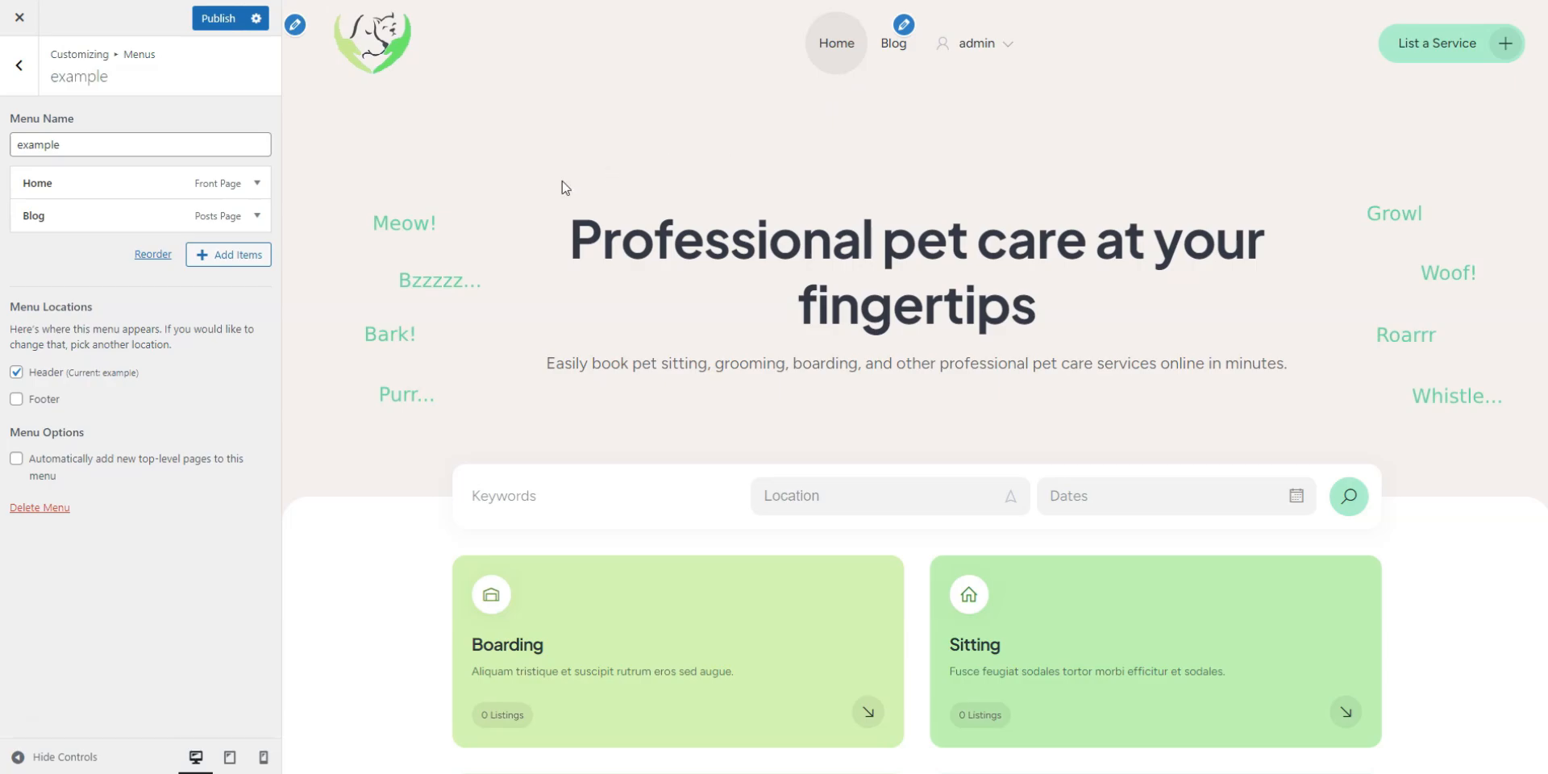
- Add a Register as a pet care specialist custom link and publish the menu
left_click(228, 253)
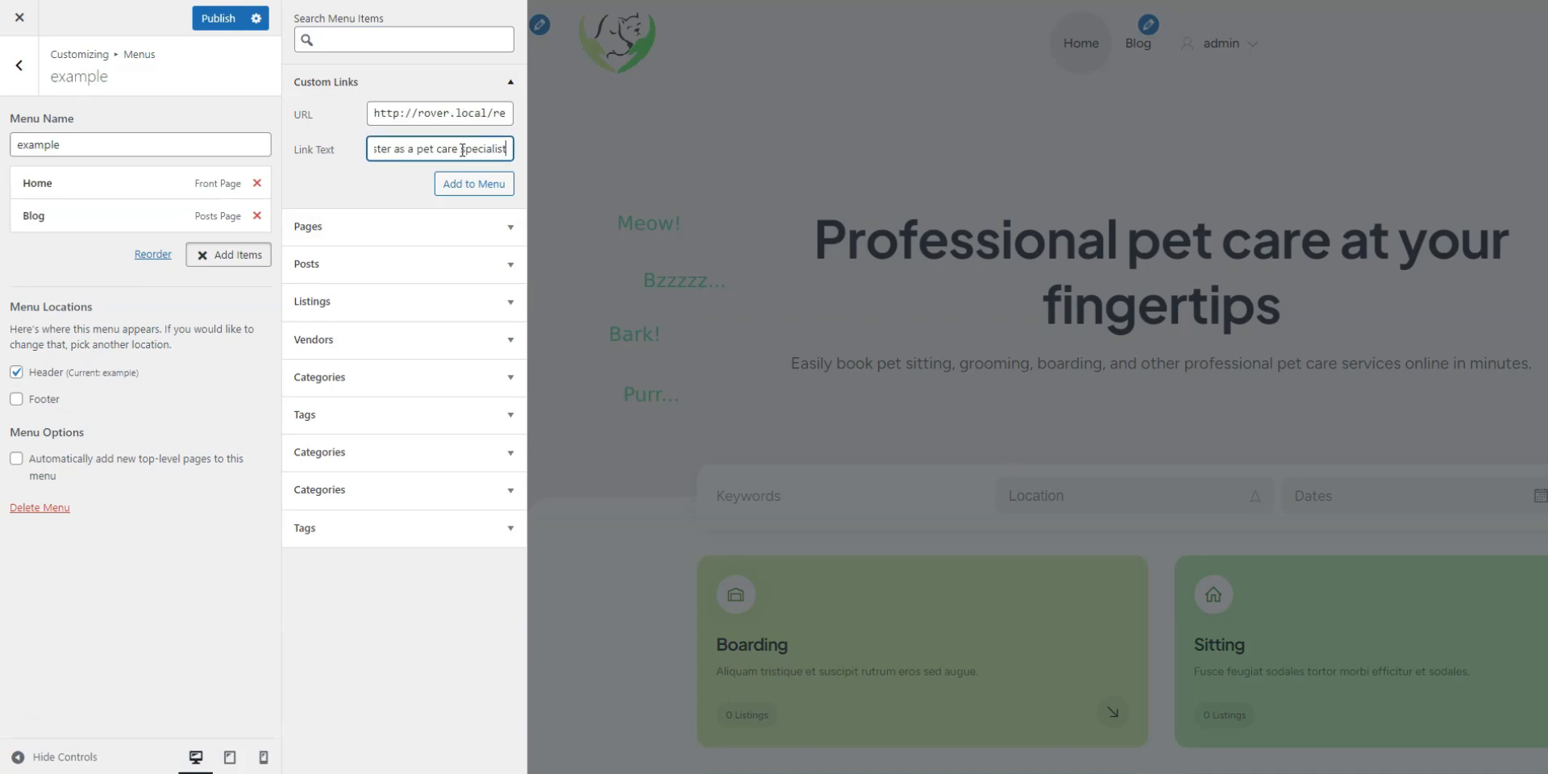
left_click(472, 184)
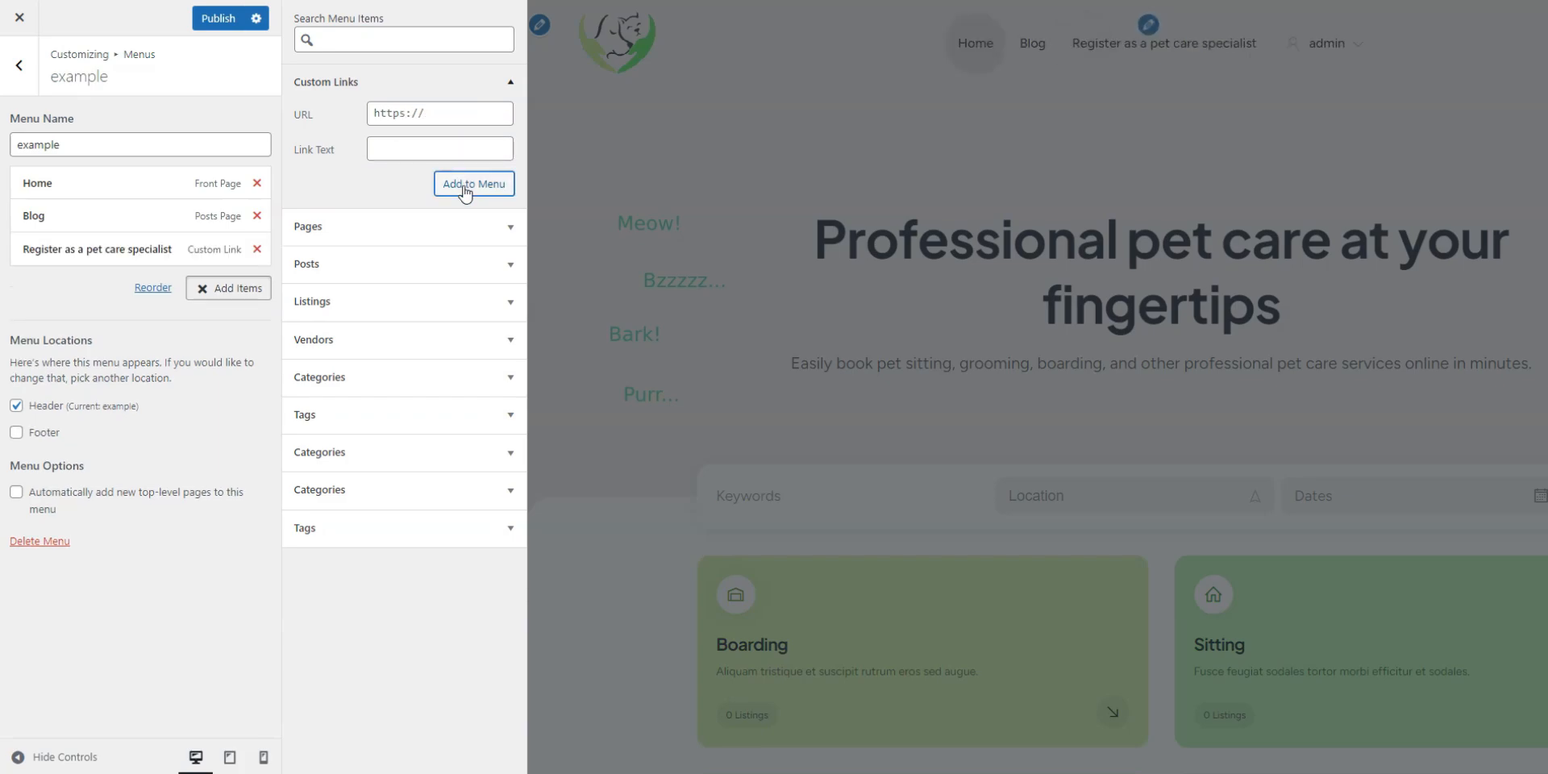
mouse_move(264, 231)
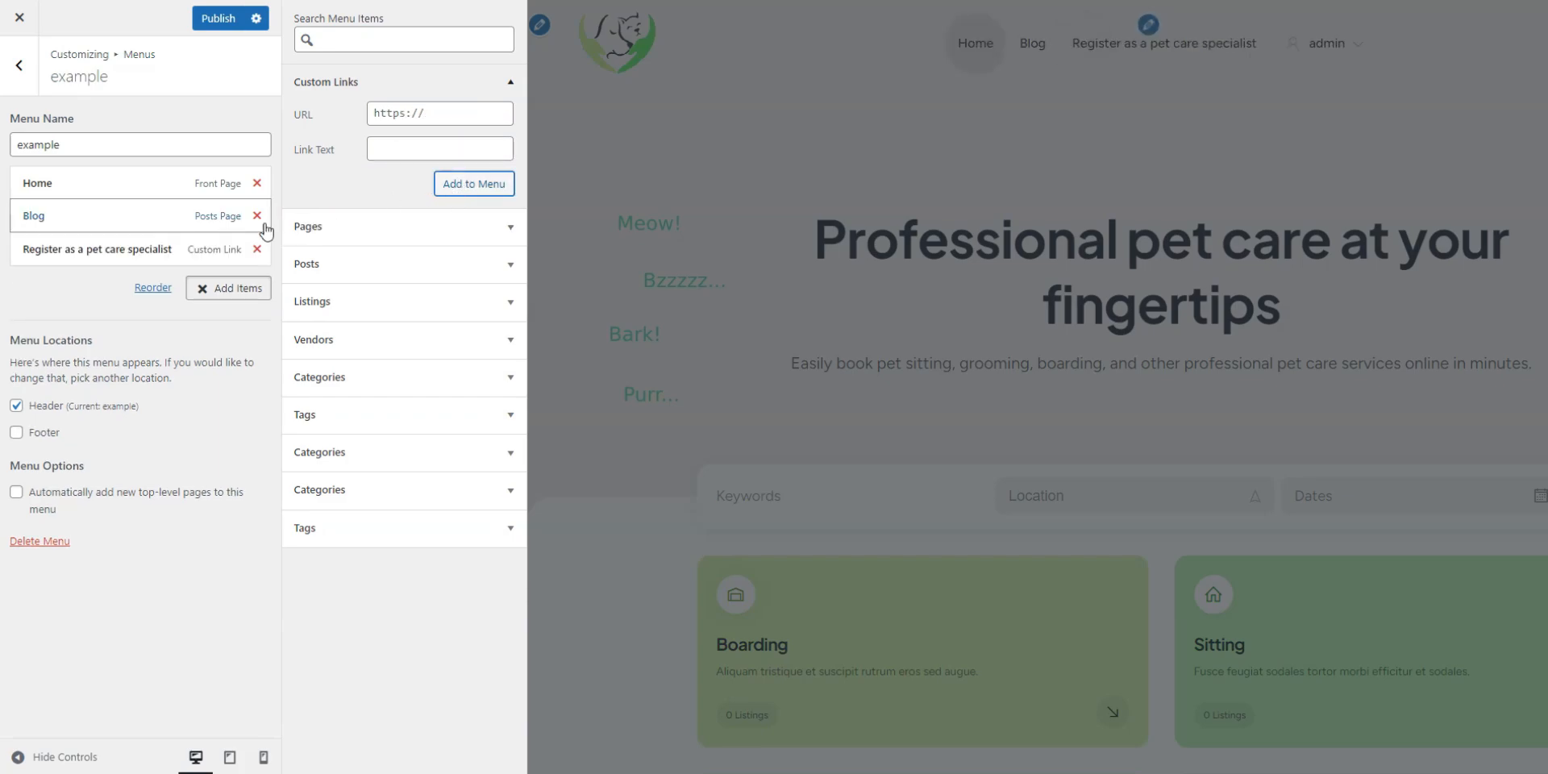
left_click(219, 18)
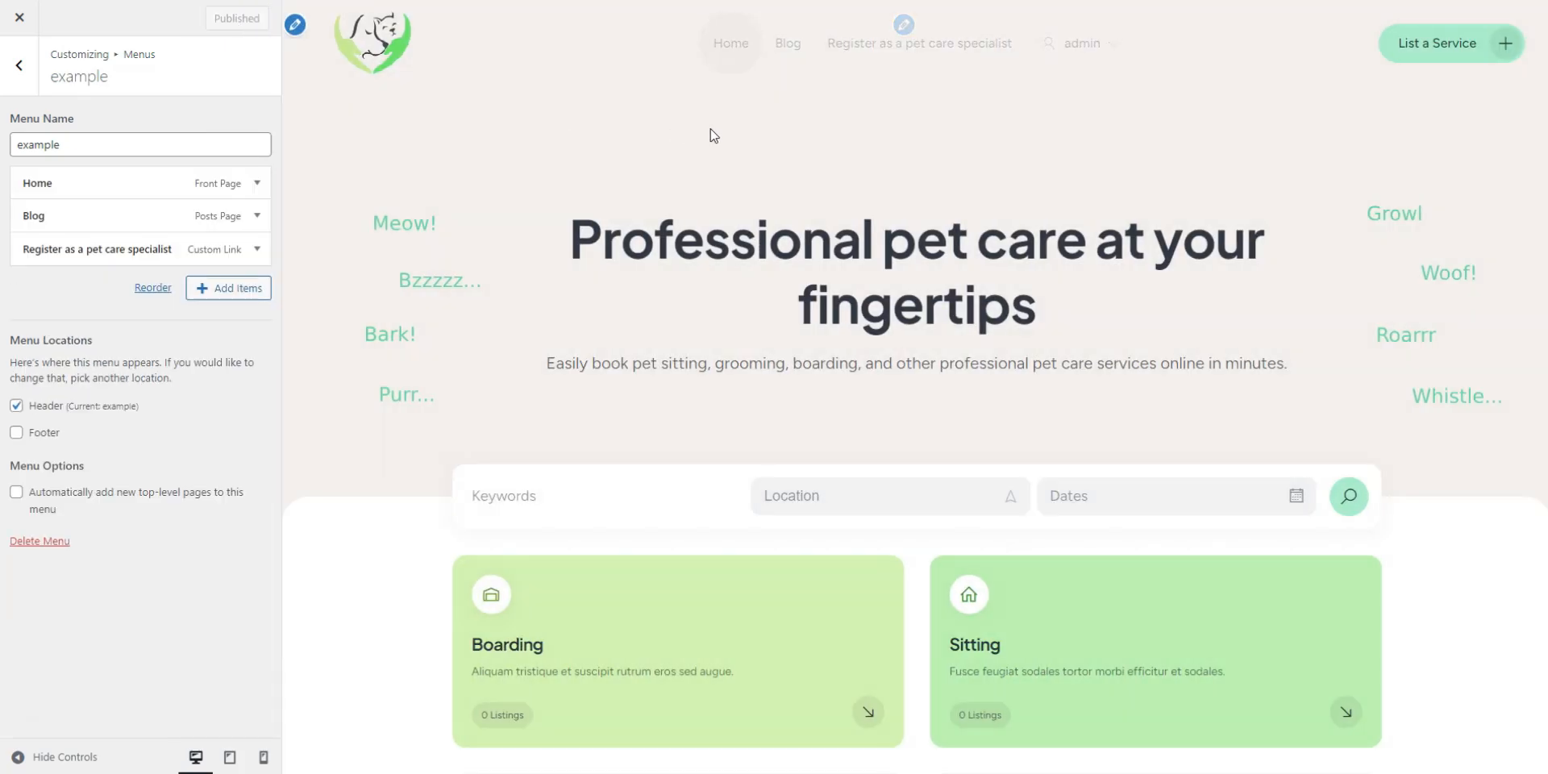
left_click(19, 65)
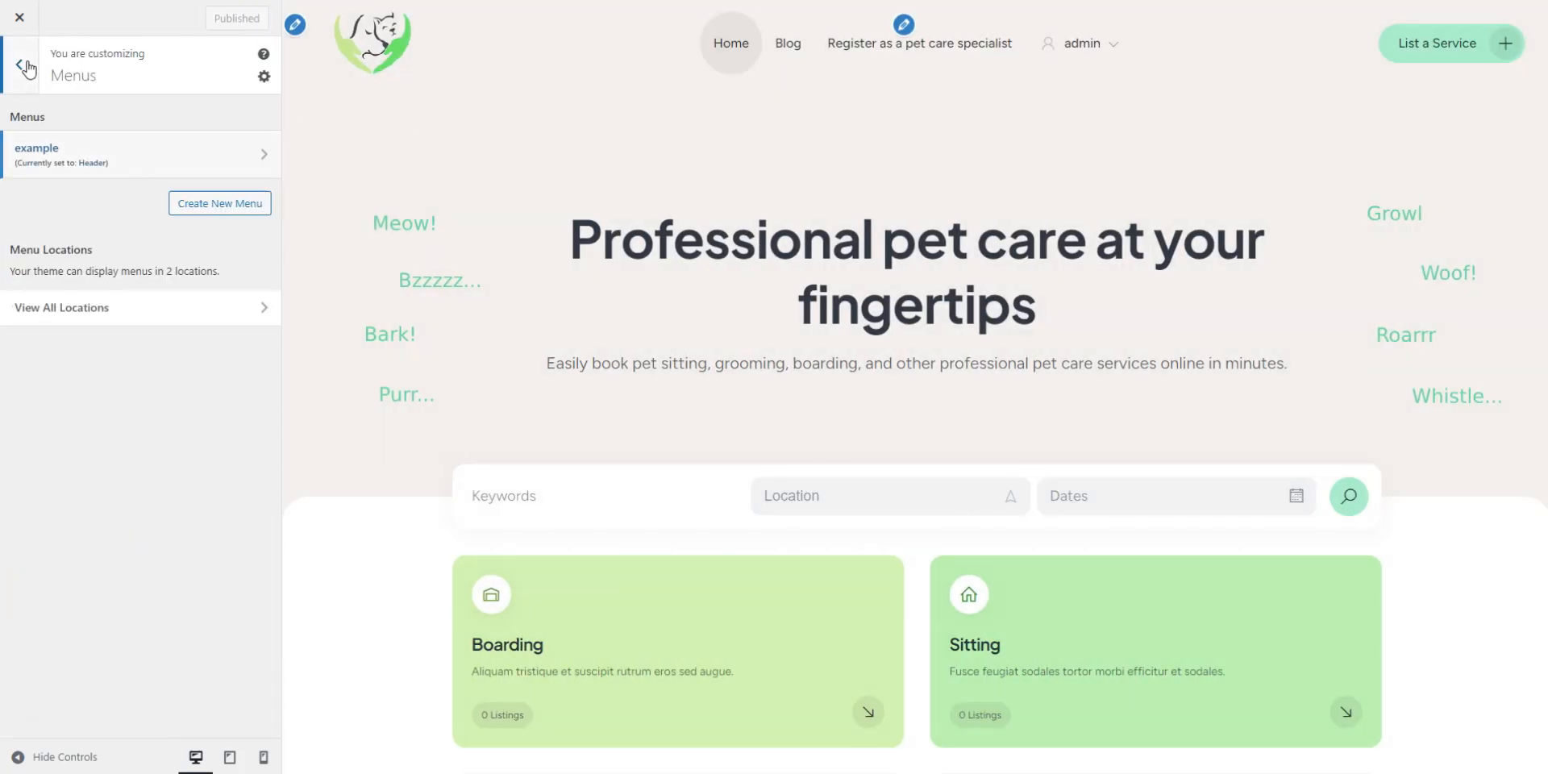
- Browse the customizer's widget settings without changes
left_click(27, 67)
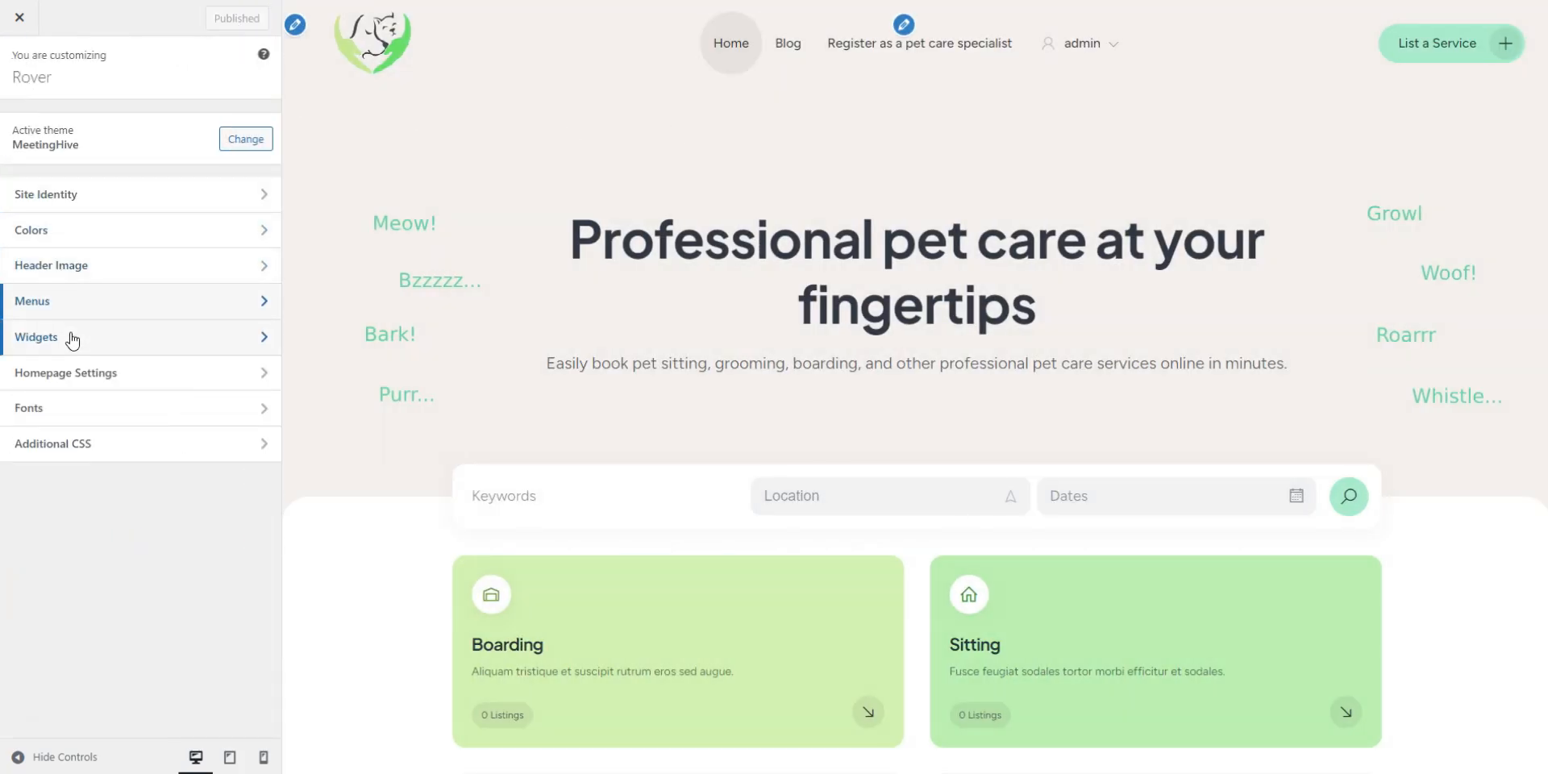
left_click(37, 337)
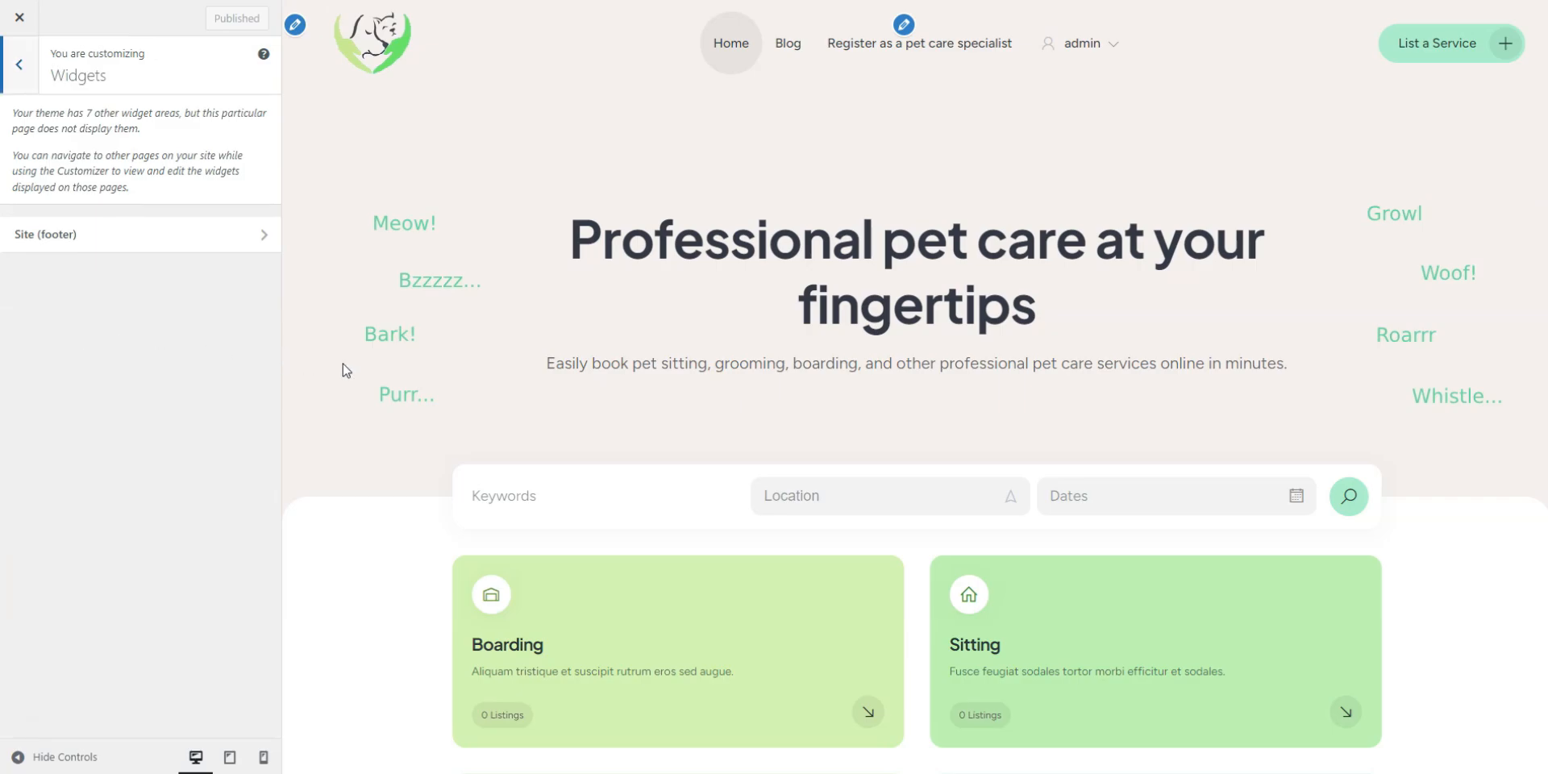
scroll("down", 3)
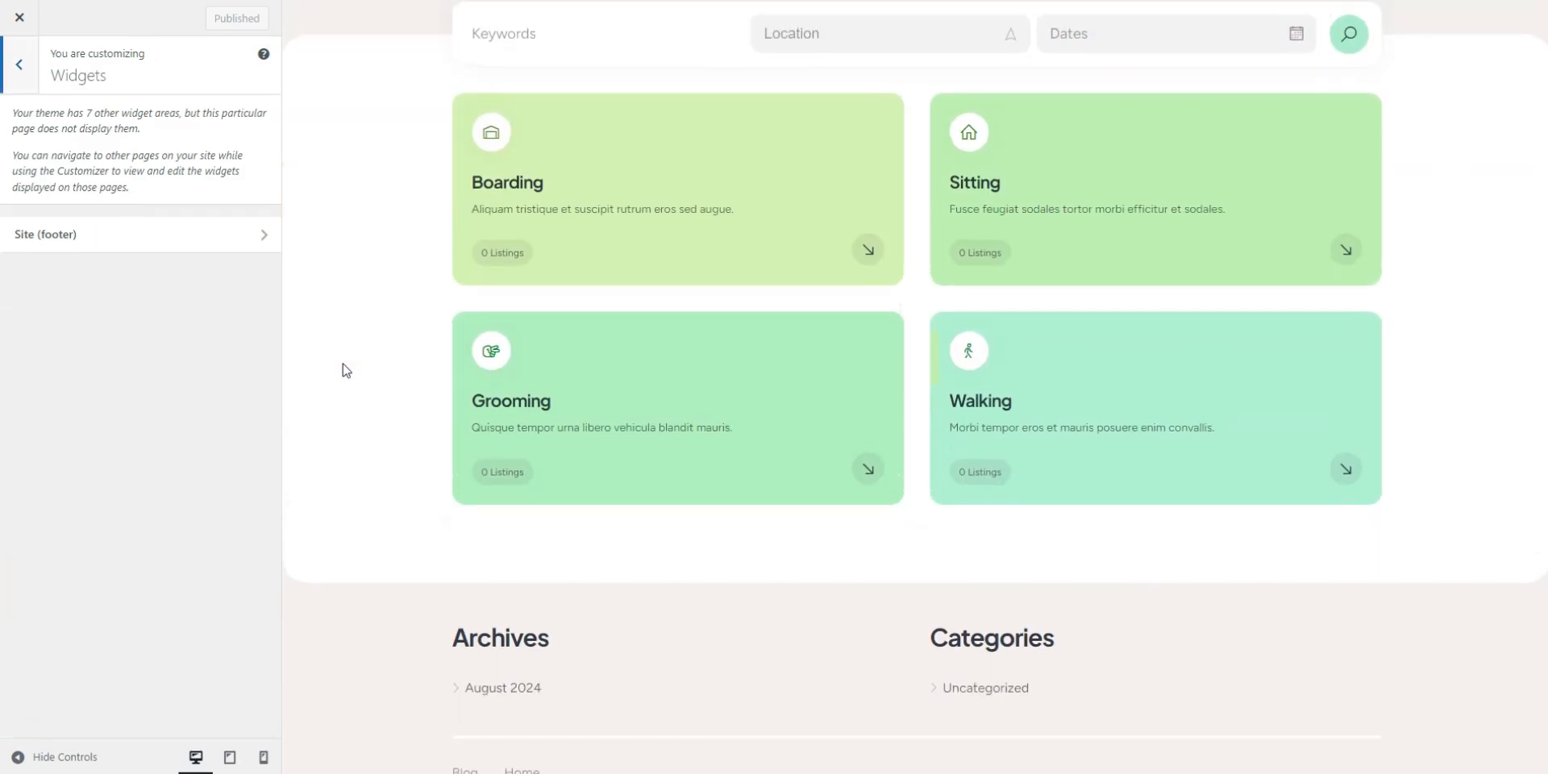
scroll("up", 3)
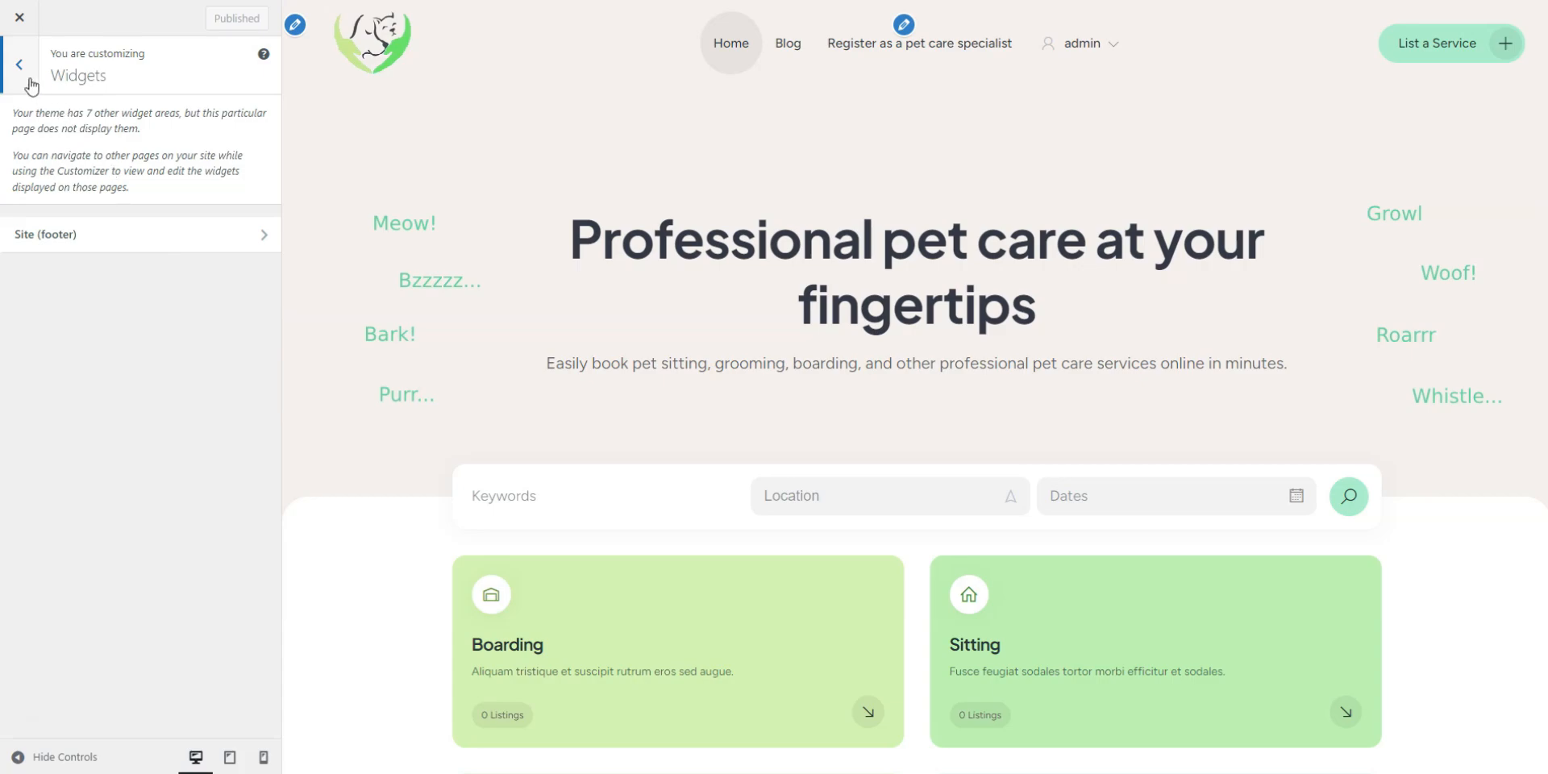
left_click(18, 65)
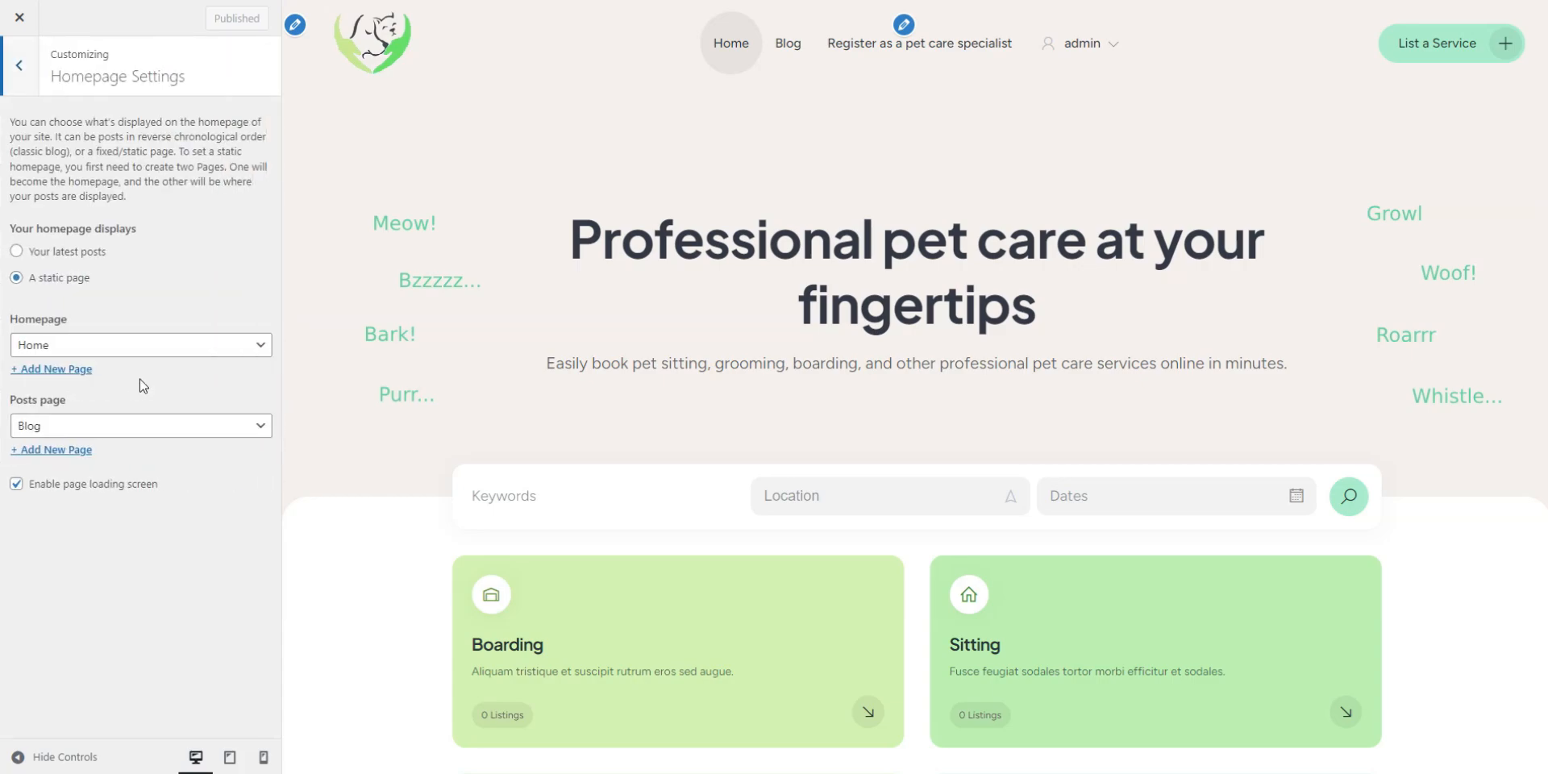
mouse_move(24, 100)
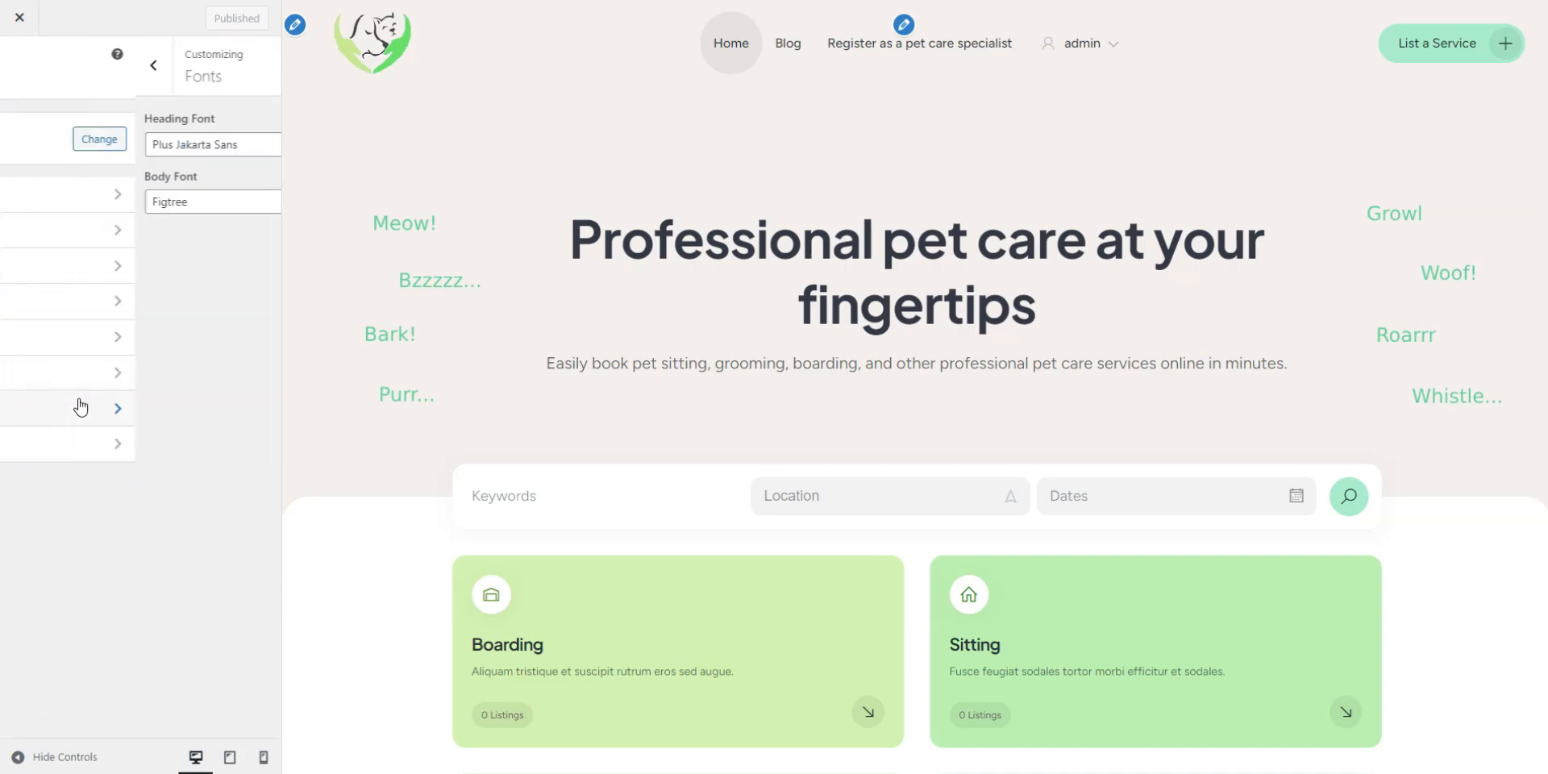
- Glance at the body fonts list, then open the Additional CSS editor
left_click(140, 201)
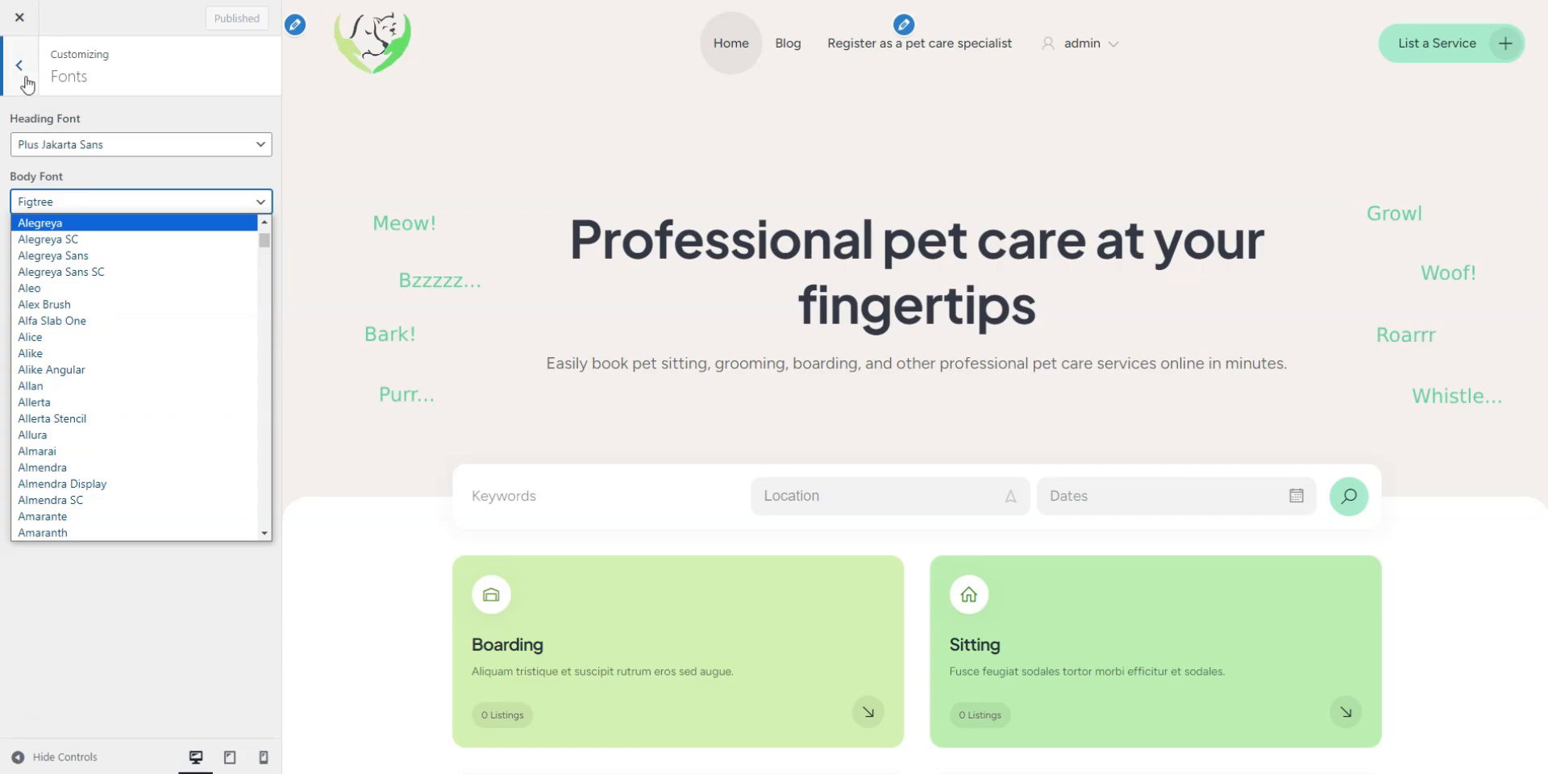
left_click(20, 65)
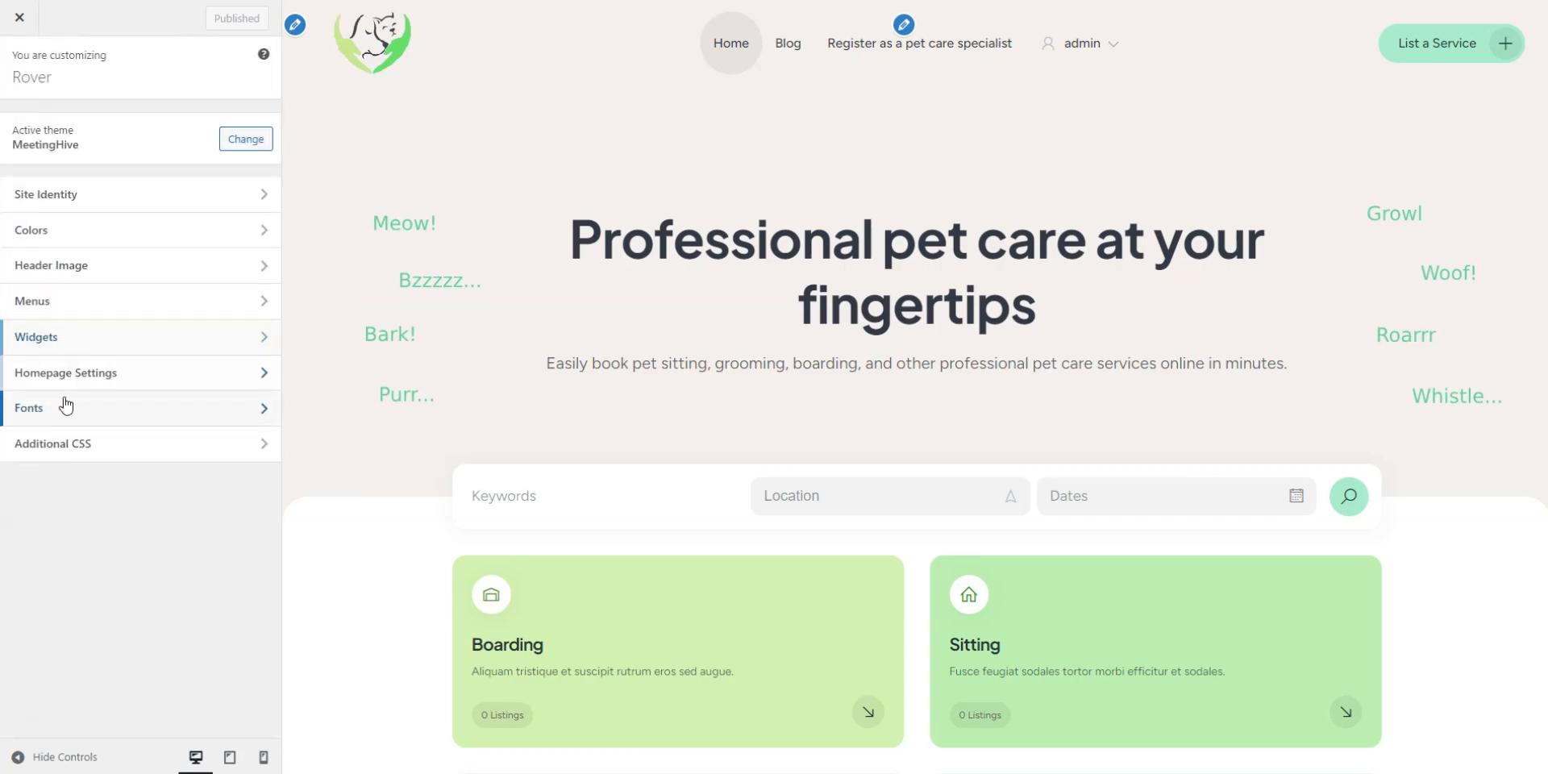
left_click(51, 443)
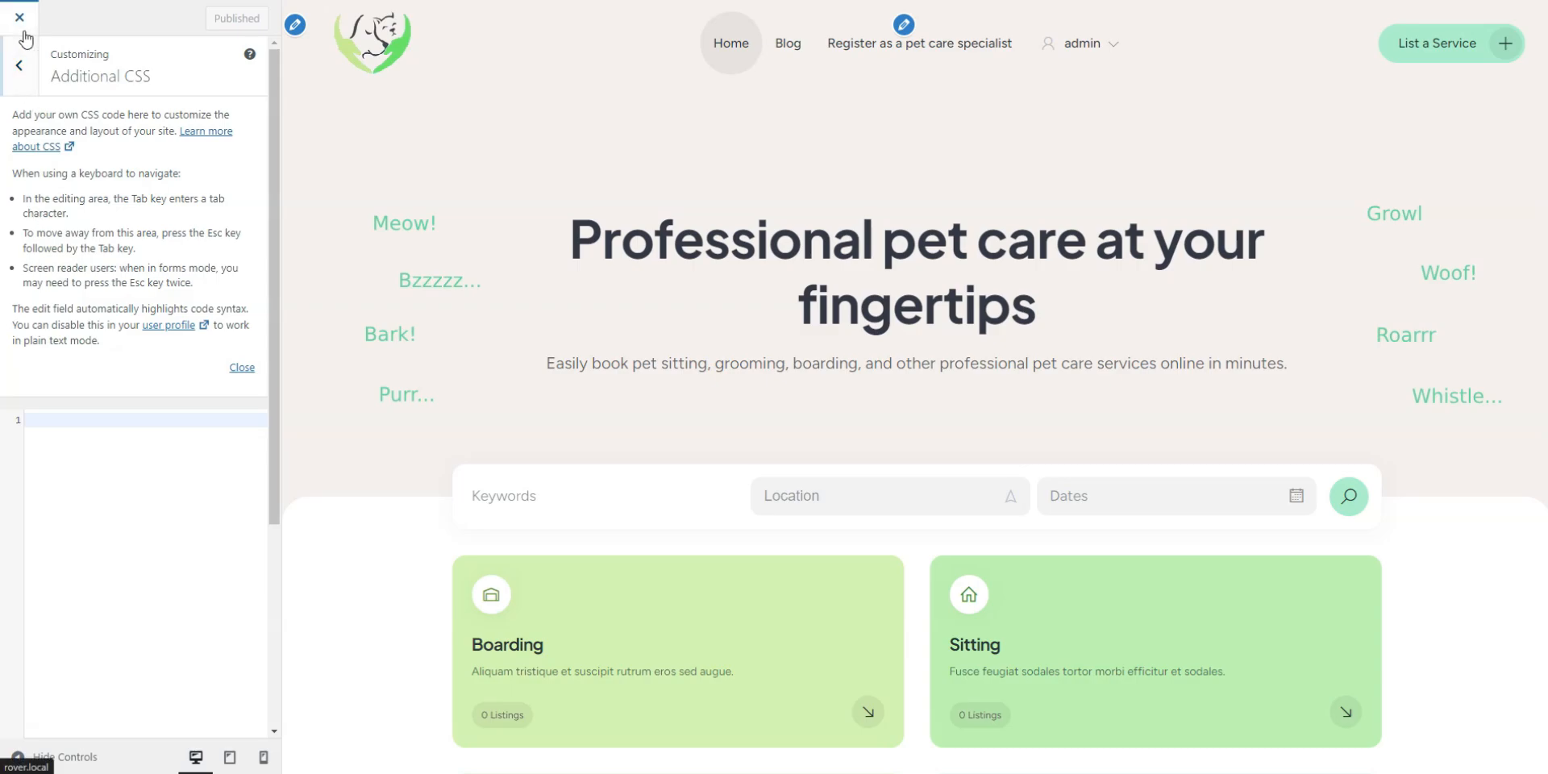
- Leave the customizer and save Gregg's pet care specialist profile to reach his vendor page
left_click(18, 18)
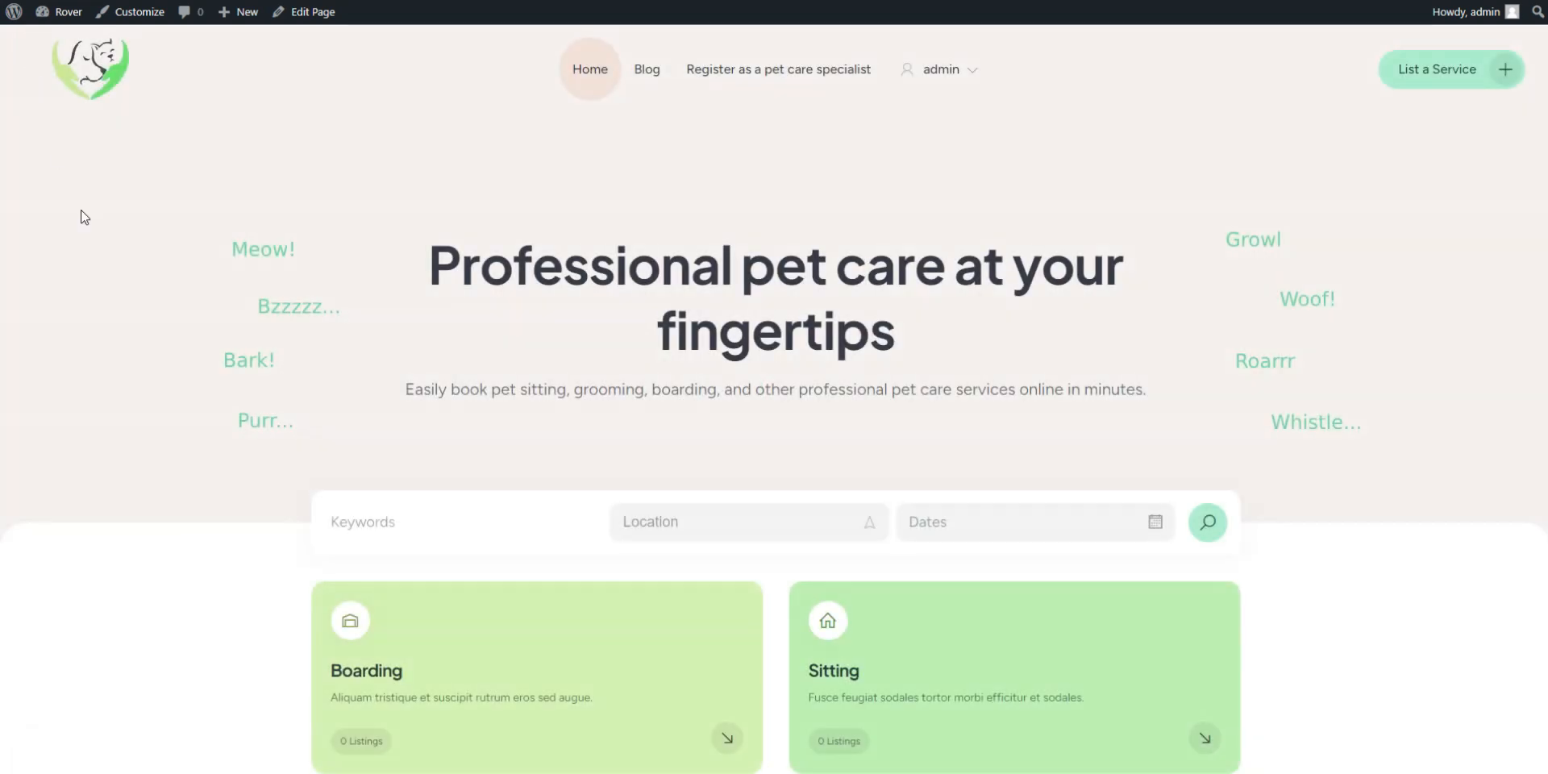
mouse_move(142, 324)
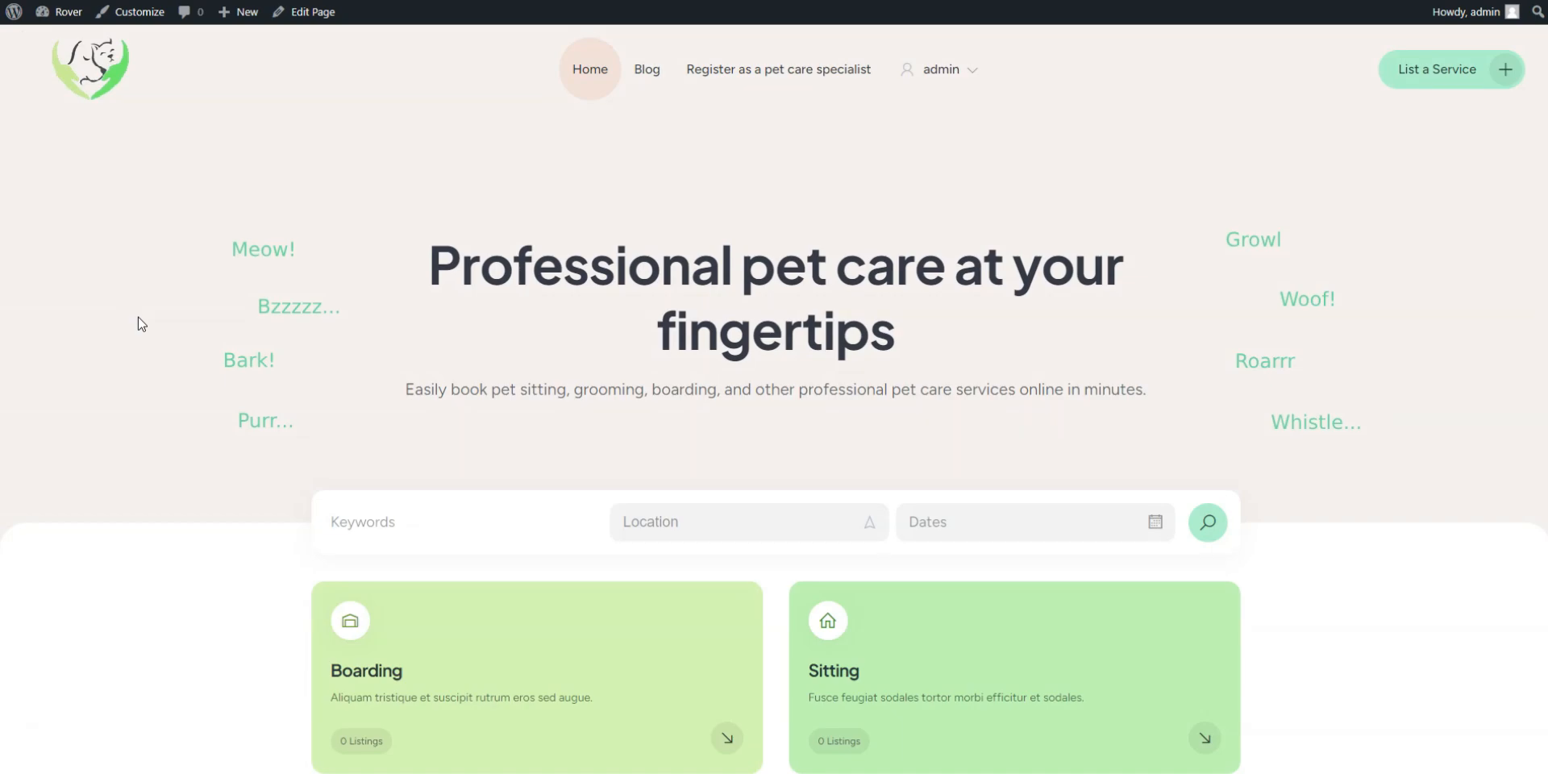
mouse_move(881, 76)
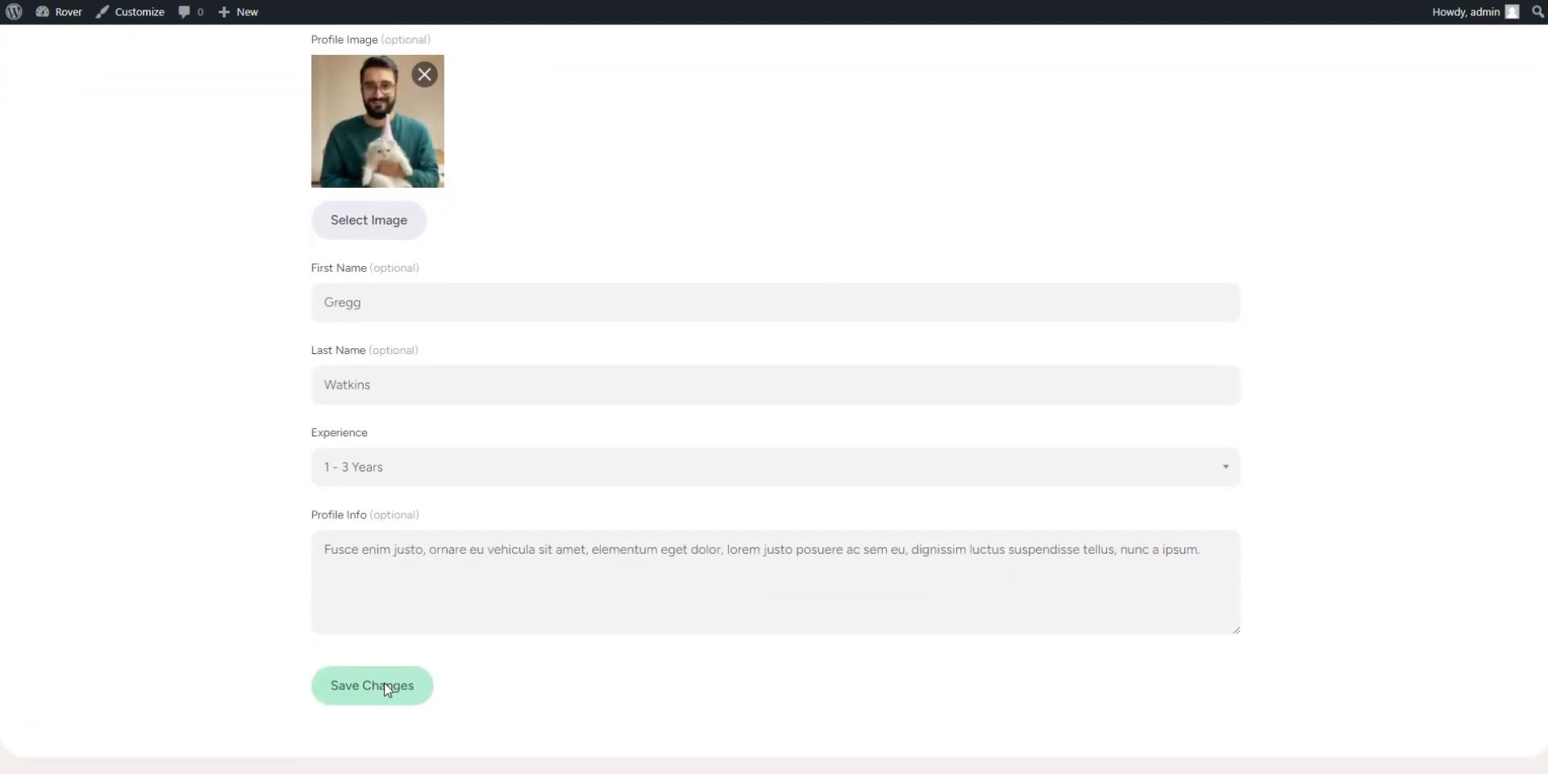
left_click(370, 685)
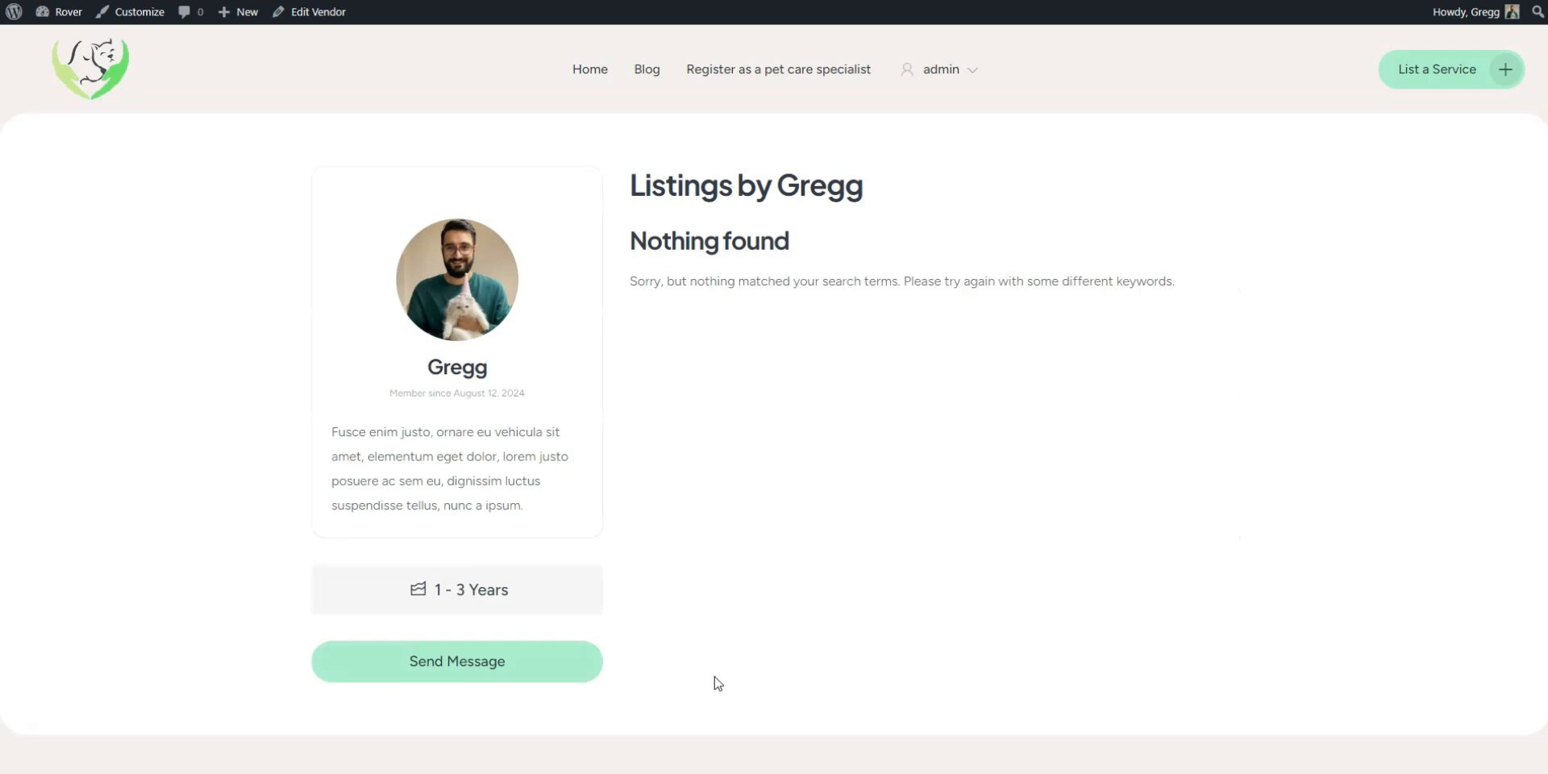
mouse_move(1467, 81)
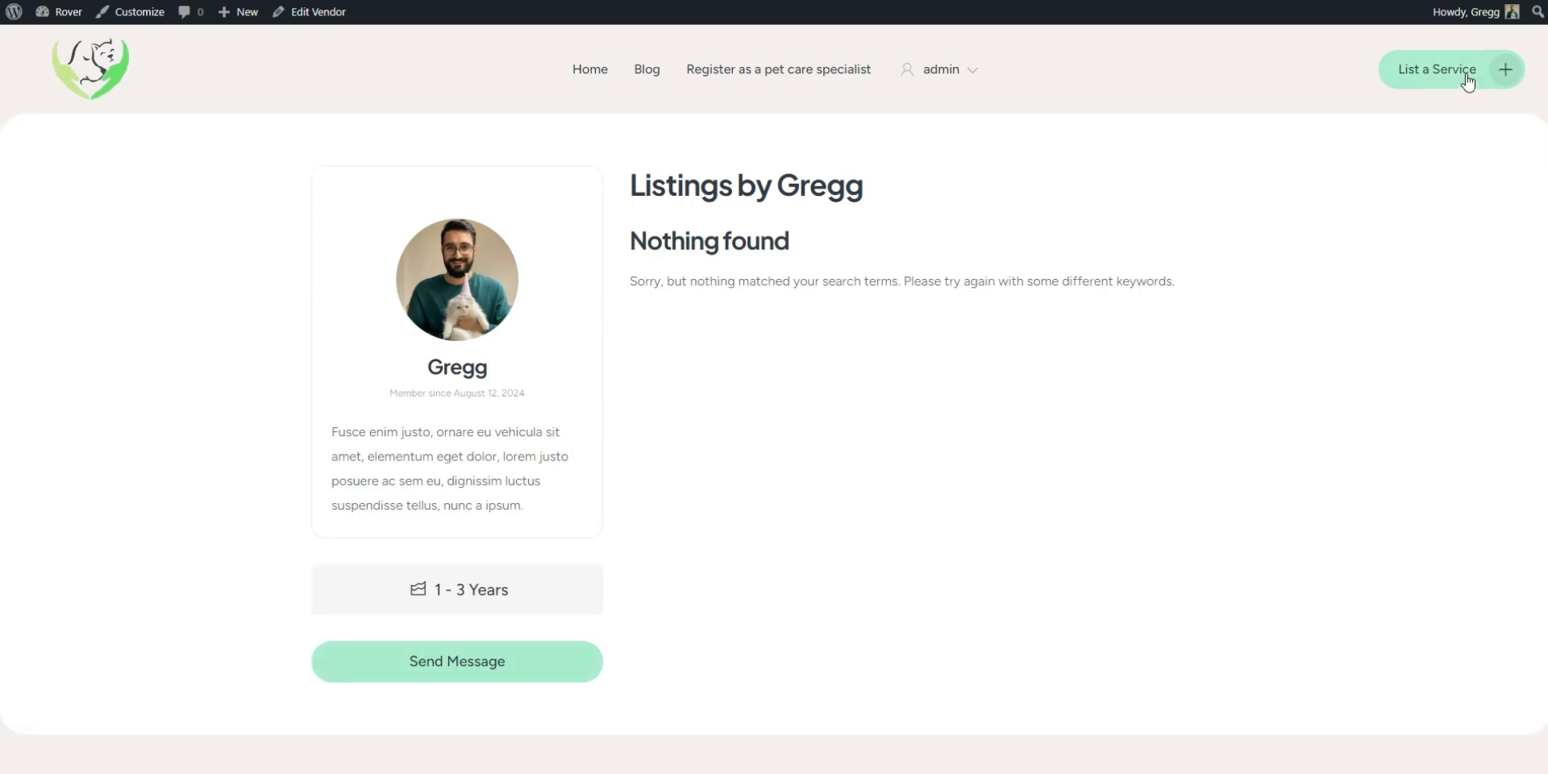
- Submit the New York pet boarding center listing from the List a Service form for review
left_click(1435, 69)
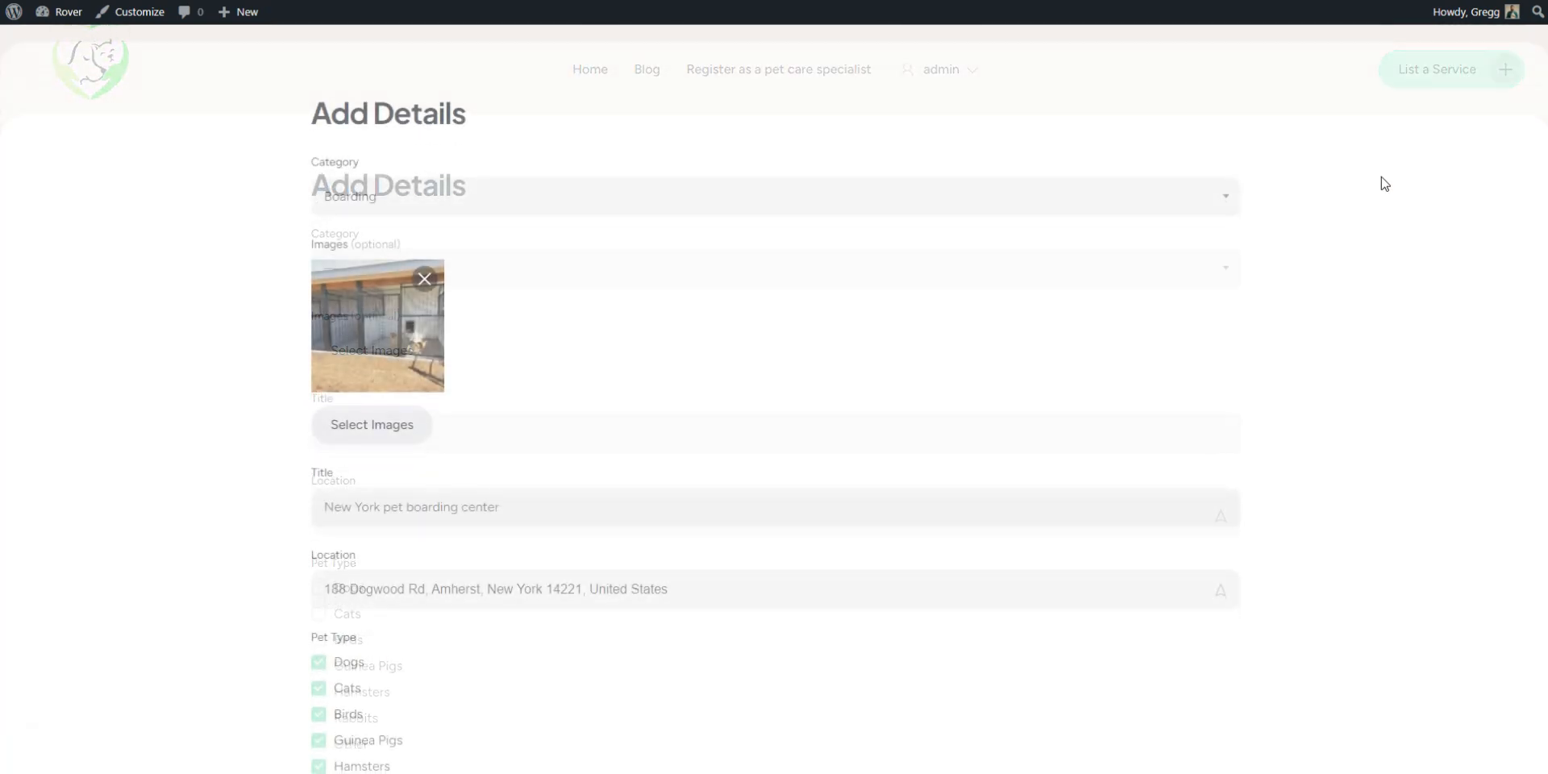
scroll("down", 3)
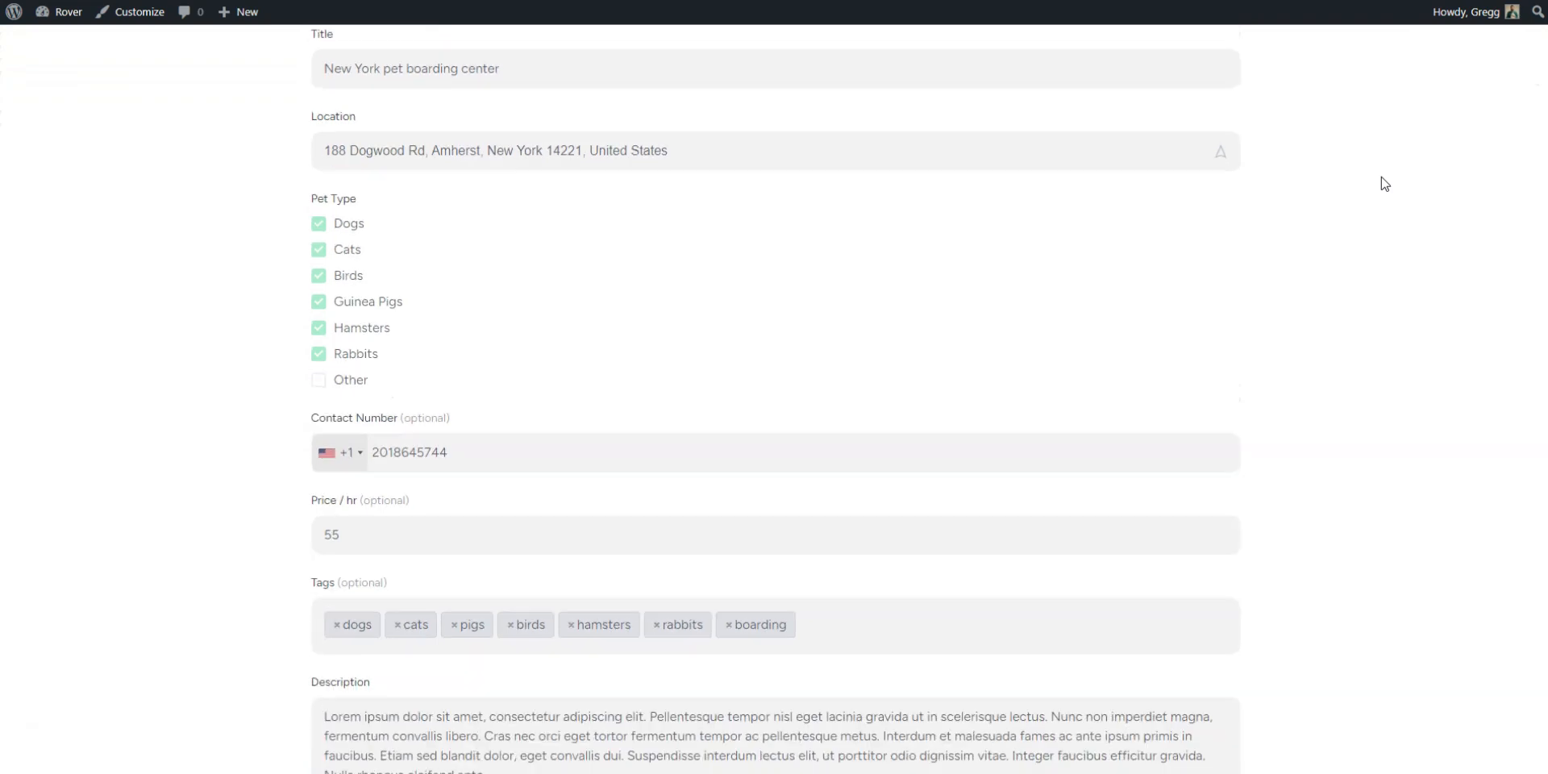
scroll("down", 3)
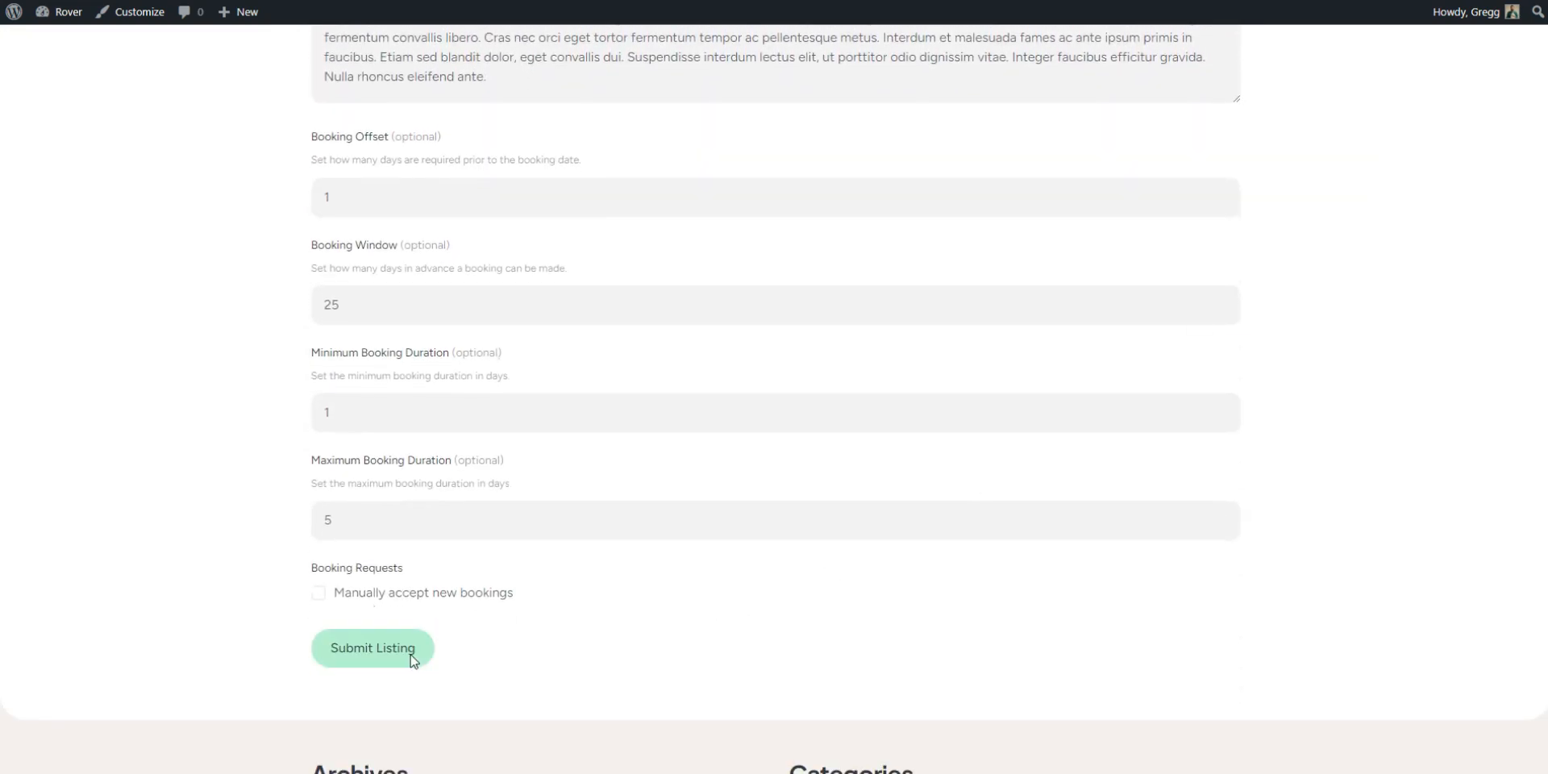
left_click(373, 648)
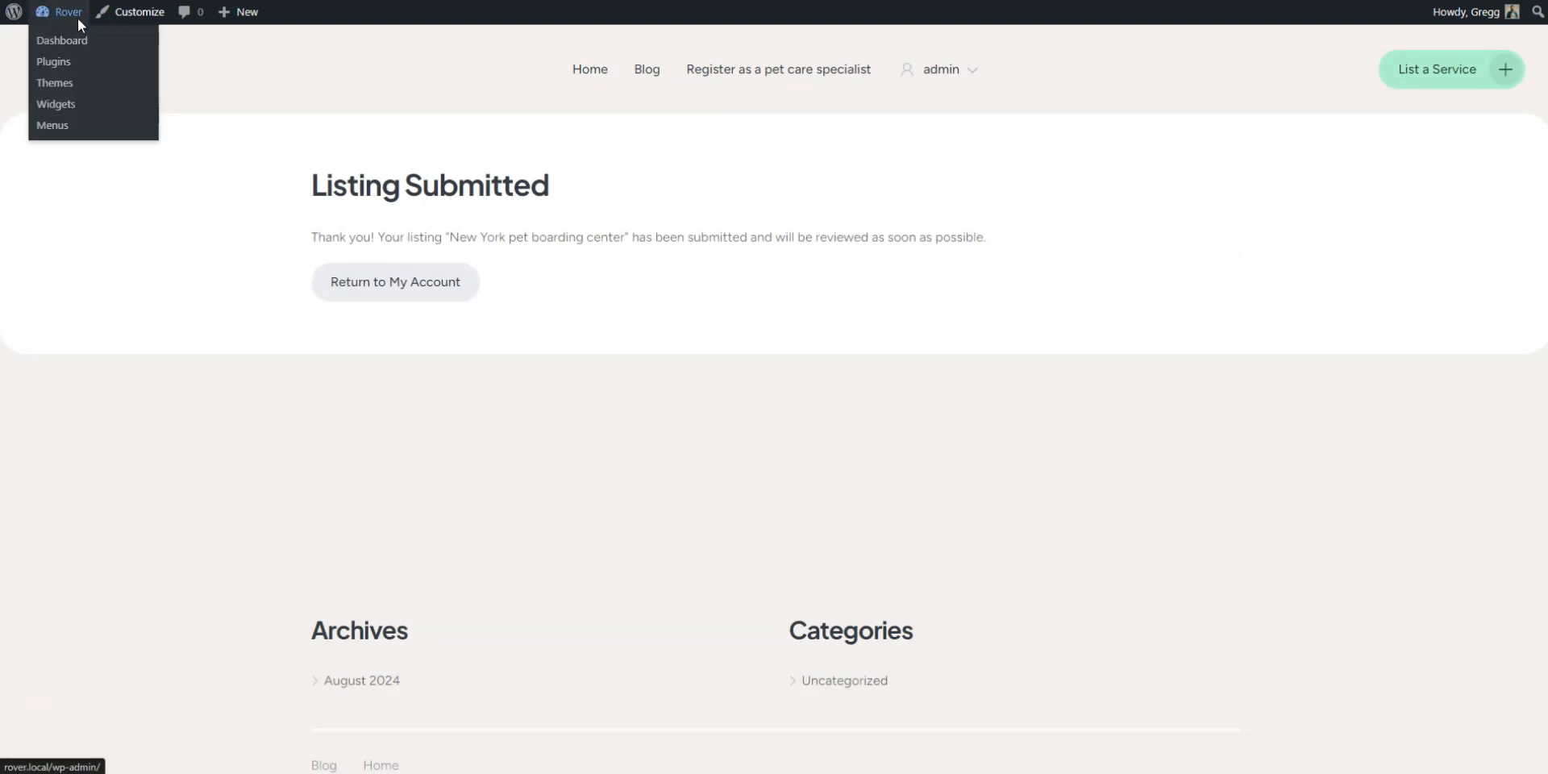
- Publish the pending New York pet boarding center listing from the admin and view its live $55/hr page
left_click(61, 40)
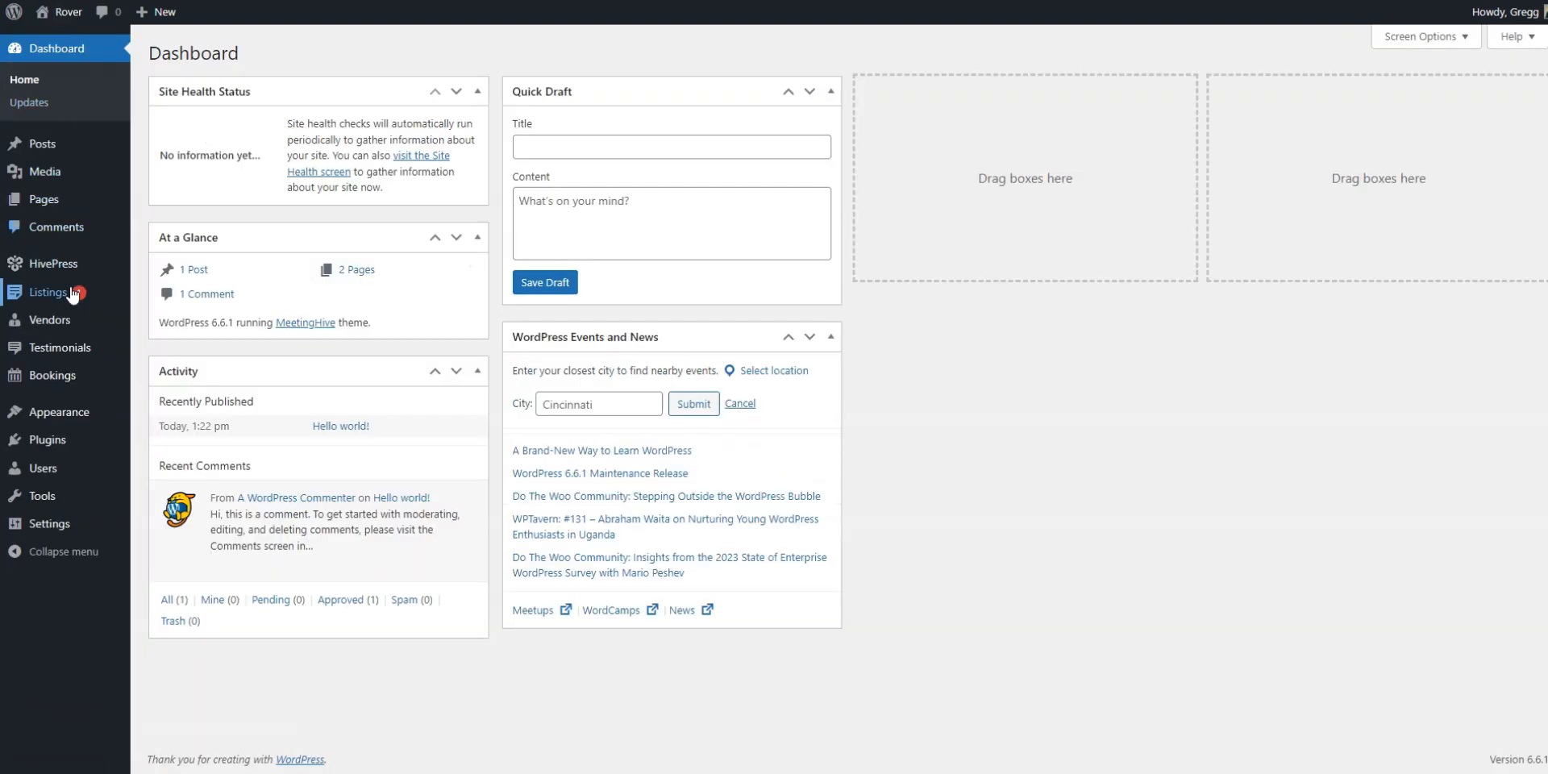
left_click(47, 292)
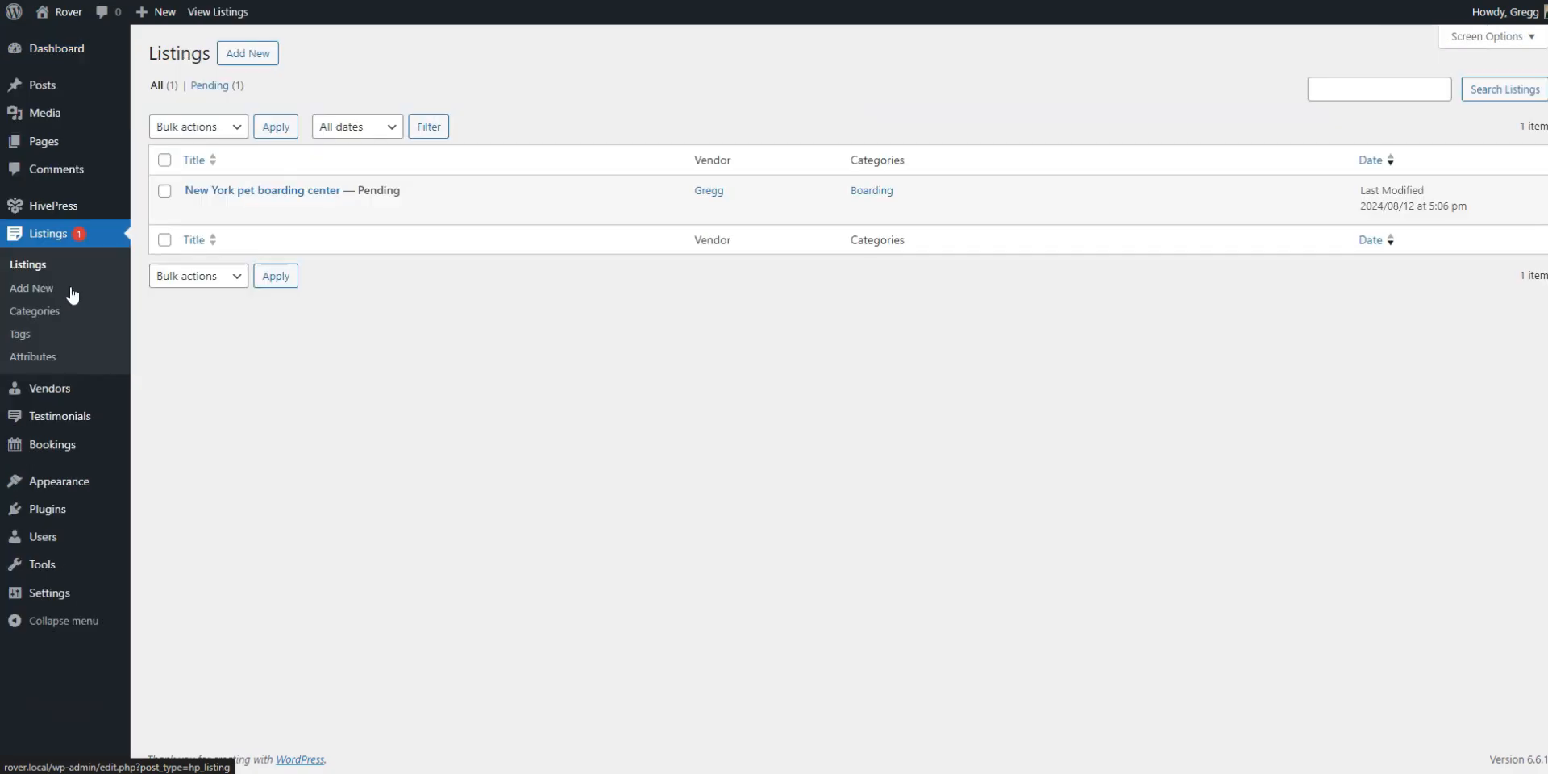
left_click(261, 190)
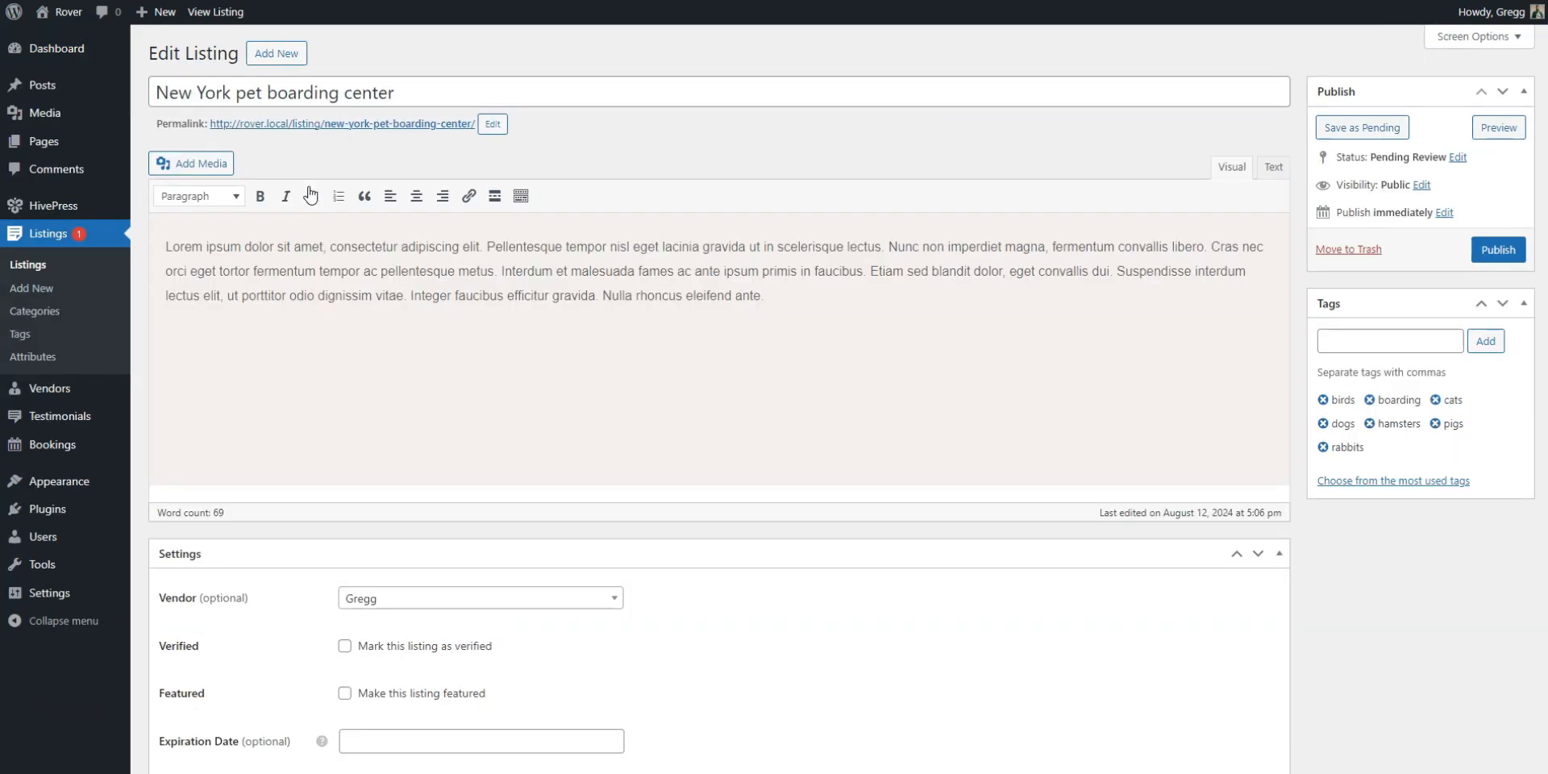
left_click(1497, 248)
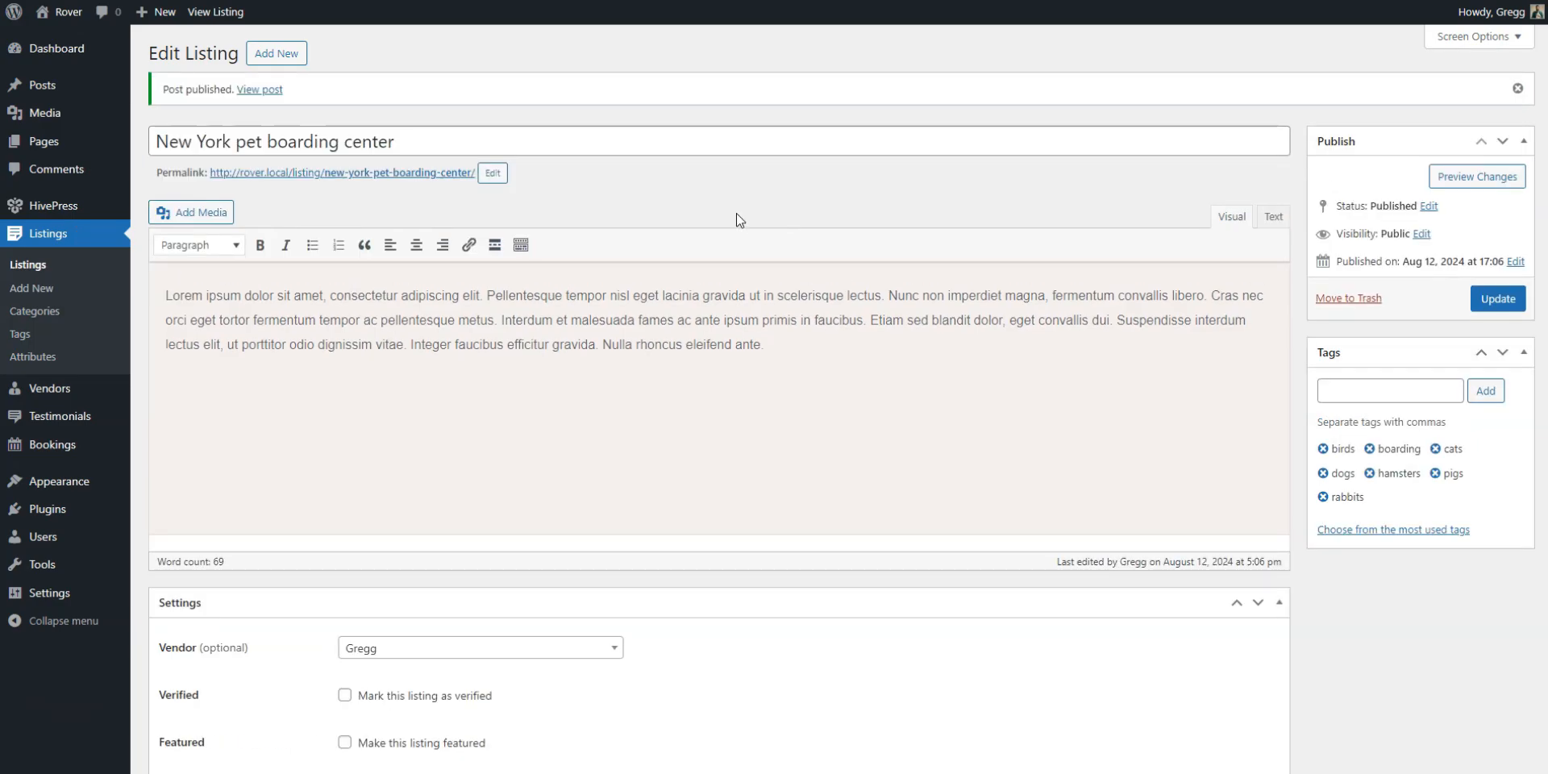
left_click(260, 88)
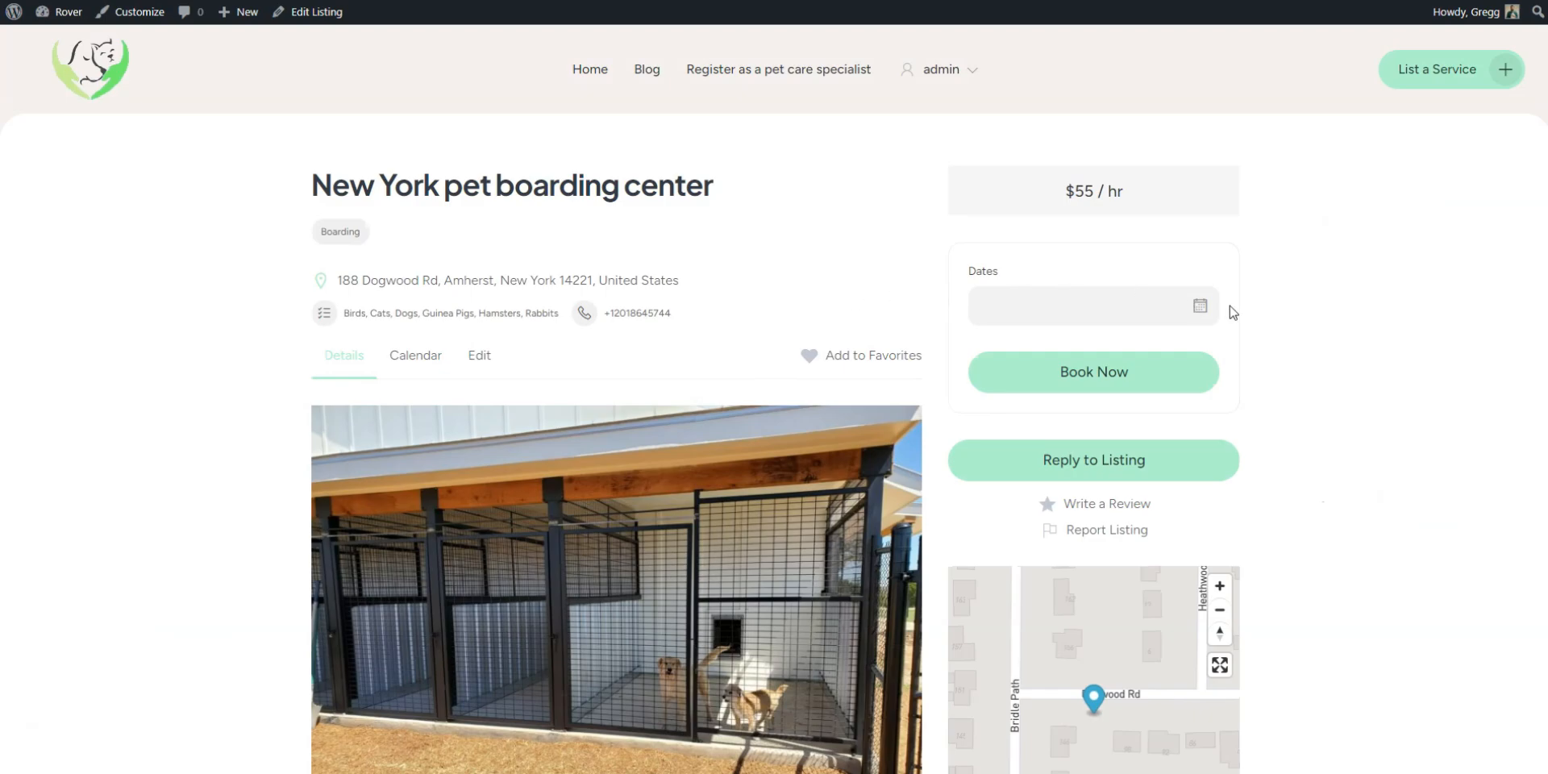
- Book the New York pet boarding center for August 14–16, 2024 from its listing page
scroll("down", 3)
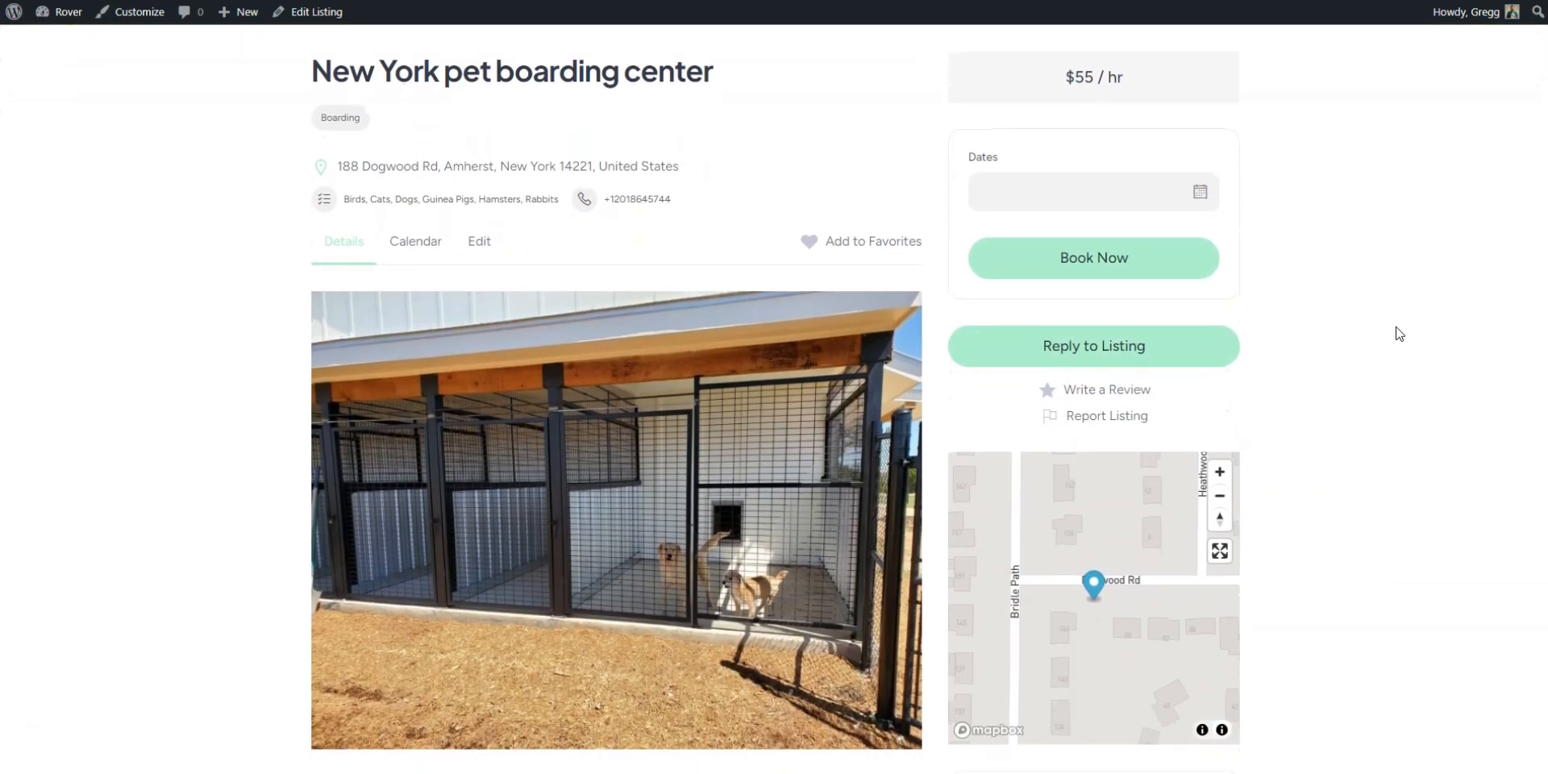
scroll("down", 3)
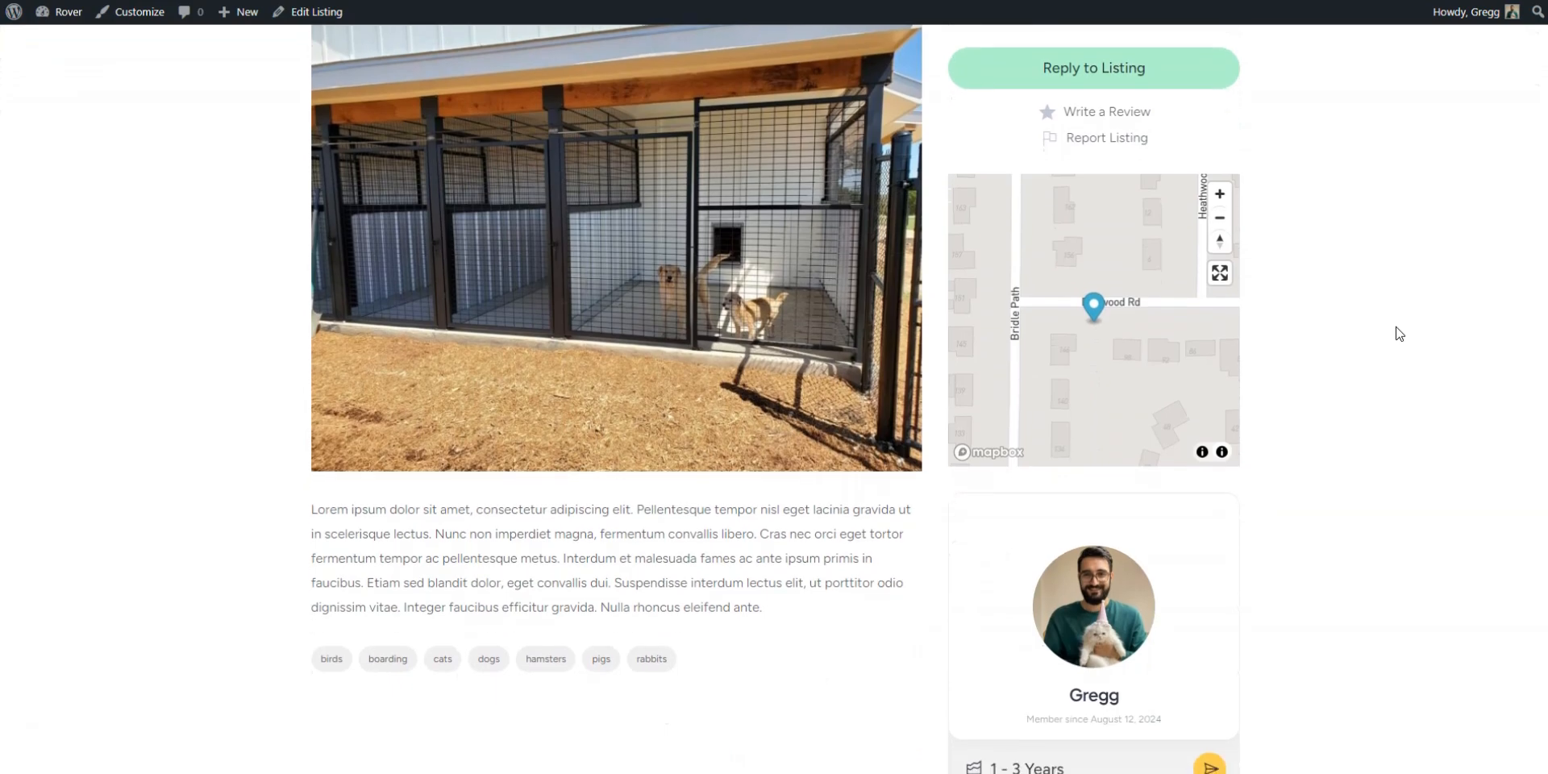
scroll("down", 3)
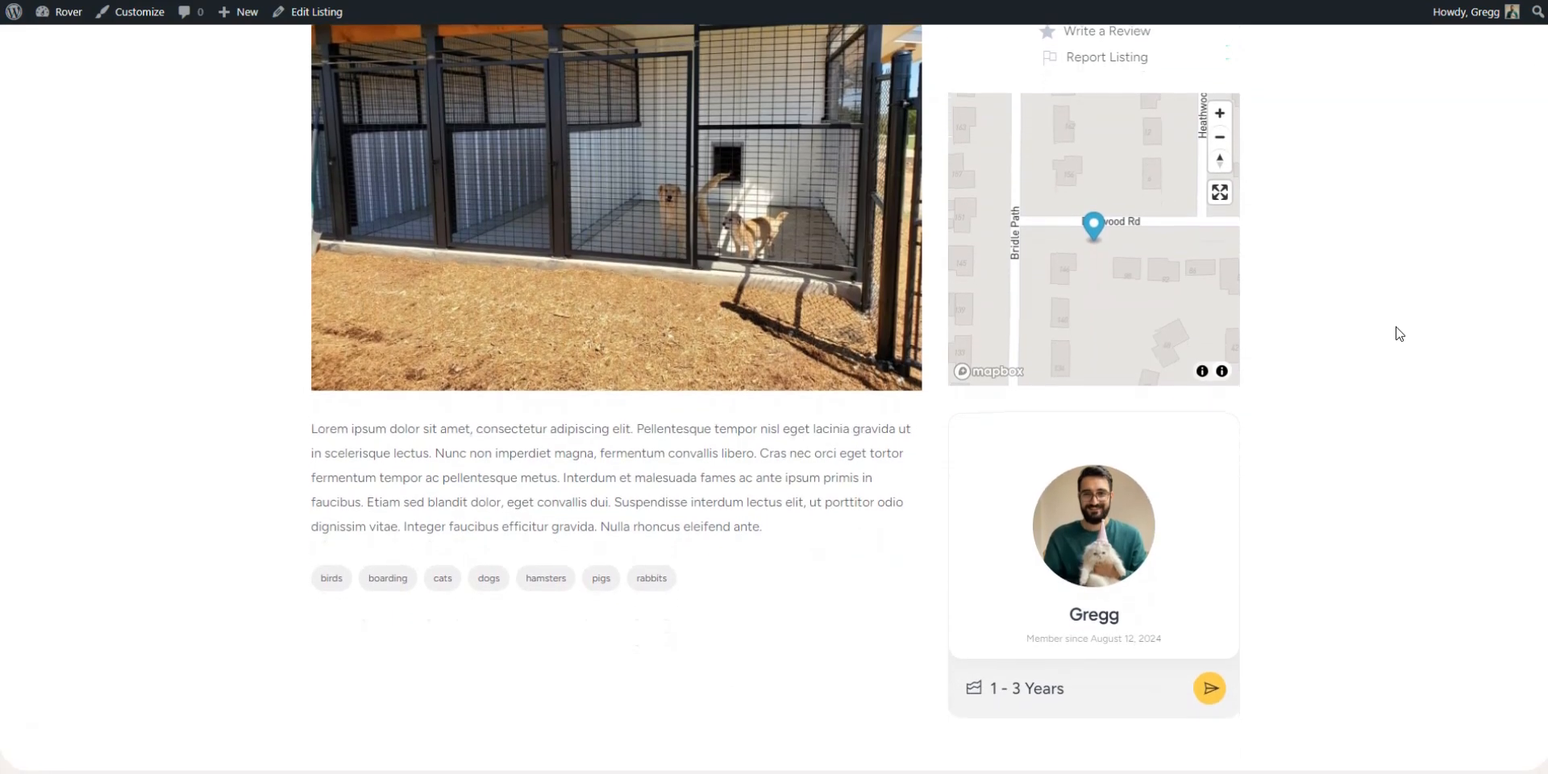
scroll("up", 3)
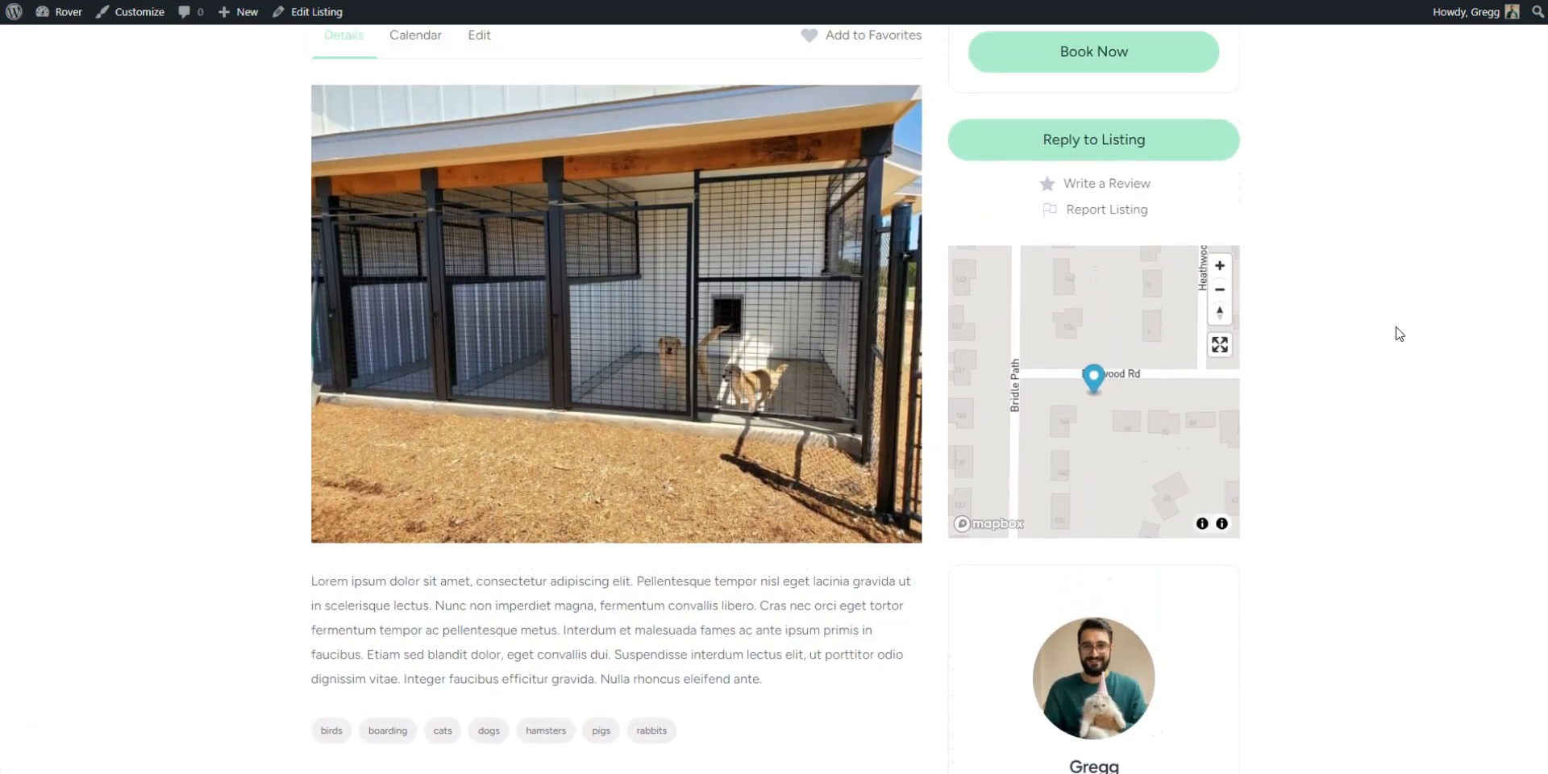
scroll("up", 3)
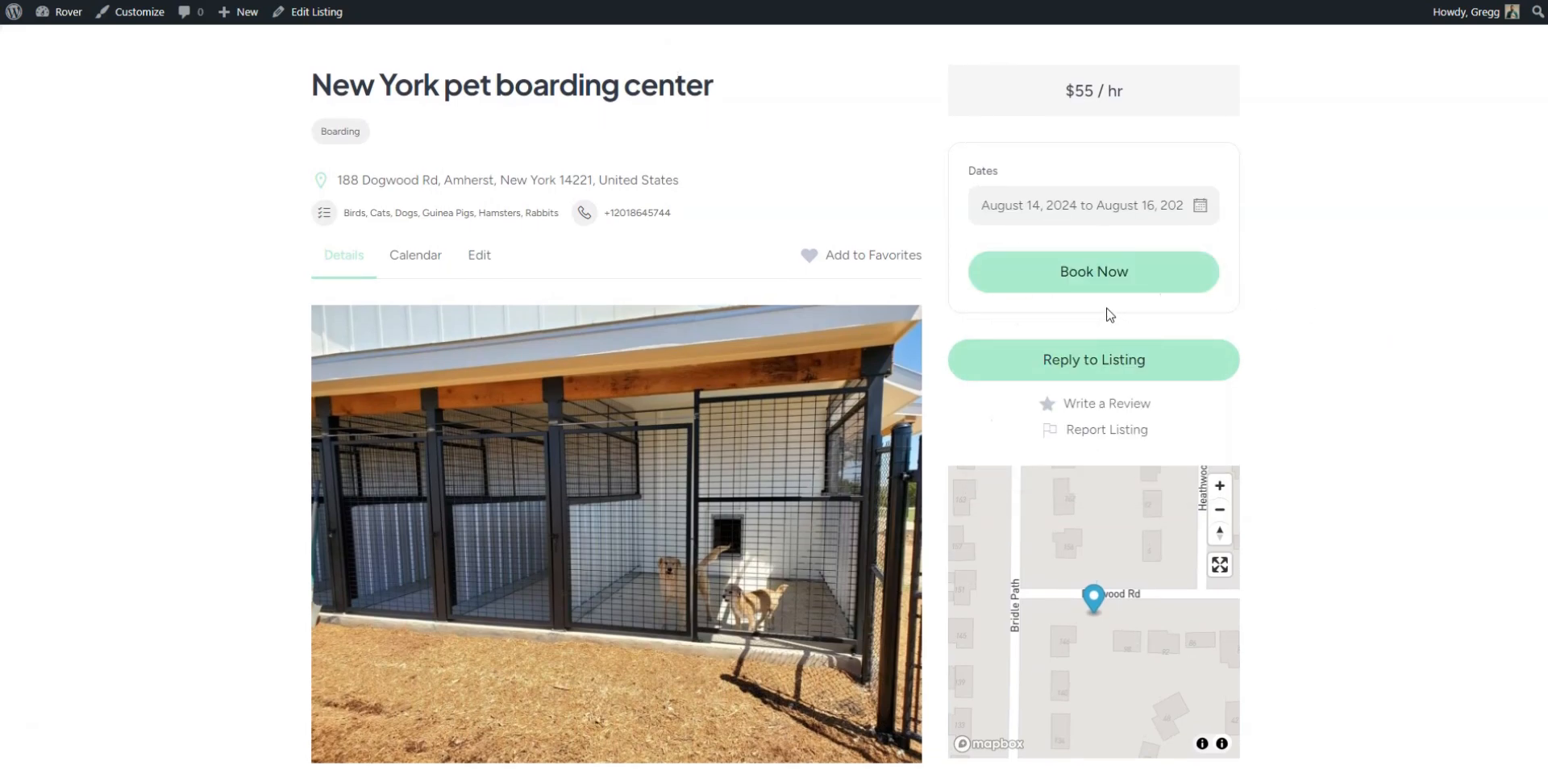
left_click(1093, 271)
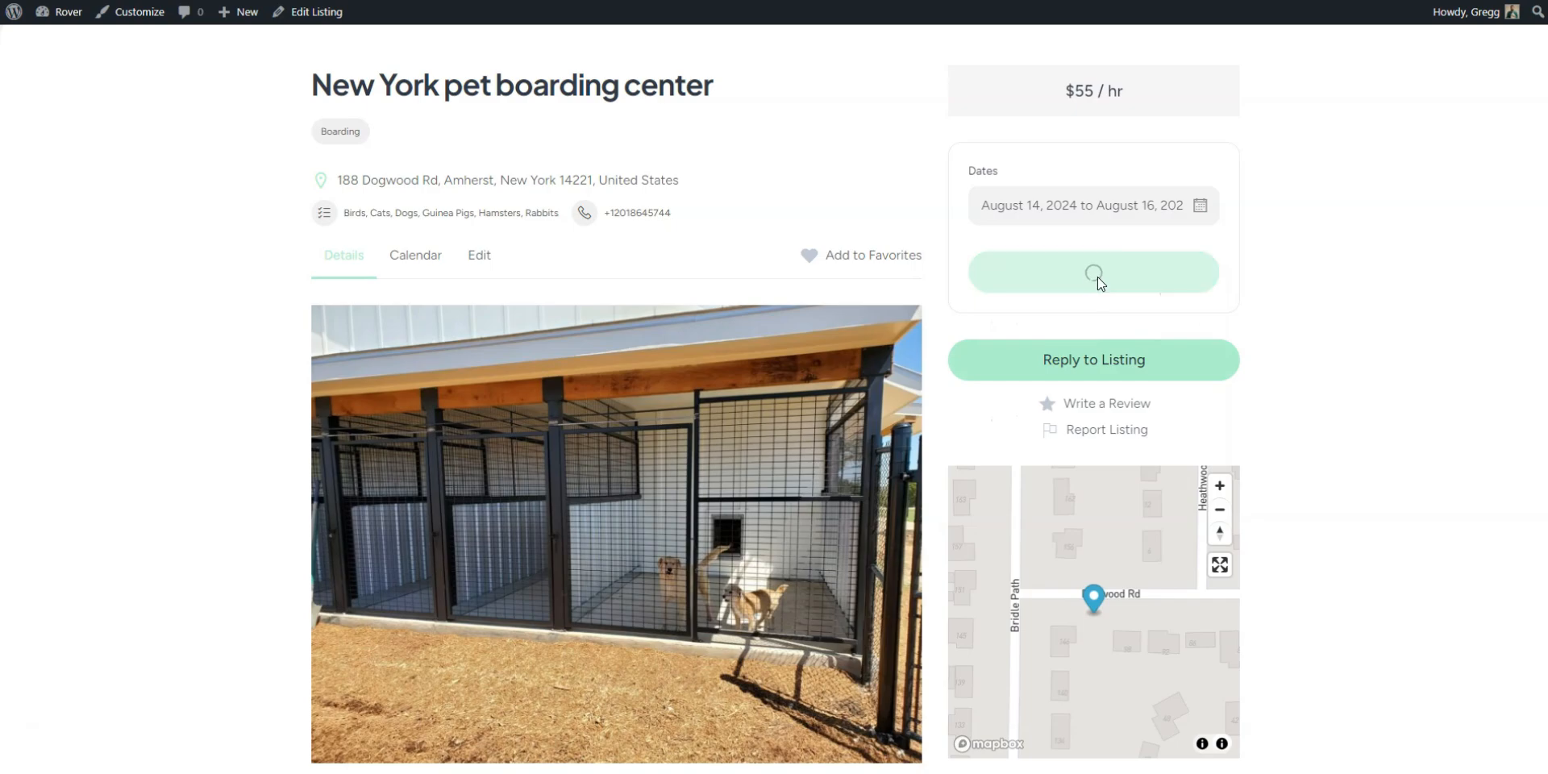
left_click(1093, 271)
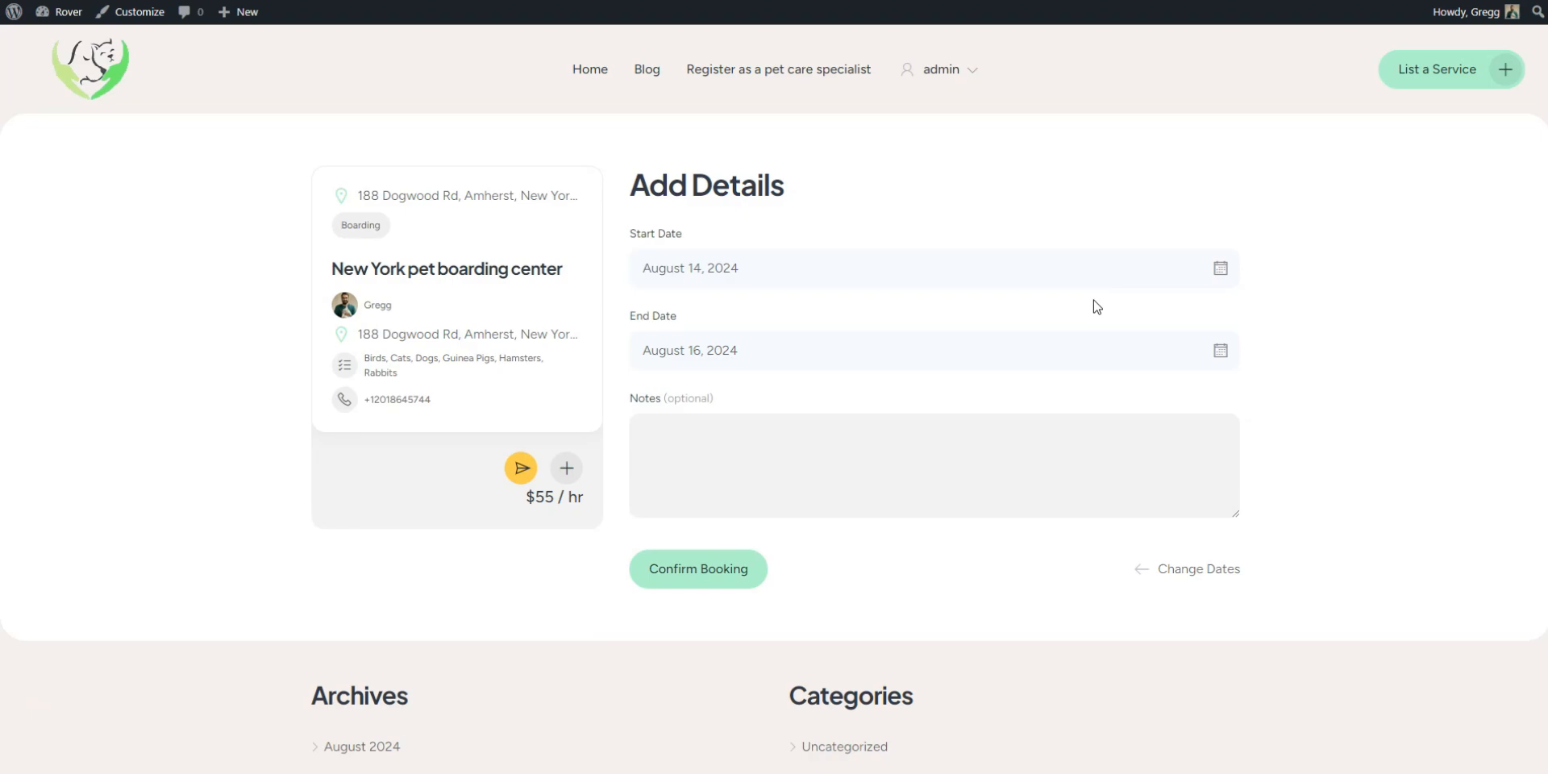
- Confirm the booking as #33 and check it appears on the listing's calendar
left_click(697, 570)
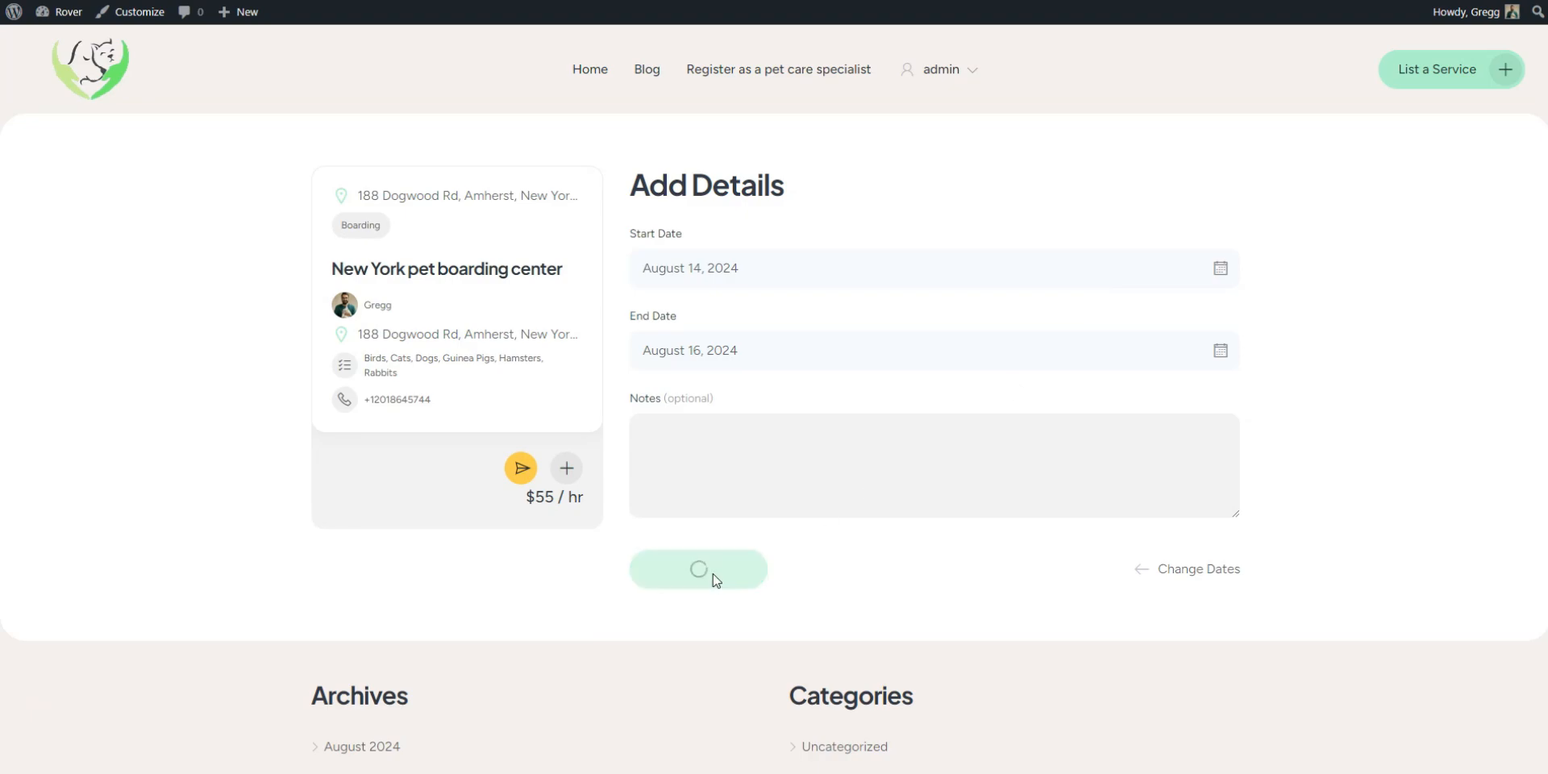
left_click(698, 569)
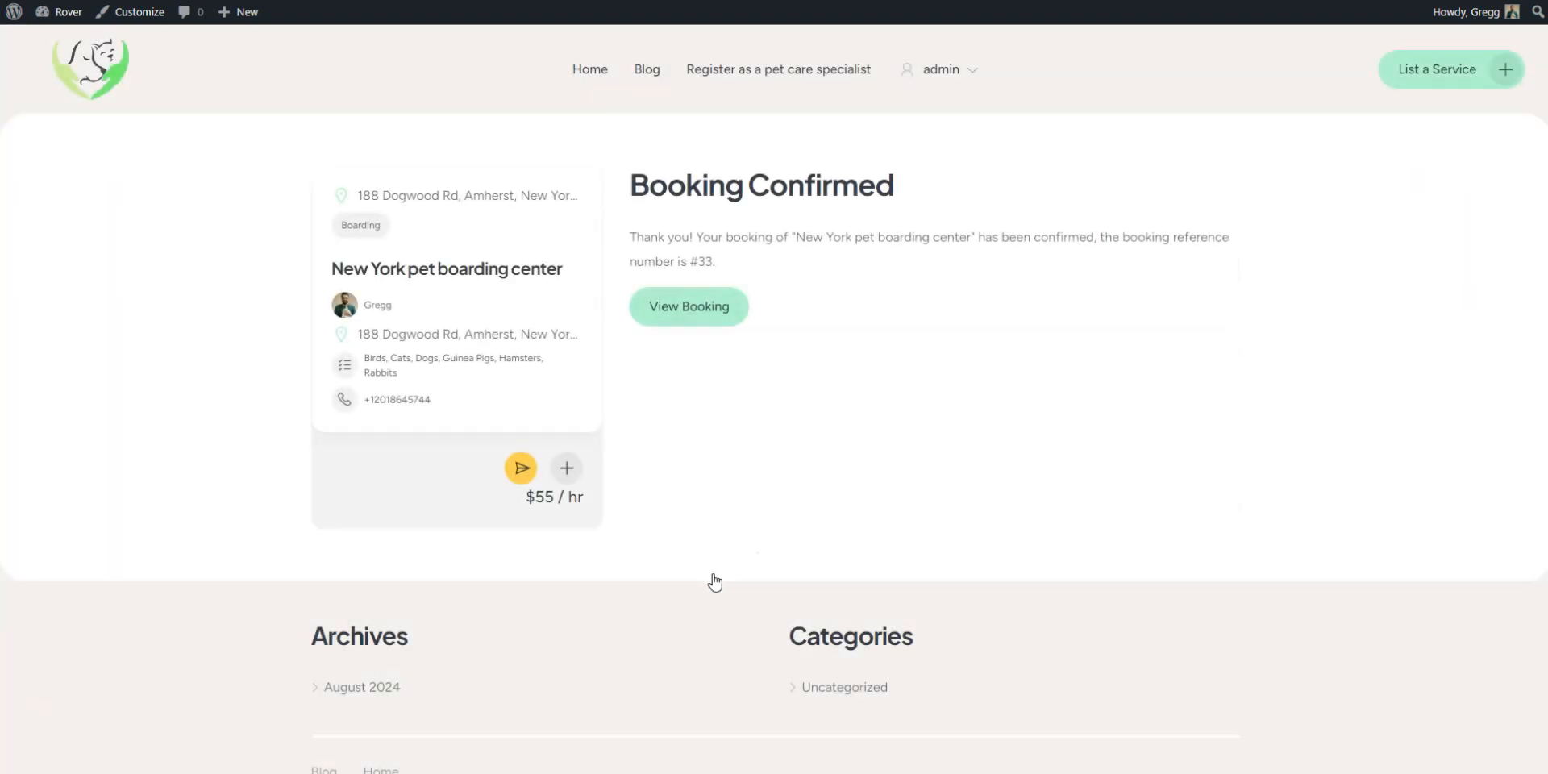
left_click(688, 307)
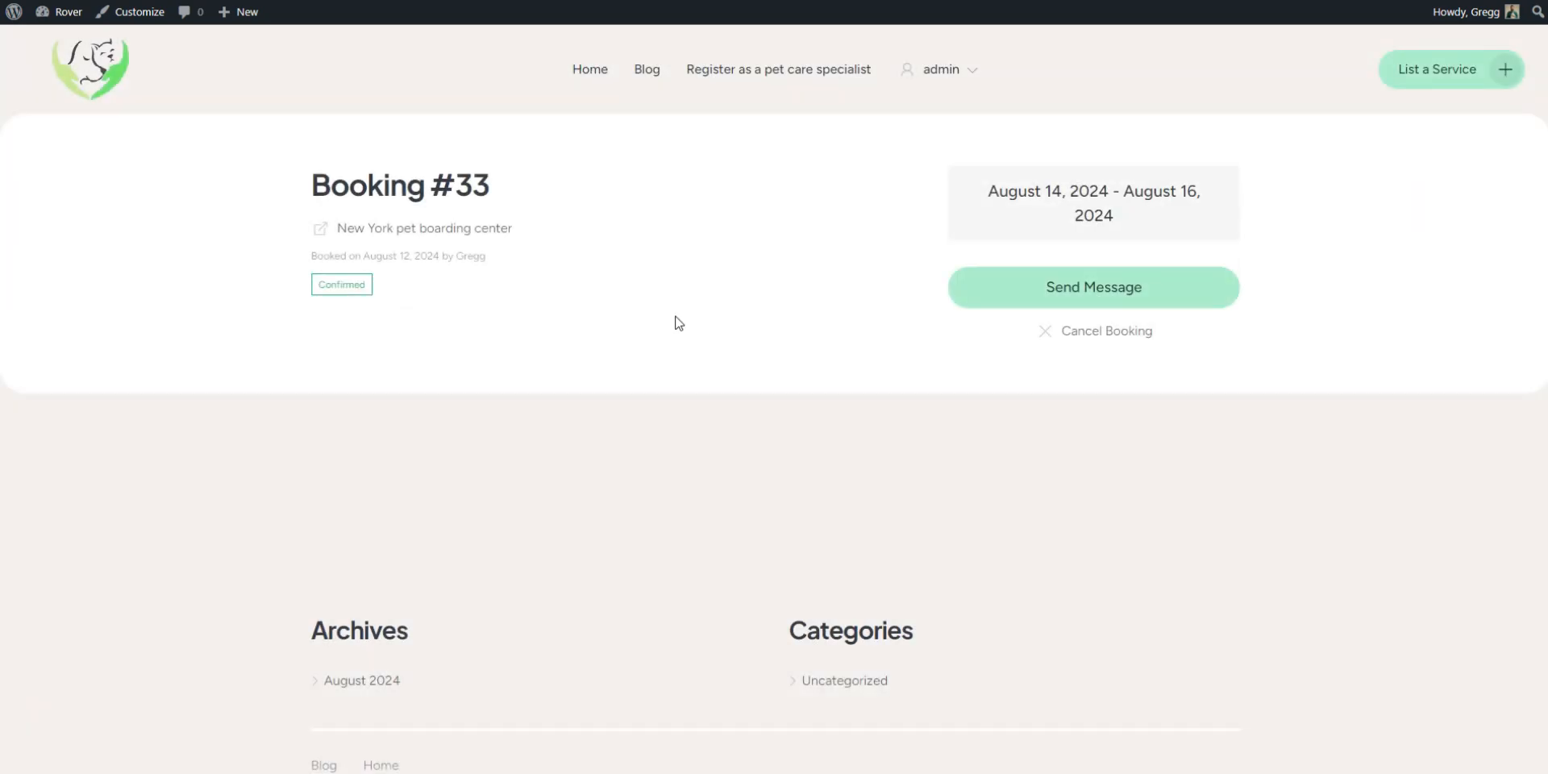
mouse_move(429, 256)
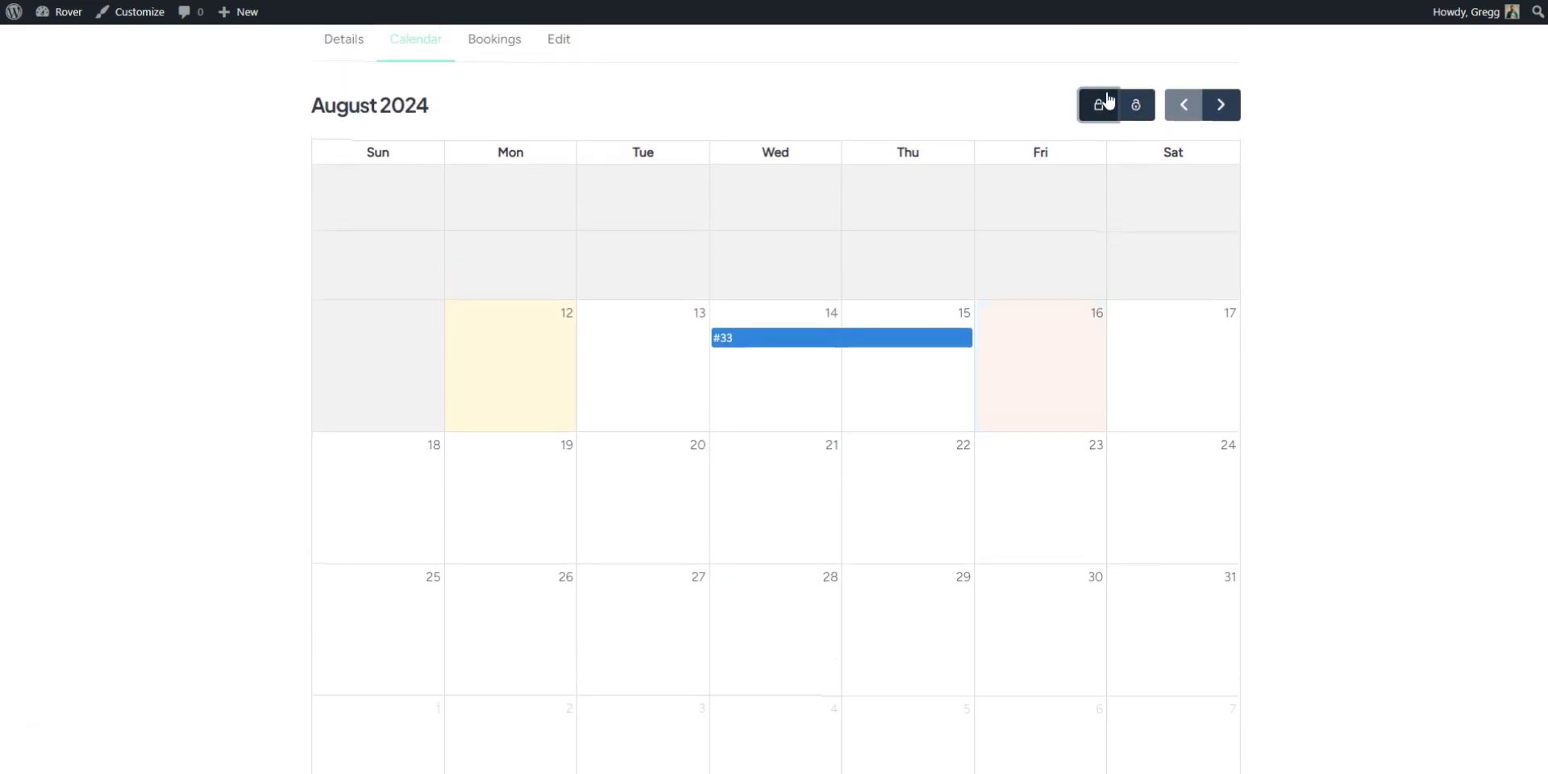
scroll("down", 3)
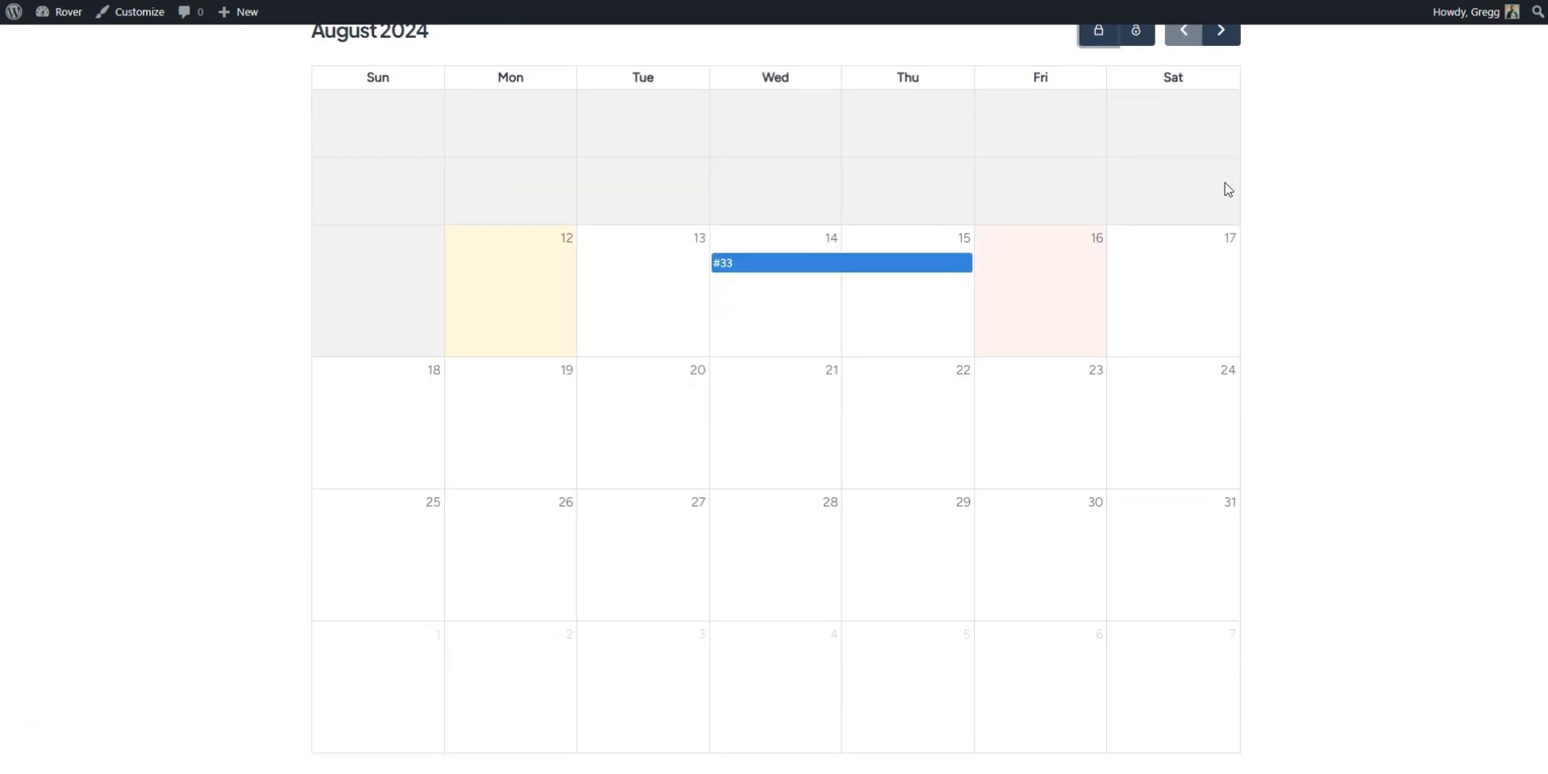
scroll("up", 3)
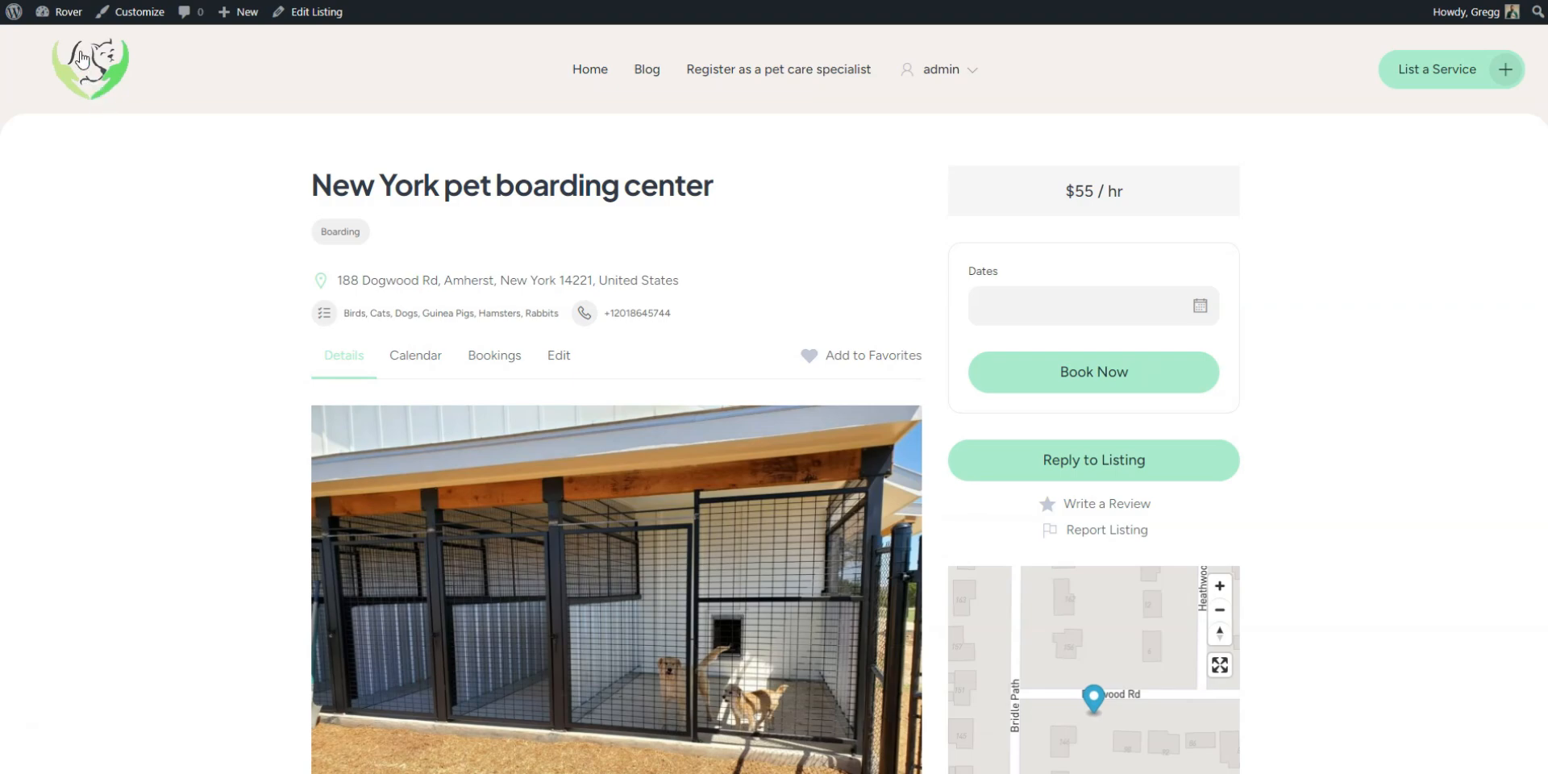
- Upload hivepress-marketplace.zip, install it and activate the HivePress Marketplace plugin
left_click(68, 12)
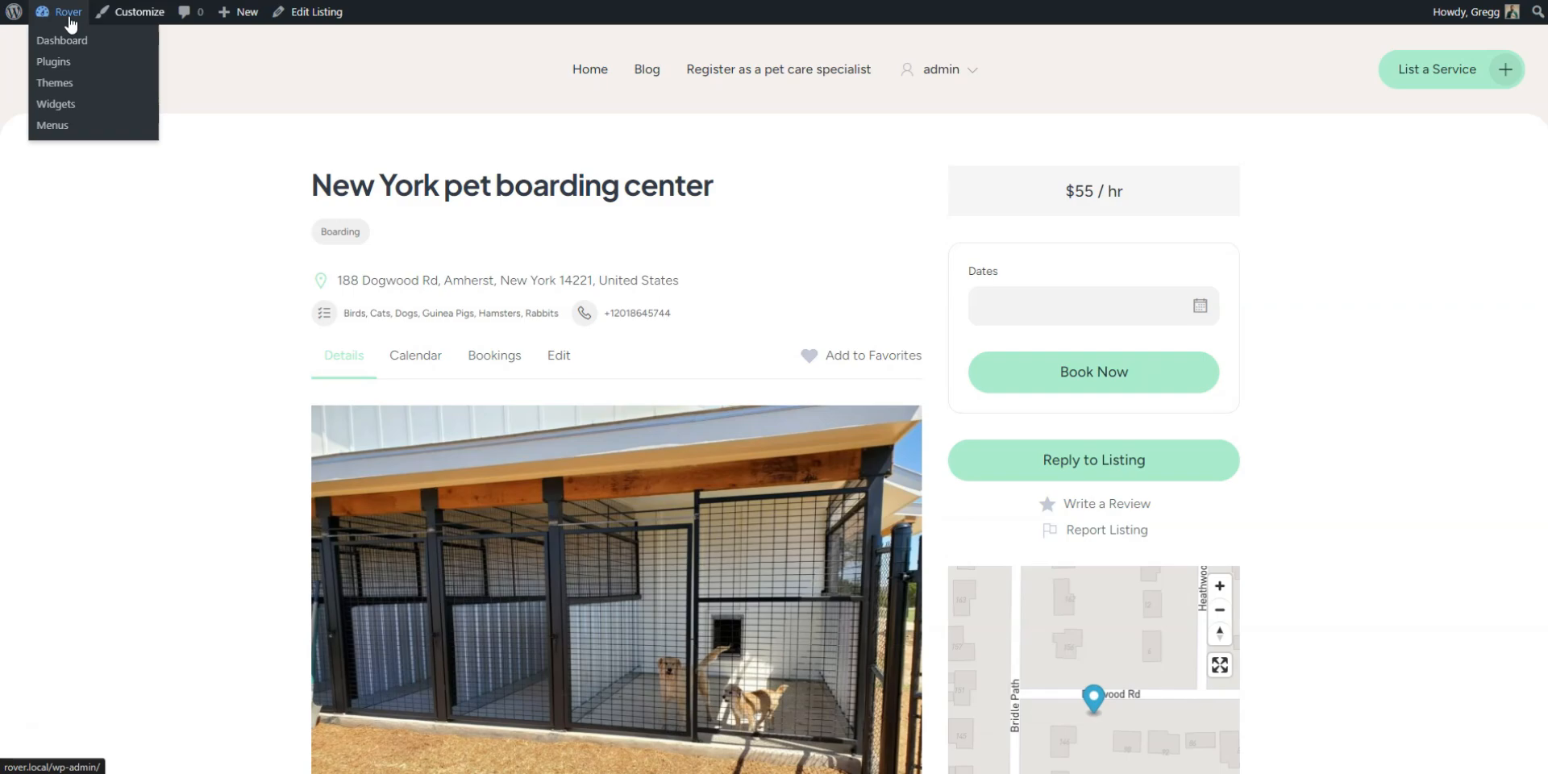
left_click(61, 40)
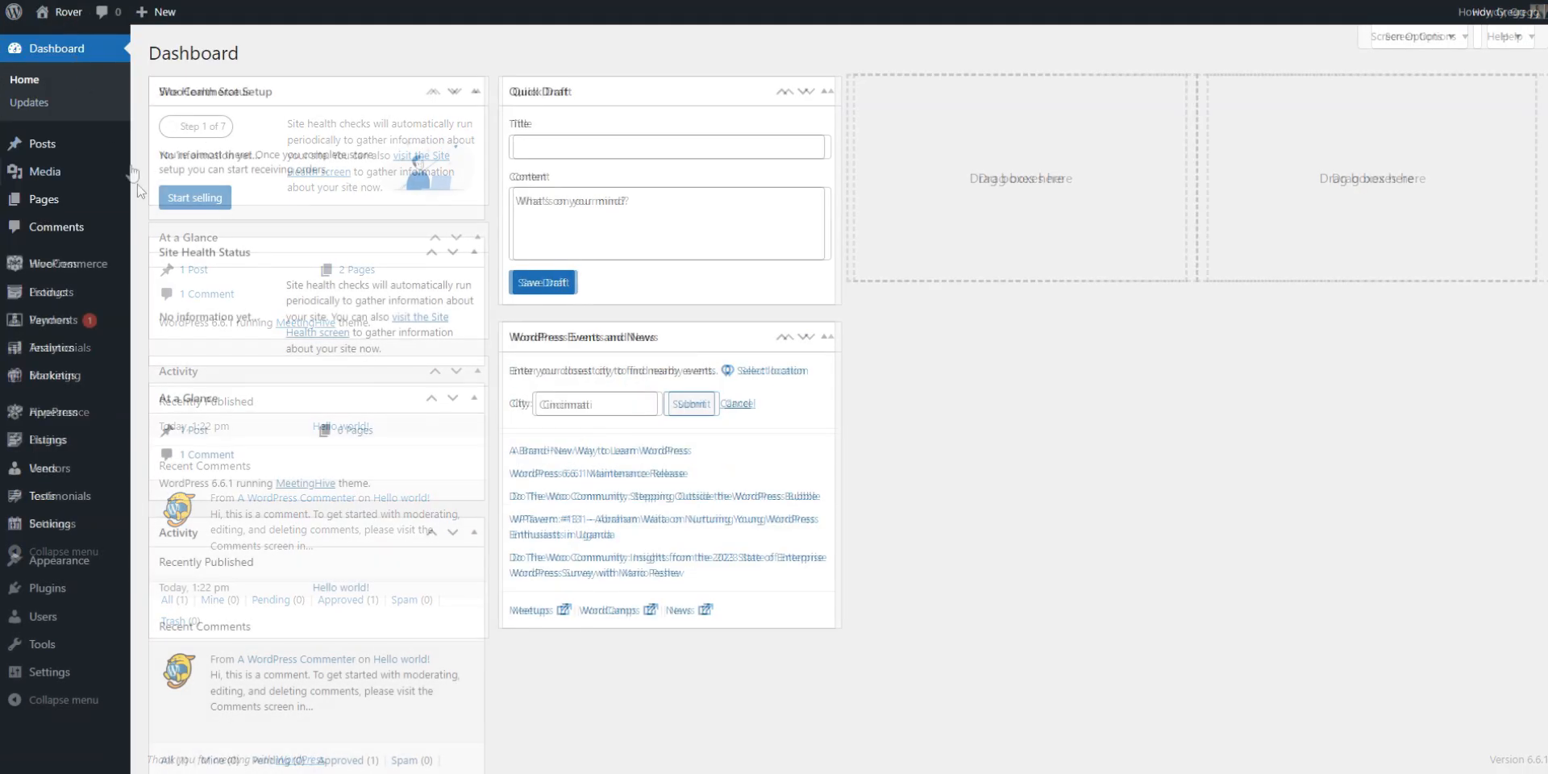
mouse_move(46, 587)
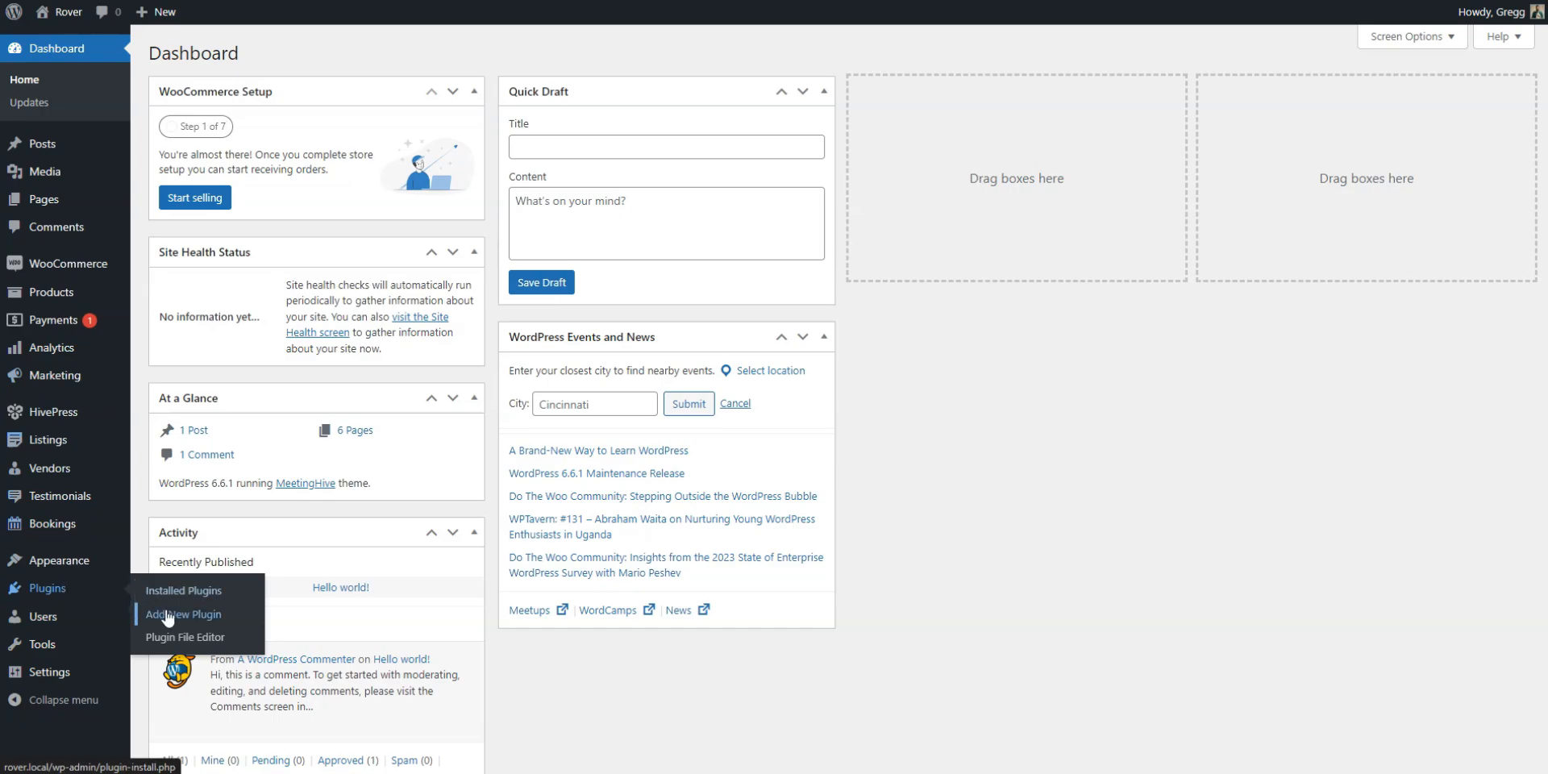
left_click(183, 614)
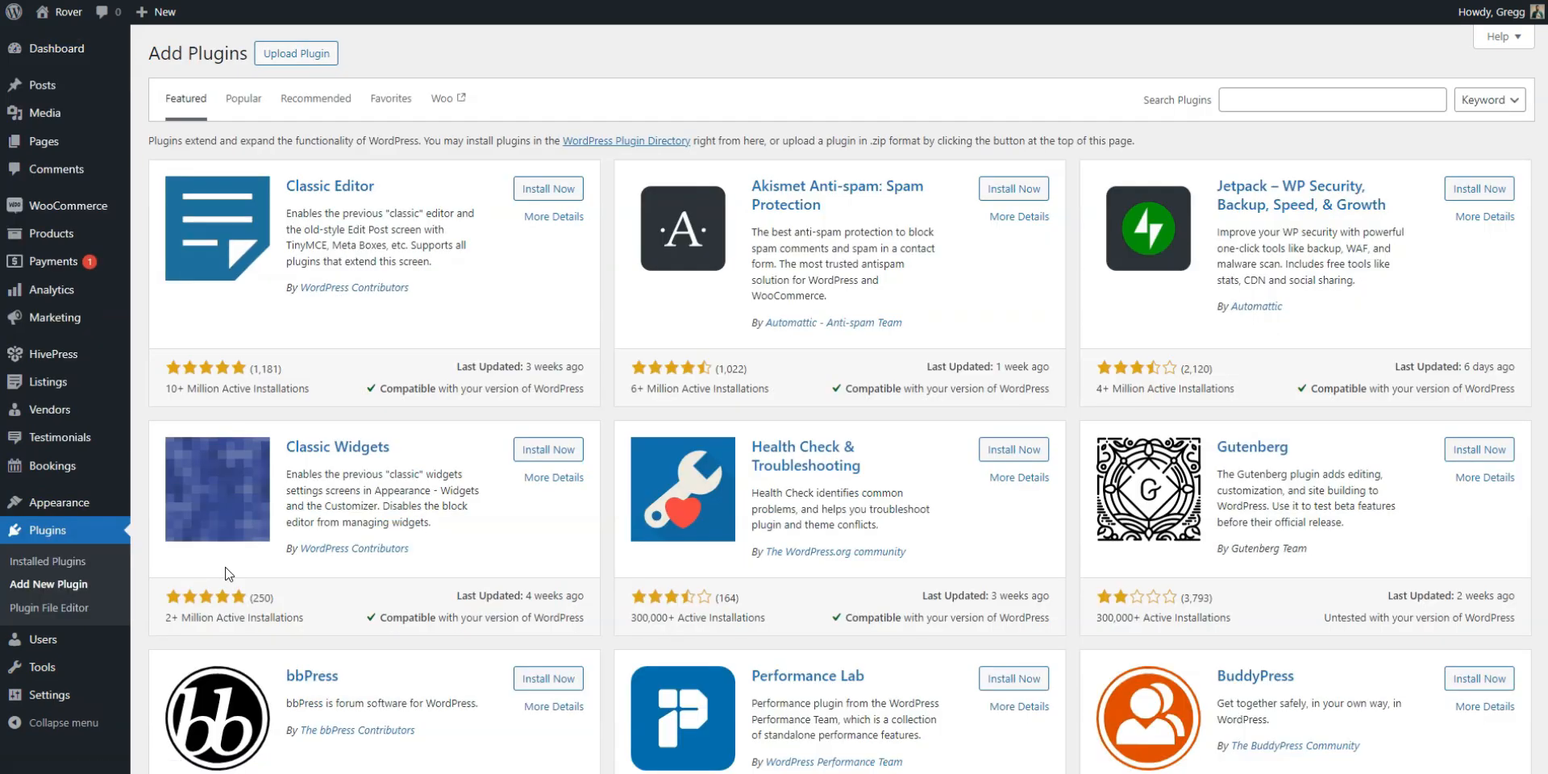
left_click(295, 51)
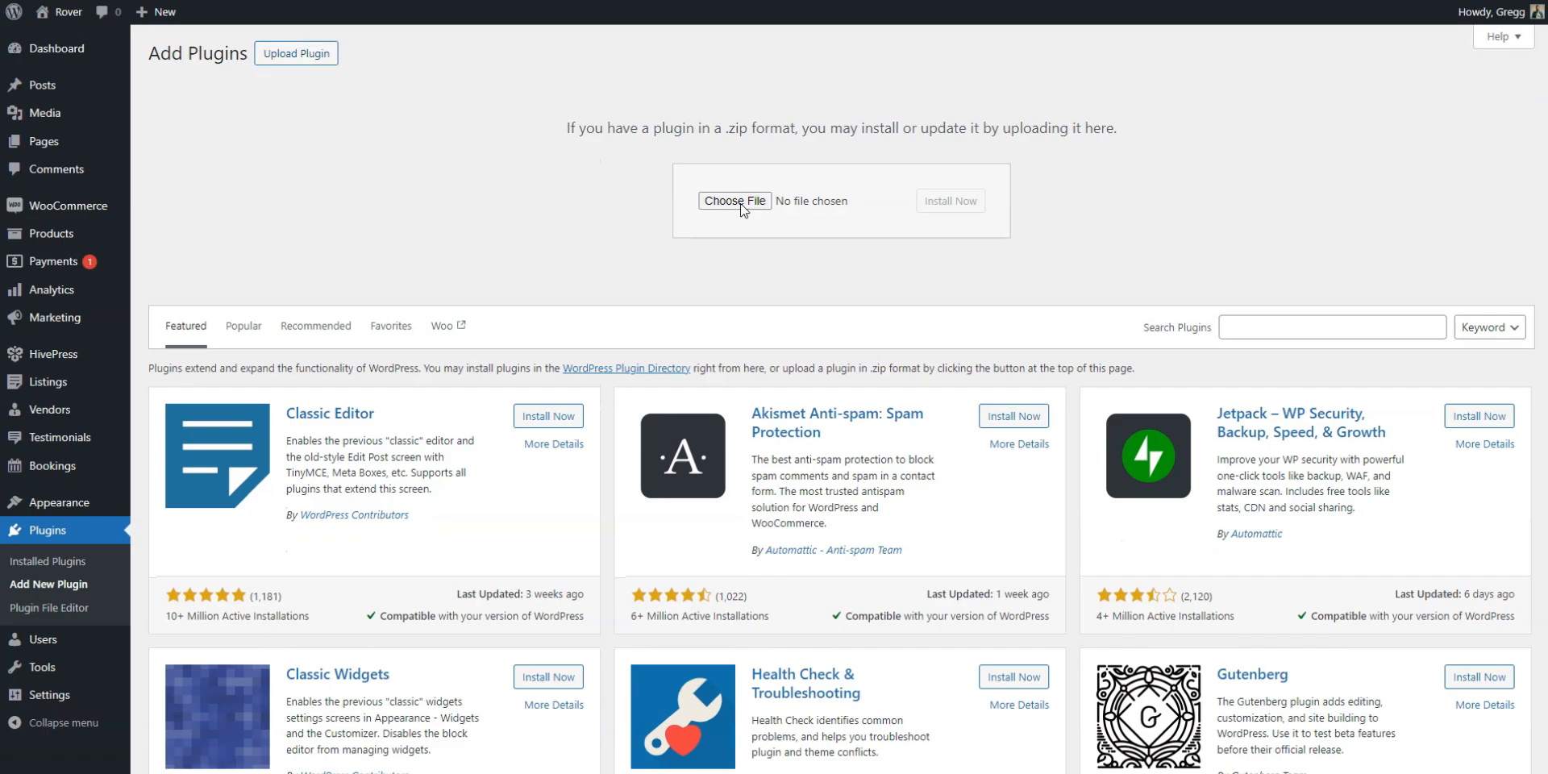
left_click(735, 199)
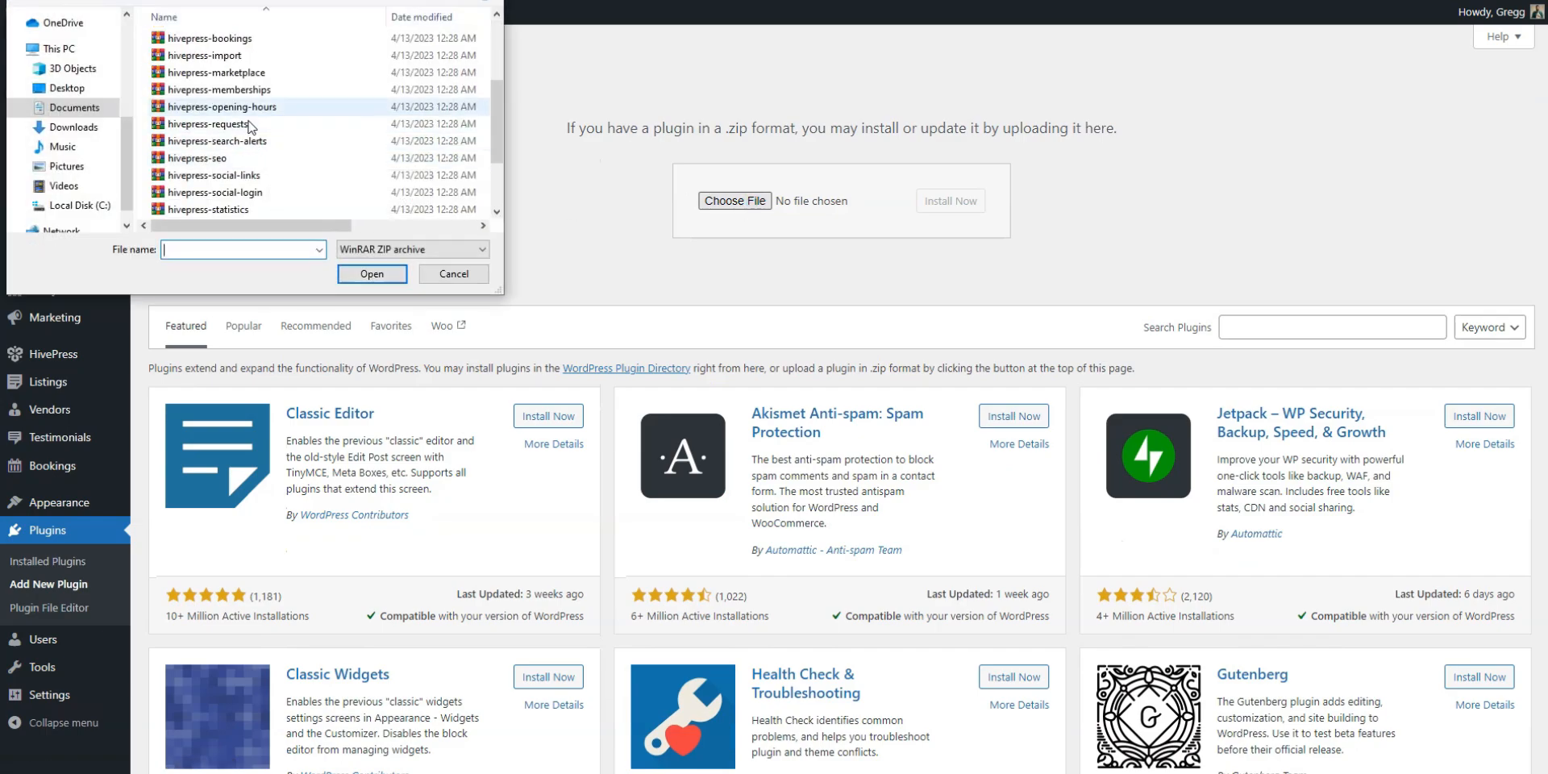
left_click(372, 274)
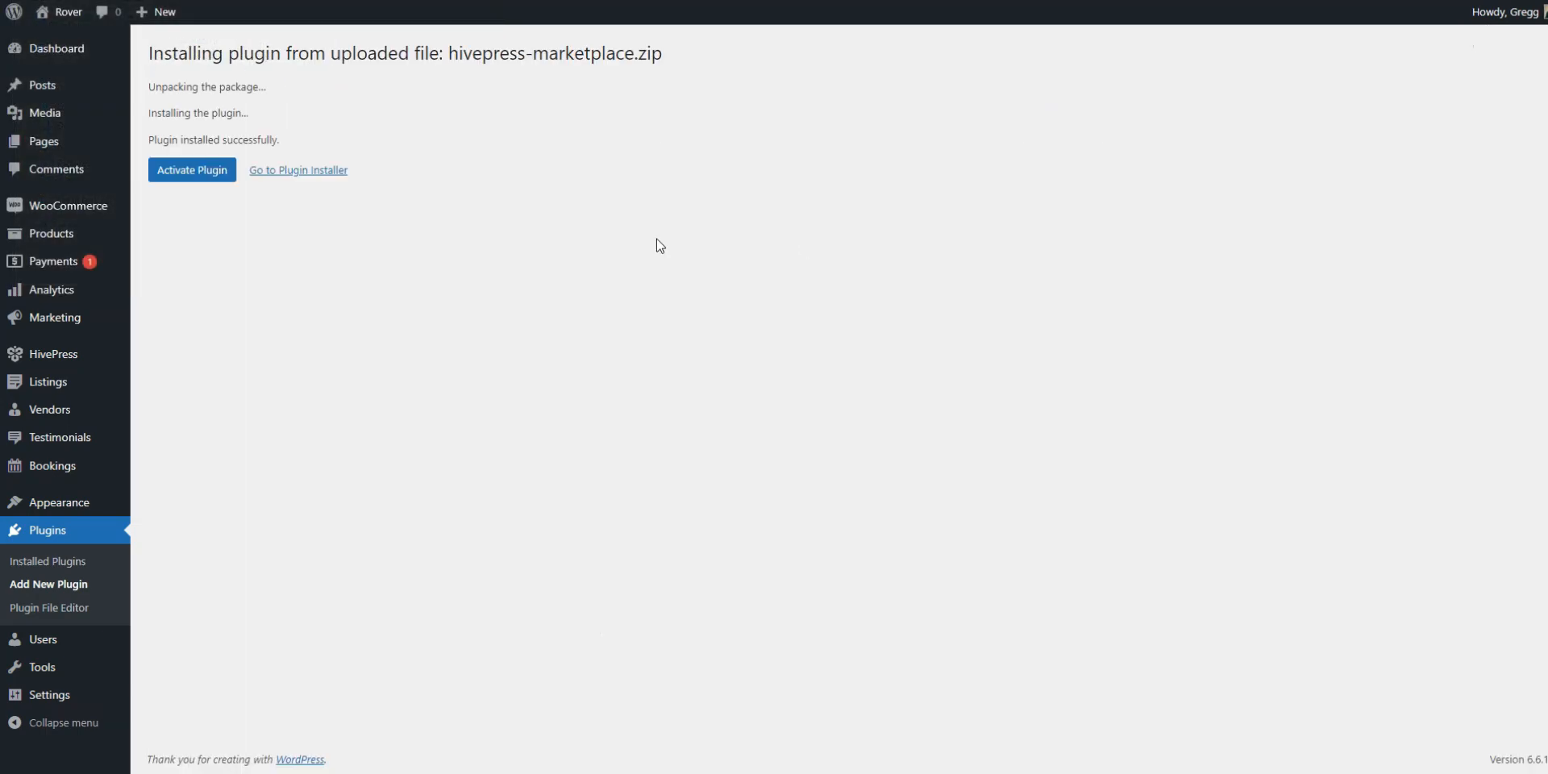
left_click(191, 169)
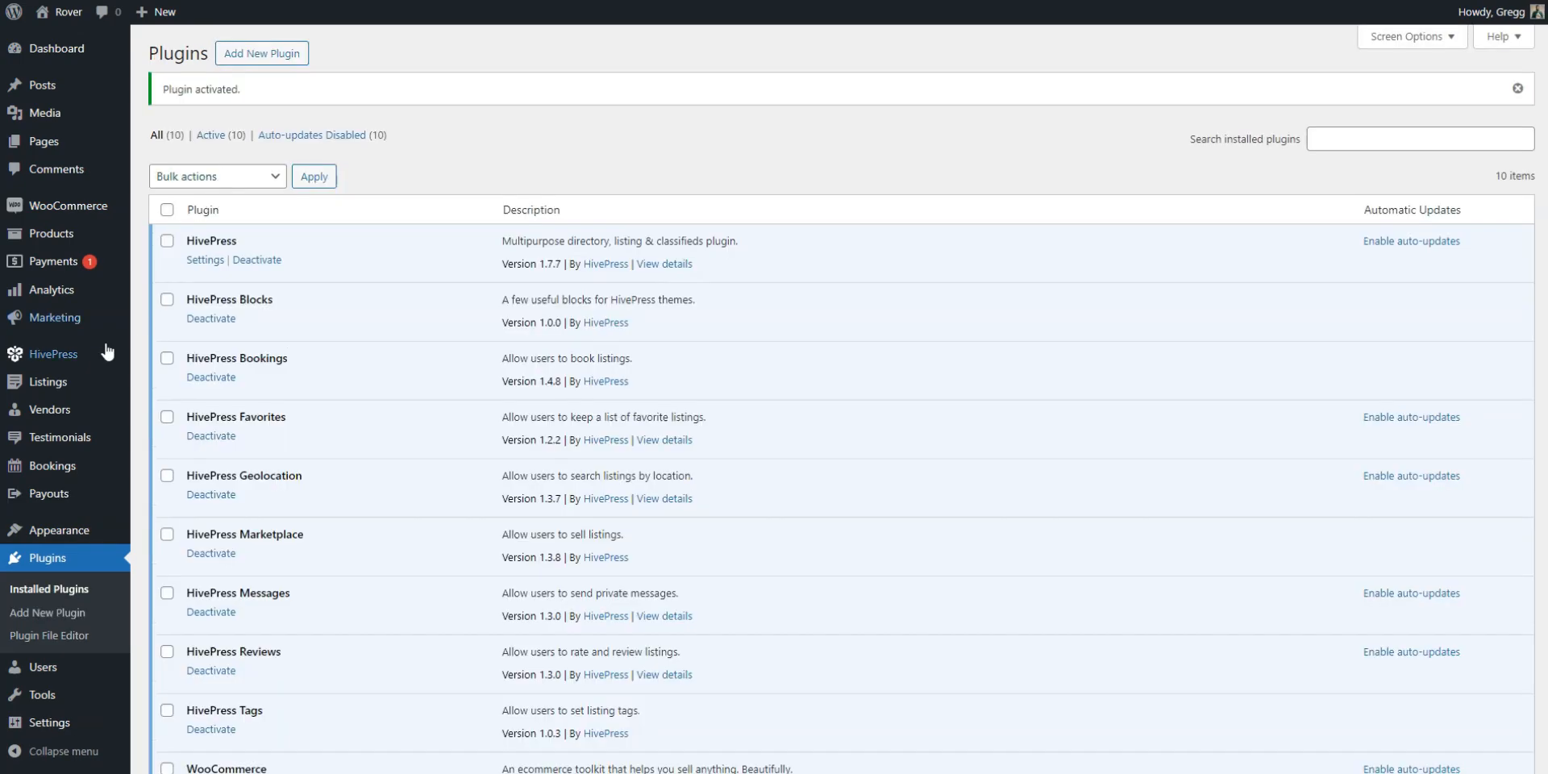
- Save vendor settings with commission rate 5 and fee 10, then move to the Users settings
left_click(53, 353)
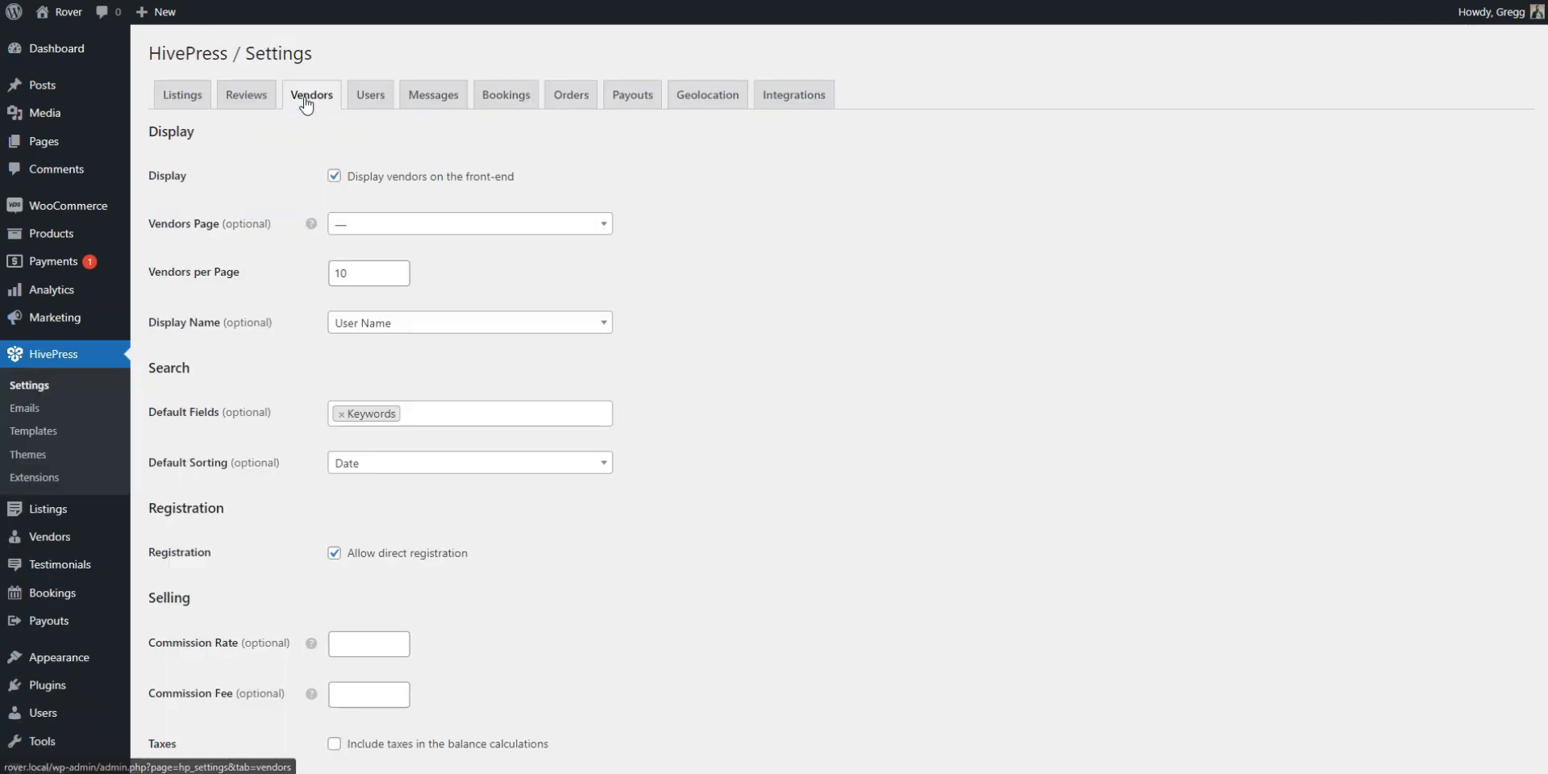
scroll("down", 3)
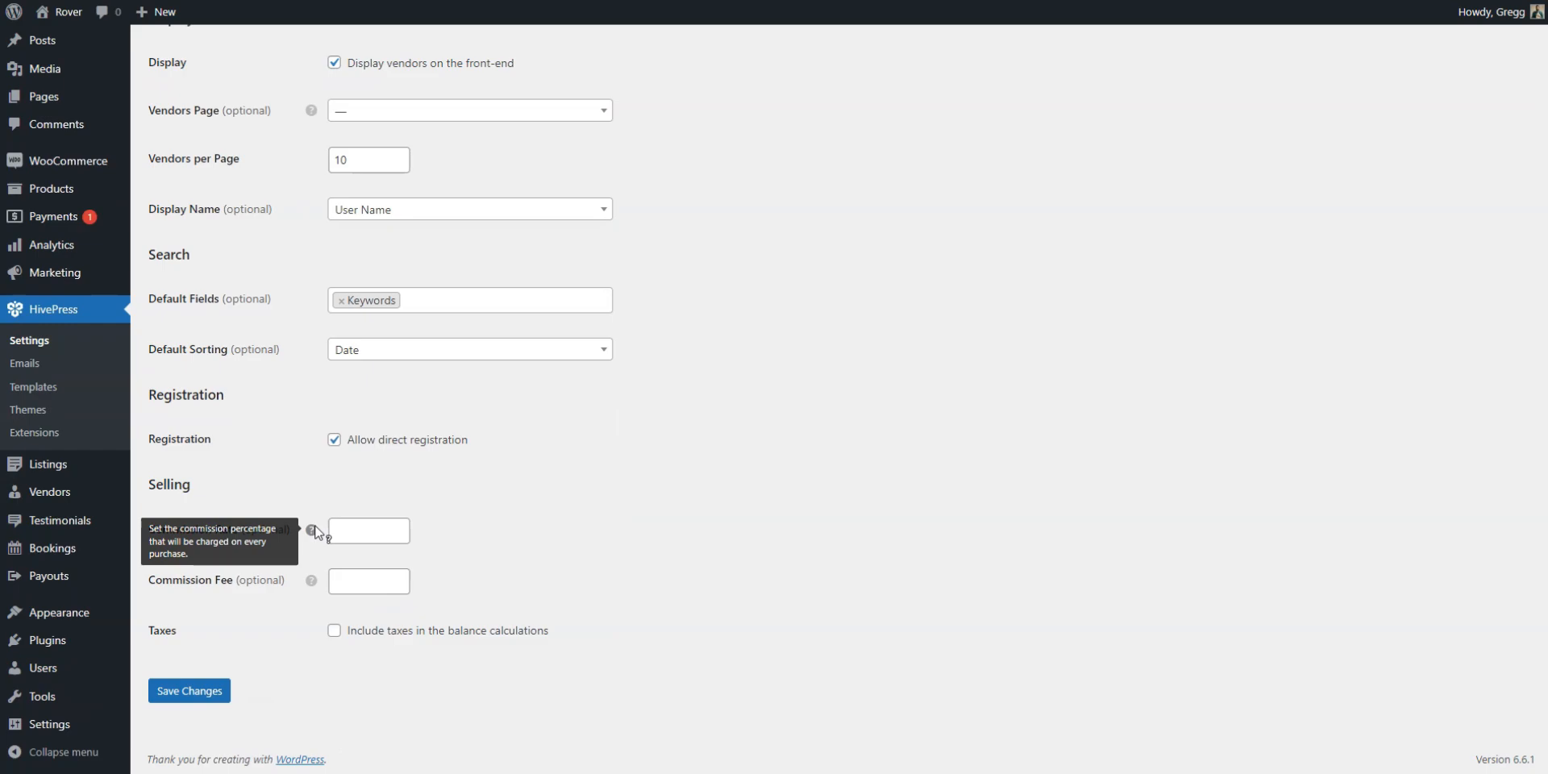
mouse_move(330, 533)
type("5")
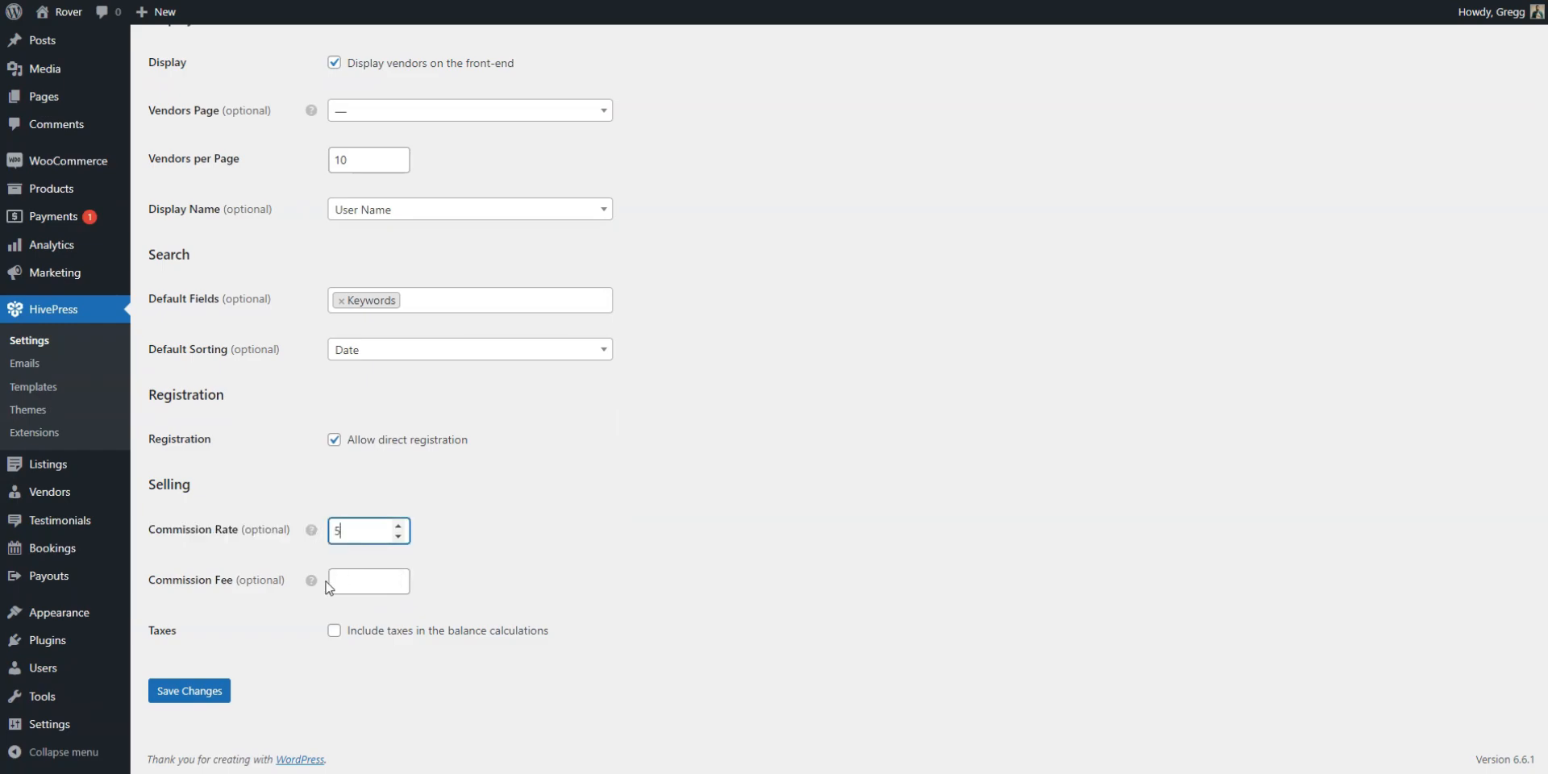
type("10")
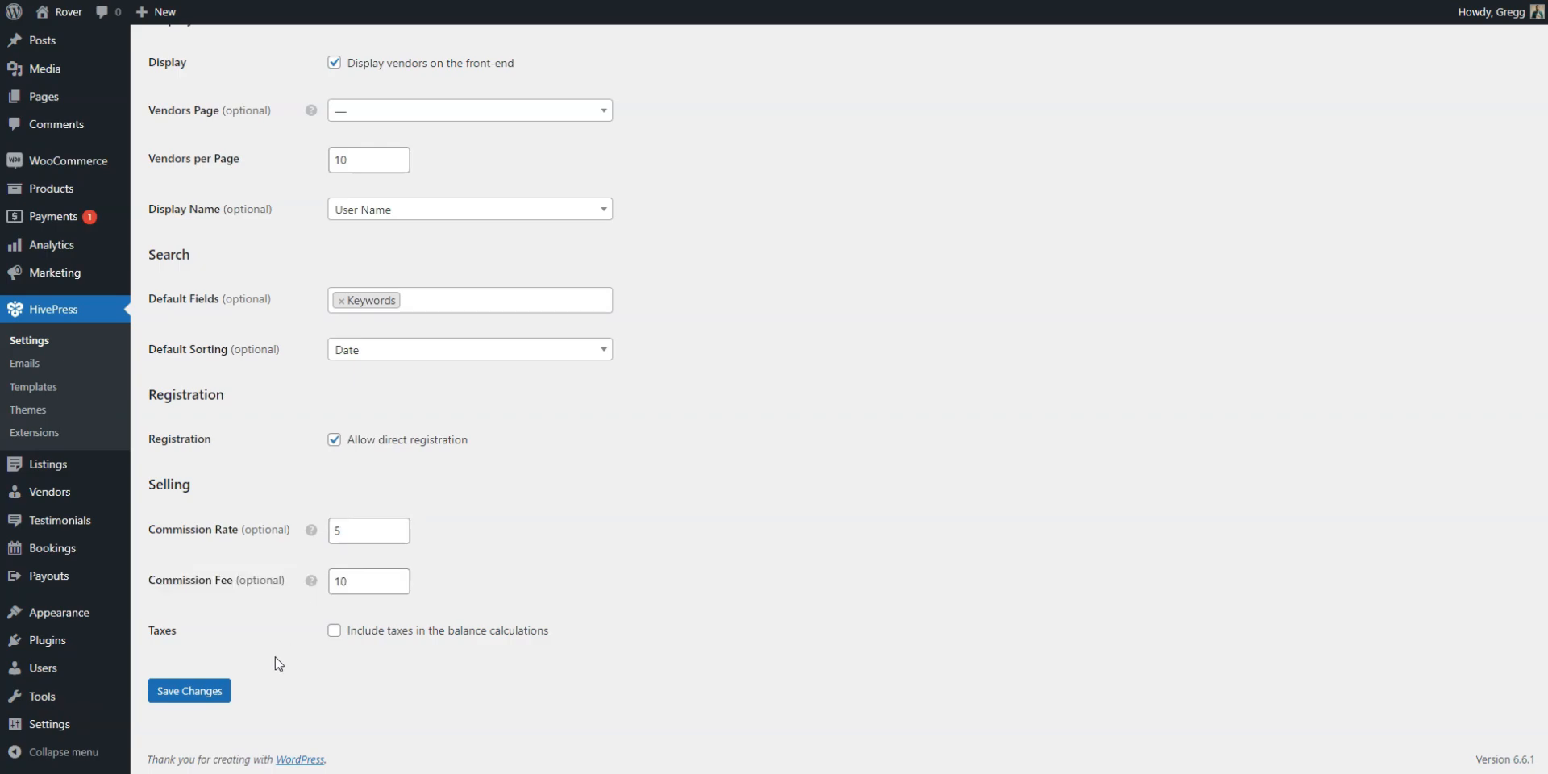
left_click(189, 690)
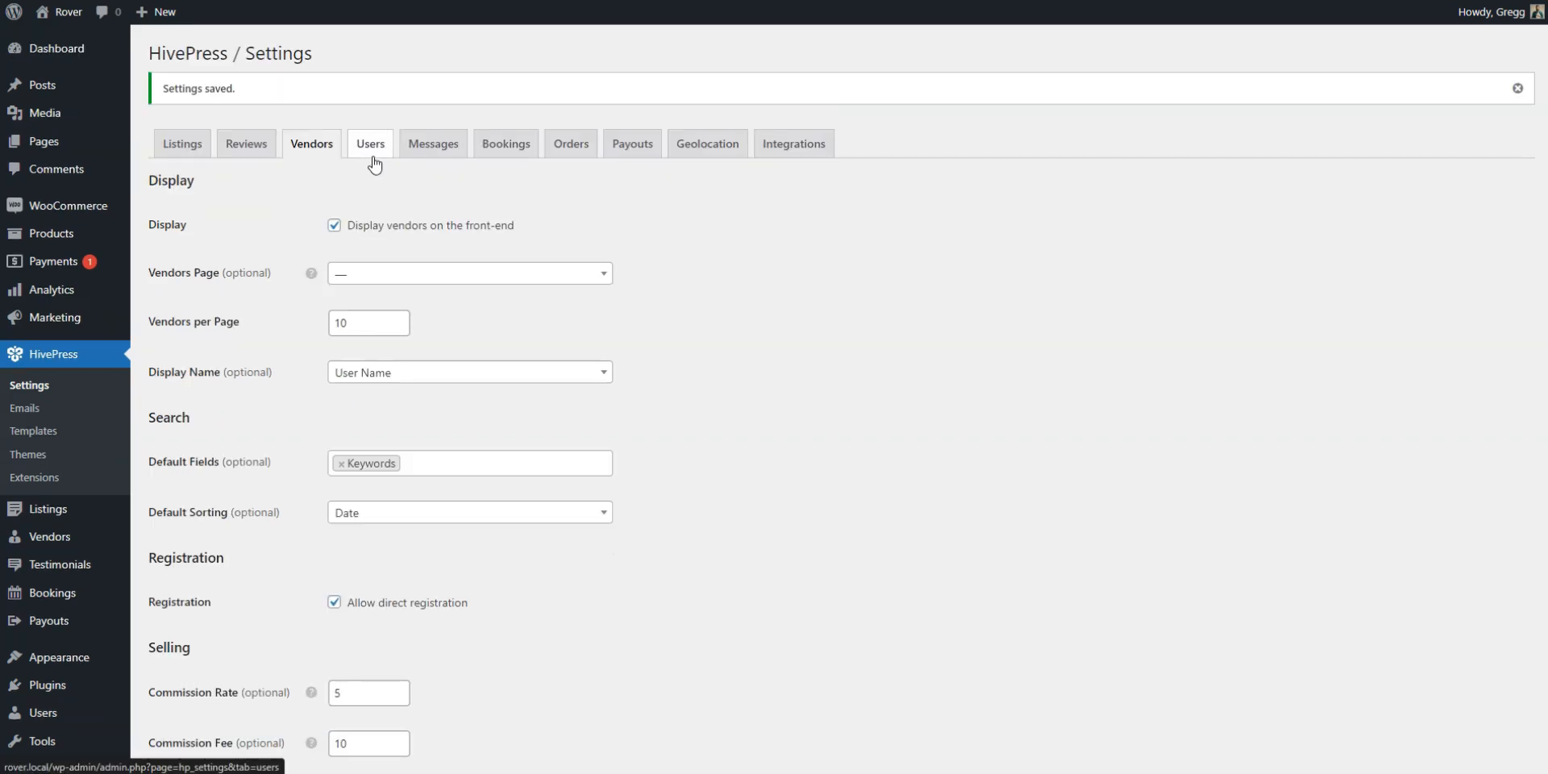
left_click(369, 144)
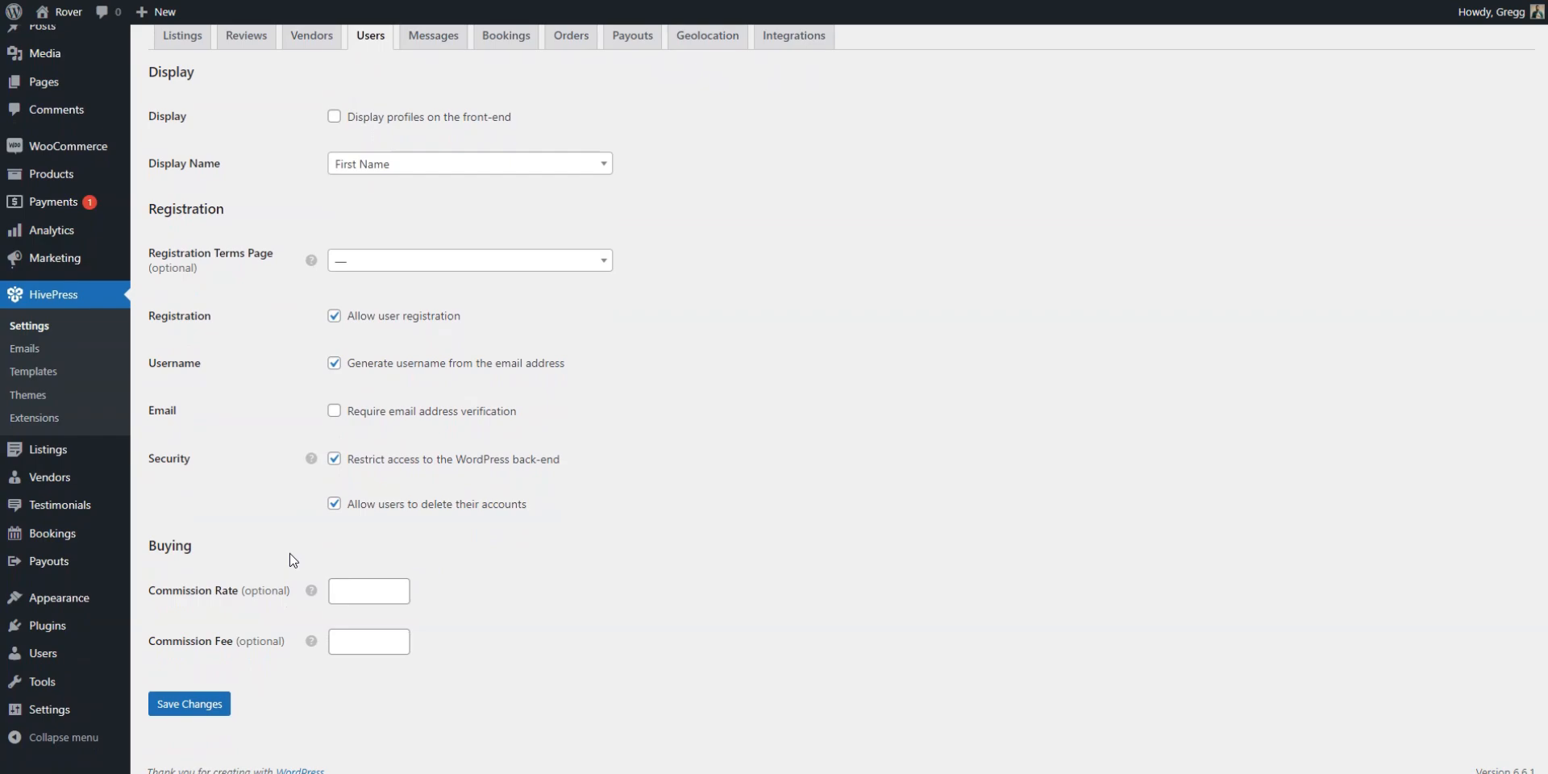
mouse_move(195, 421)
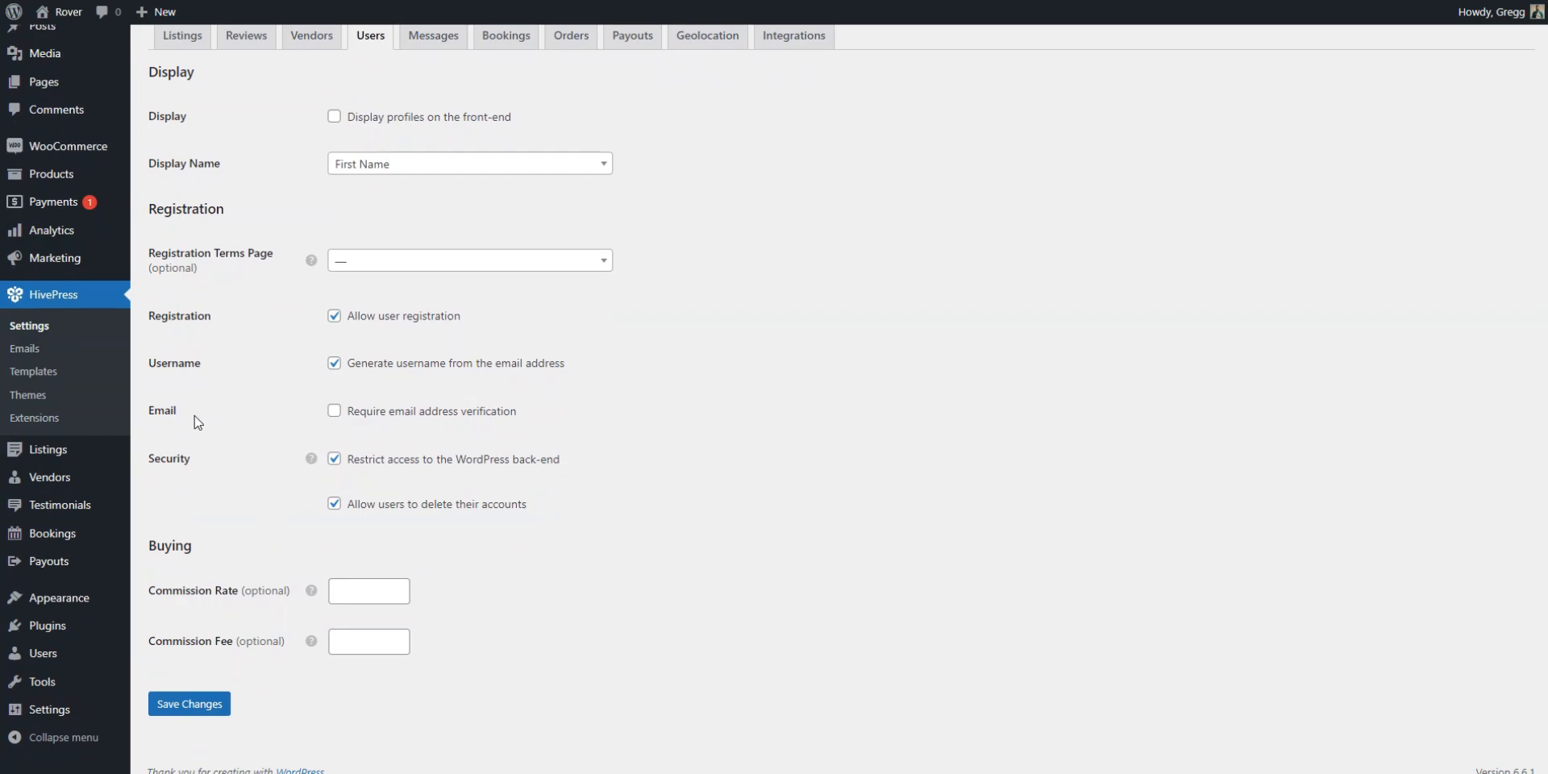
- Install and activate the Paid Listings extension from HivePress Extensions
left_click(34, 417)
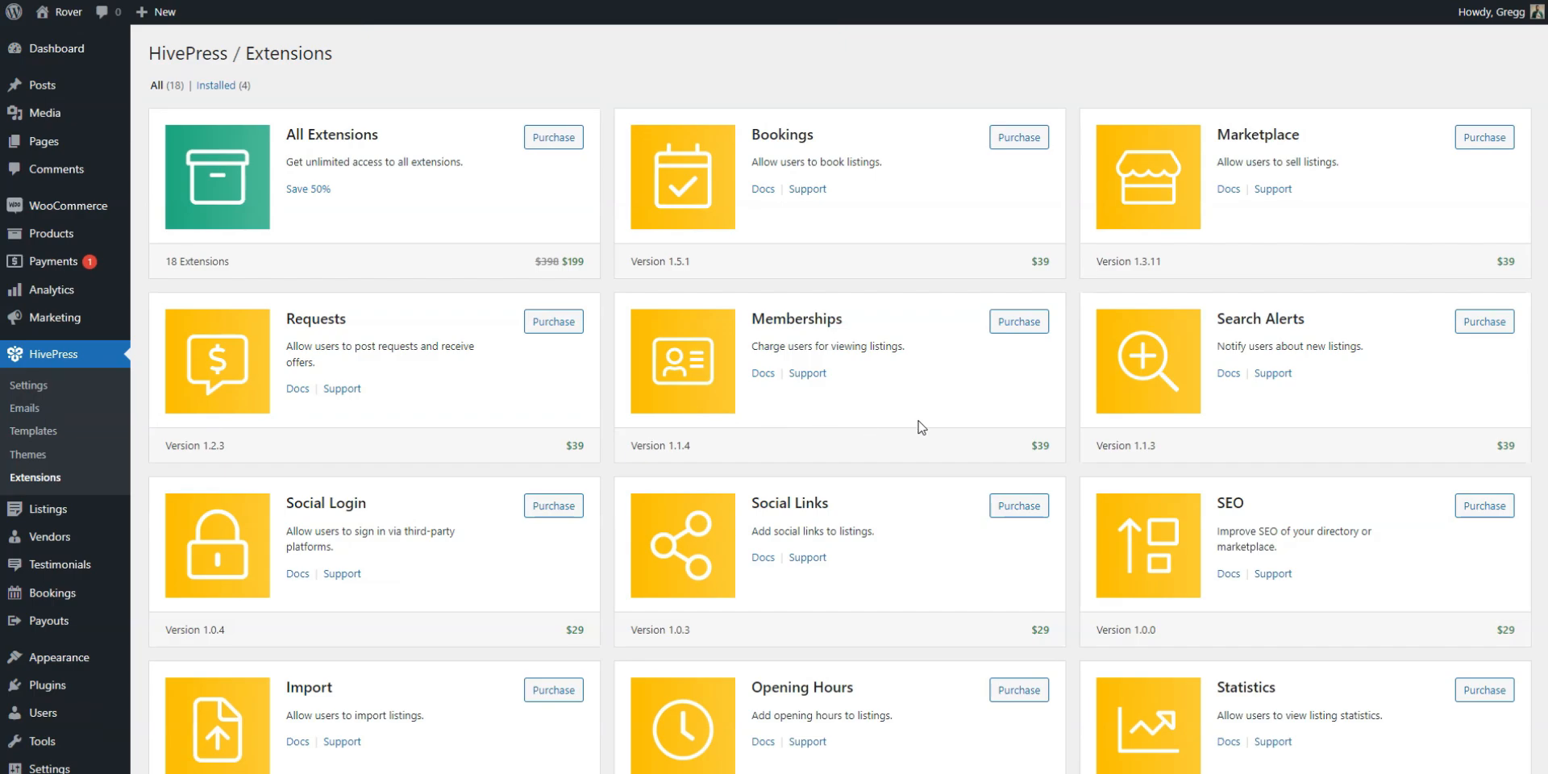
scroll("down", 3)
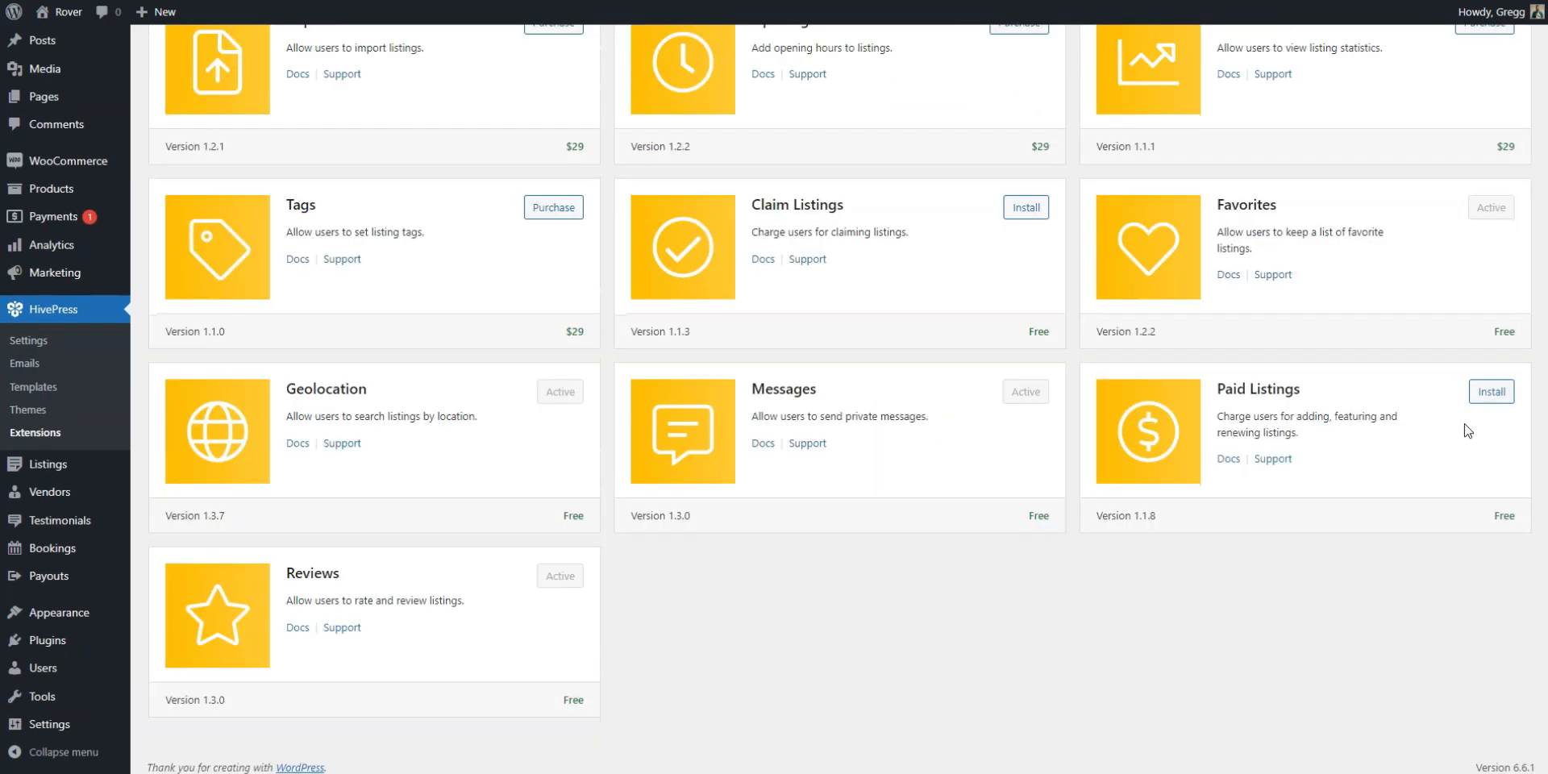
left_click(1490, 390)
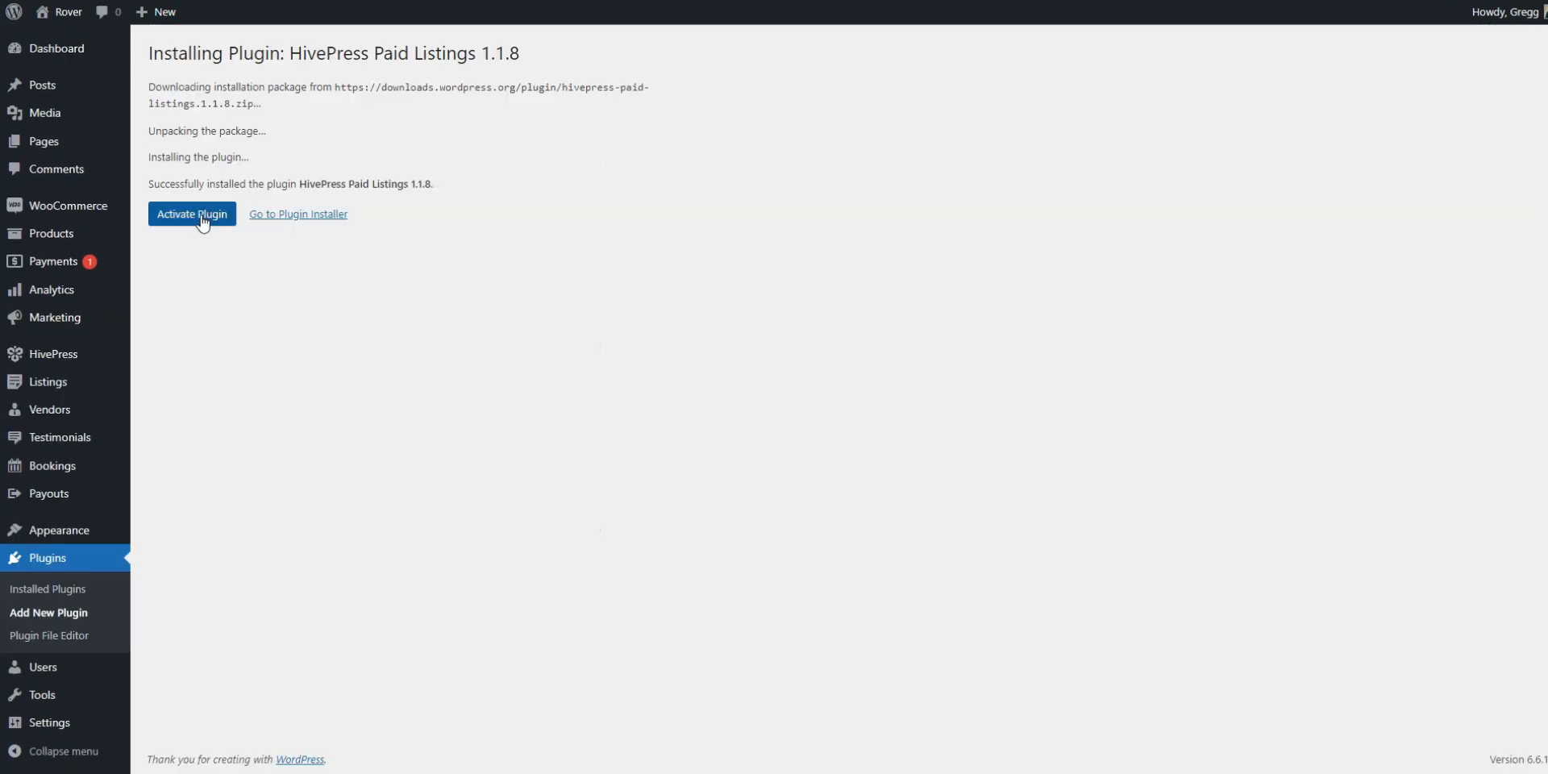
left_click(192, 214)
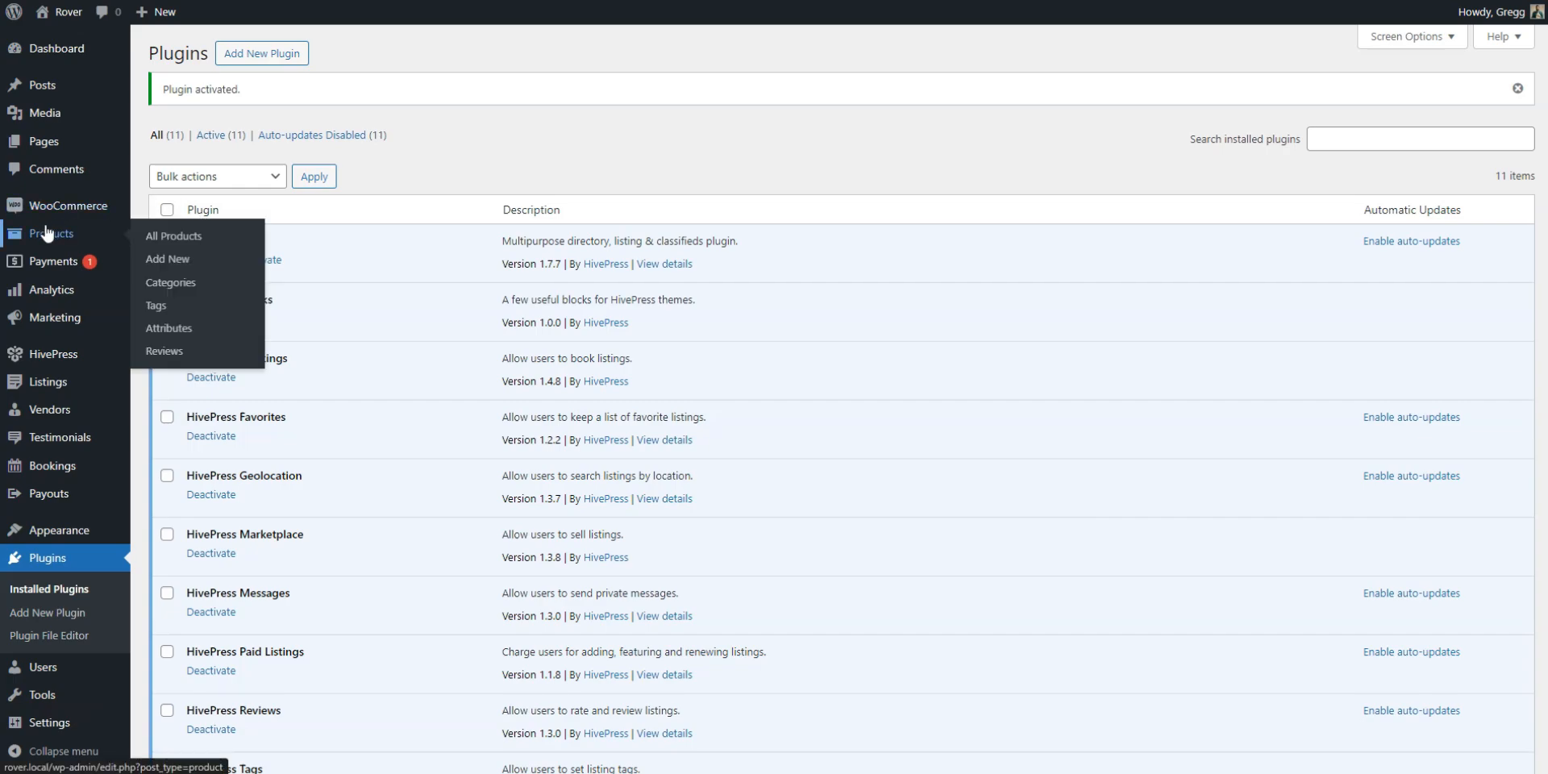
mouse_move(166, 258)
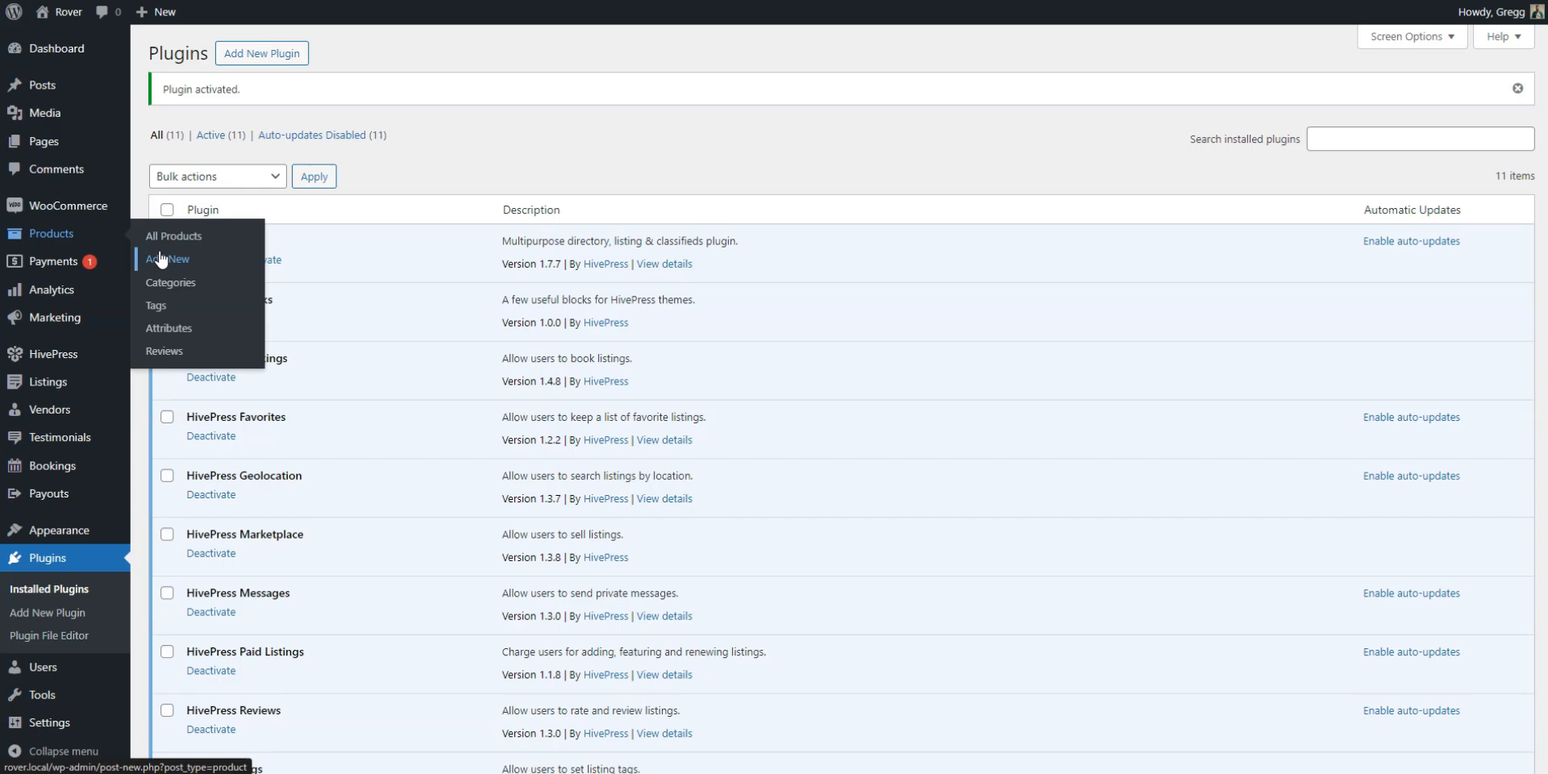
- Publish a virtual product named Premium Package with regular price 50
left_click(167, 258)
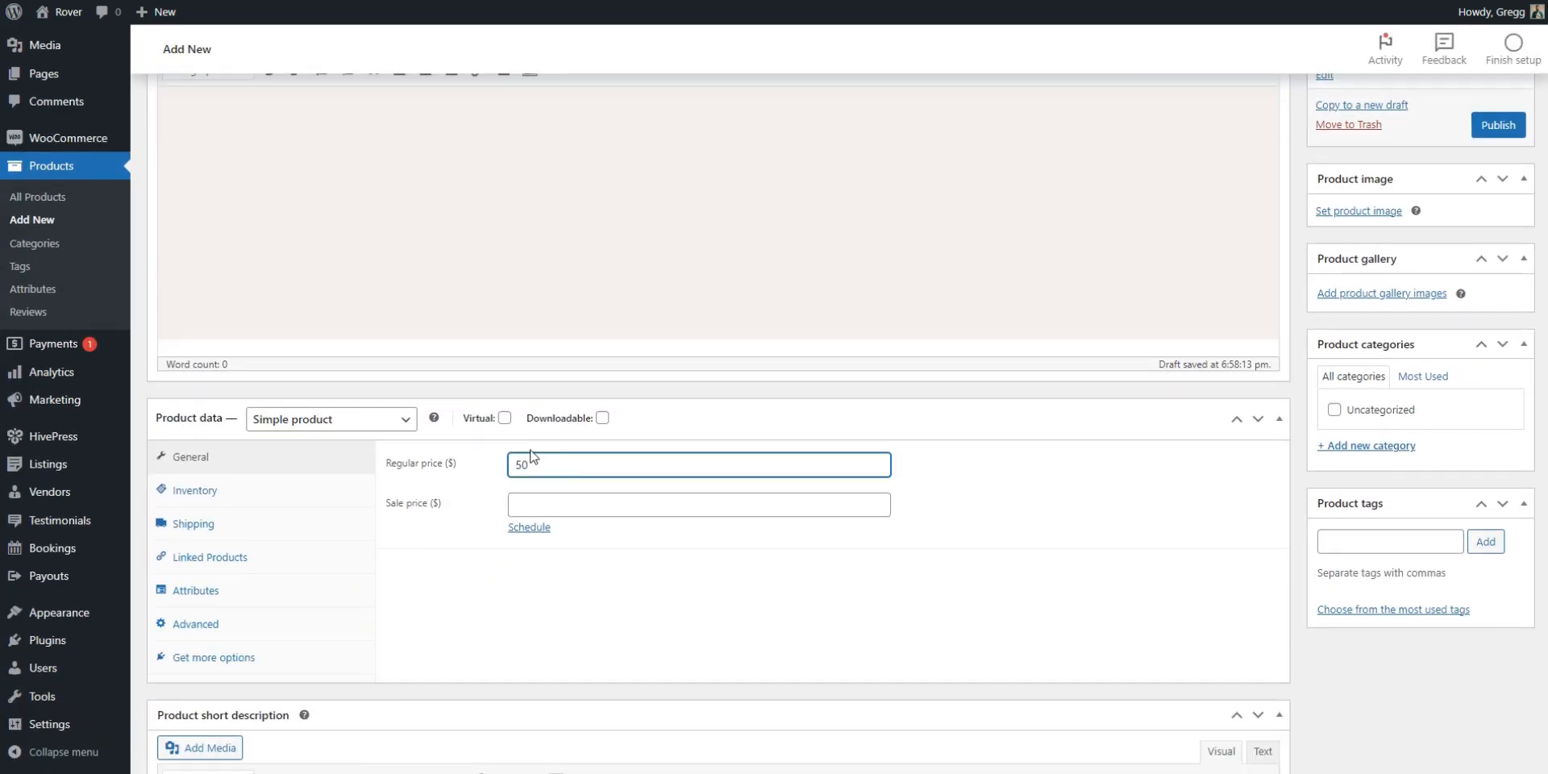
left_click(505, 418)
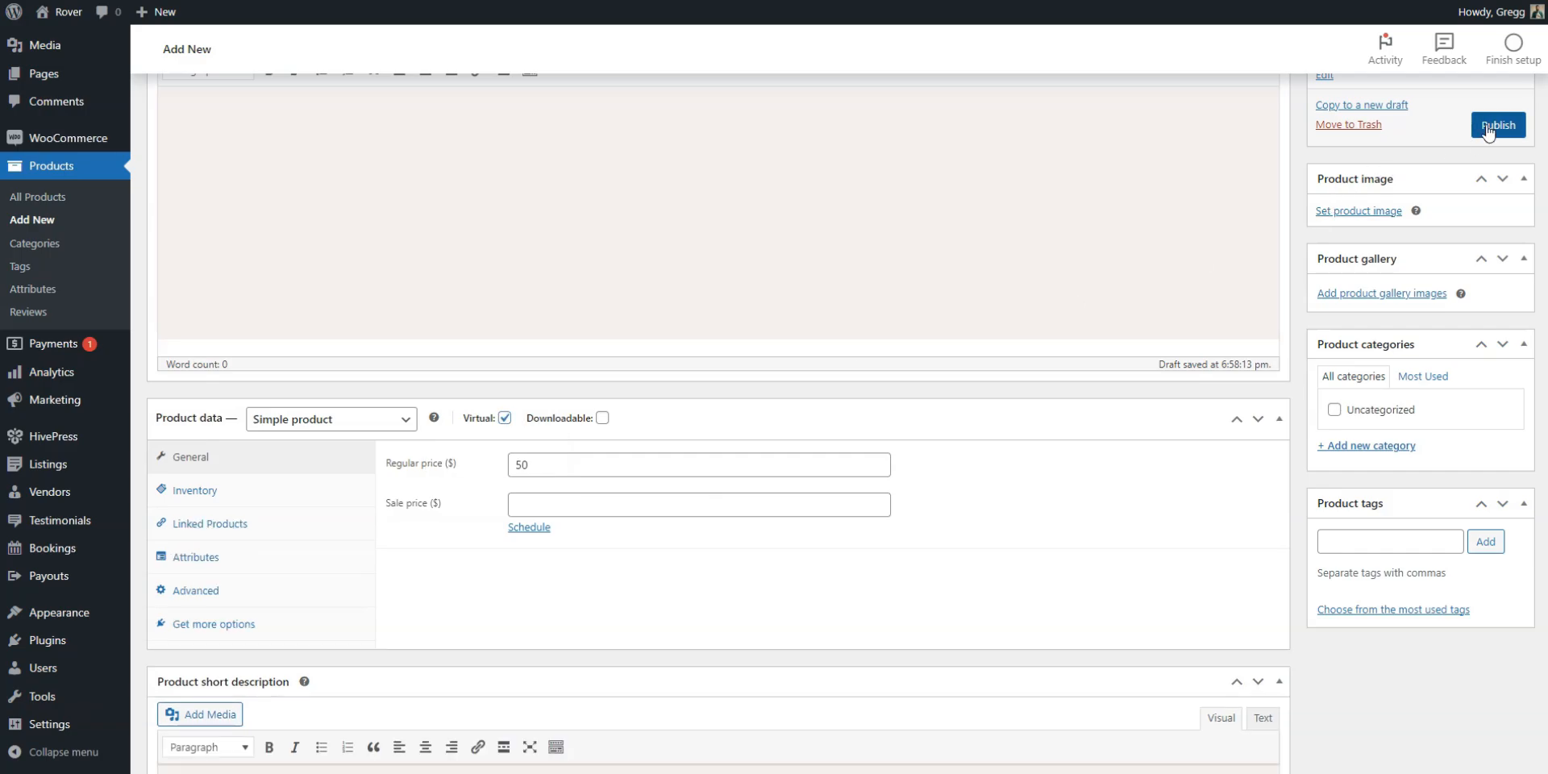
left_click(1496, 124)
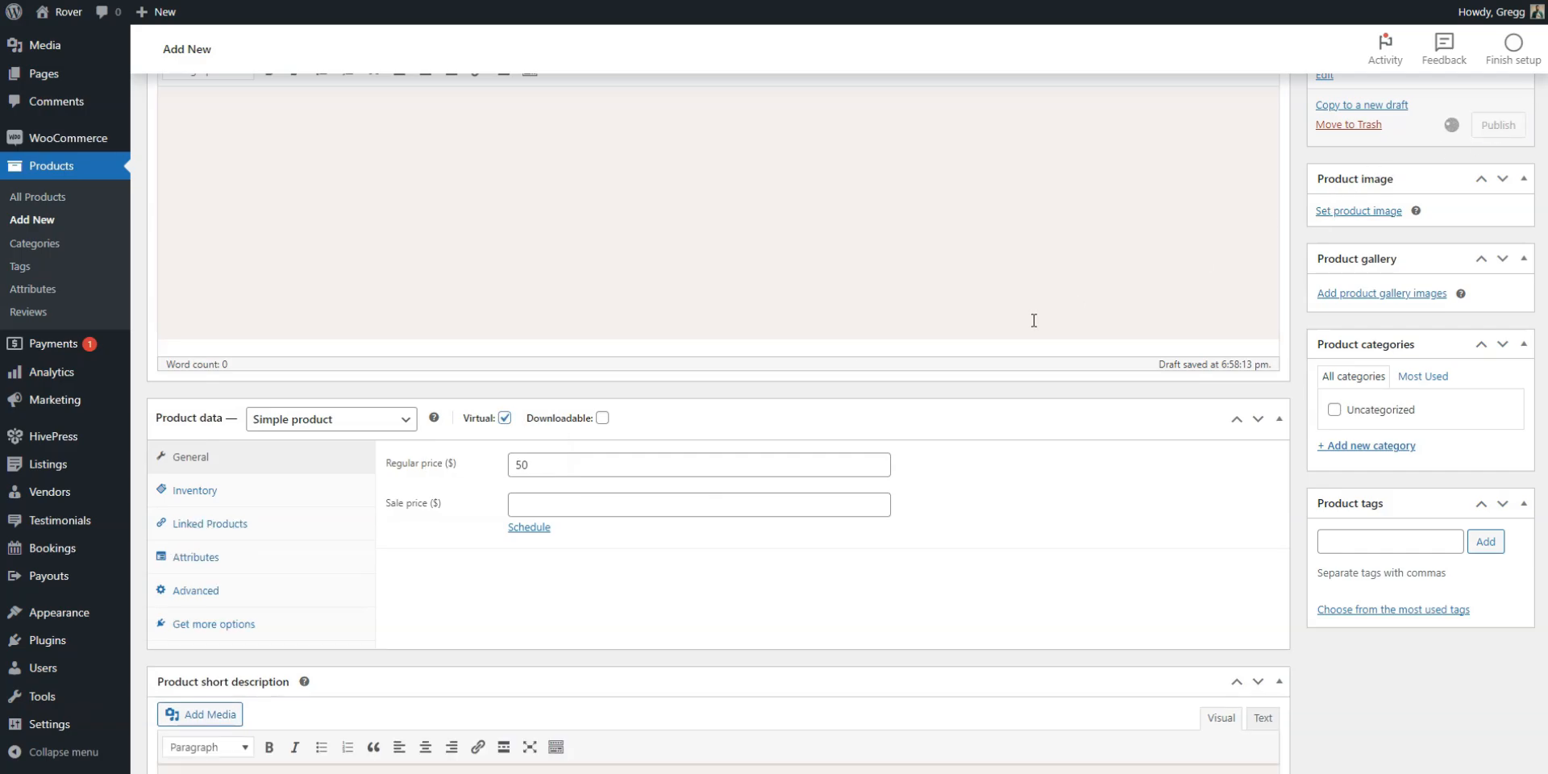
left_click(1496, 124)
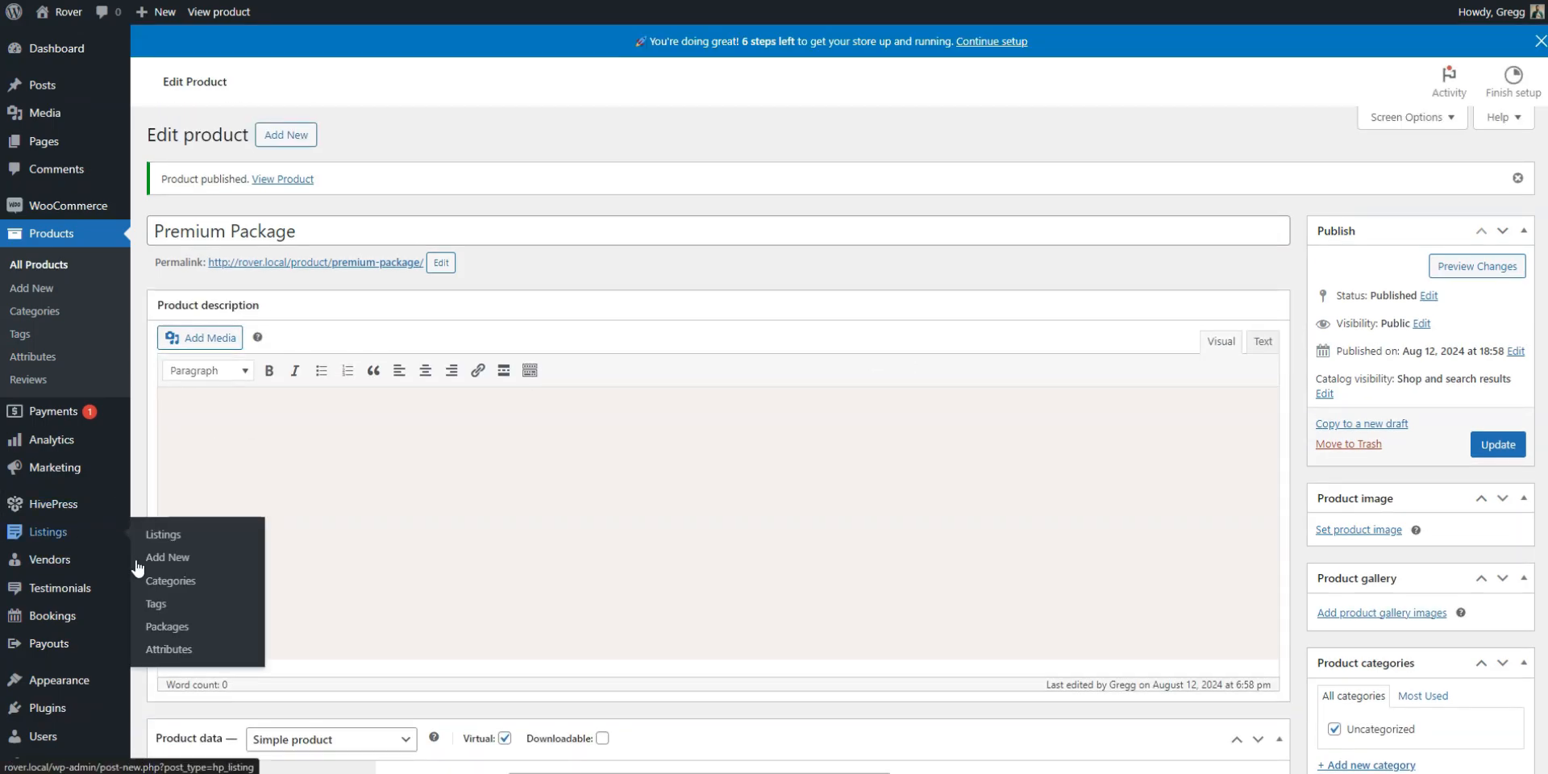
mouse_move(166, 626)
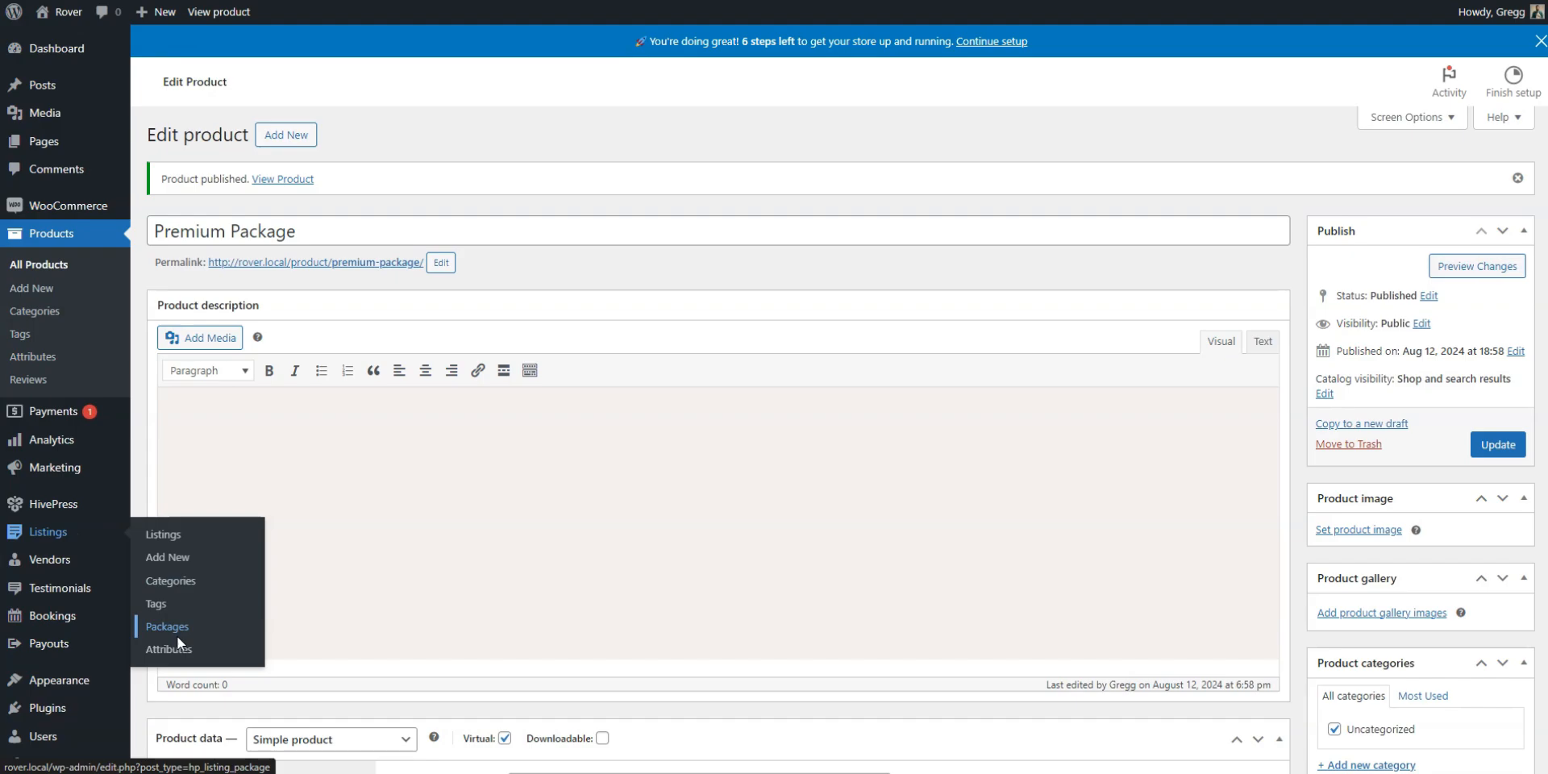
- Publish a Premium Package listing package linked to the Premium Package product, limit 5 listings, 90-day expiration
left_click(166, 626)
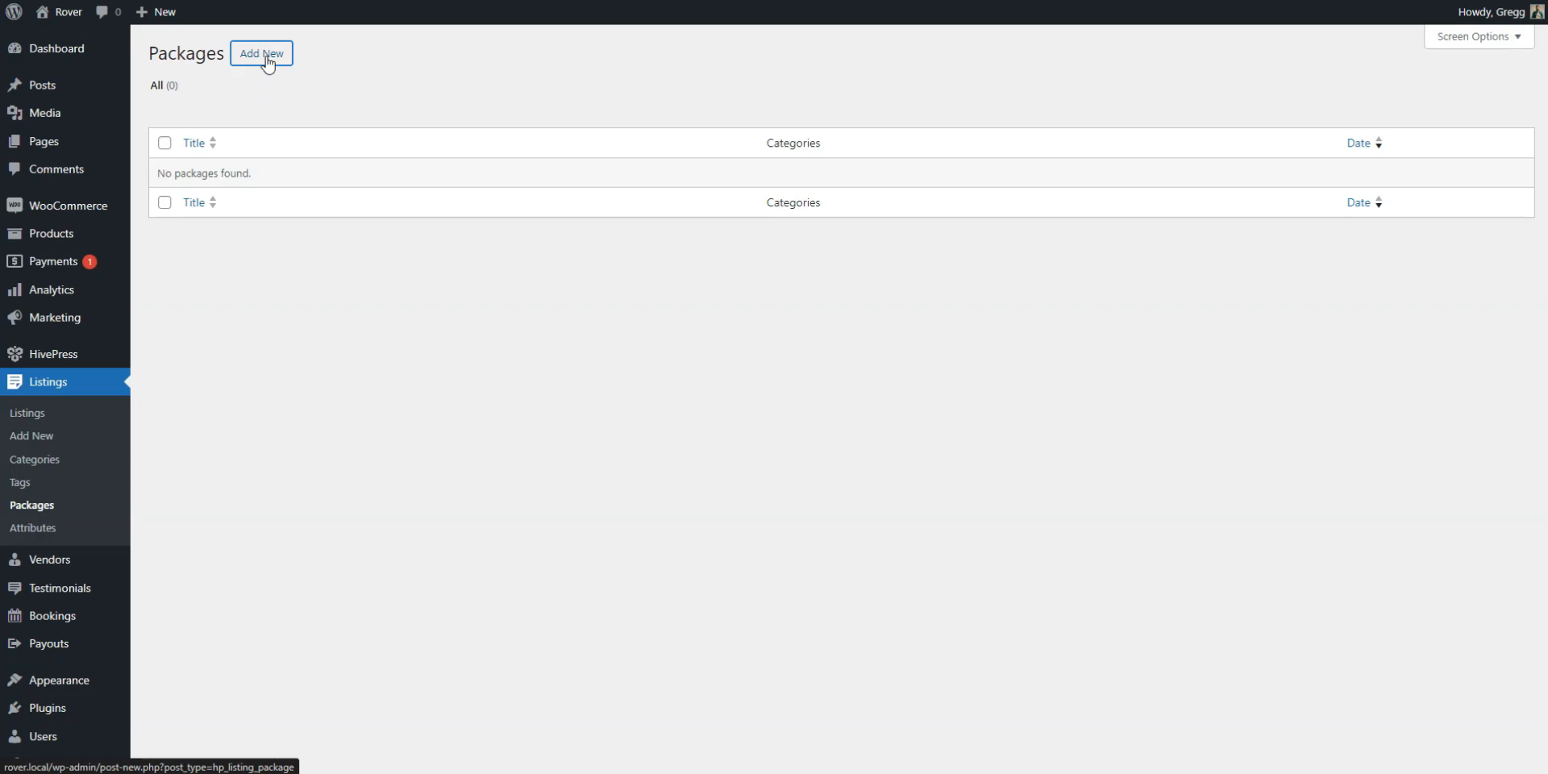
left_click(261, 53)
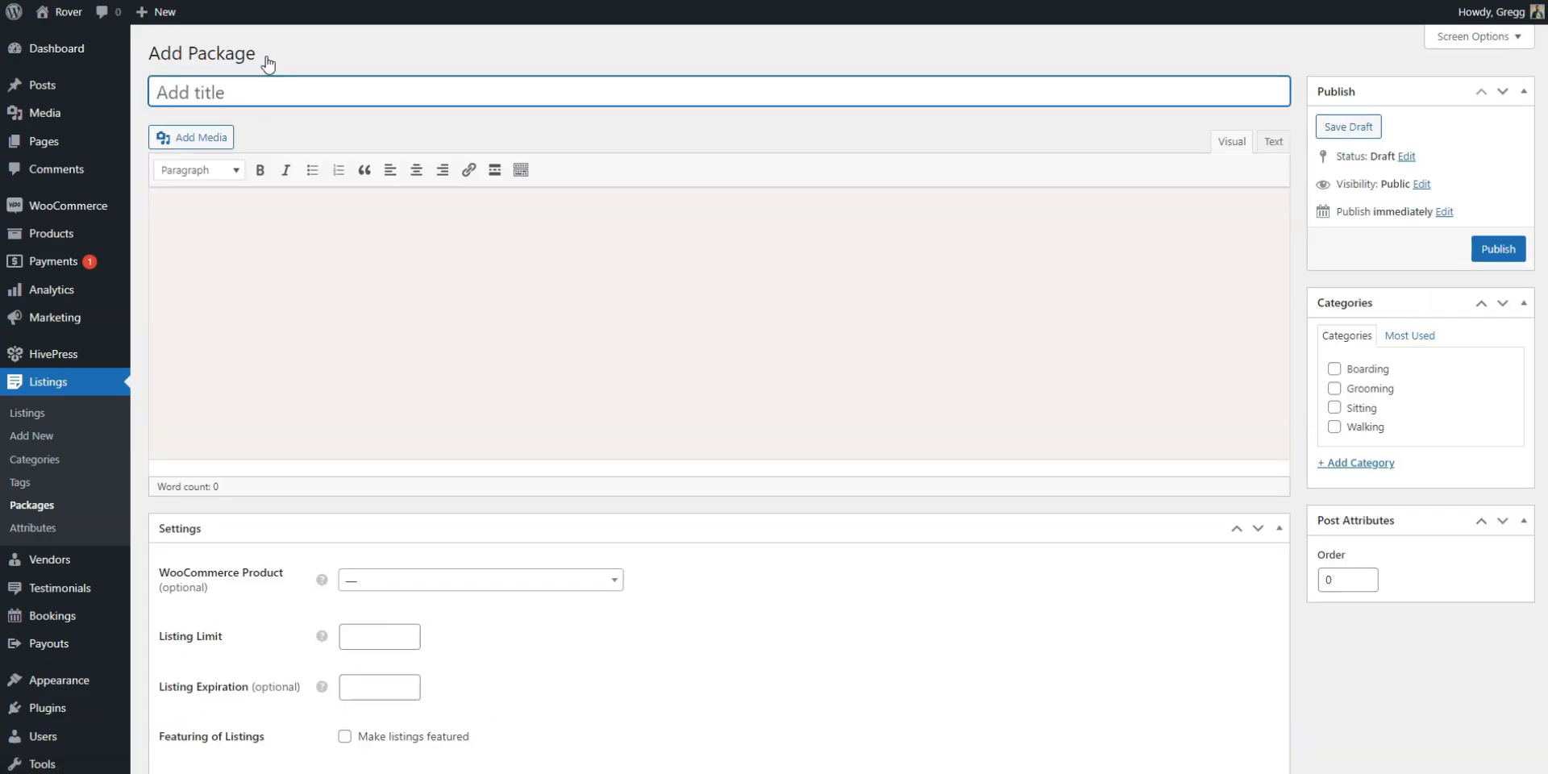
scroll("down", 3)
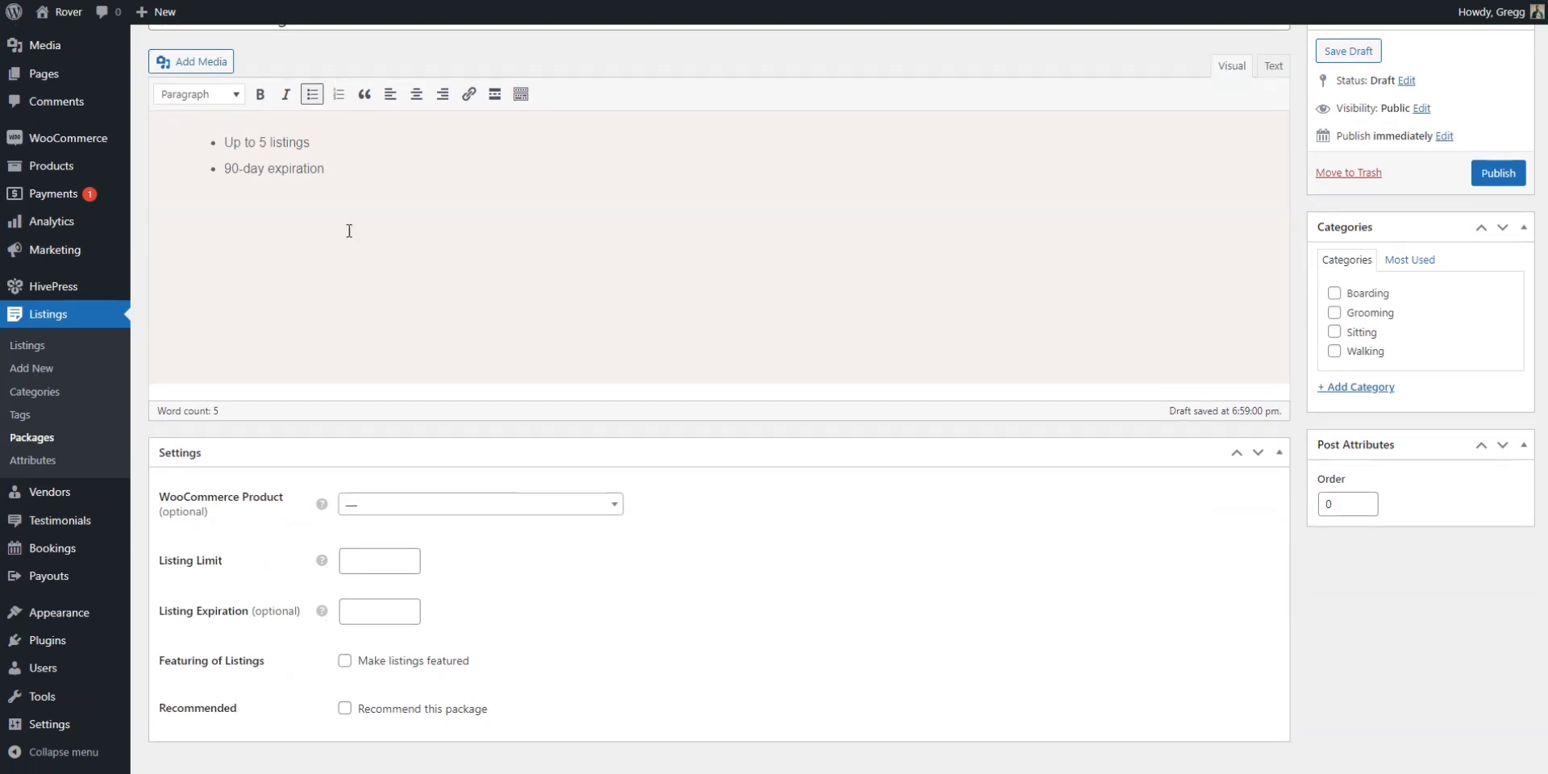
left_click(478, 503)
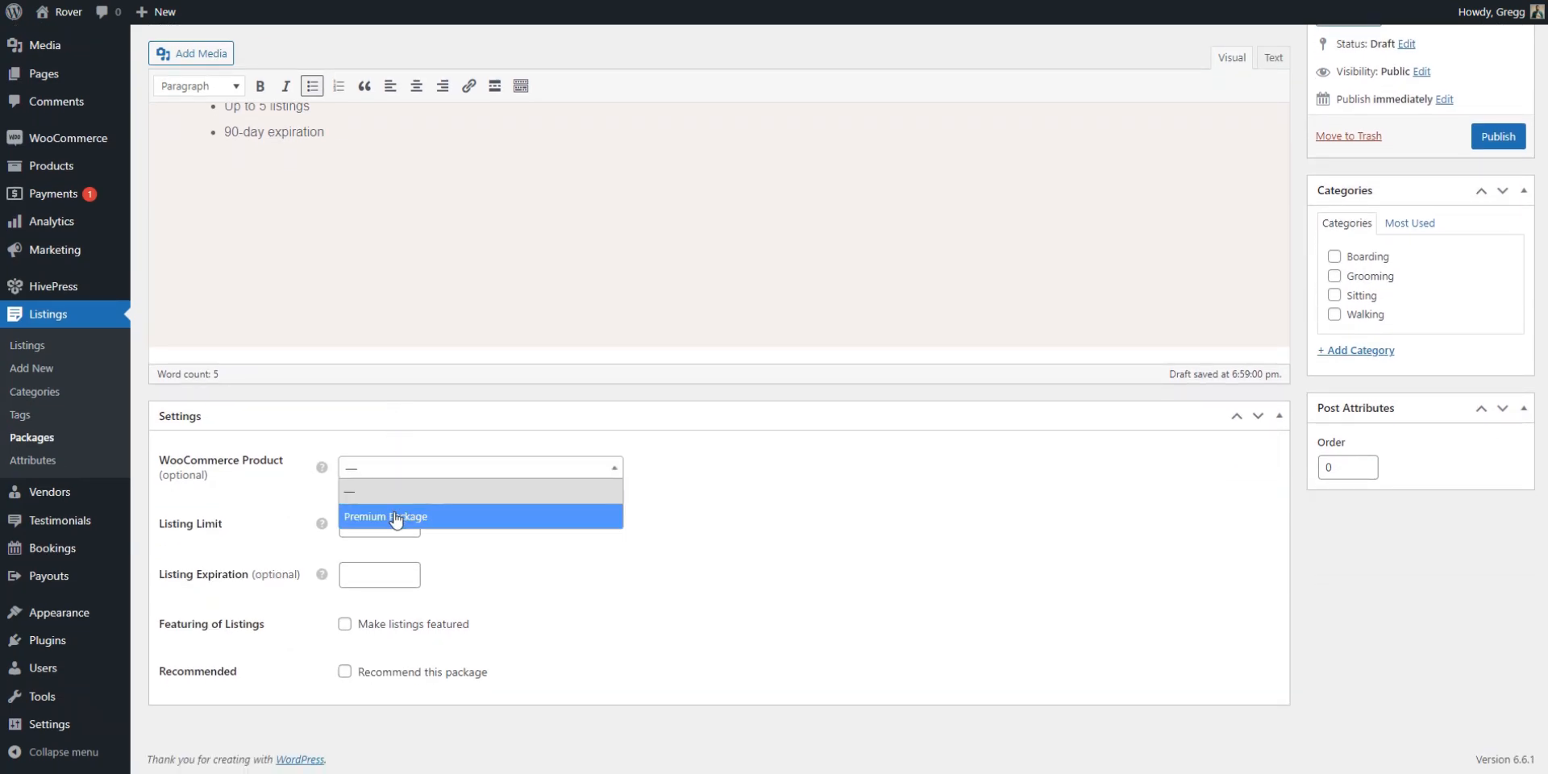
left_click(385, 516)
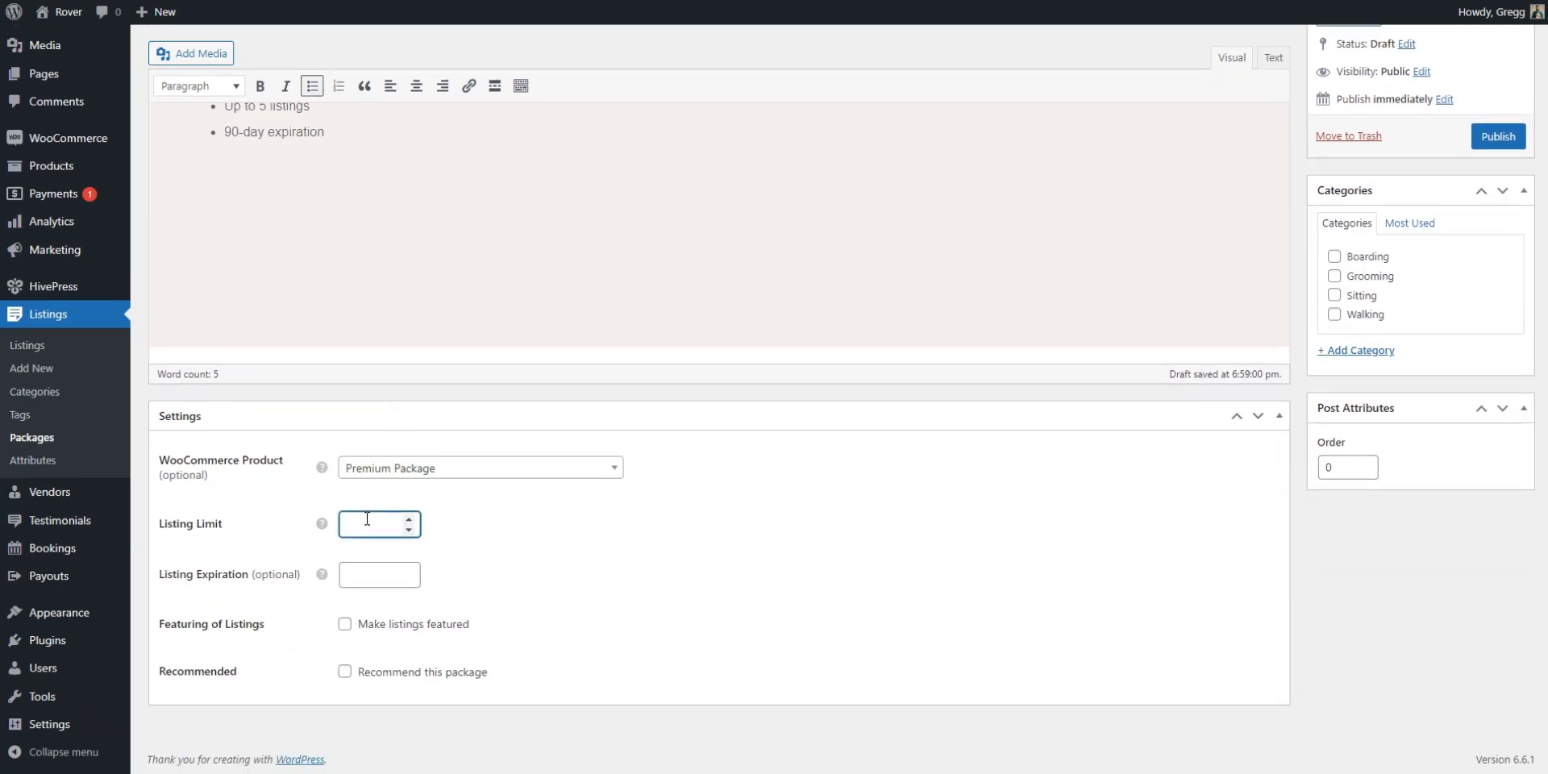
type("5")
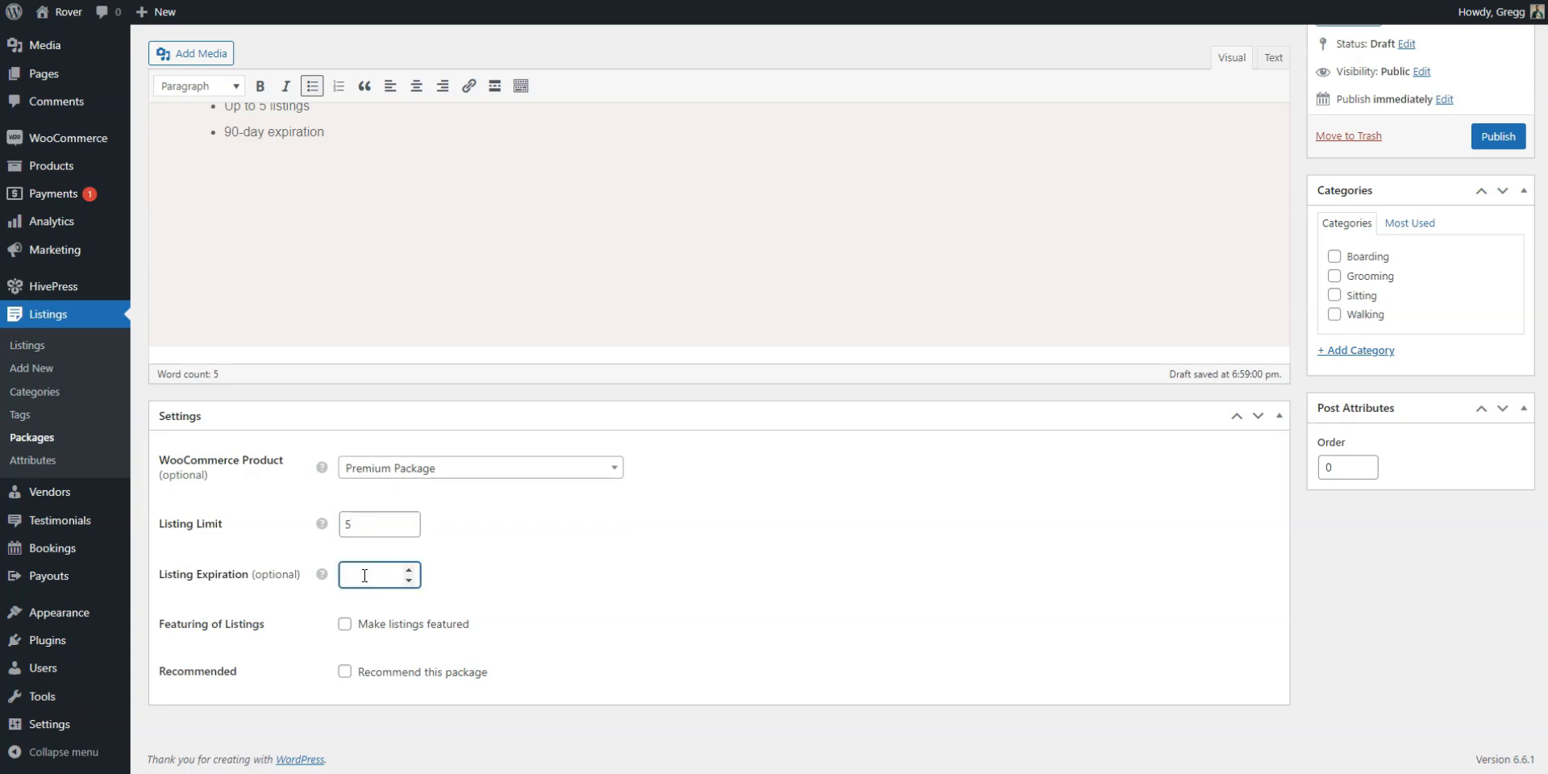
type("90")
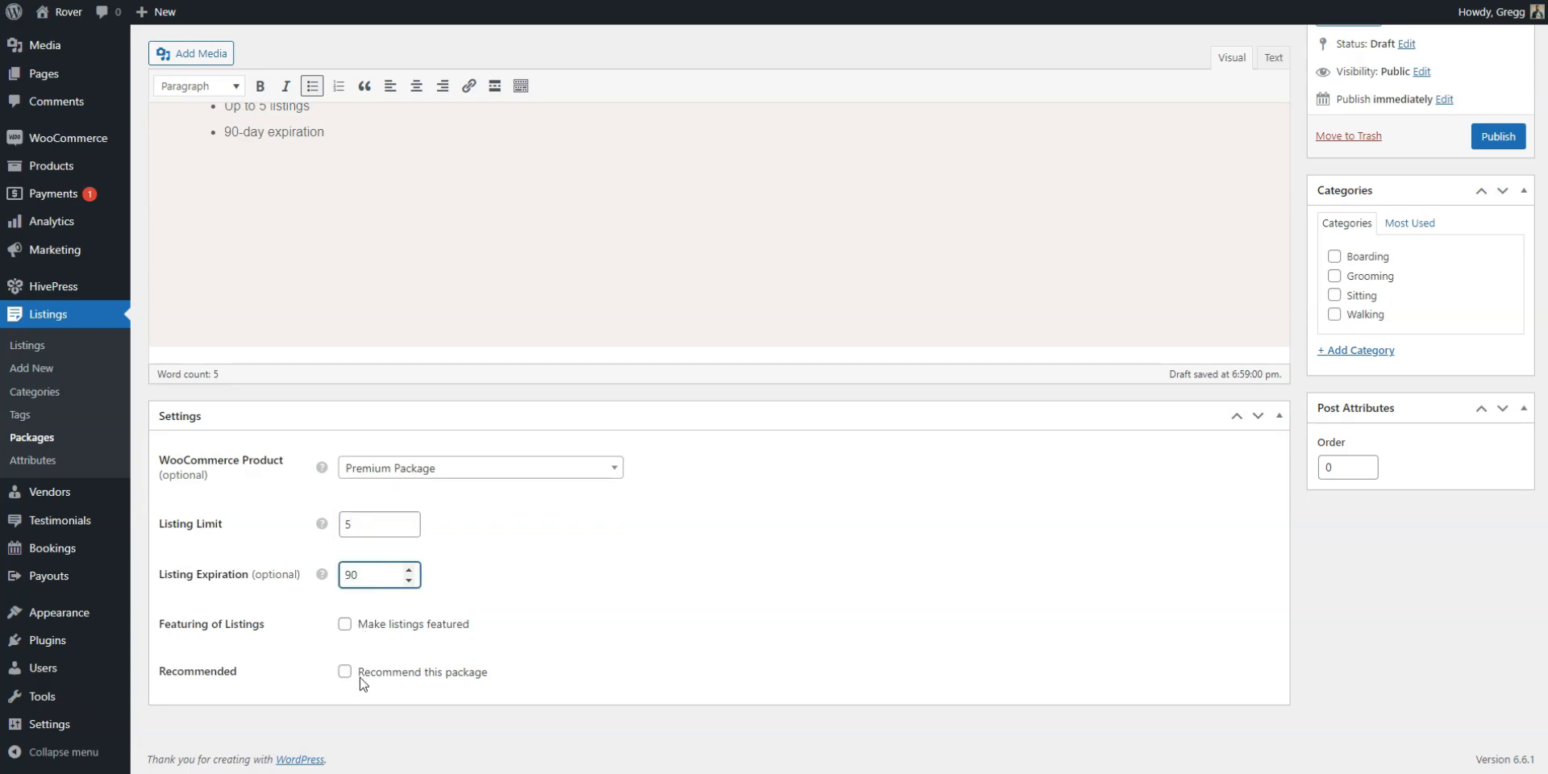
scroll("up", 3)
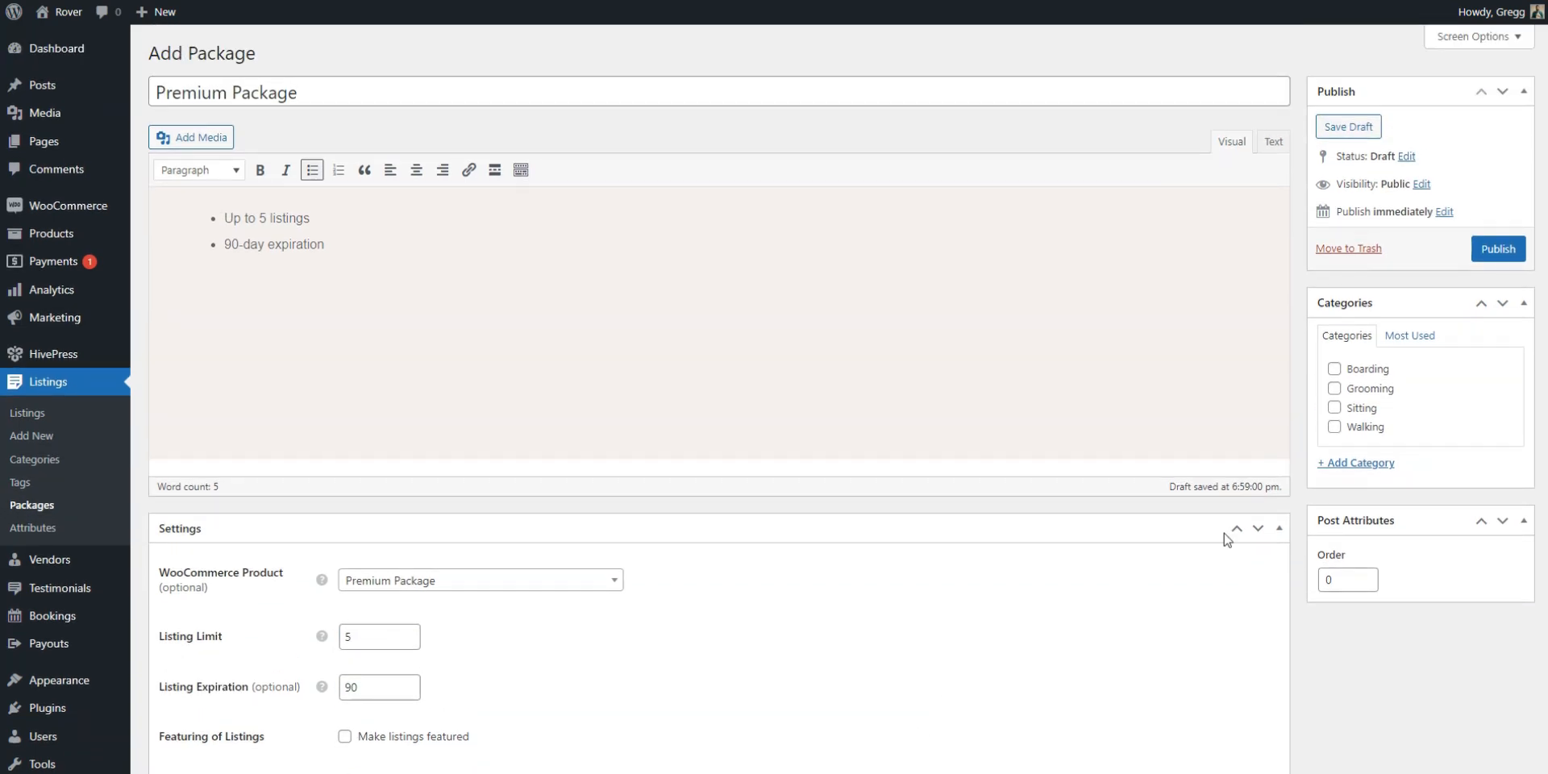
left_click(1496, 248)
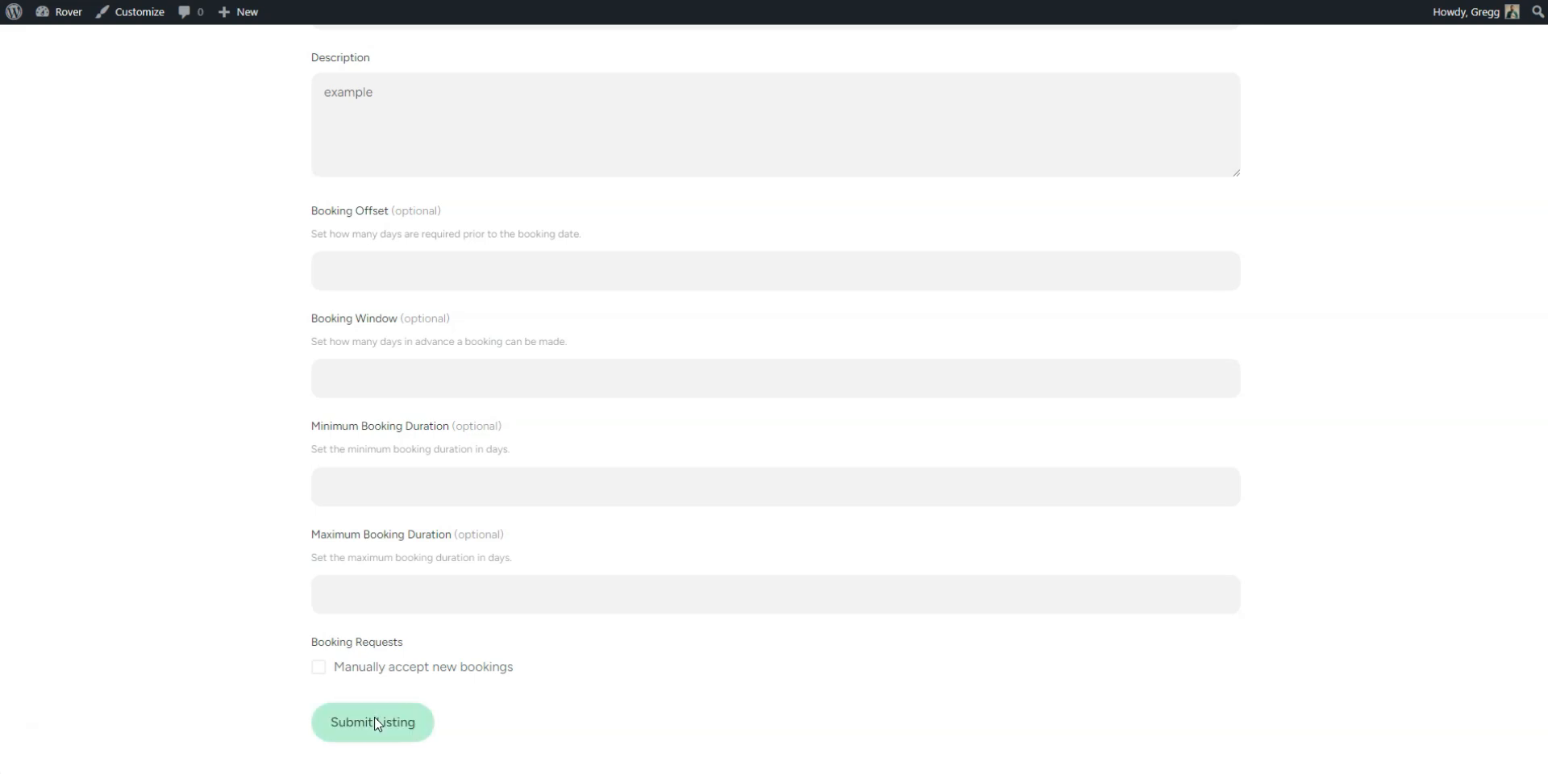
- Submit the listing and buy the $50 Premium Package to reach its checkout
left_click(372, 722)
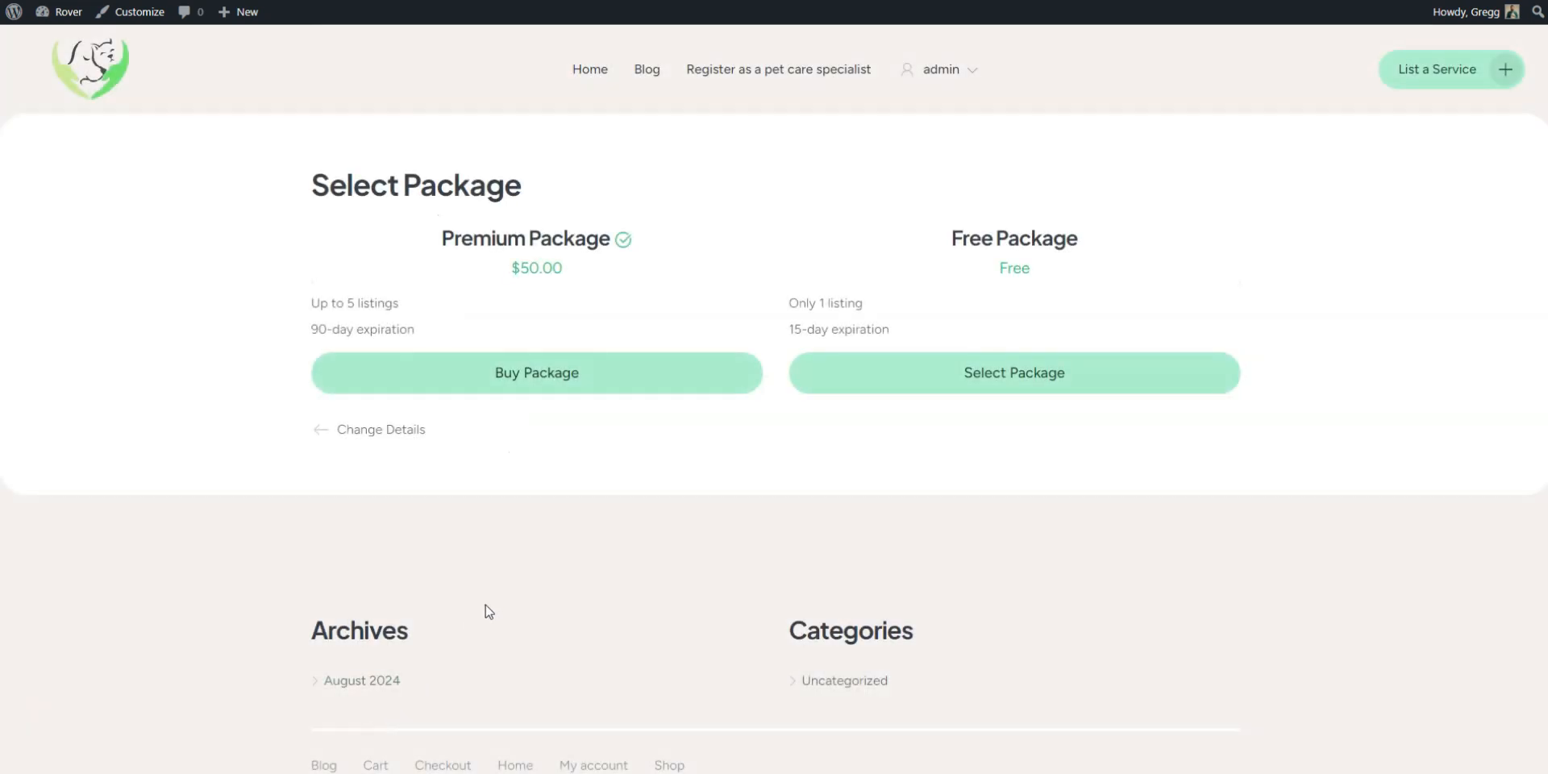
mouse_move(587, 518)
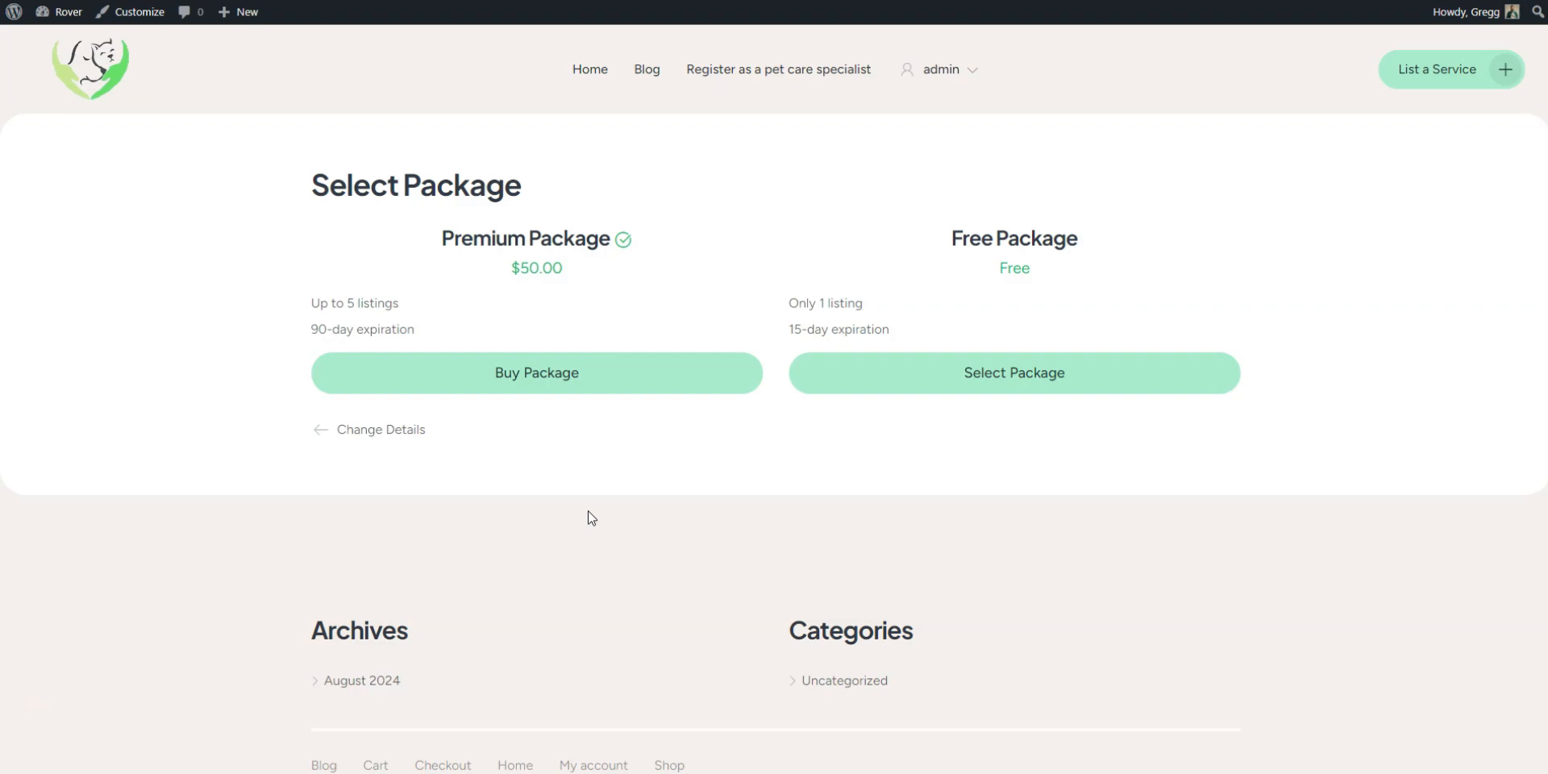
mouse_move(531, 385)
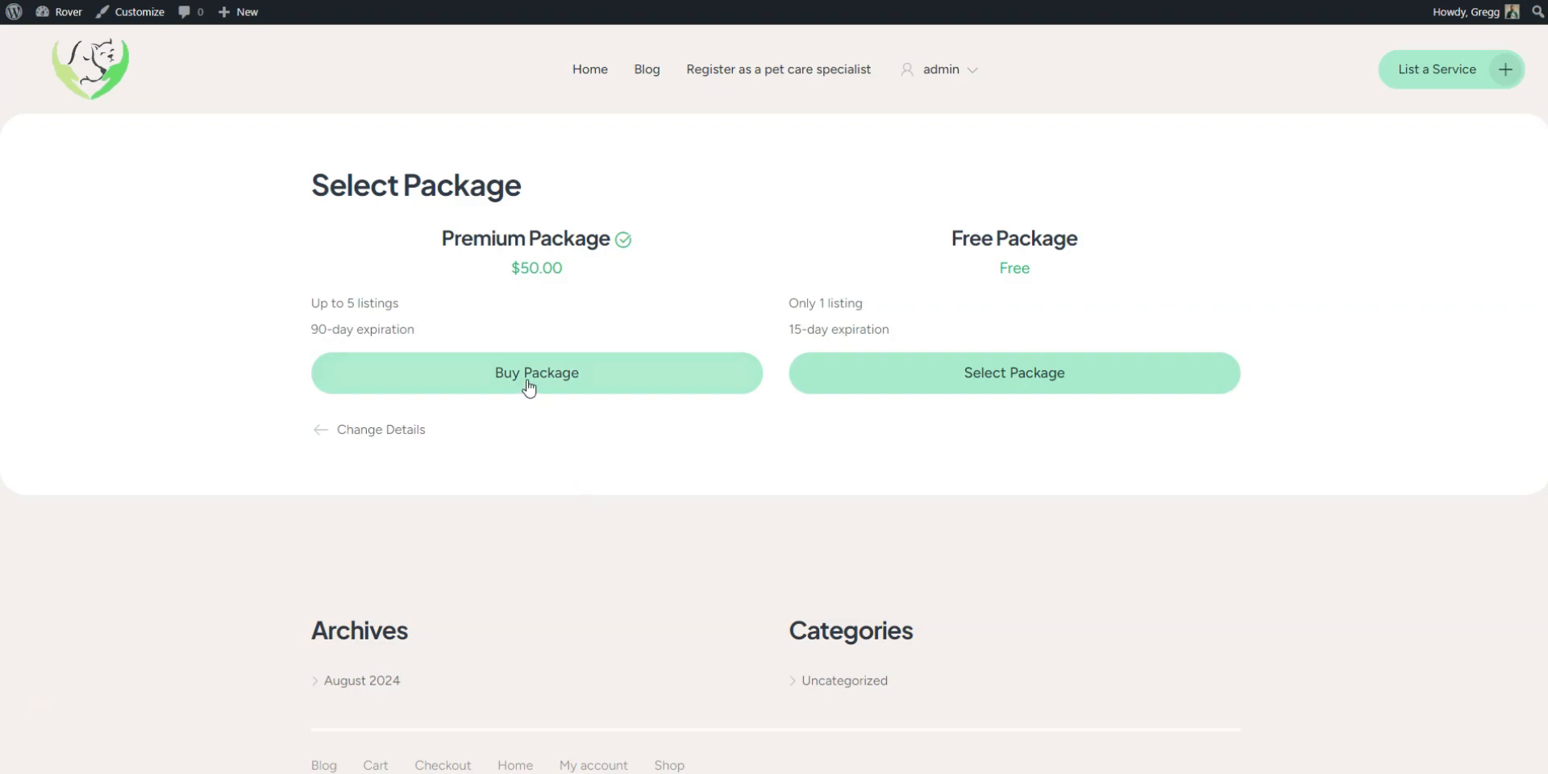
left_click(535, 372)
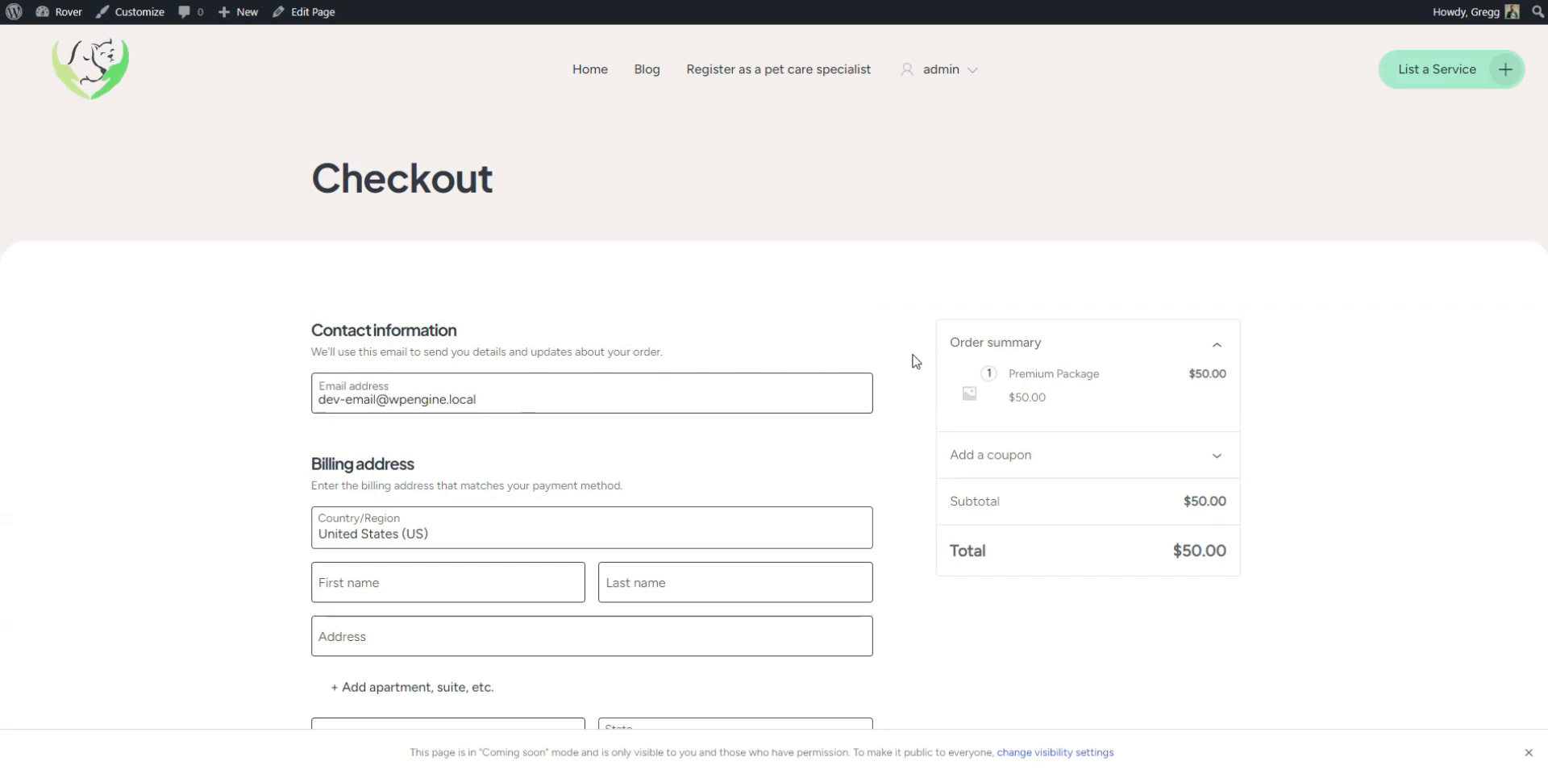
scroll("down", 3)
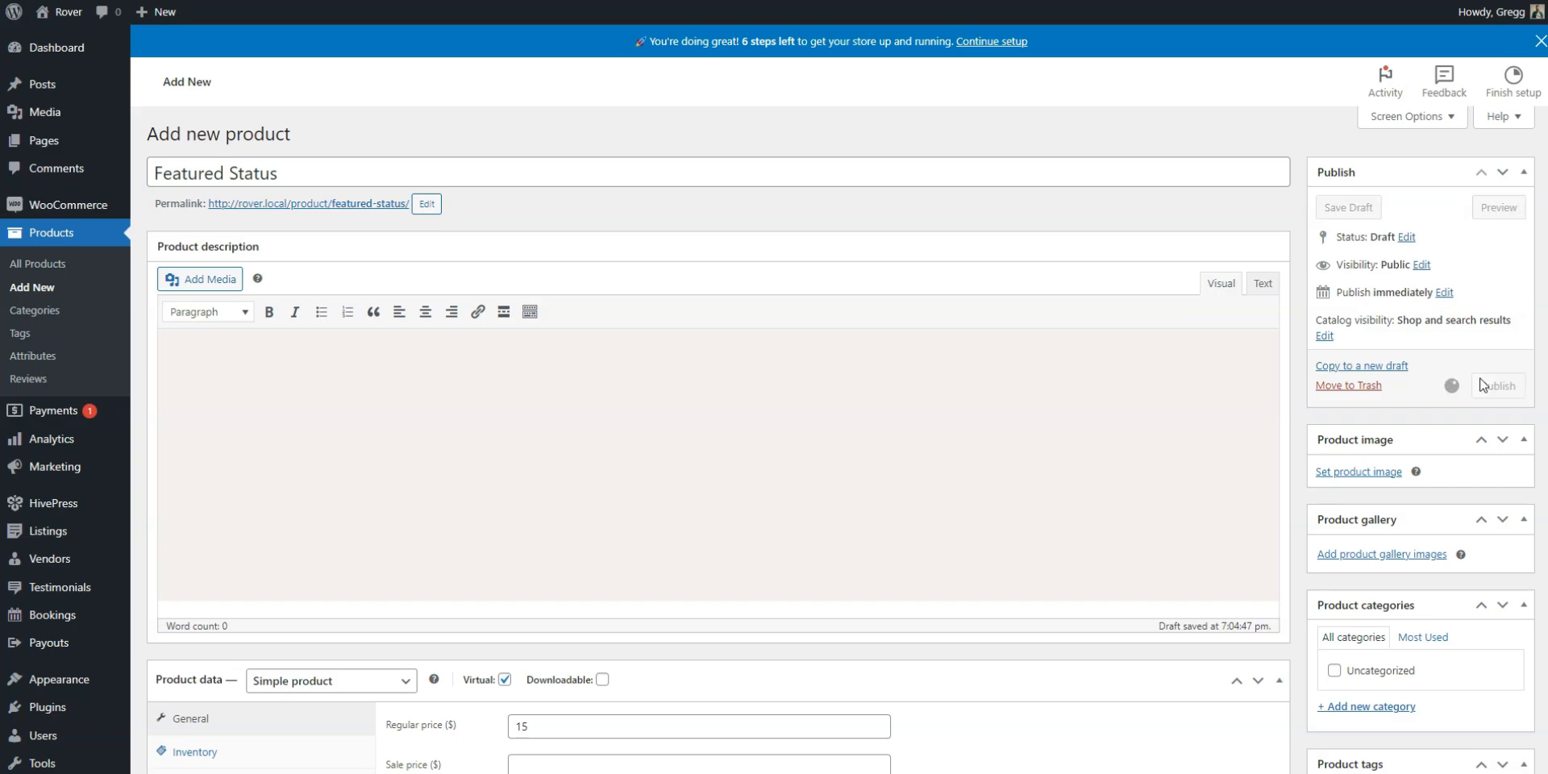
- Publish the $15 Featured Status product and set it as the Featuring WooCommerce Product in Listings settings
left_click(1497, 385)
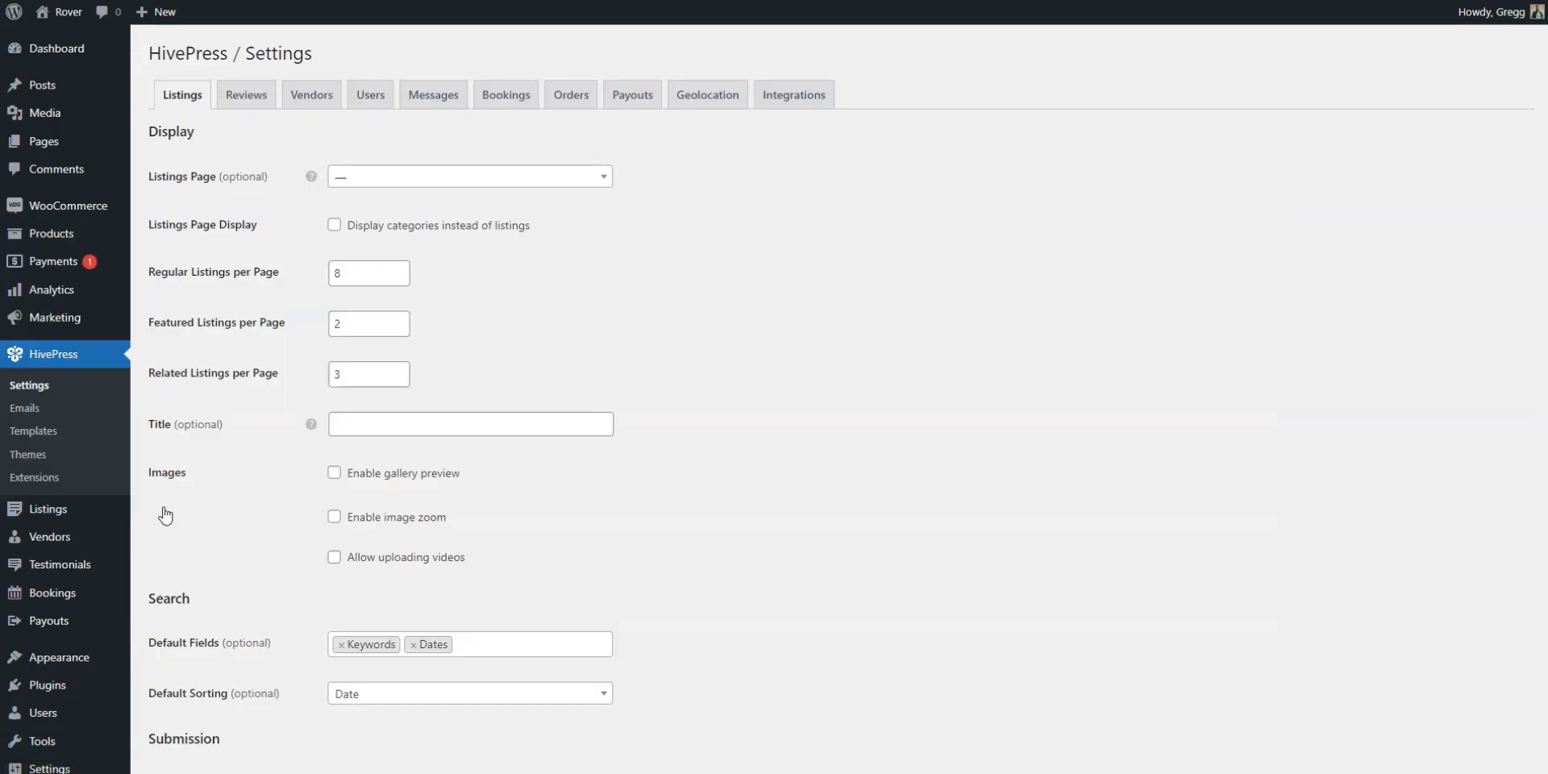
scroll("down", 3)
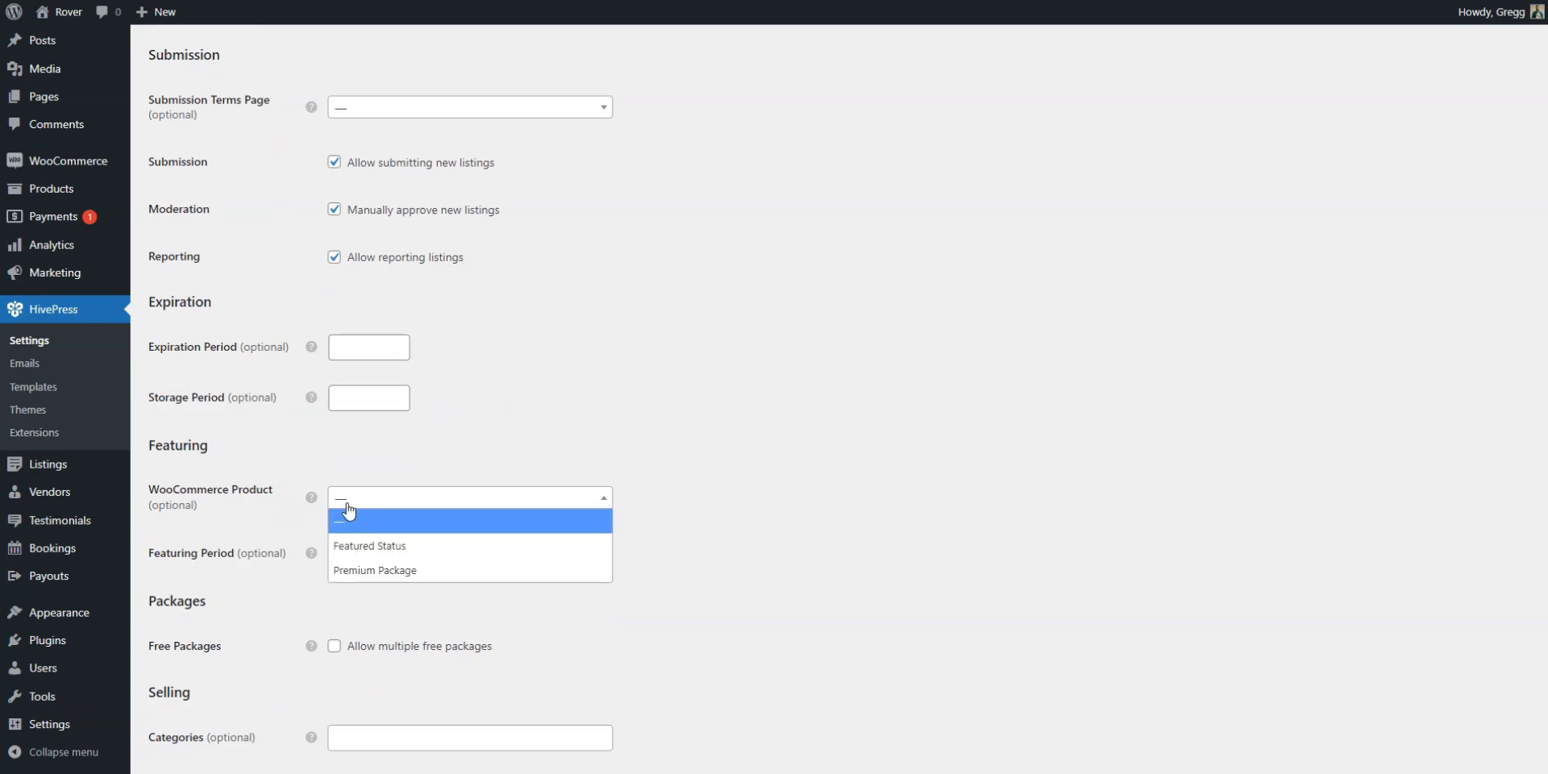
left_click(370, 545)
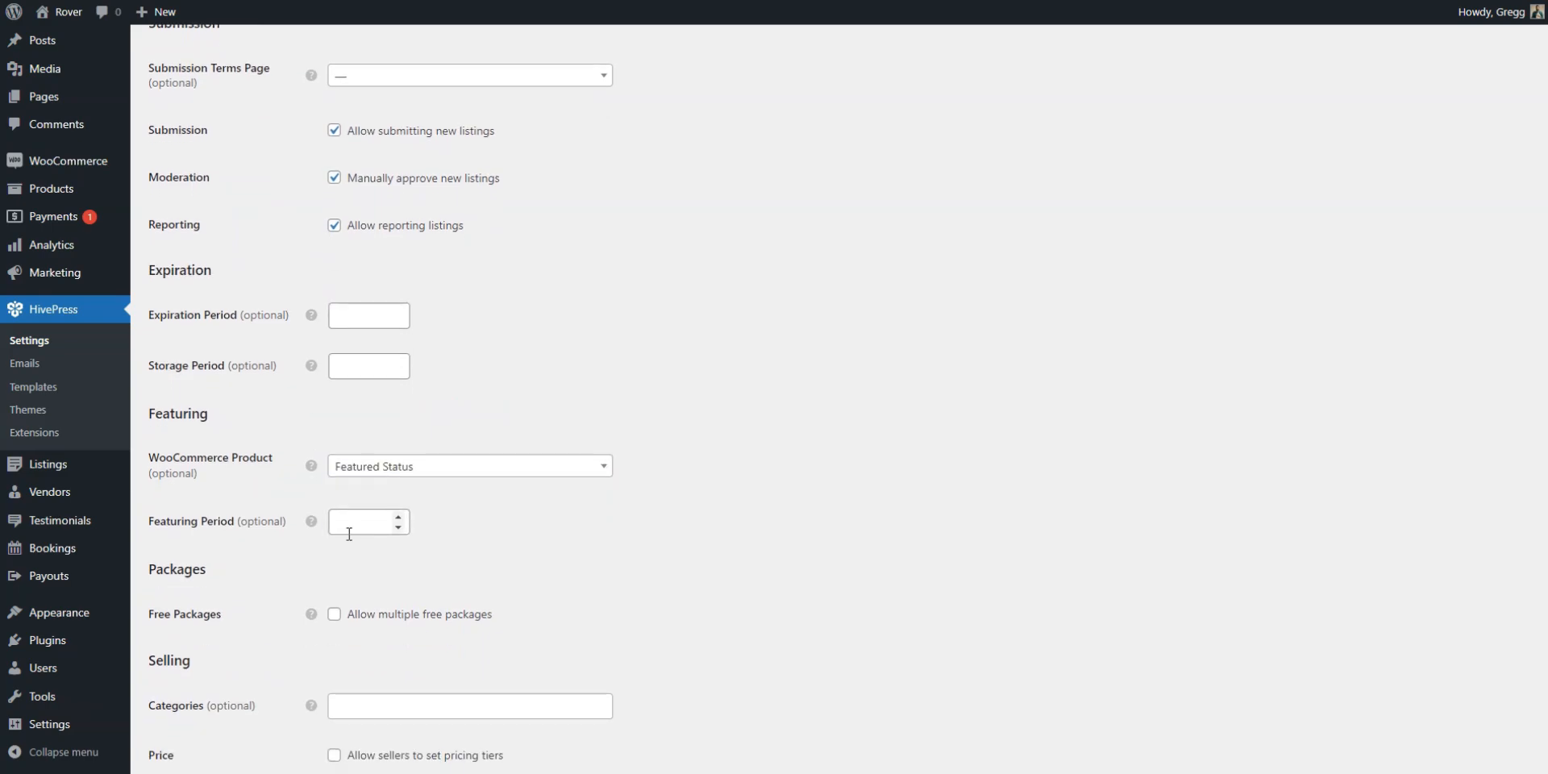
left_click(367, 521)
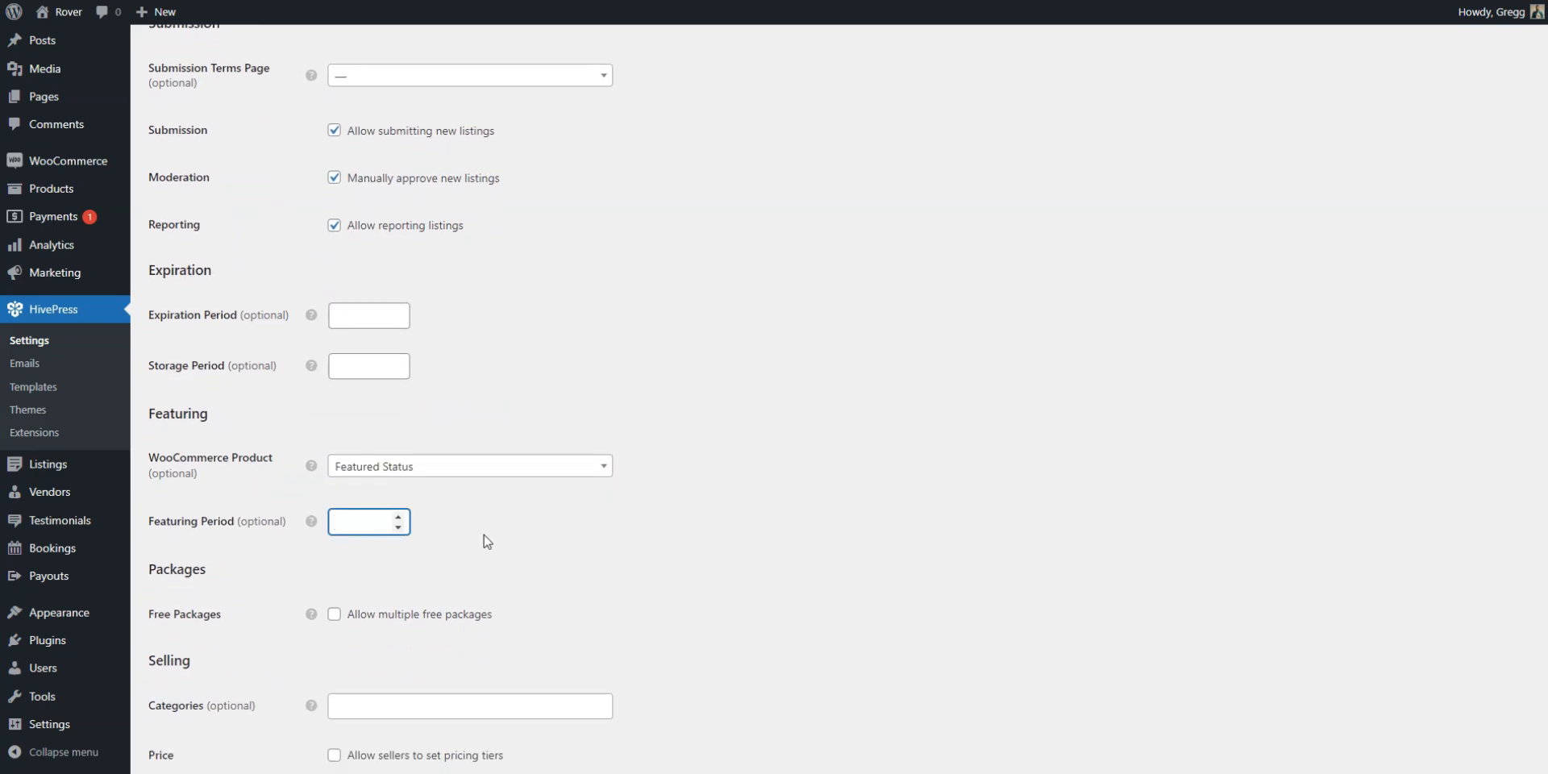
scroll("down", 3)
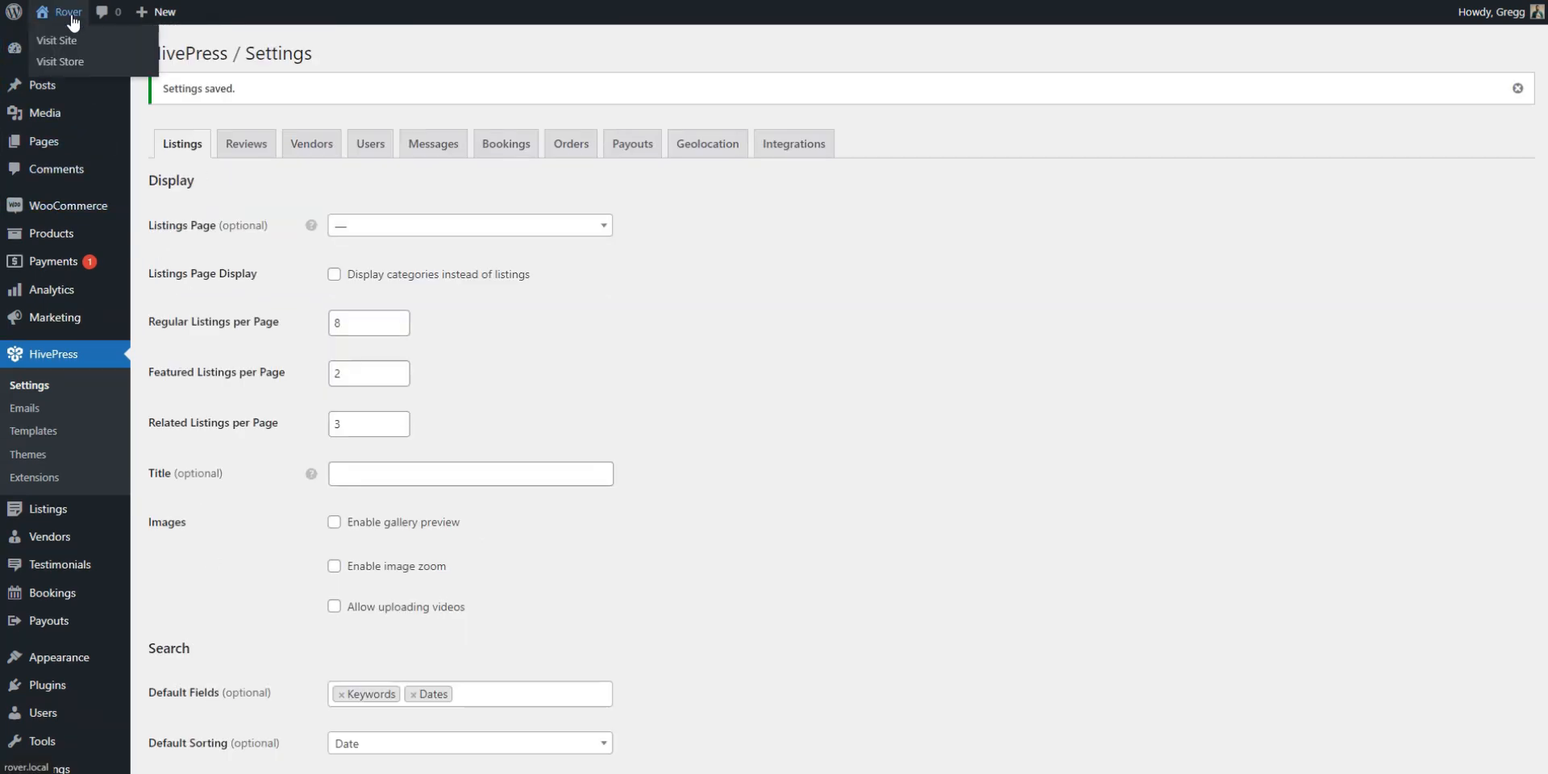
- Feature the New York pet boarding center from the account listings, reaching a $15 Featured Status checkout
left_click(56, 41)
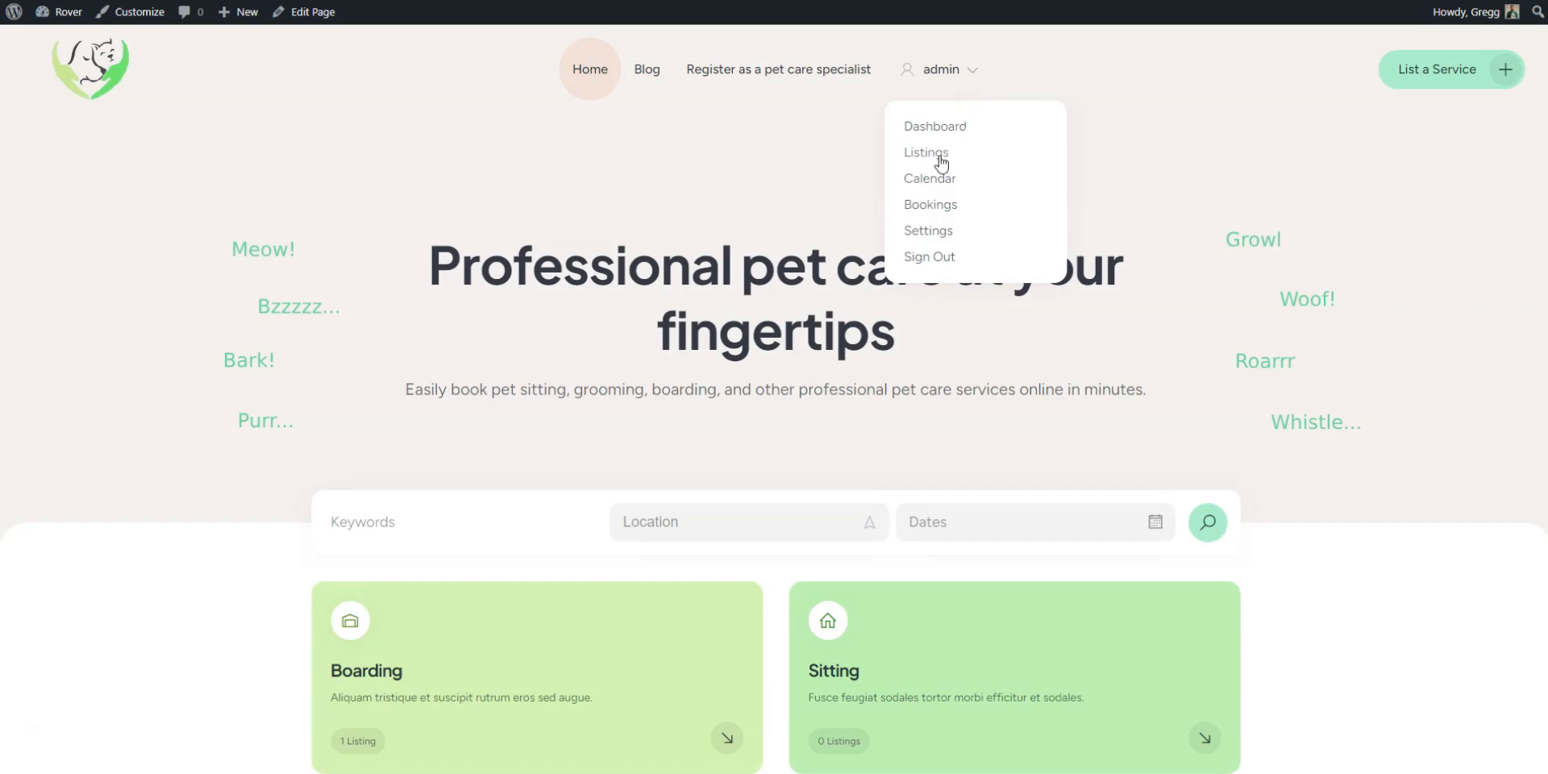
left_click(926, 152)
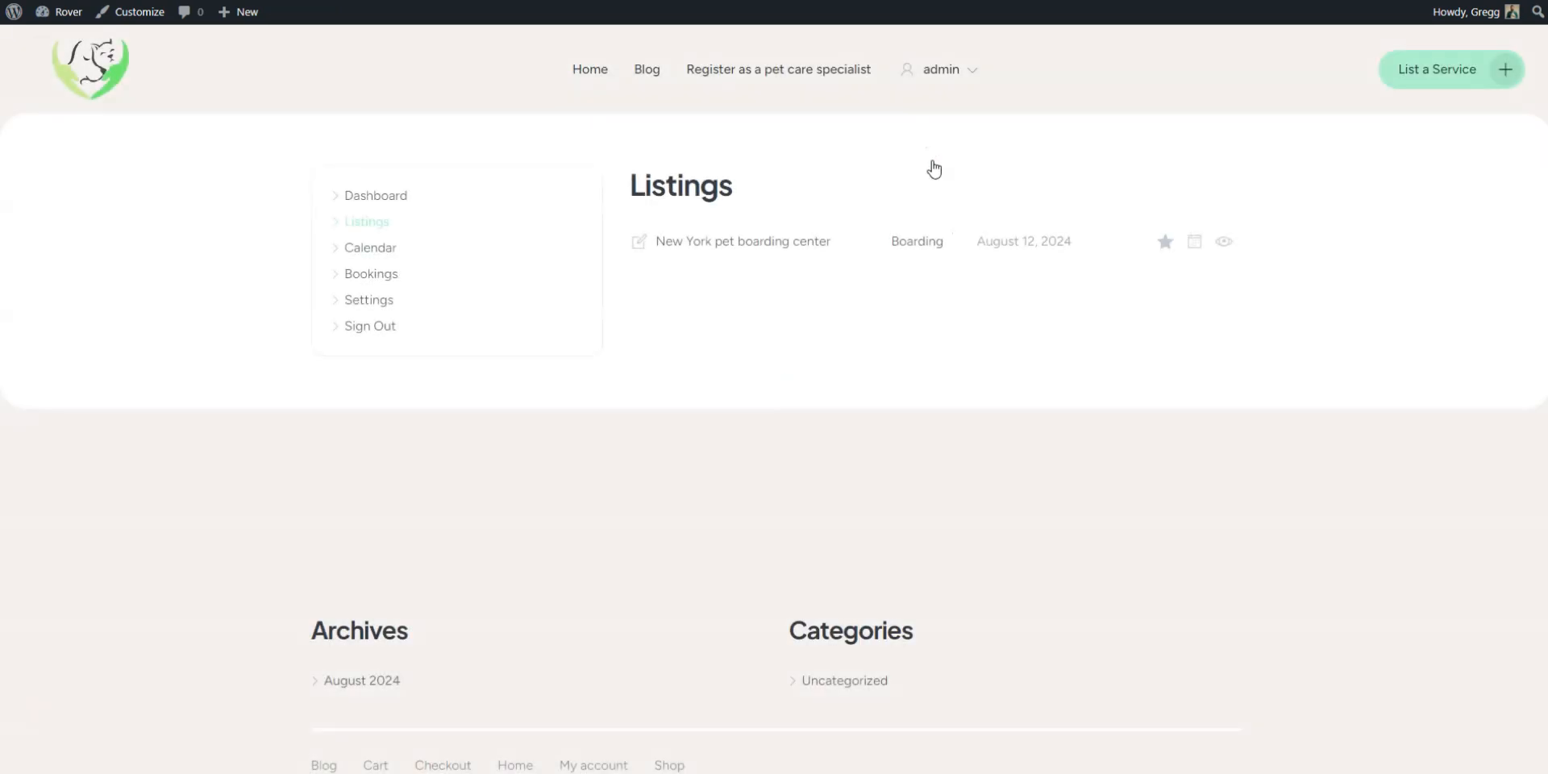
mouse_move(1138, 250)
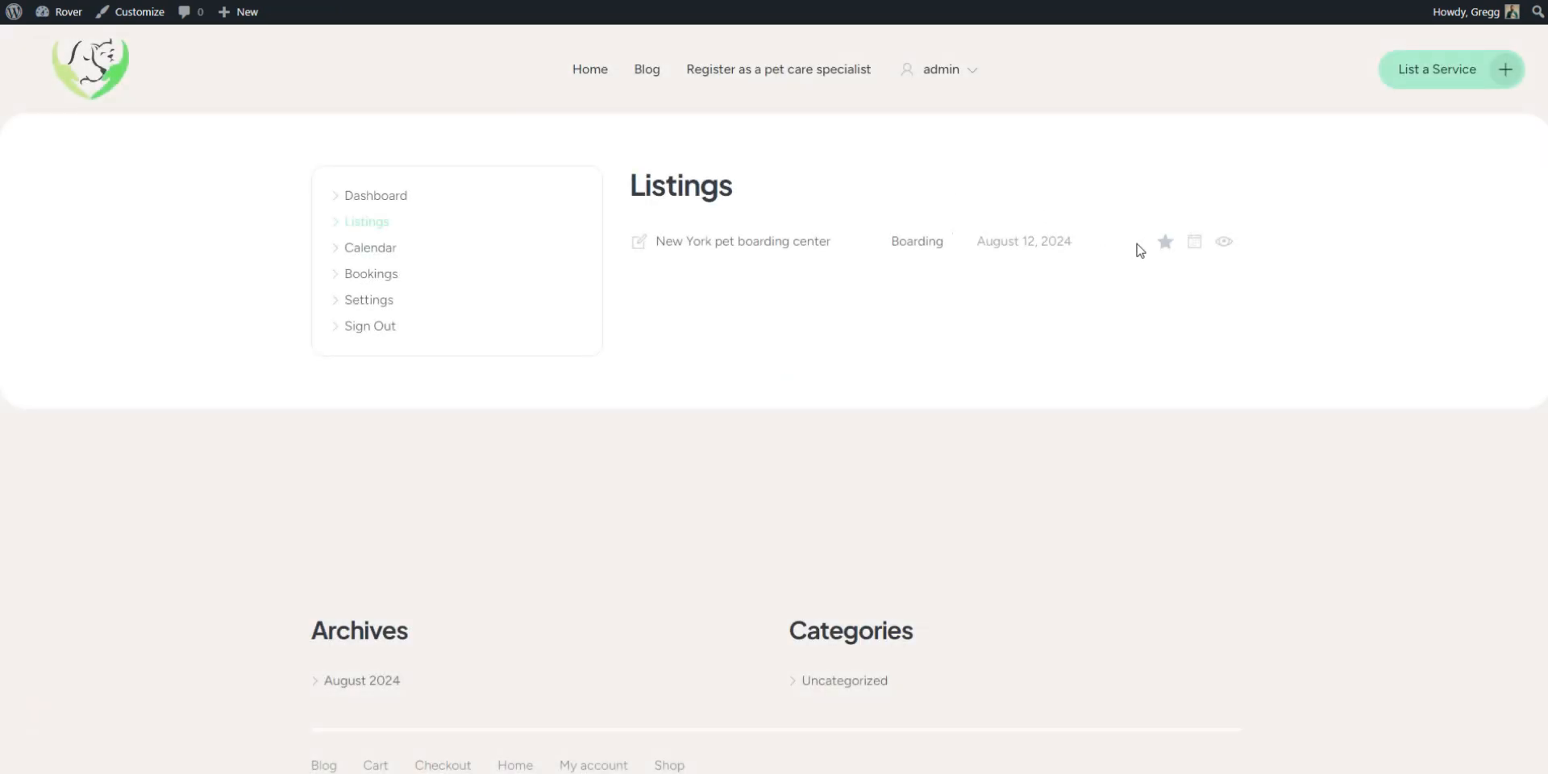
left_click(1164, 242)
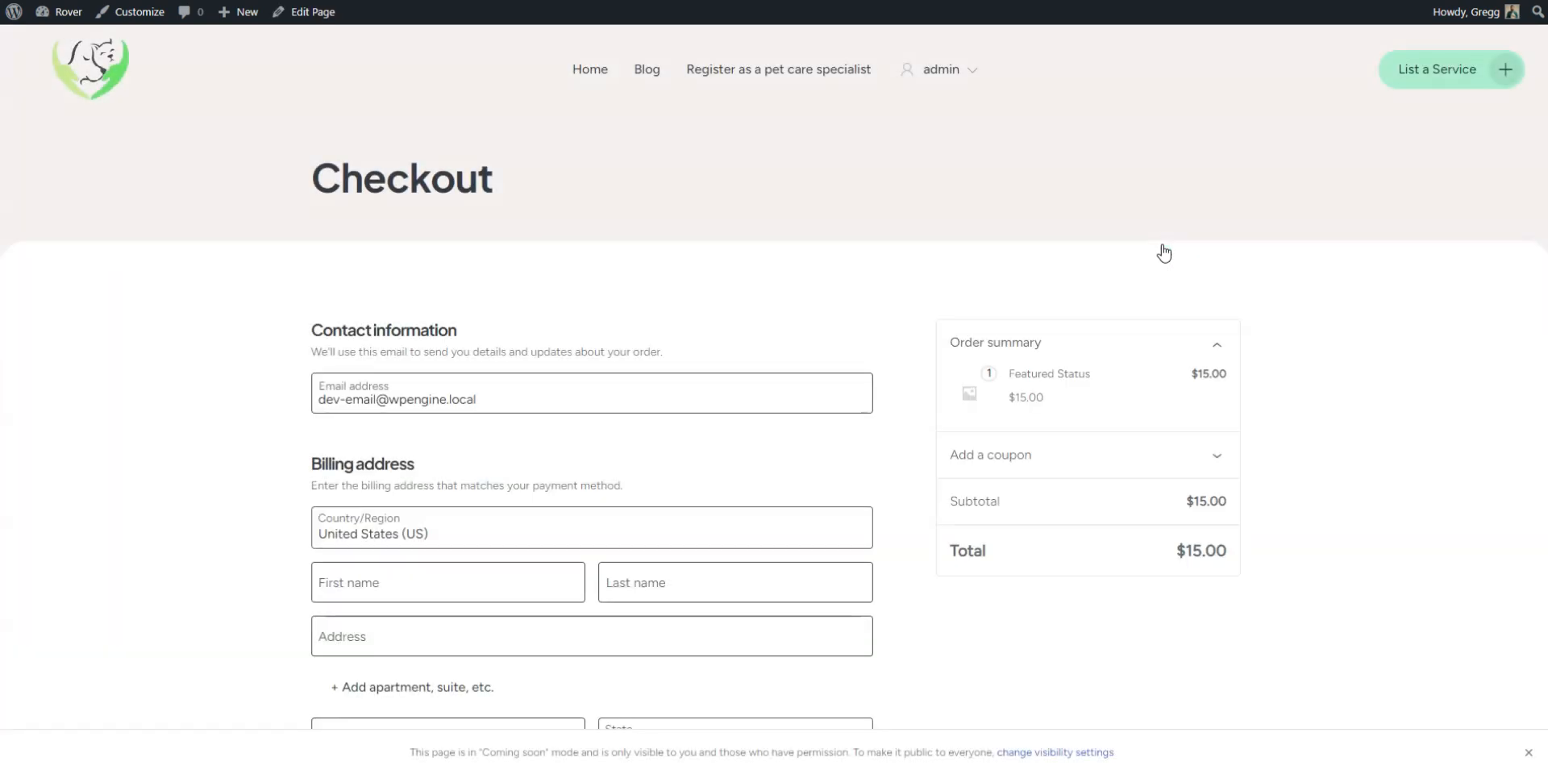
scroll("down", 3)
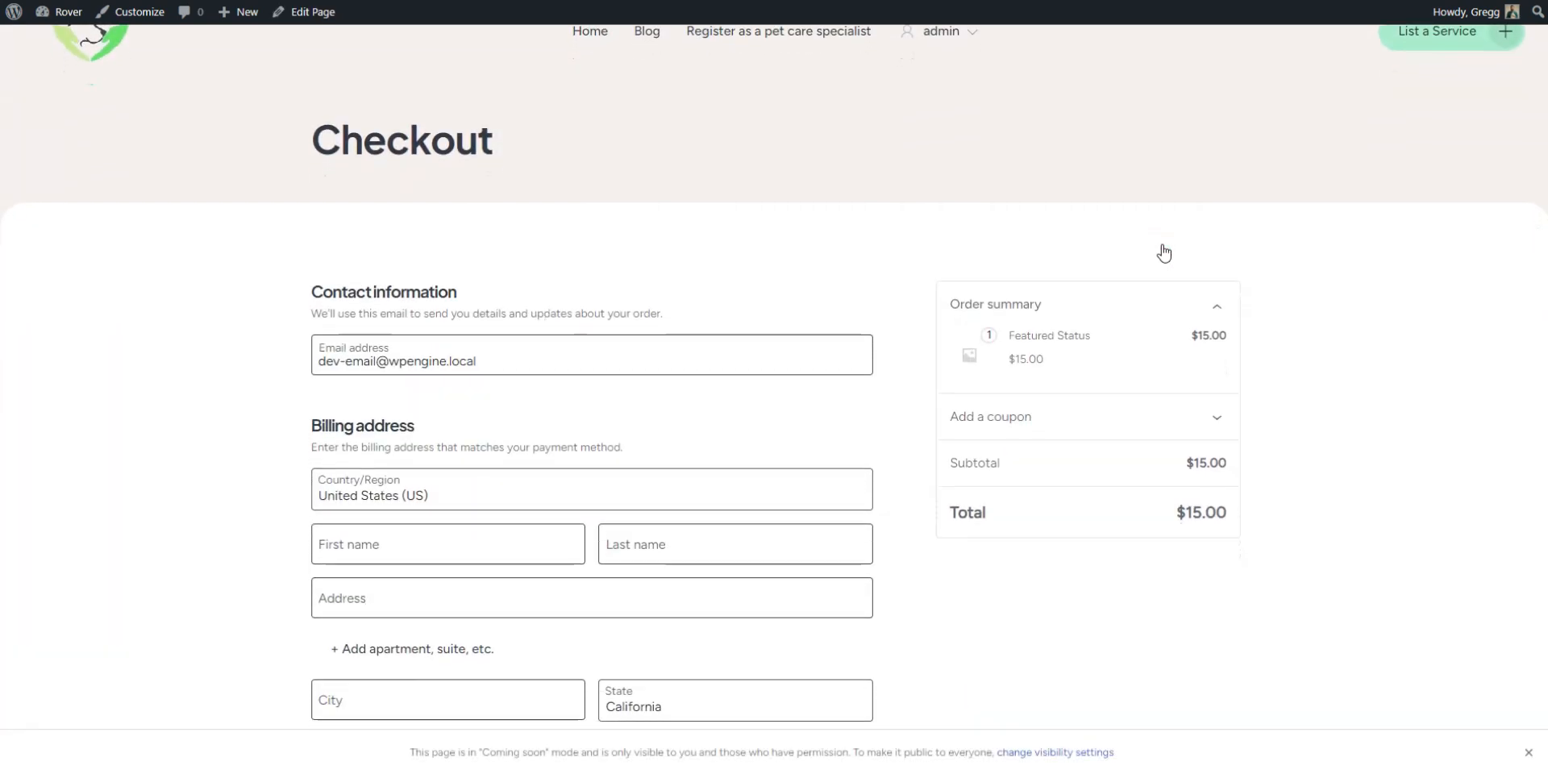
scroll("down", 3)
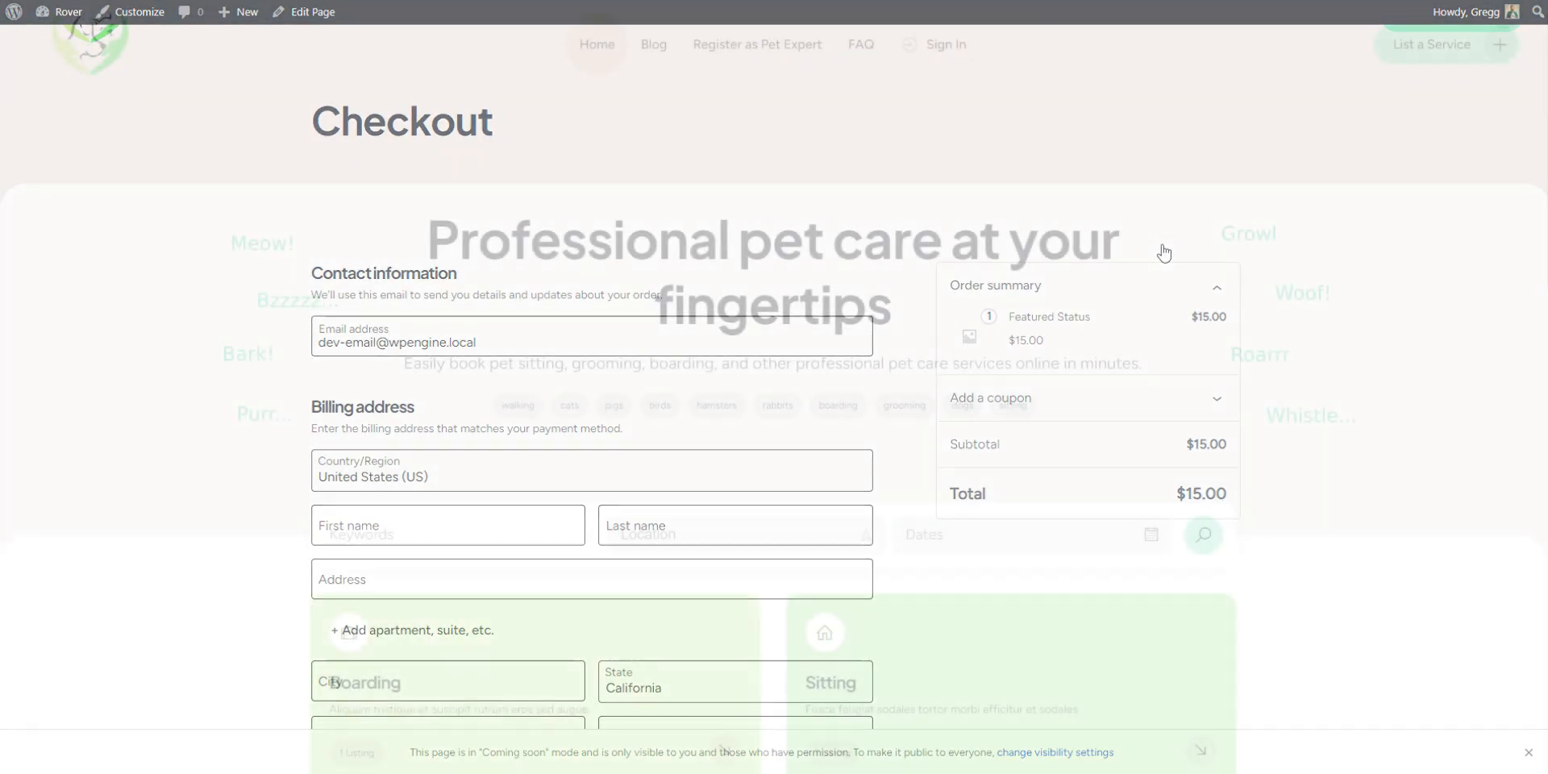
- Browse the finished site's homepage categories and popular services down to the four-result listings with featured ones highlighted
left_click(597, 45)
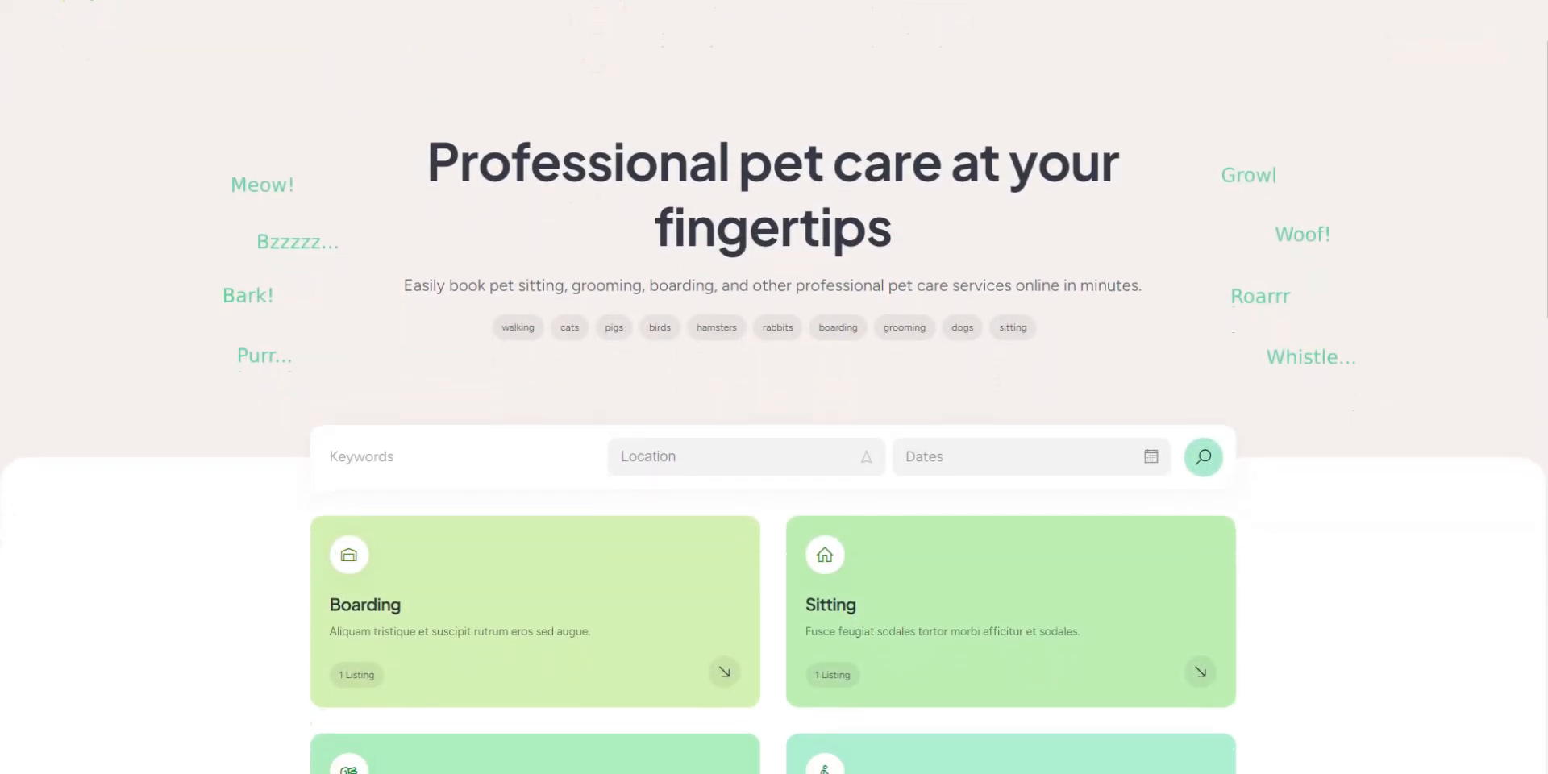
scroll("down", 3)
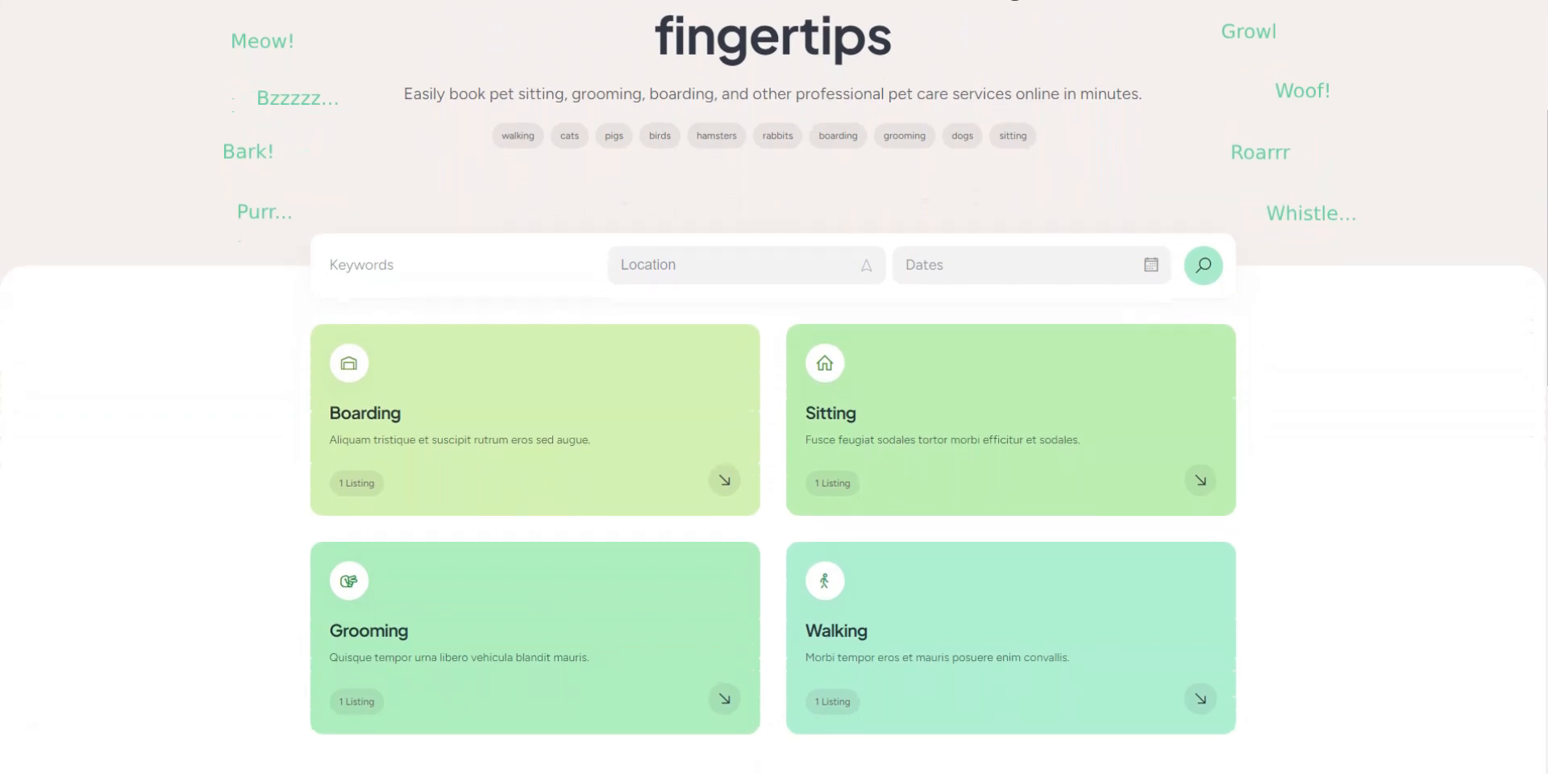
scroll("down", 3)
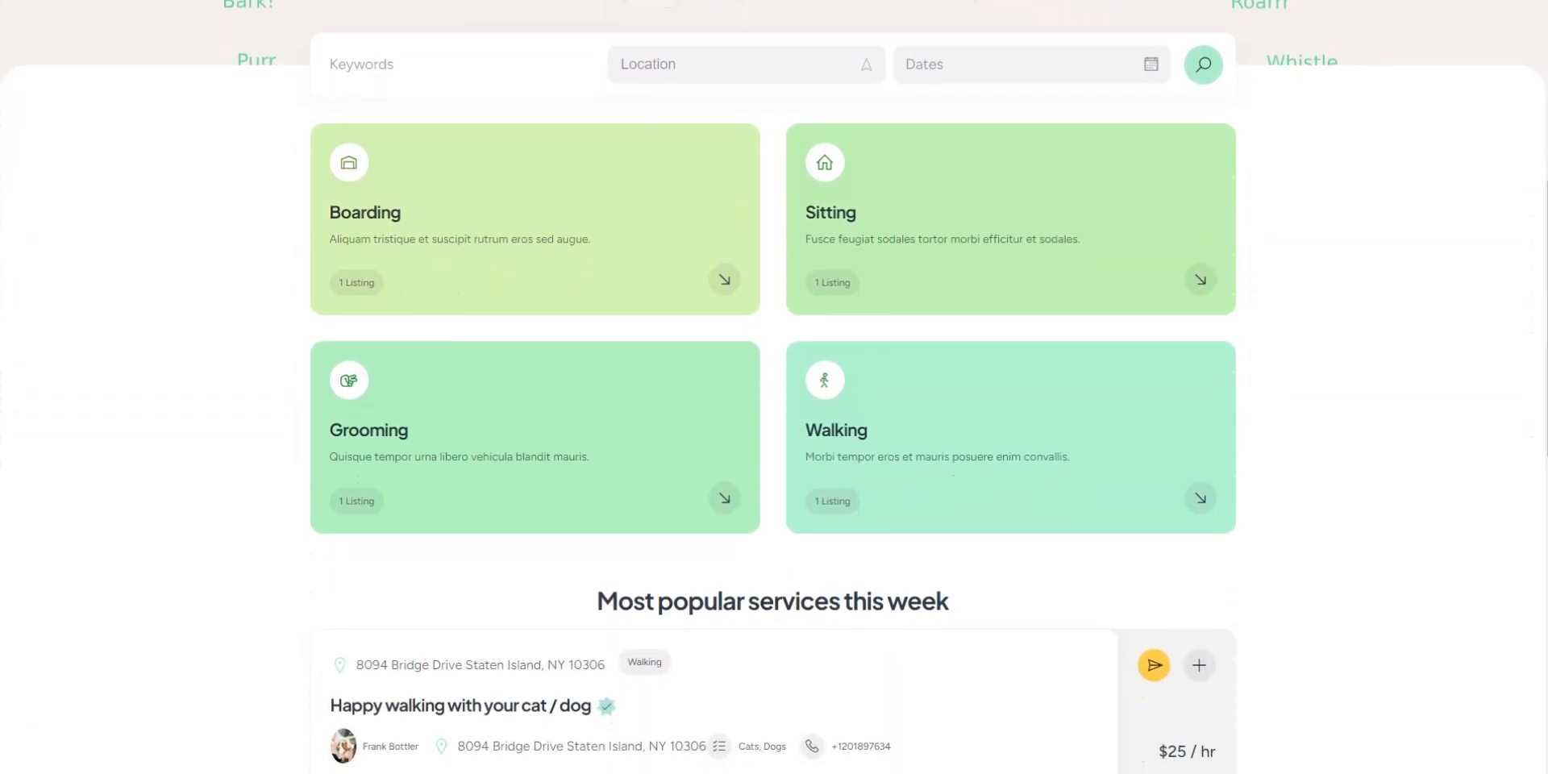
scroll("down", 3)
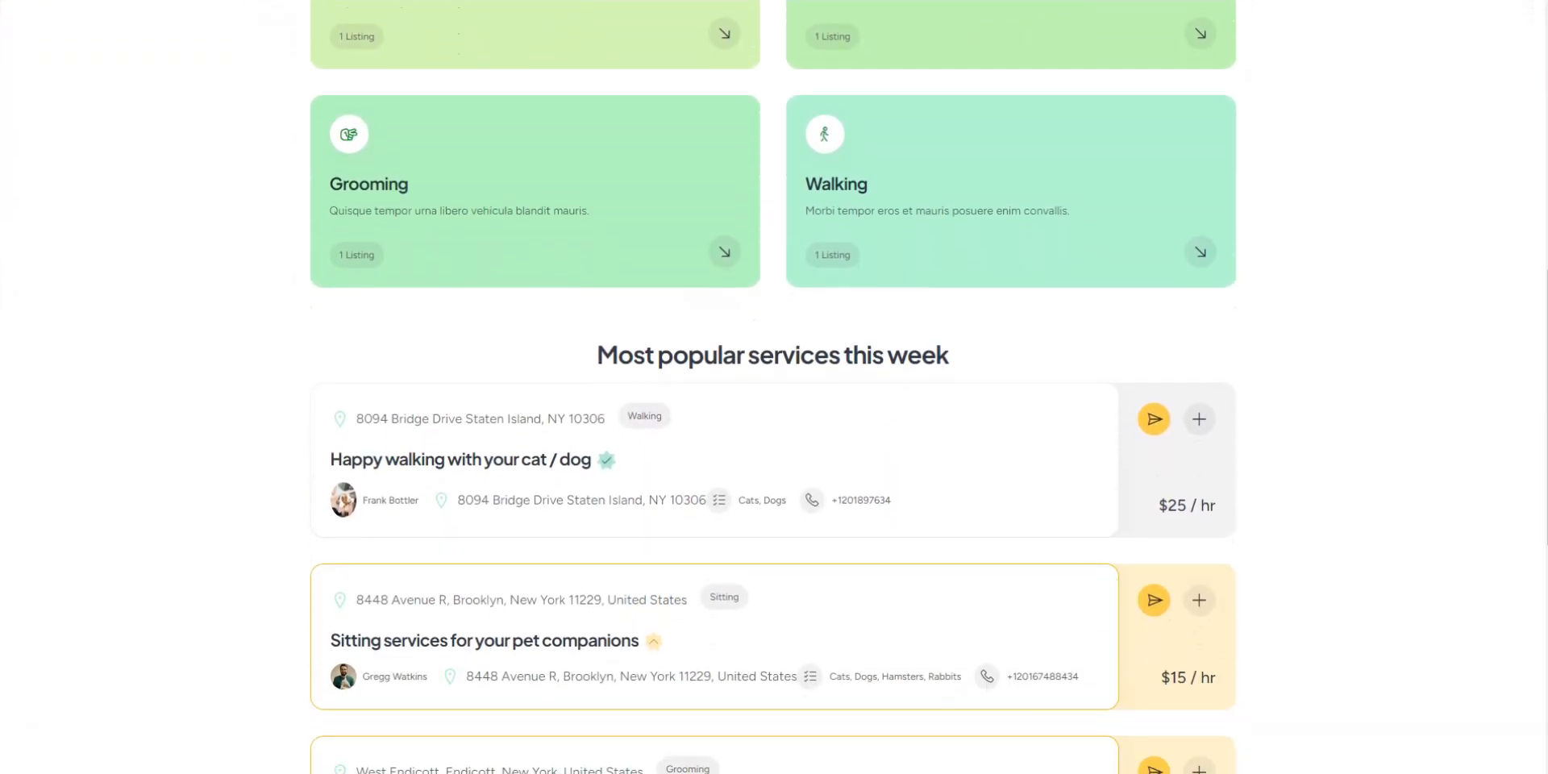
scroll("down", 3)
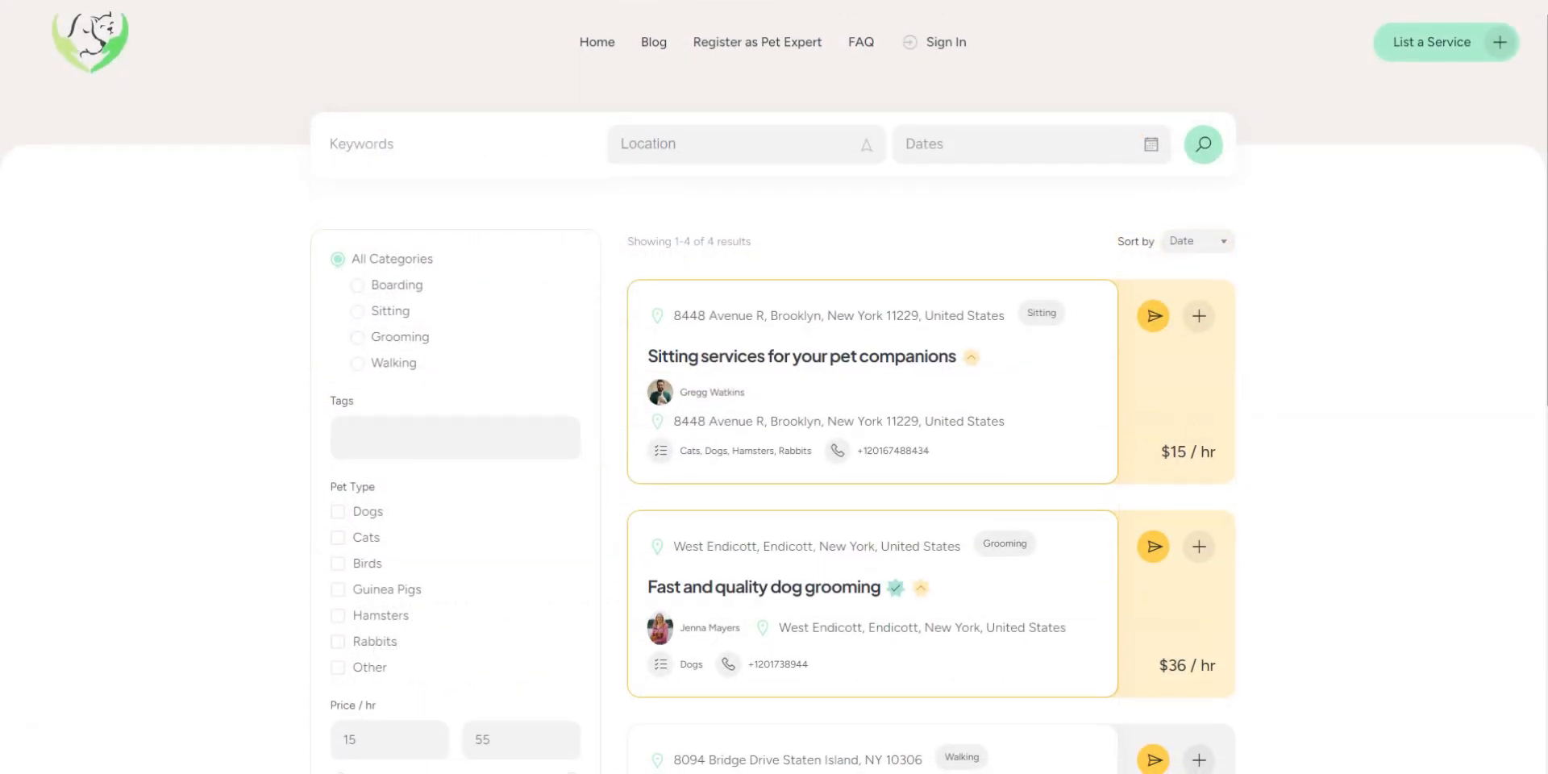
scroll("down", 3)
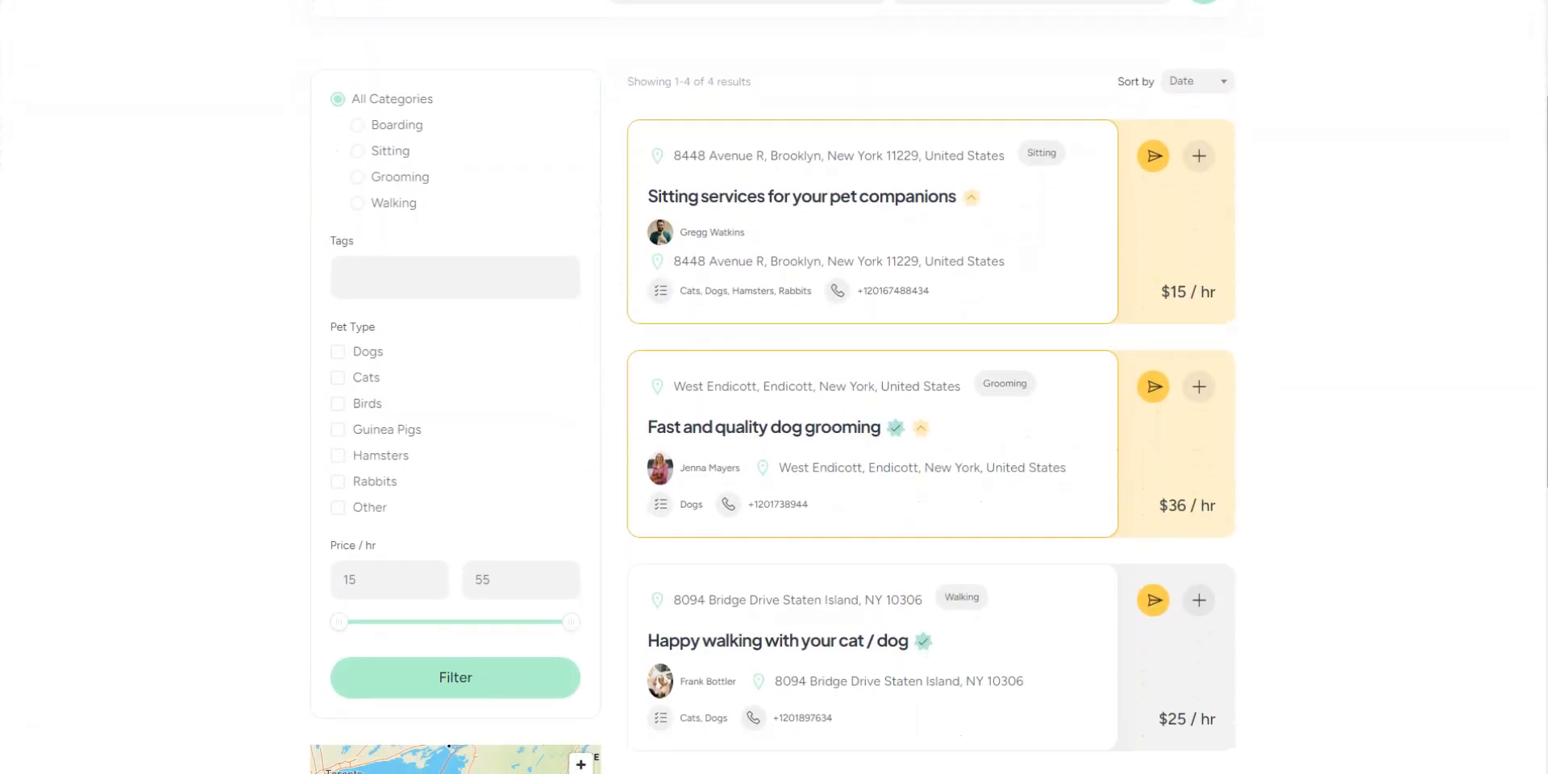
scroll("down", 3)
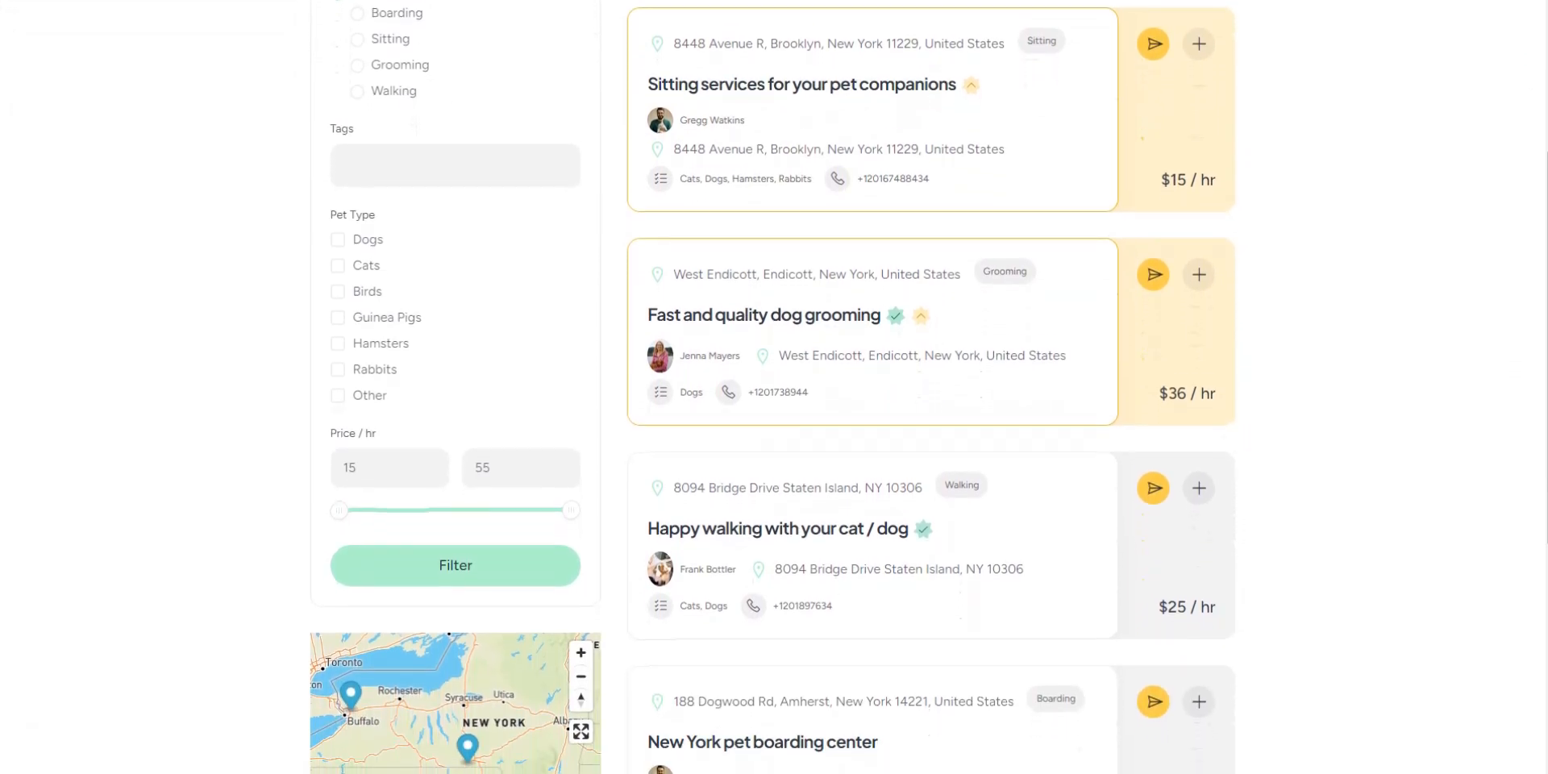
scroll("down", 3)
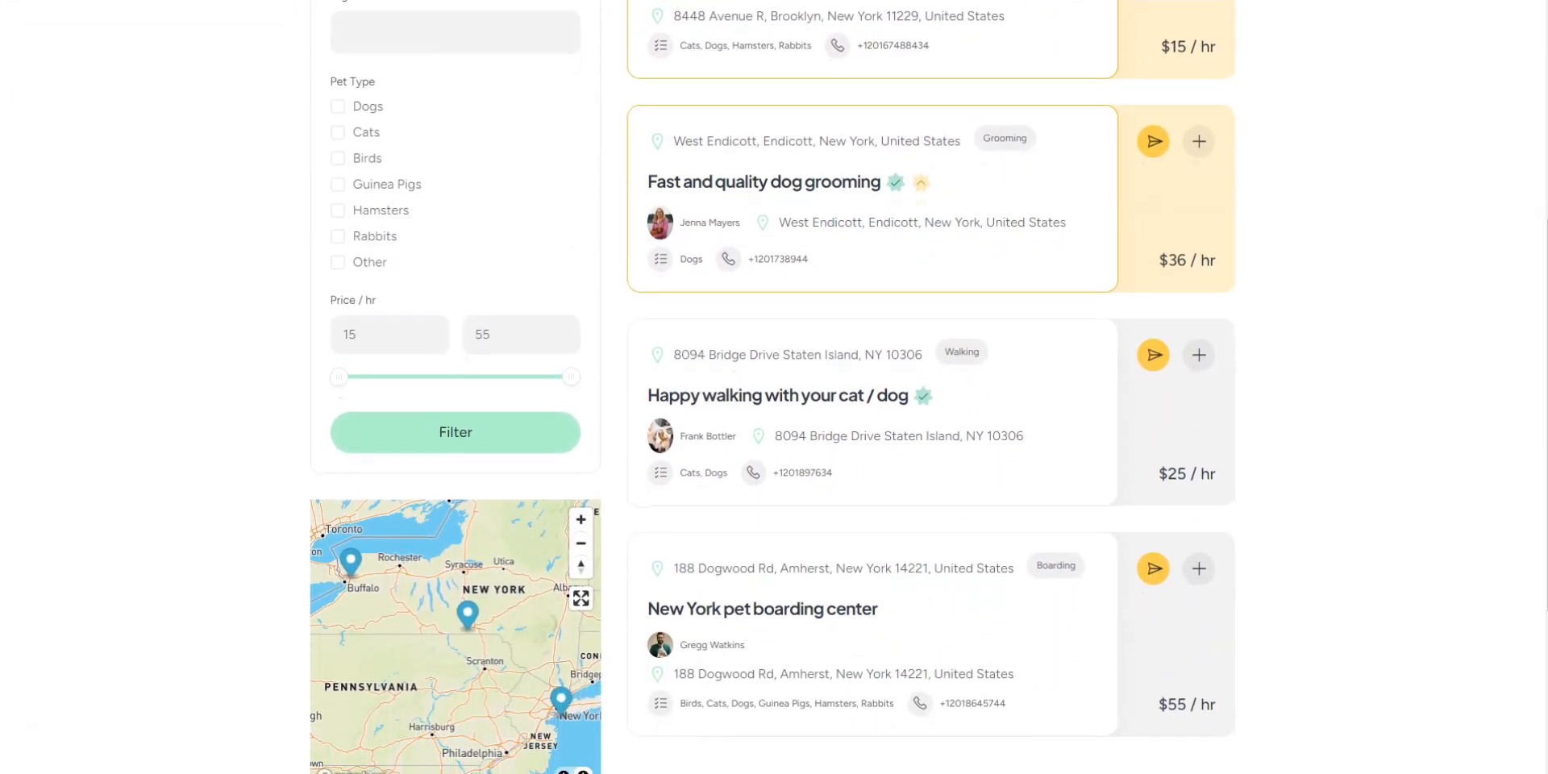